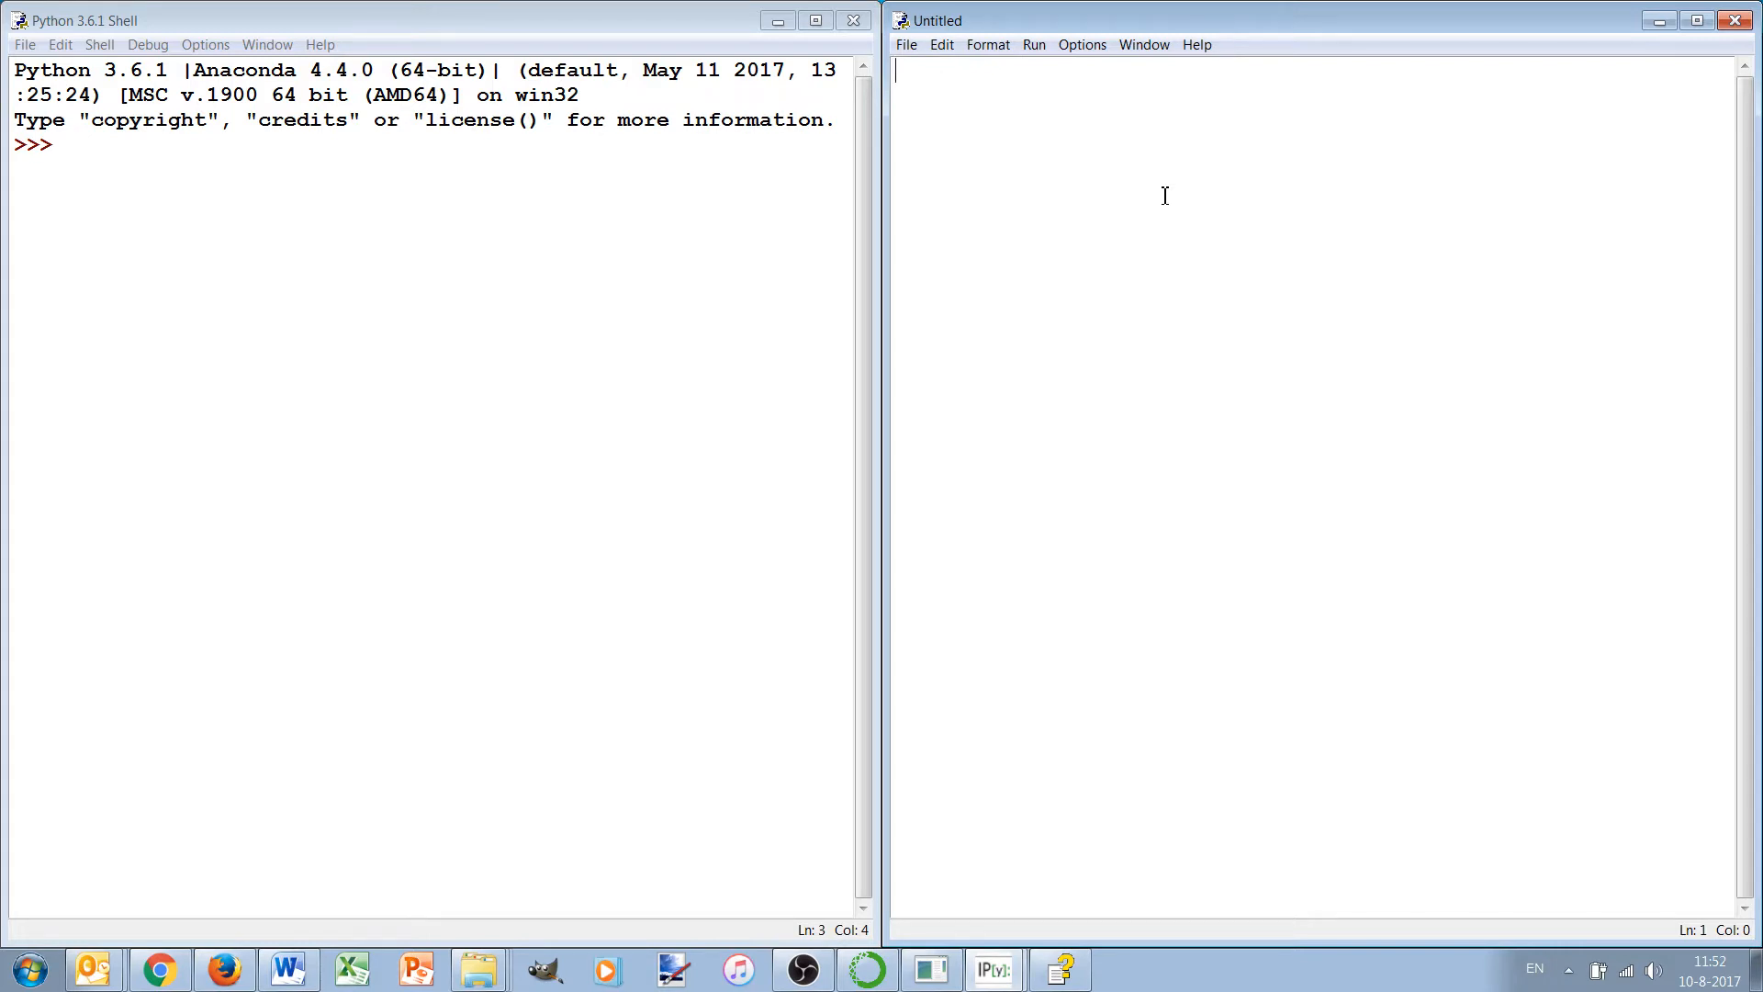
Step: Add print lines for the 'Solve equation:' heading and 'a x2 + b x + c =', plus a blank print()
text(print)
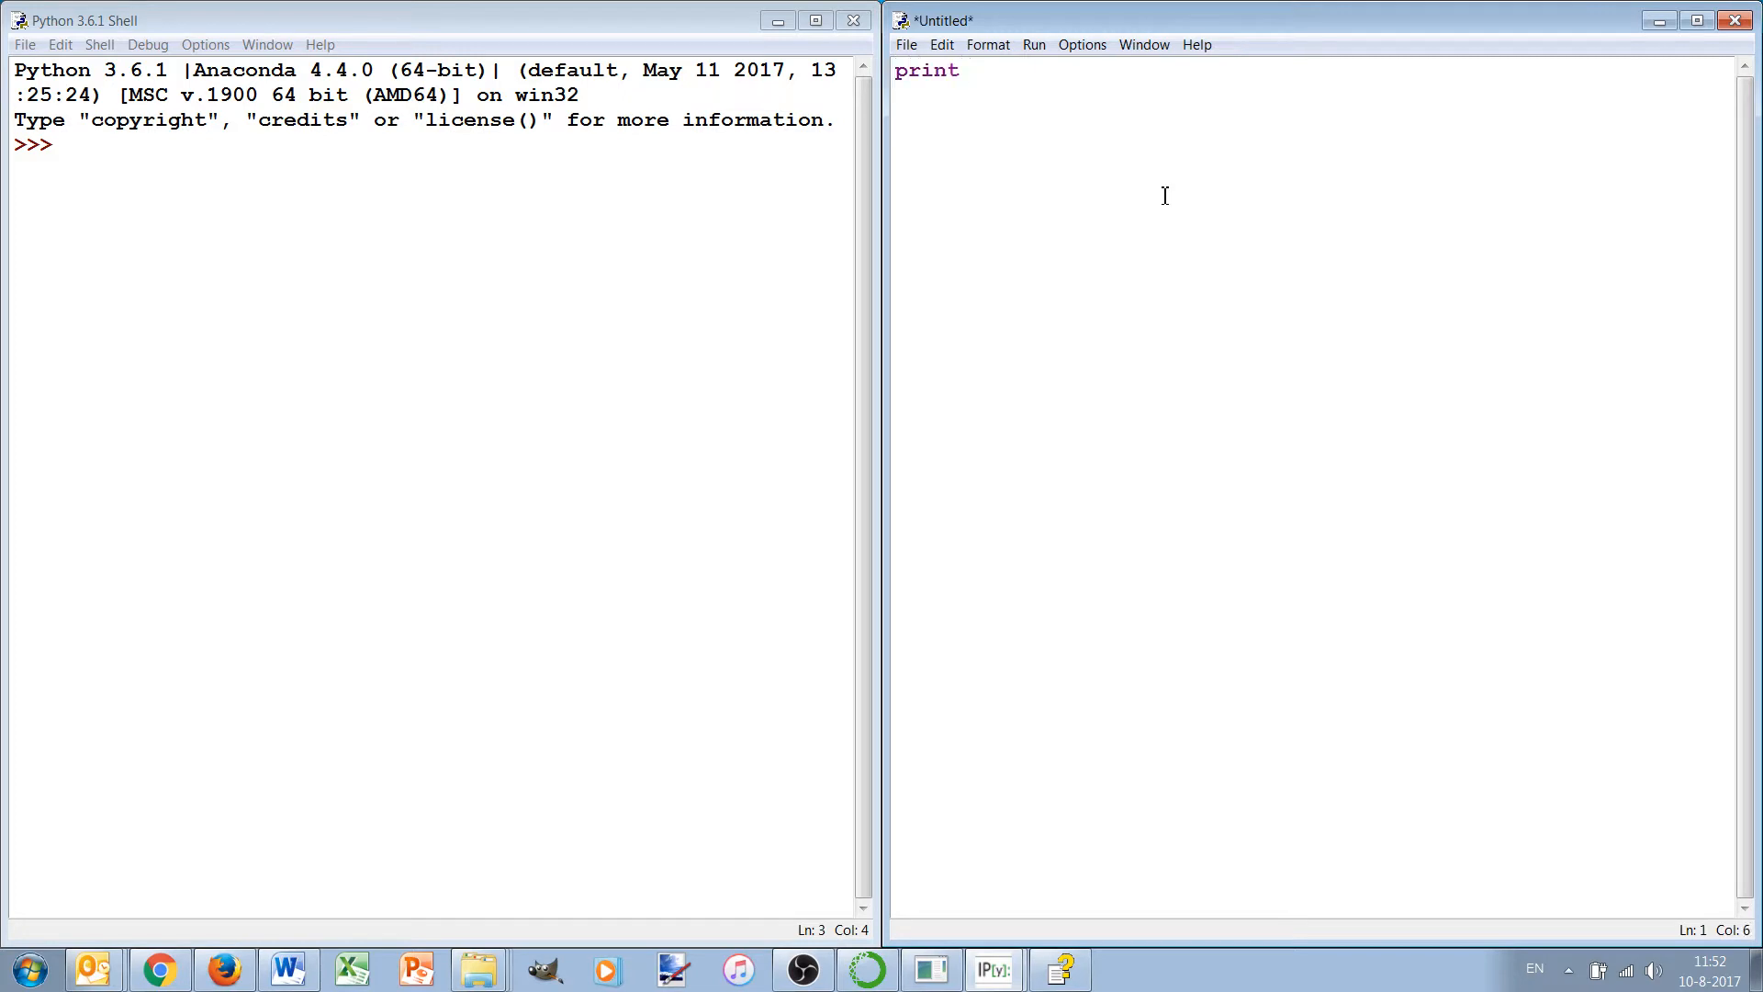
text(()
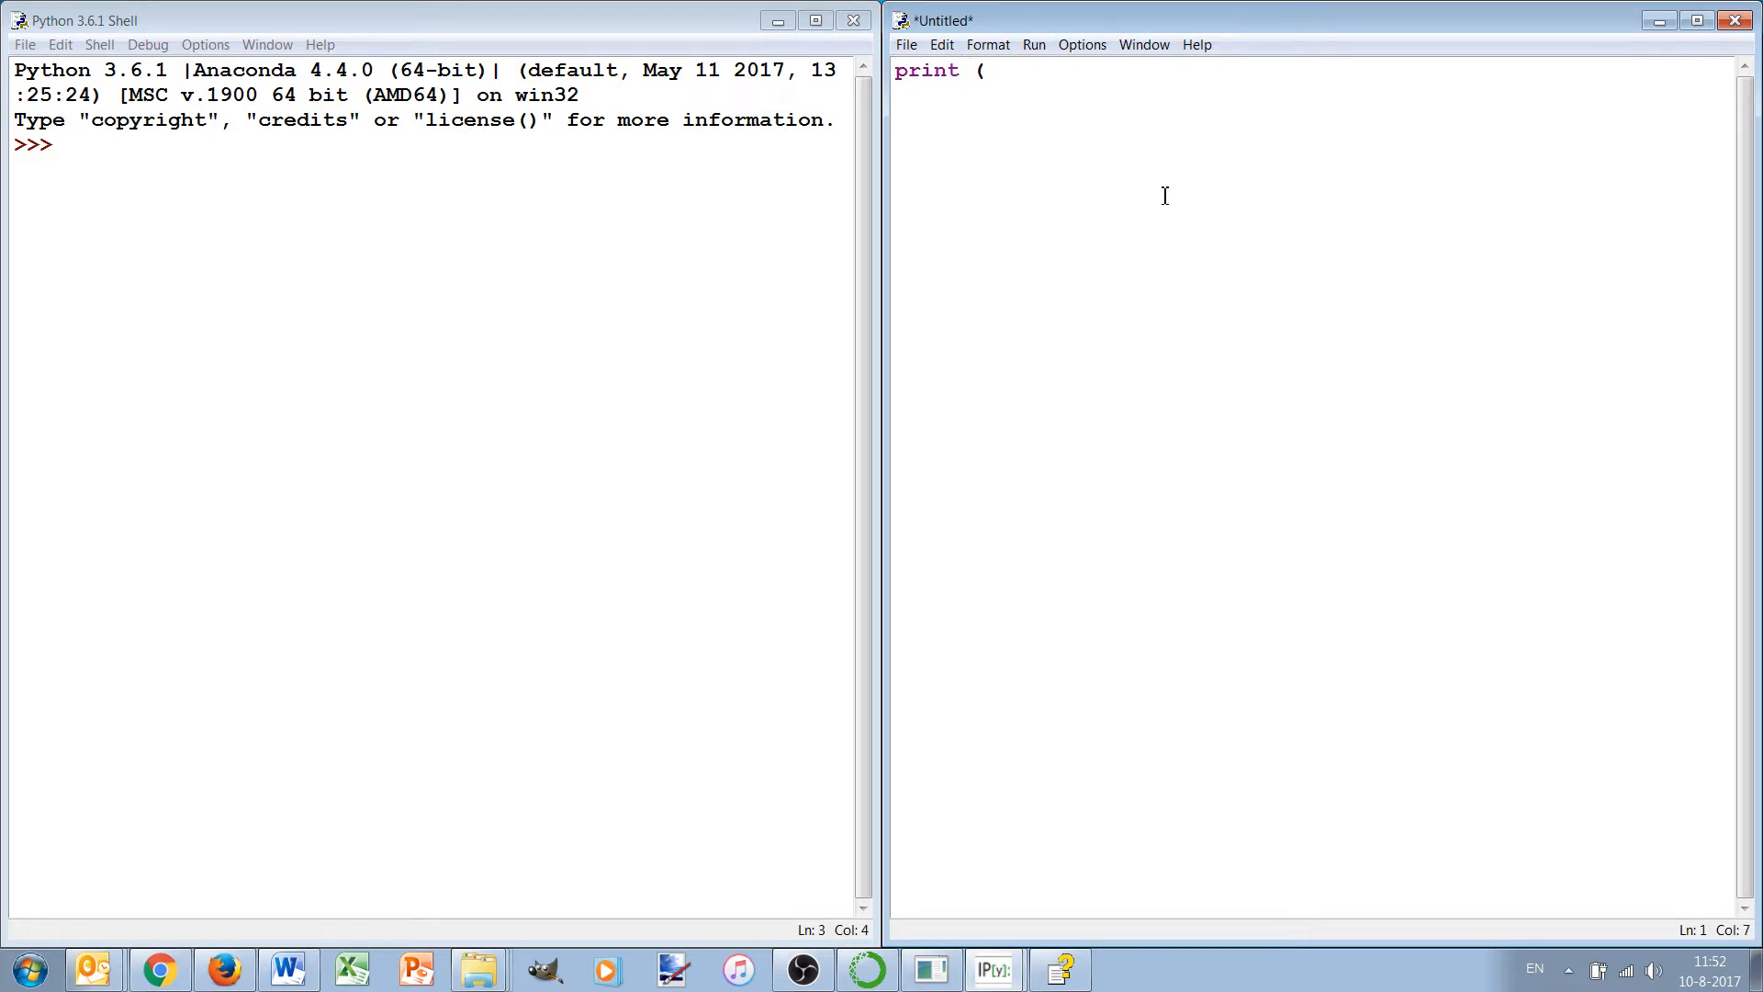
text("Solve)
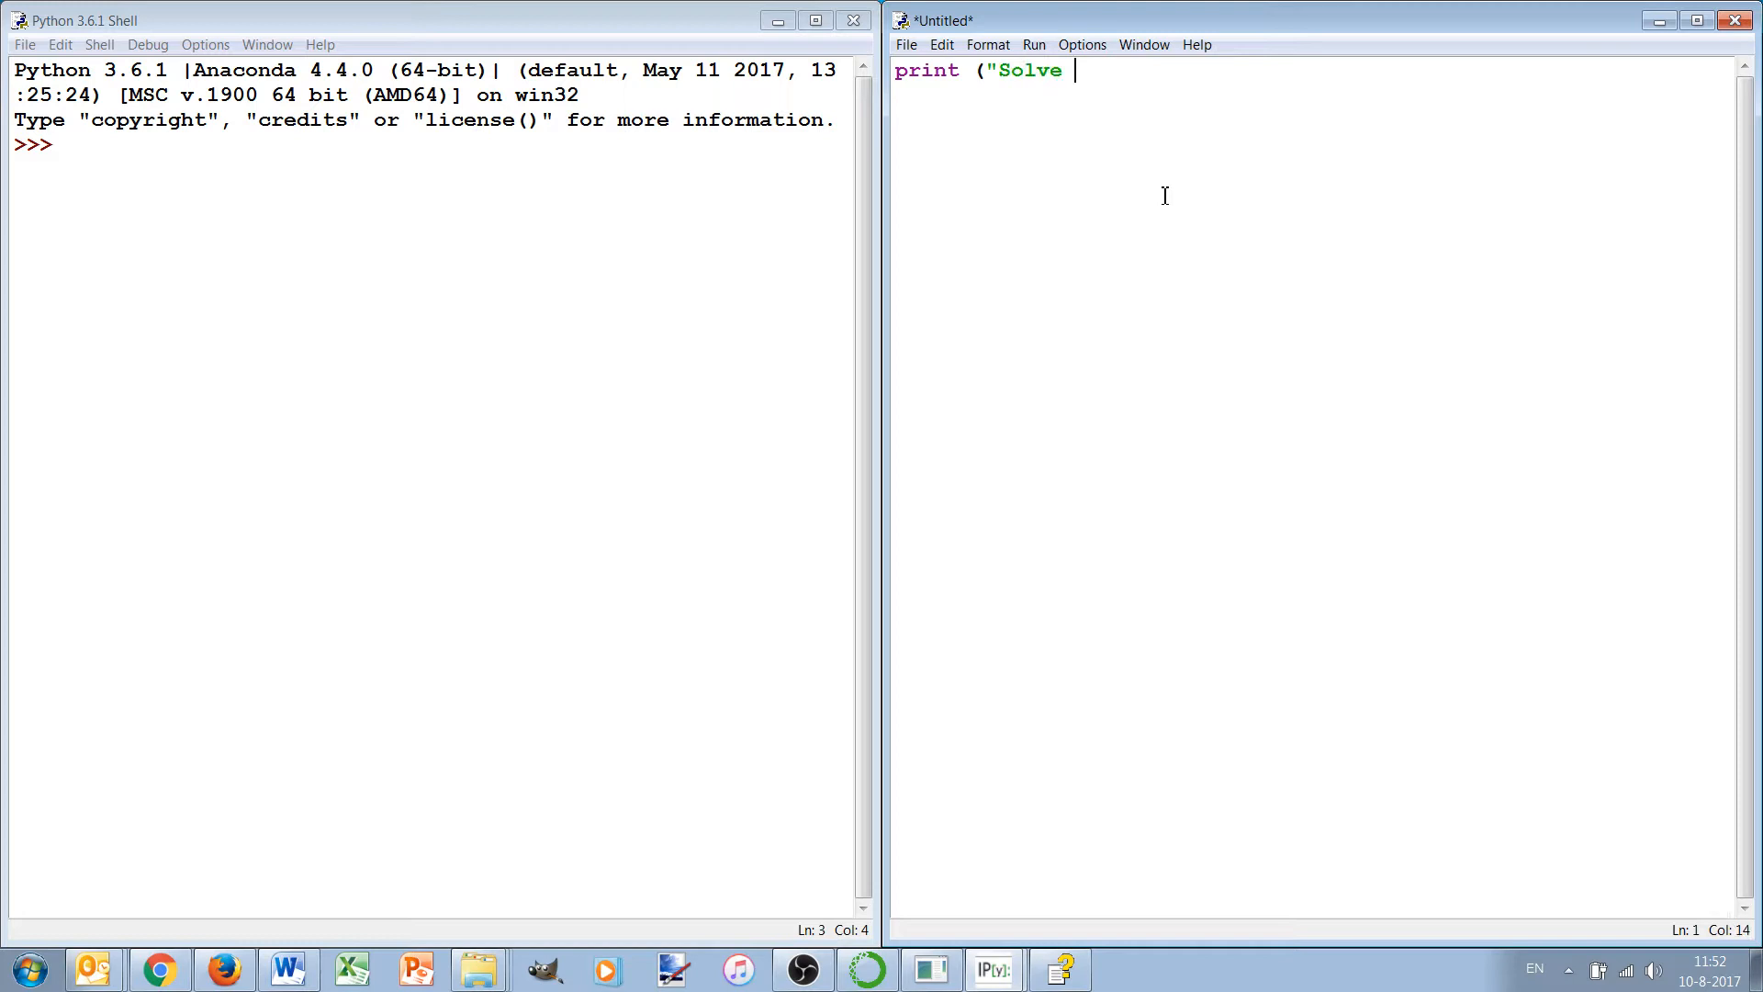
text(equation)
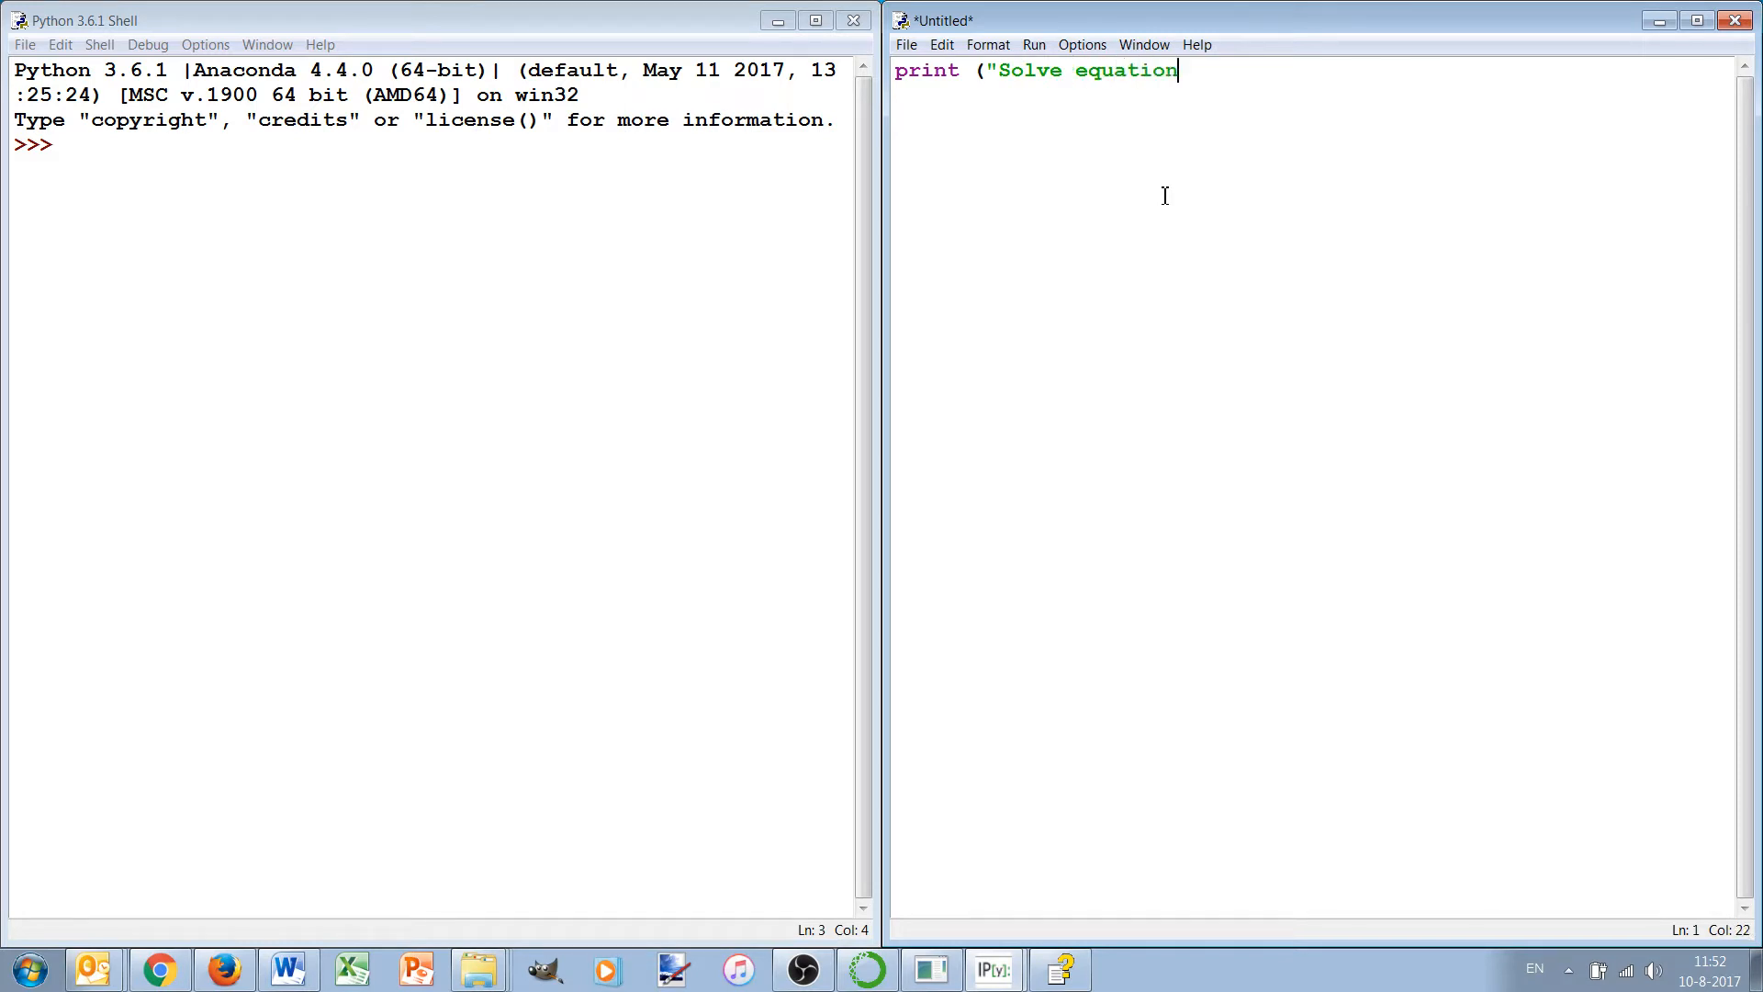
text(:")
text(print)
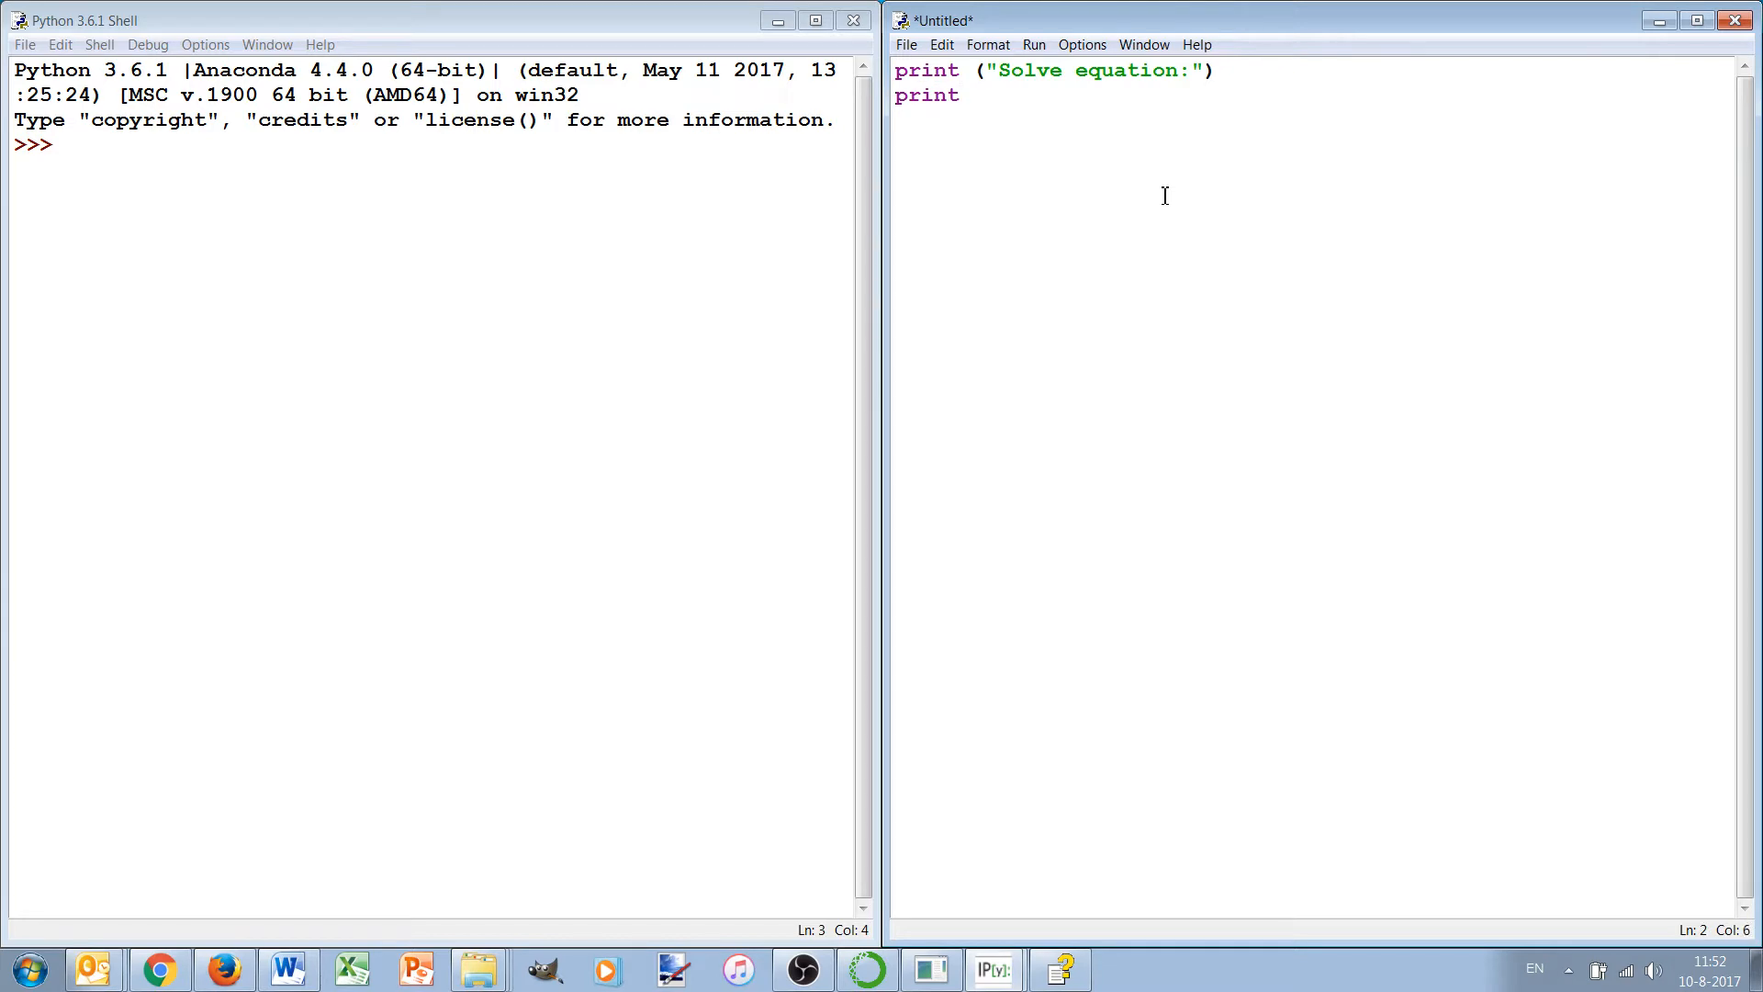
text(("a)
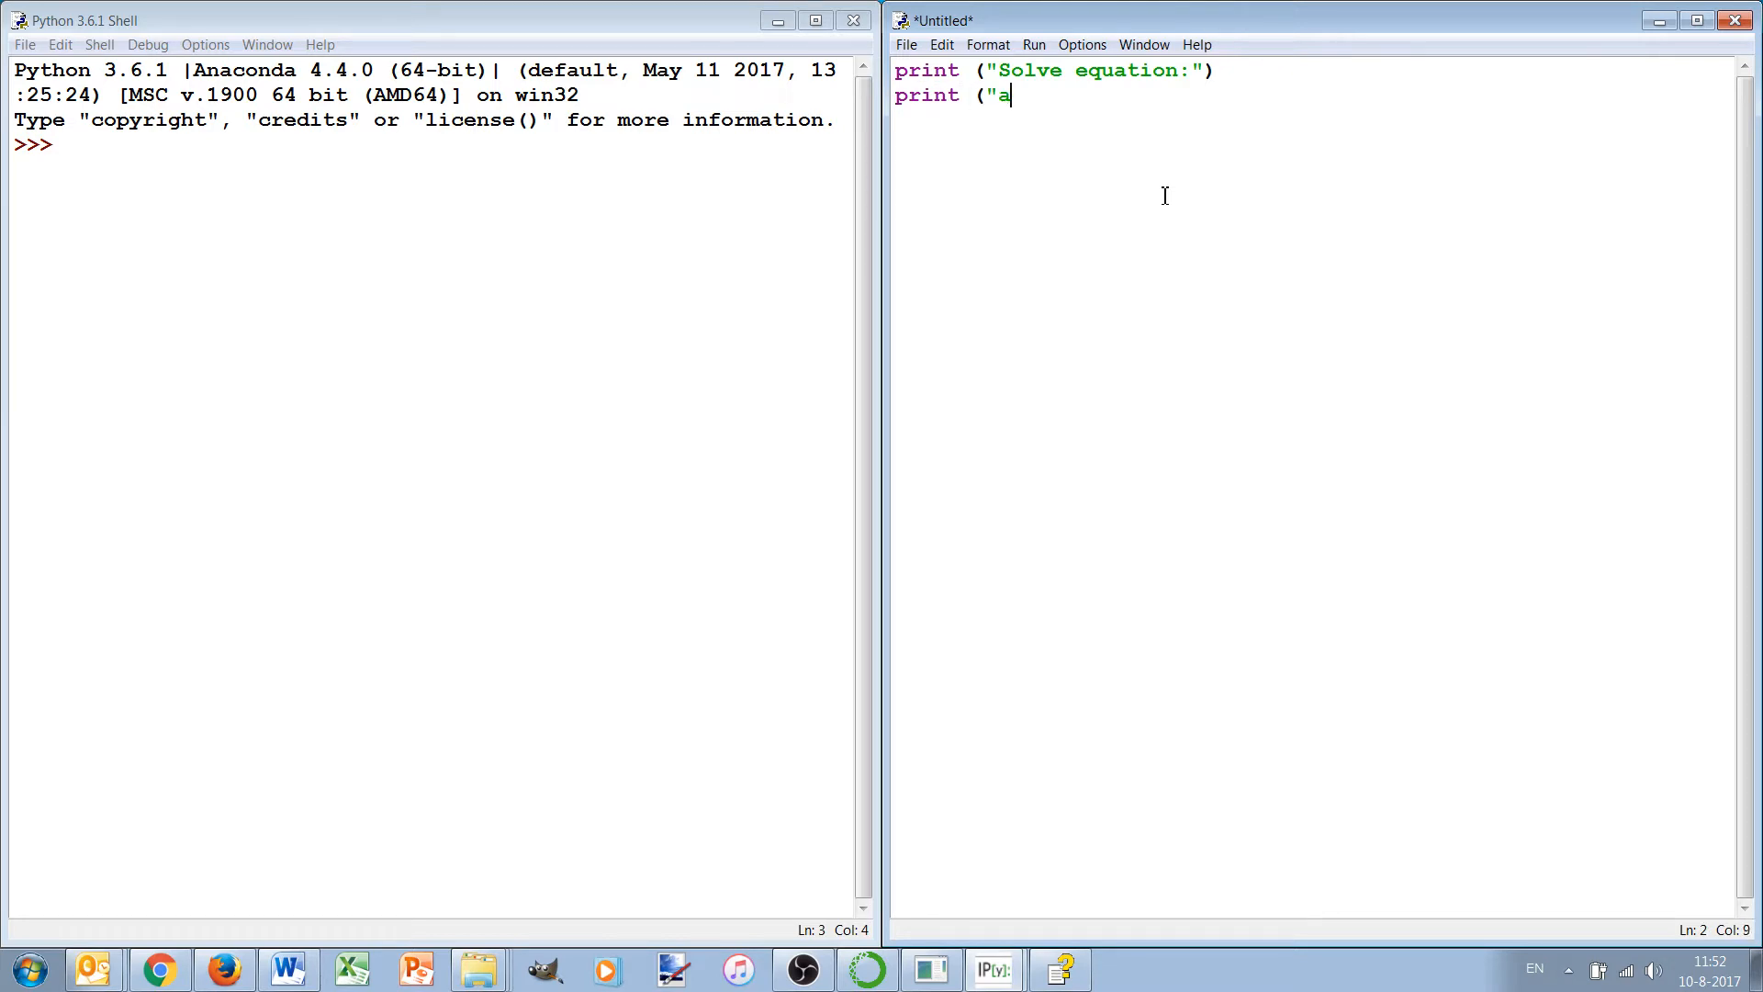
text(x2 +)
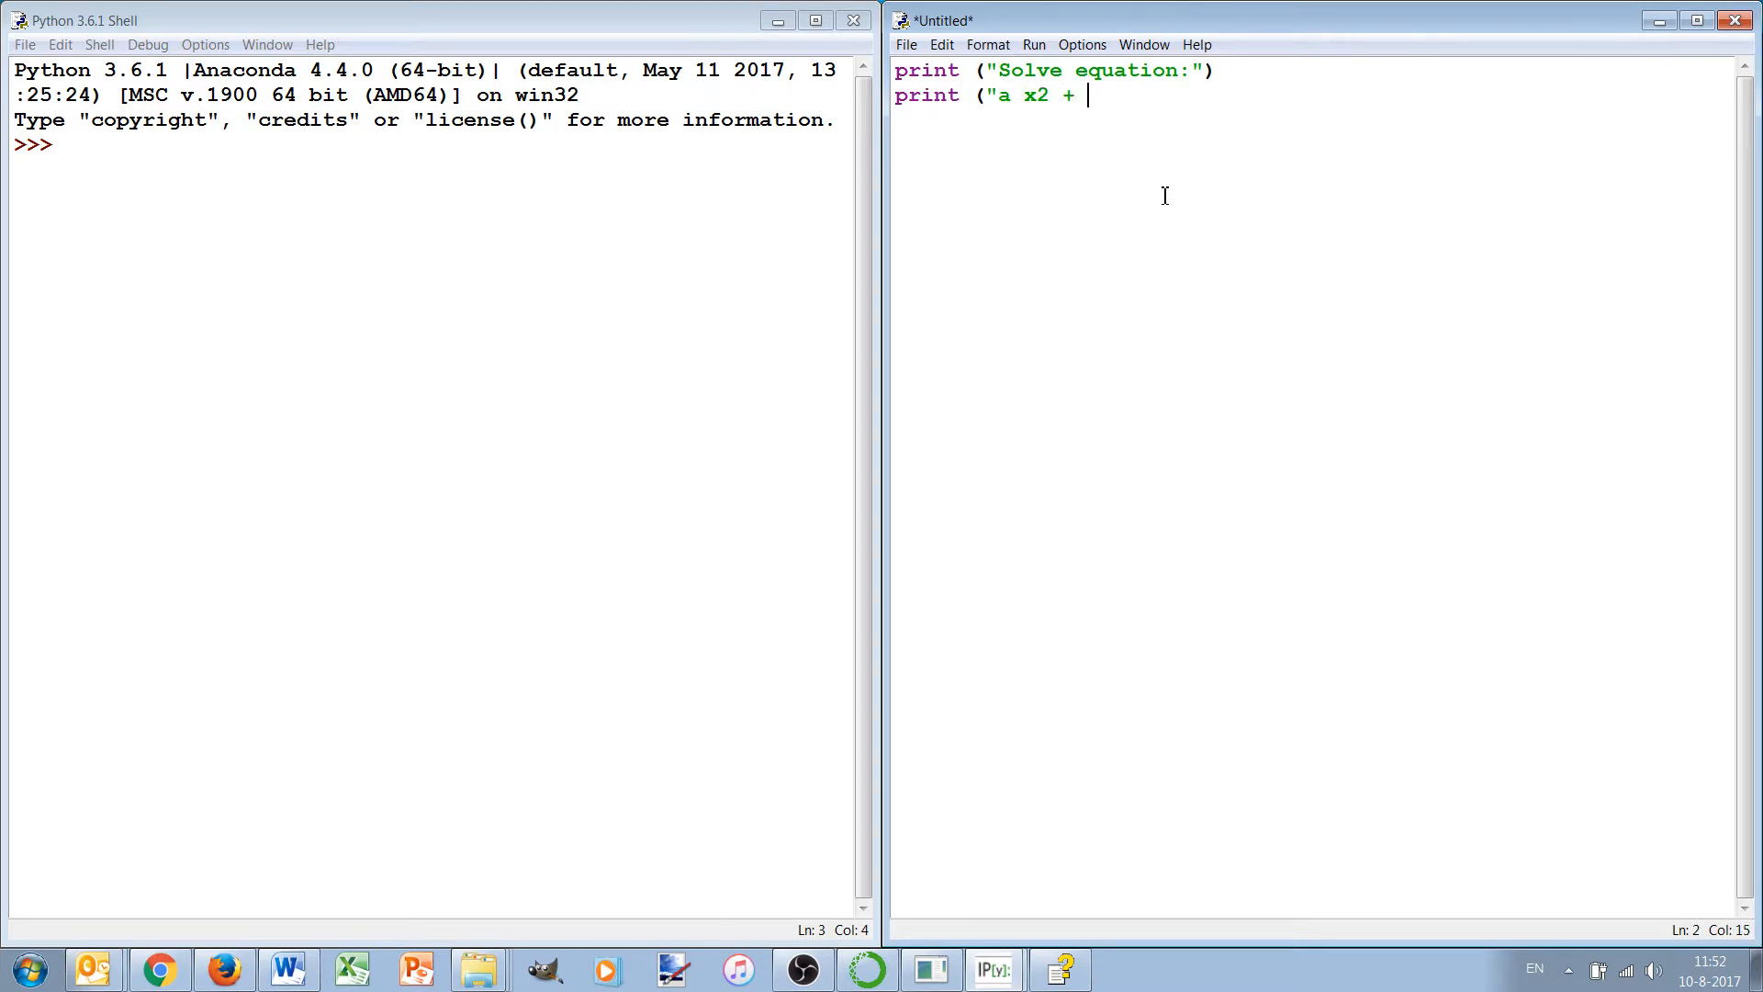
text(b x + c = 0)
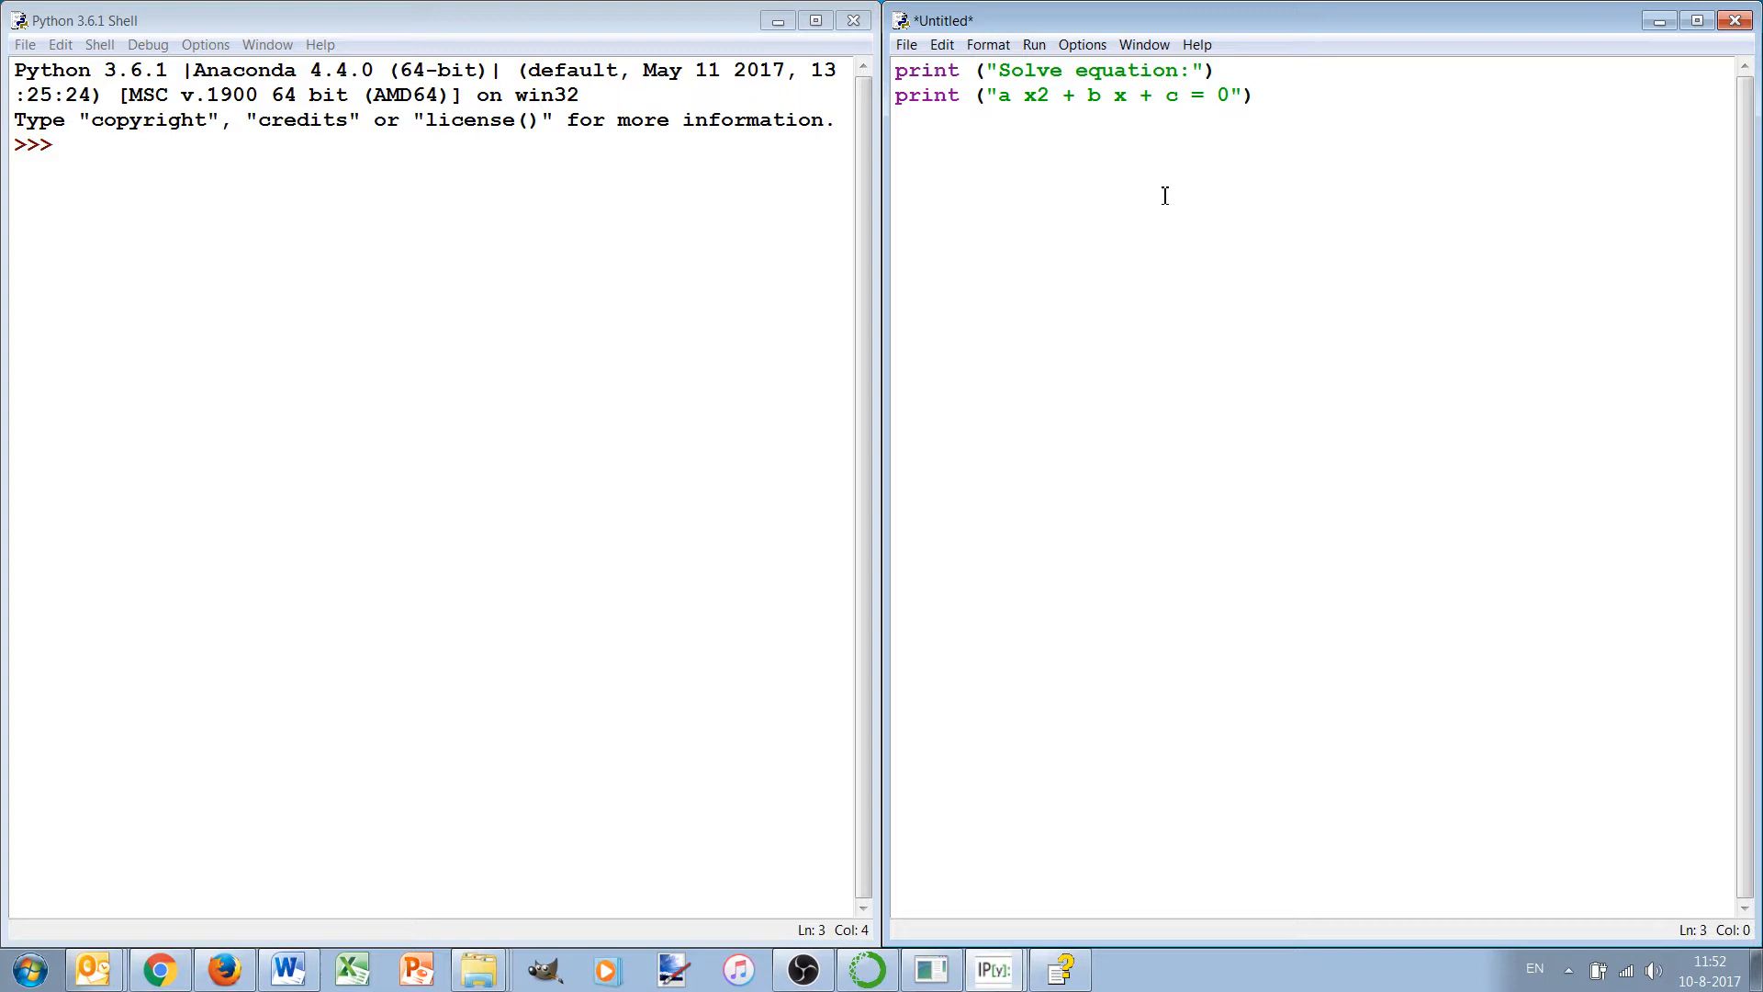
text(print ())
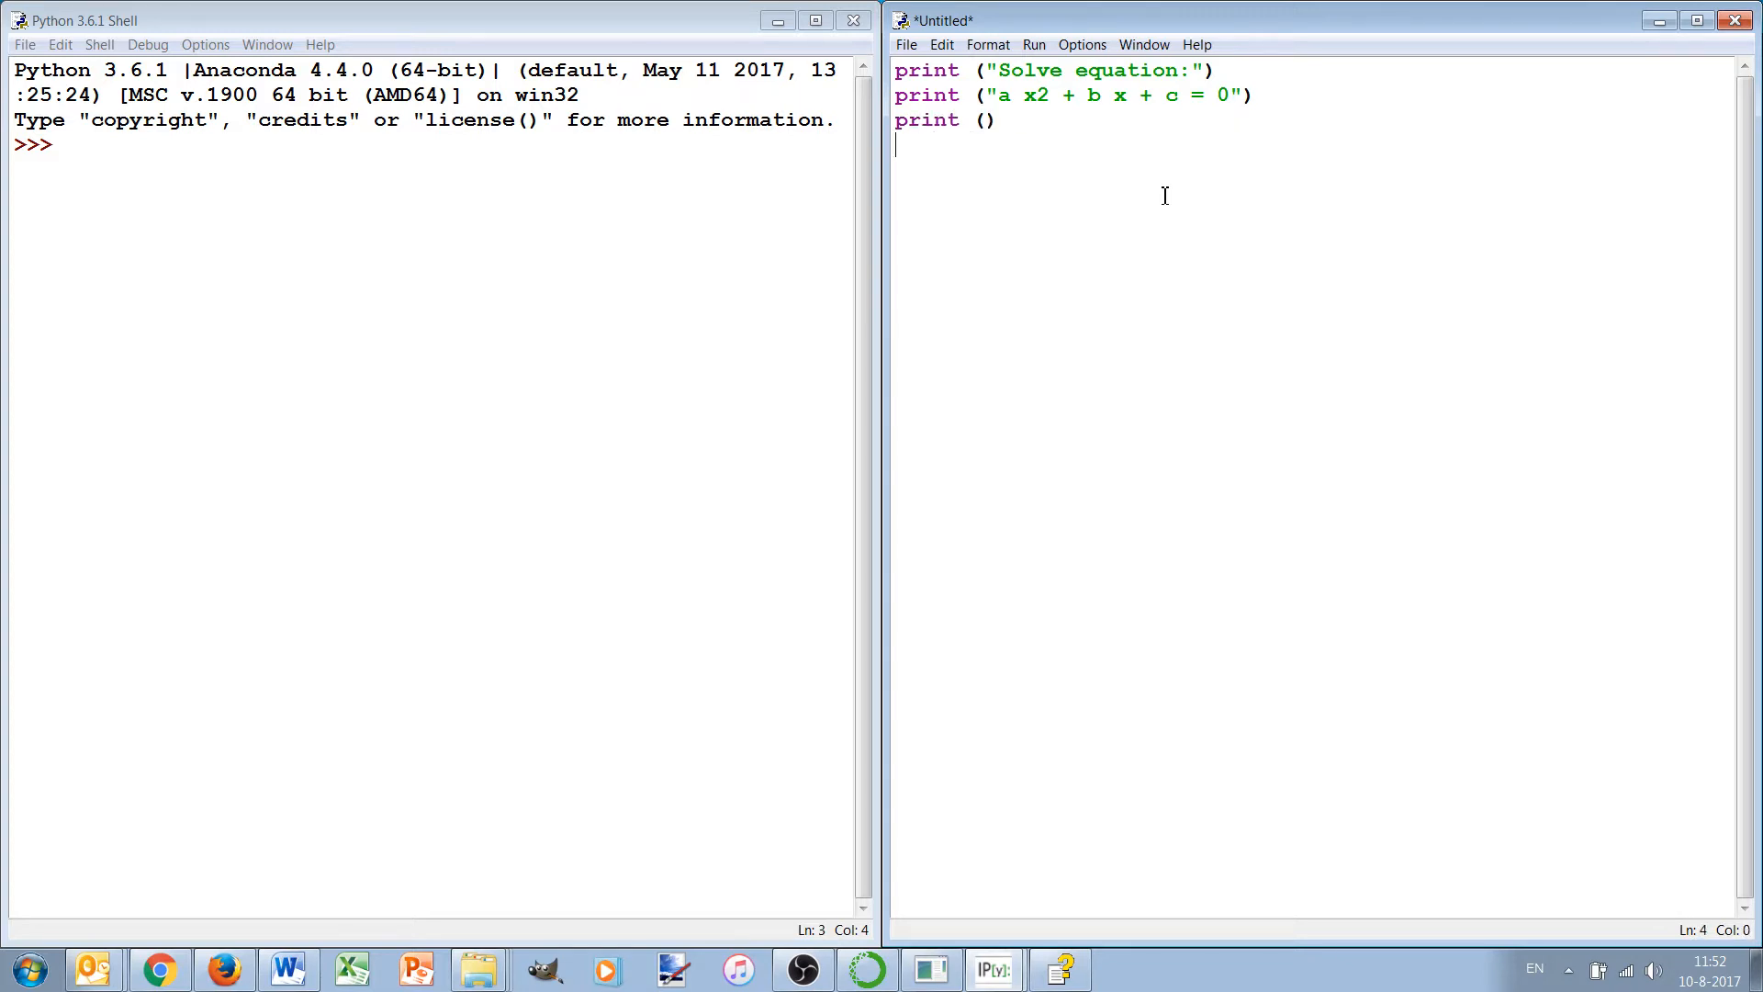
Step: Write a = float(input("Enter a:")) and select that line for copying
text(a =)
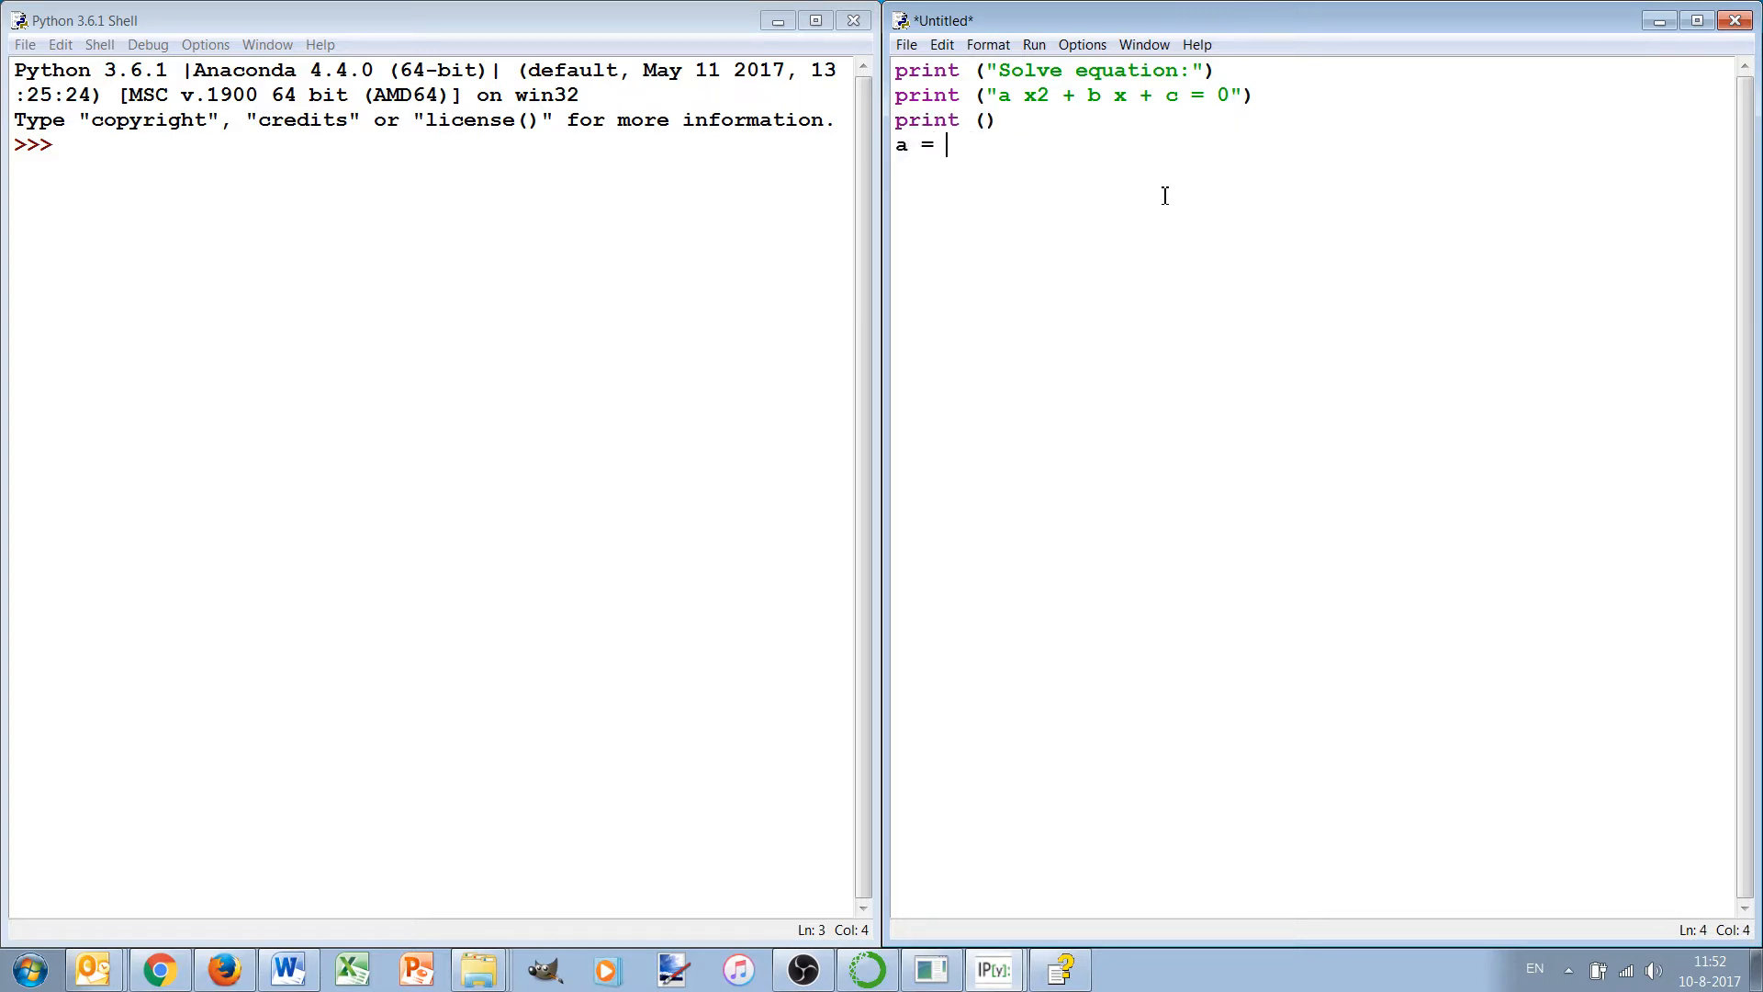
text(float()
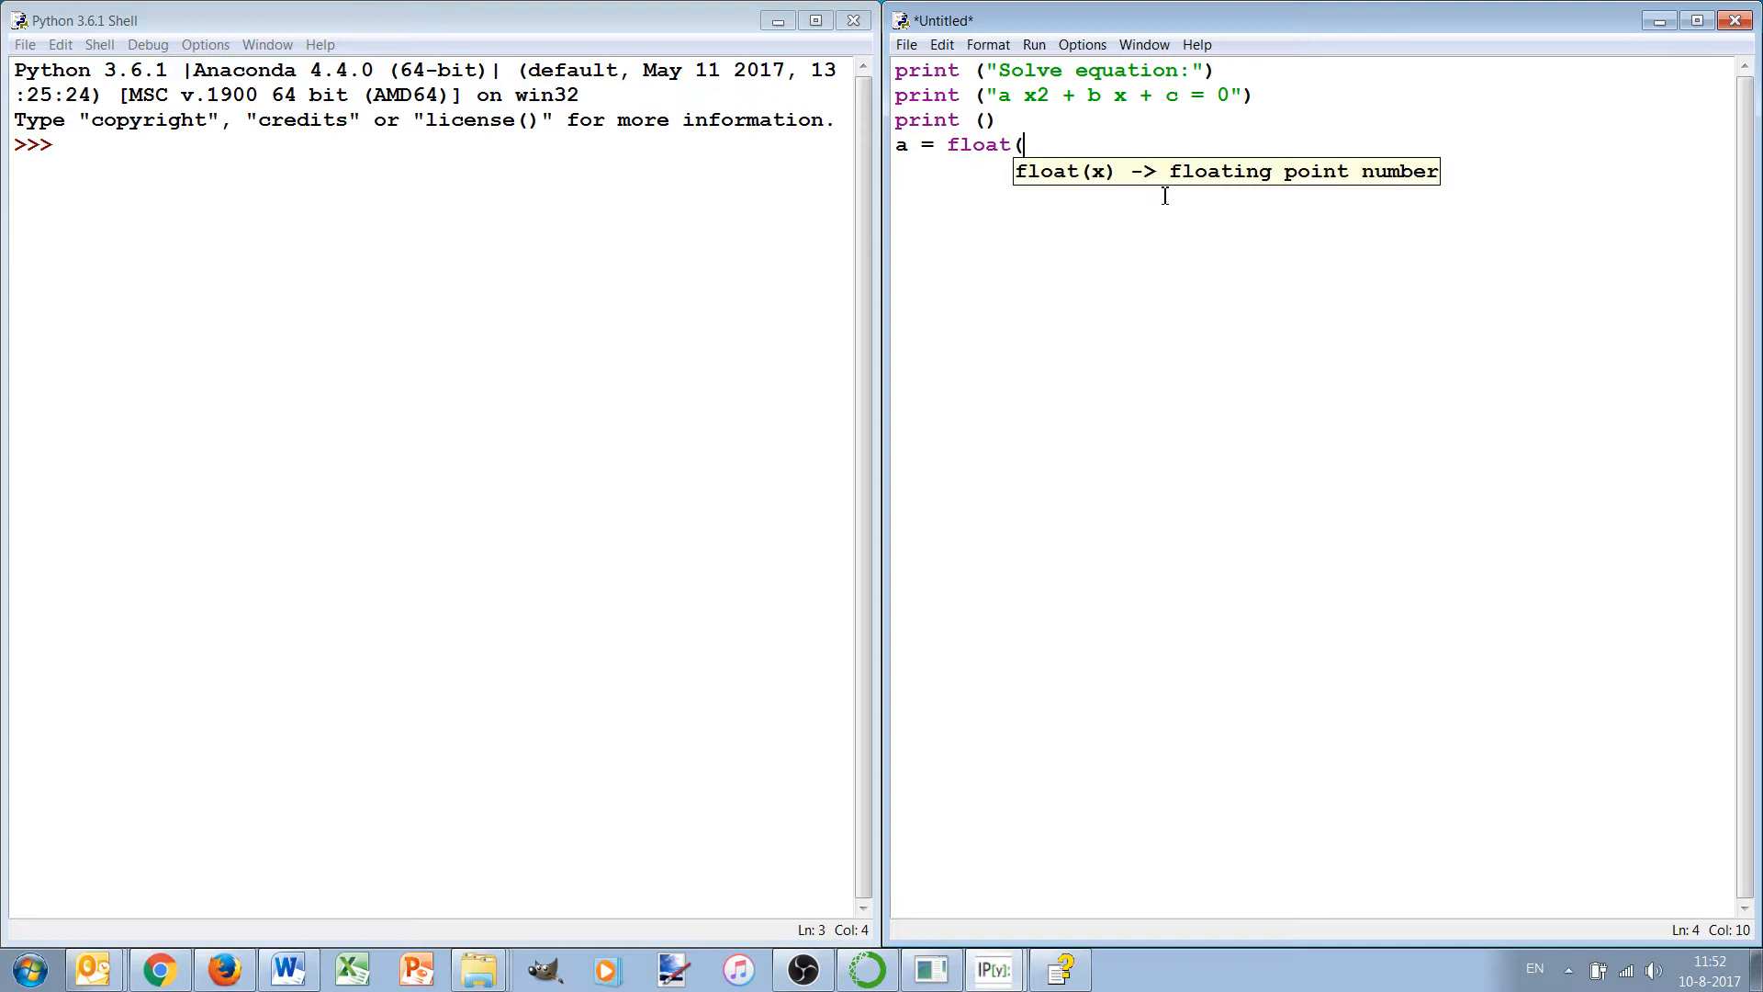
text(input()
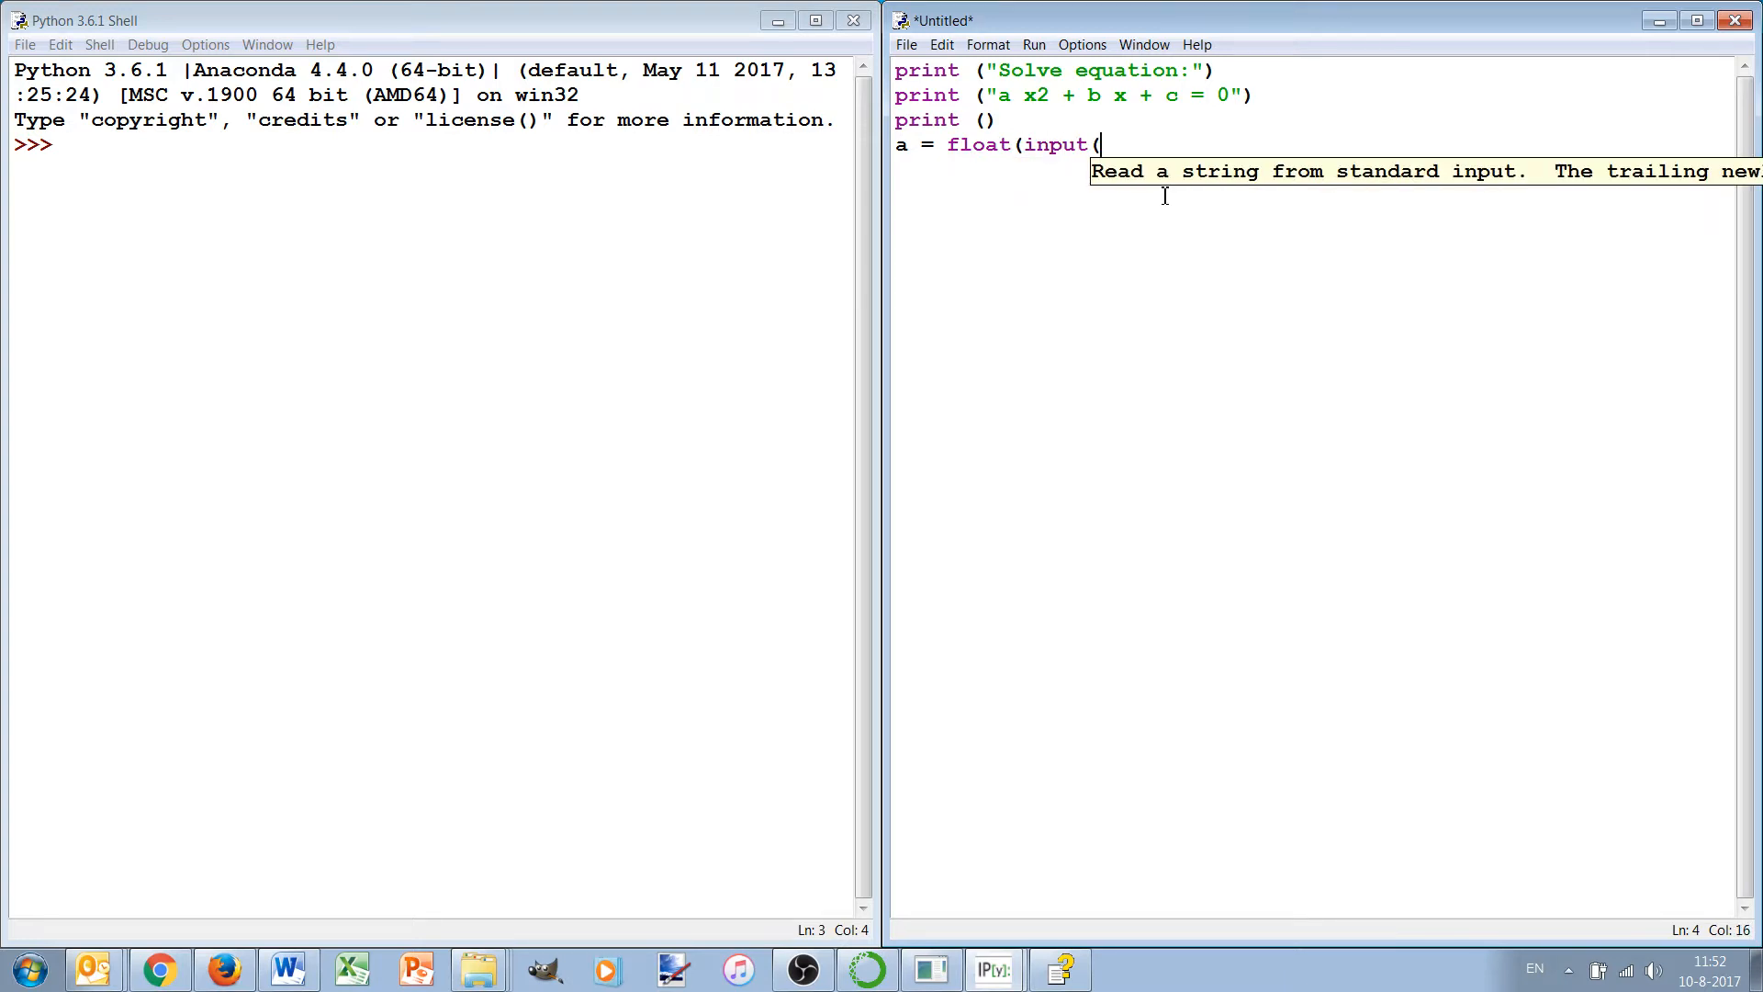
text("E)
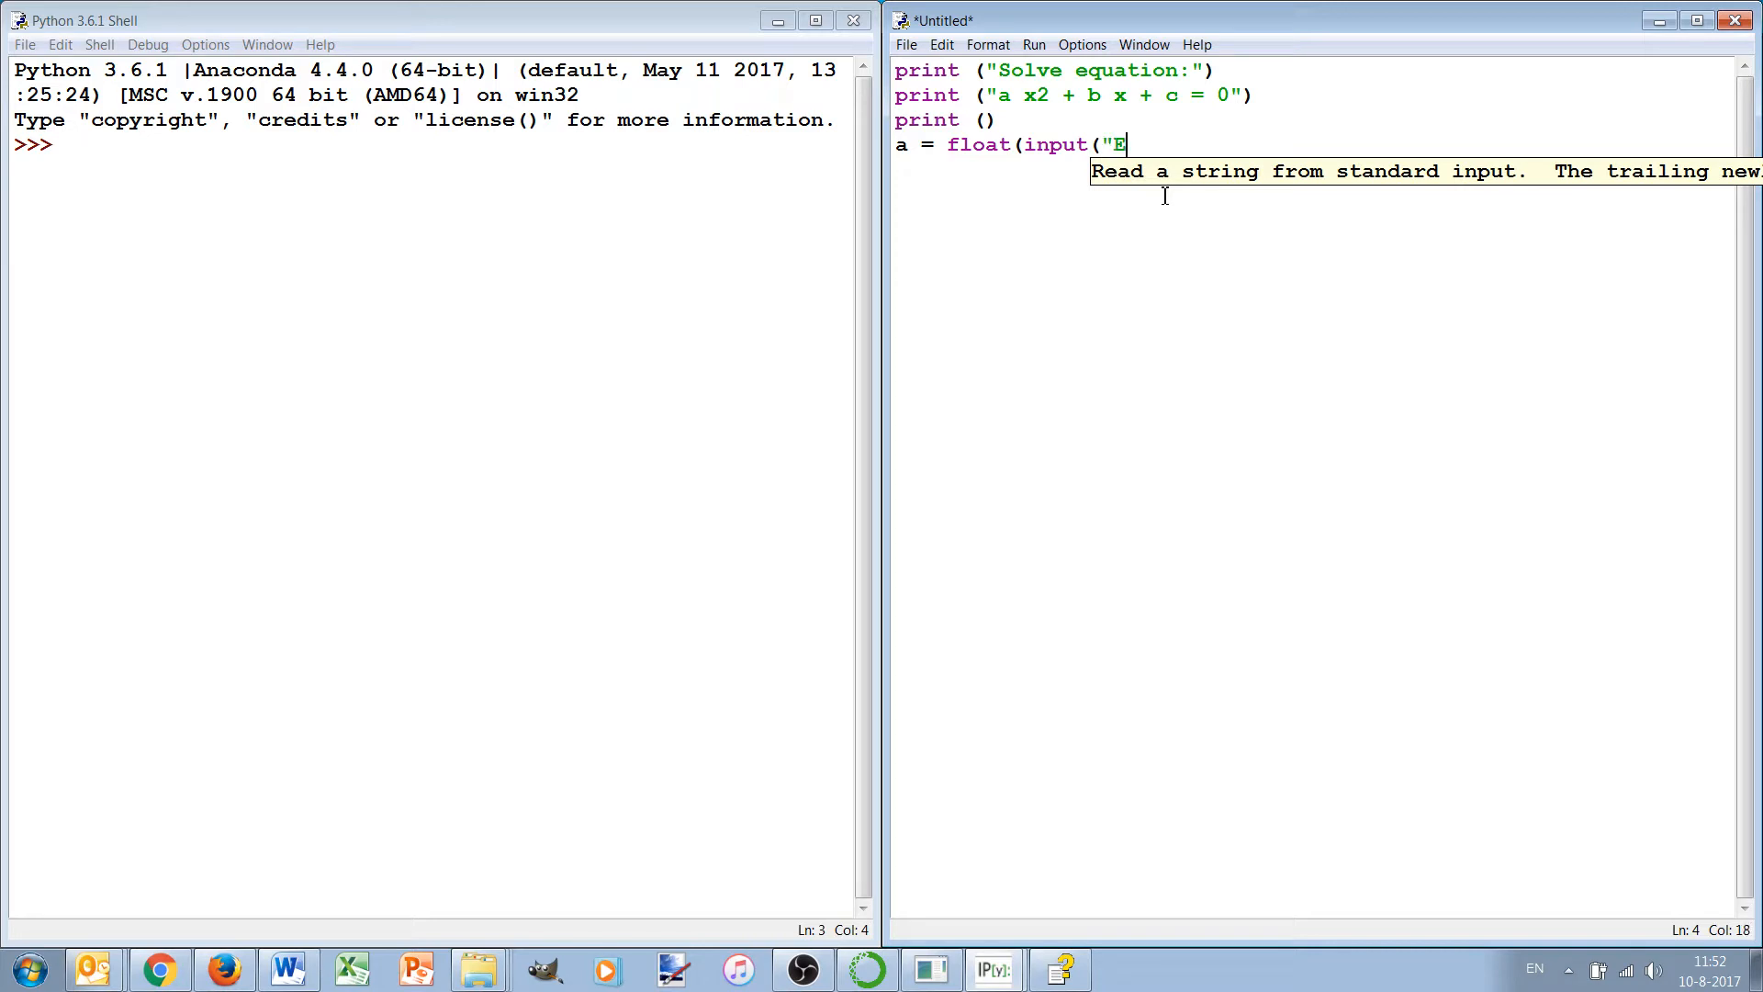
text(nter a: ")
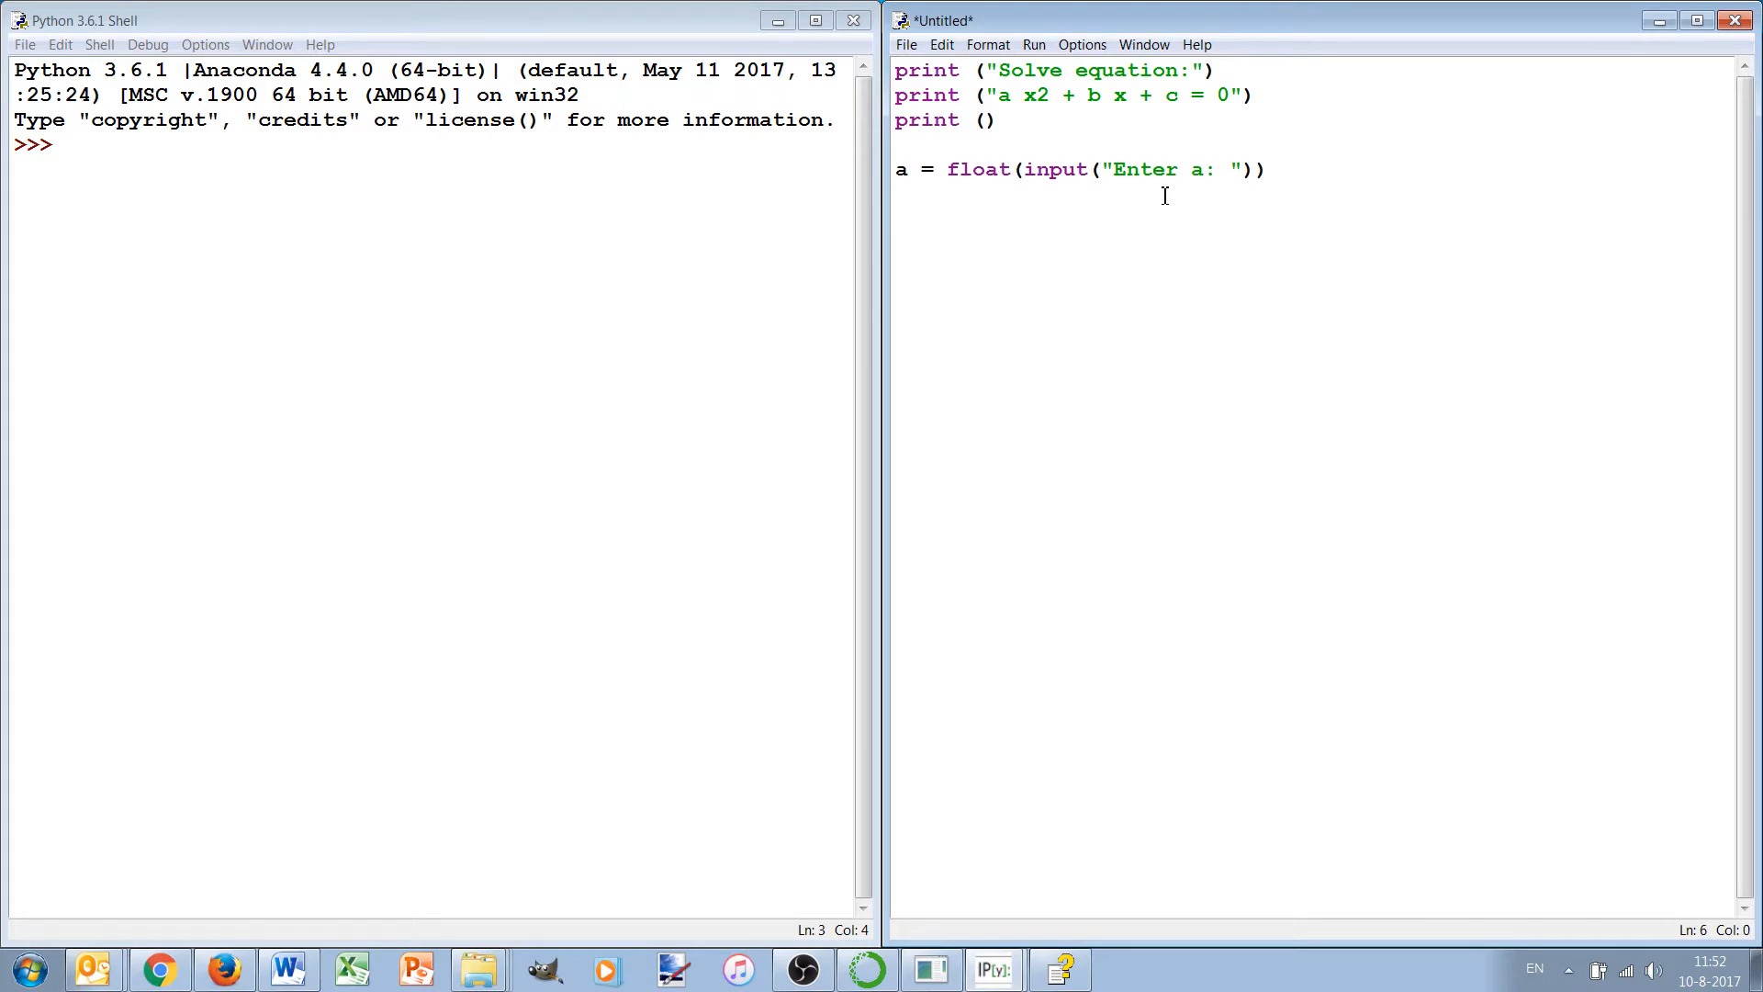
triple_click(1079, 169)
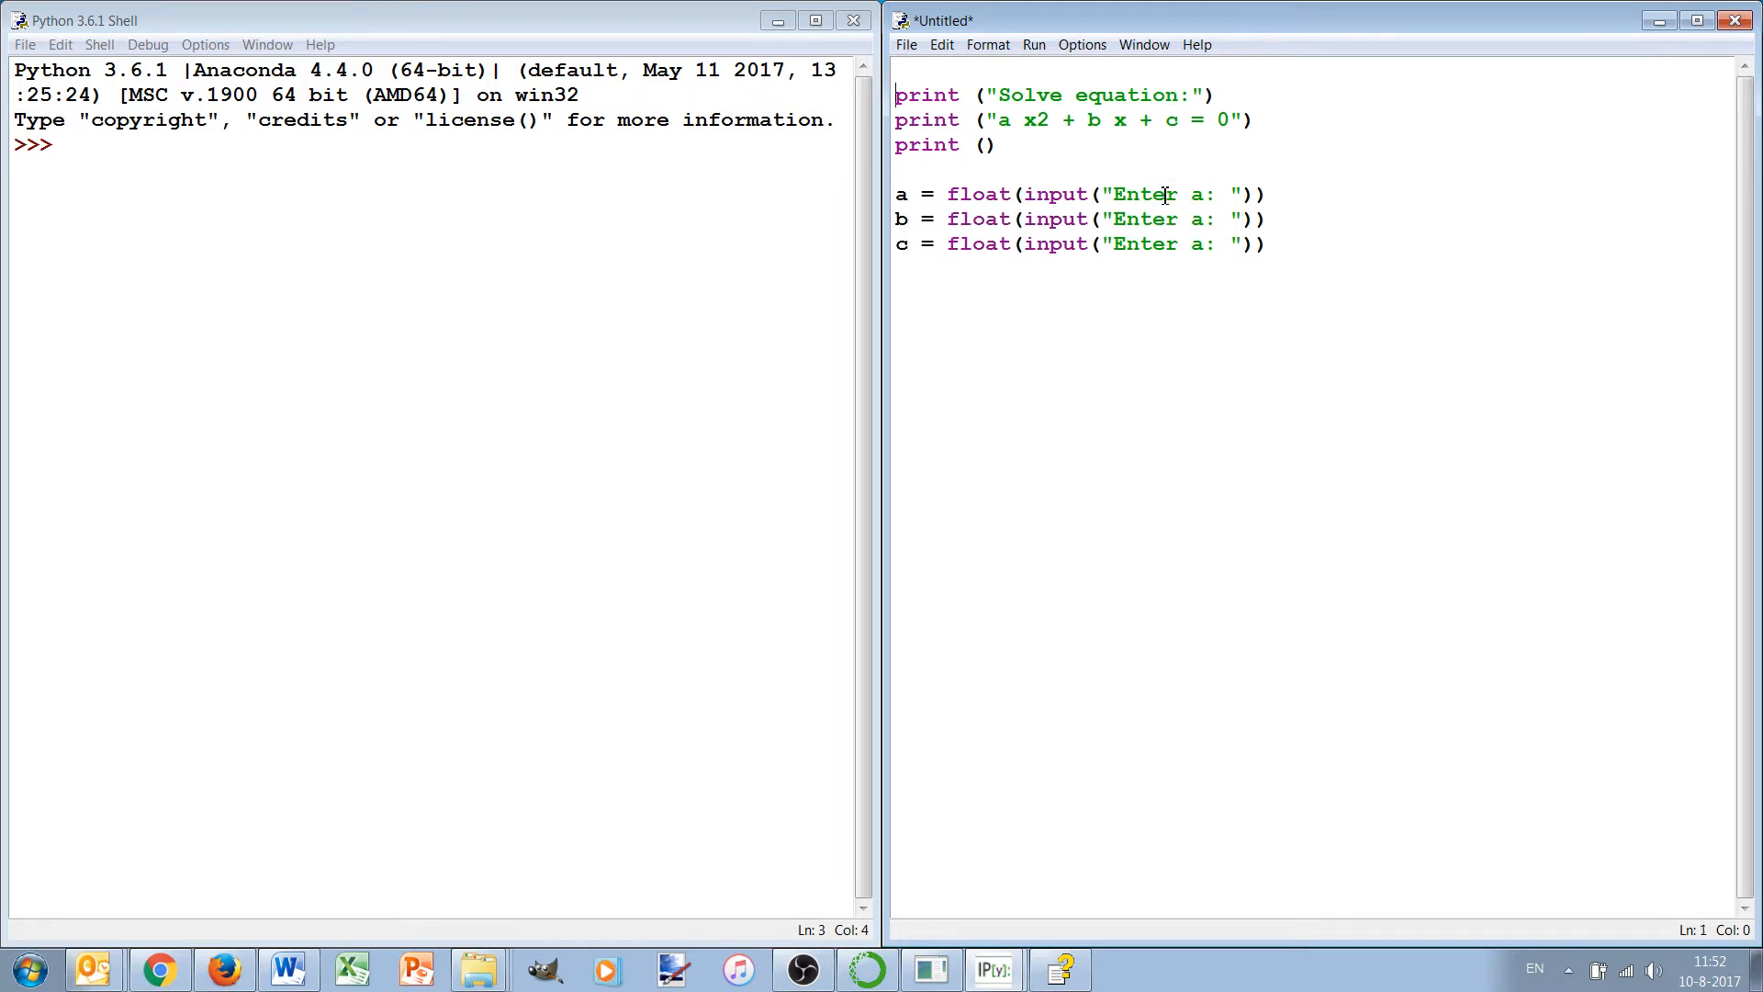
Step: Type the heading comment '# Solve 2nd order polynomial equation with abc formula', correcting typos
text(#)
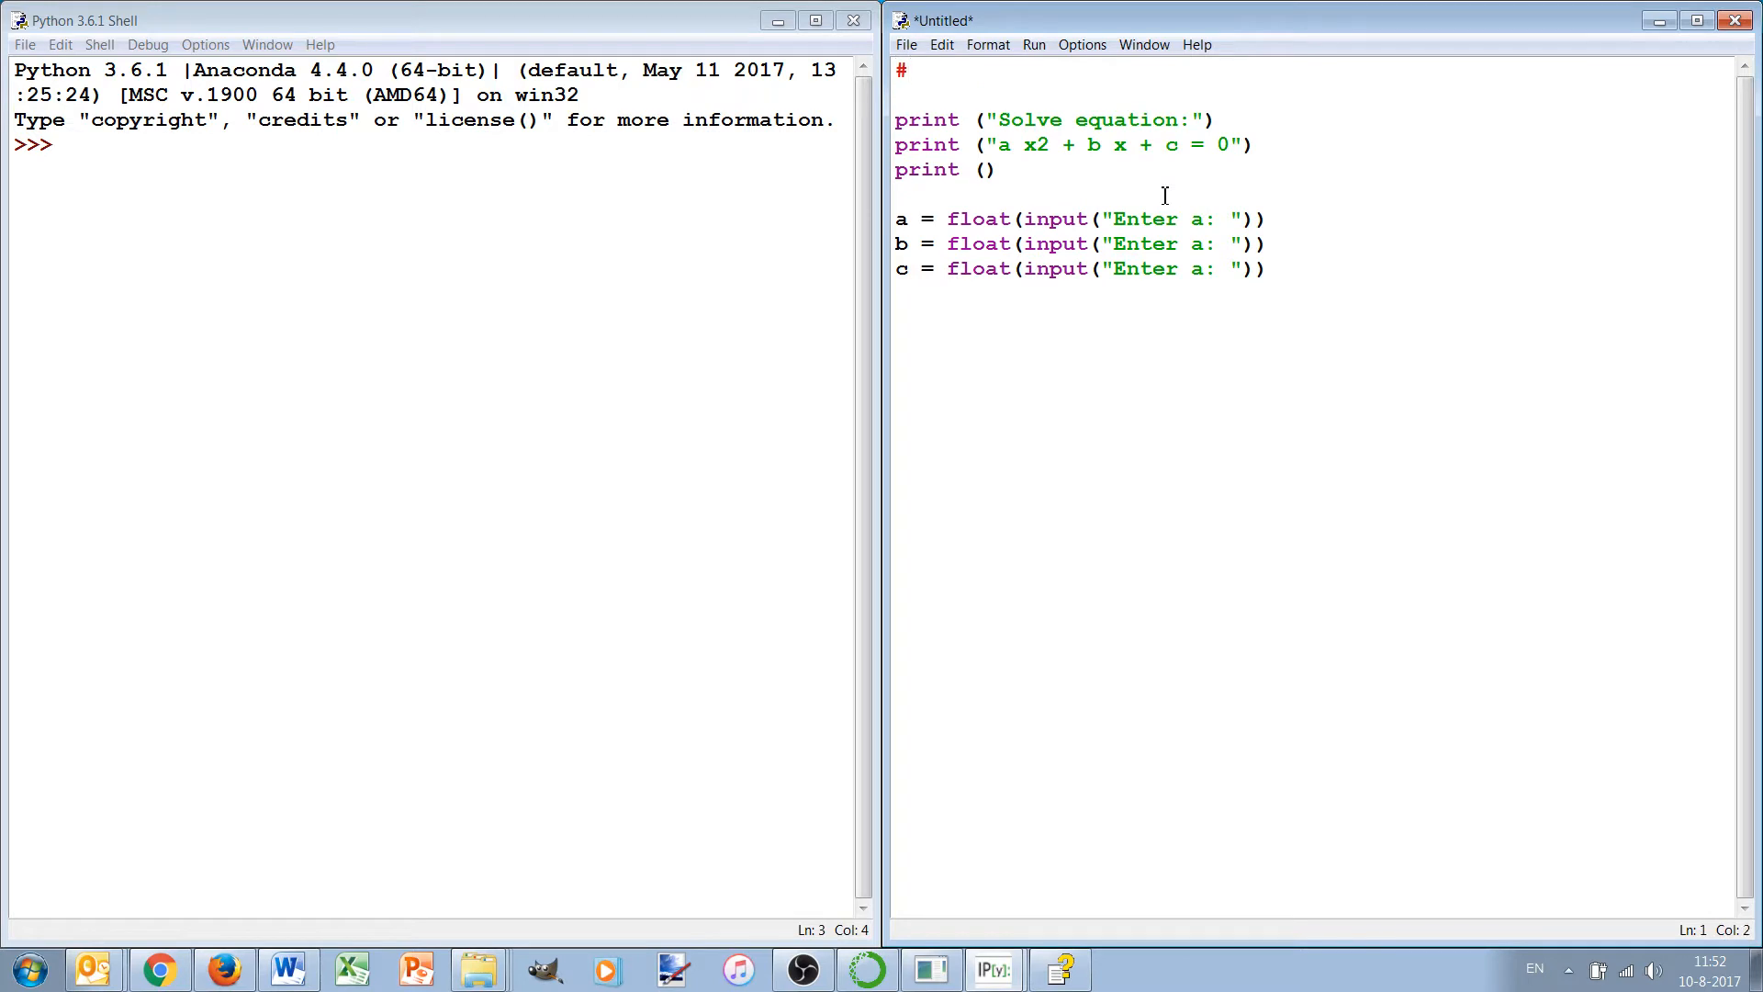
text(A)
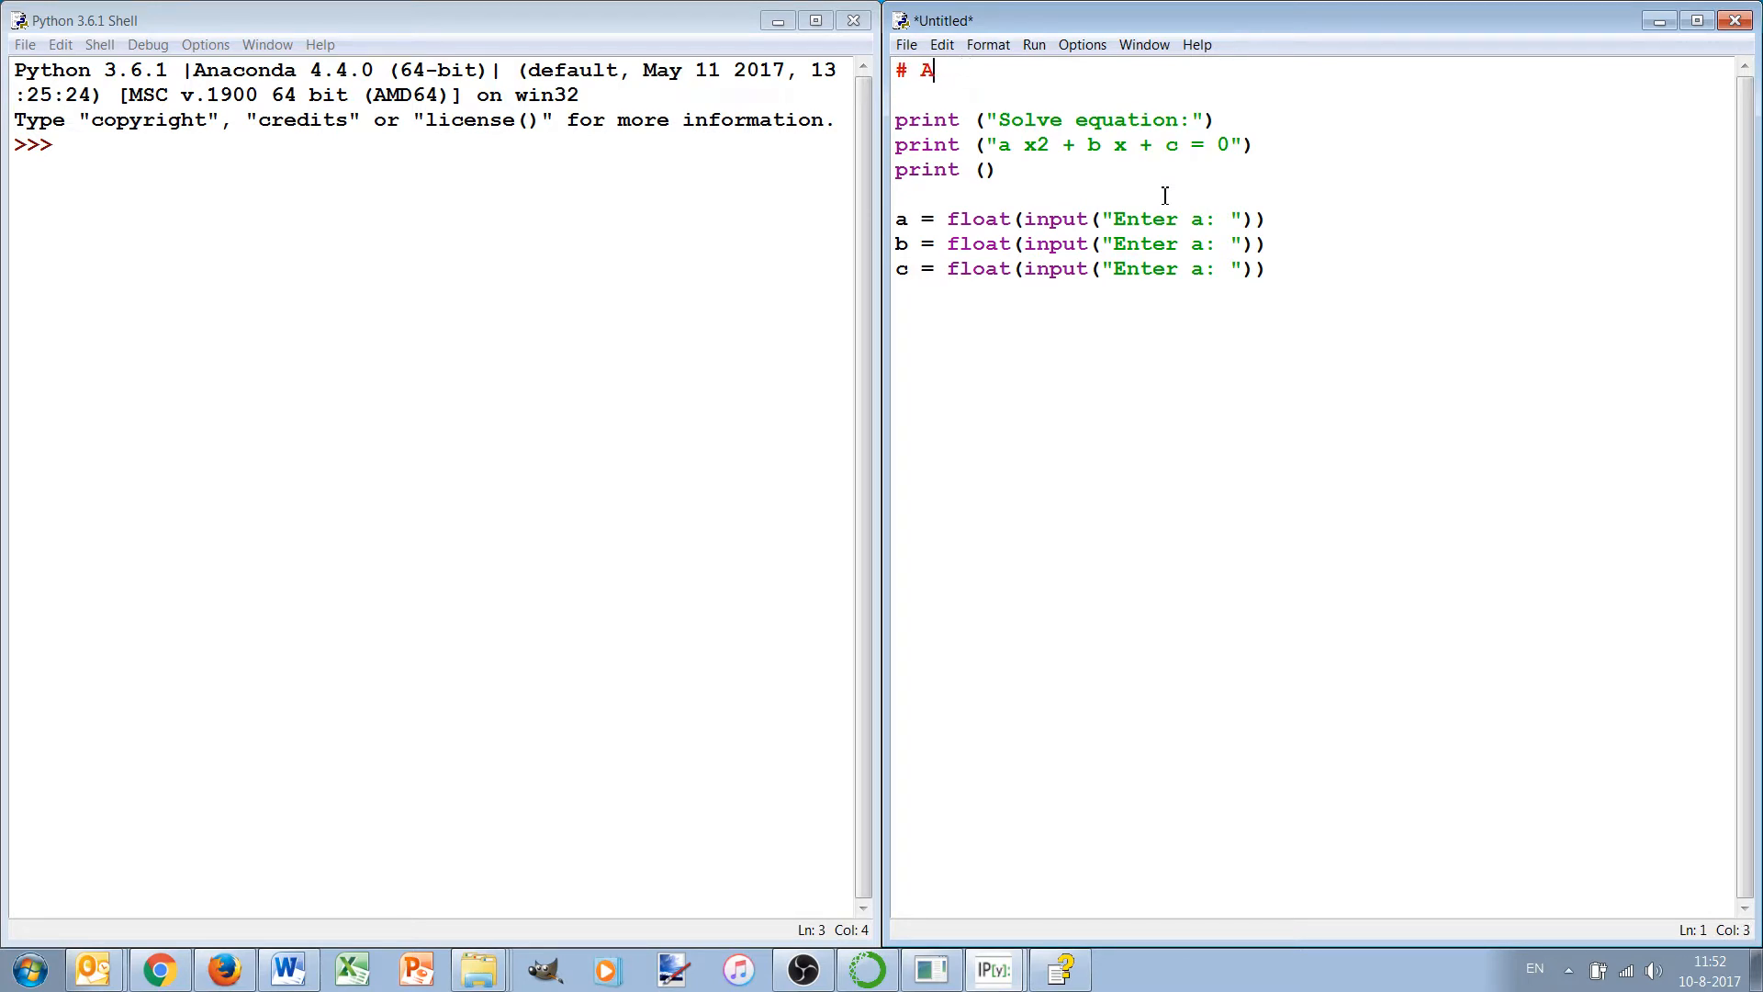
text(Solve 2nd o)
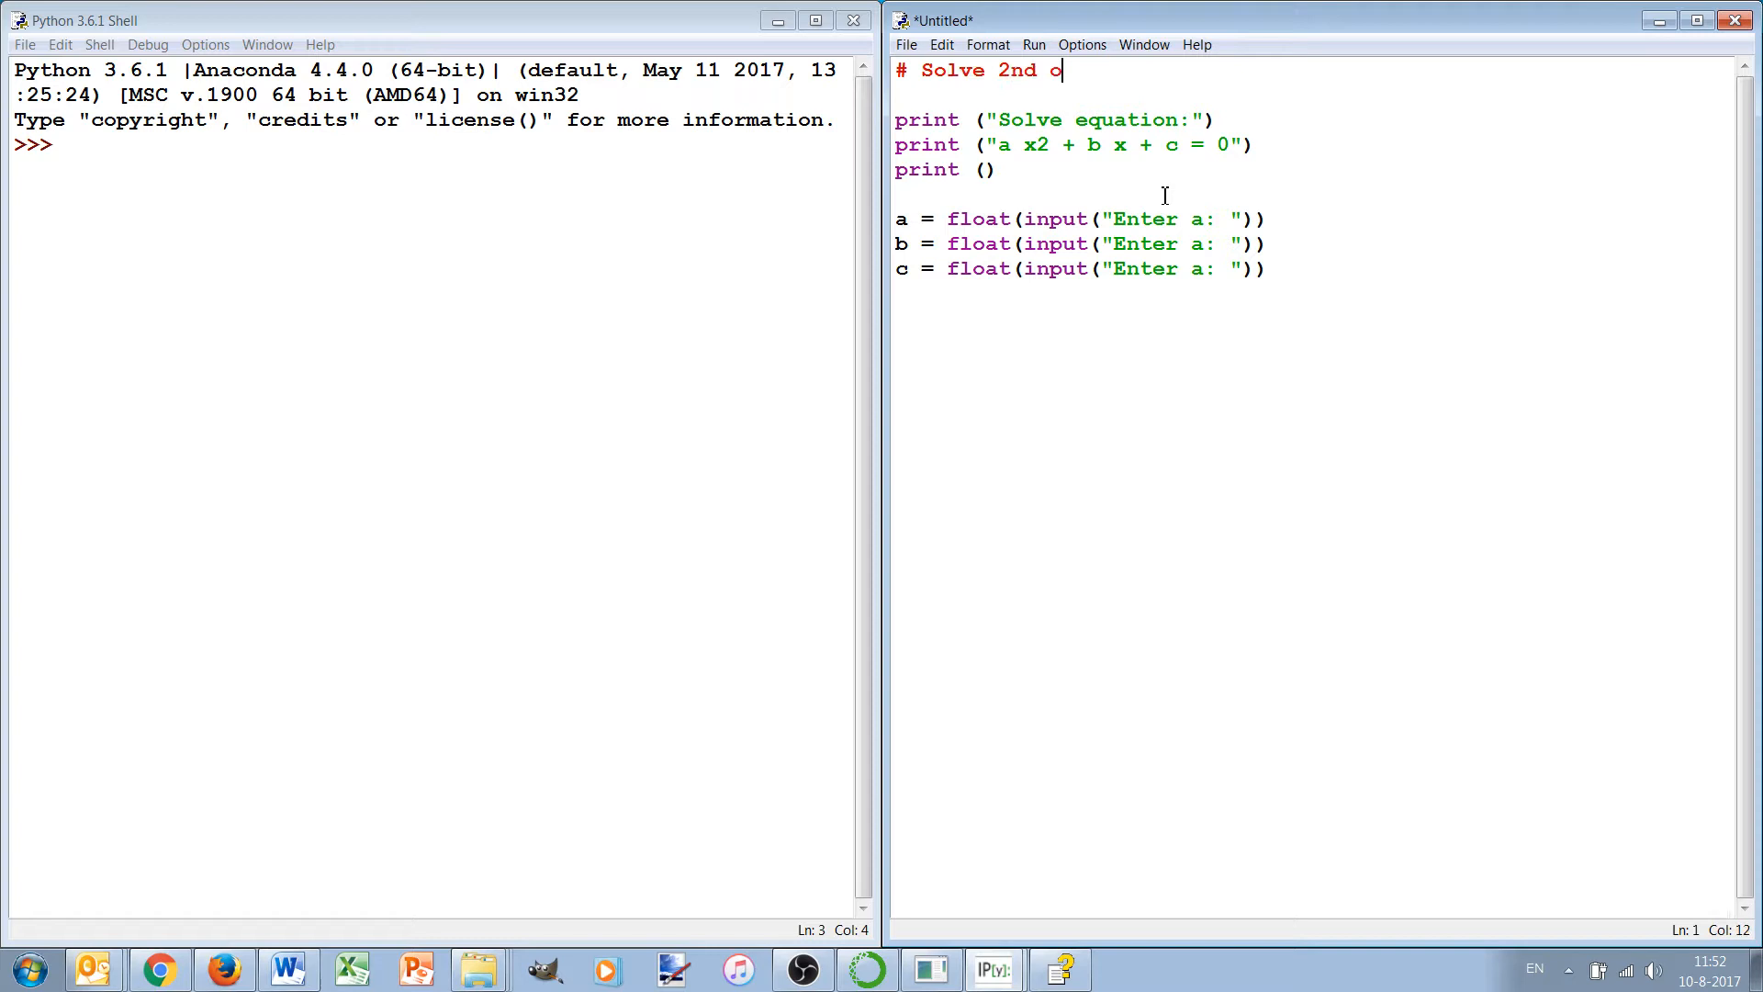
text(rde rpoly e)
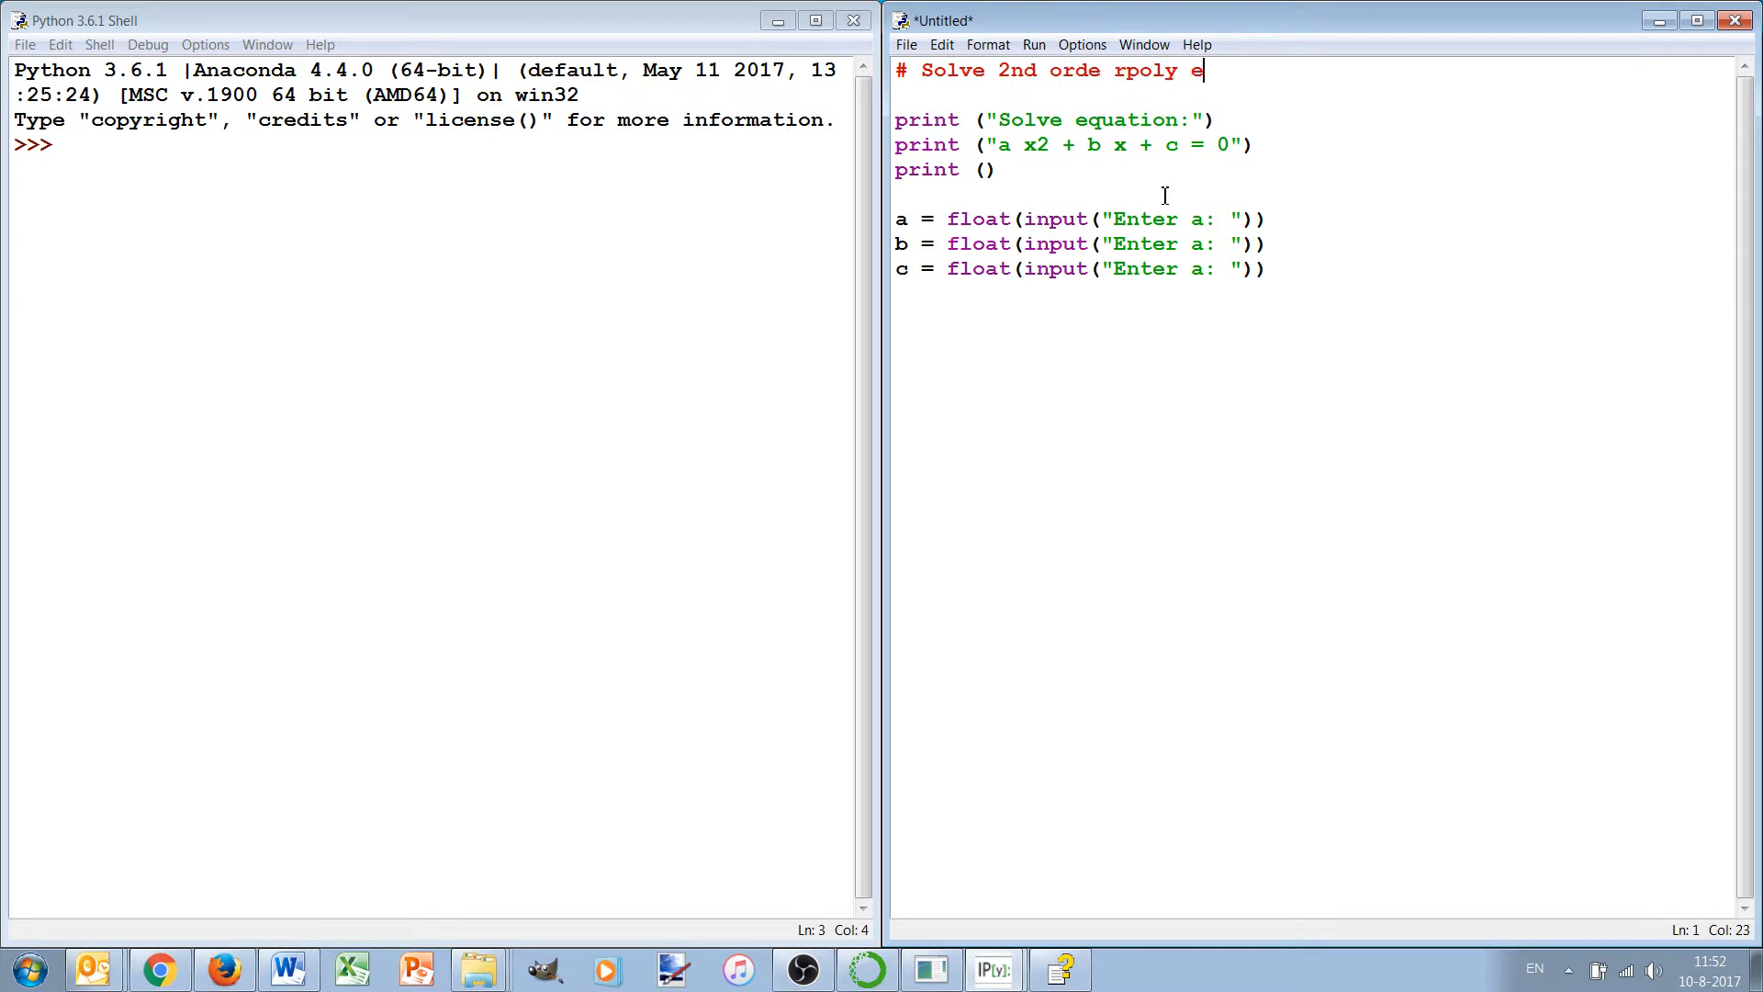
key(backspace)
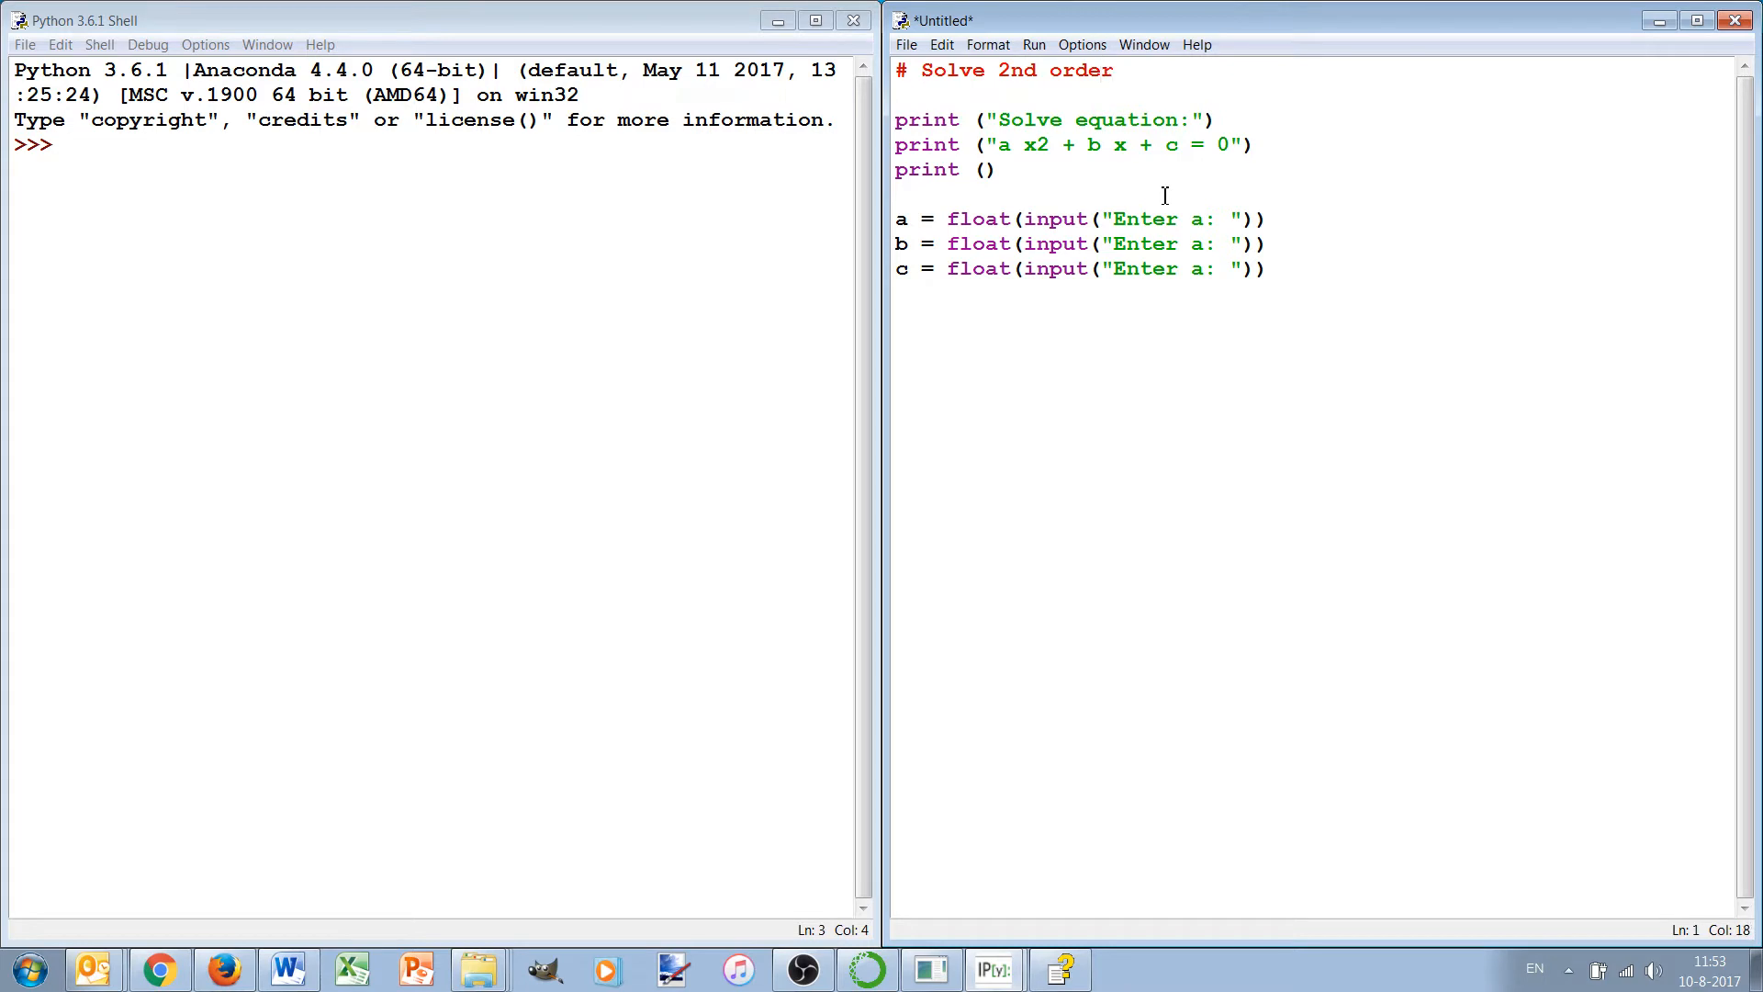
text(polynom)
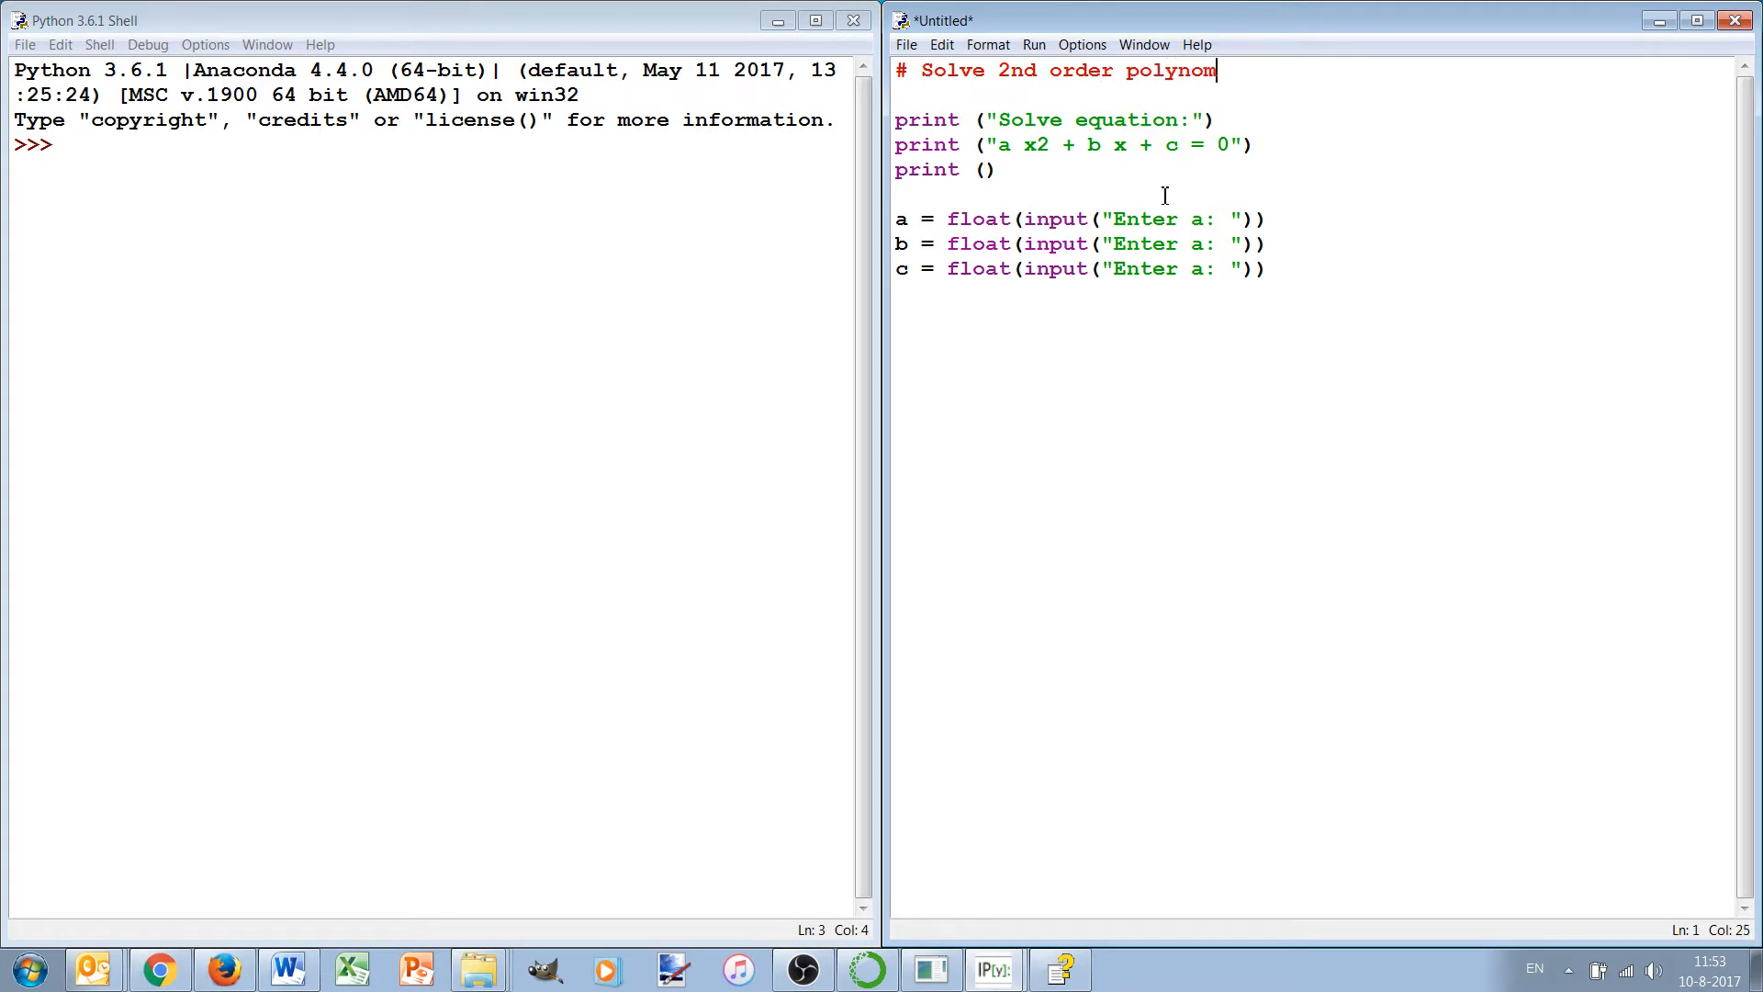
text(ial equation)
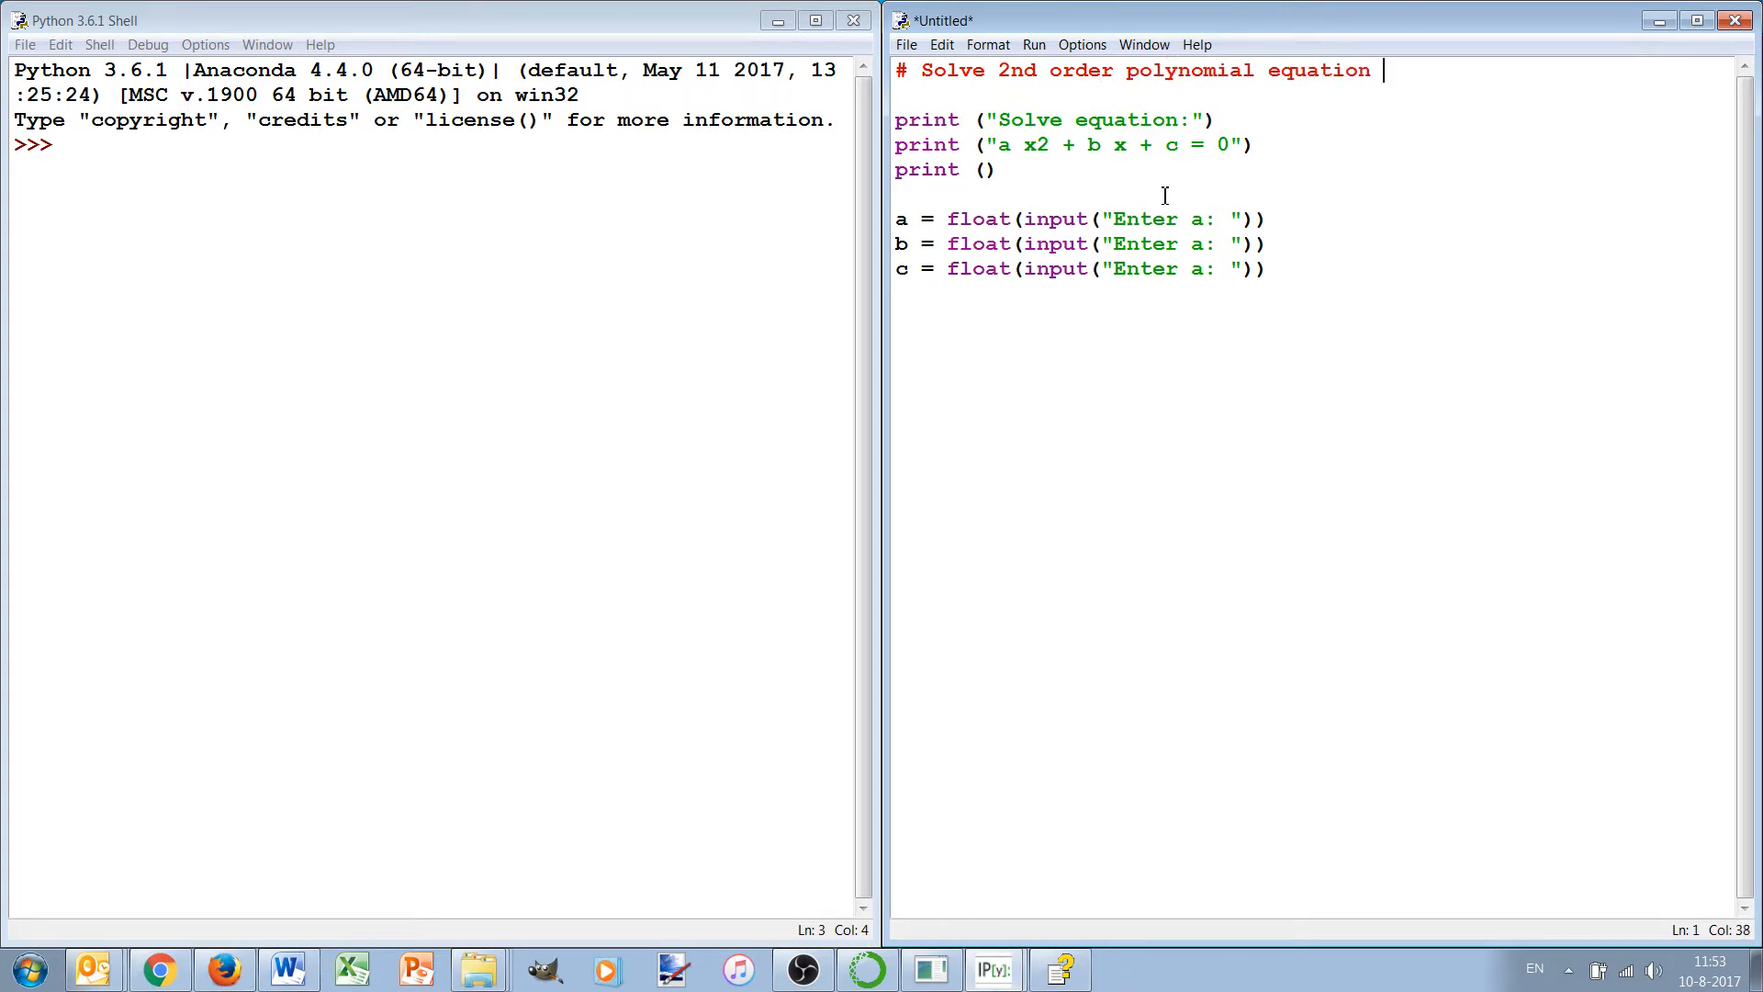
text(qith abc form)
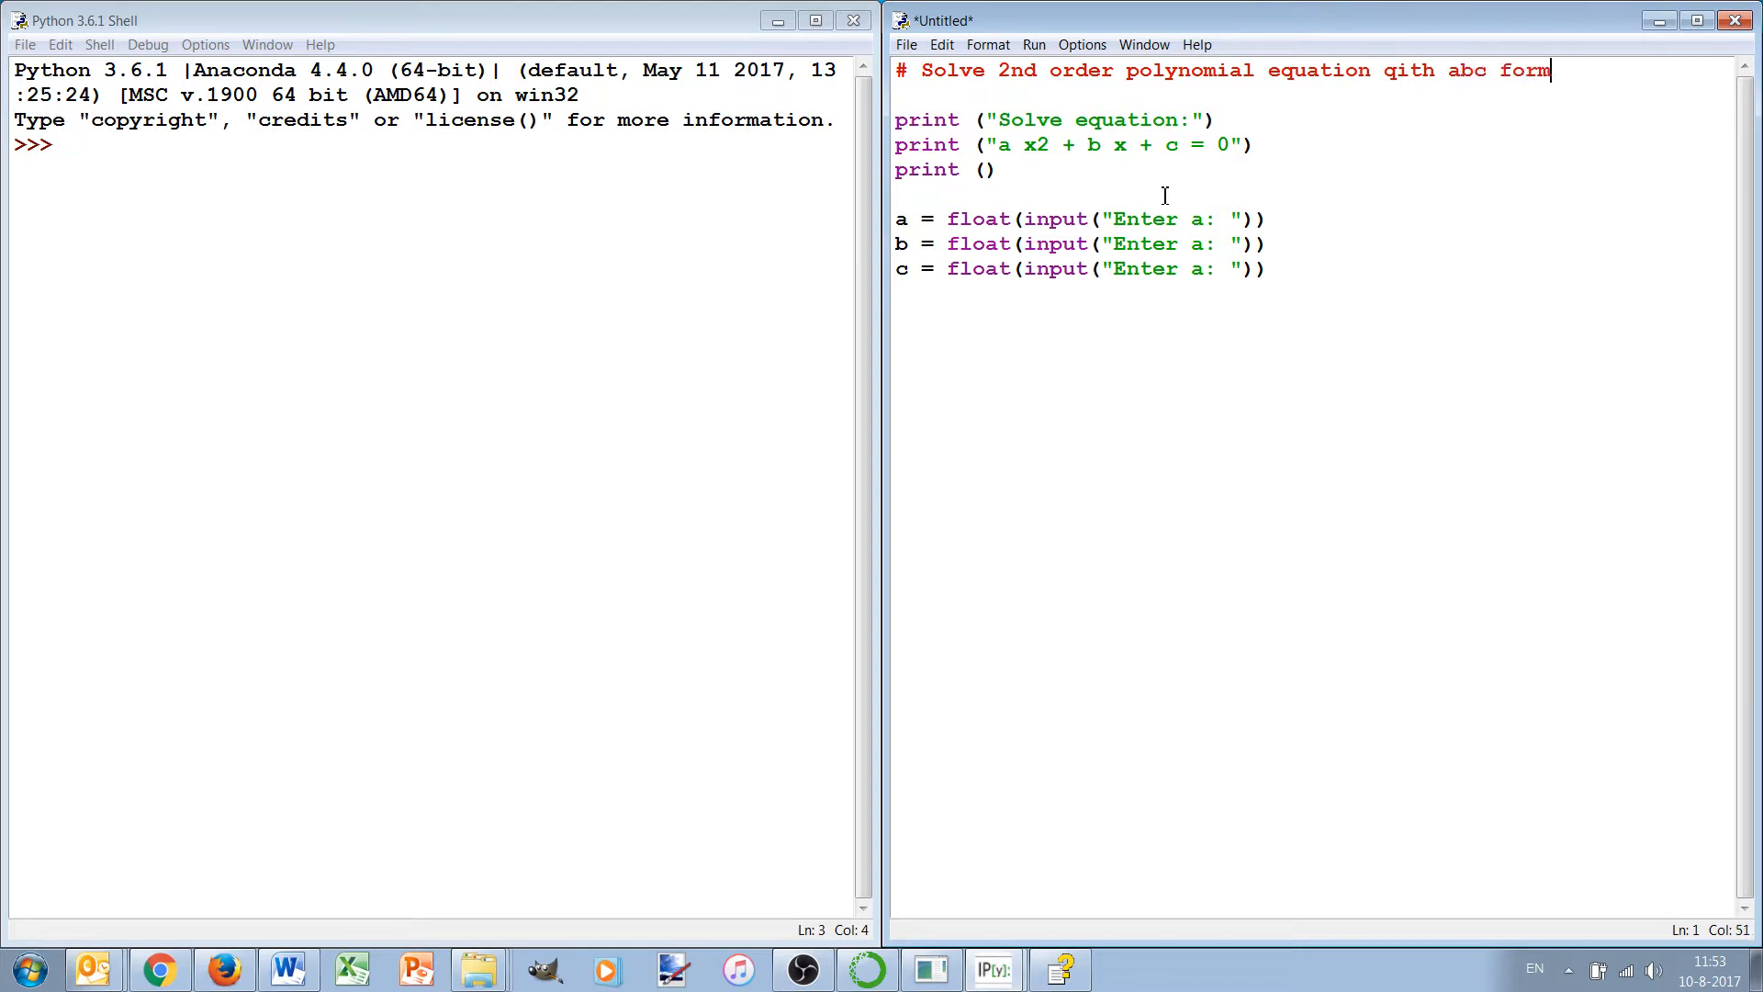
text(ula)
click(1081, 268)
text(c)
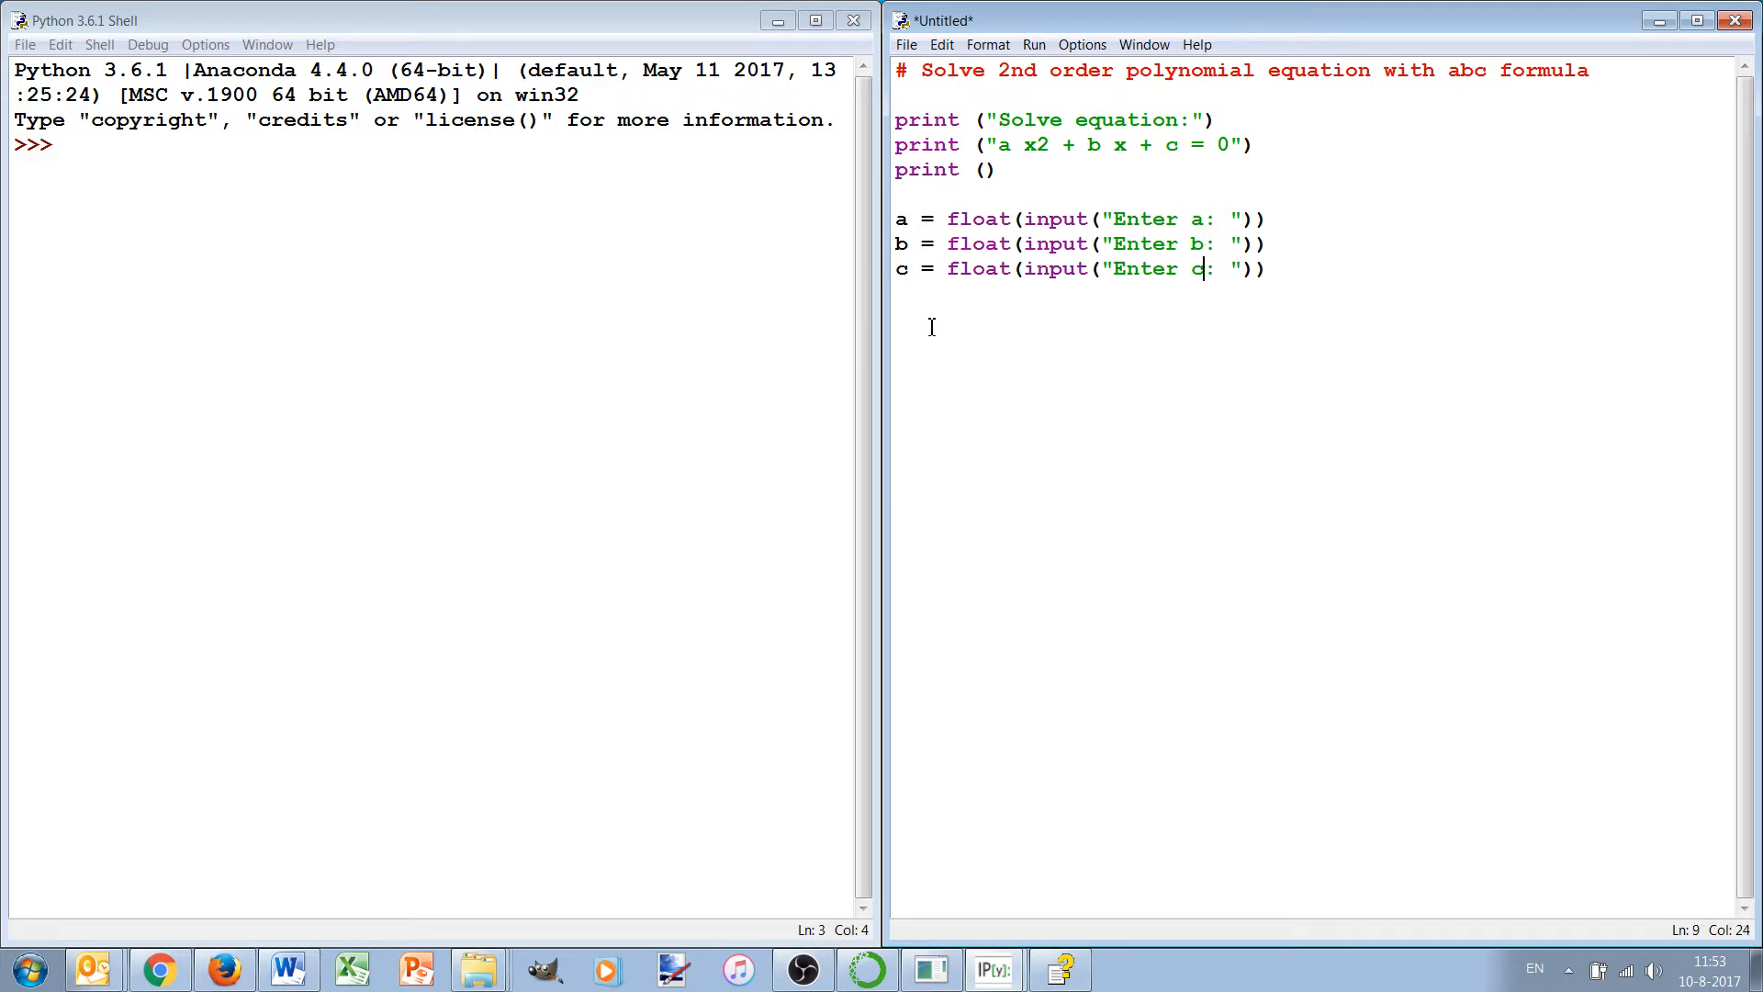
Step: Type D = b*b - 4.*a*c, replacing the mistyped b**2
text(D)
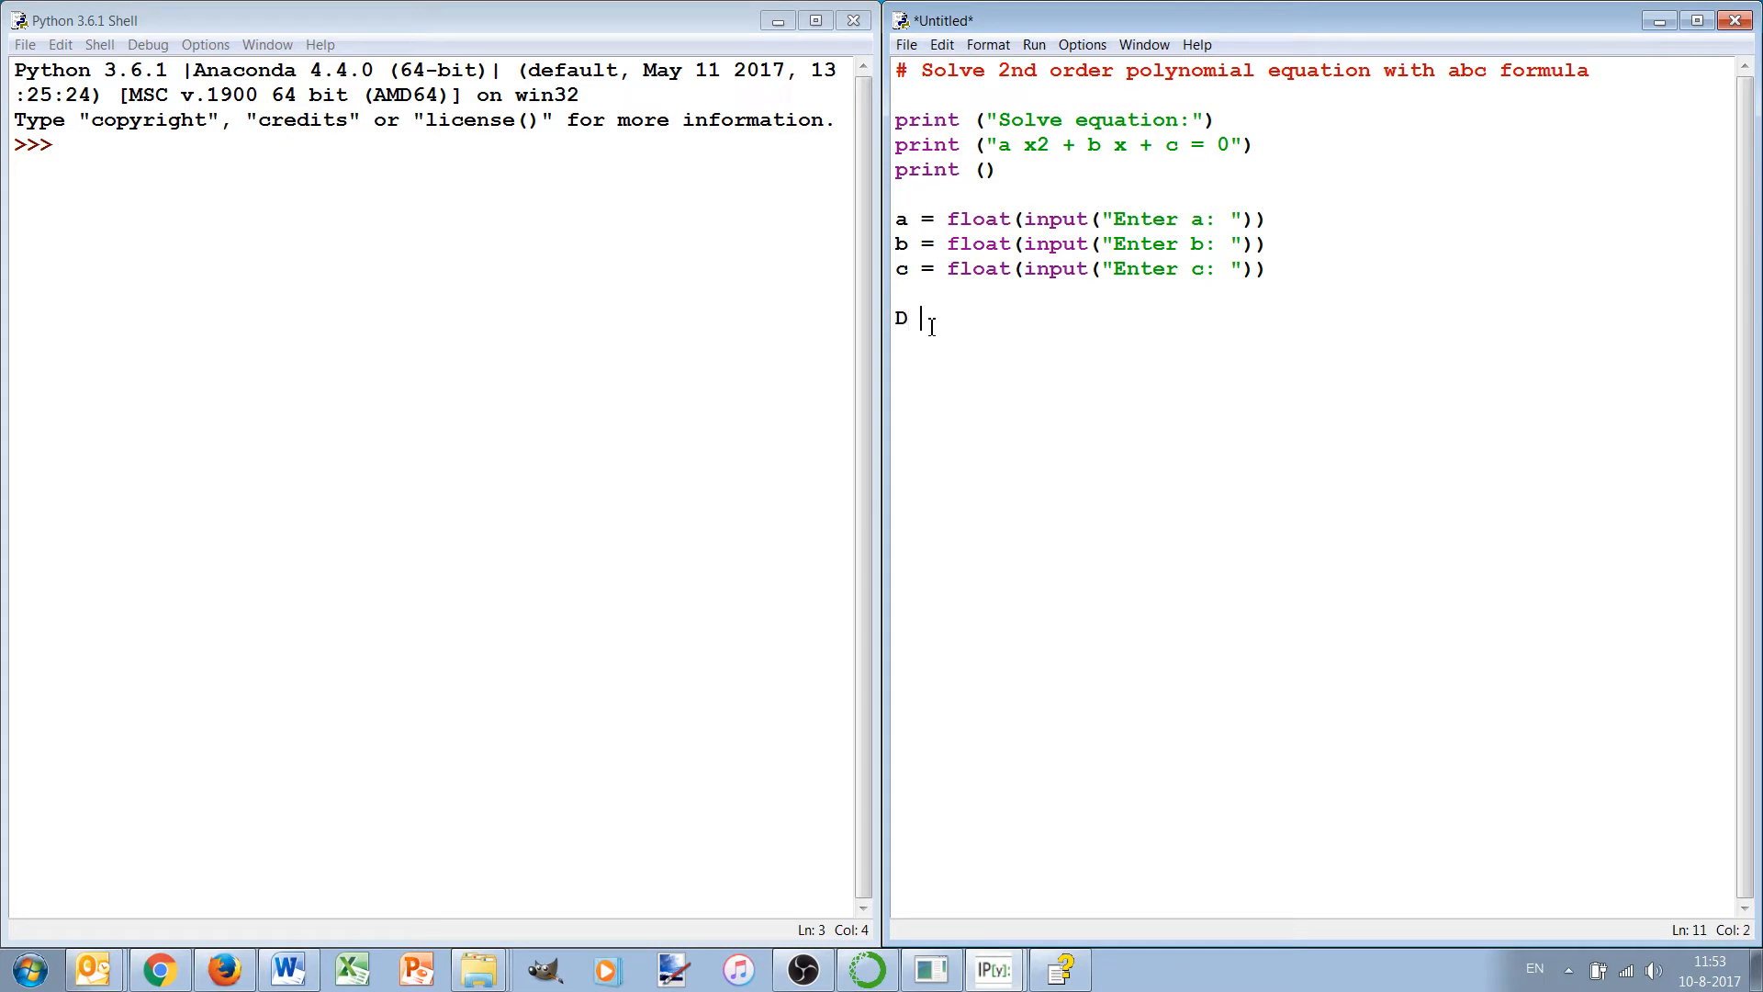
text(=)
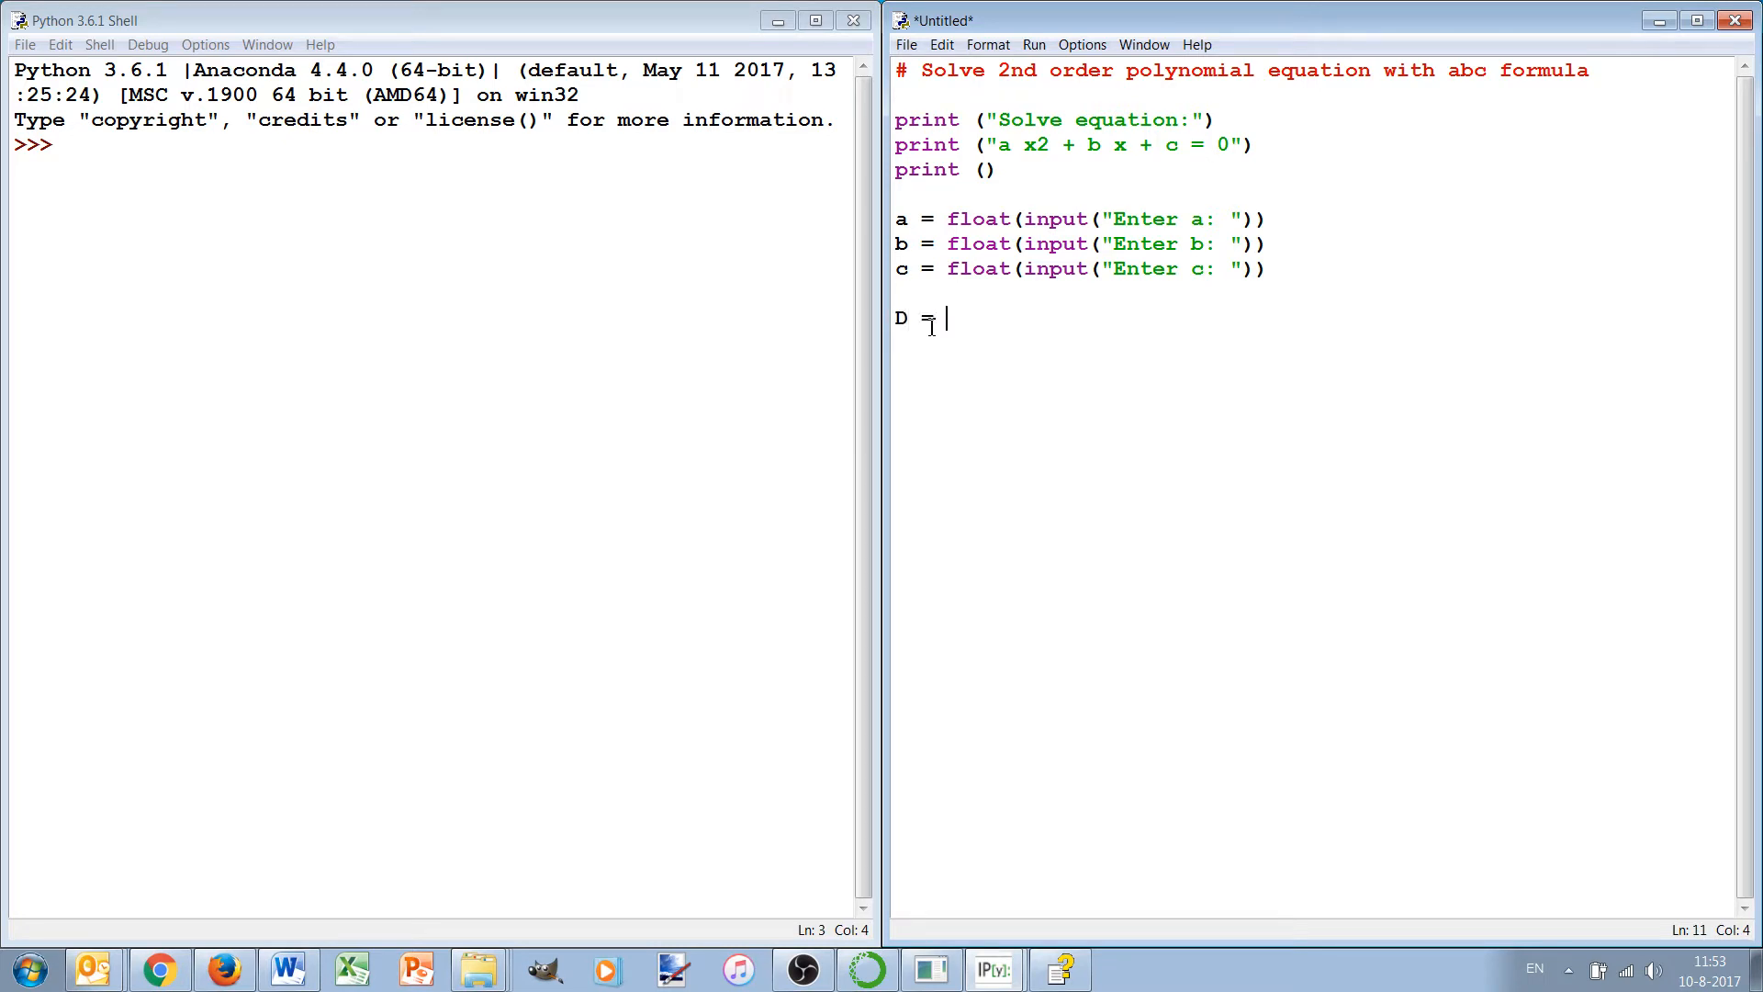
text(b*)
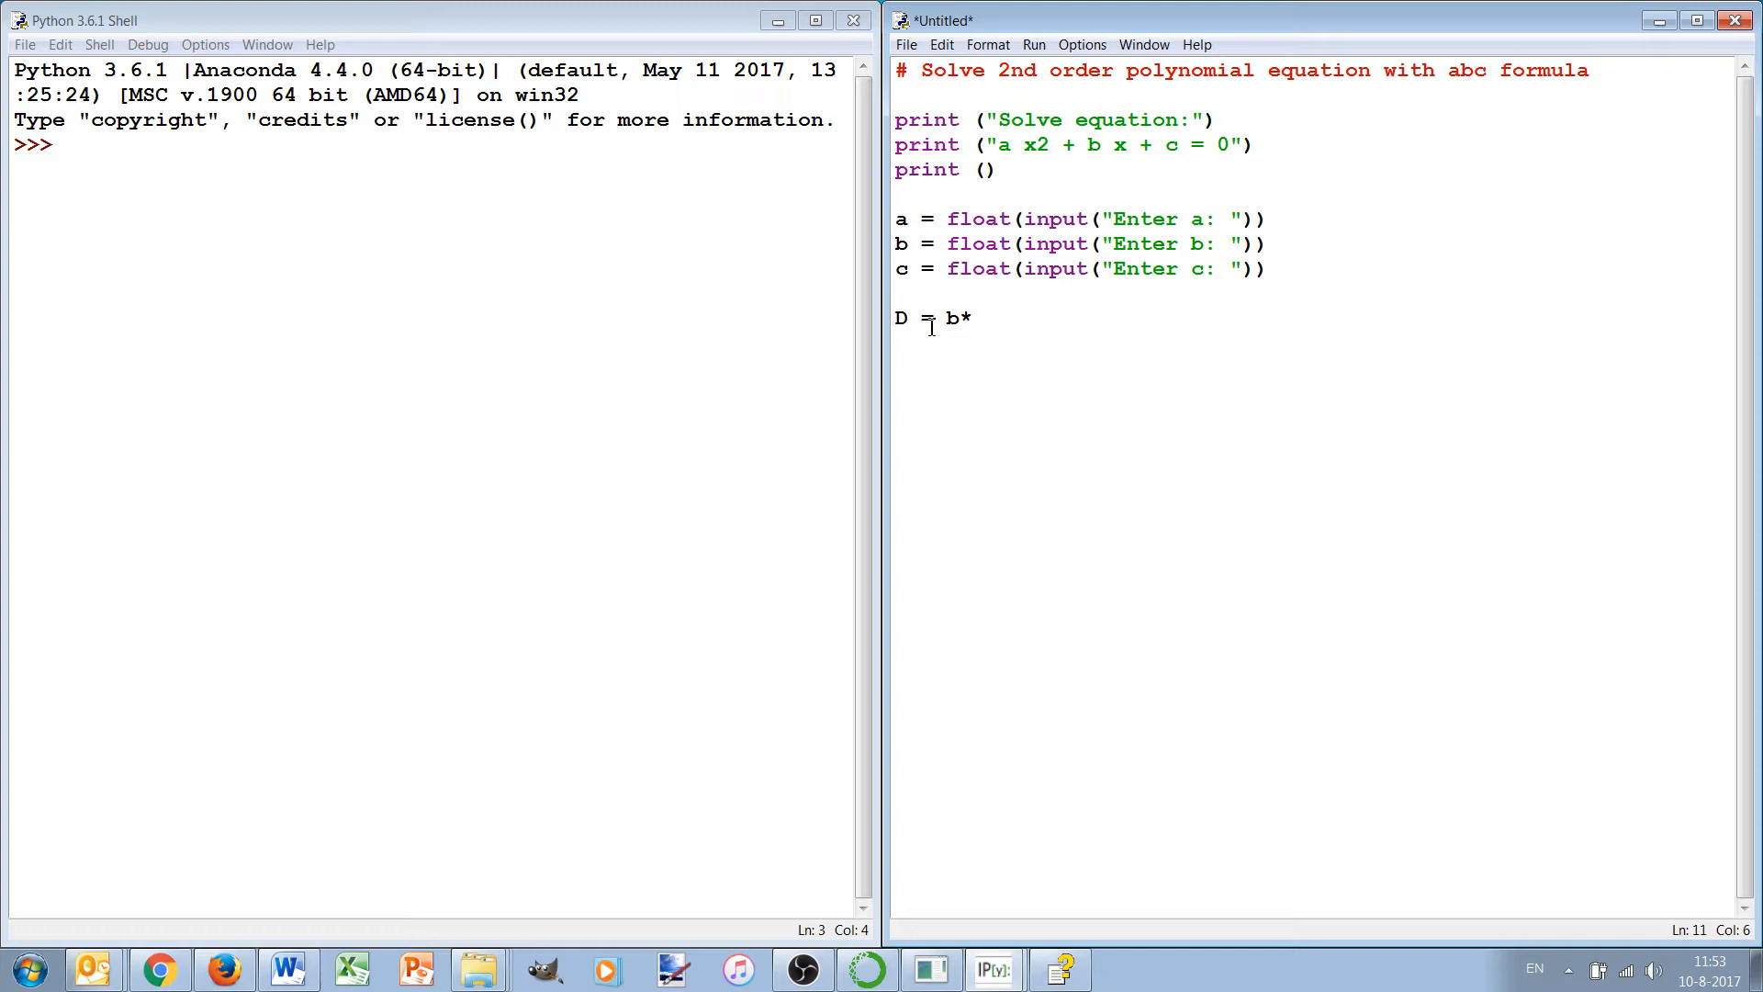
text(*2)
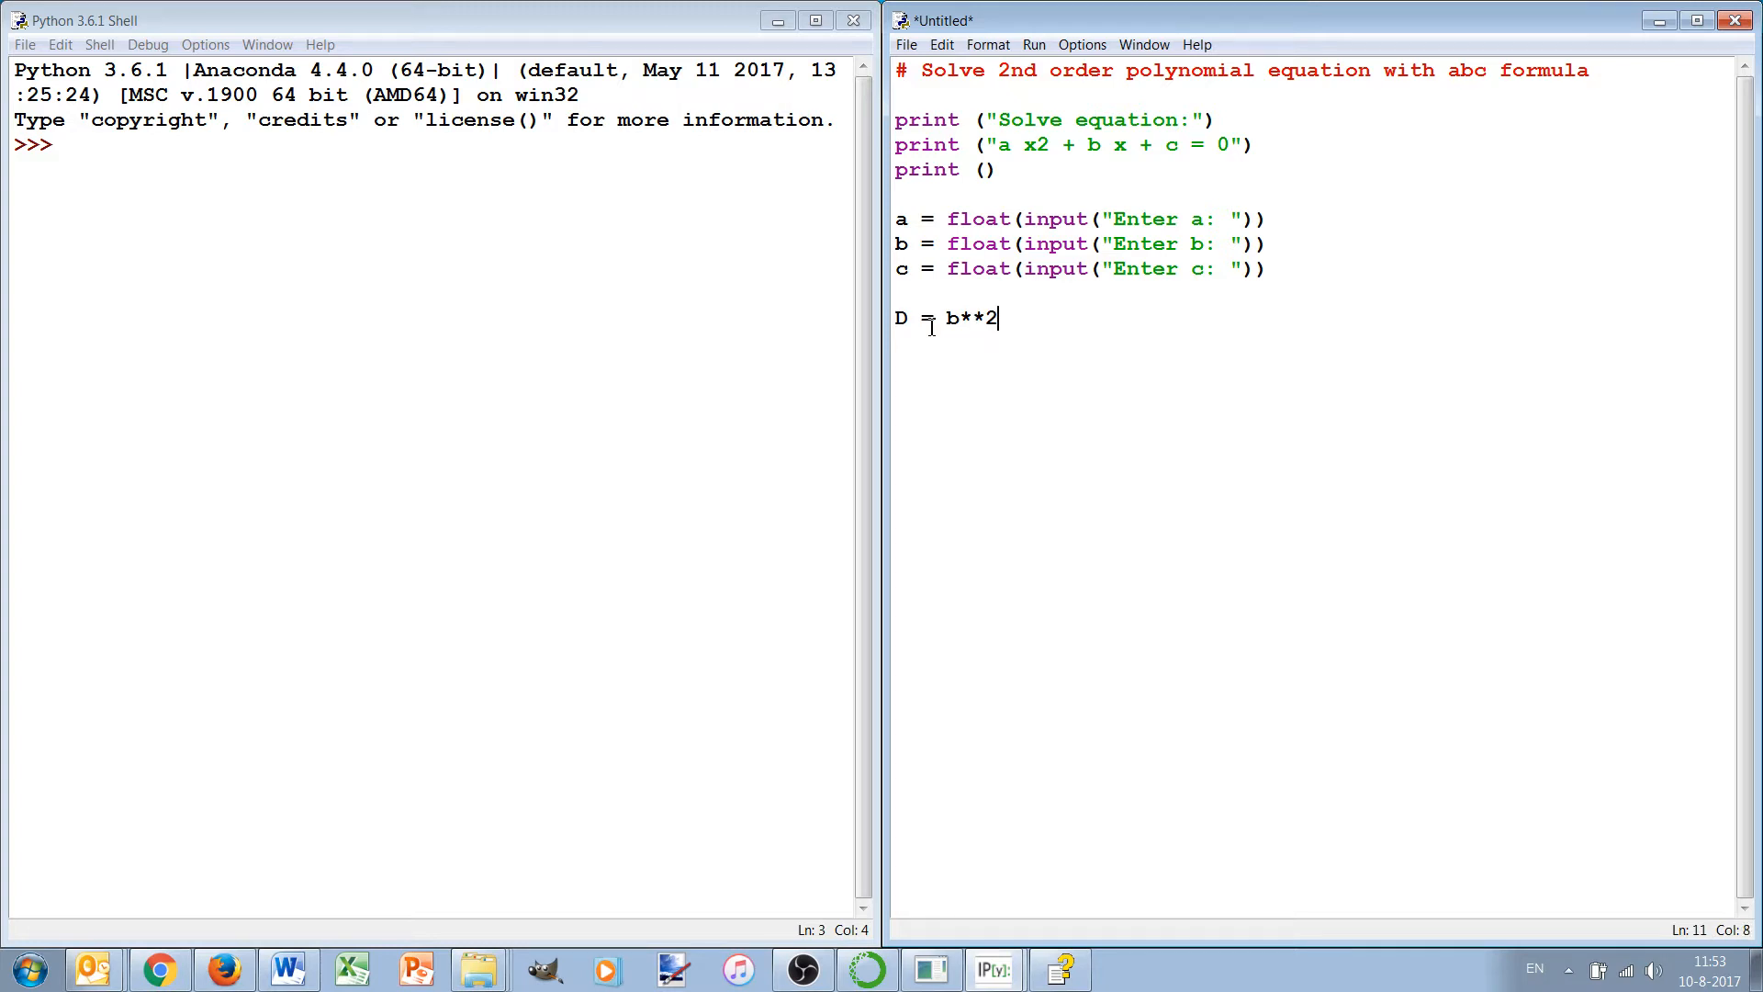
key(backspace)
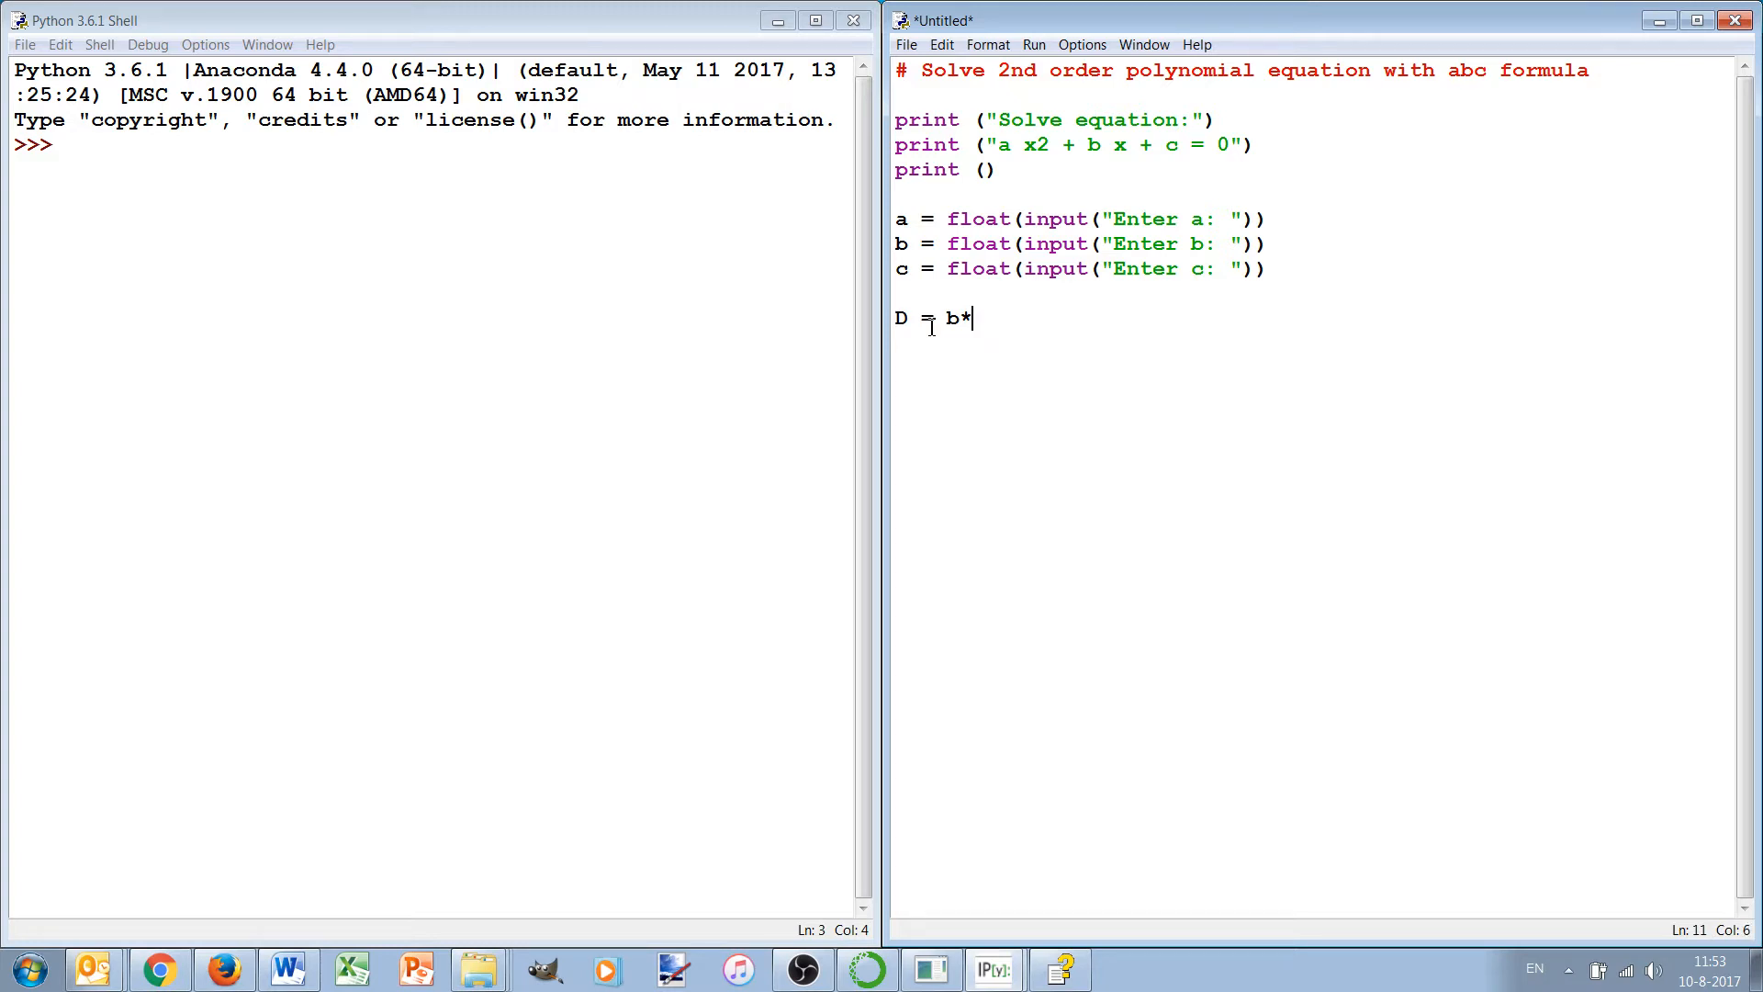
text(b -)
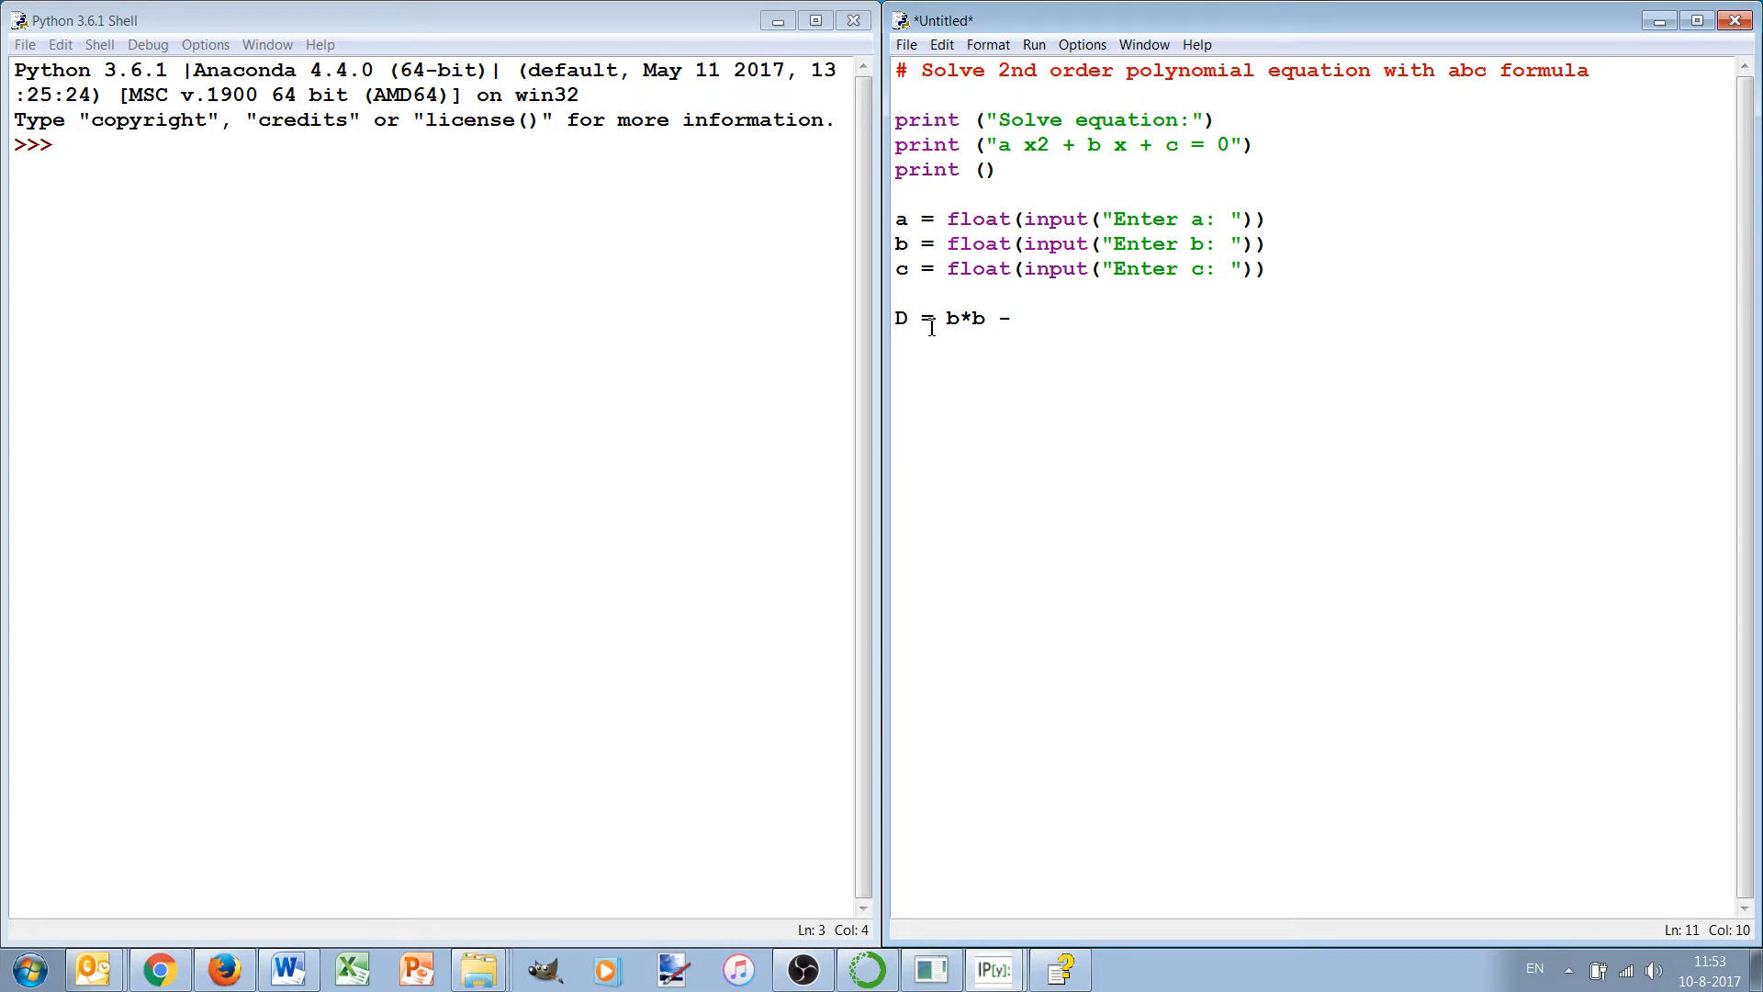
text(4.)
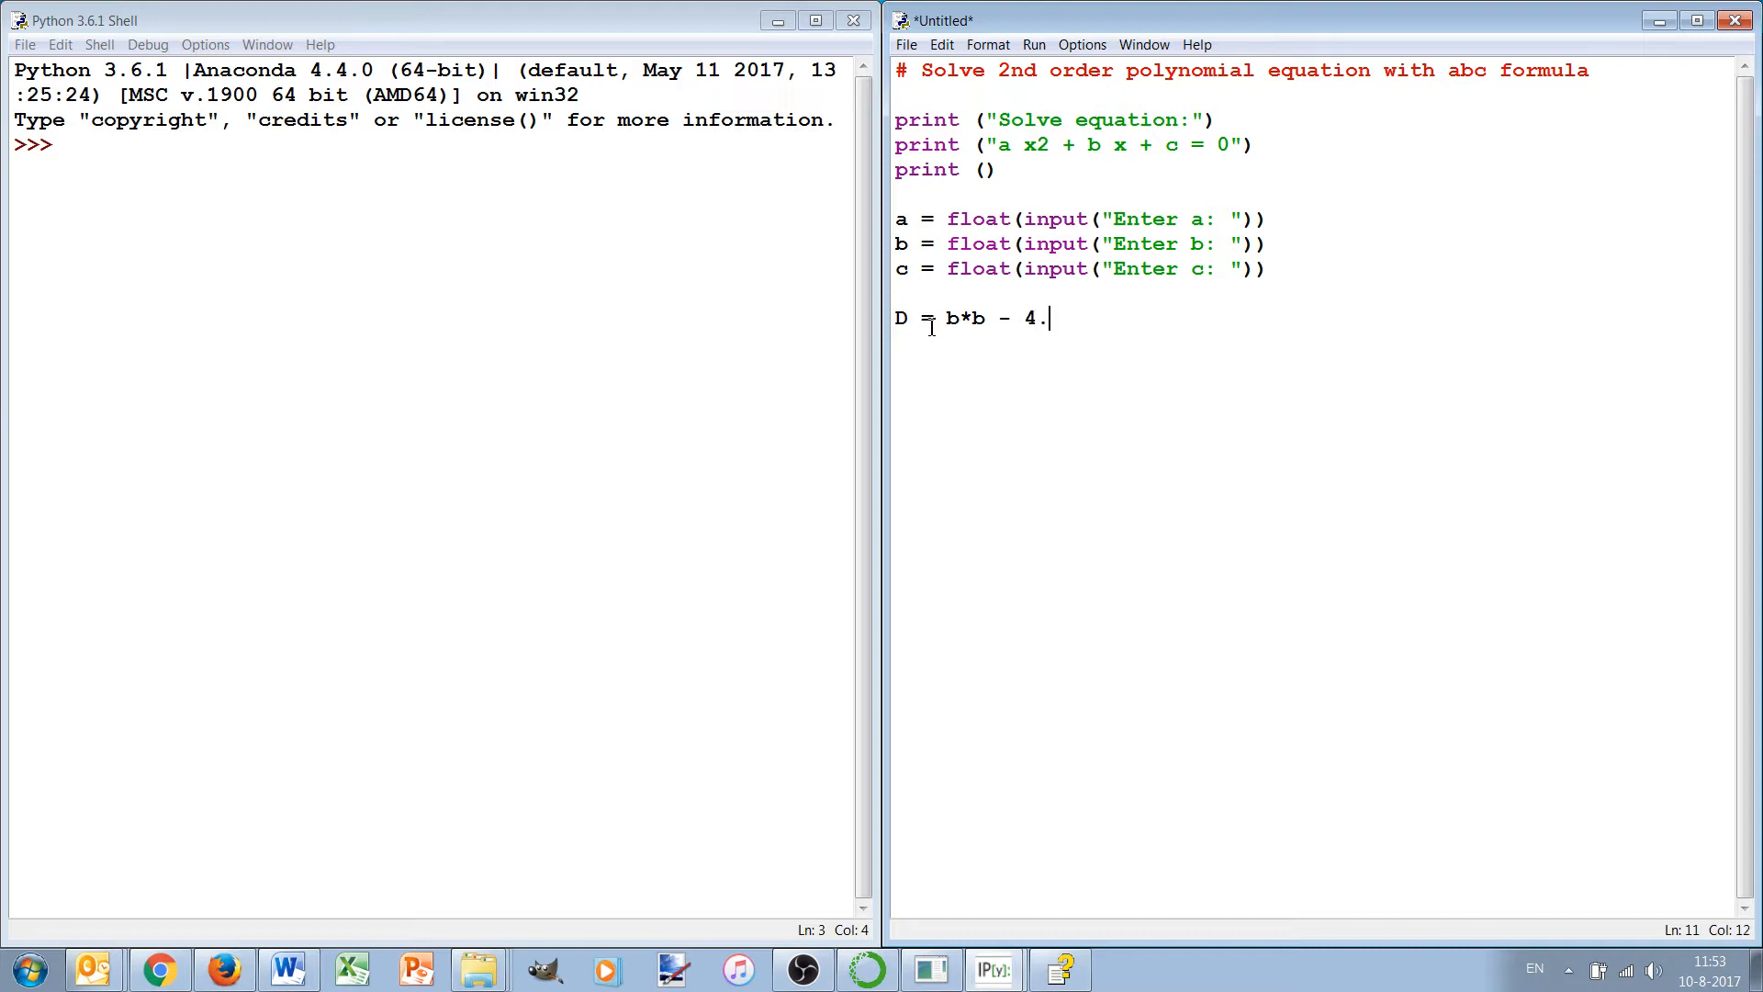
text(*a*c)
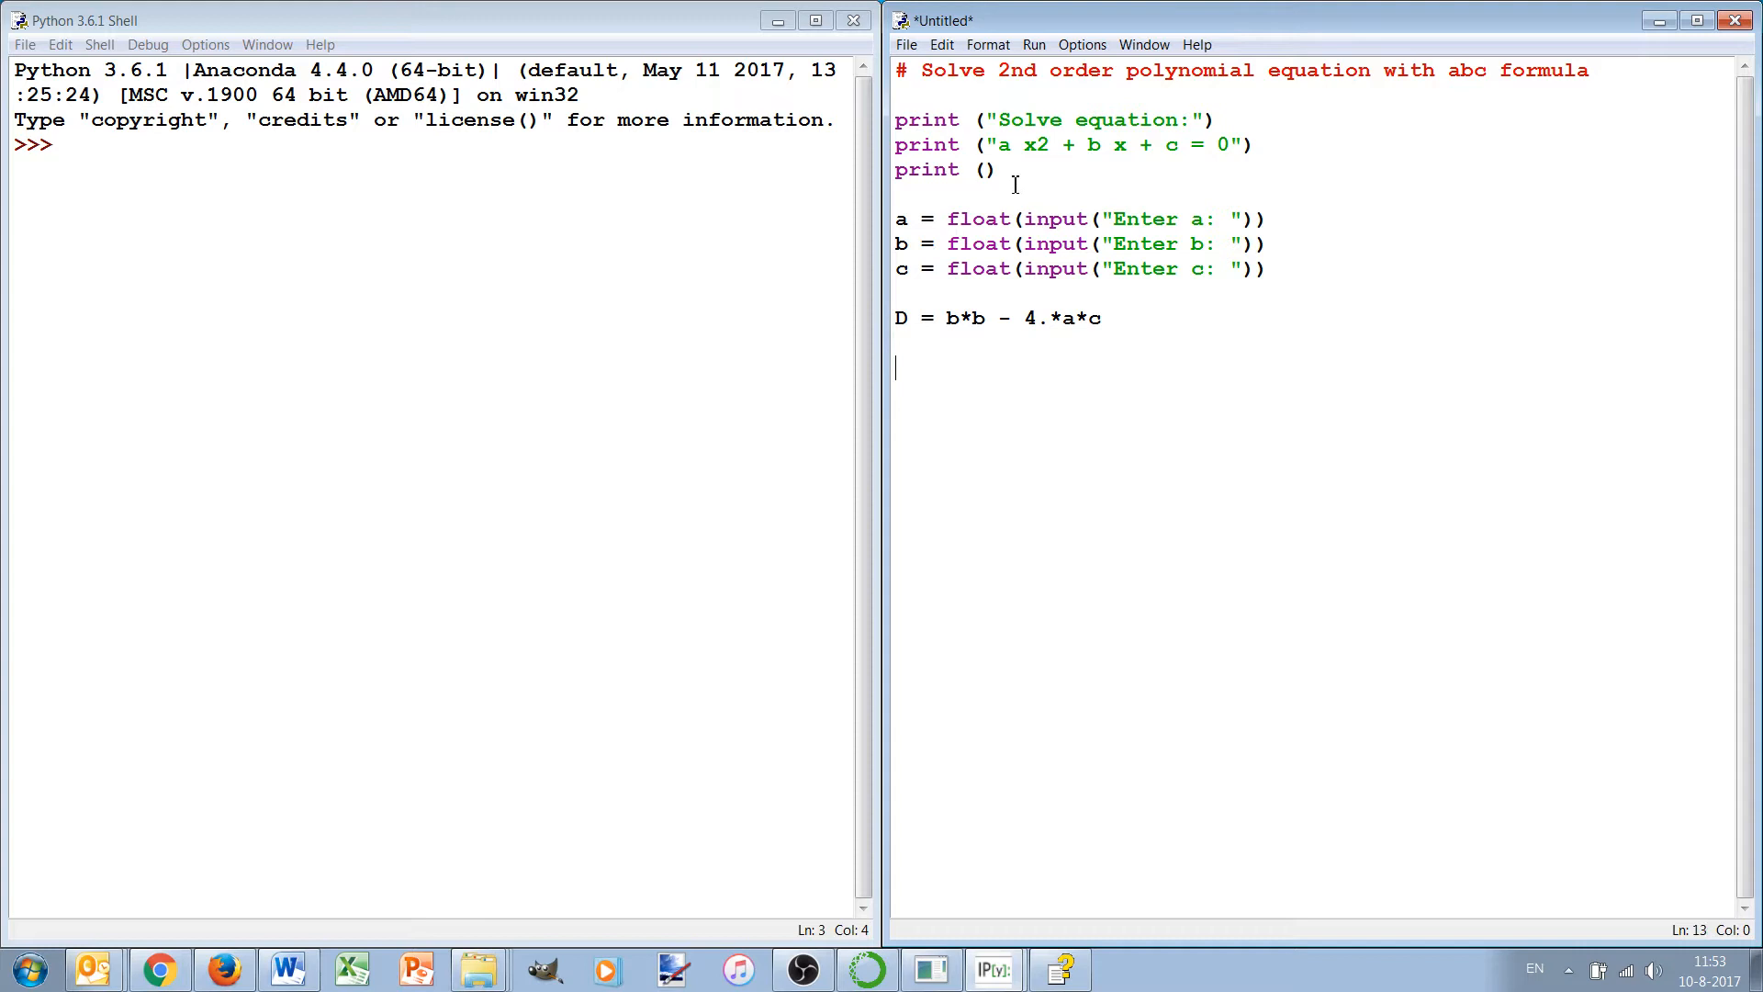
Step: Run the module, confirming the save and naming the file abc.py
click(1032, 44)
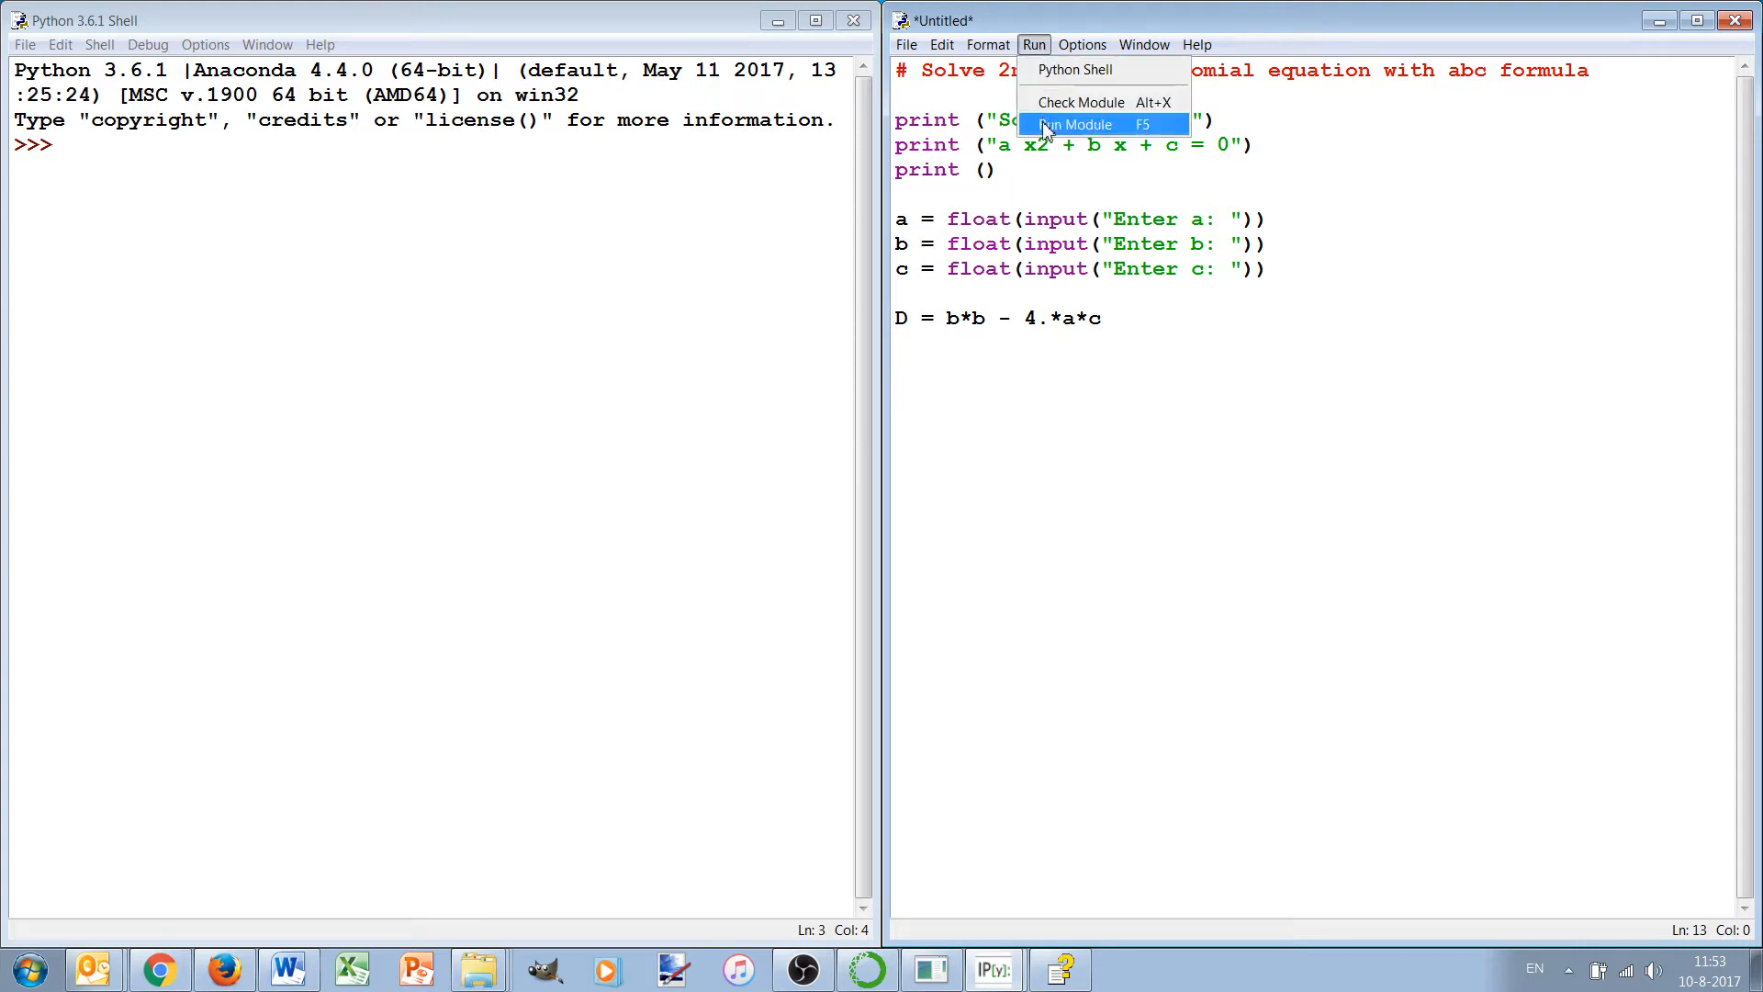
click(1076, 124)
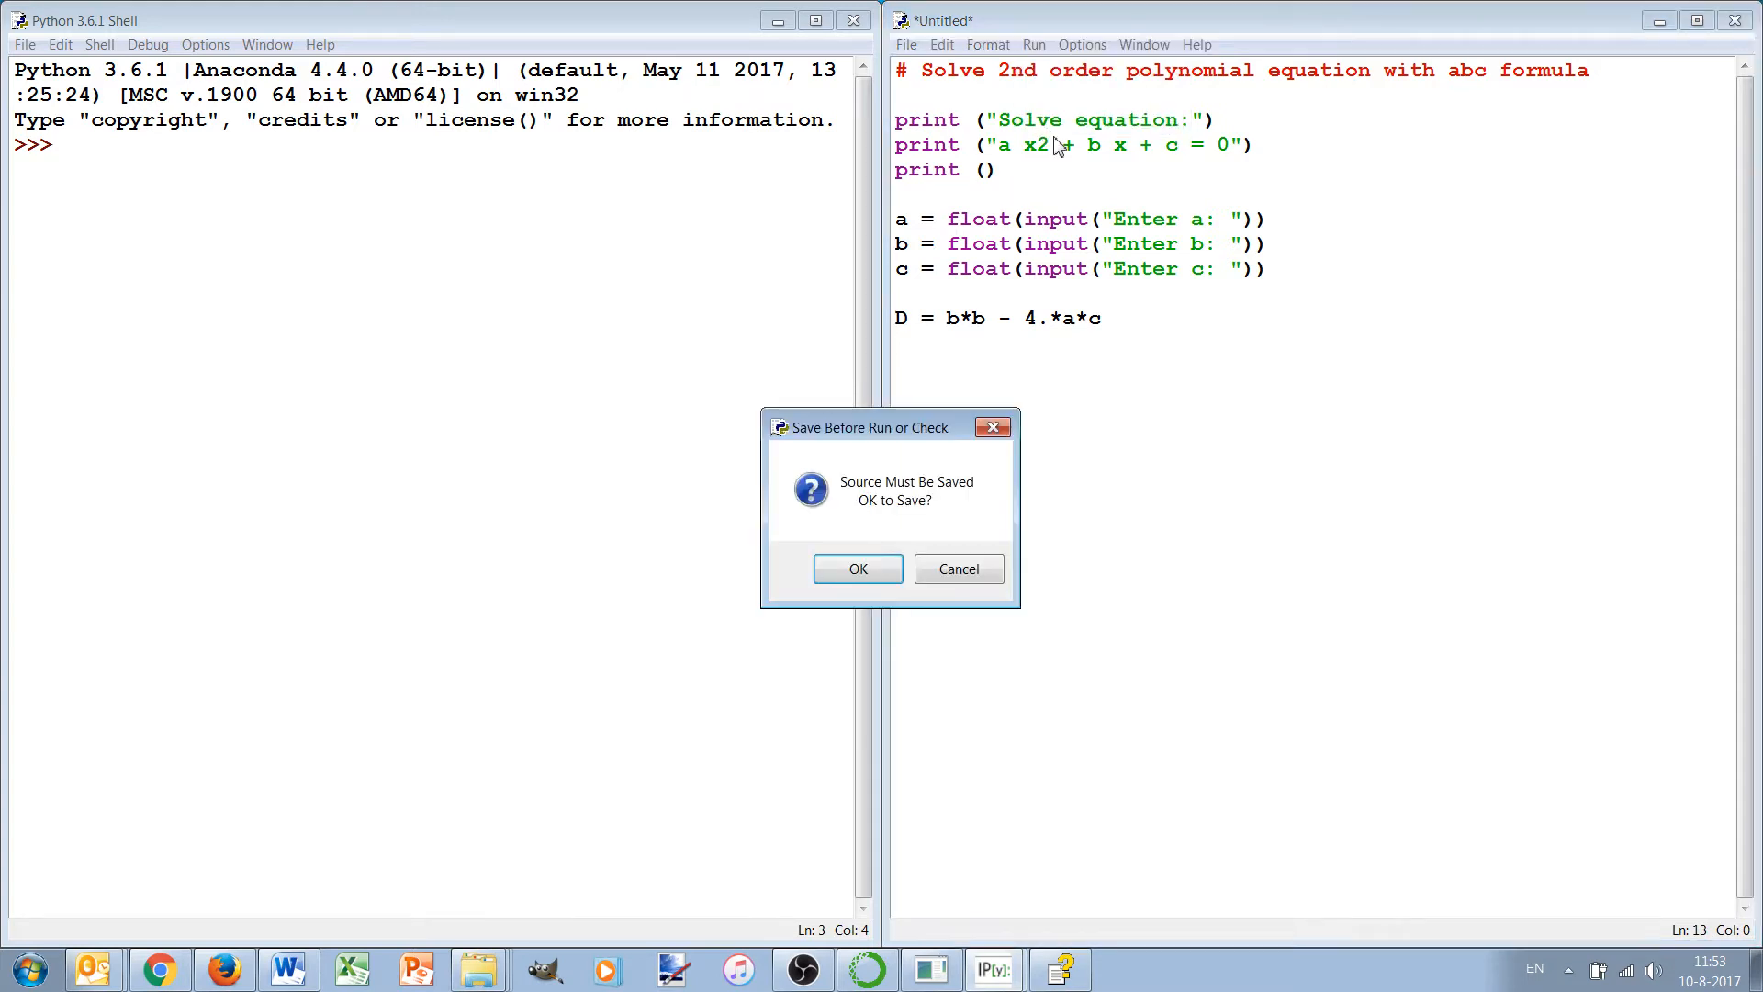
click(857, 567)
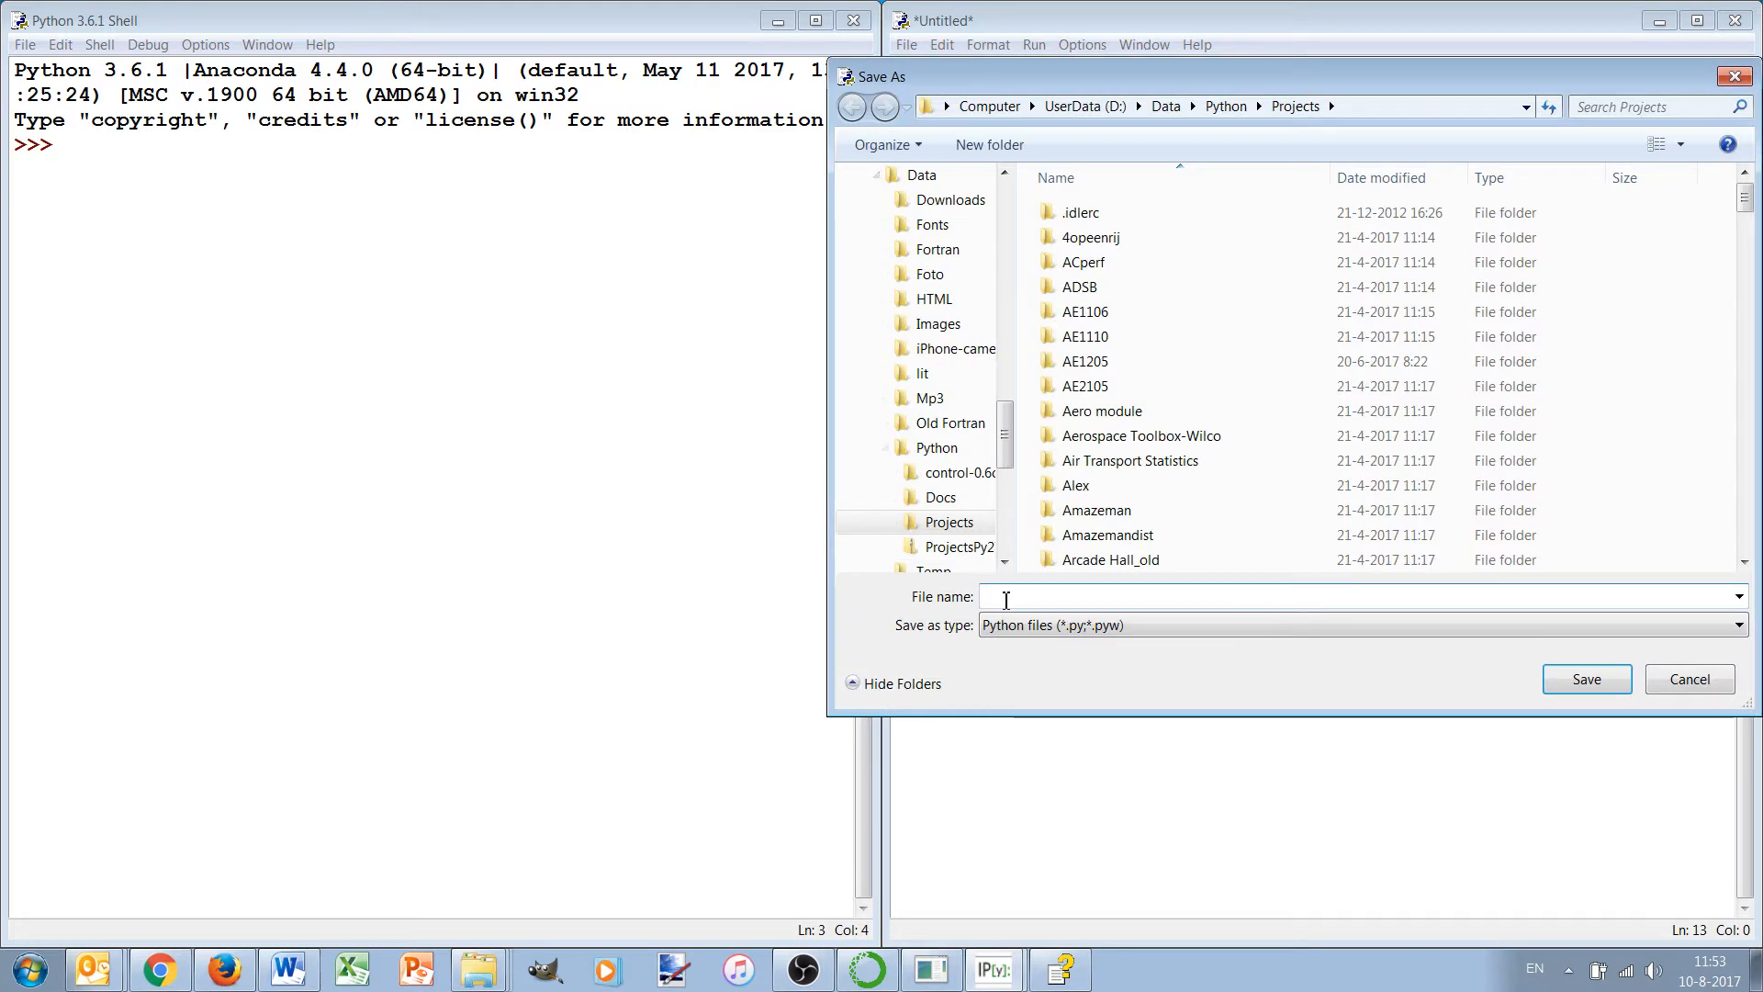
text(abc.py)
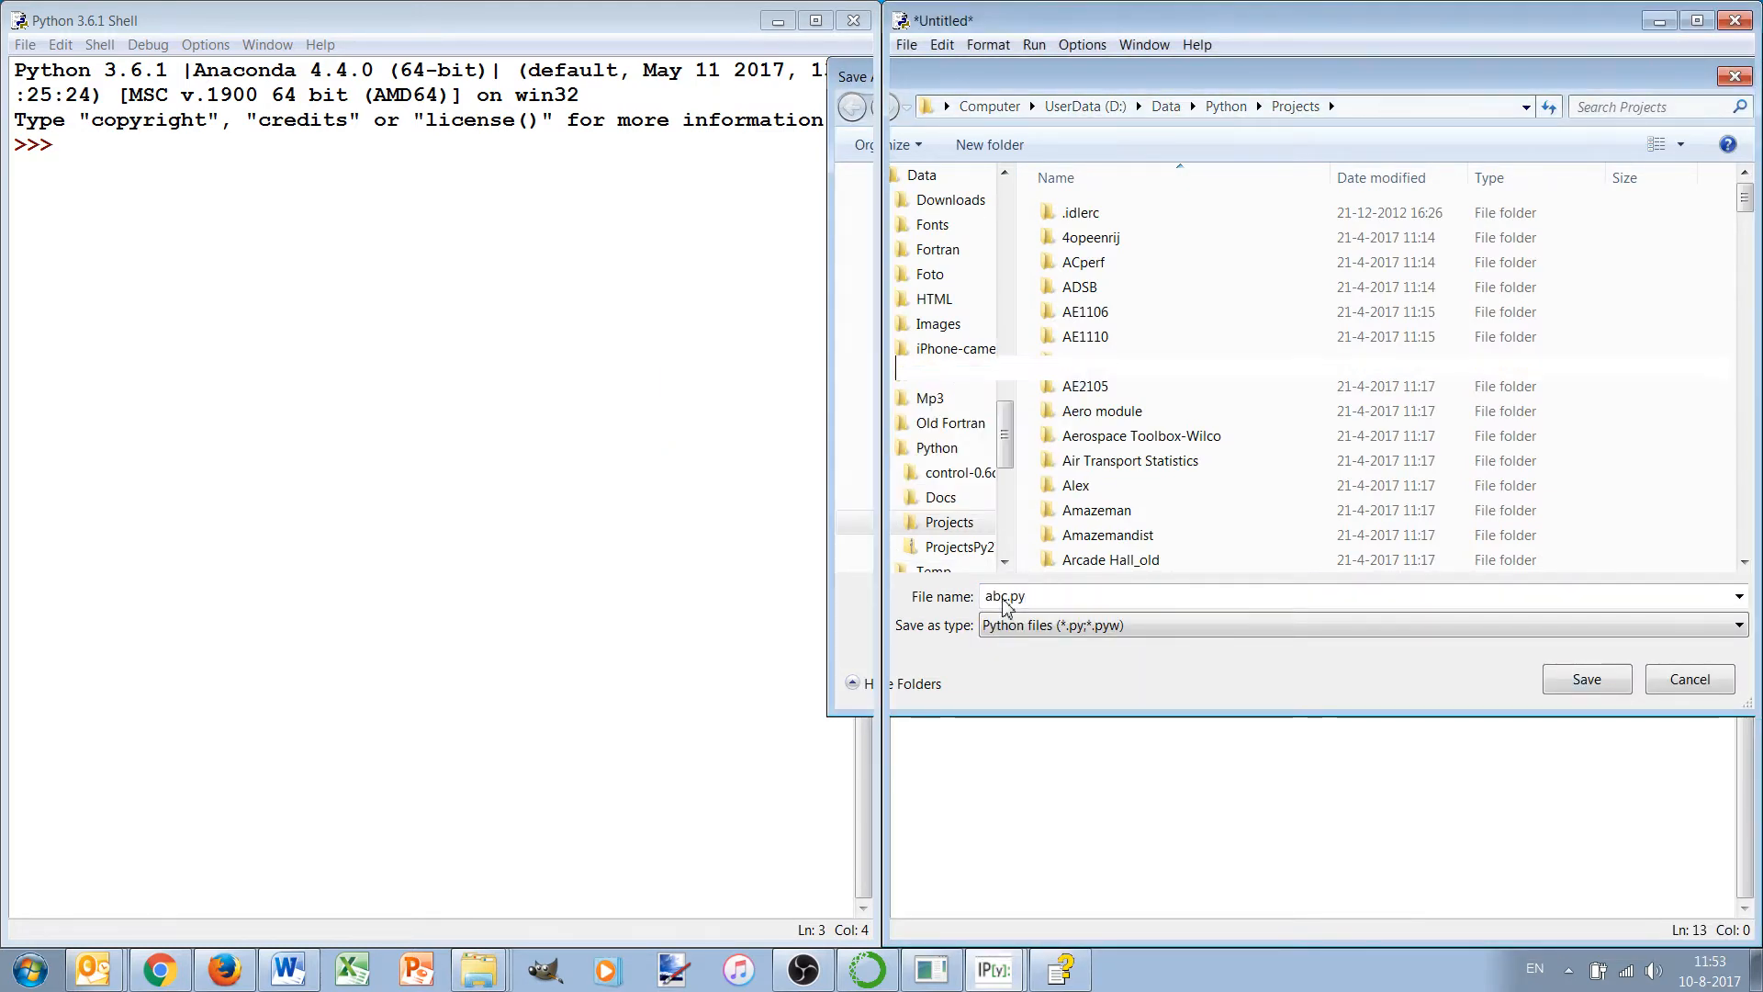
click(1583, 677)
text(d)
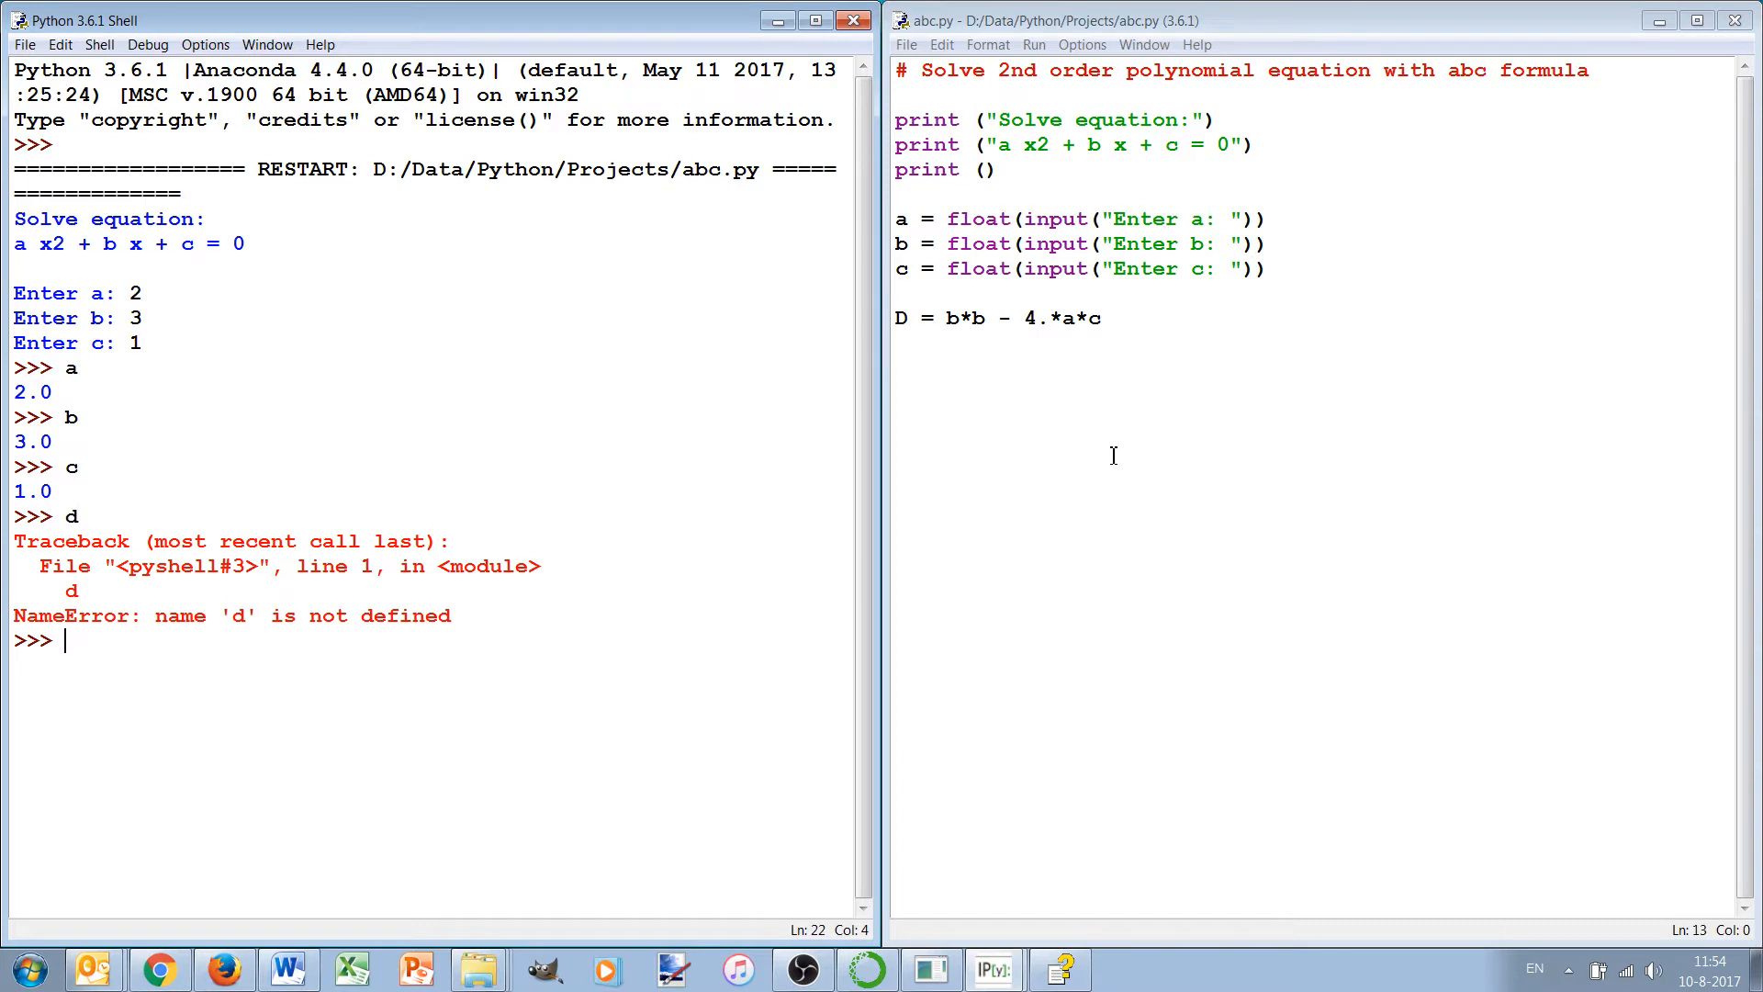
Step: Evaluate D in the Python shell to see 1.0
text(D)
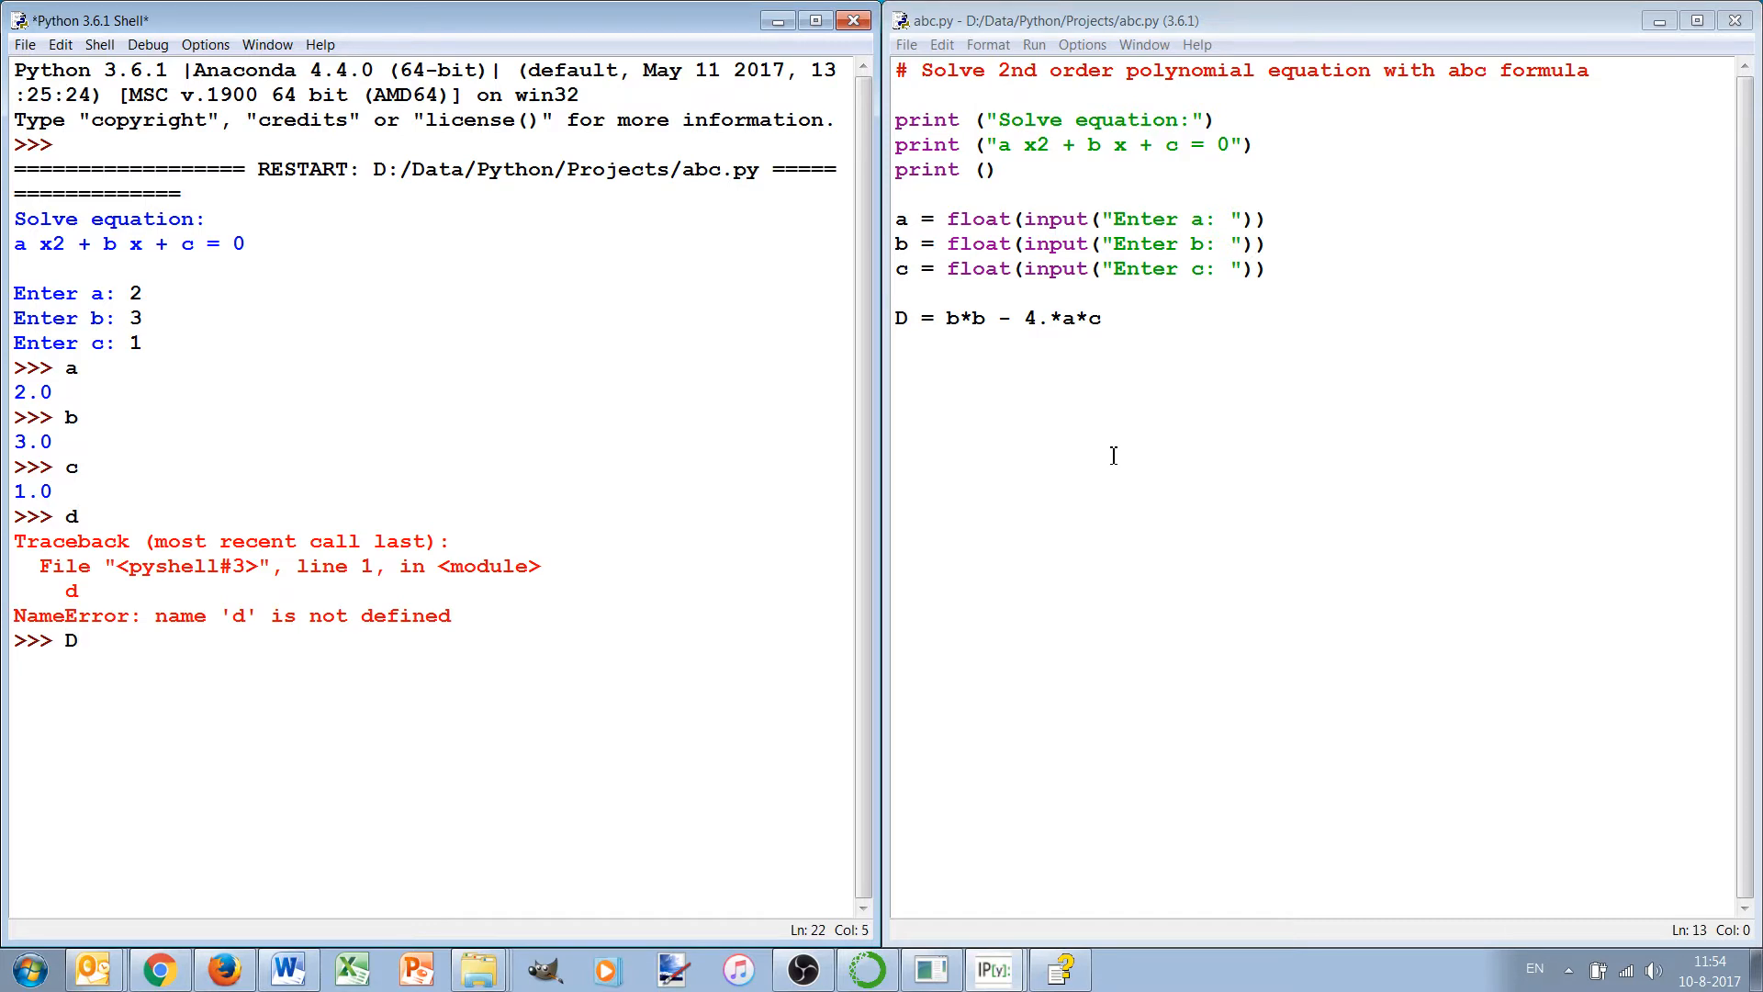
key(Return)
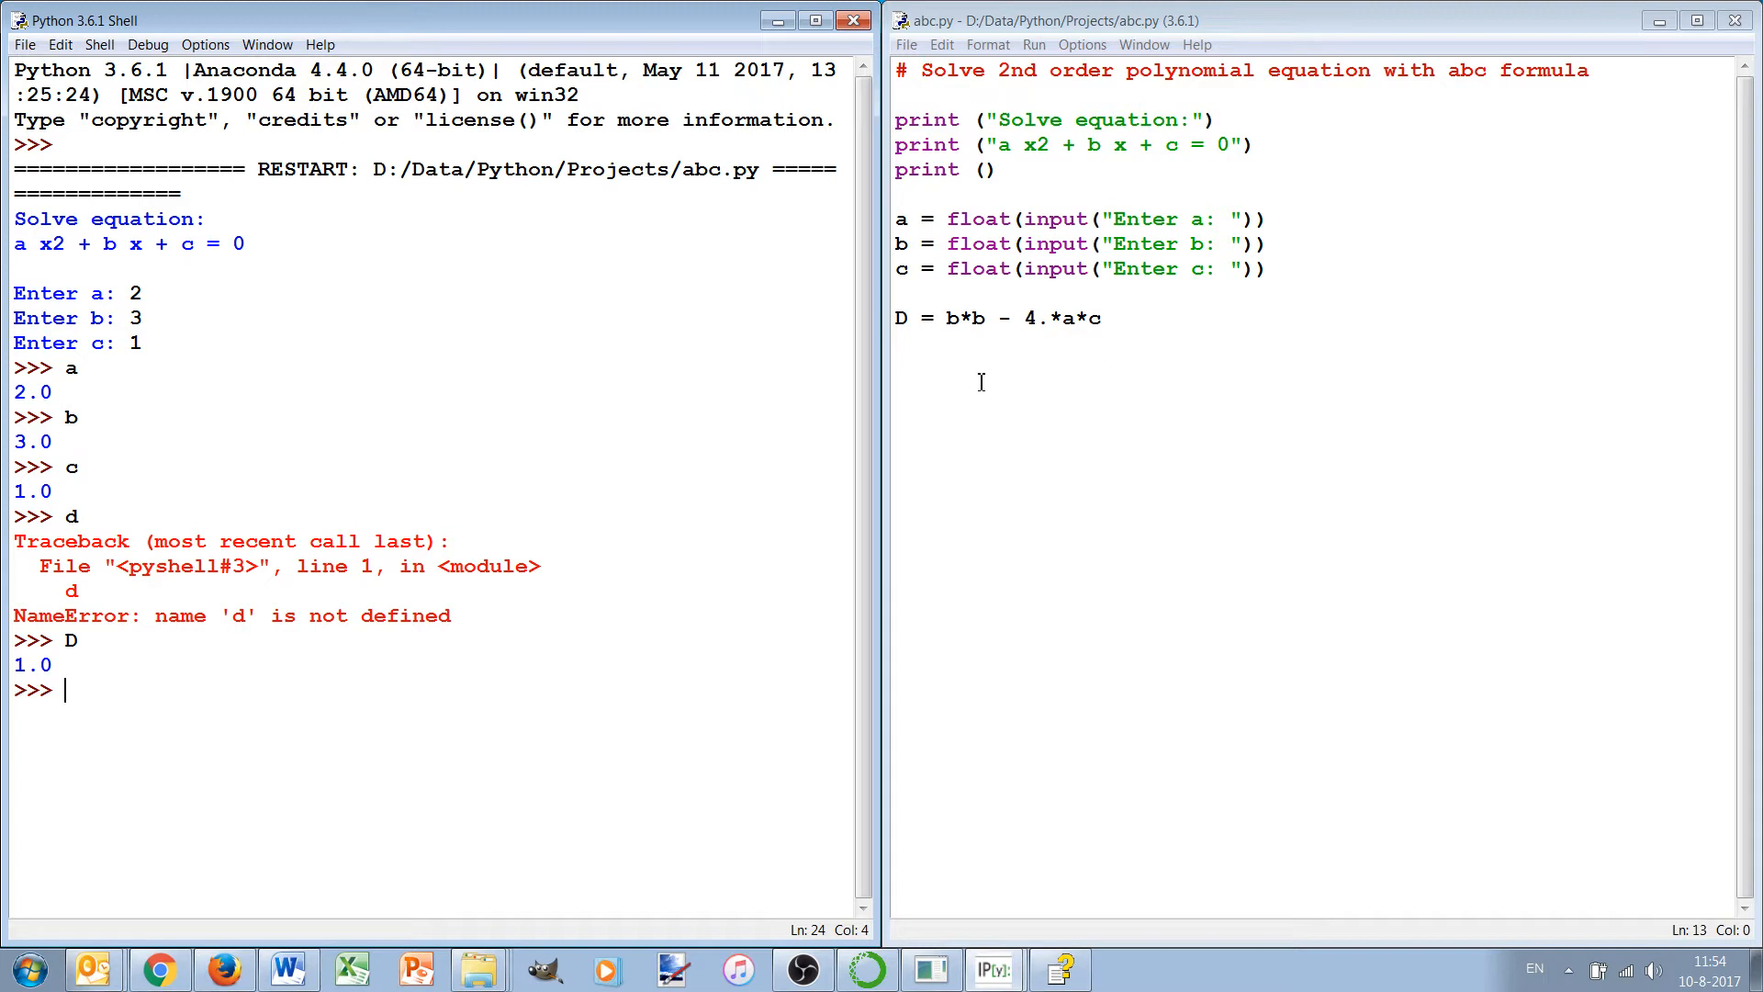
mouse_move(976, 339)
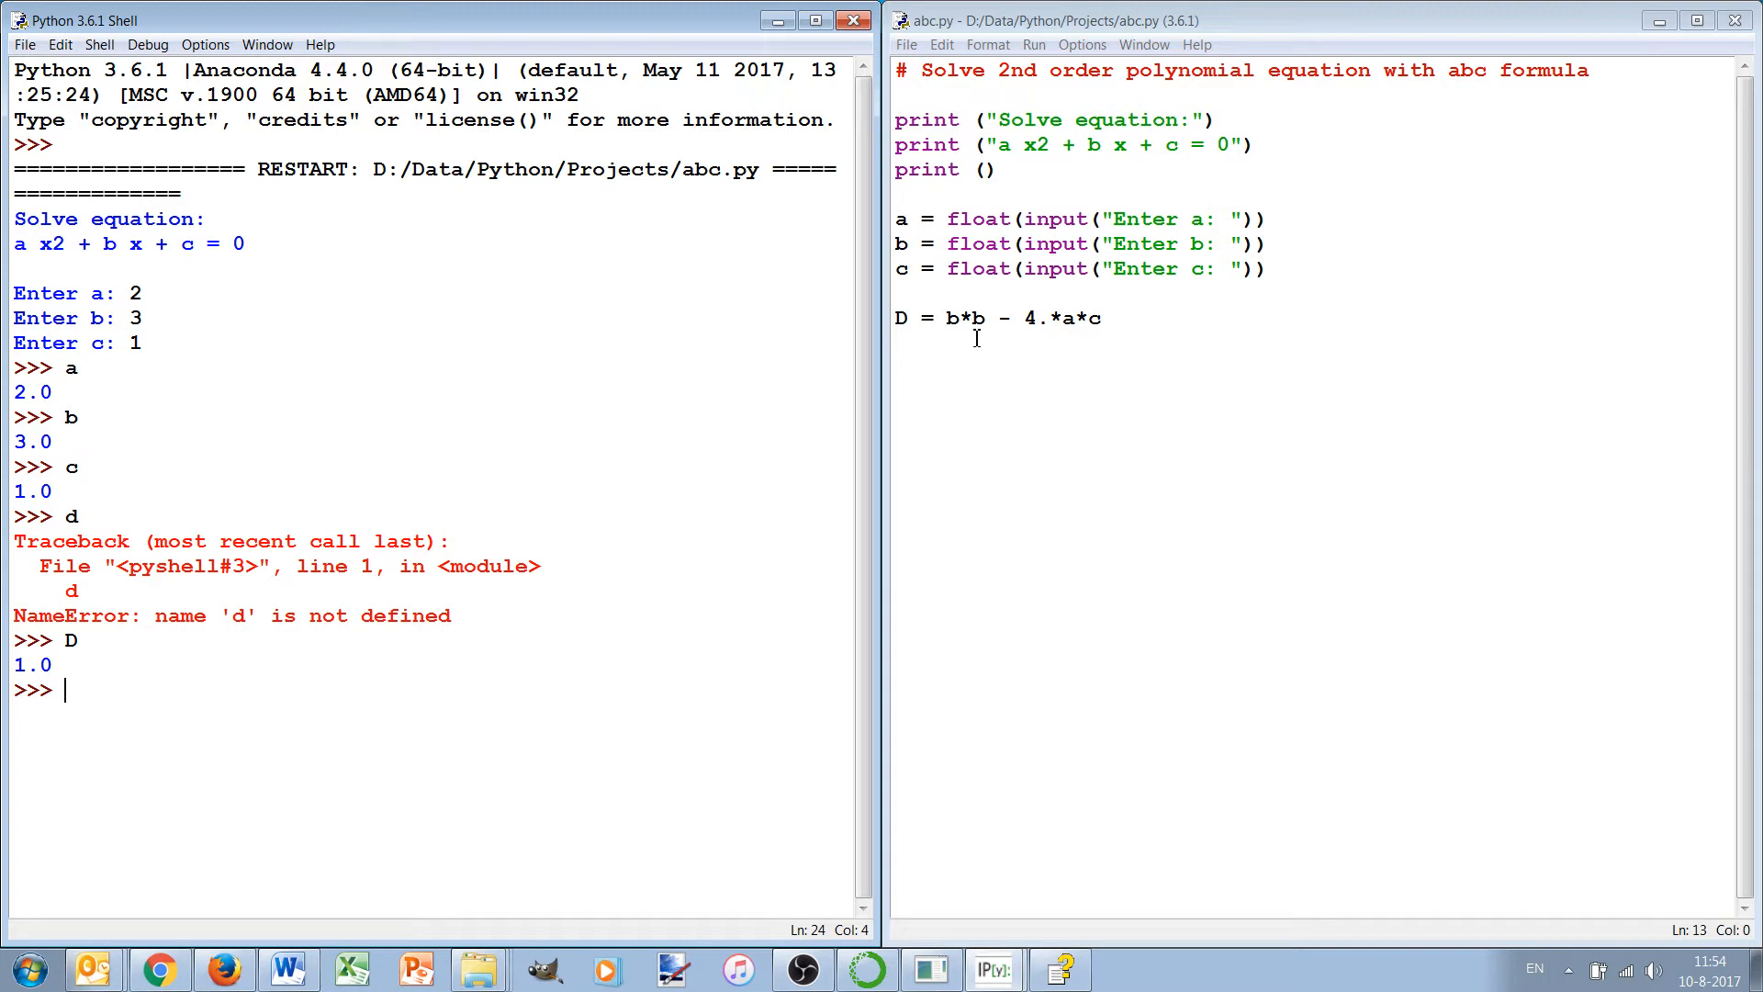
mouse_move(1026, 319)
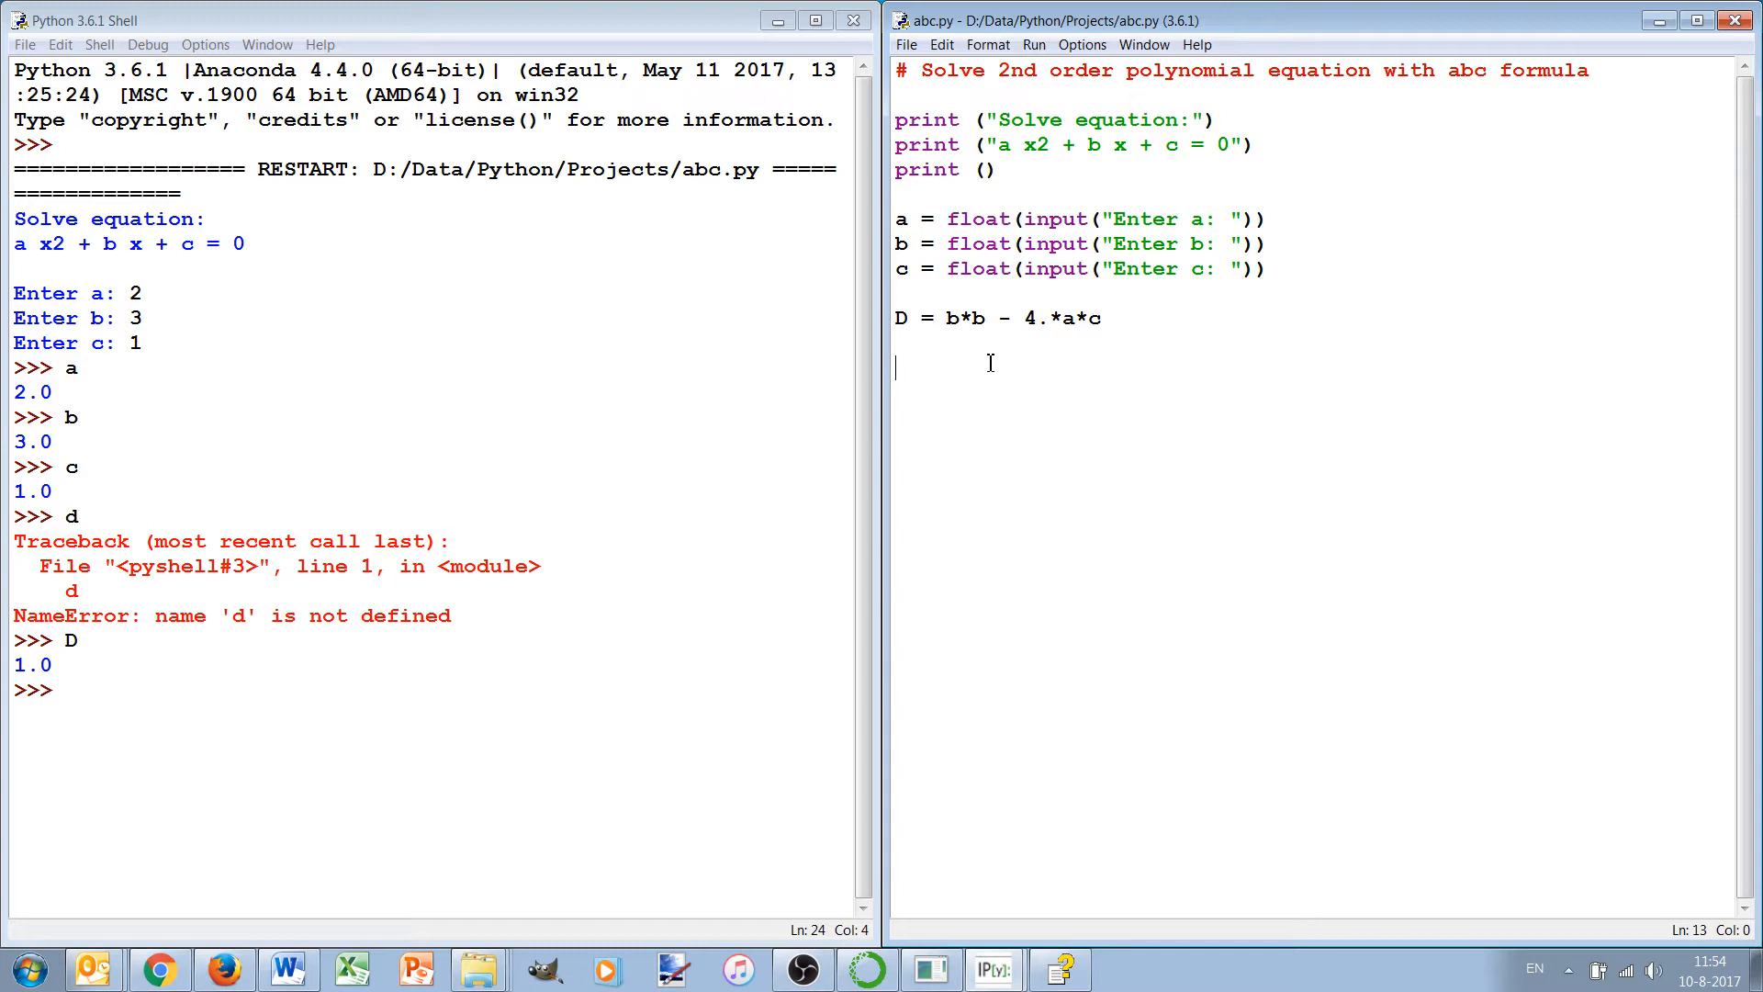
Step: Type x1 = (-b - sqrt(D))/(2.*a) on the line under D
text(x1)
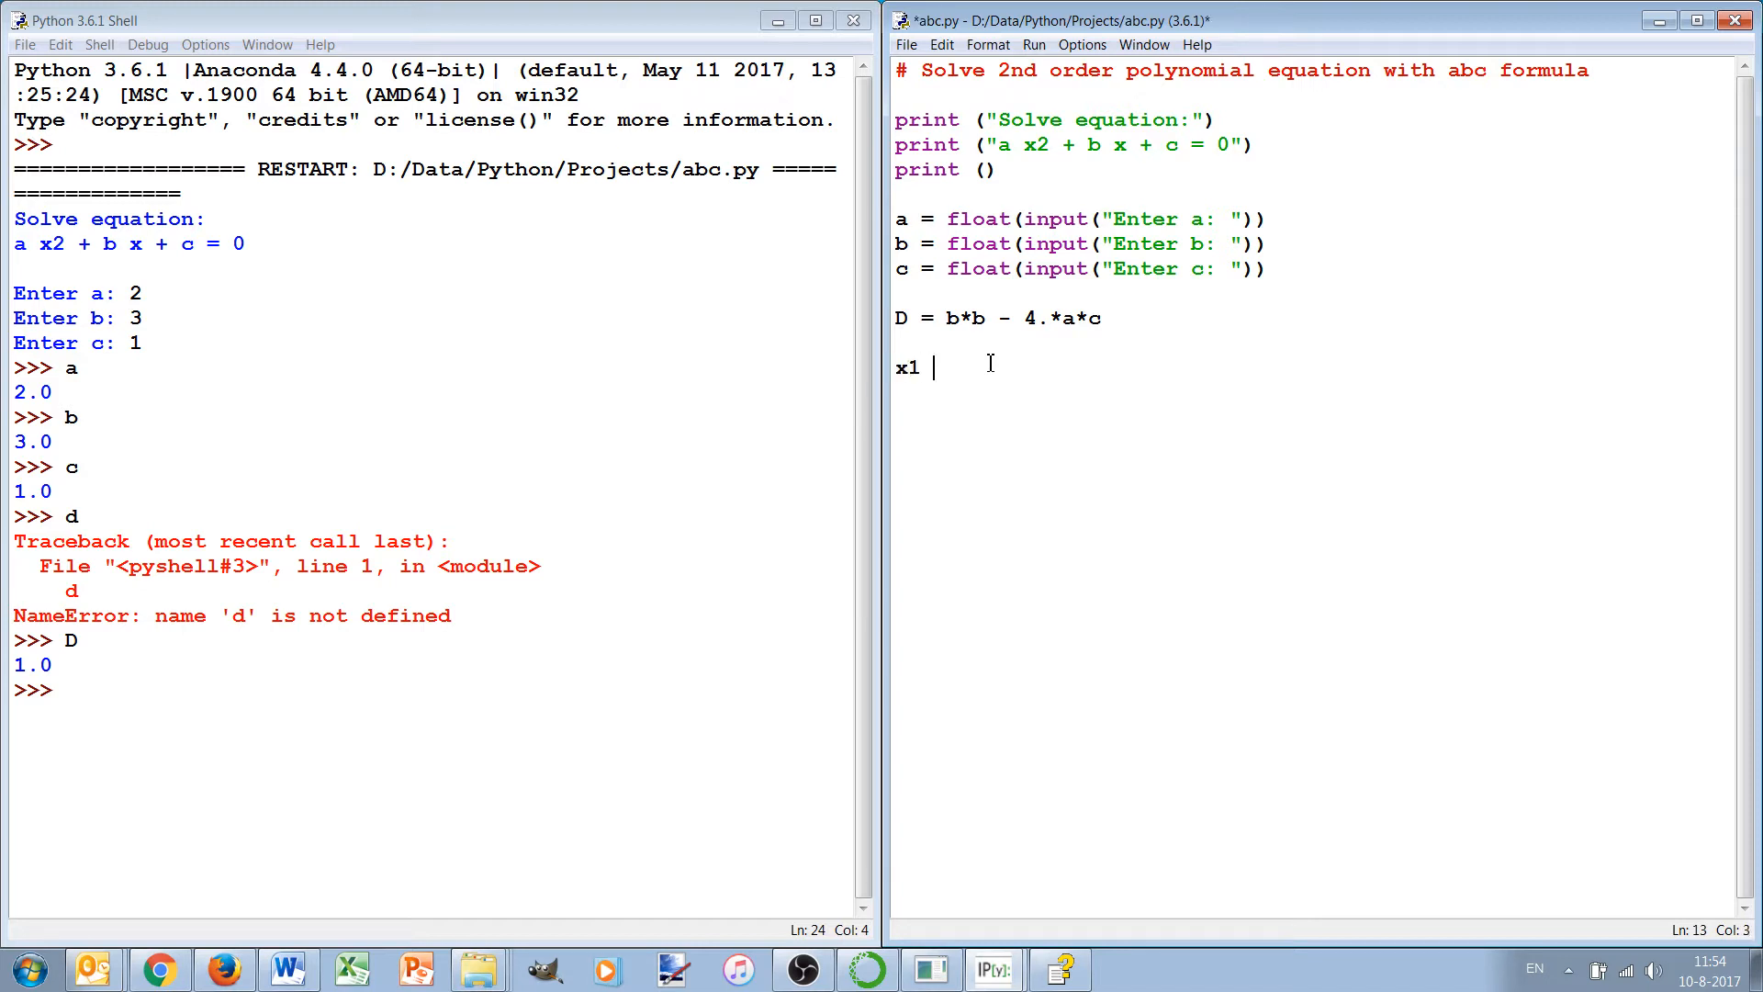
text(=)
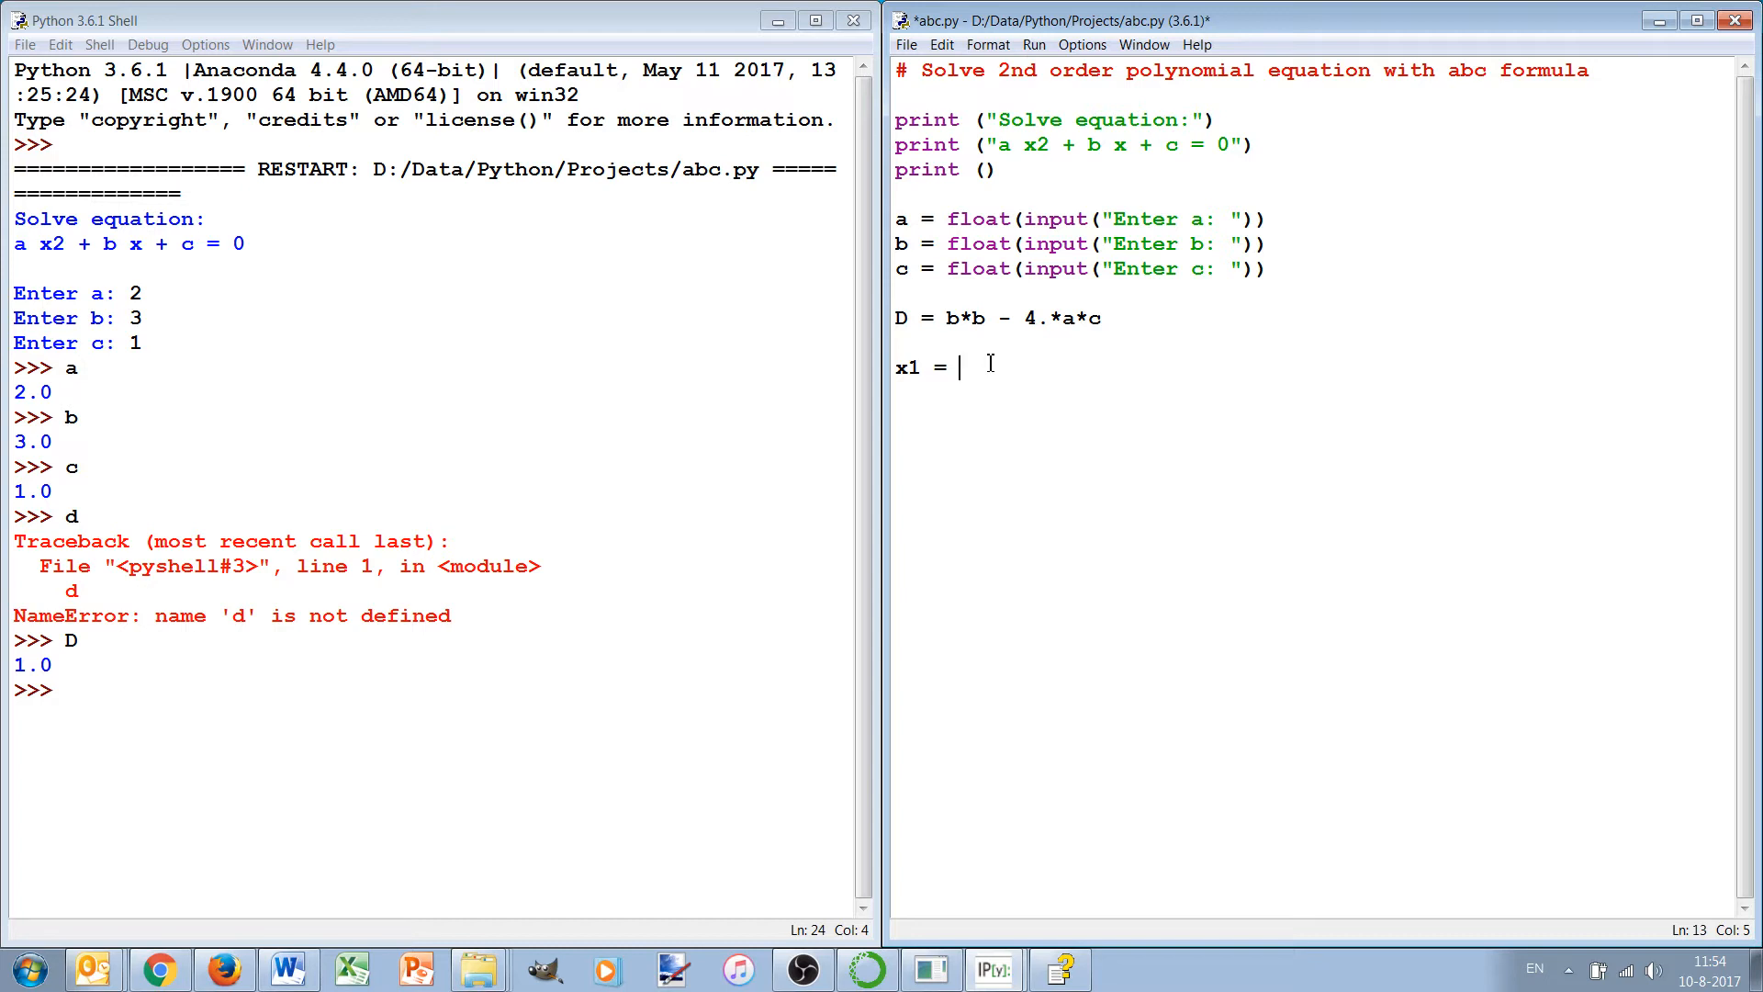
text((-)
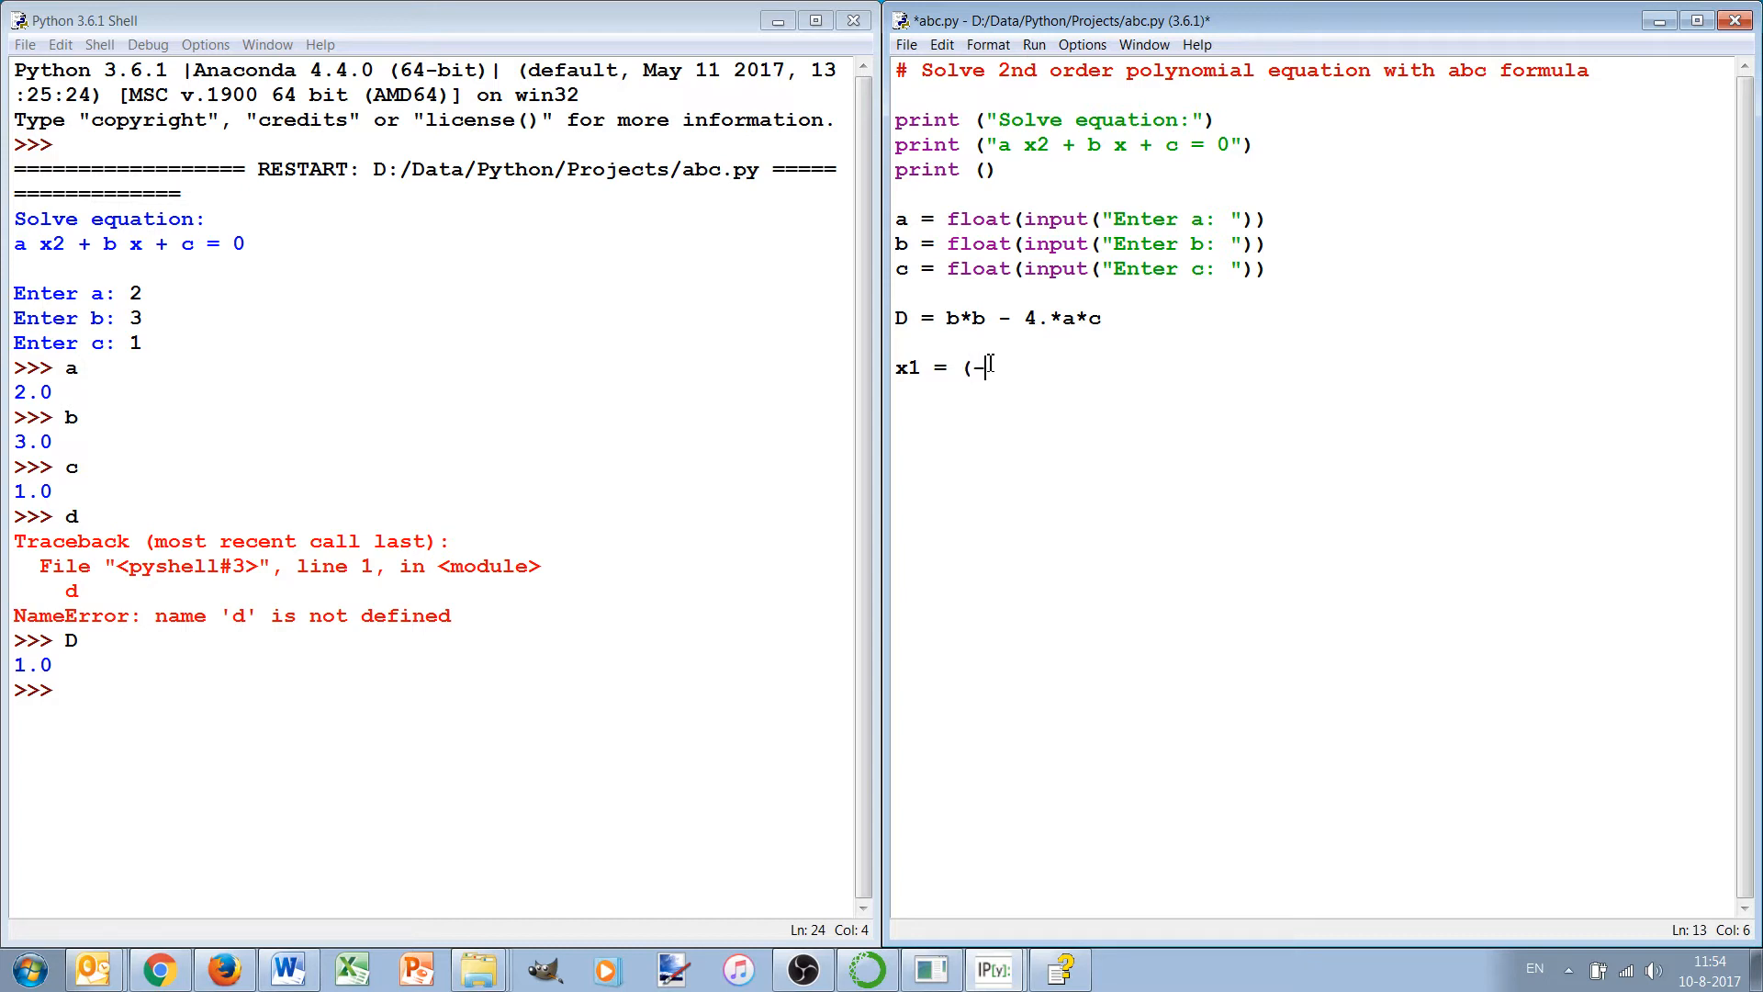
text(b)
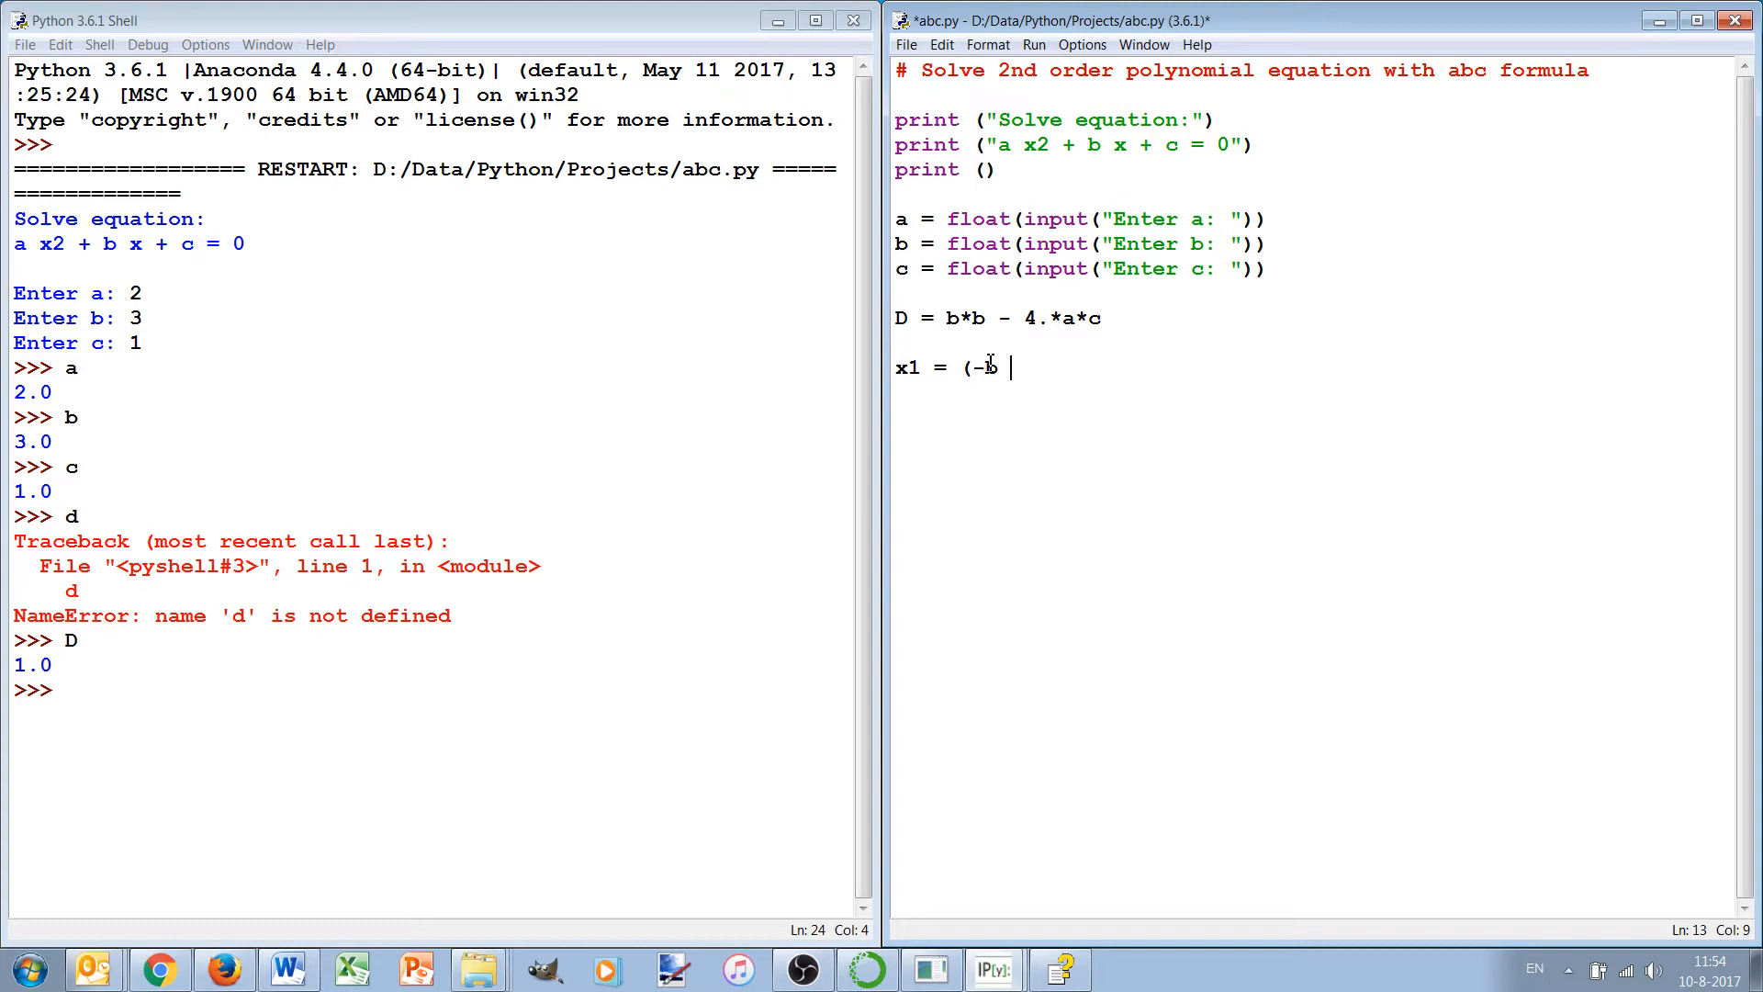
text(- sqrt)
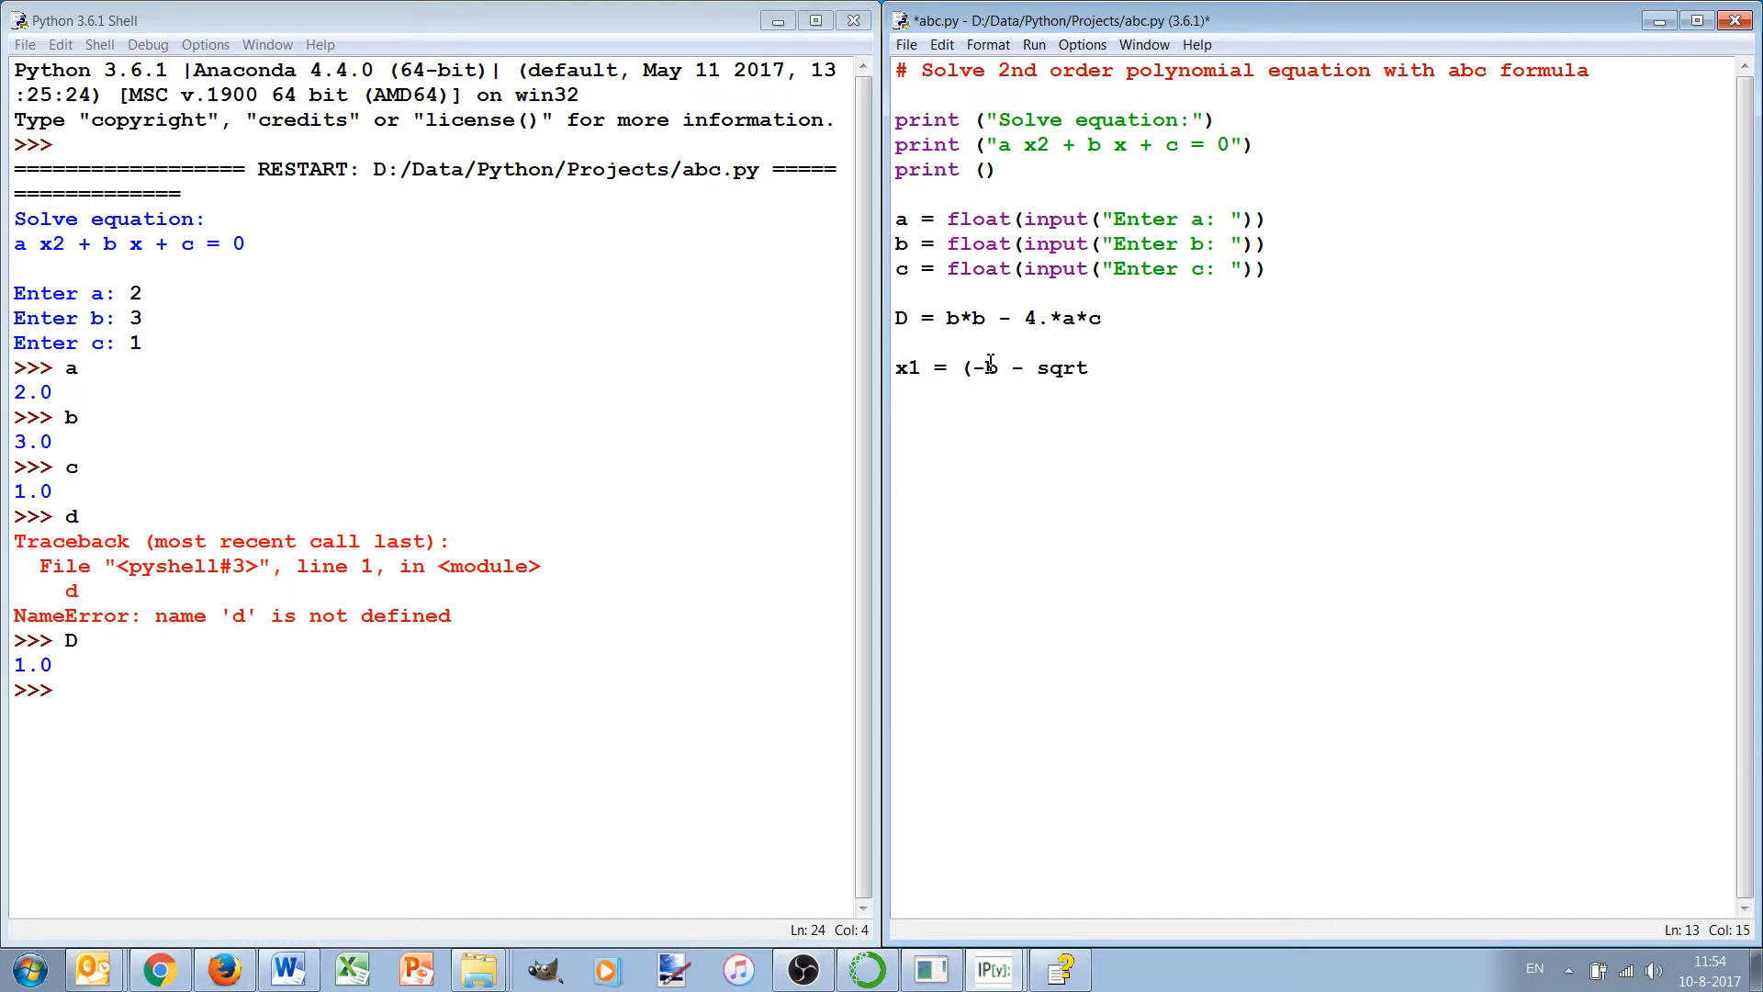
text((D))
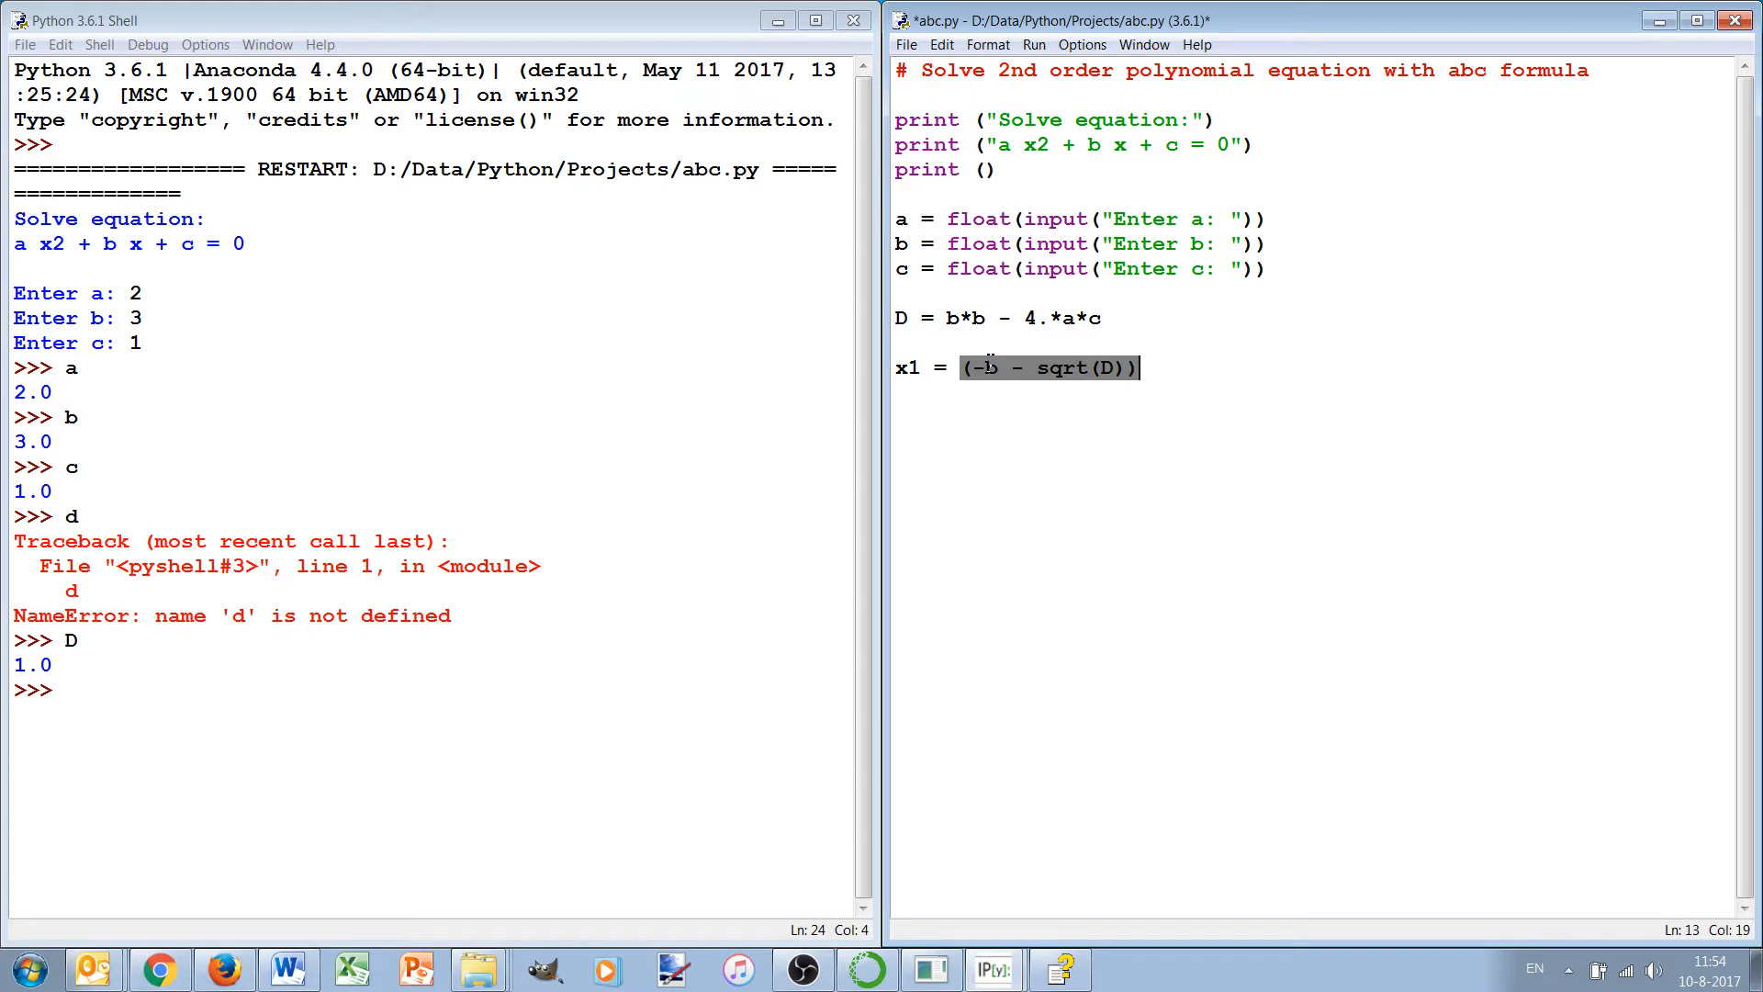
text(/(2.)
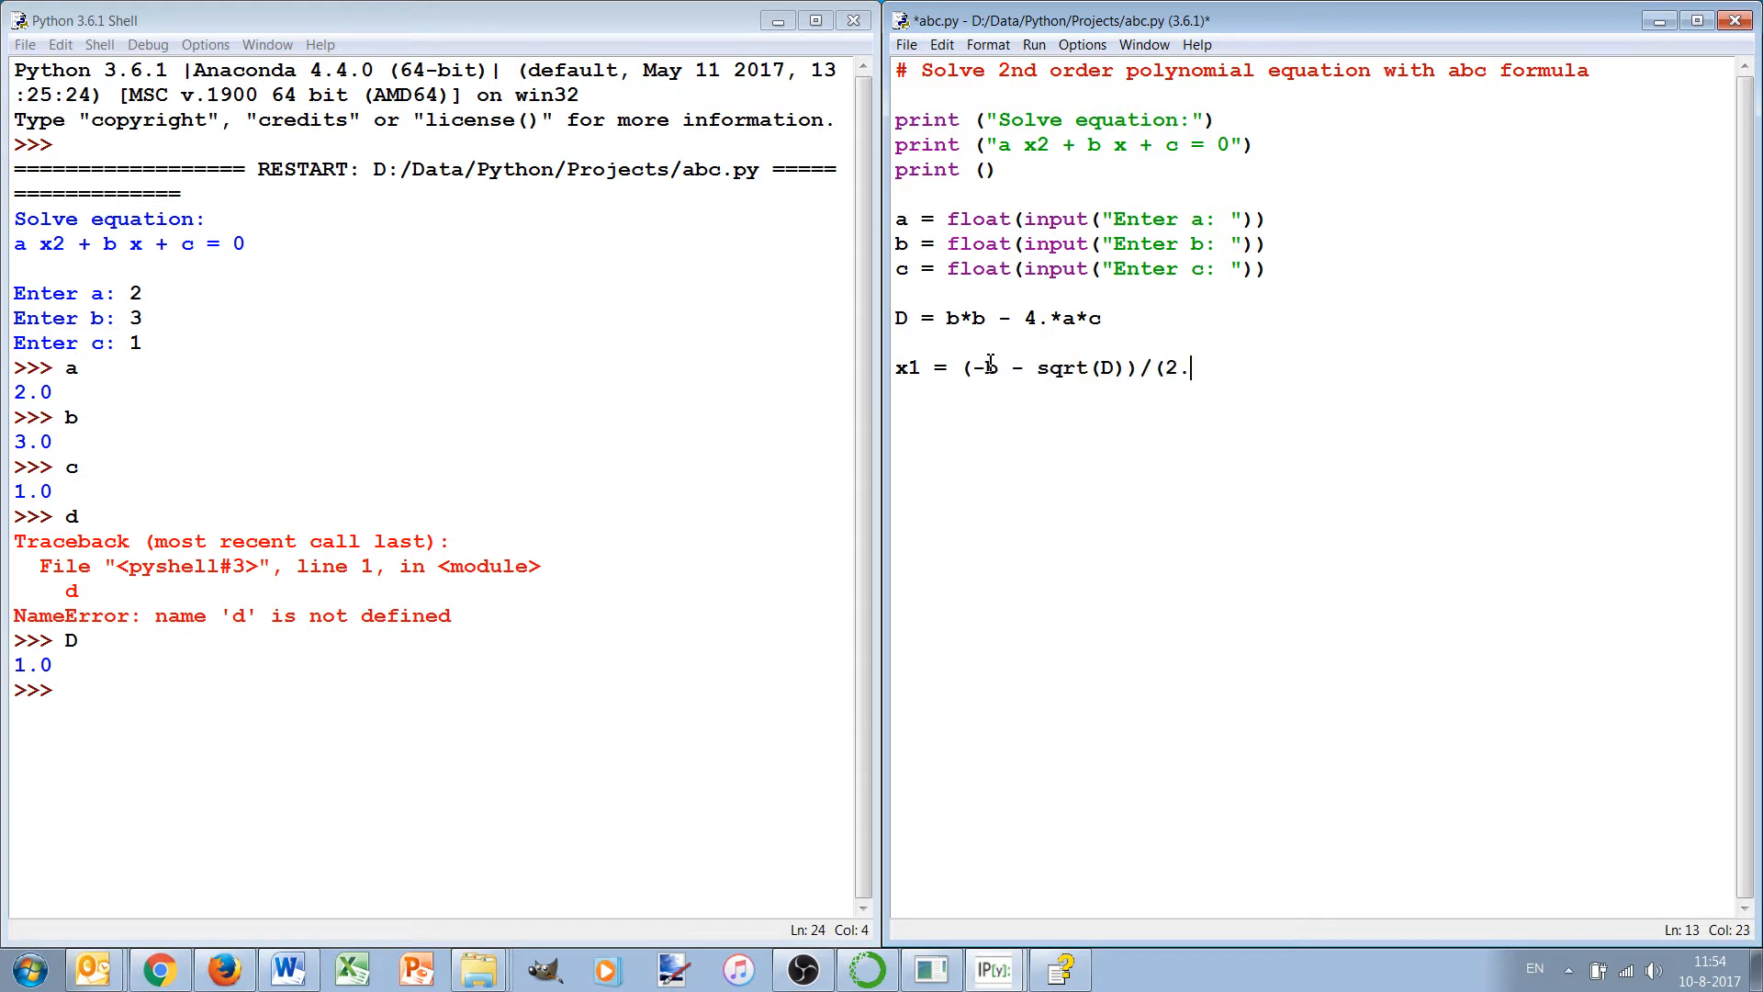
text(*a))
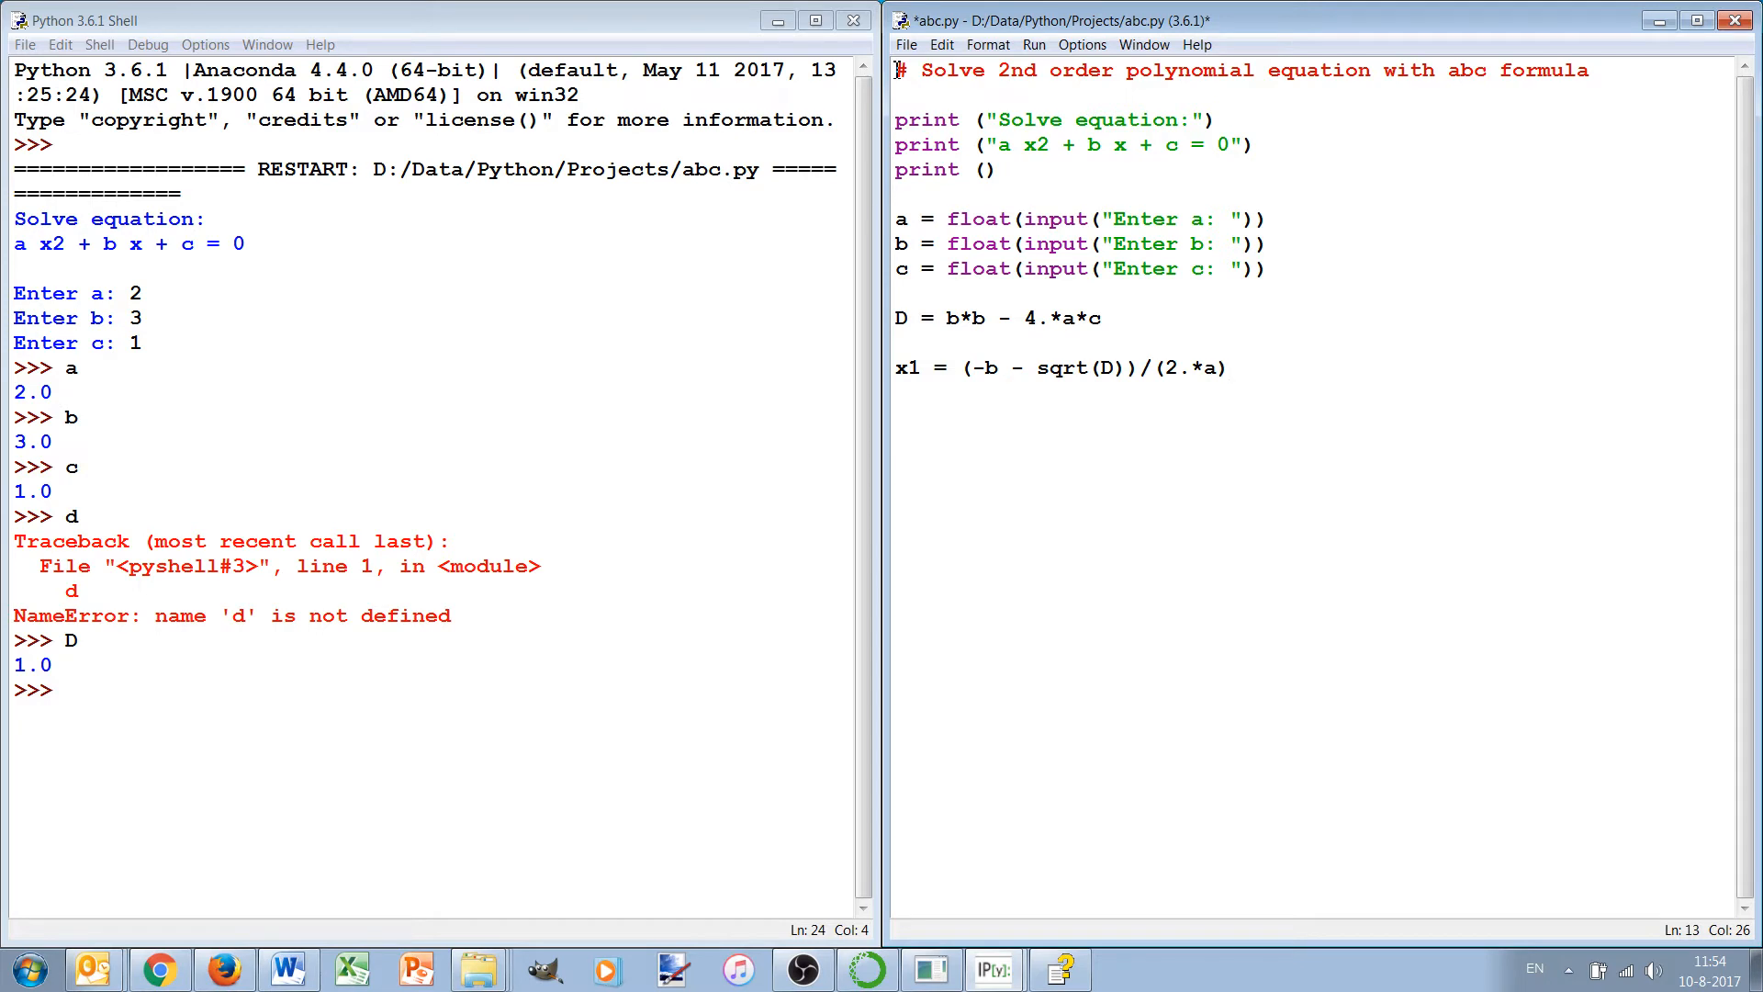
click(1231, 367)
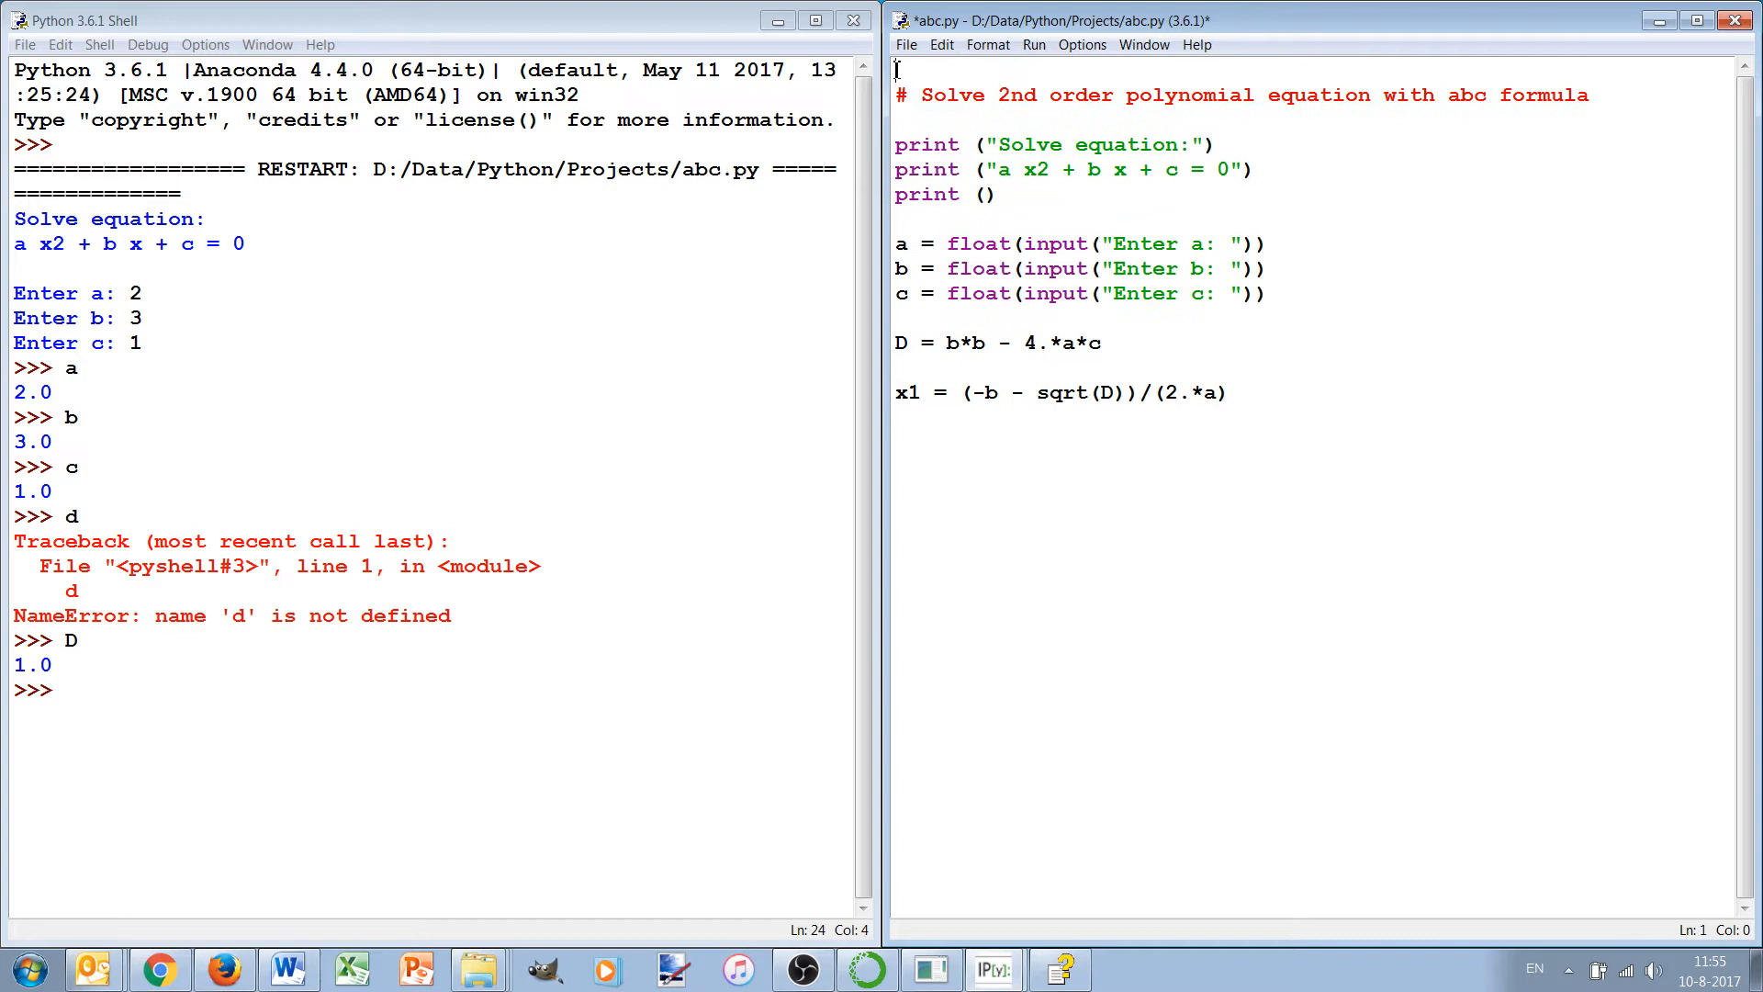
Step: Add 'import math' as the first line and prefix sqrt with math., browsing autocomplete entries
text(imp)
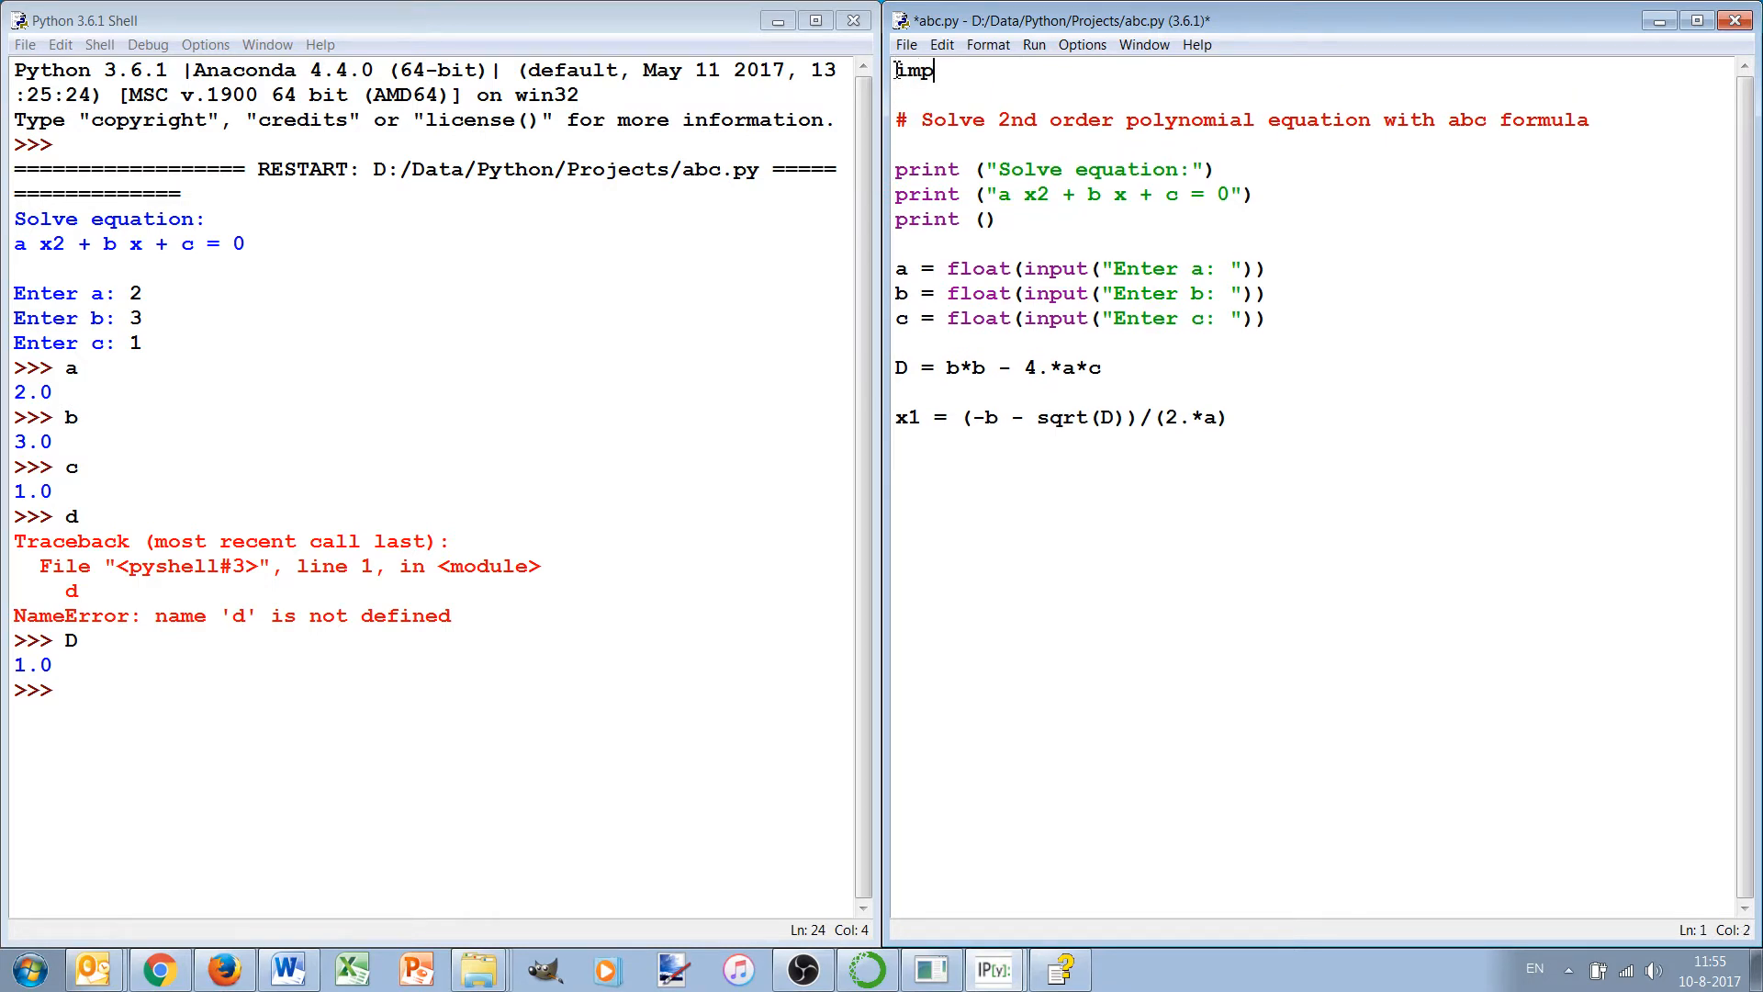
text(ort ma)
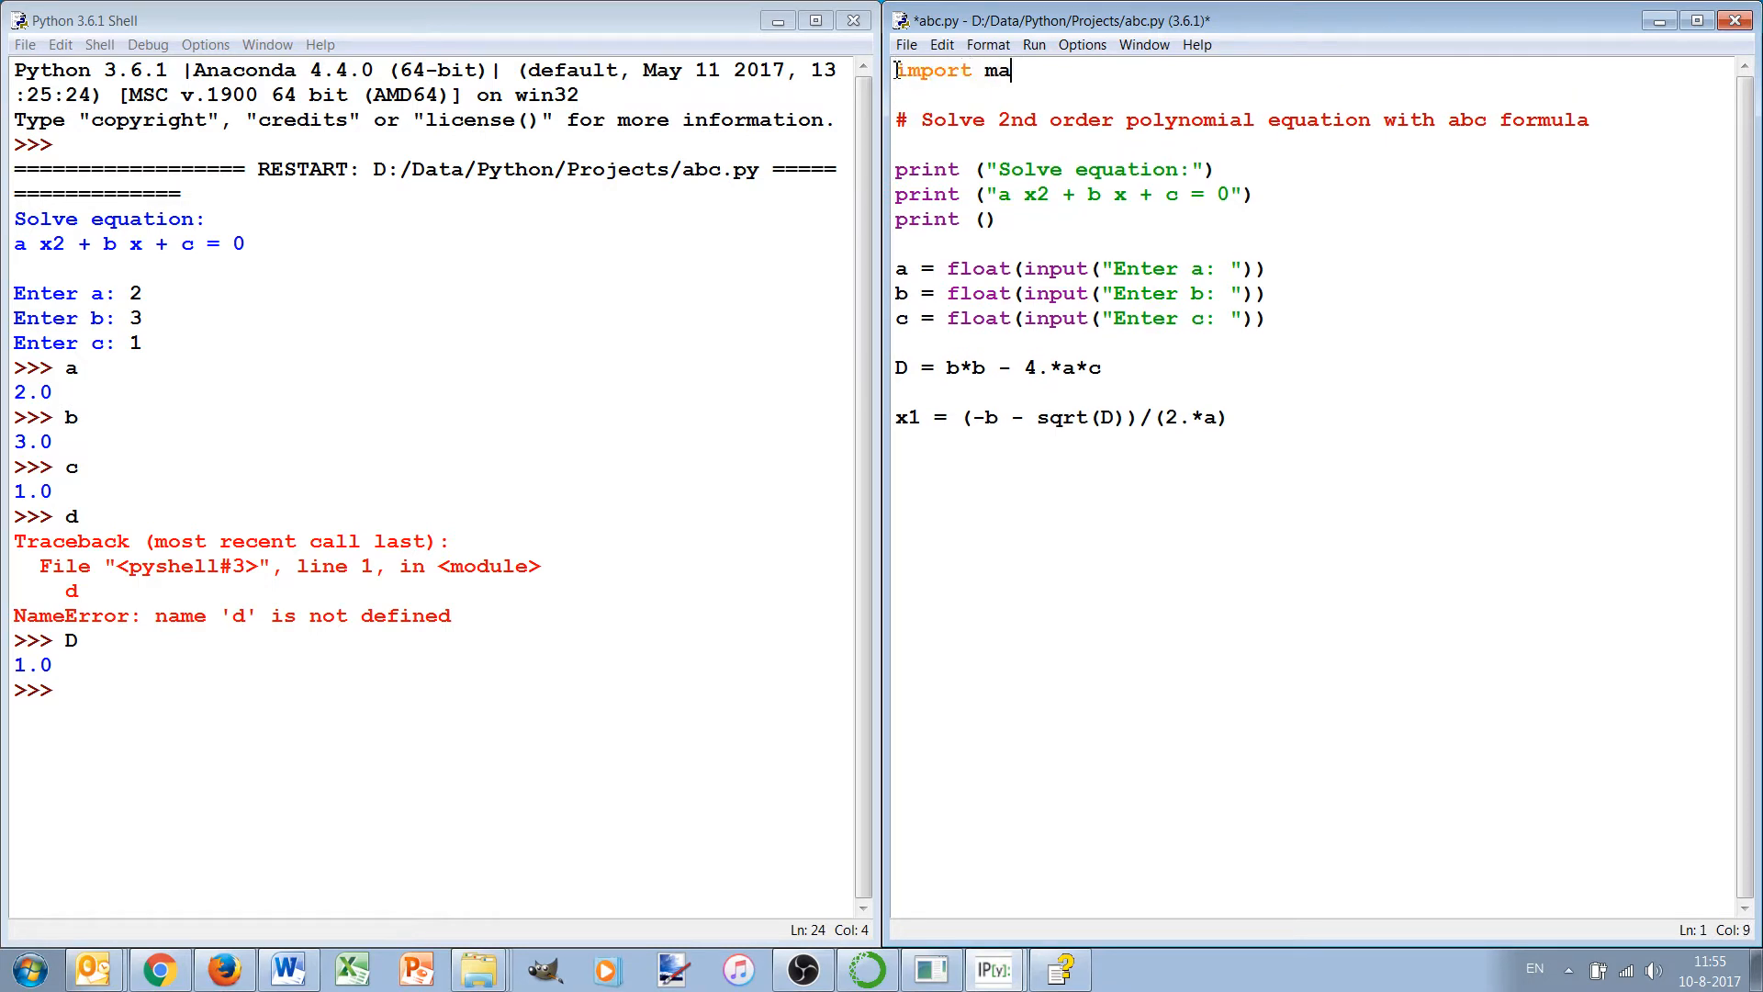
text(th)
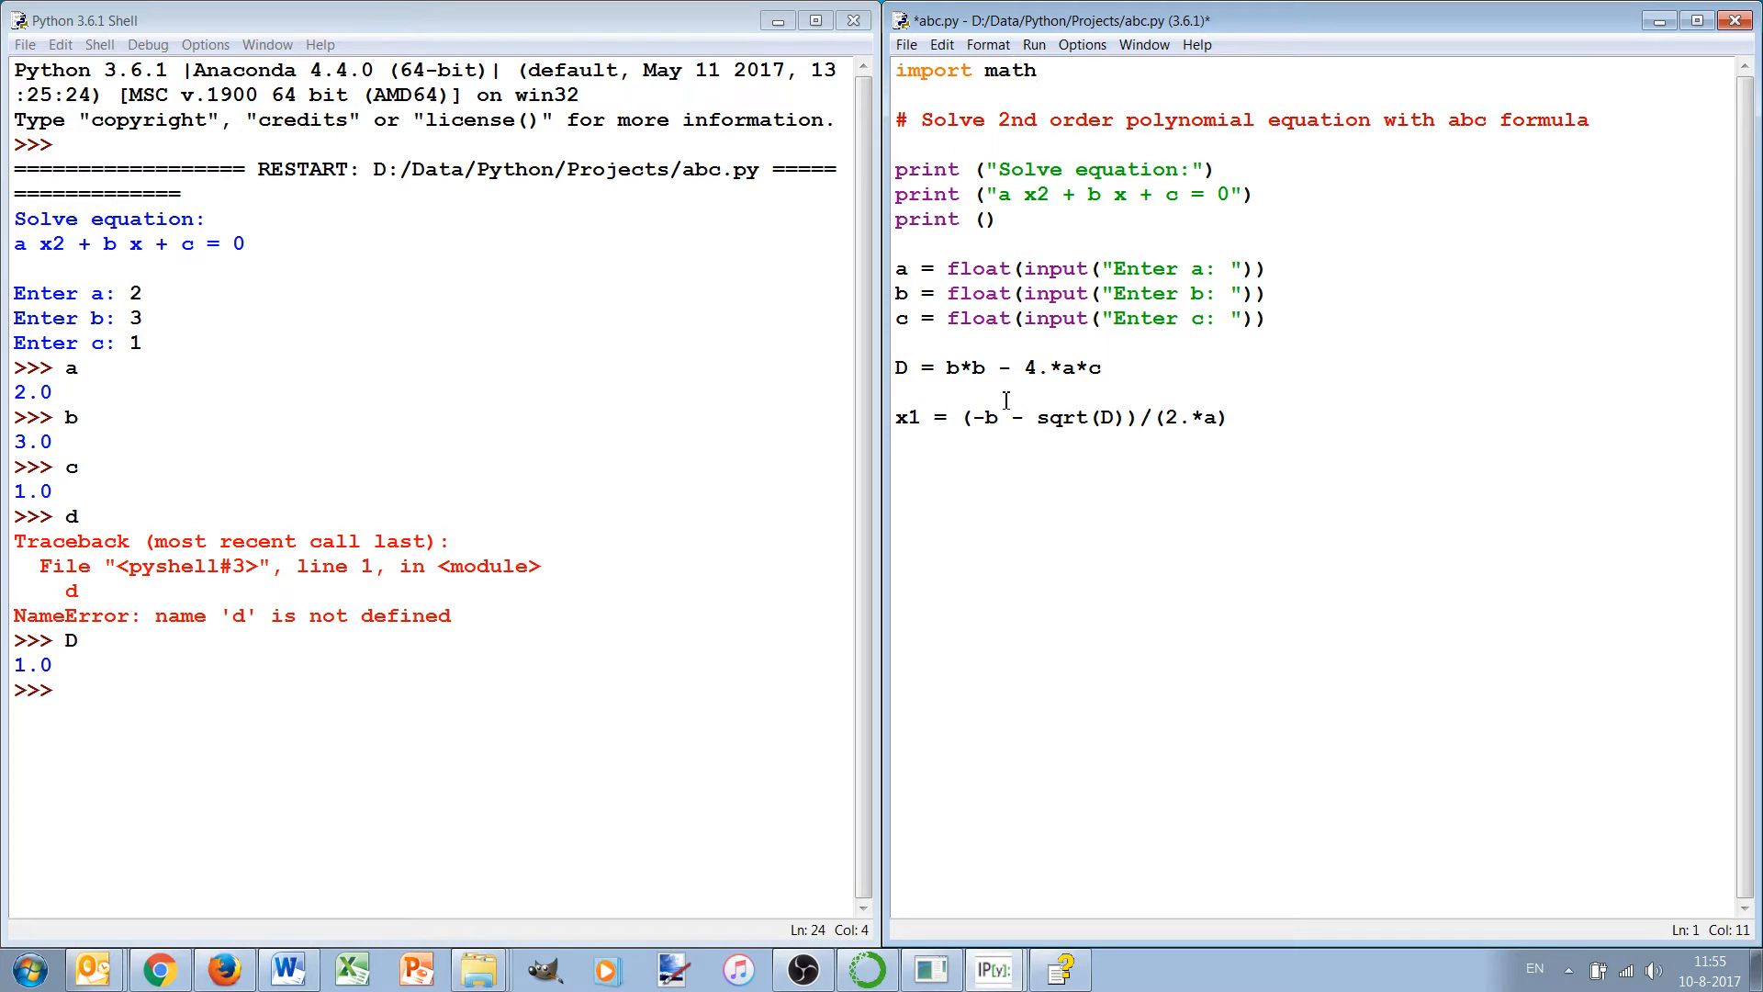
text(math)
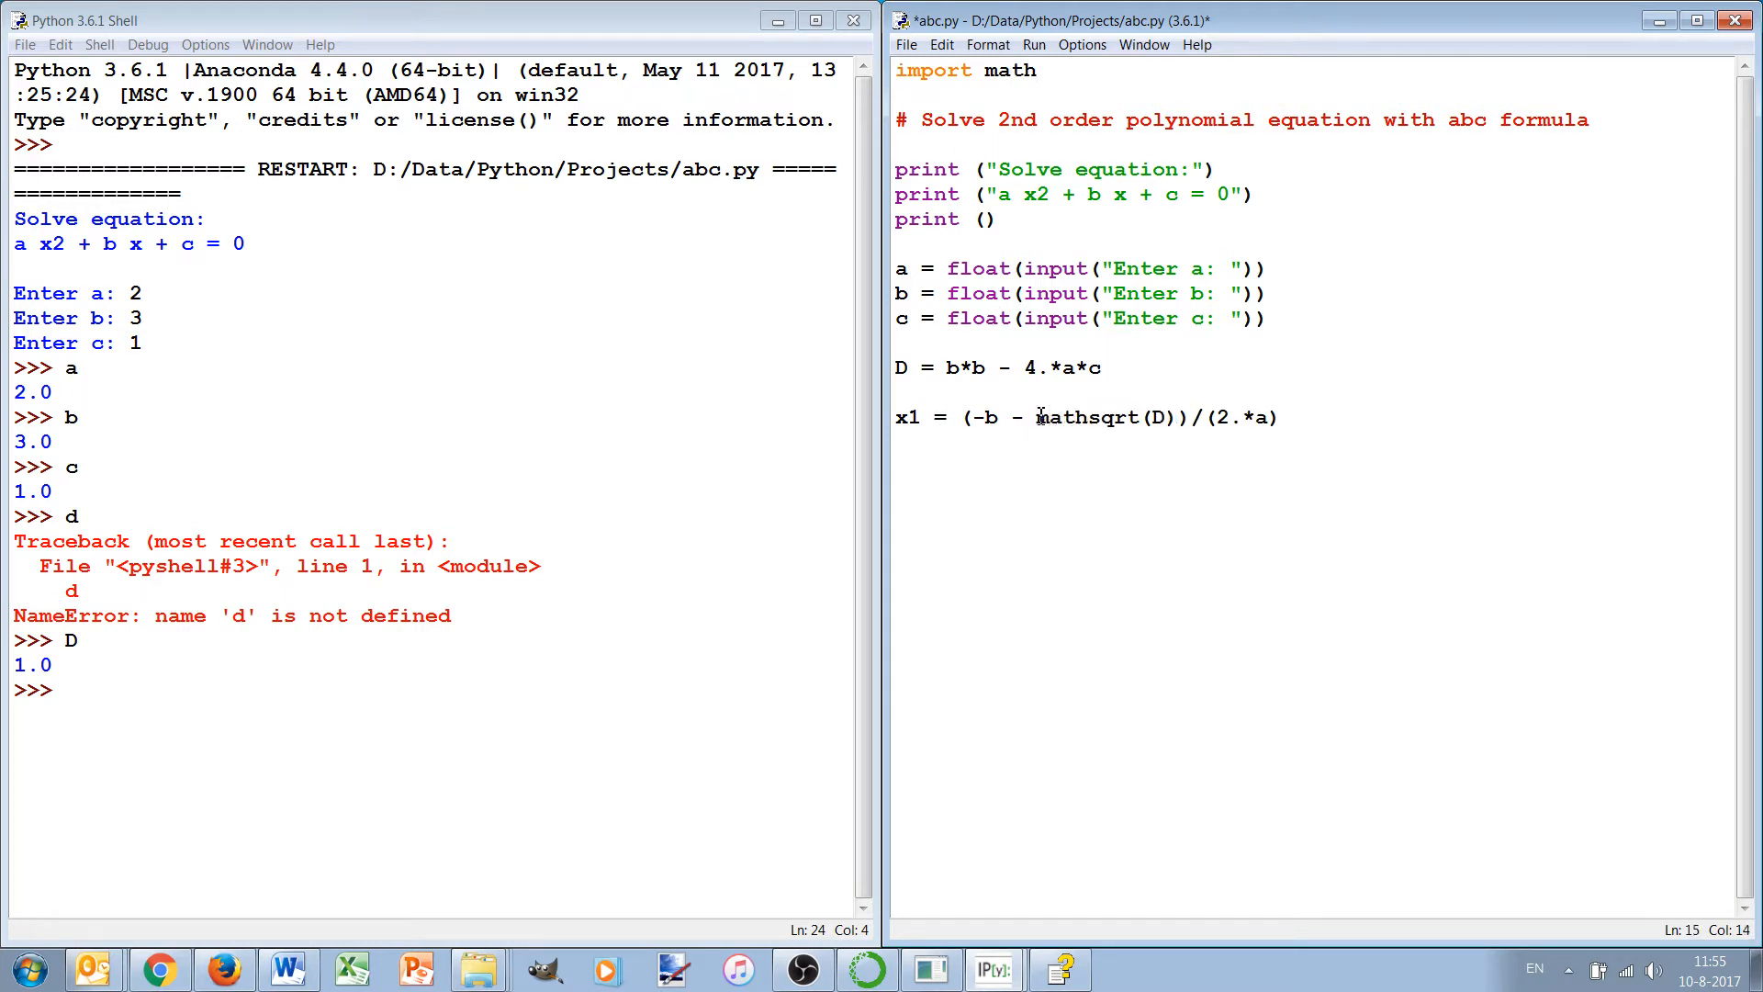
text(.atan)
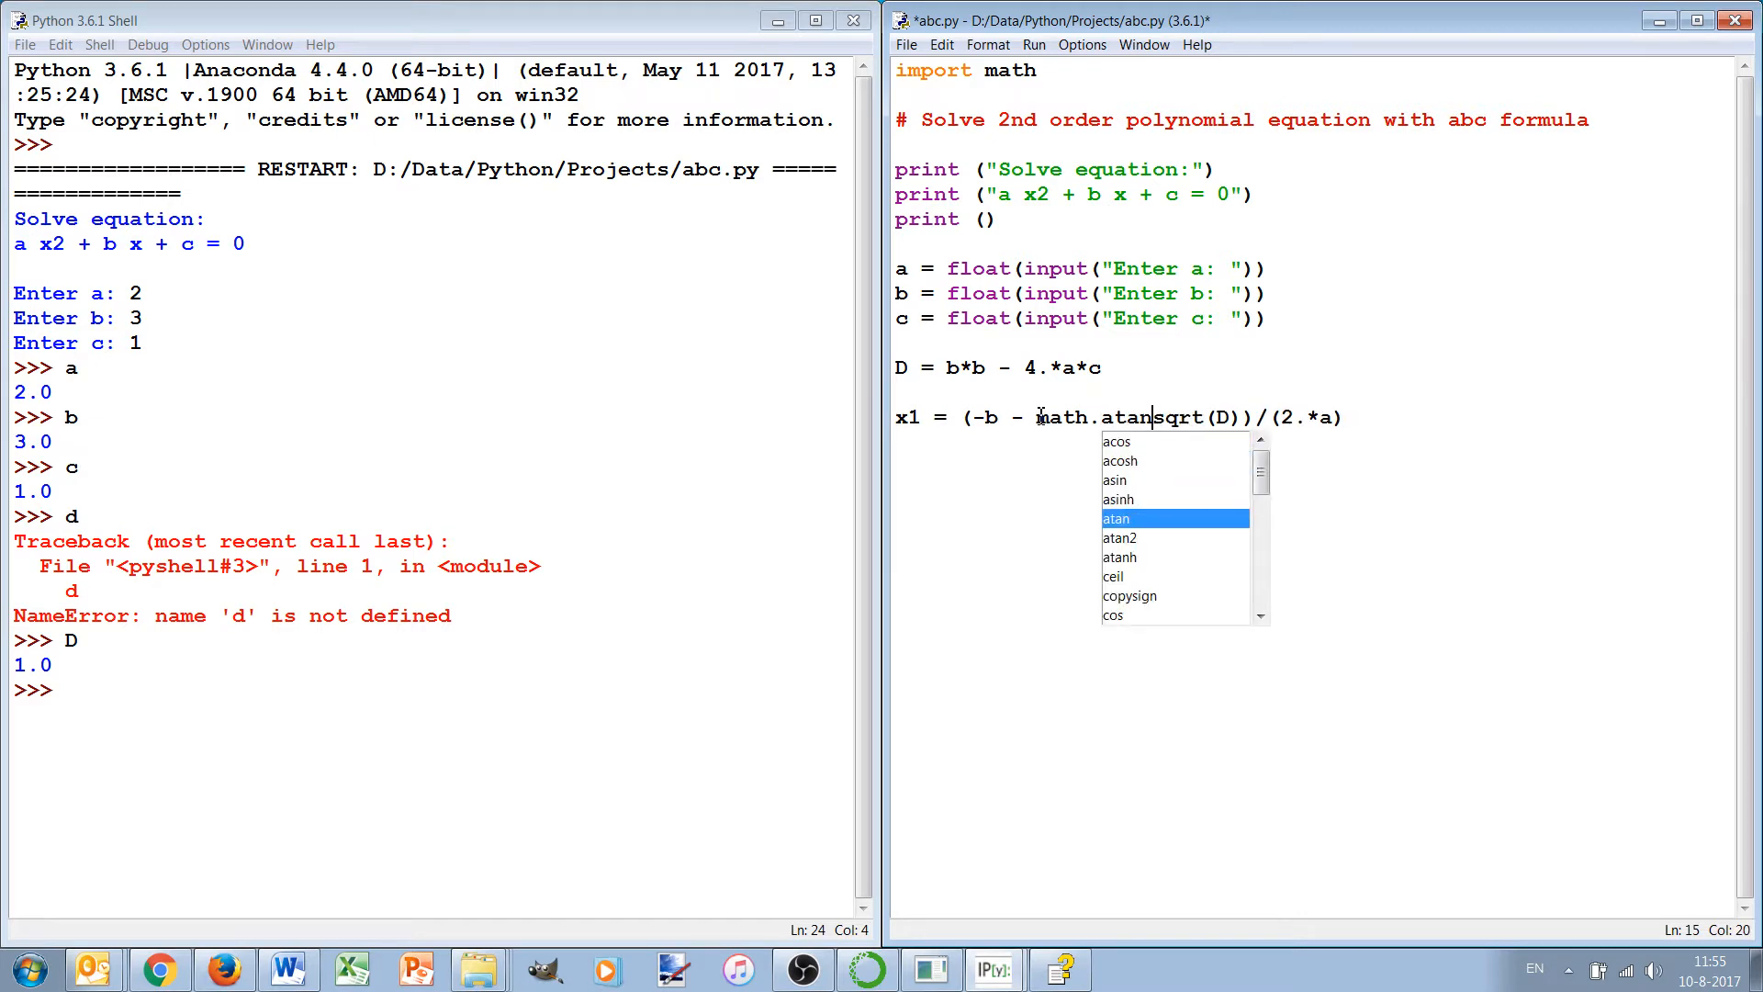
text(isinf)
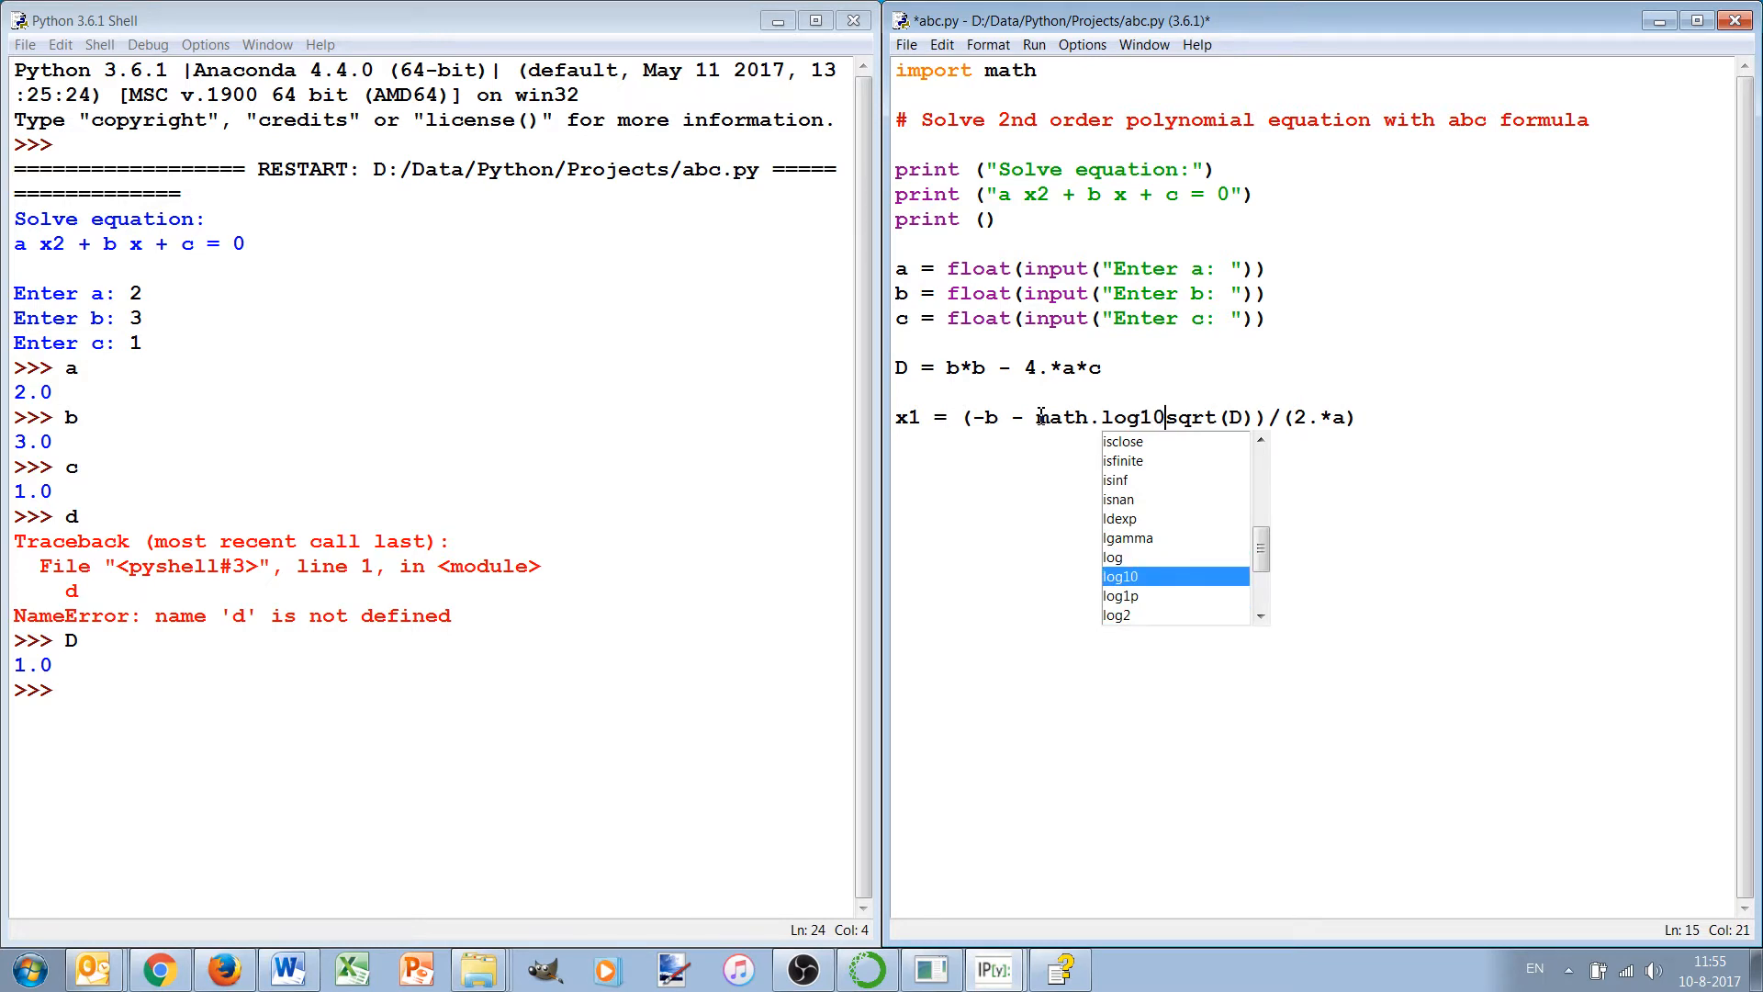
text(fmod)
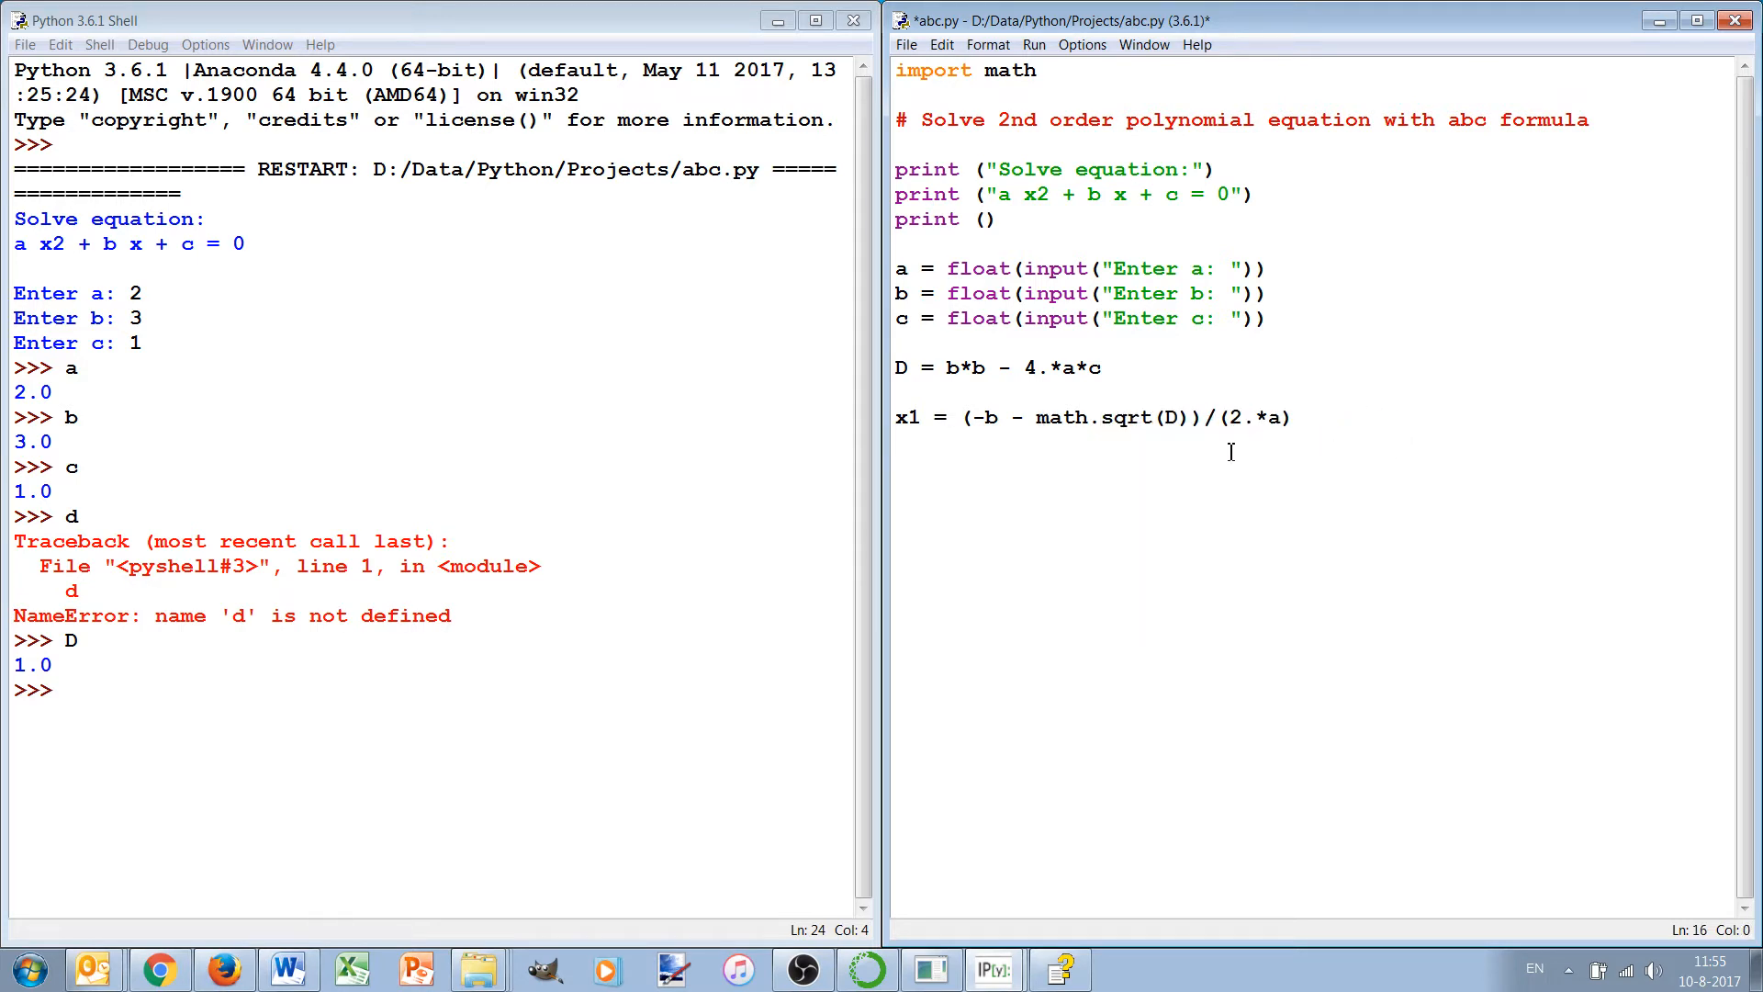
Step: Look up 'math' in the Python 3.6.1 docs, scroll its page, and return to the shell
click(1196, 44)
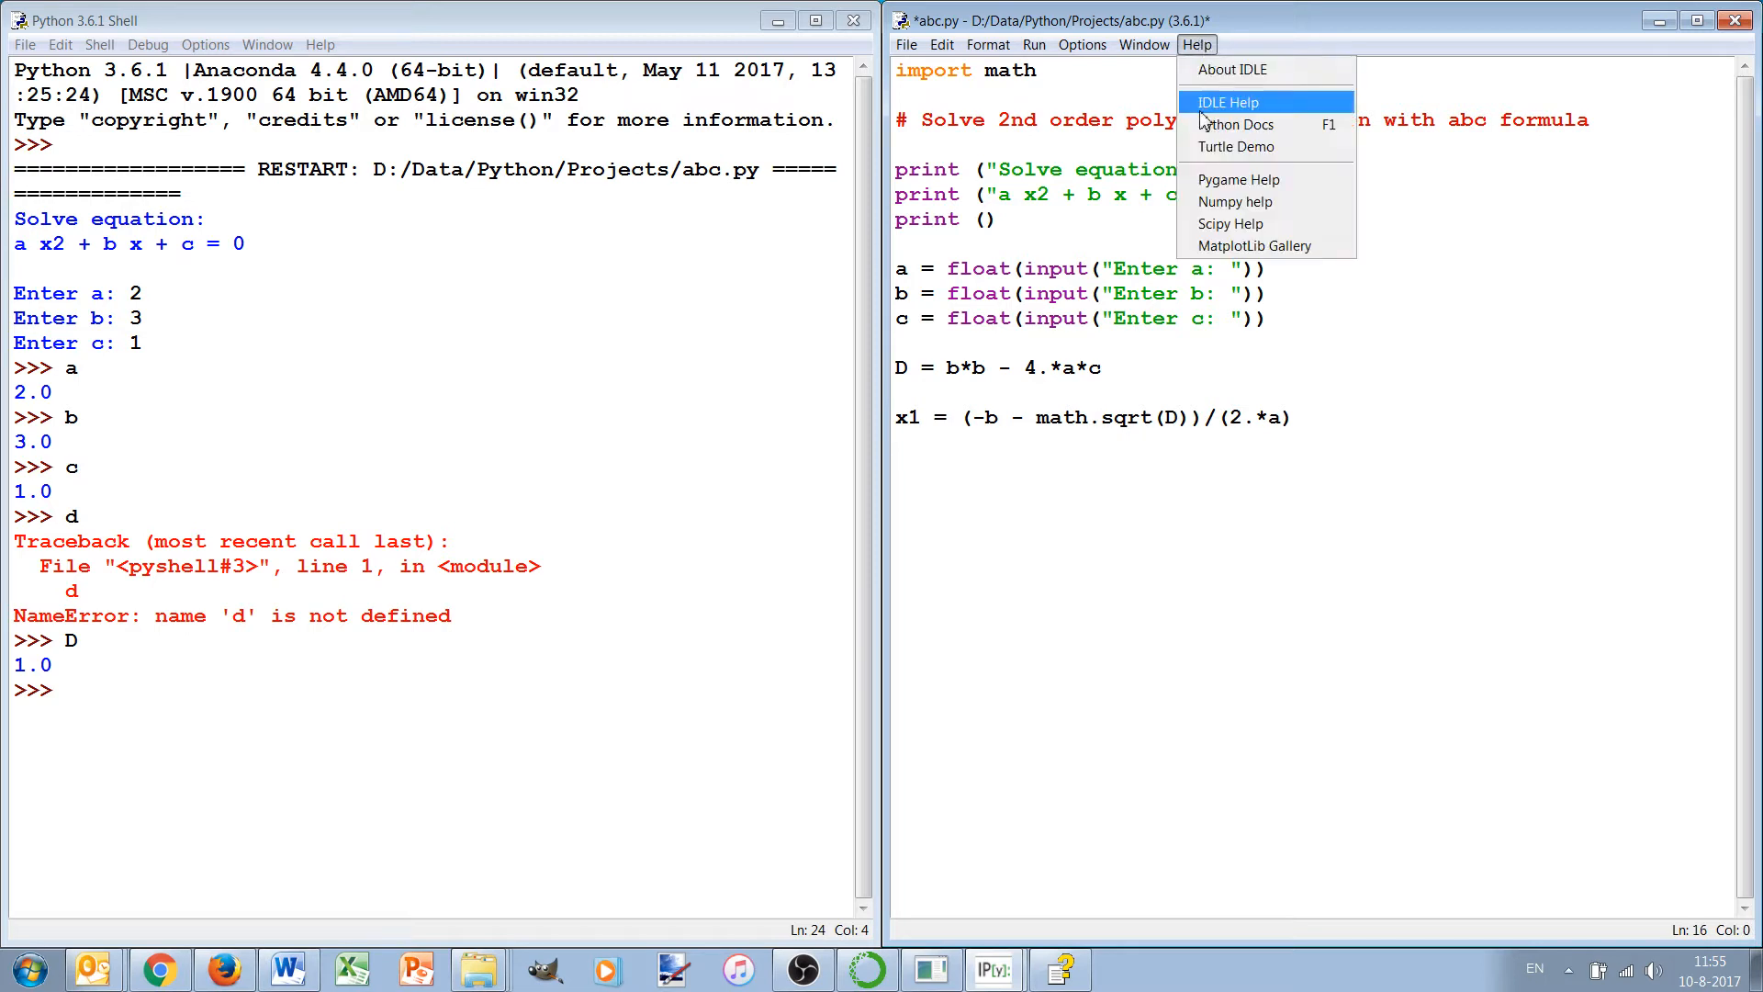
click(1237, 124)
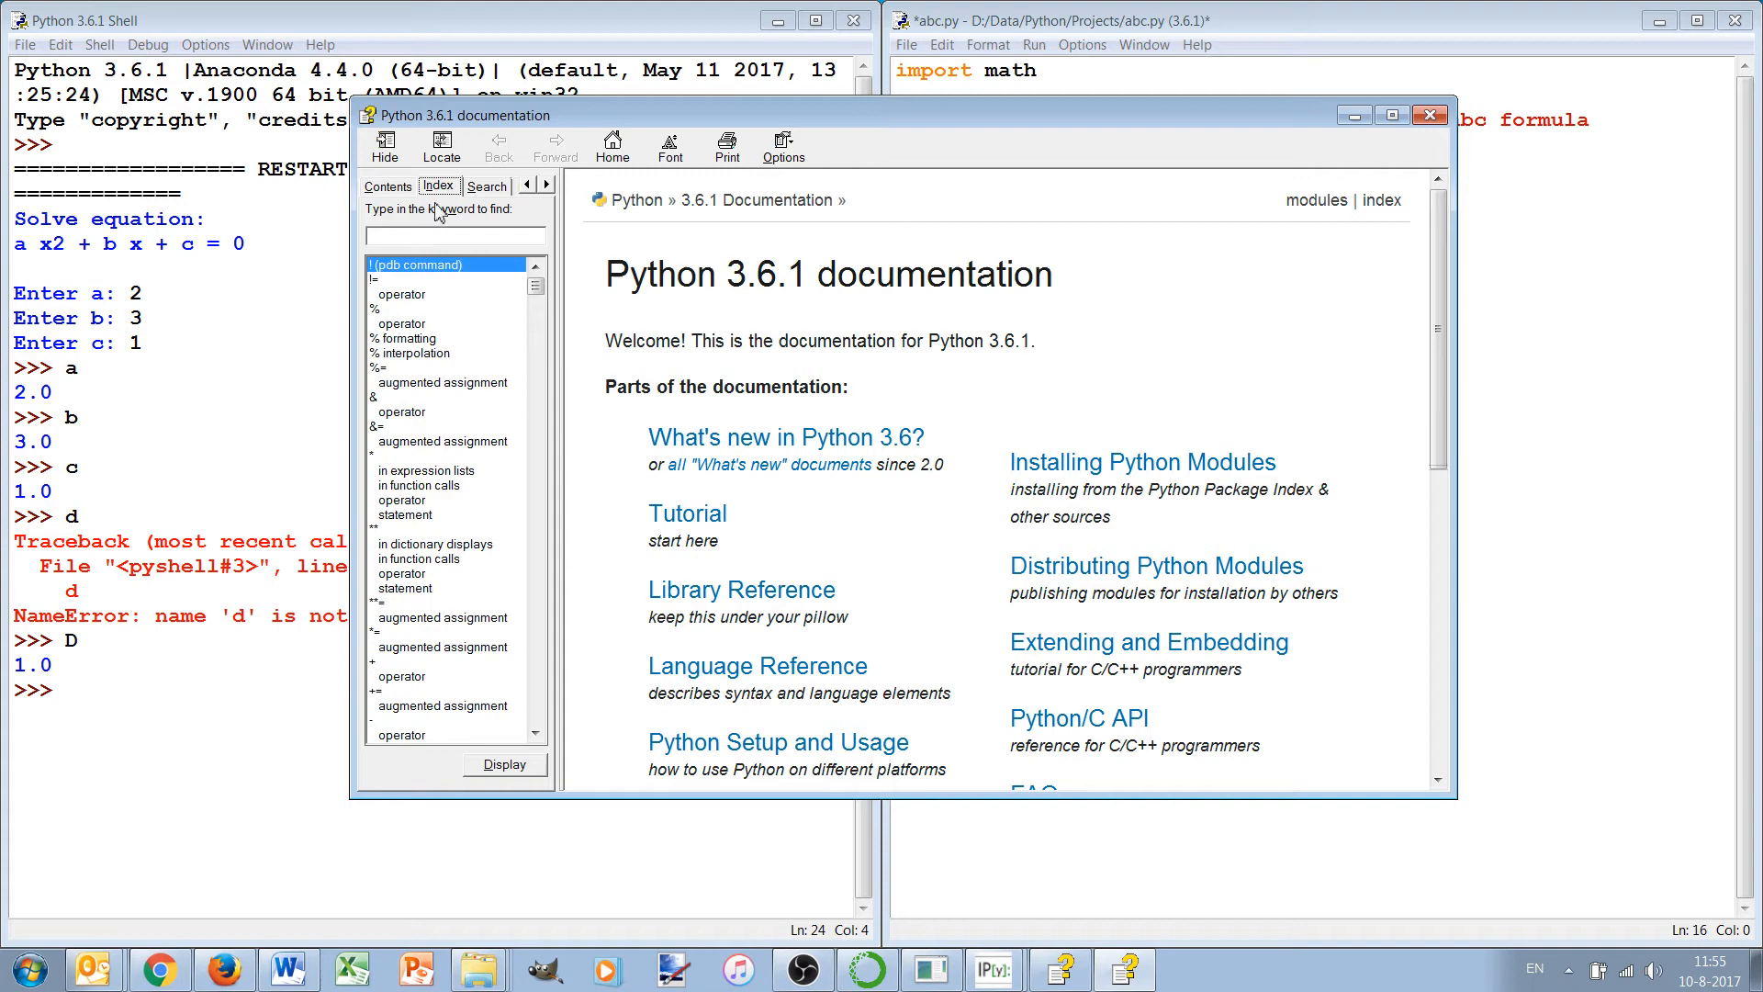
text(math (module)
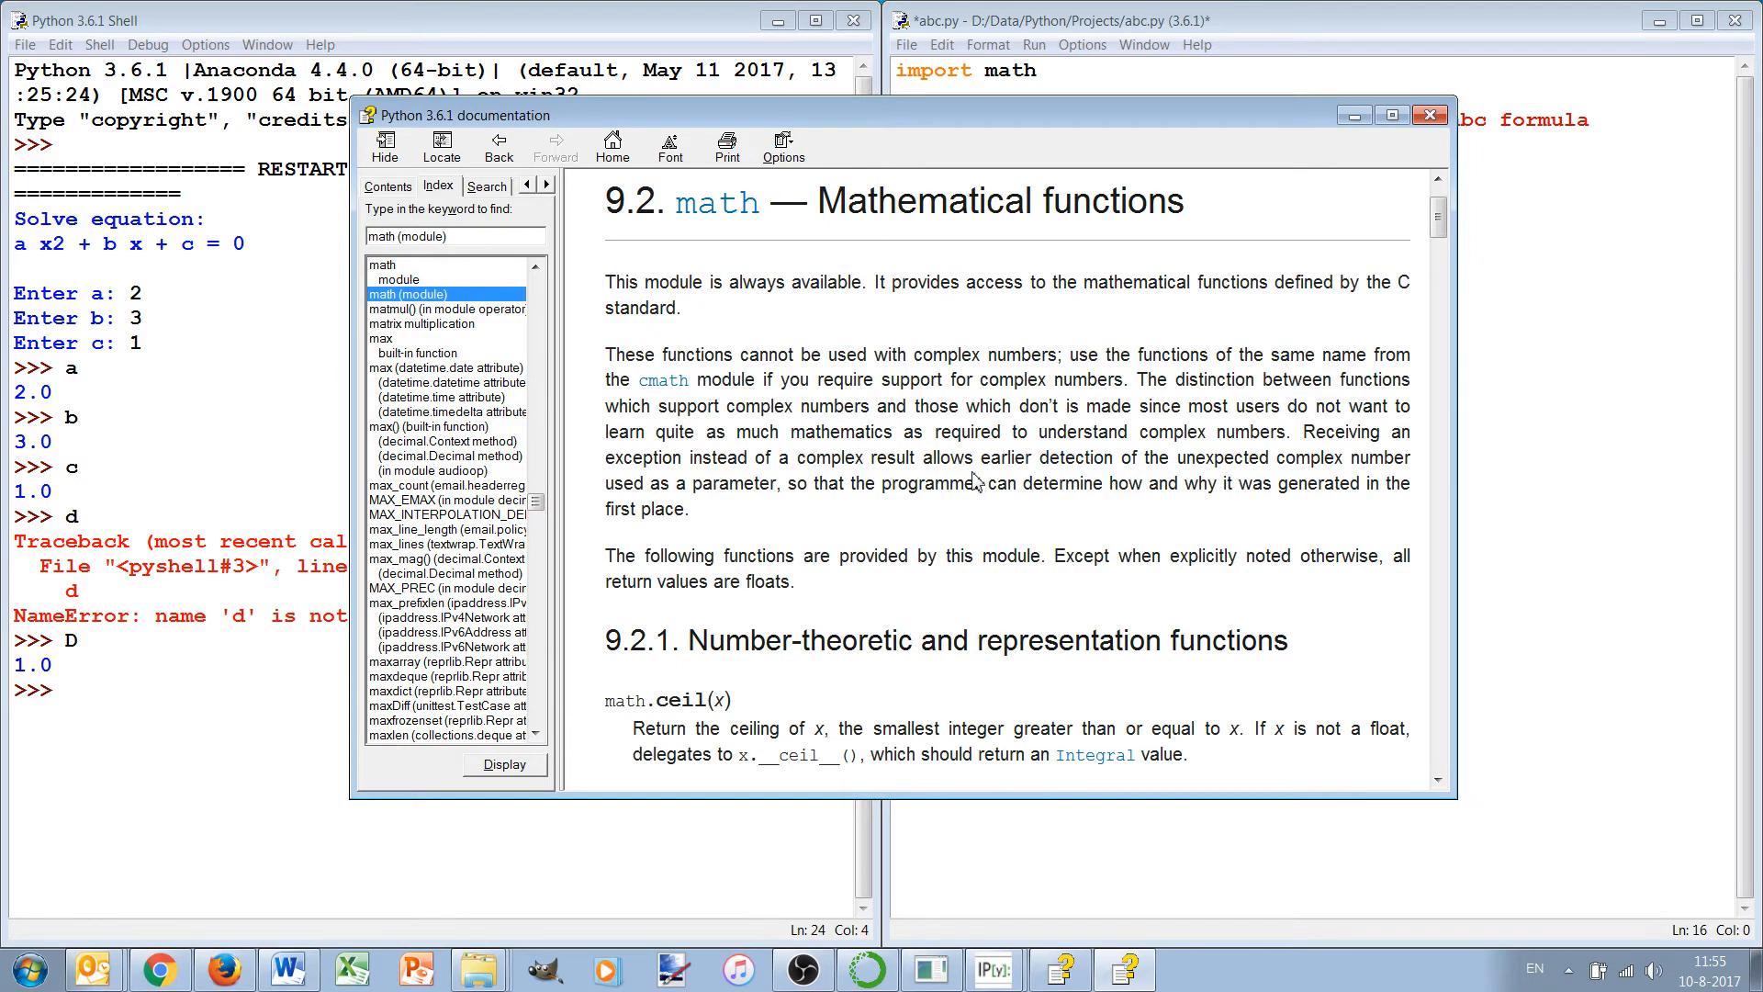
scroll(down, 3)
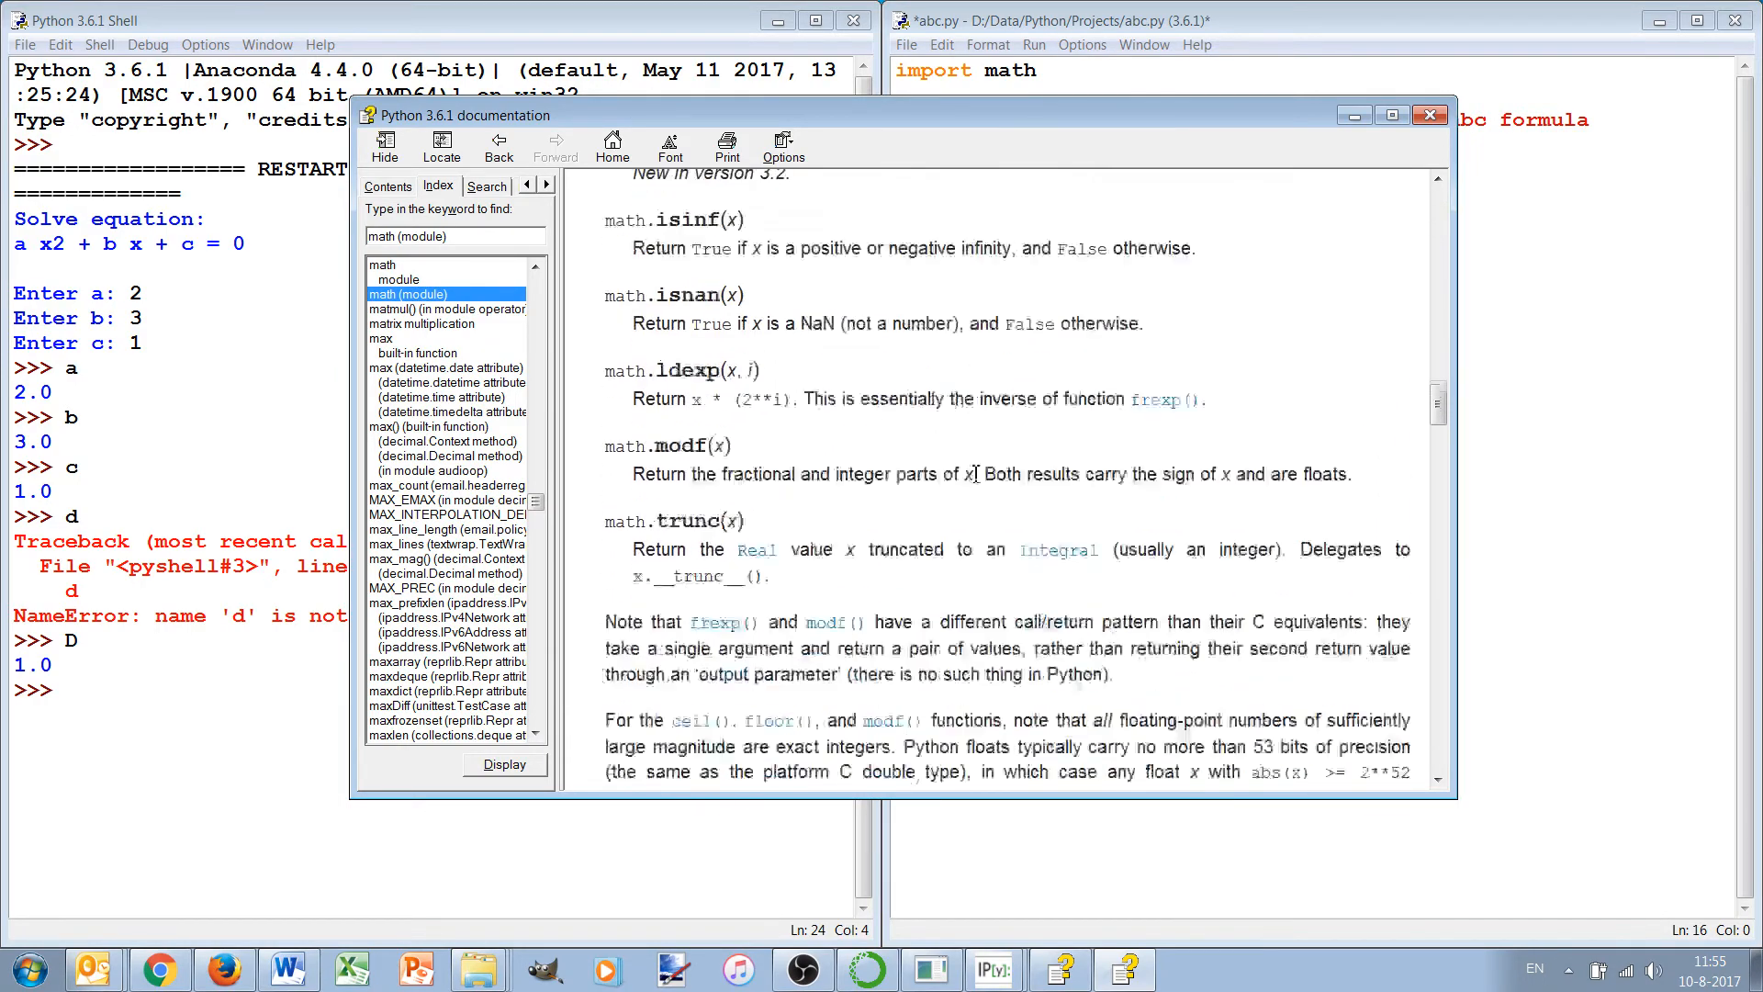
scroll(up, 3)
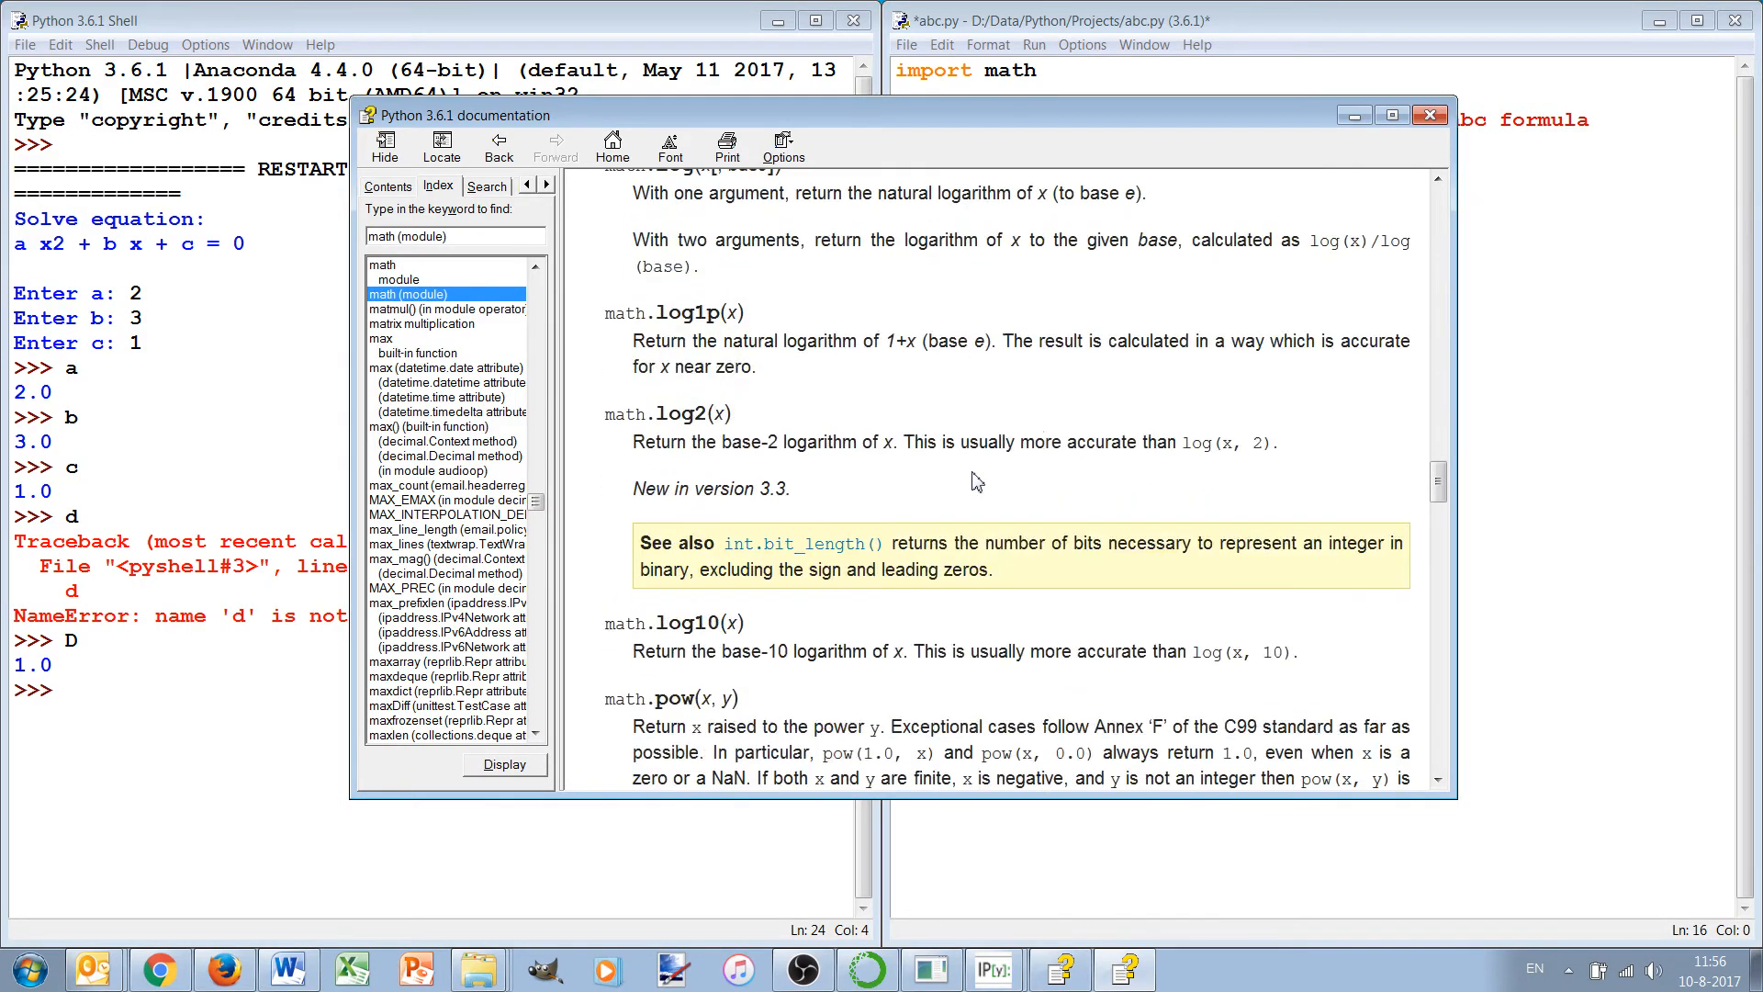
click(1428, 115)
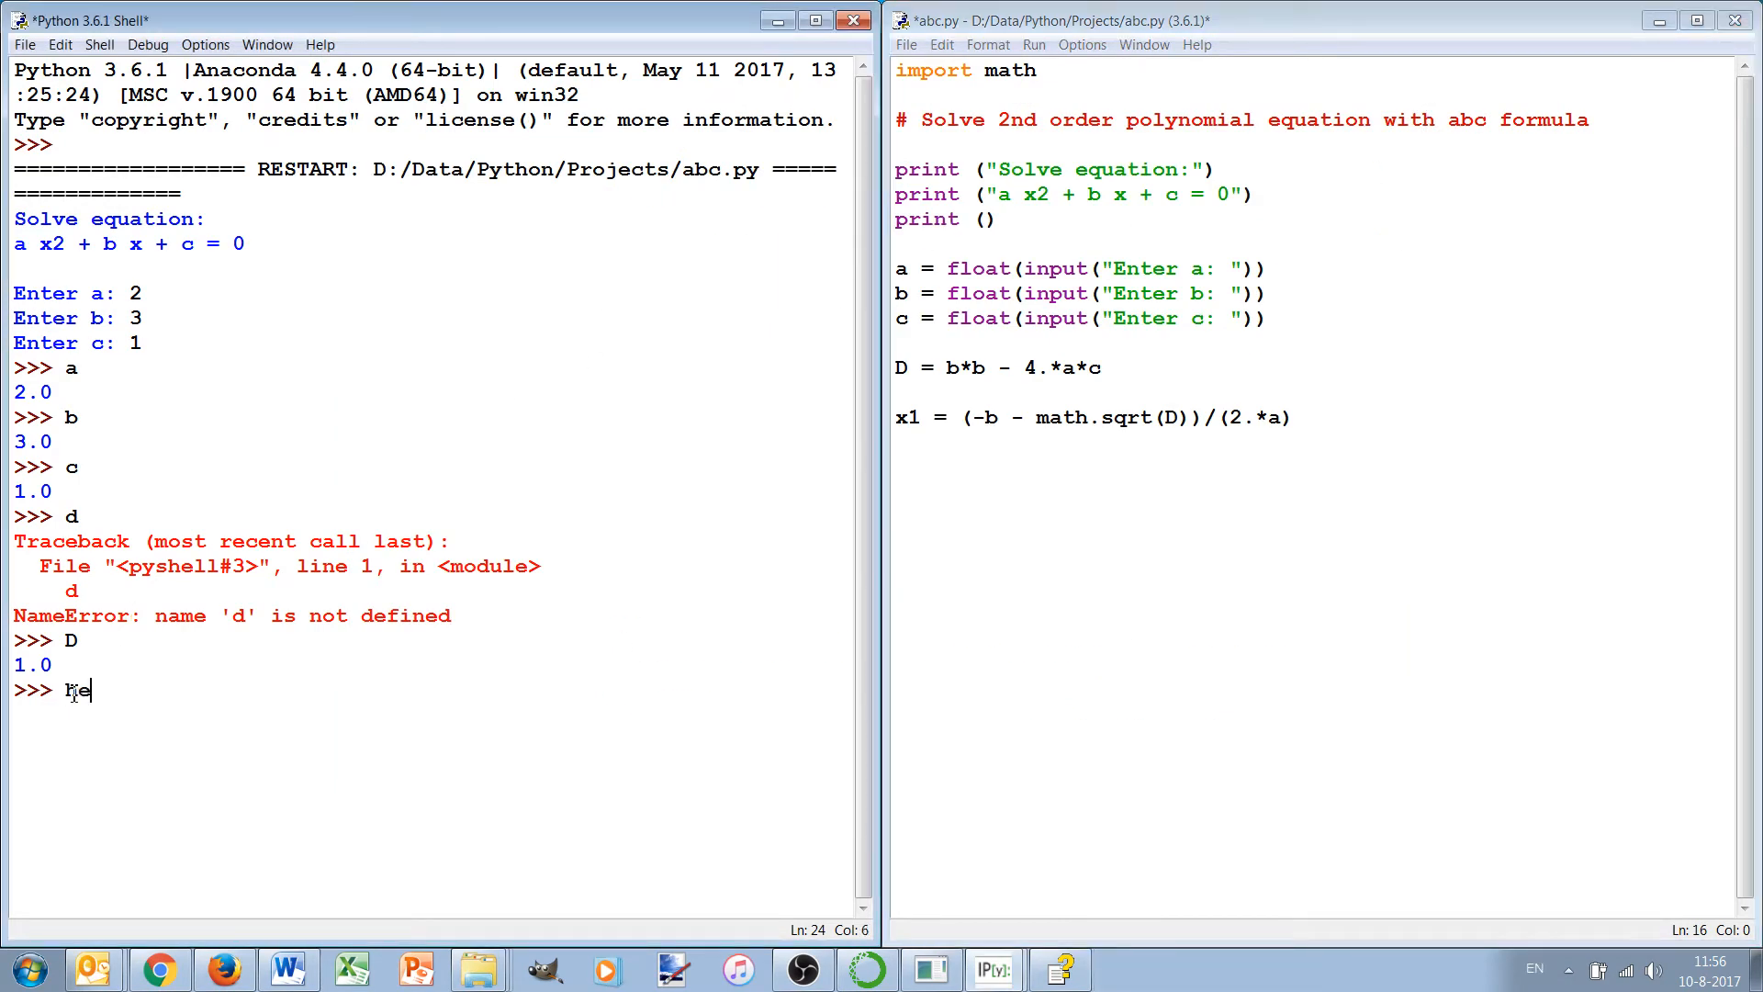
Step: Run help('math') and scroll through its output in the maximized shell
text(lp()
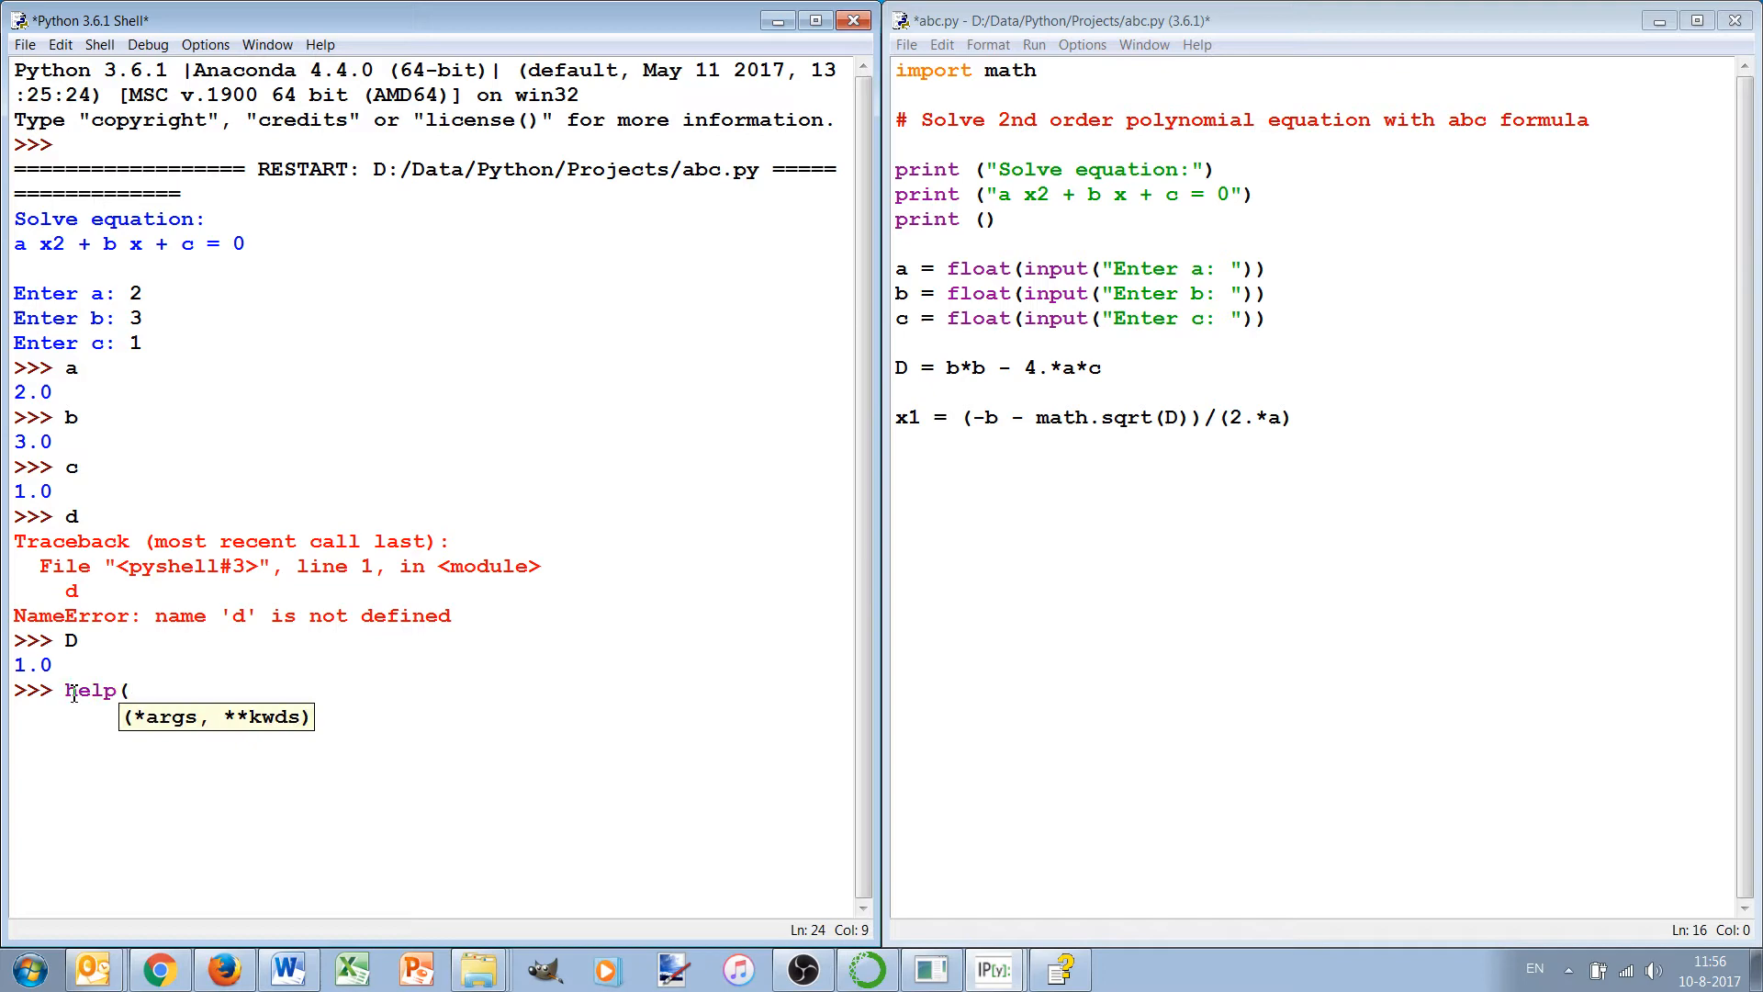
text('math')
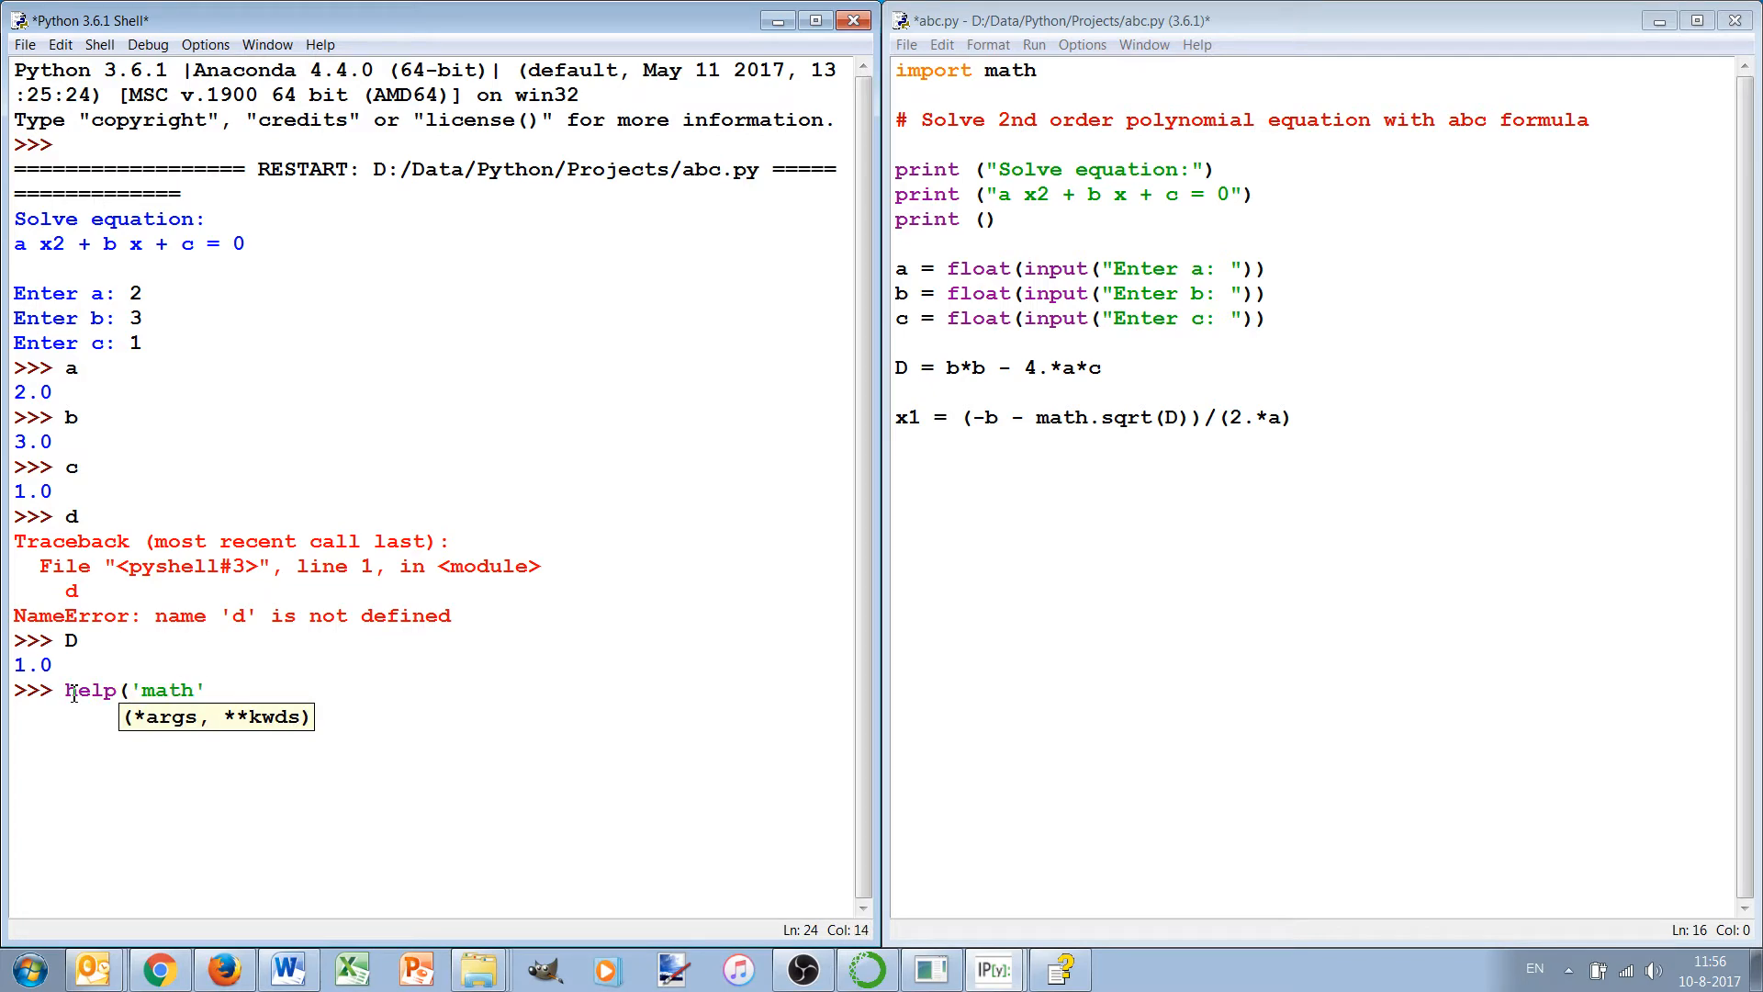
key(Return)
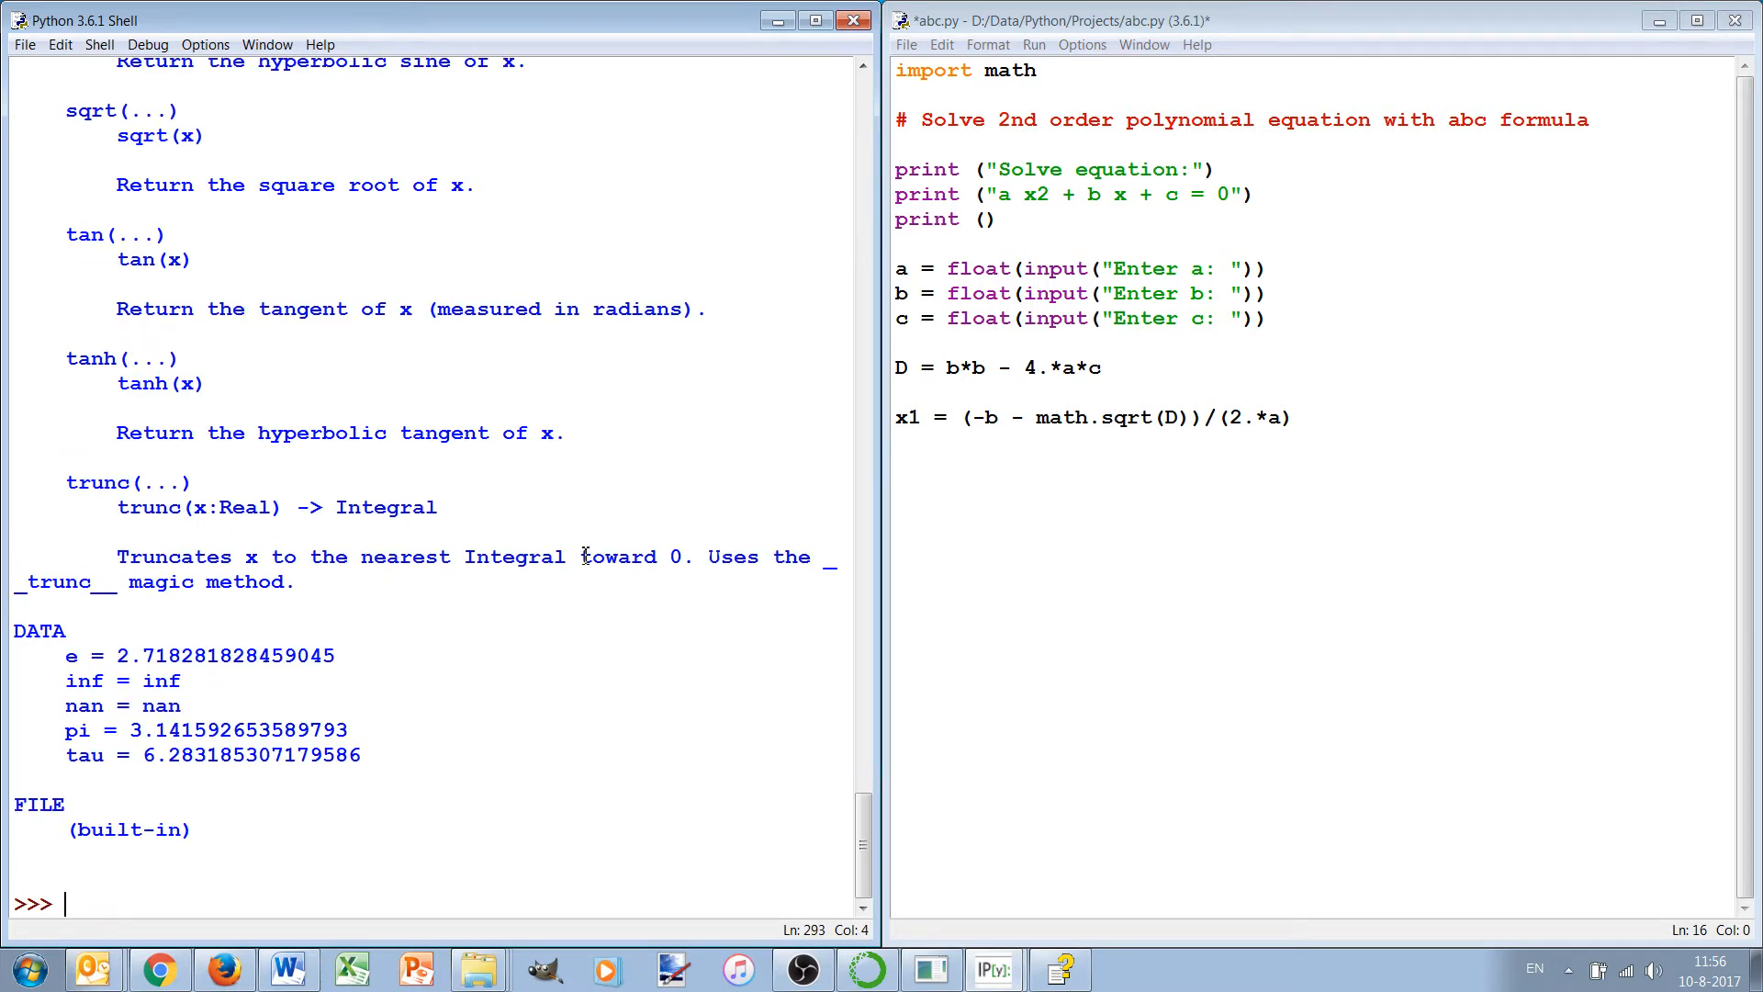
scroll(up, 3)
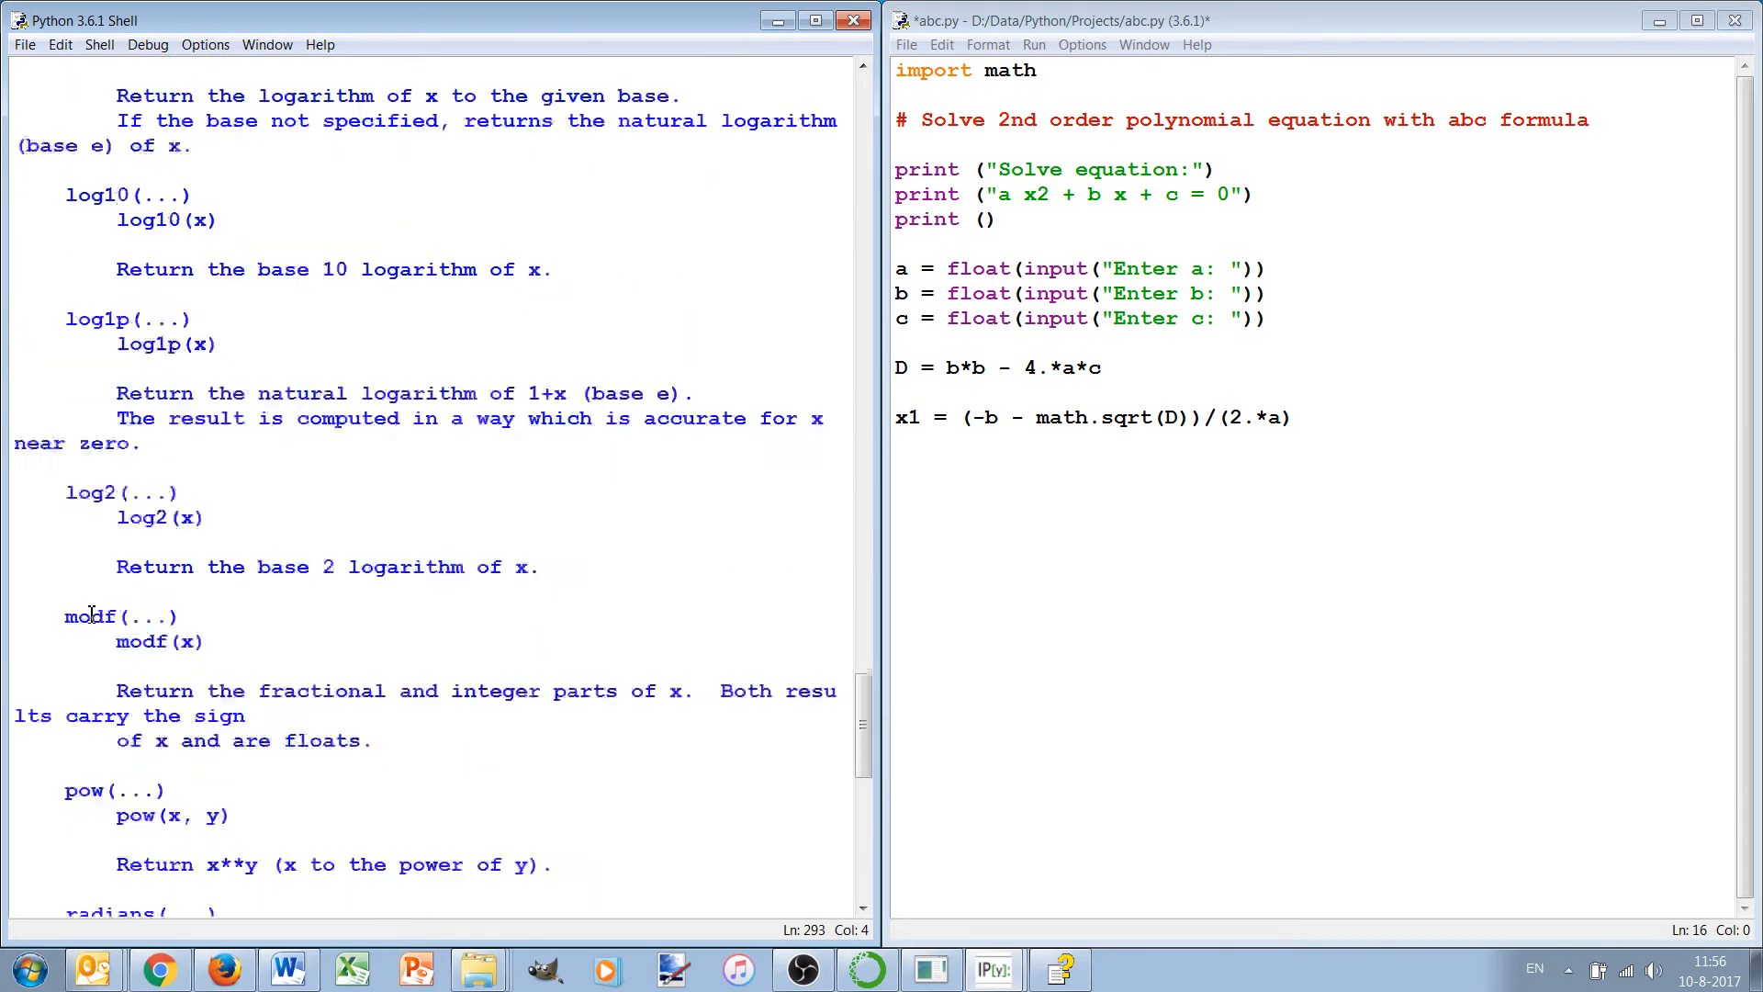
scroll(up, 3)
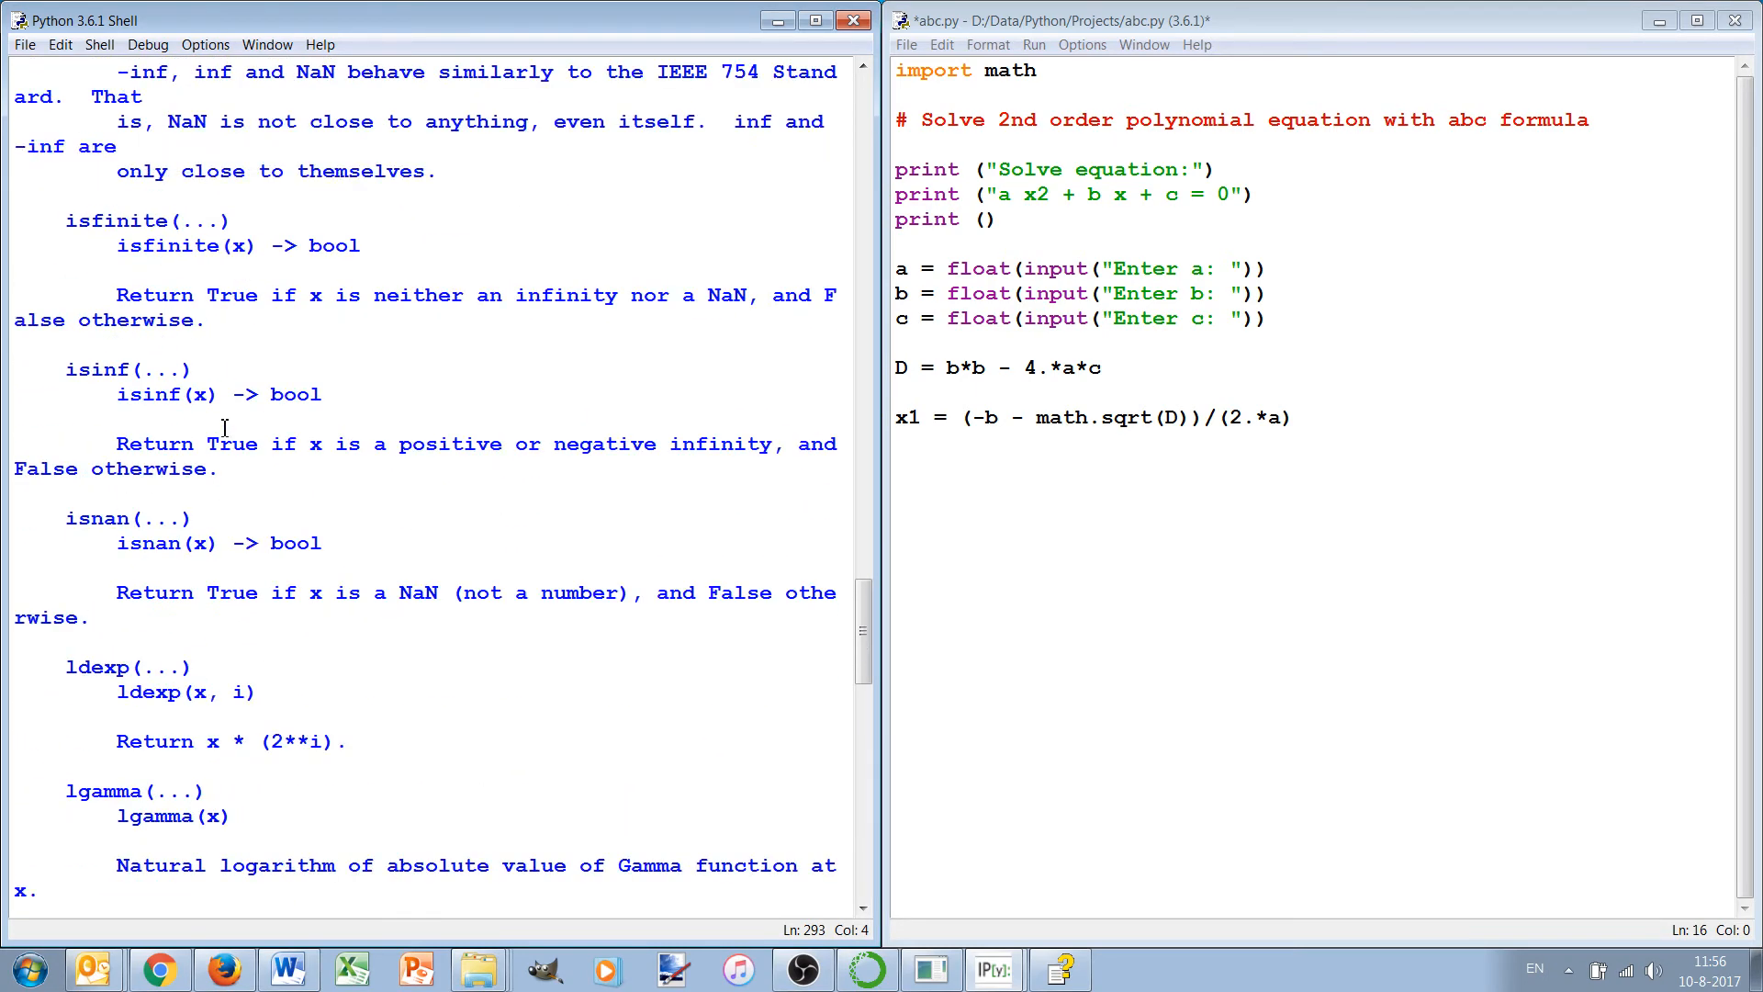
click(813, 20)
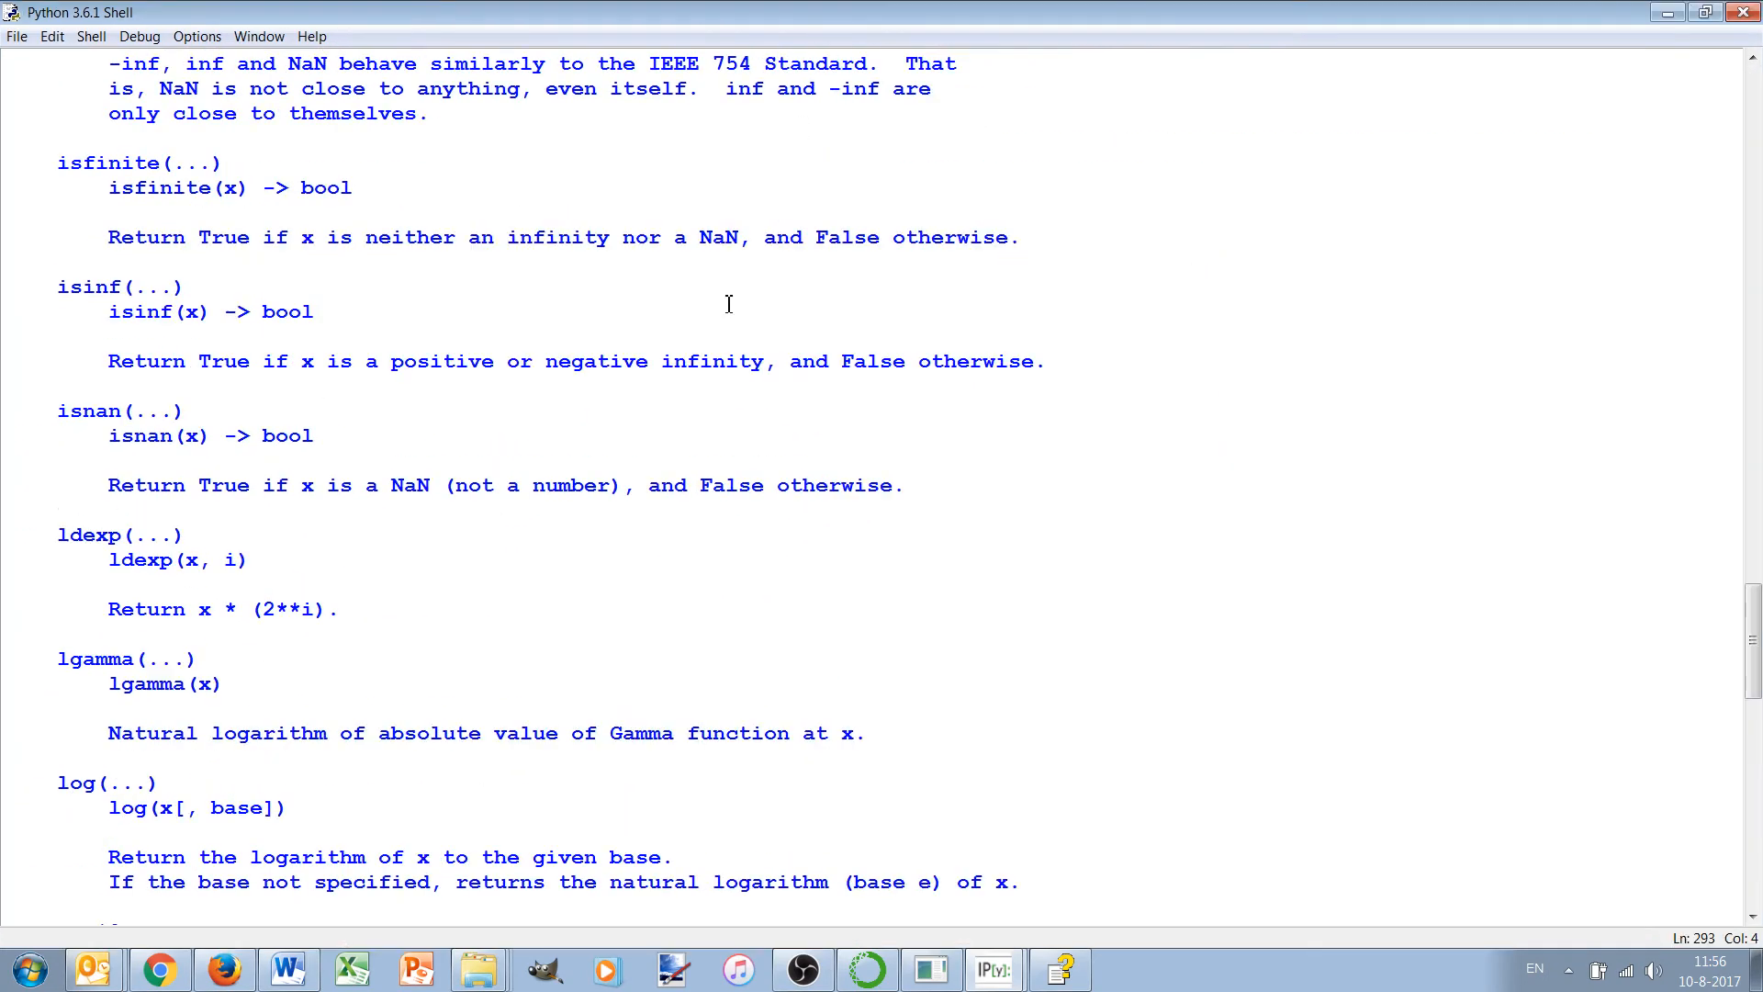
scroll(down, 3)
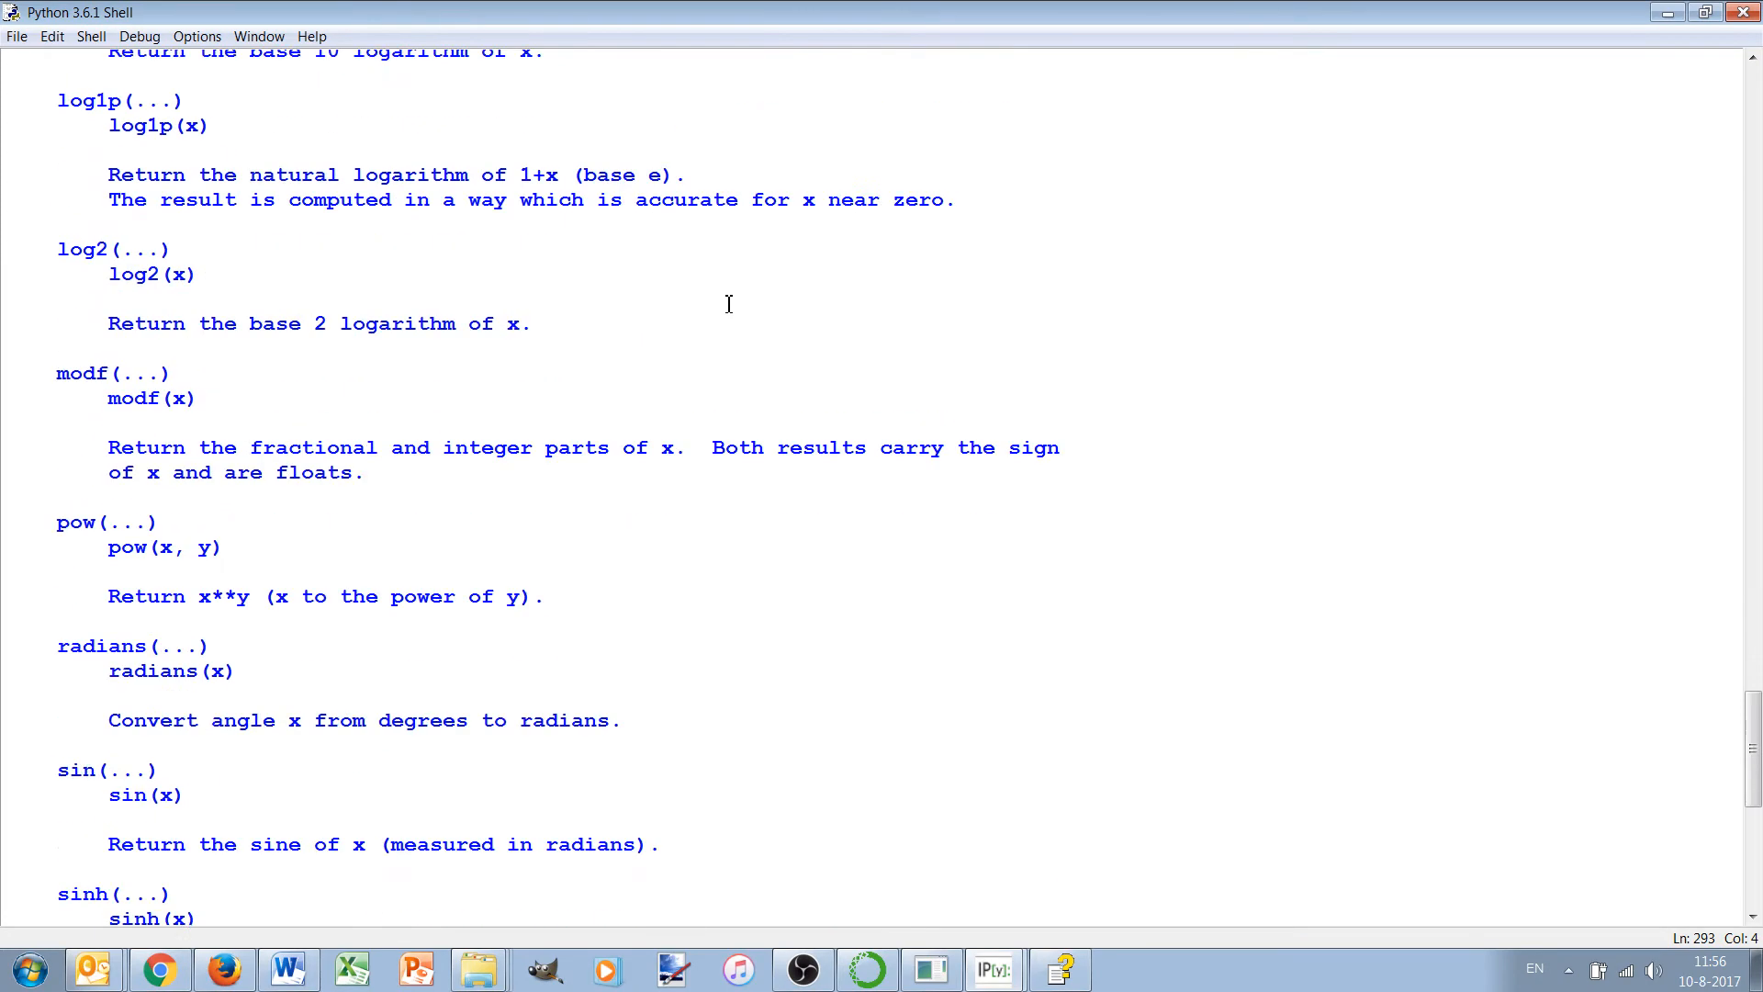
scroll(down, 3)
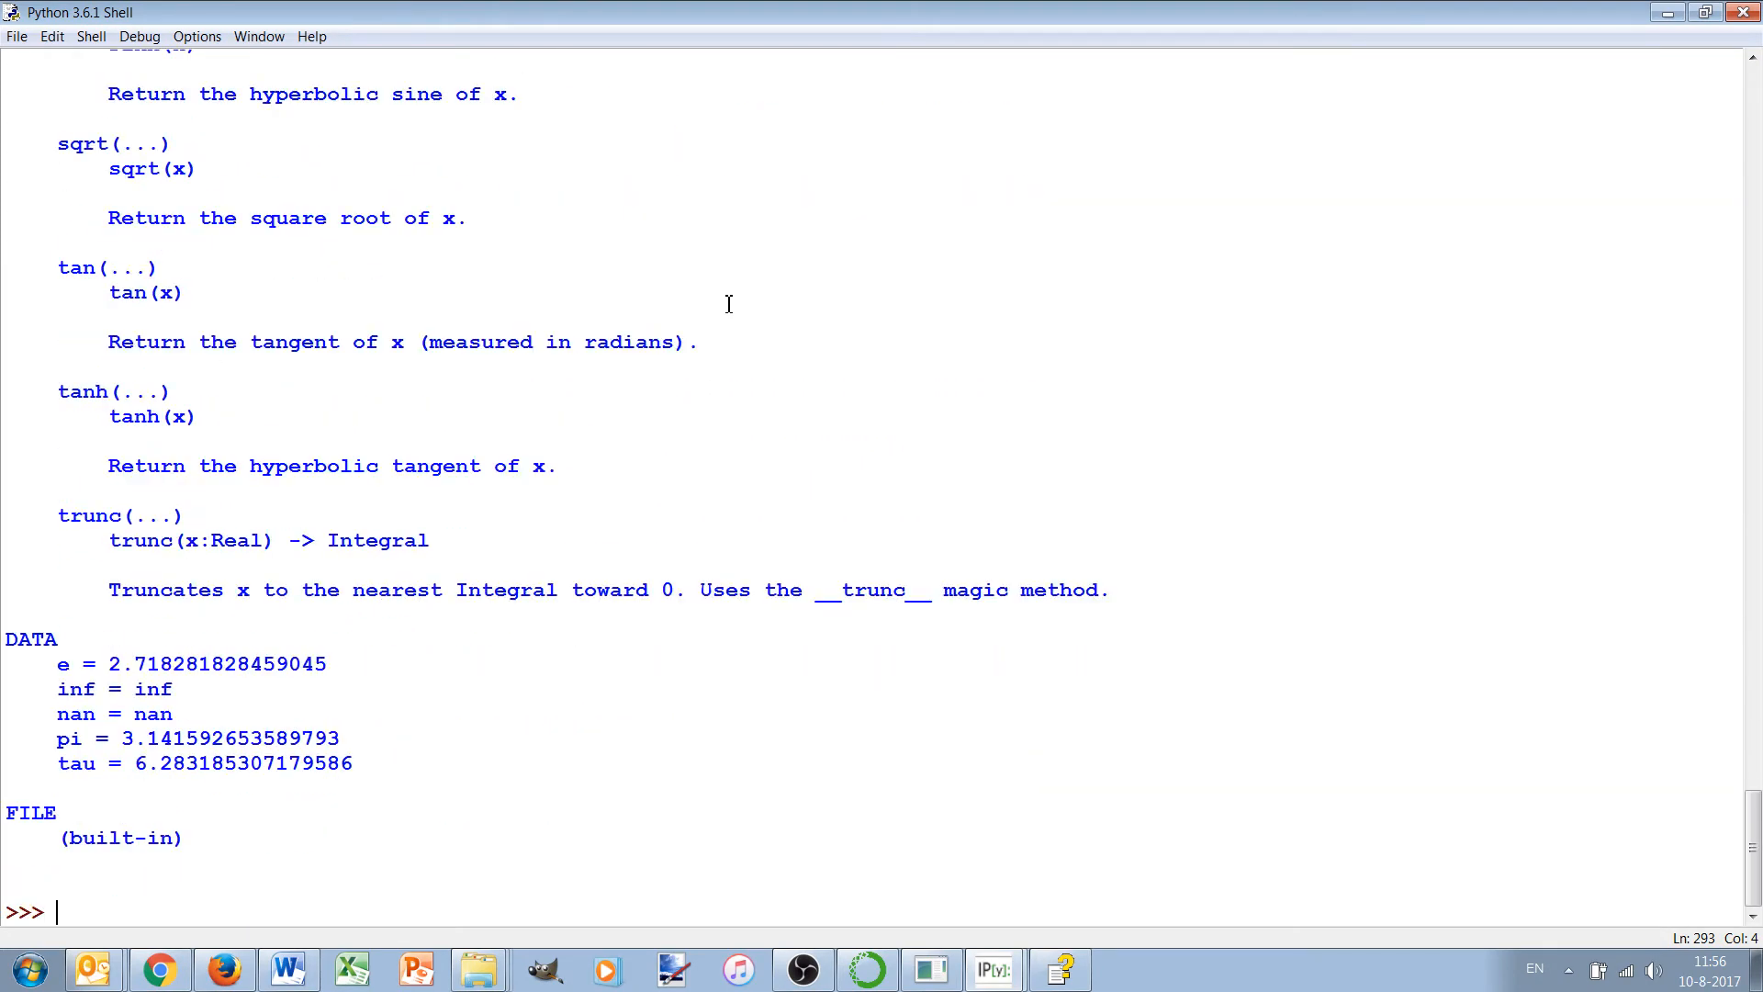
Step: Enter help('math.sqrt') in the shell
text(help(')
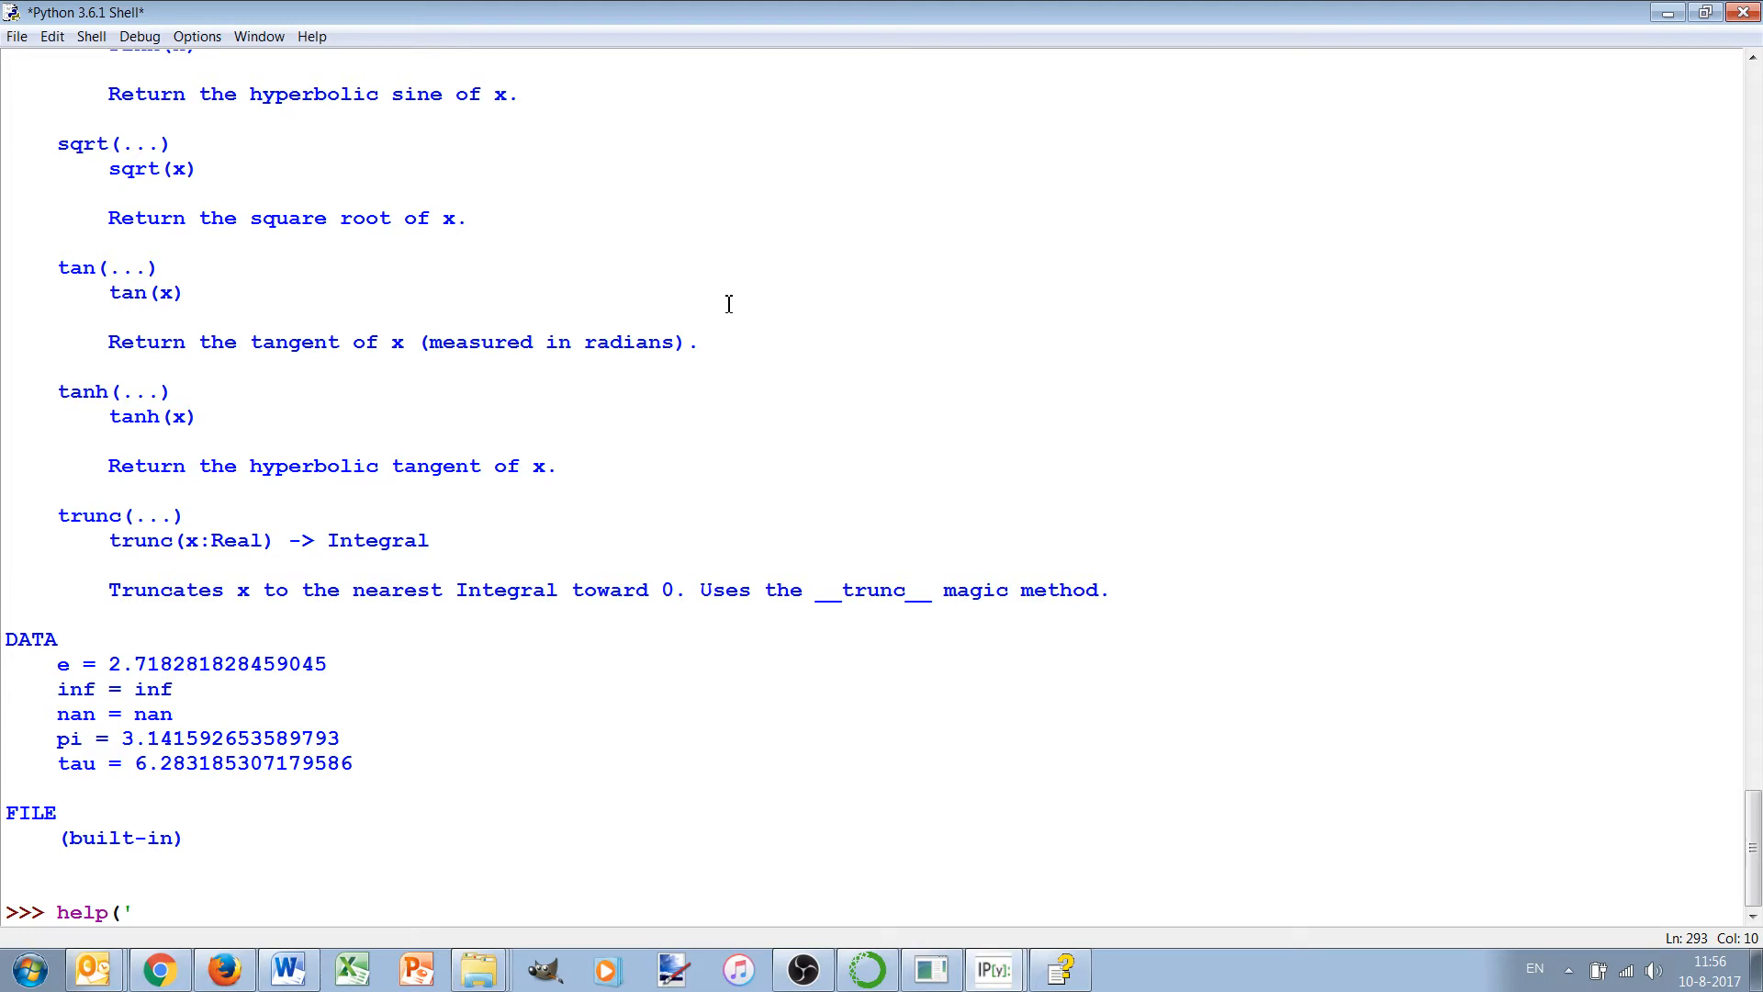
text(math)
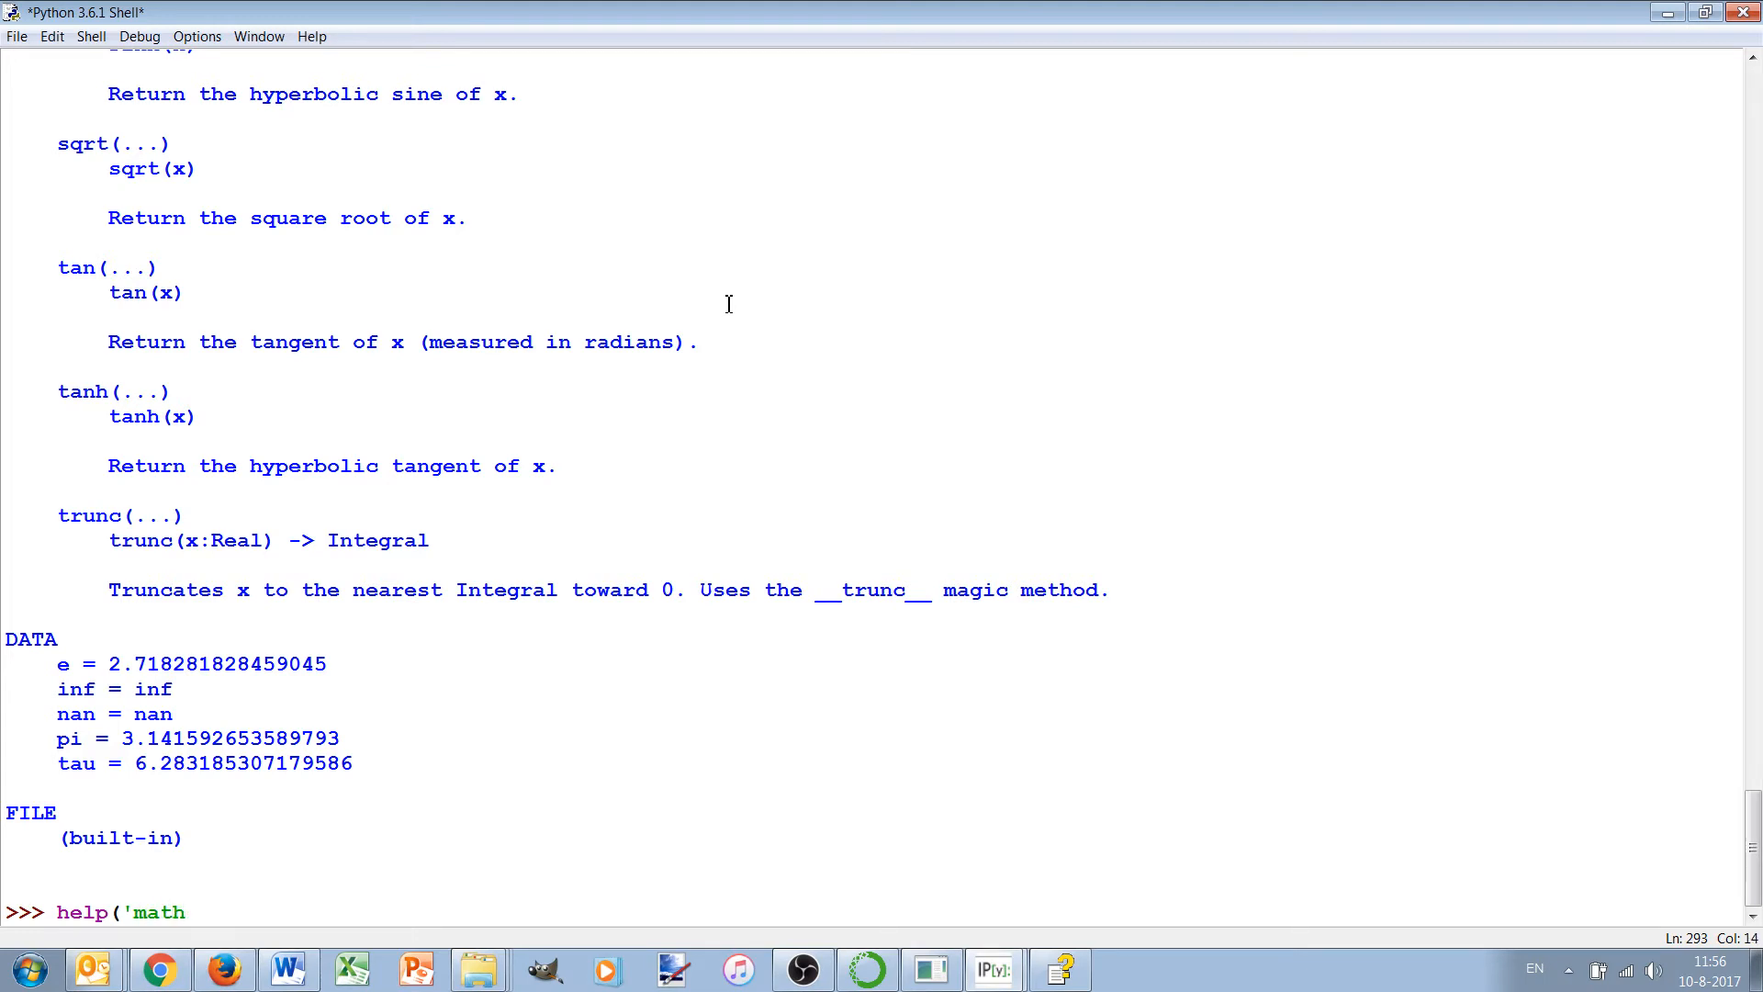
text(.sqrt)
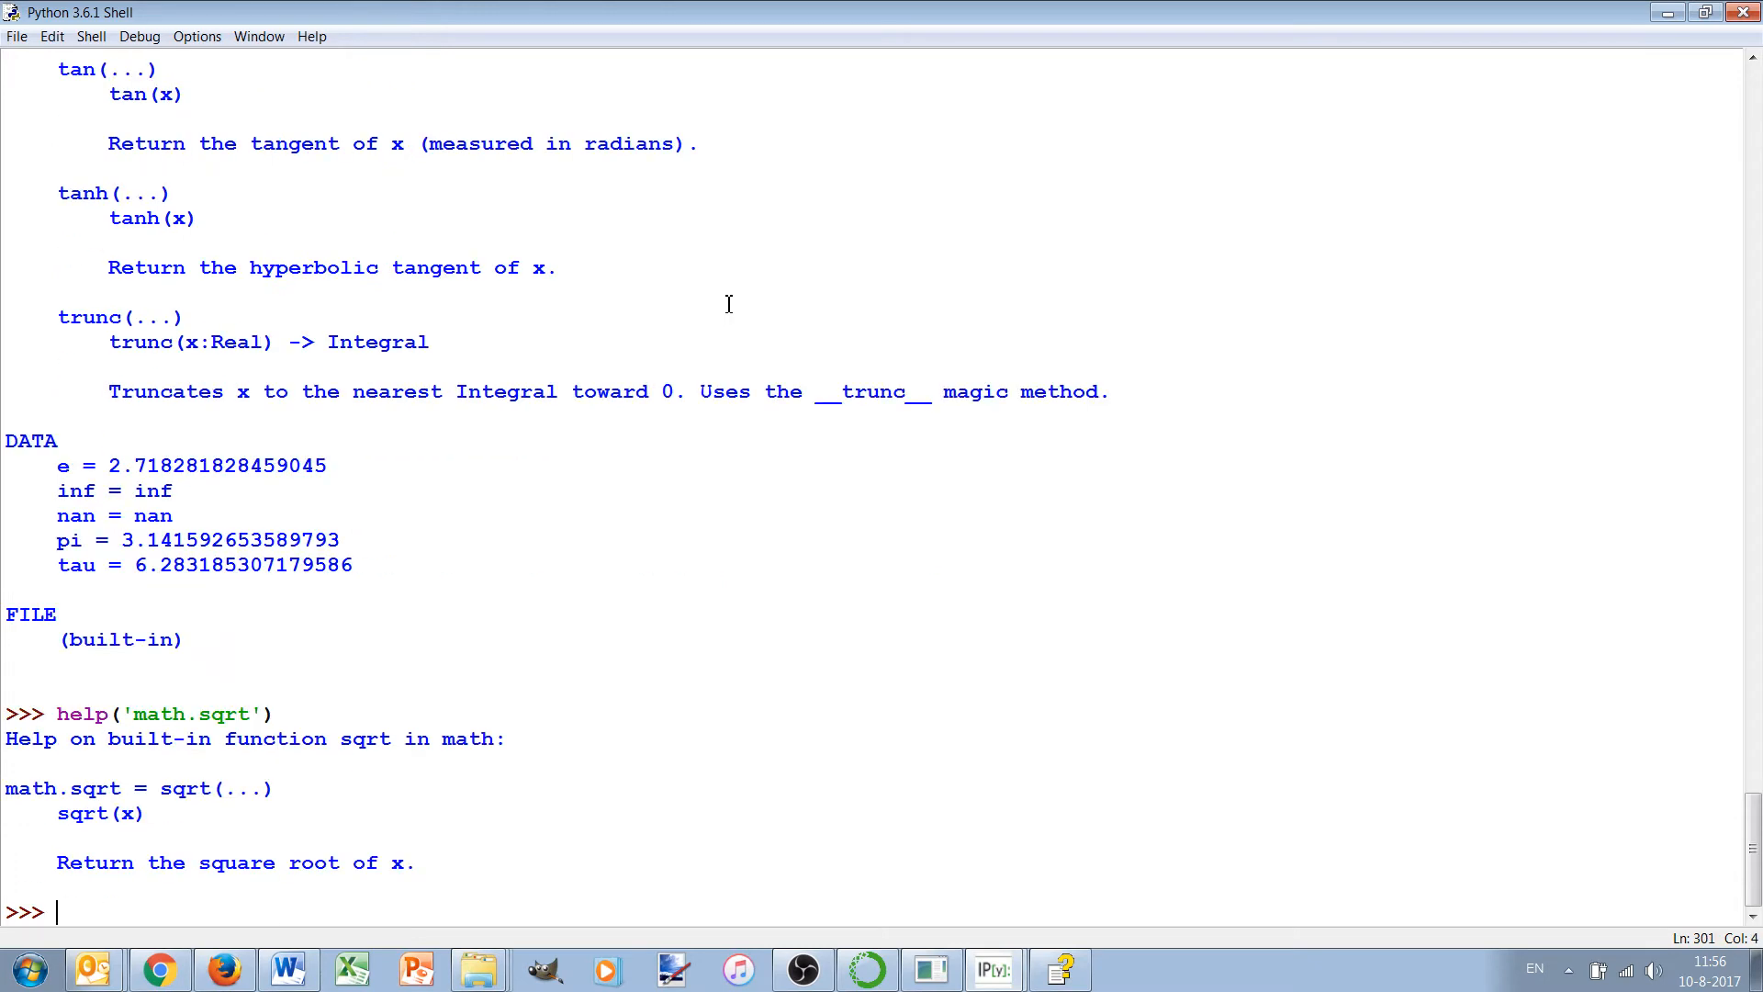
mouse_move(800, 494)
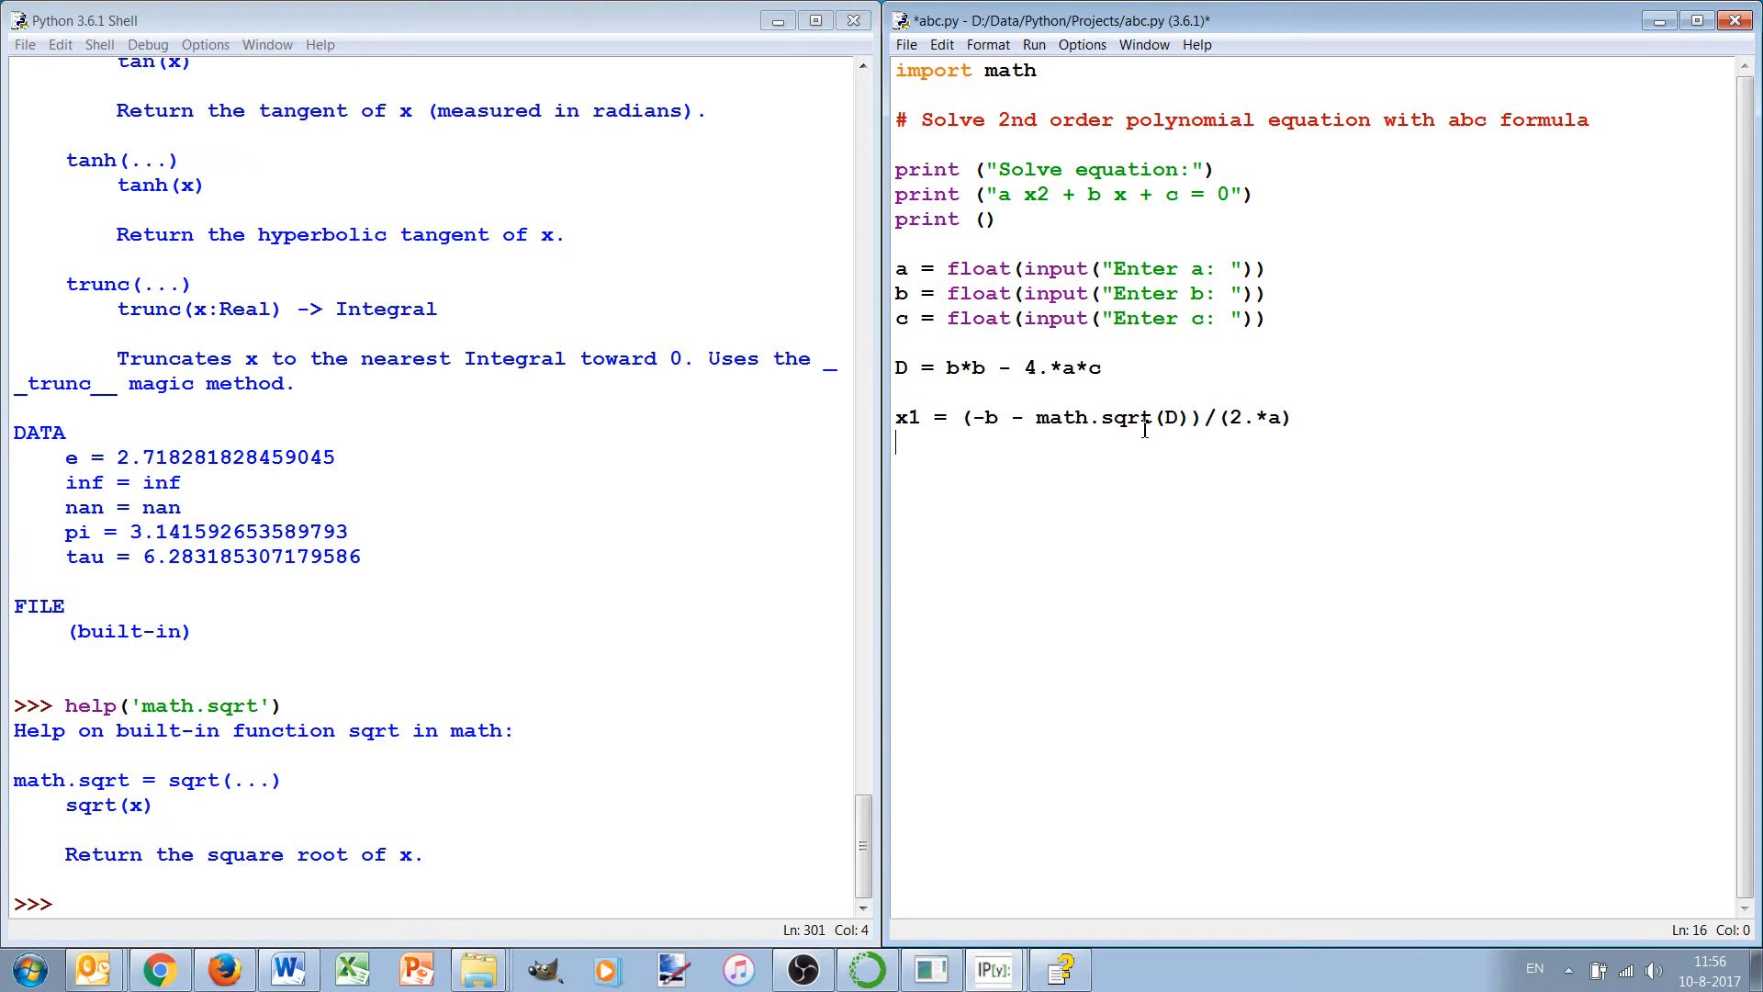
Step: Duplicate the x1 line and edit the copy into x2 with a plus before the square root
triple_click(1097, 417)
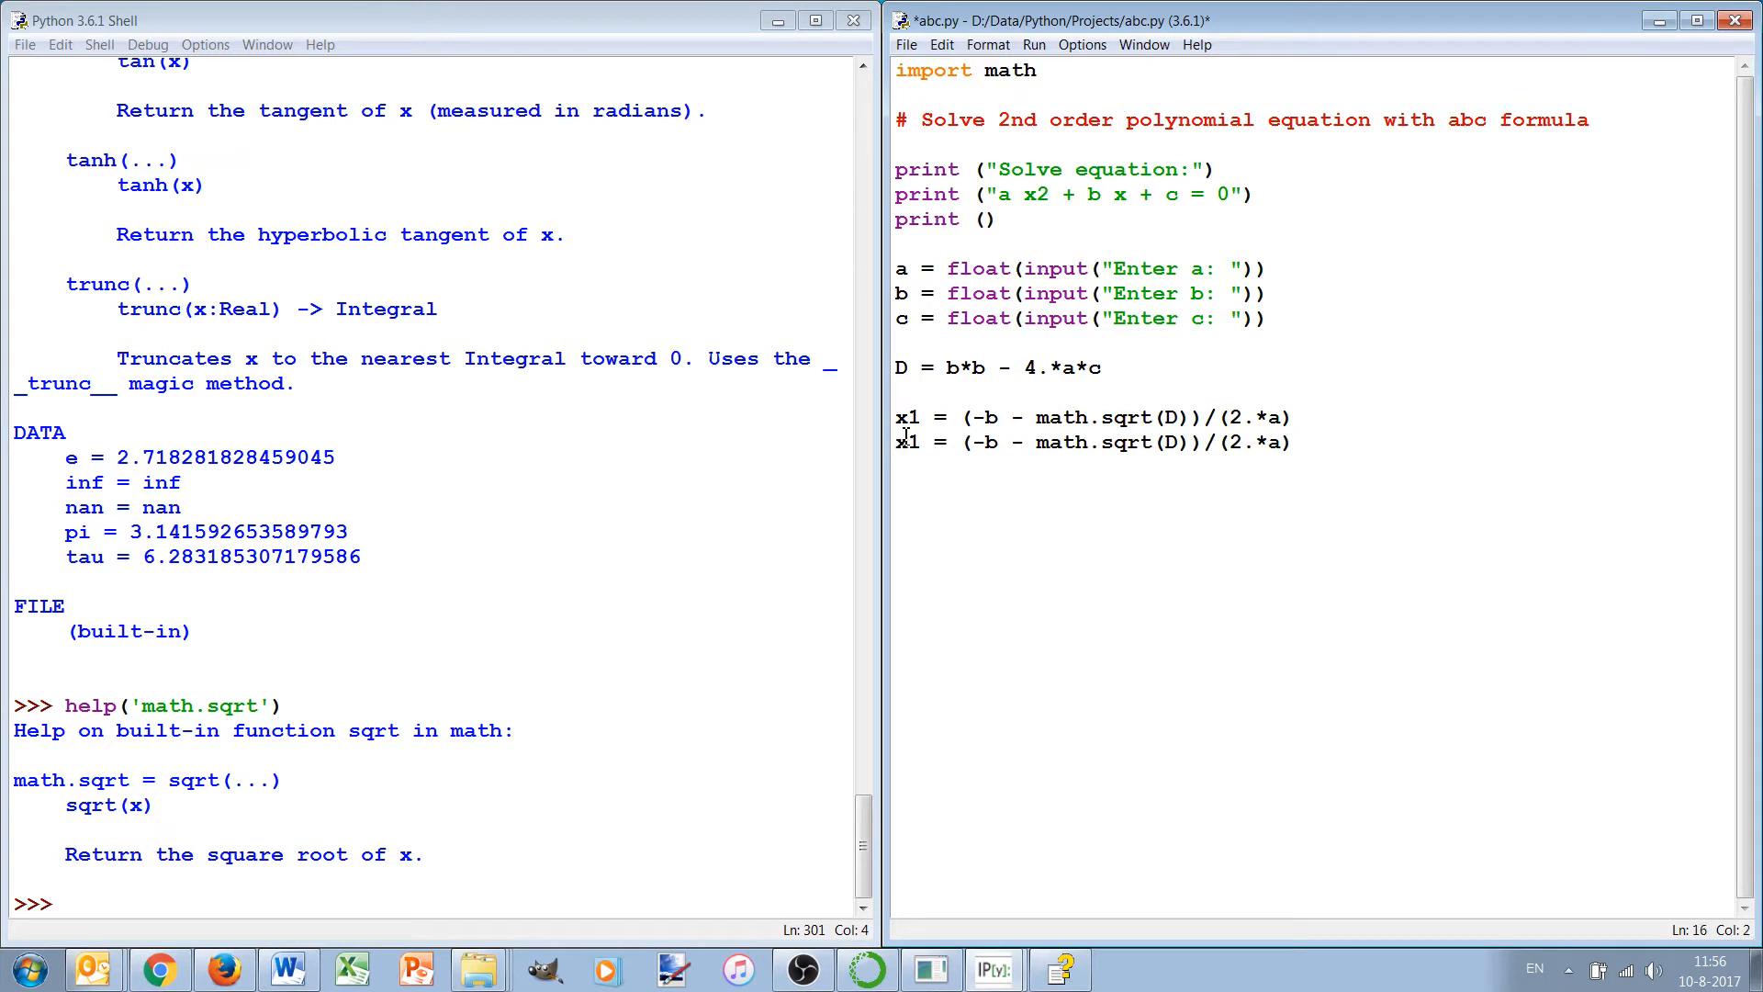
text(2)
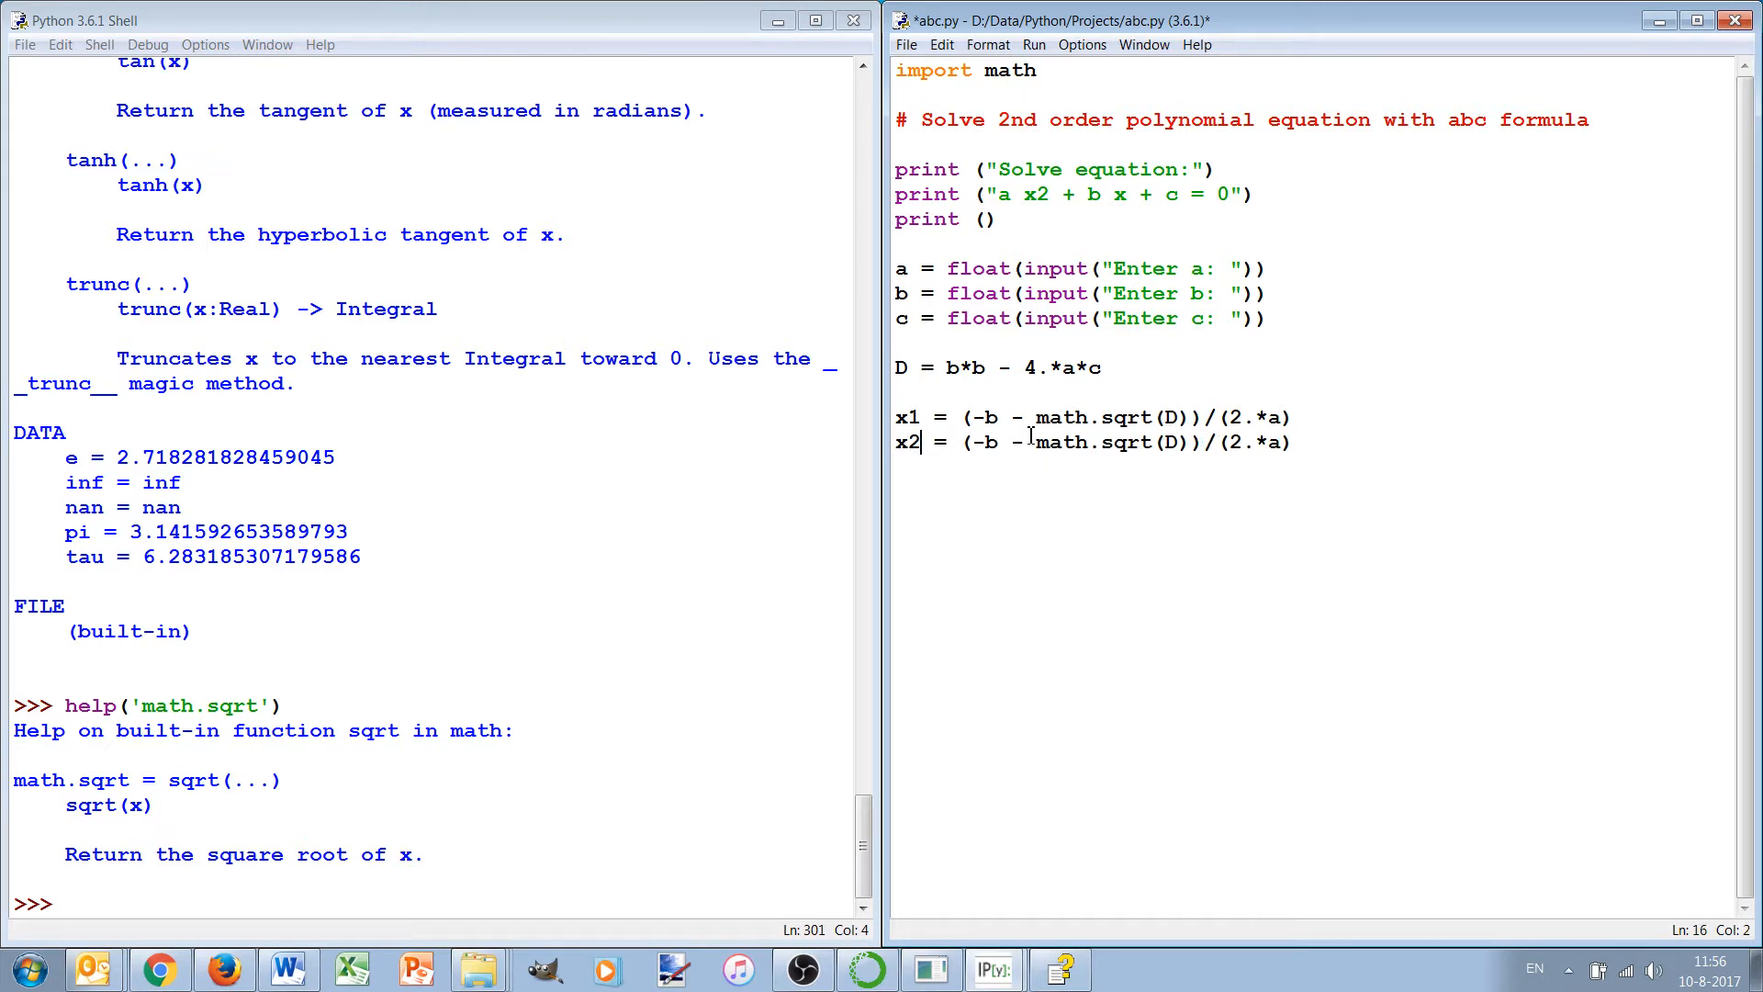
text(+)
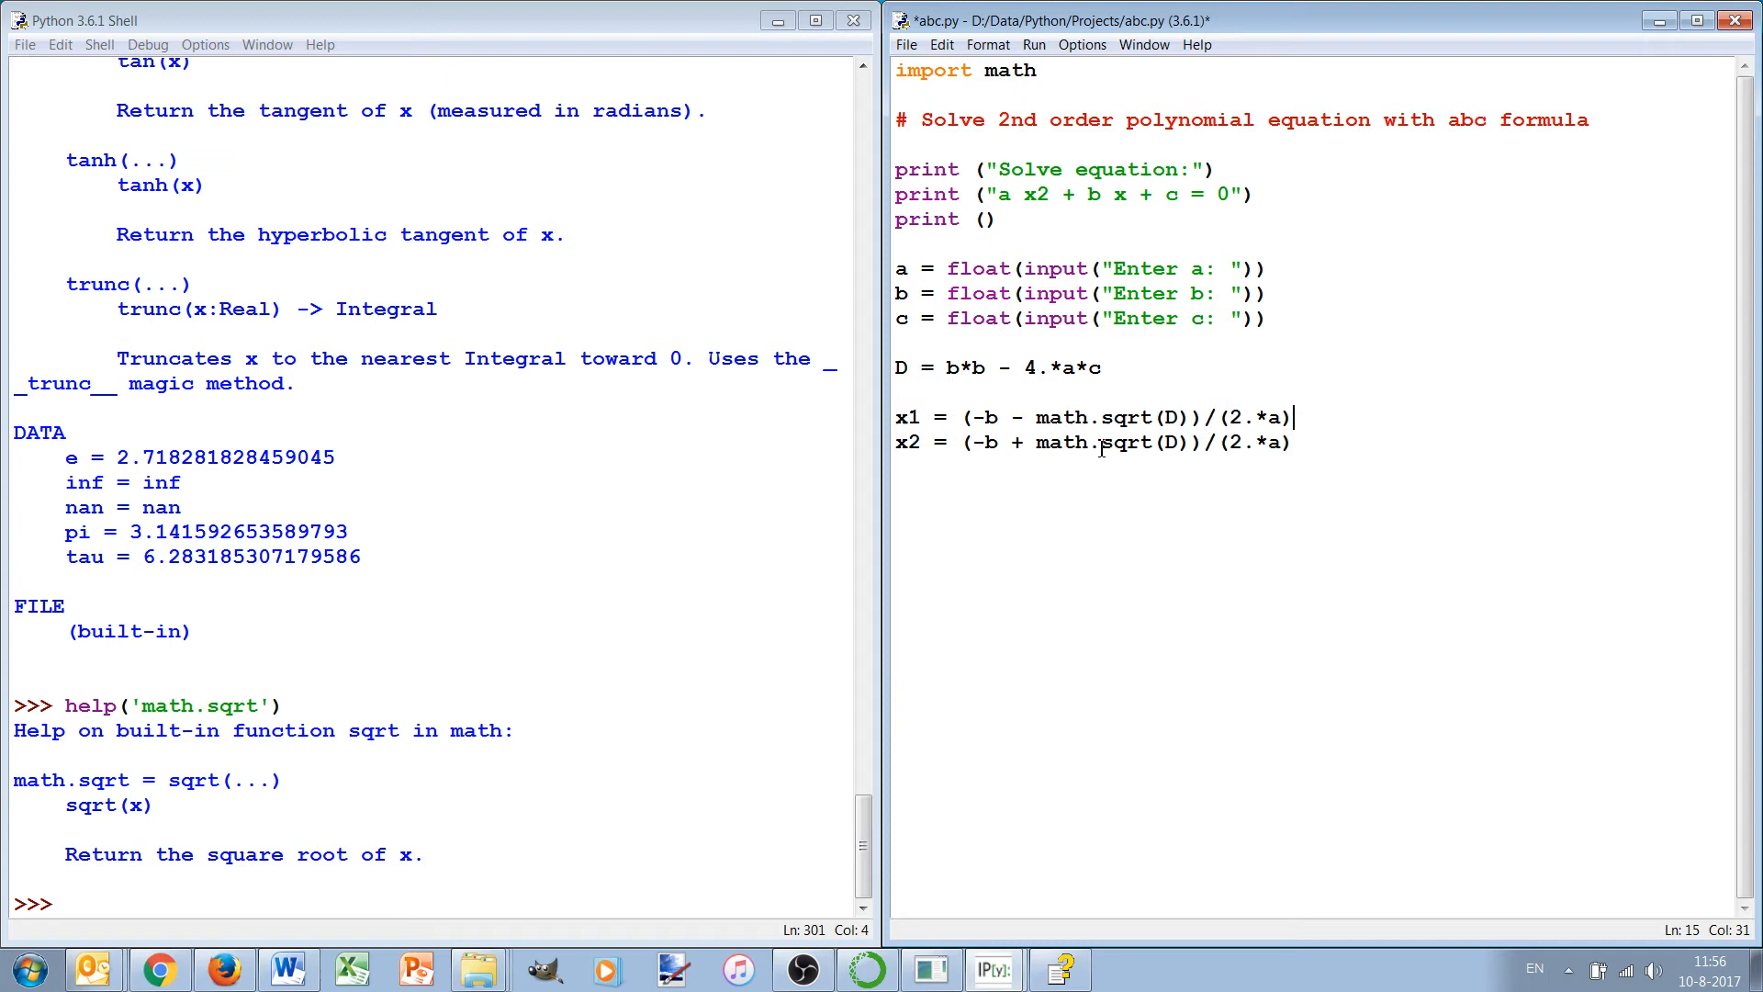
click(1100, 417)
text(fro)
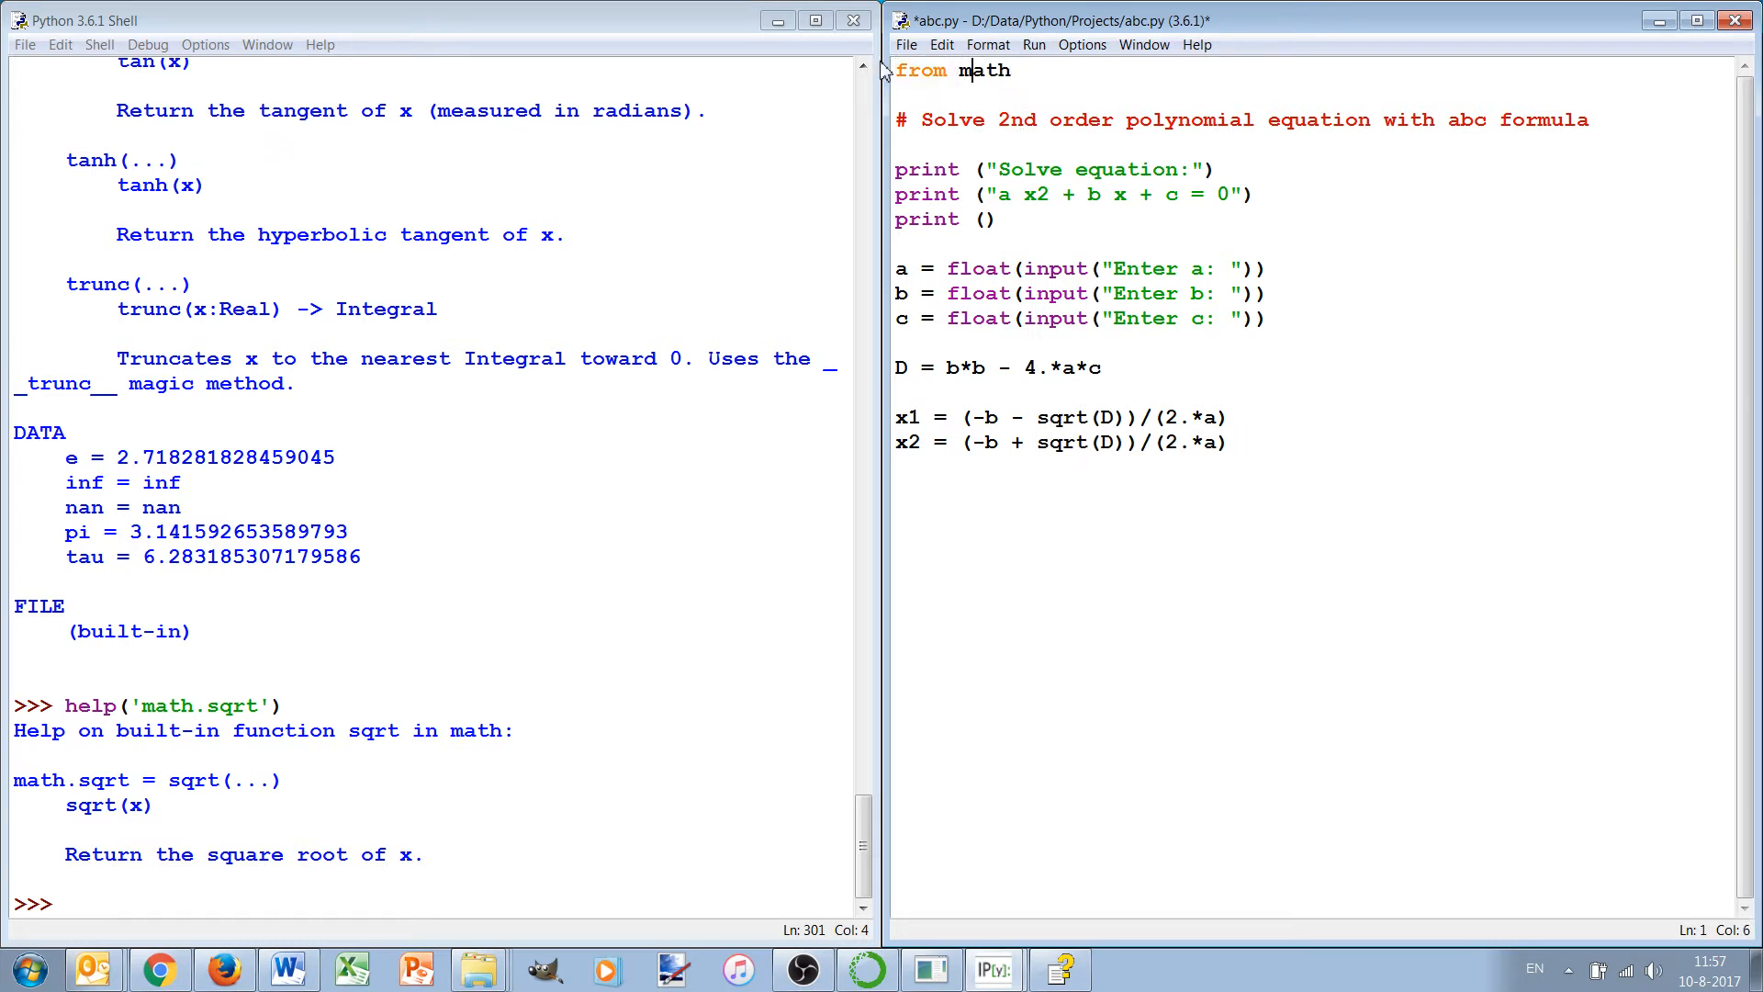
Step: Add 'from math import sqrt' at the top, briefly trying the alias 'wortel' before removing it
text(import)
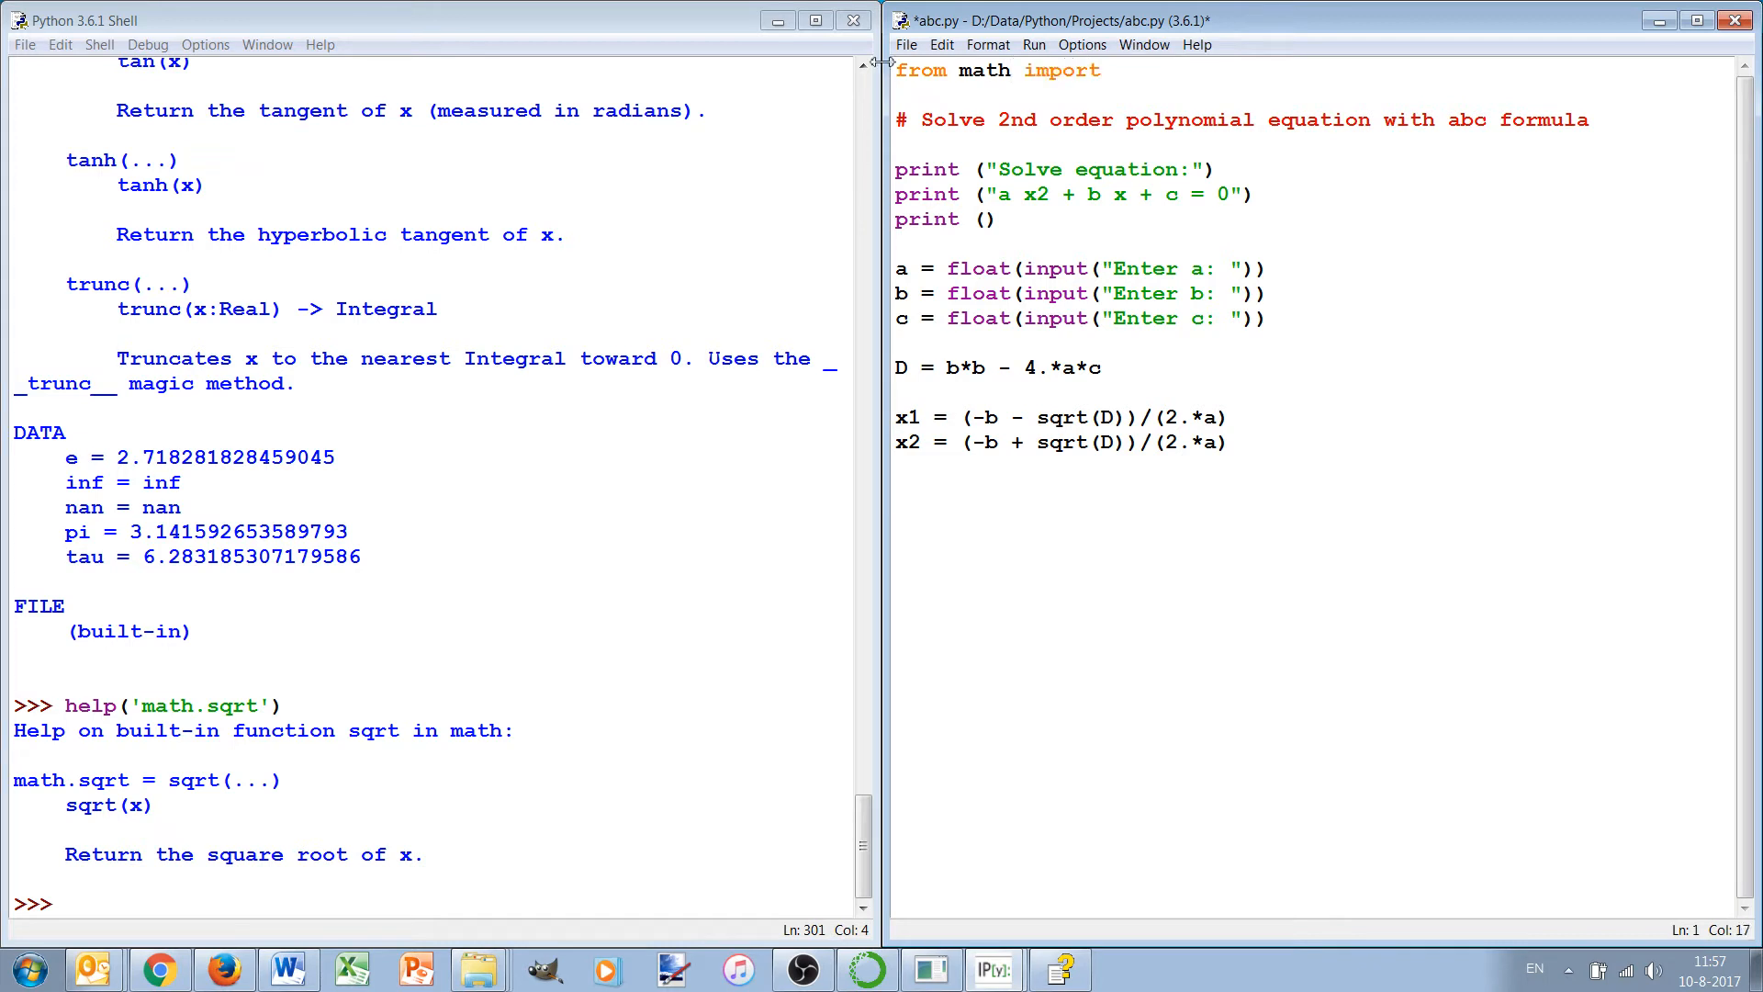
text(sqrt)
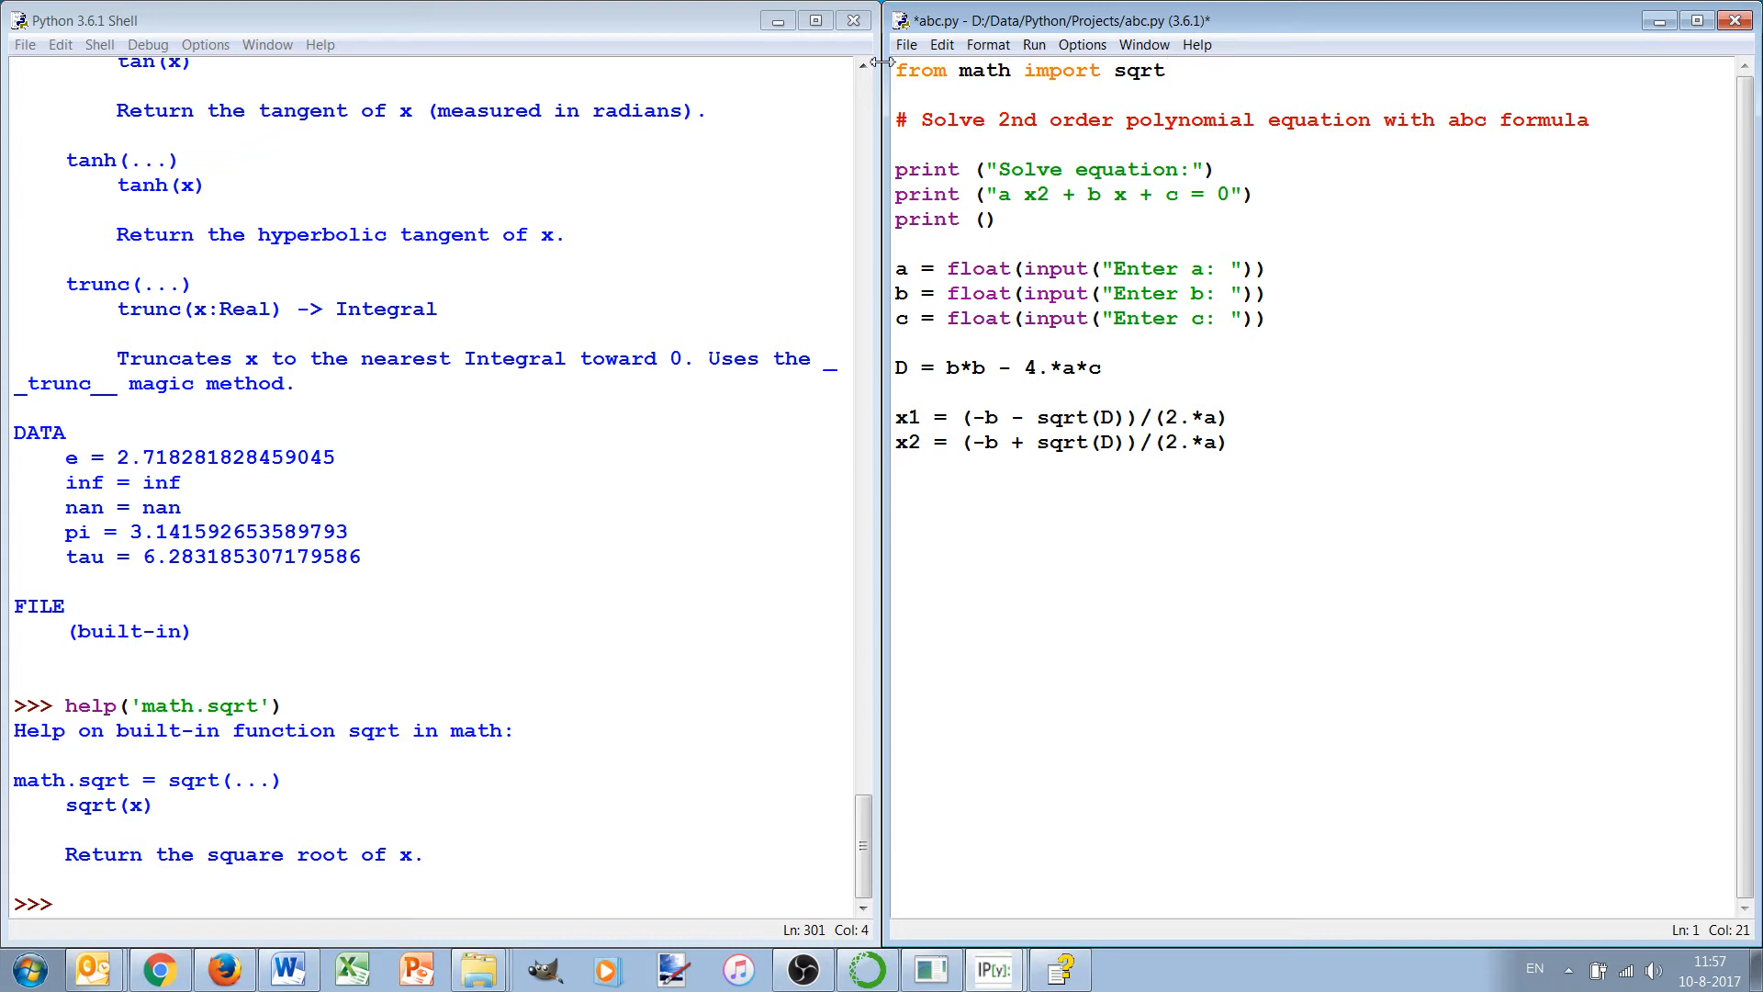
key(BackSpace)
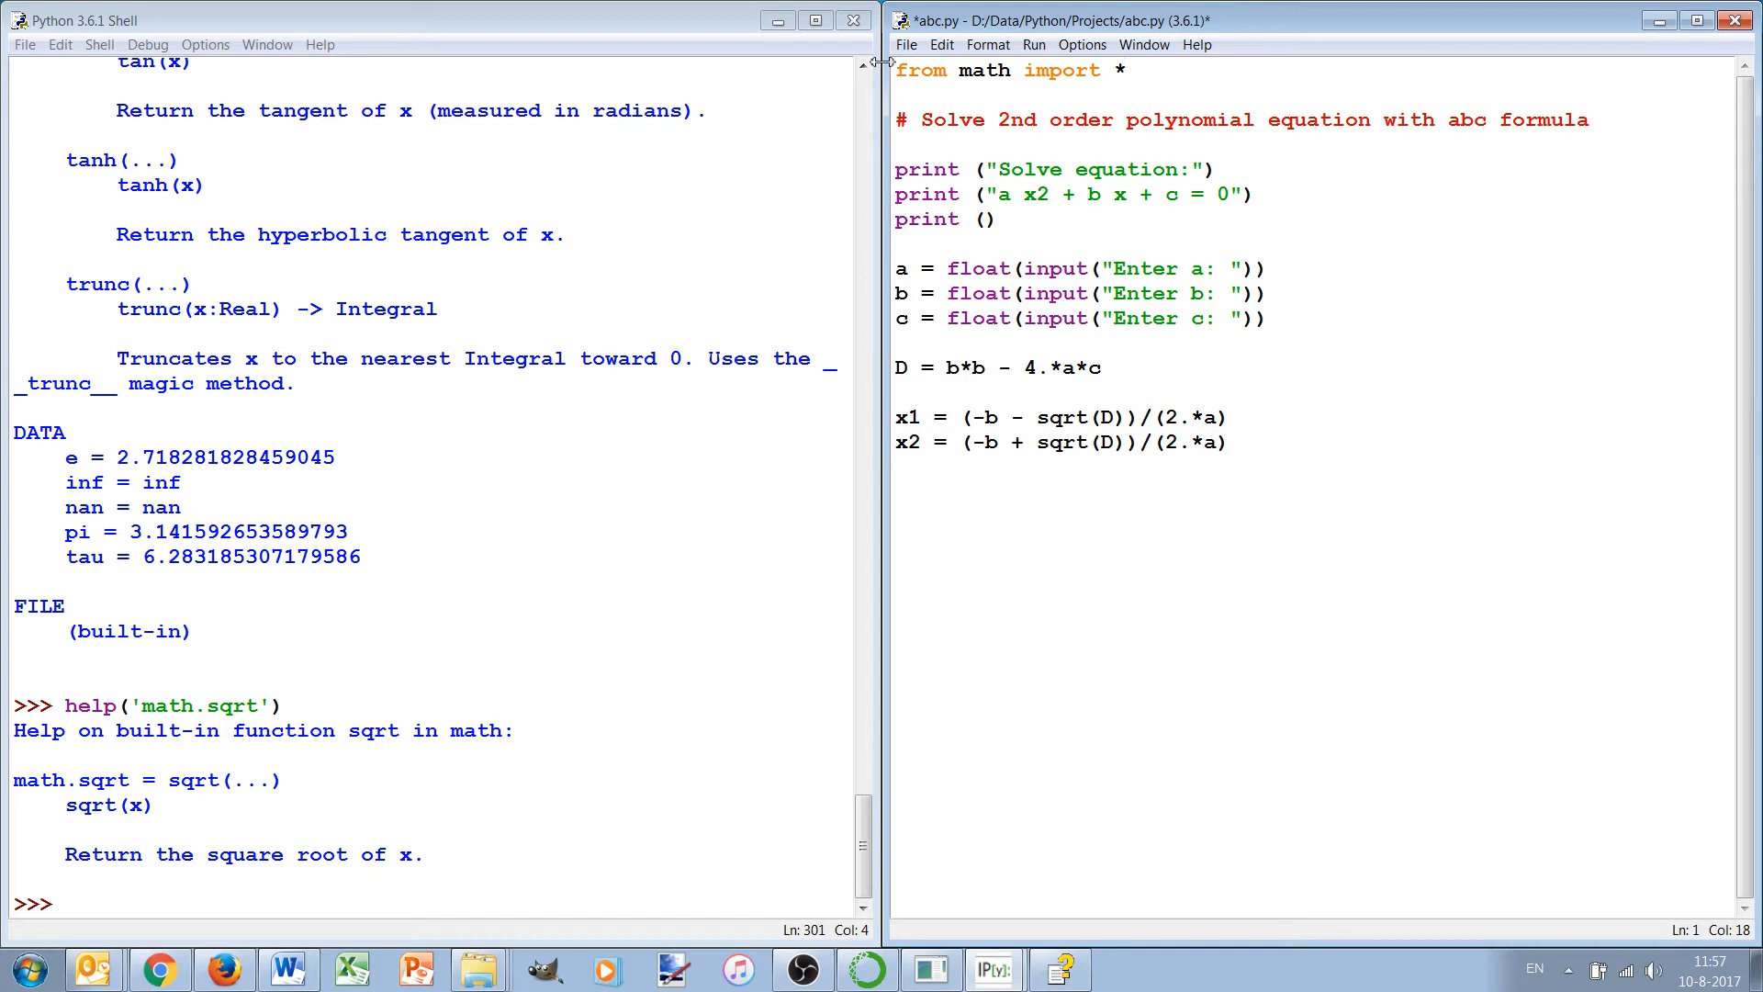
click(1122, 70)
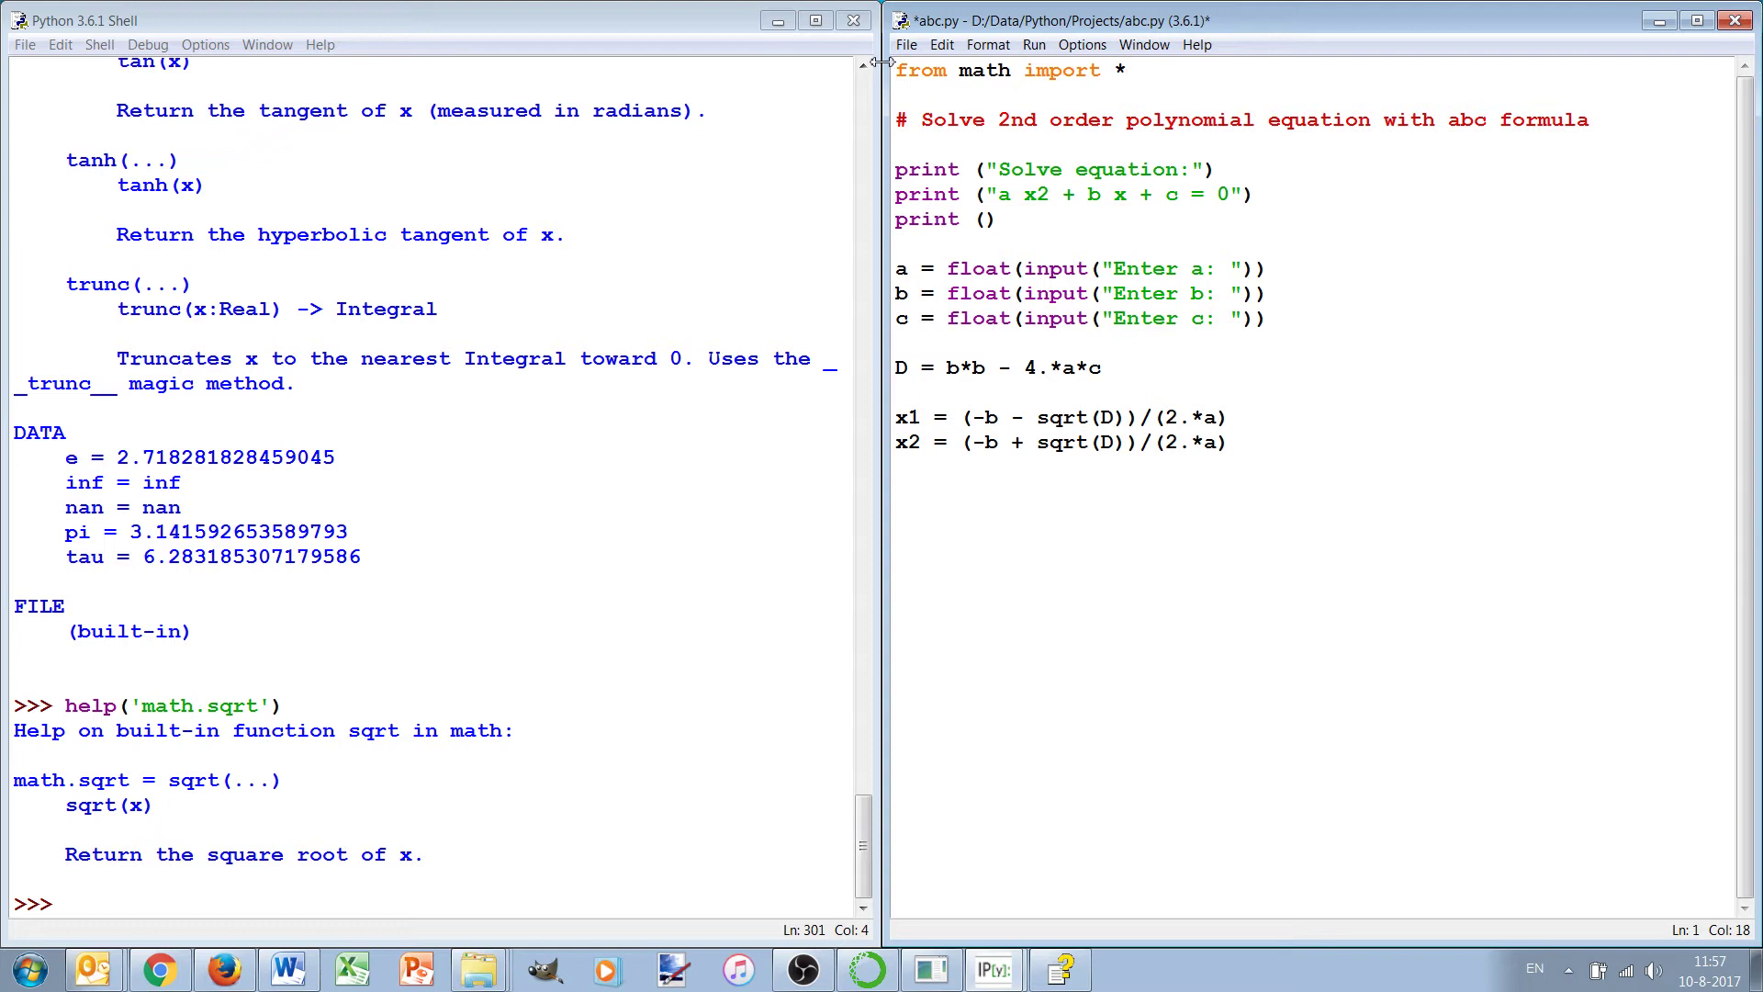
text(sqrt)
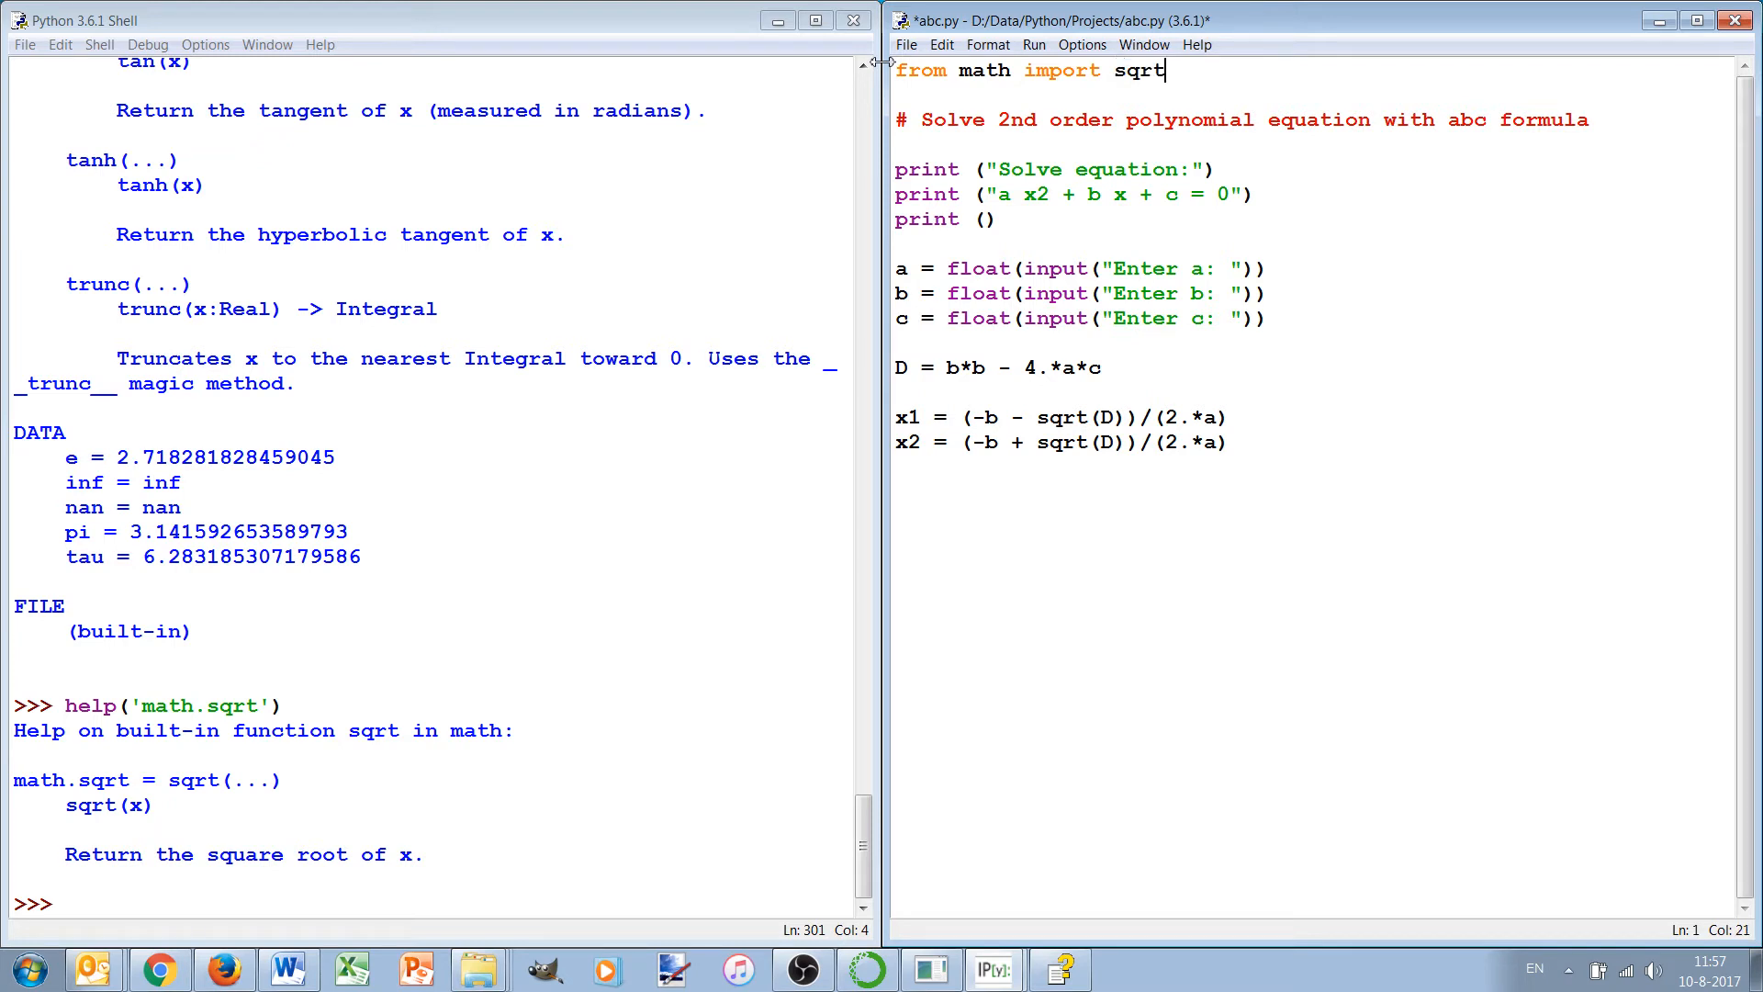
text(as)
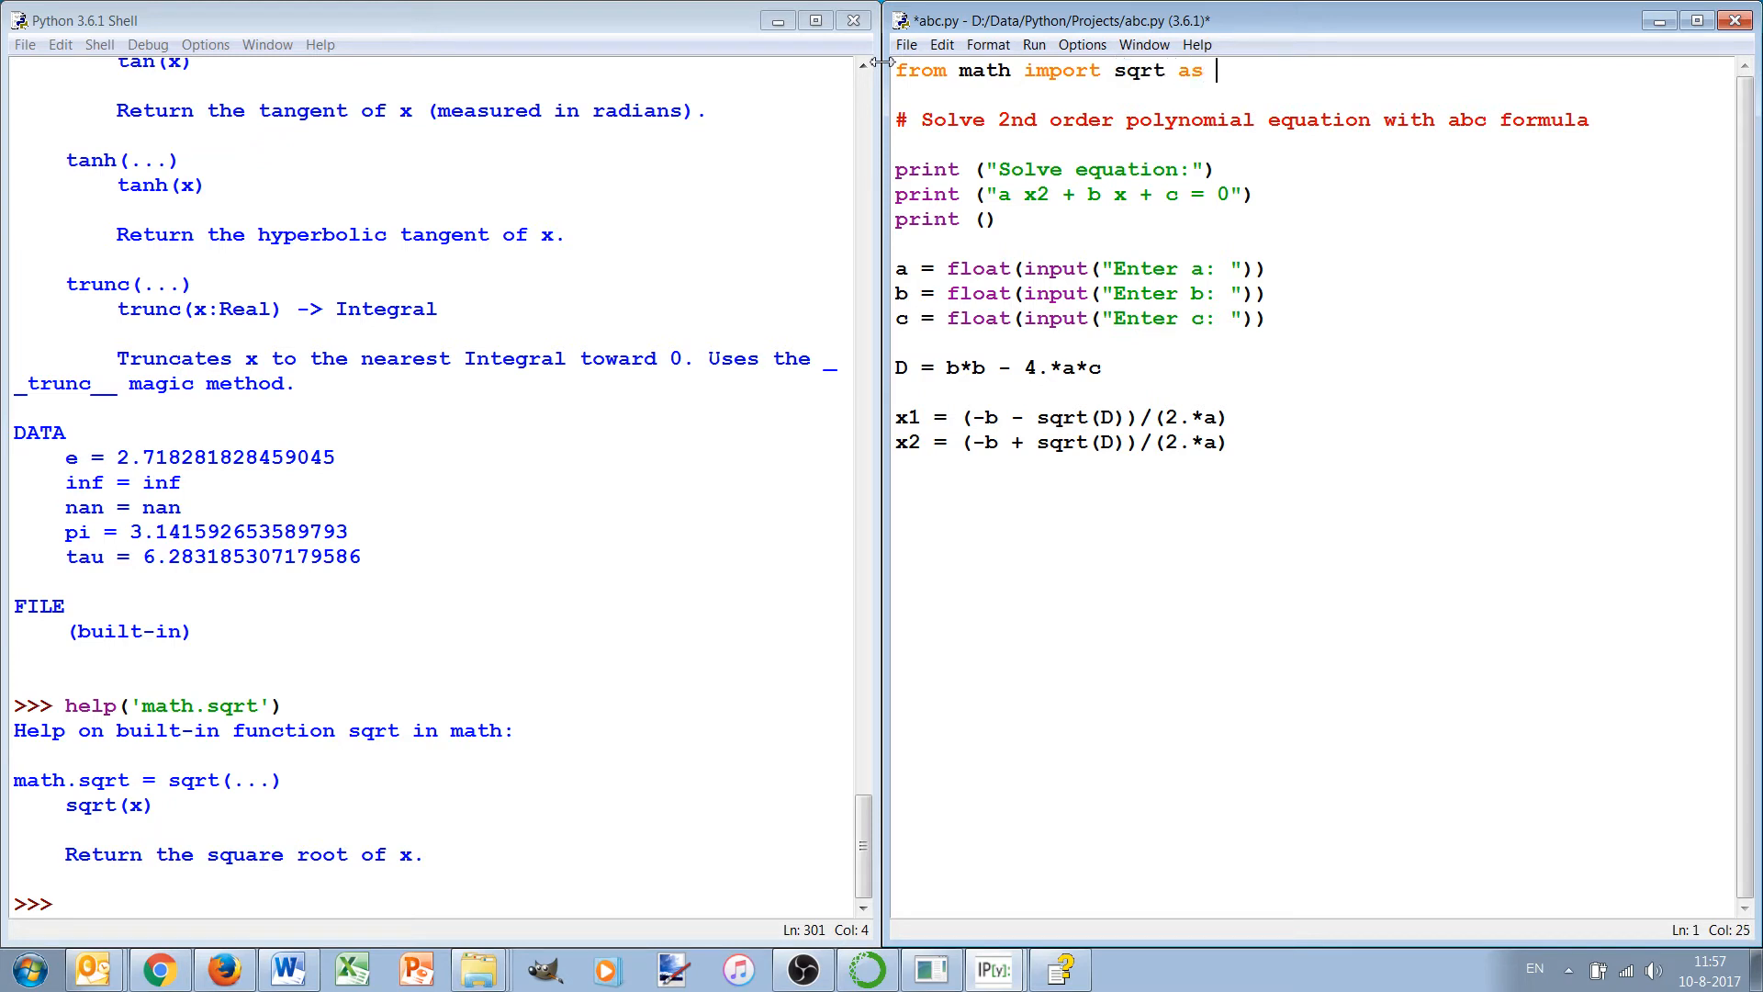
text(wo)
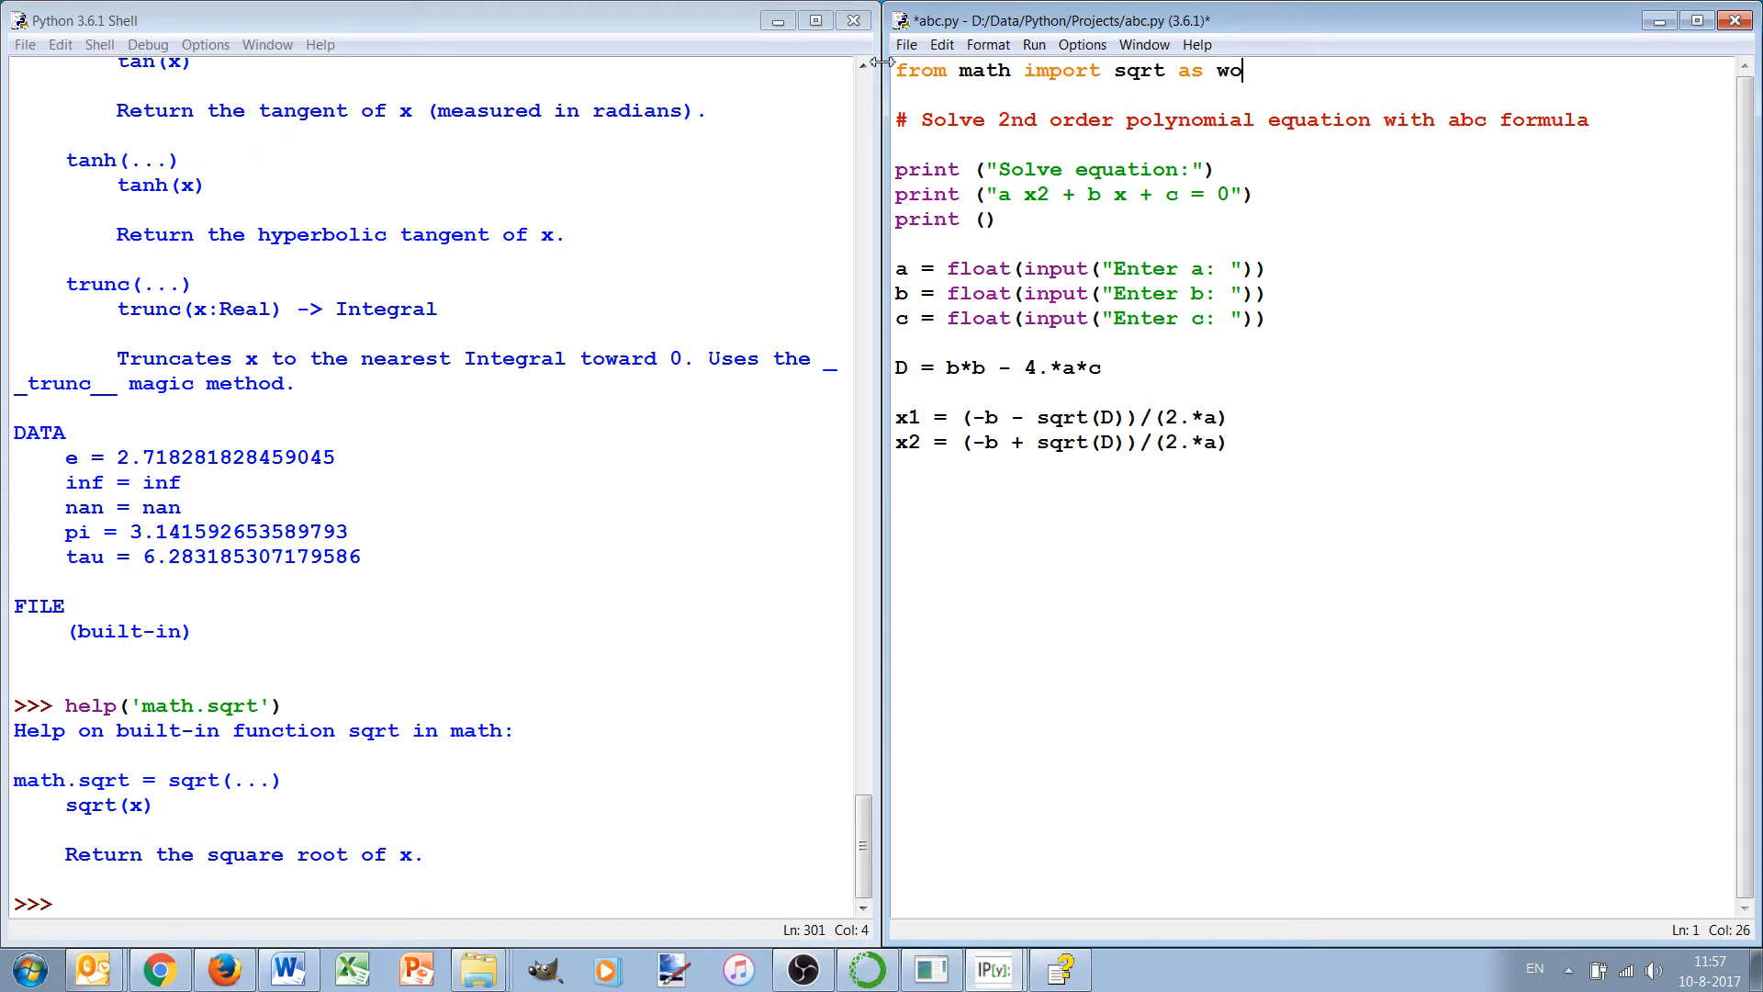
text(rtel)
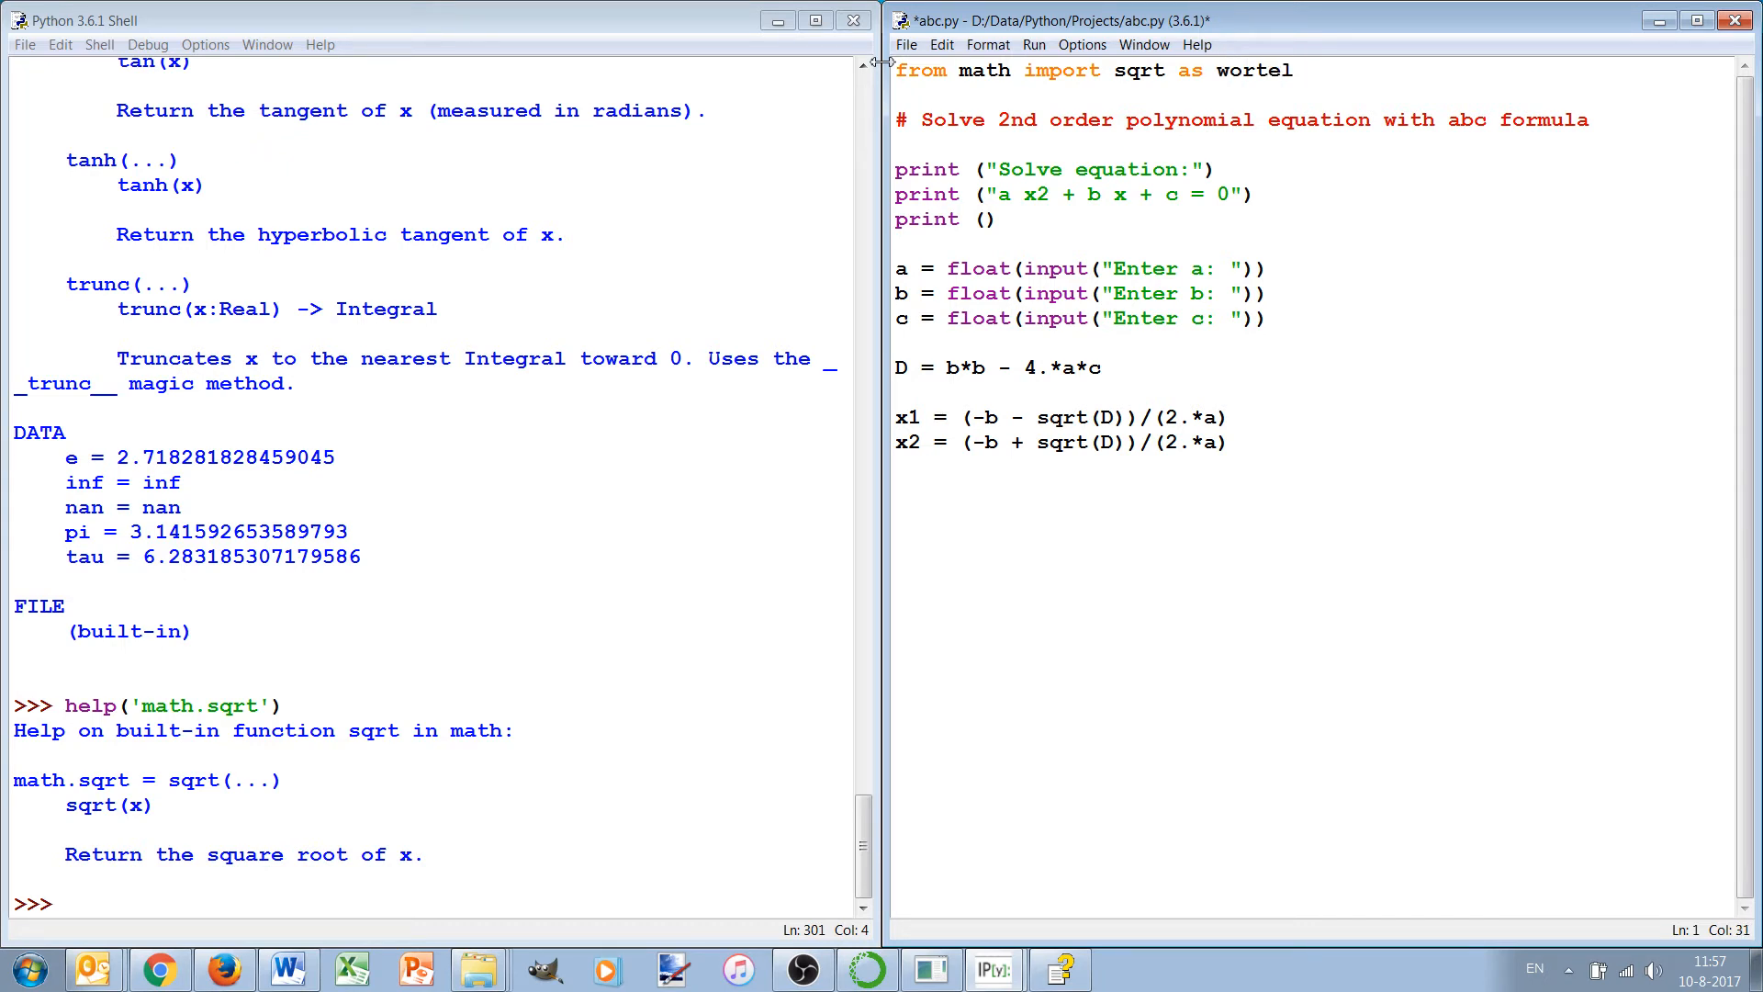
double_click(1061, 417)
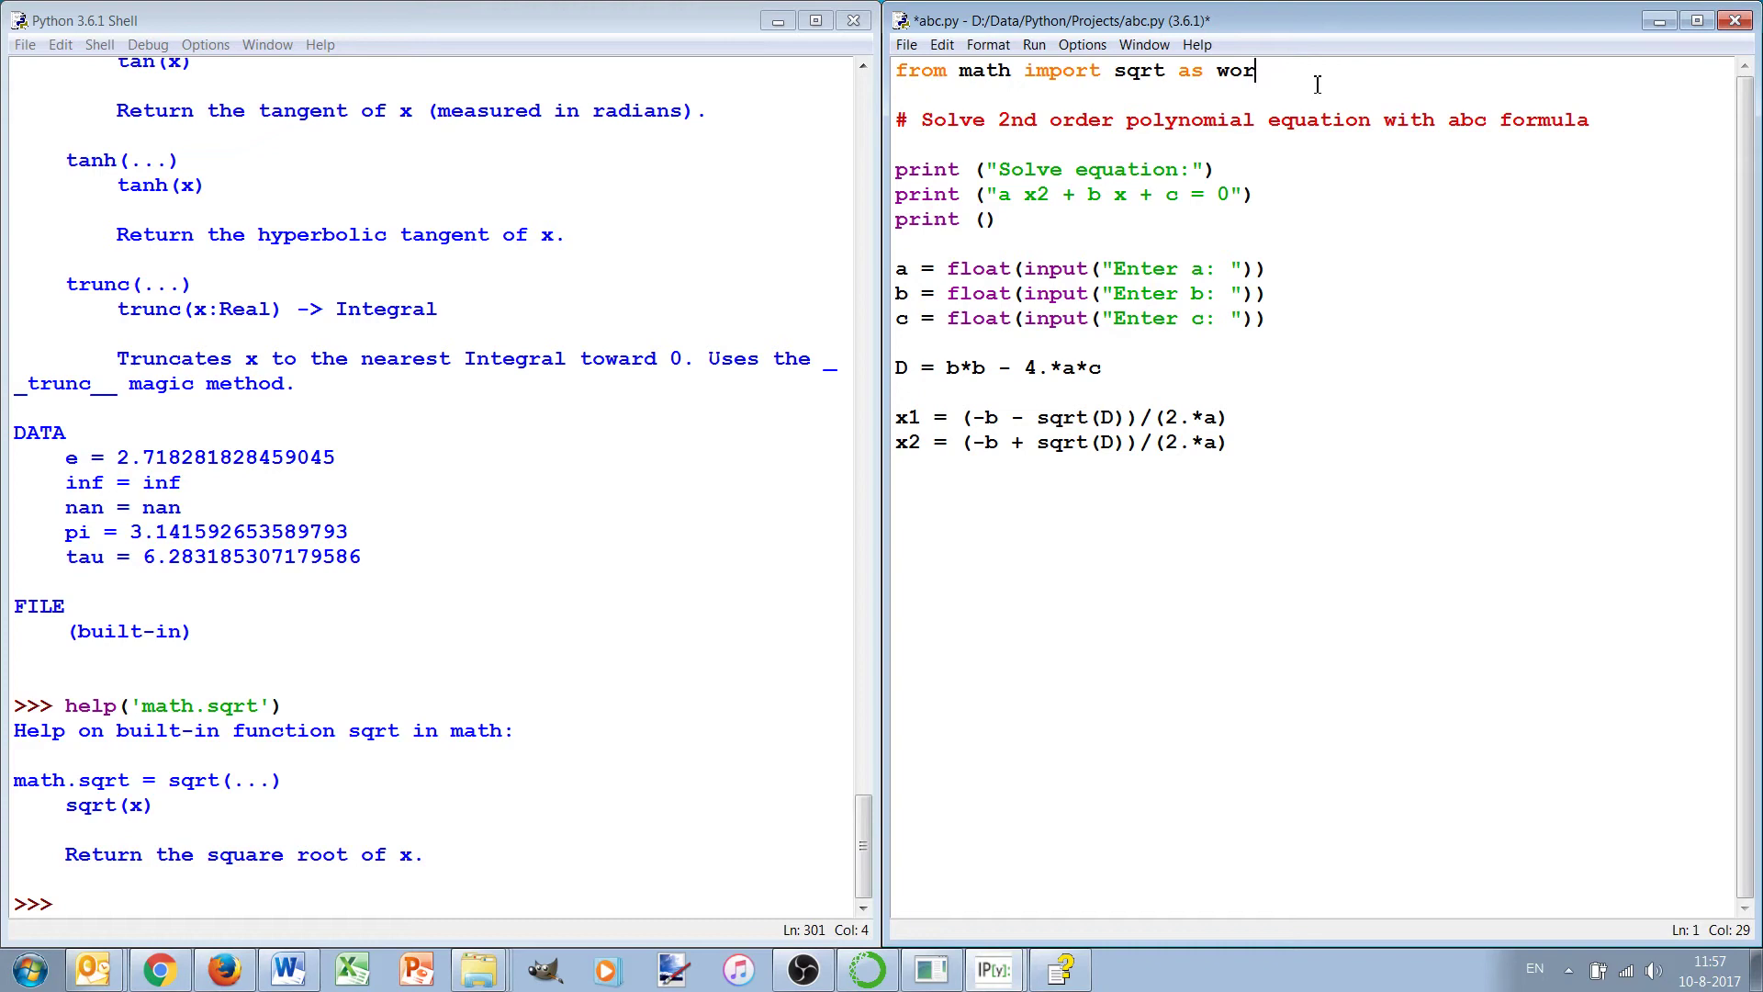
key(BackSpace)
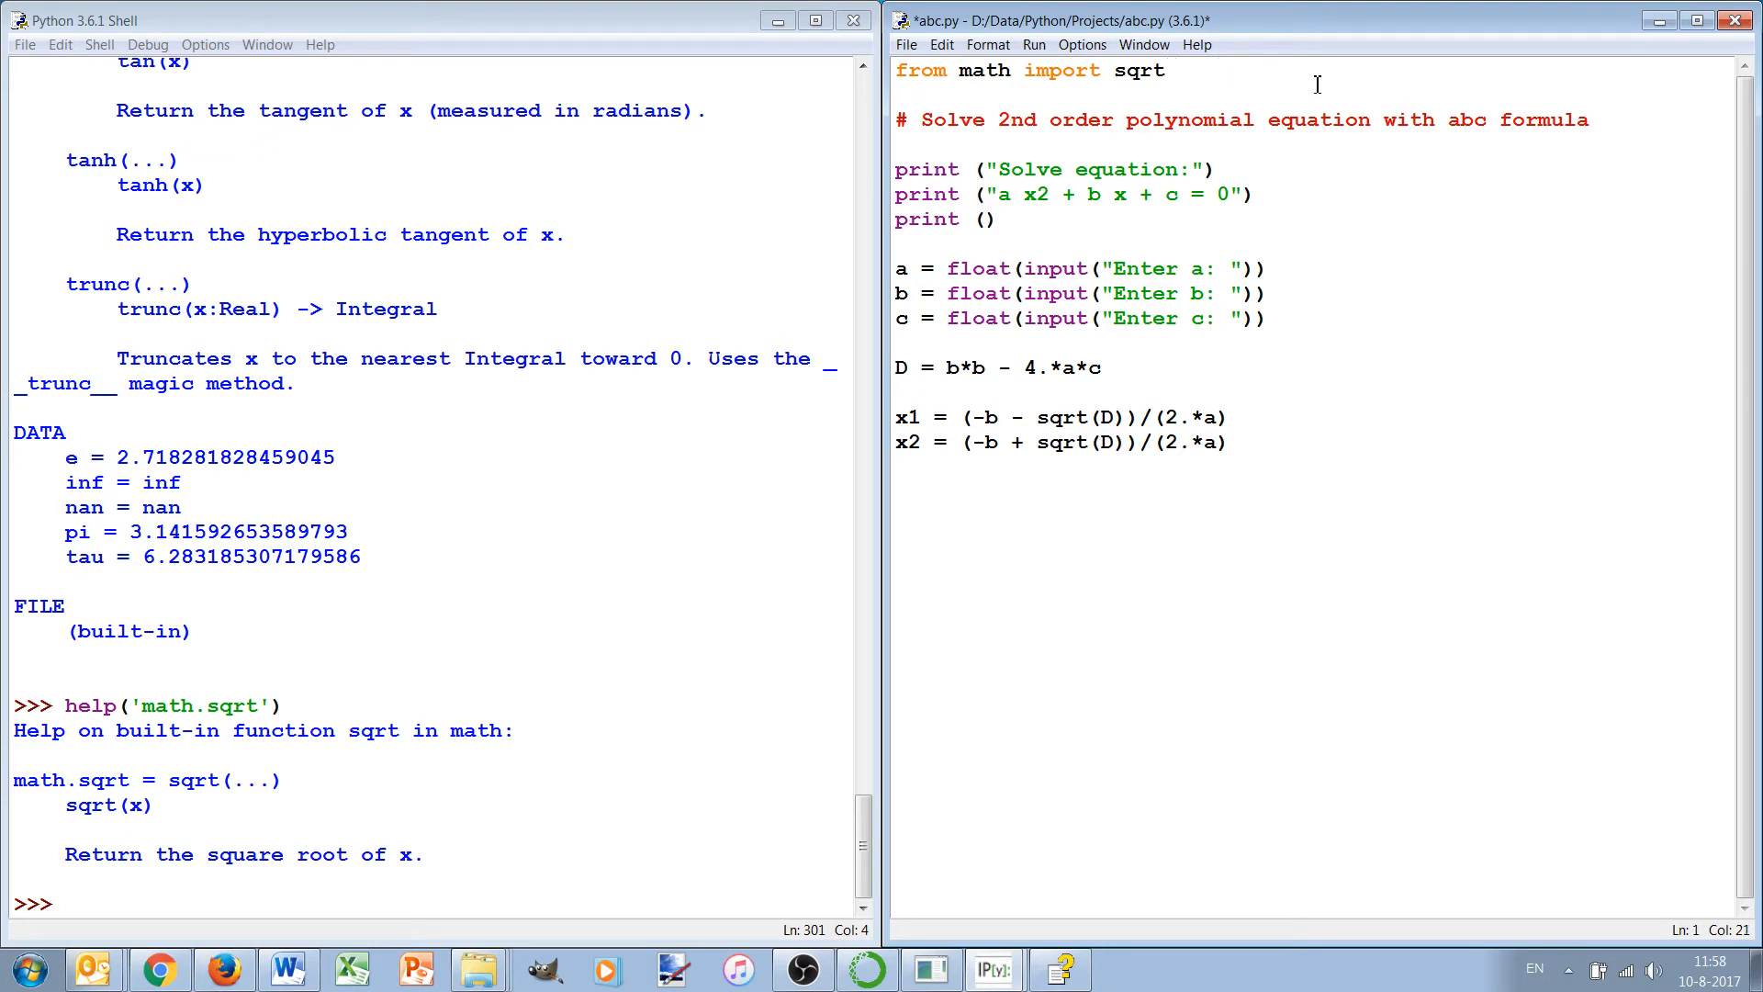
Step: Enter c=1 at the prompt and inspect x2 in the Shell, confirming -0.5
key(Return)
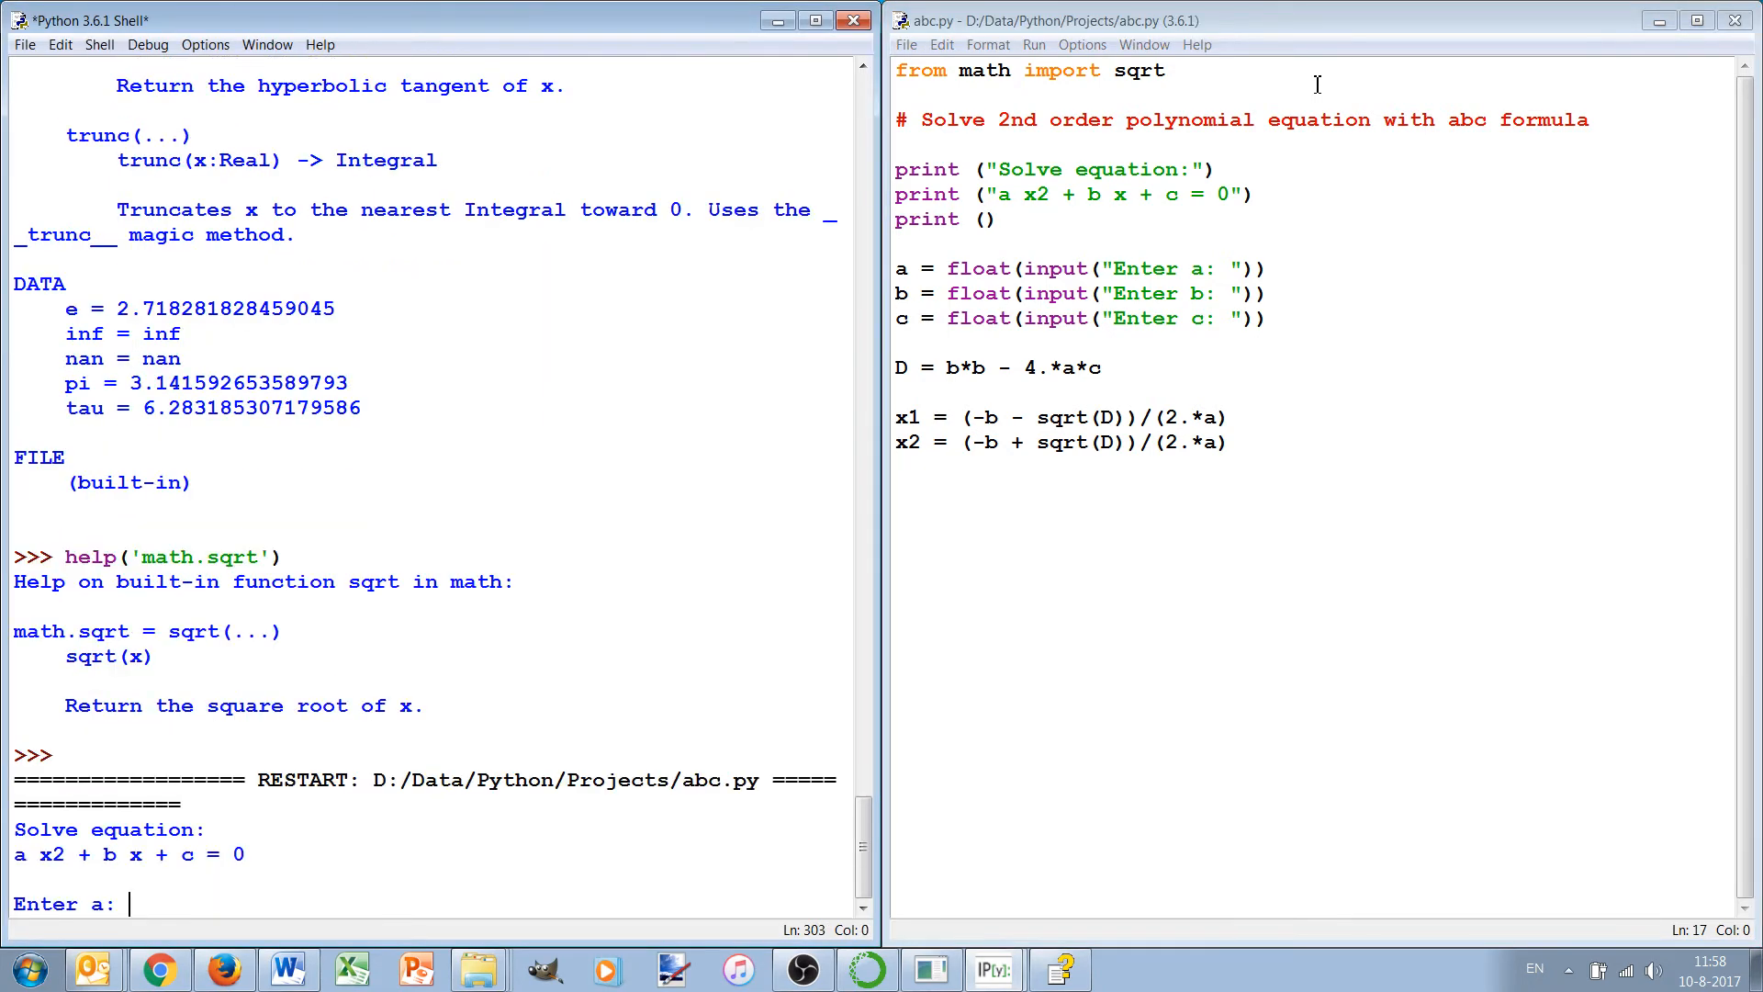
text(1)
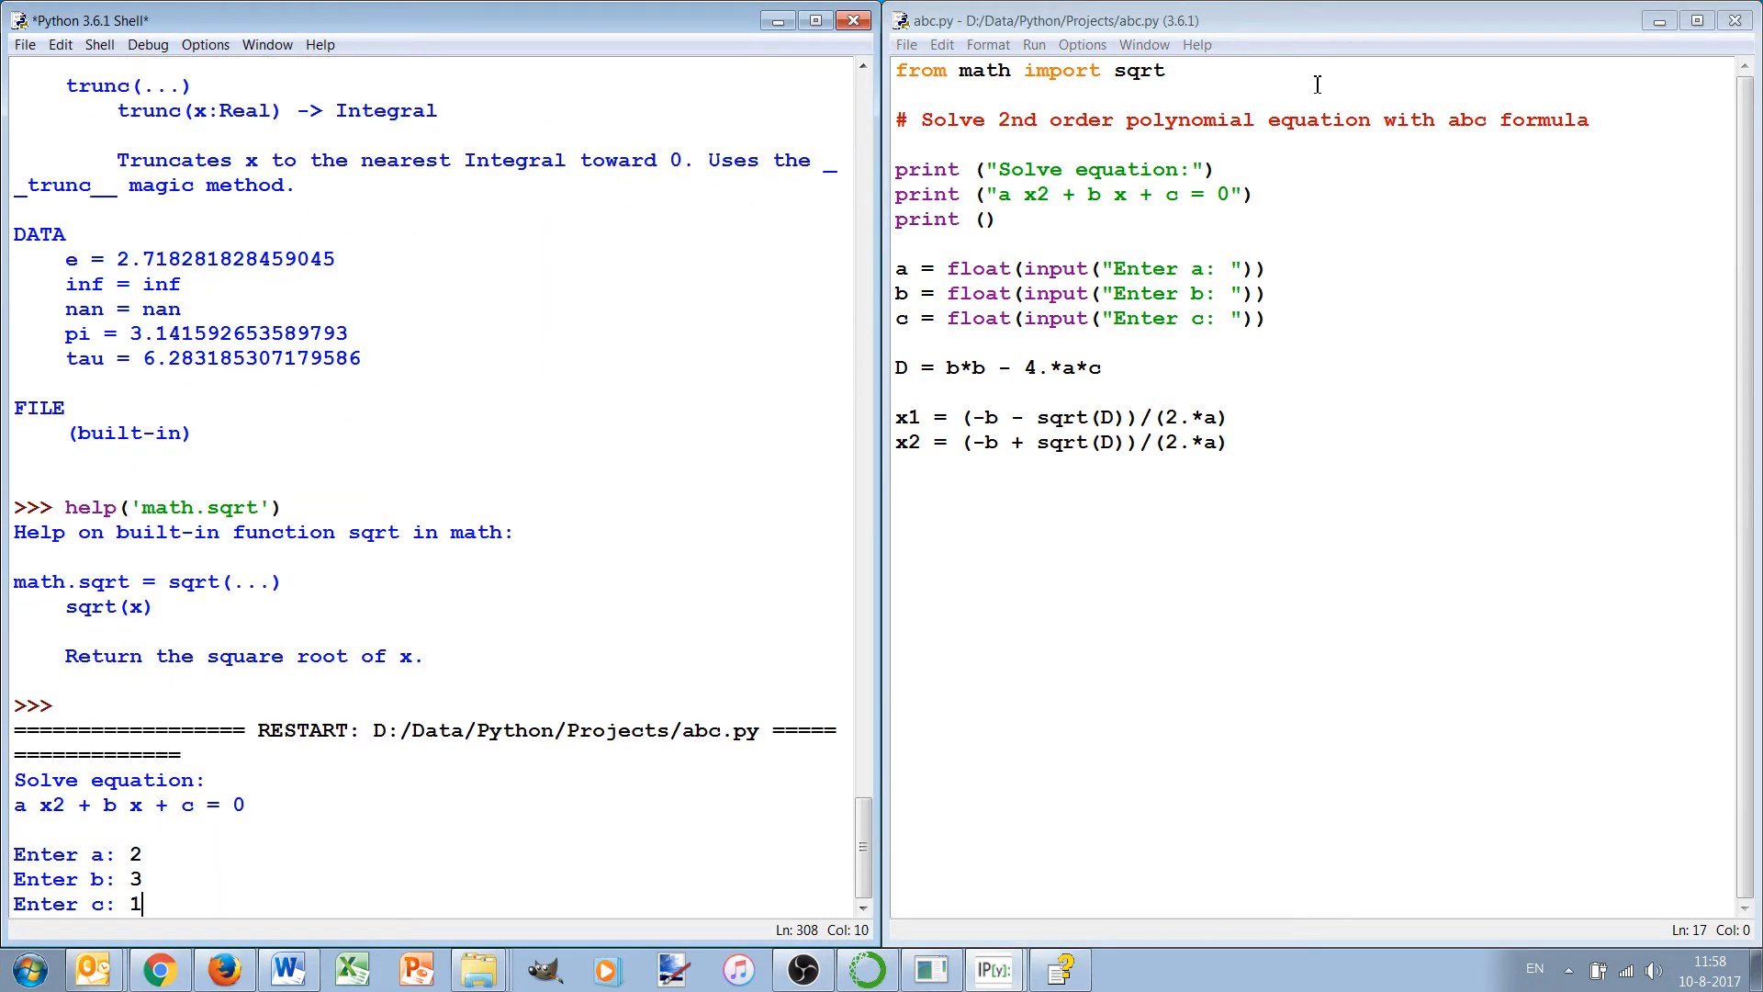
key(Return)
text(x1)
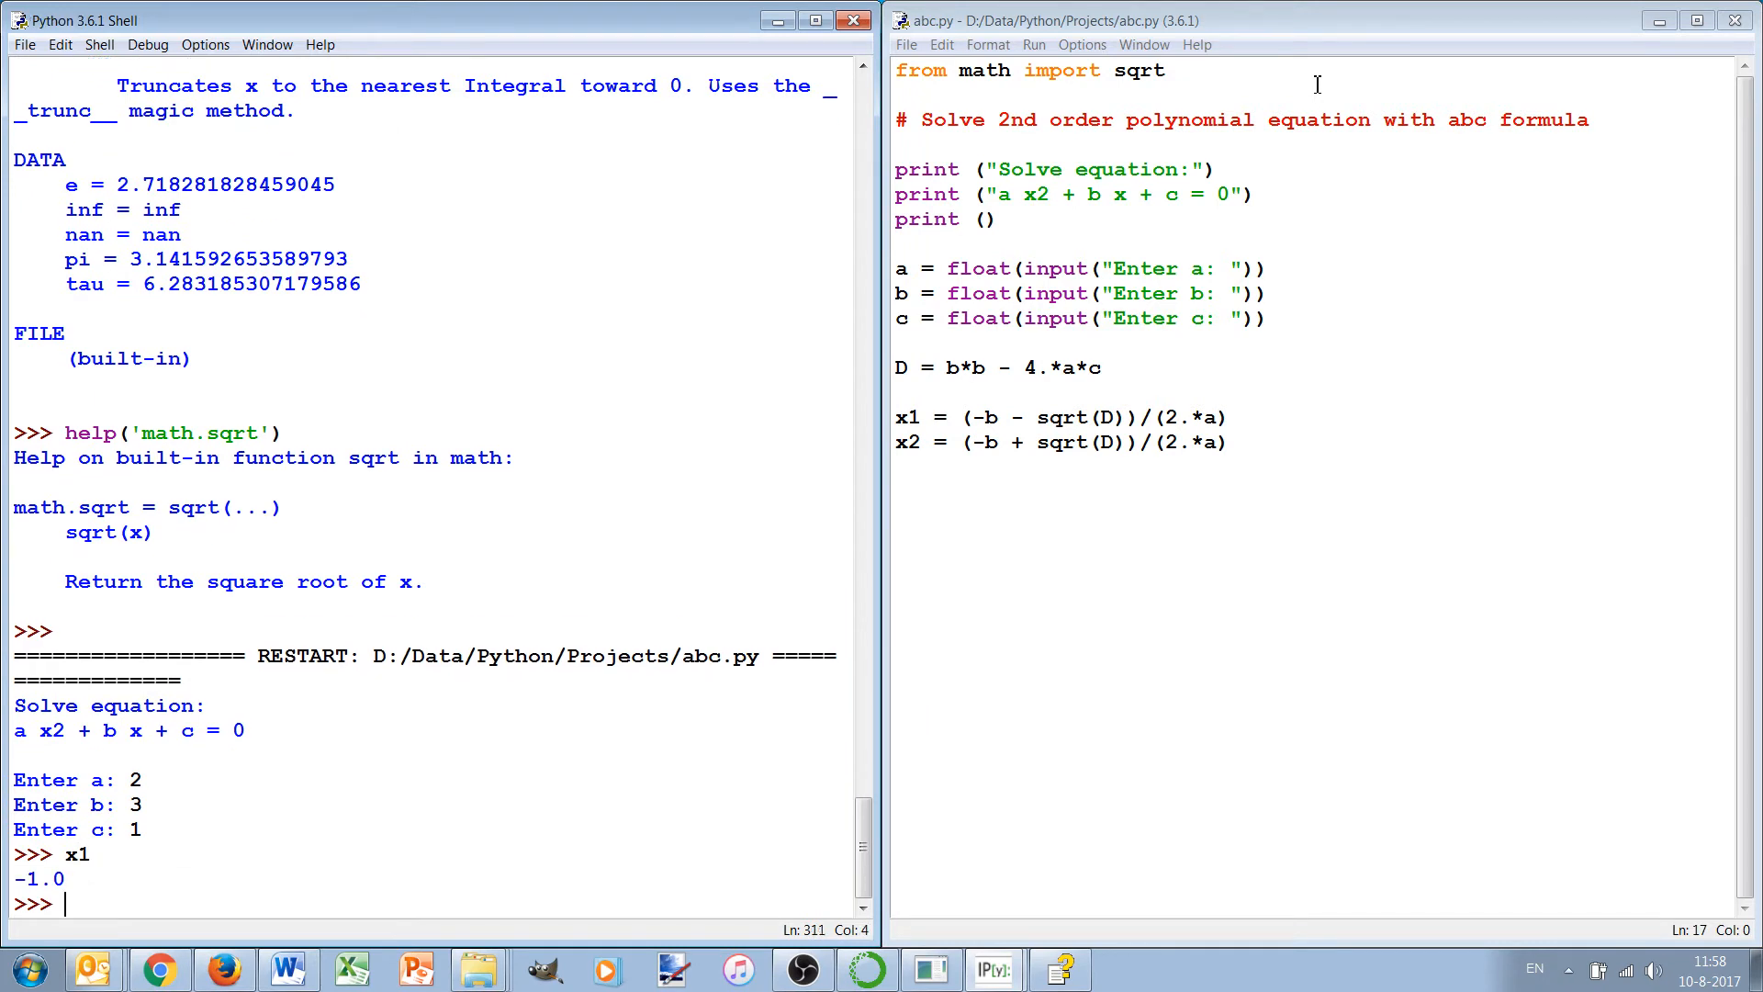
text(x2)
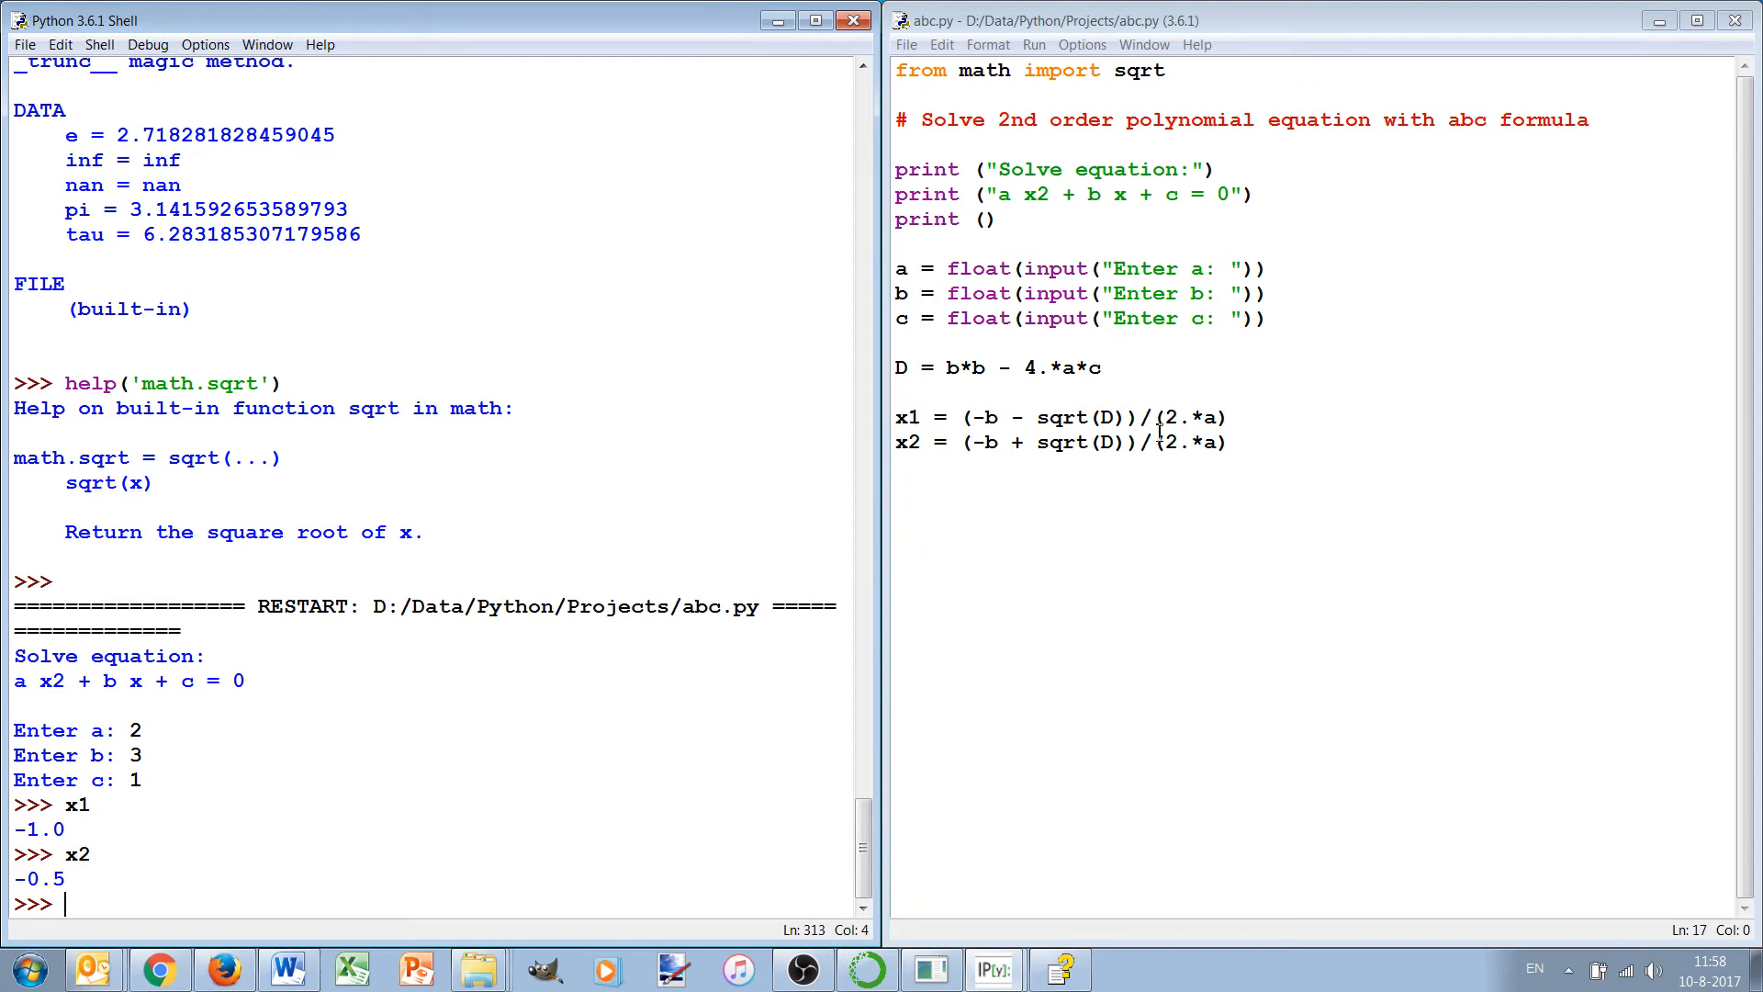
text(pr)
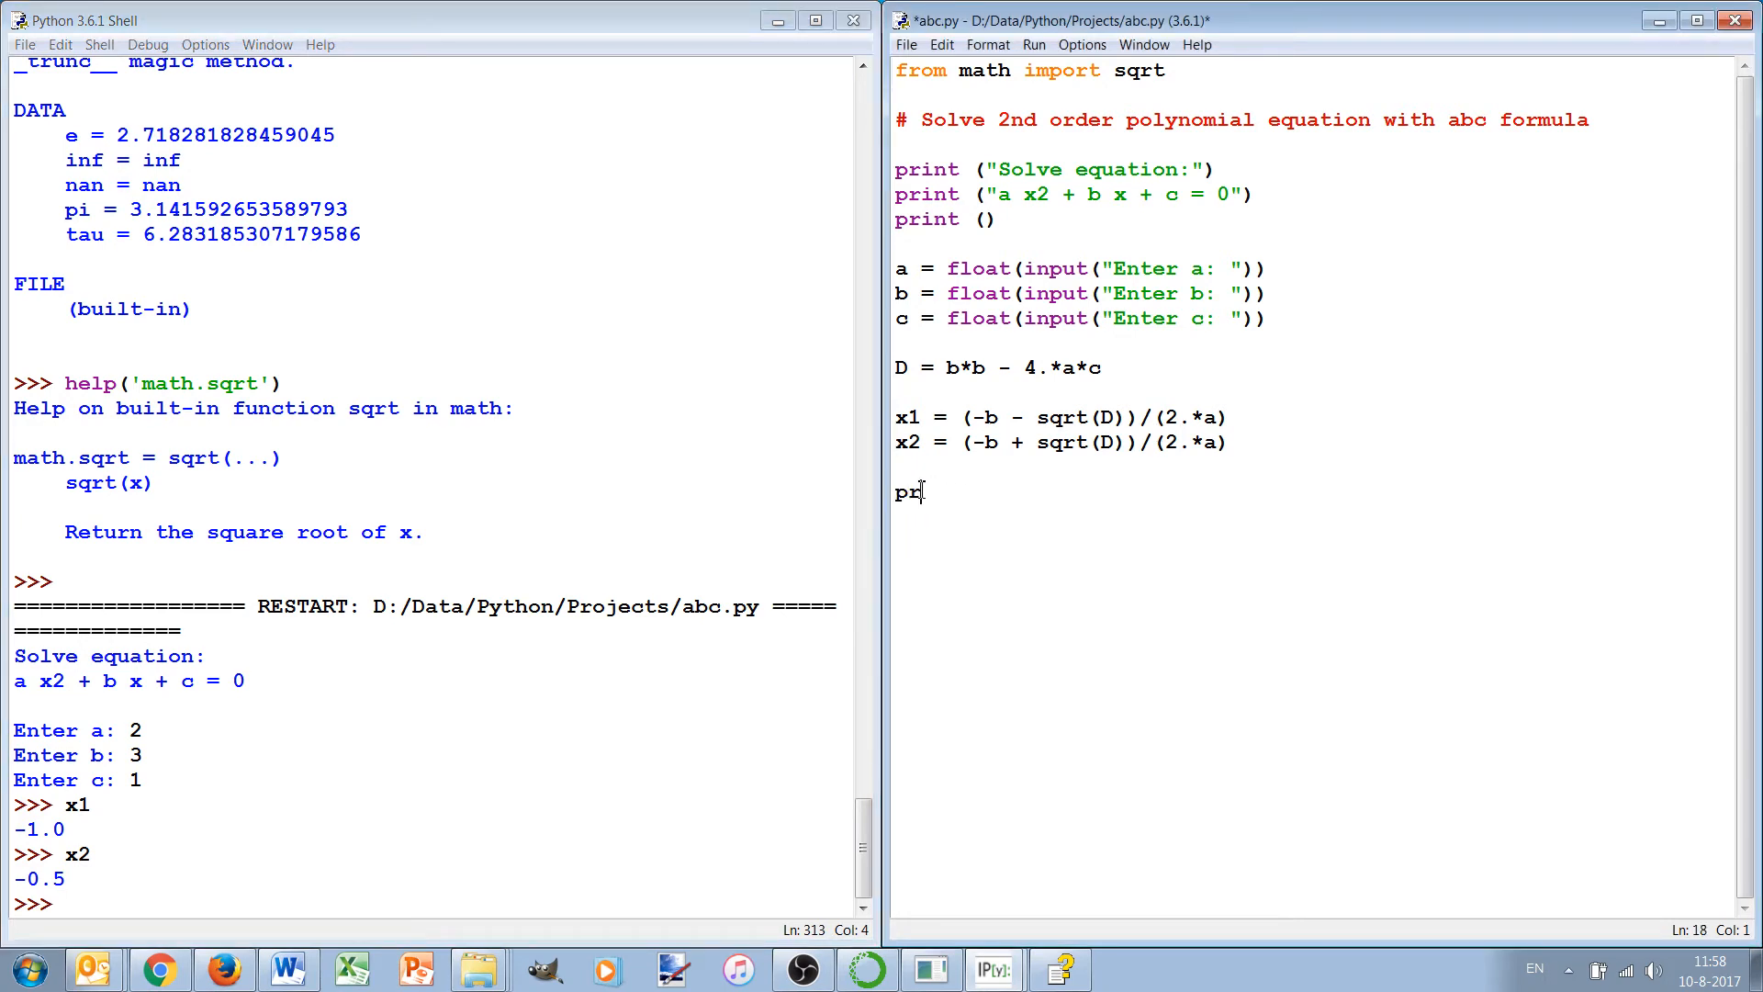
Step: Add print ("The solutions are",x1,x2) below the x2 line
text(int (")
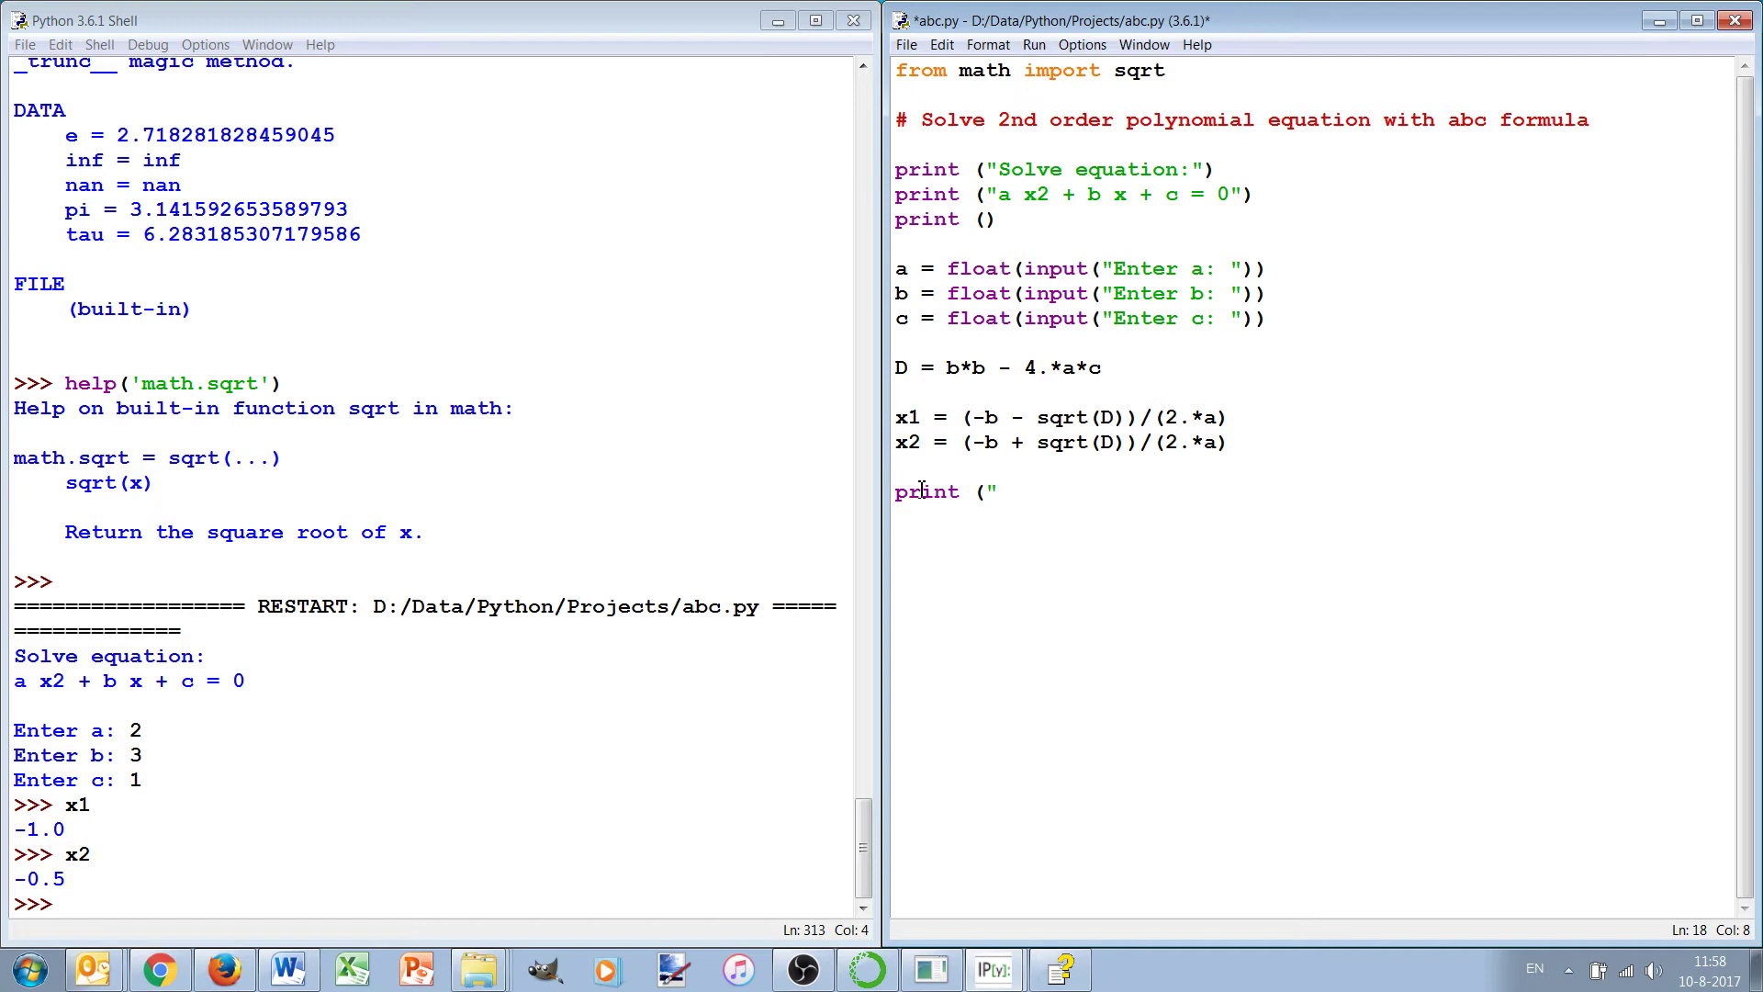
text(The s)
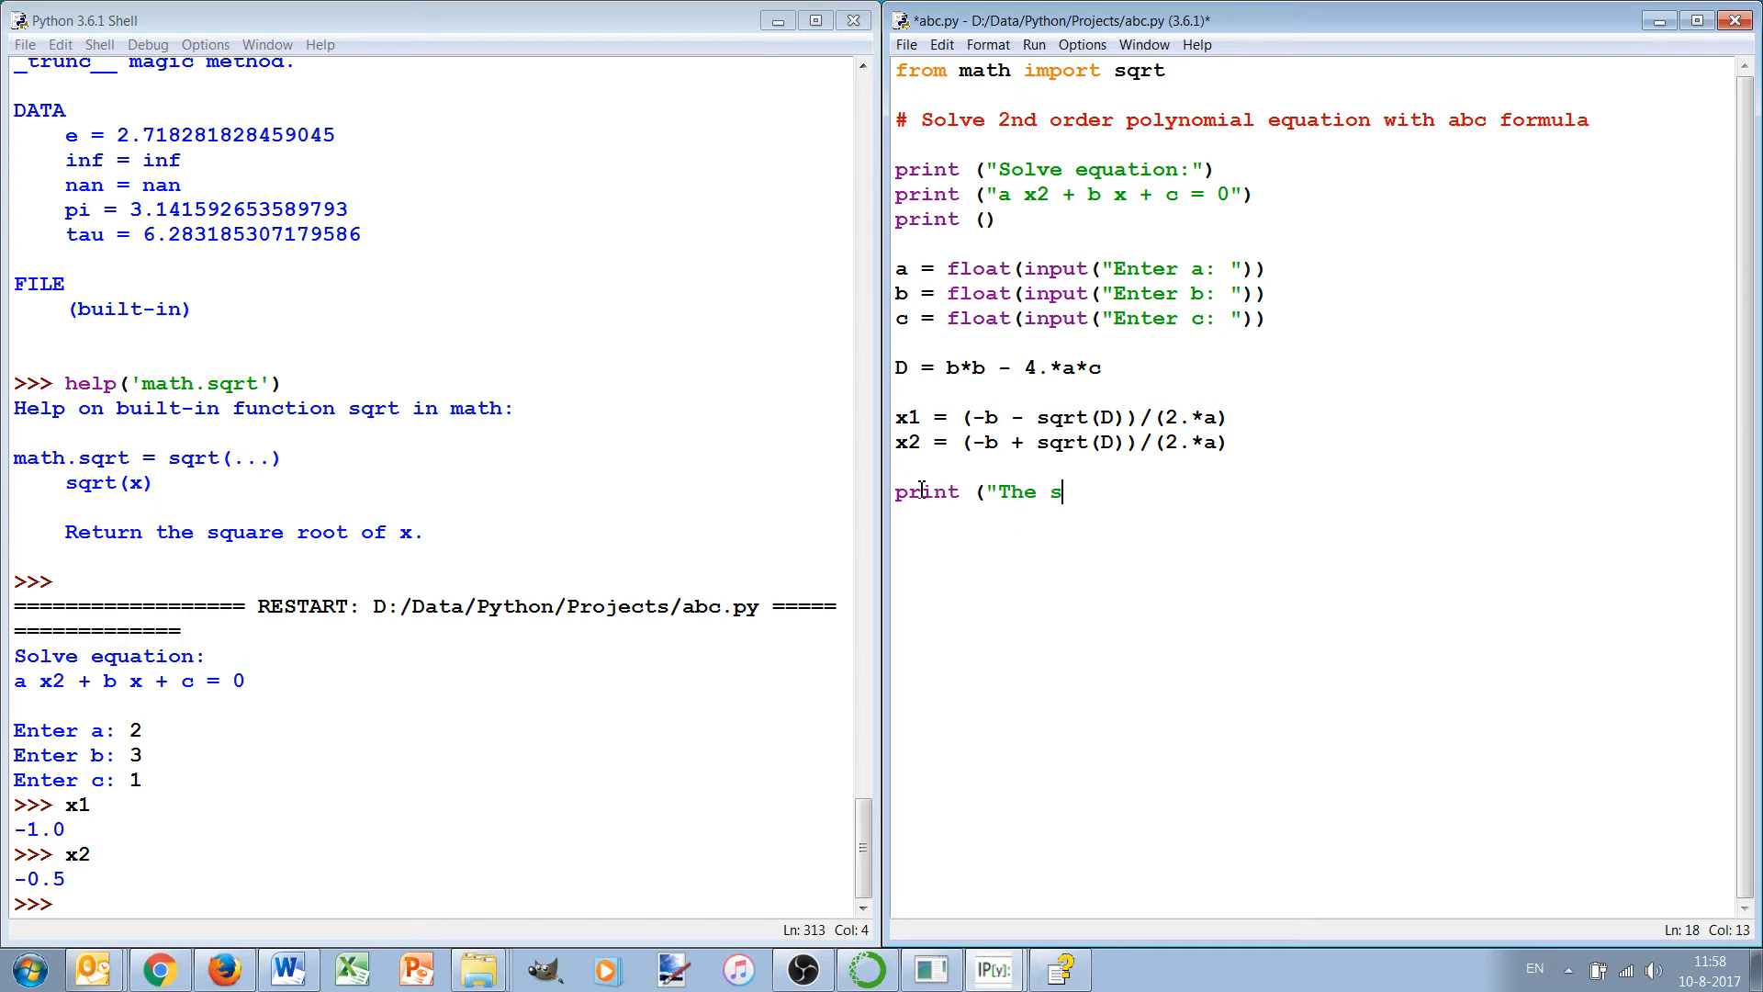
text(olutions are)
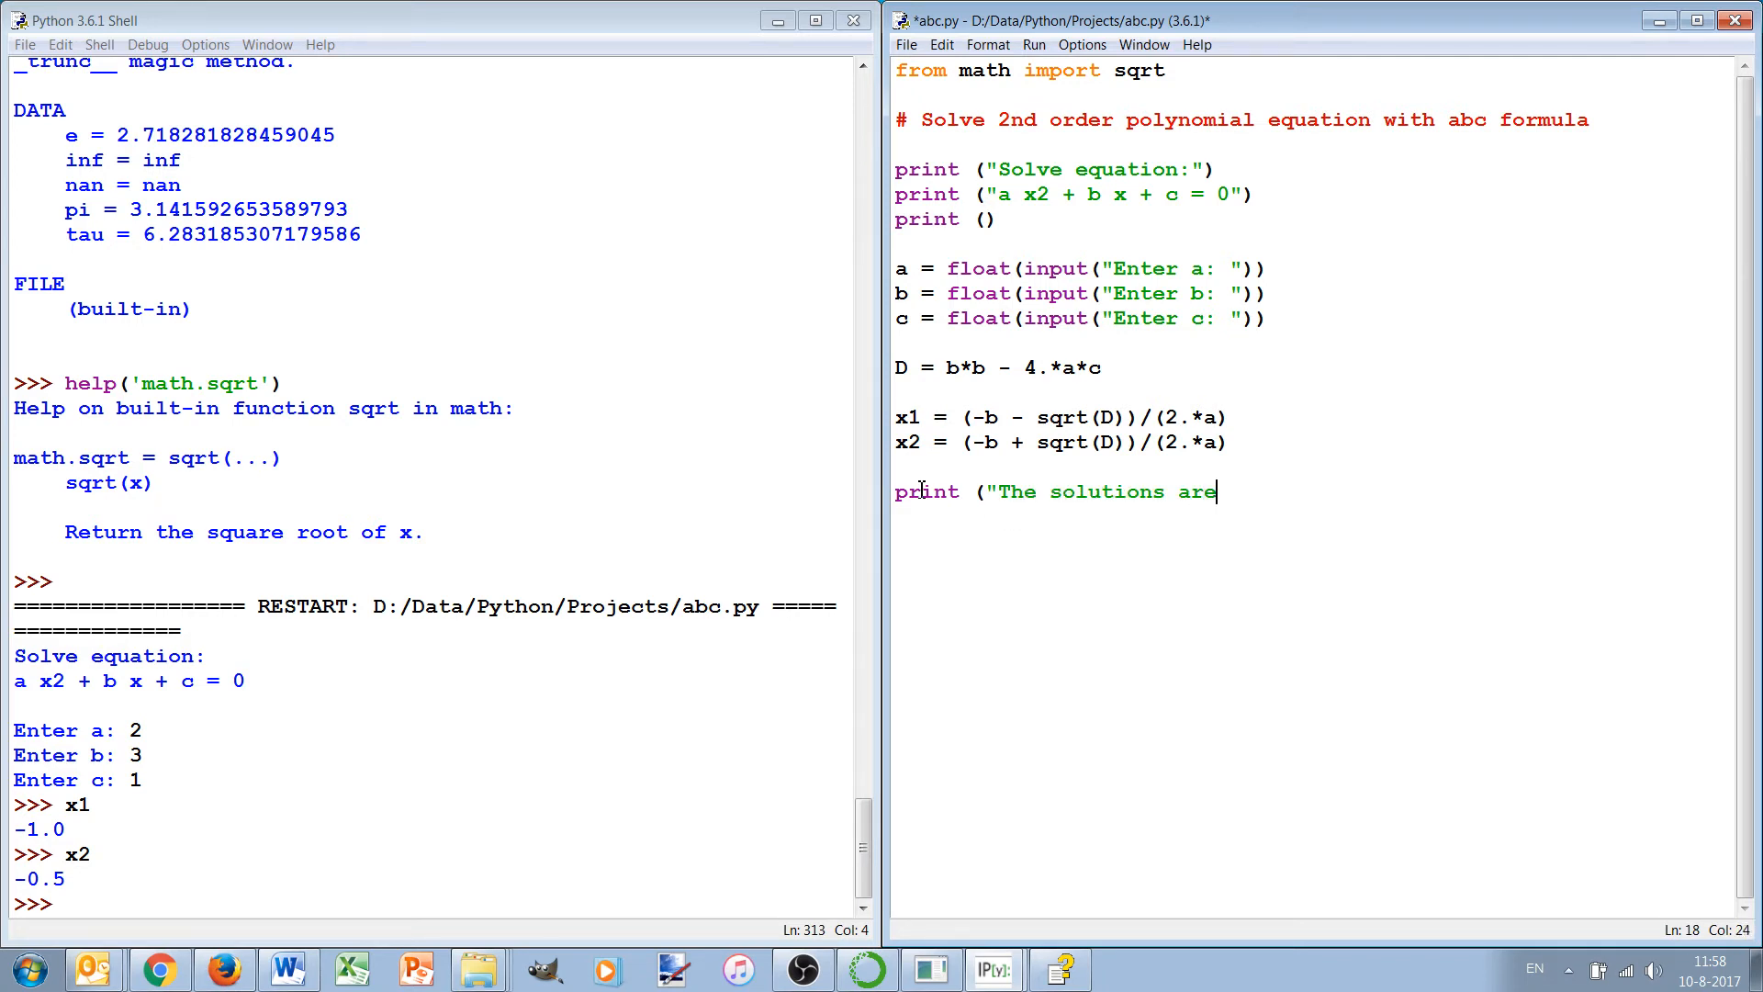
text(,x1,x2)
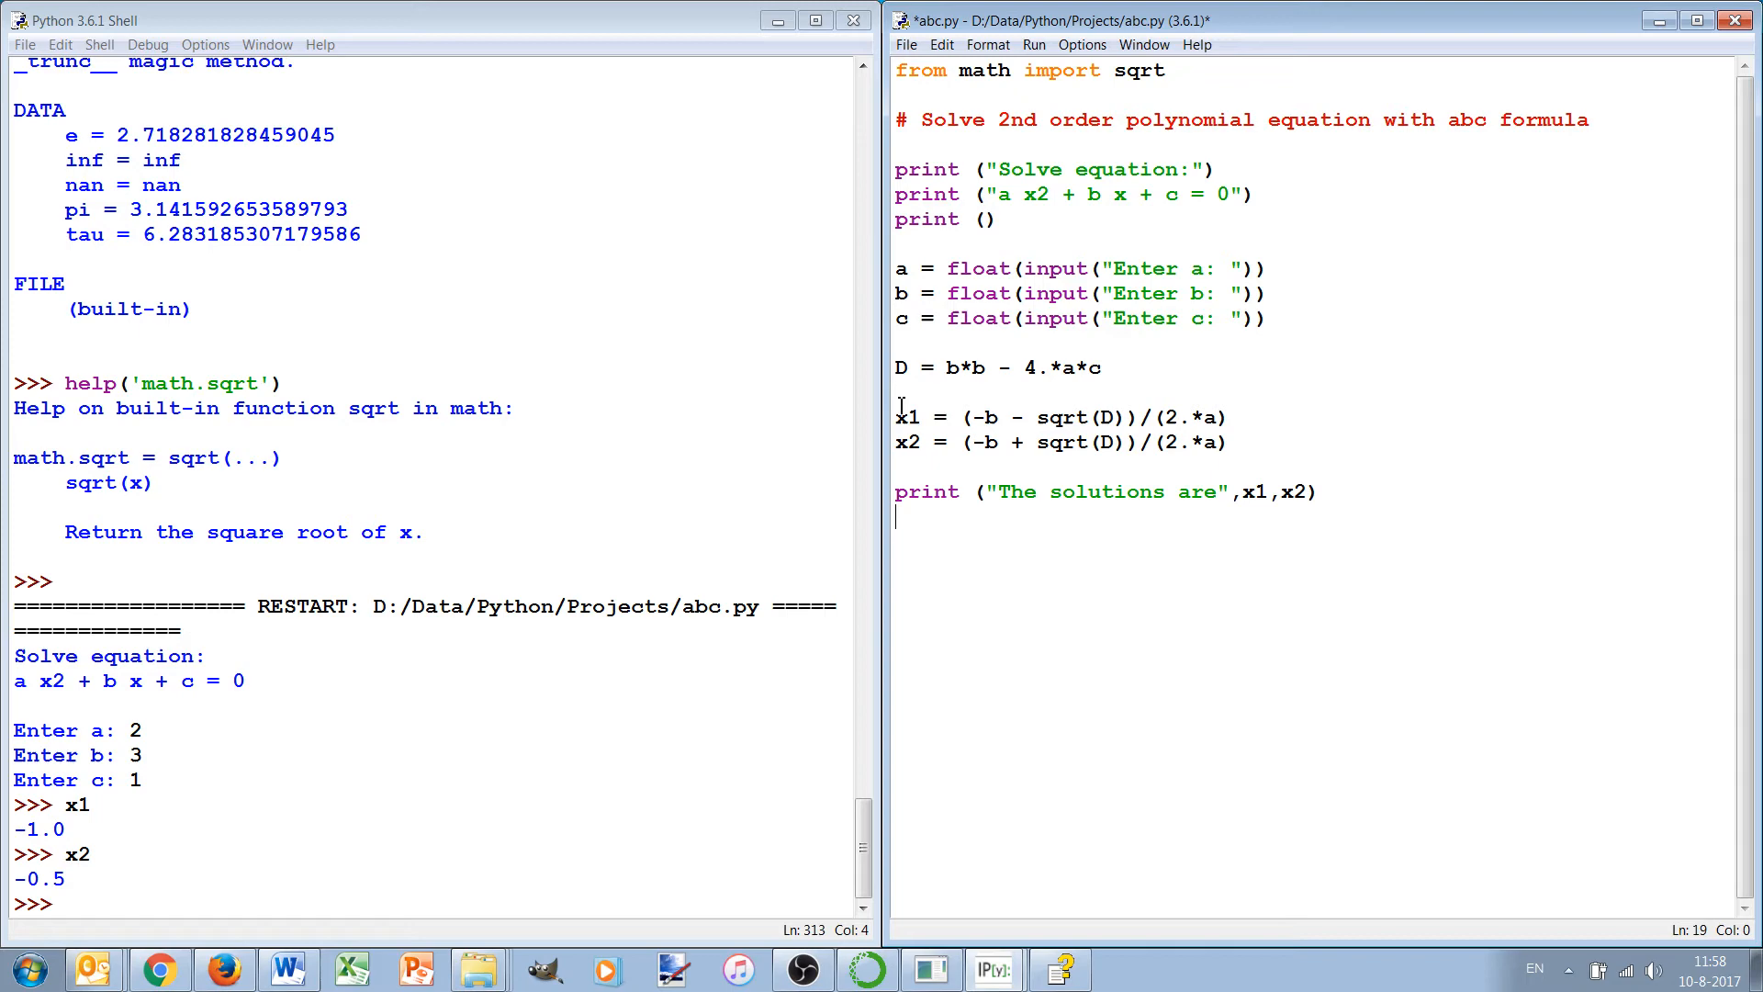
click(985, 120)
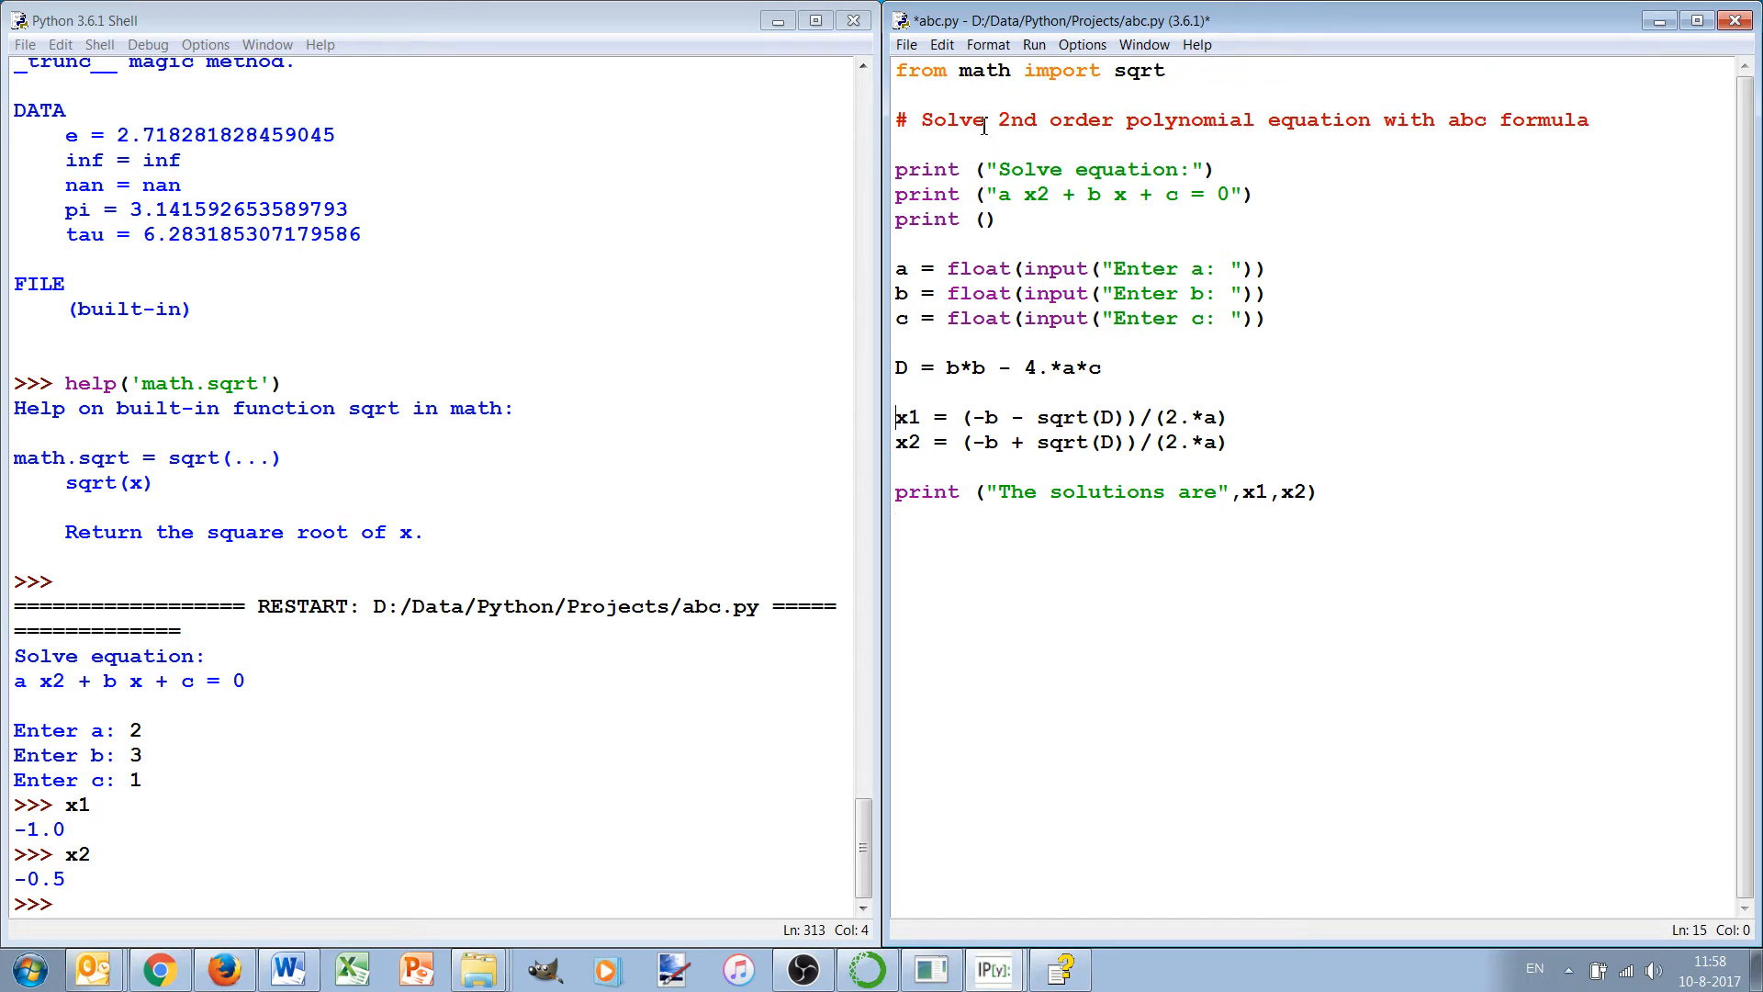
click(1032, 44)
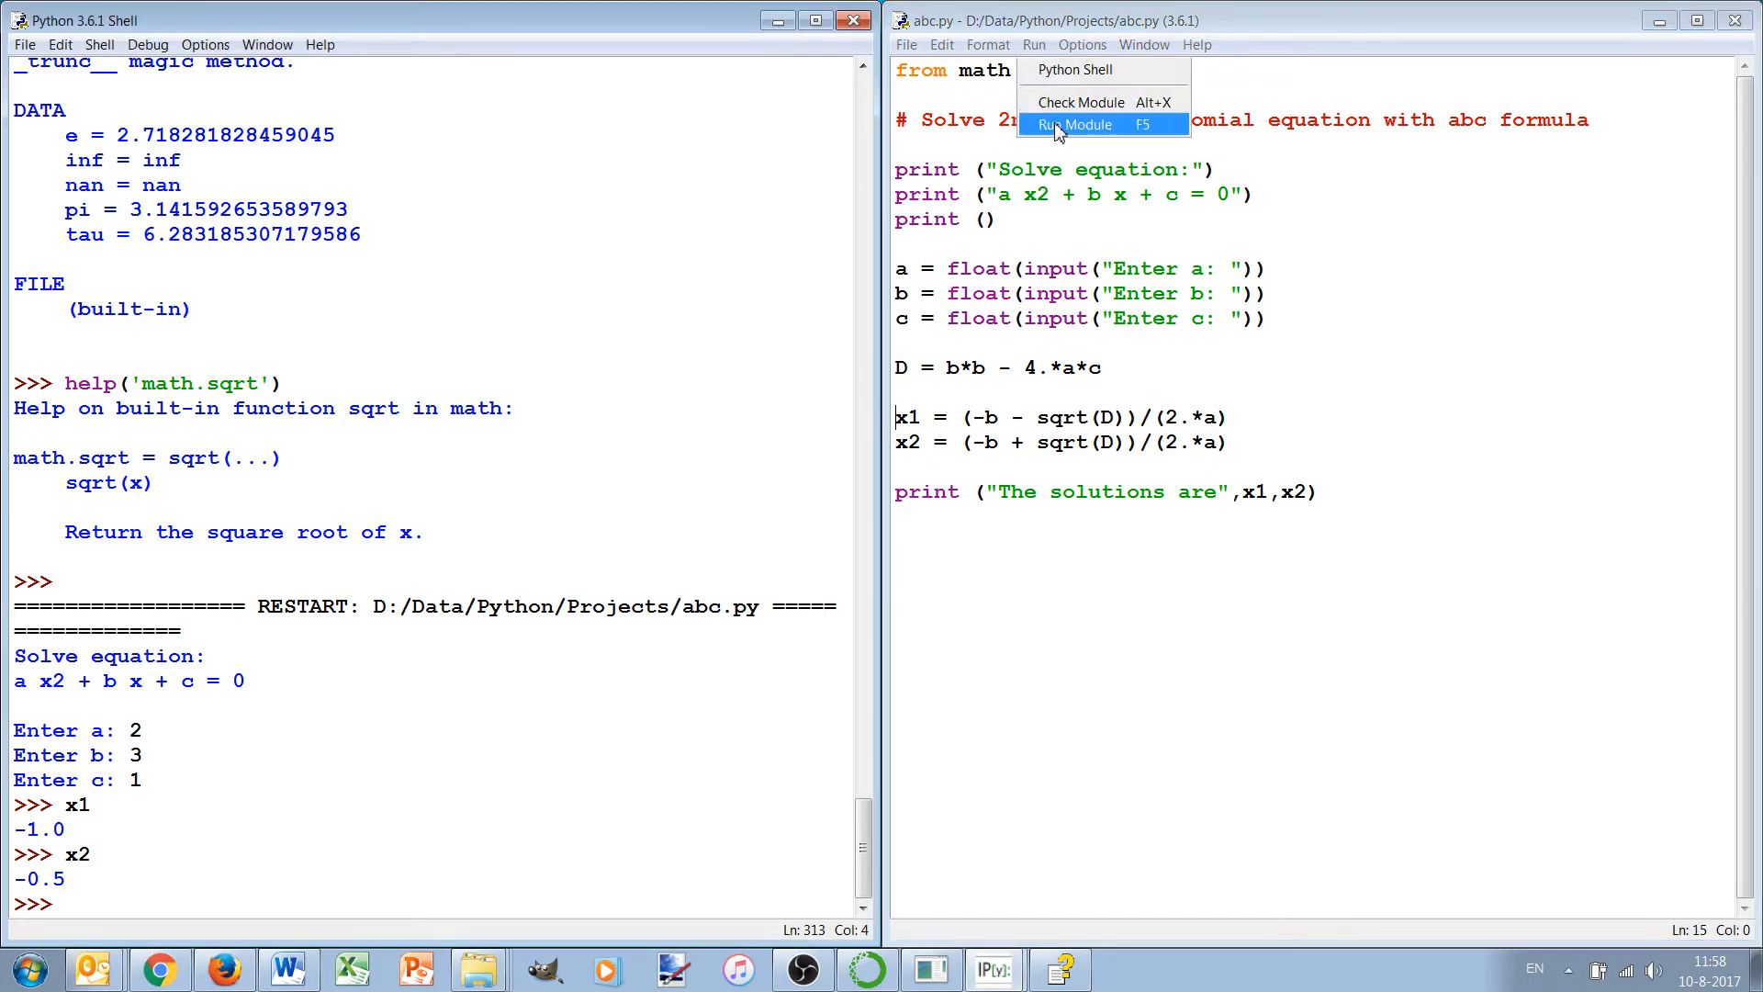
Step: Run the module again with c=10, getting ValueError: math domain error
click(1075, 123)
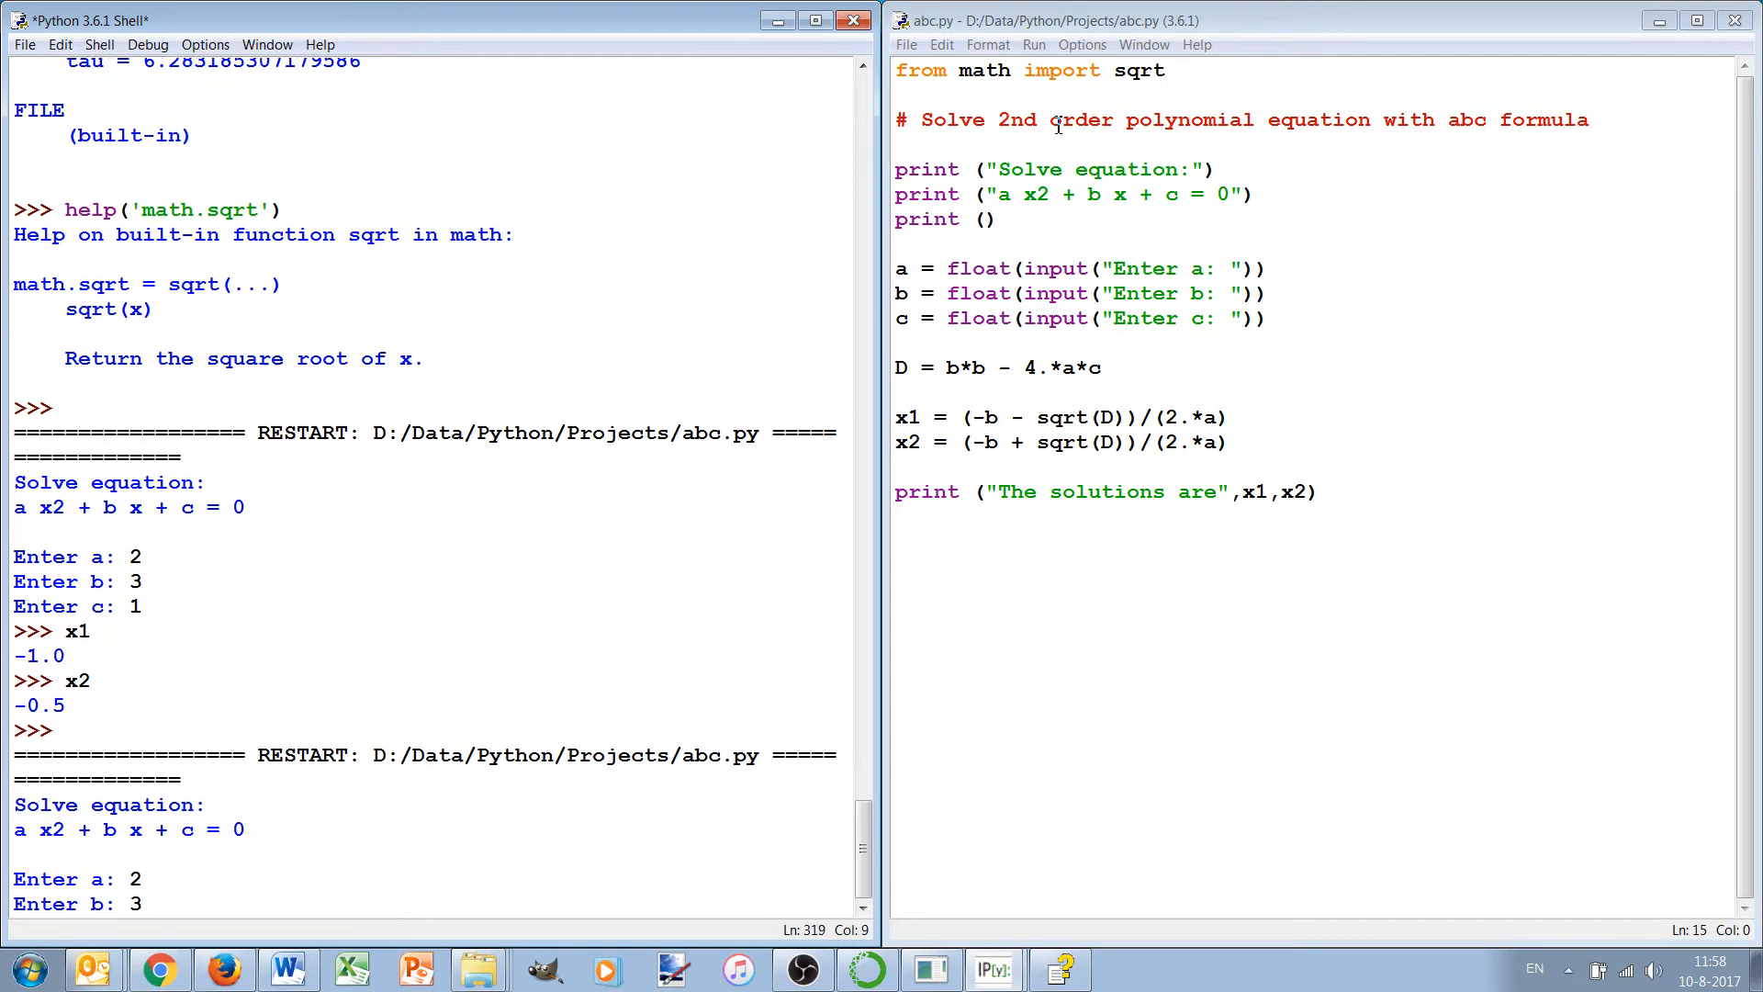
text(10)
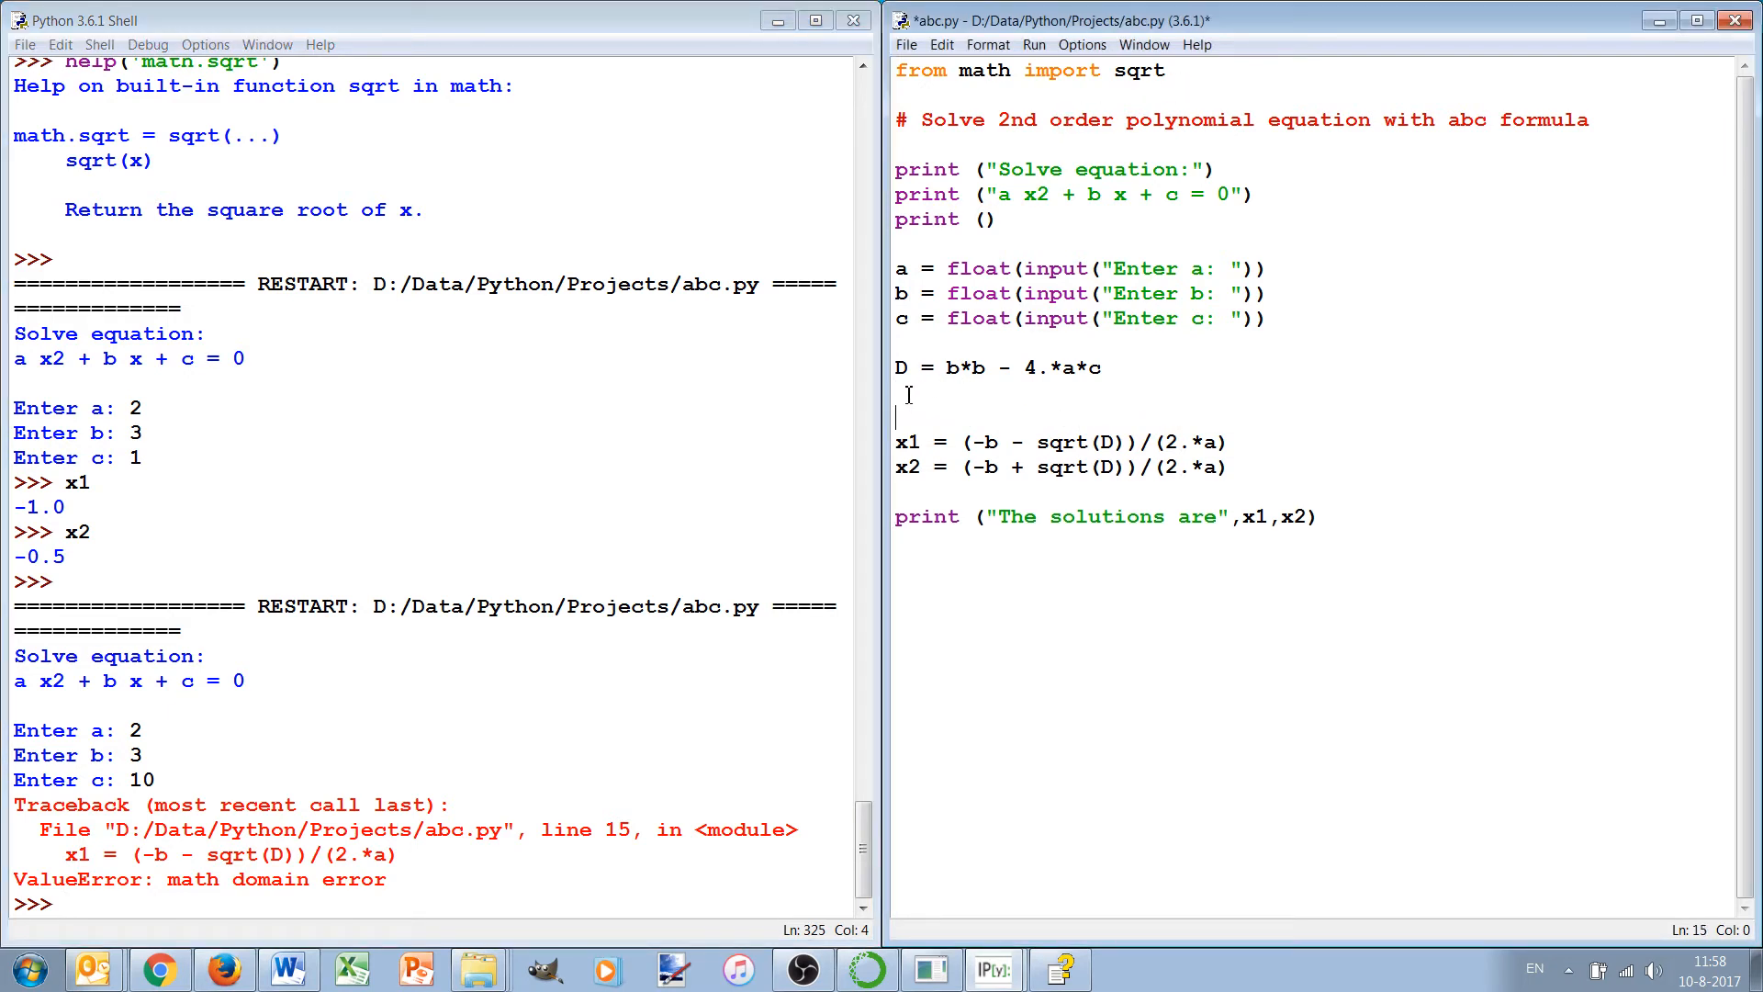
Step: Indent the x1 and x2 lines under a new if D>=0: condition
text(if D)
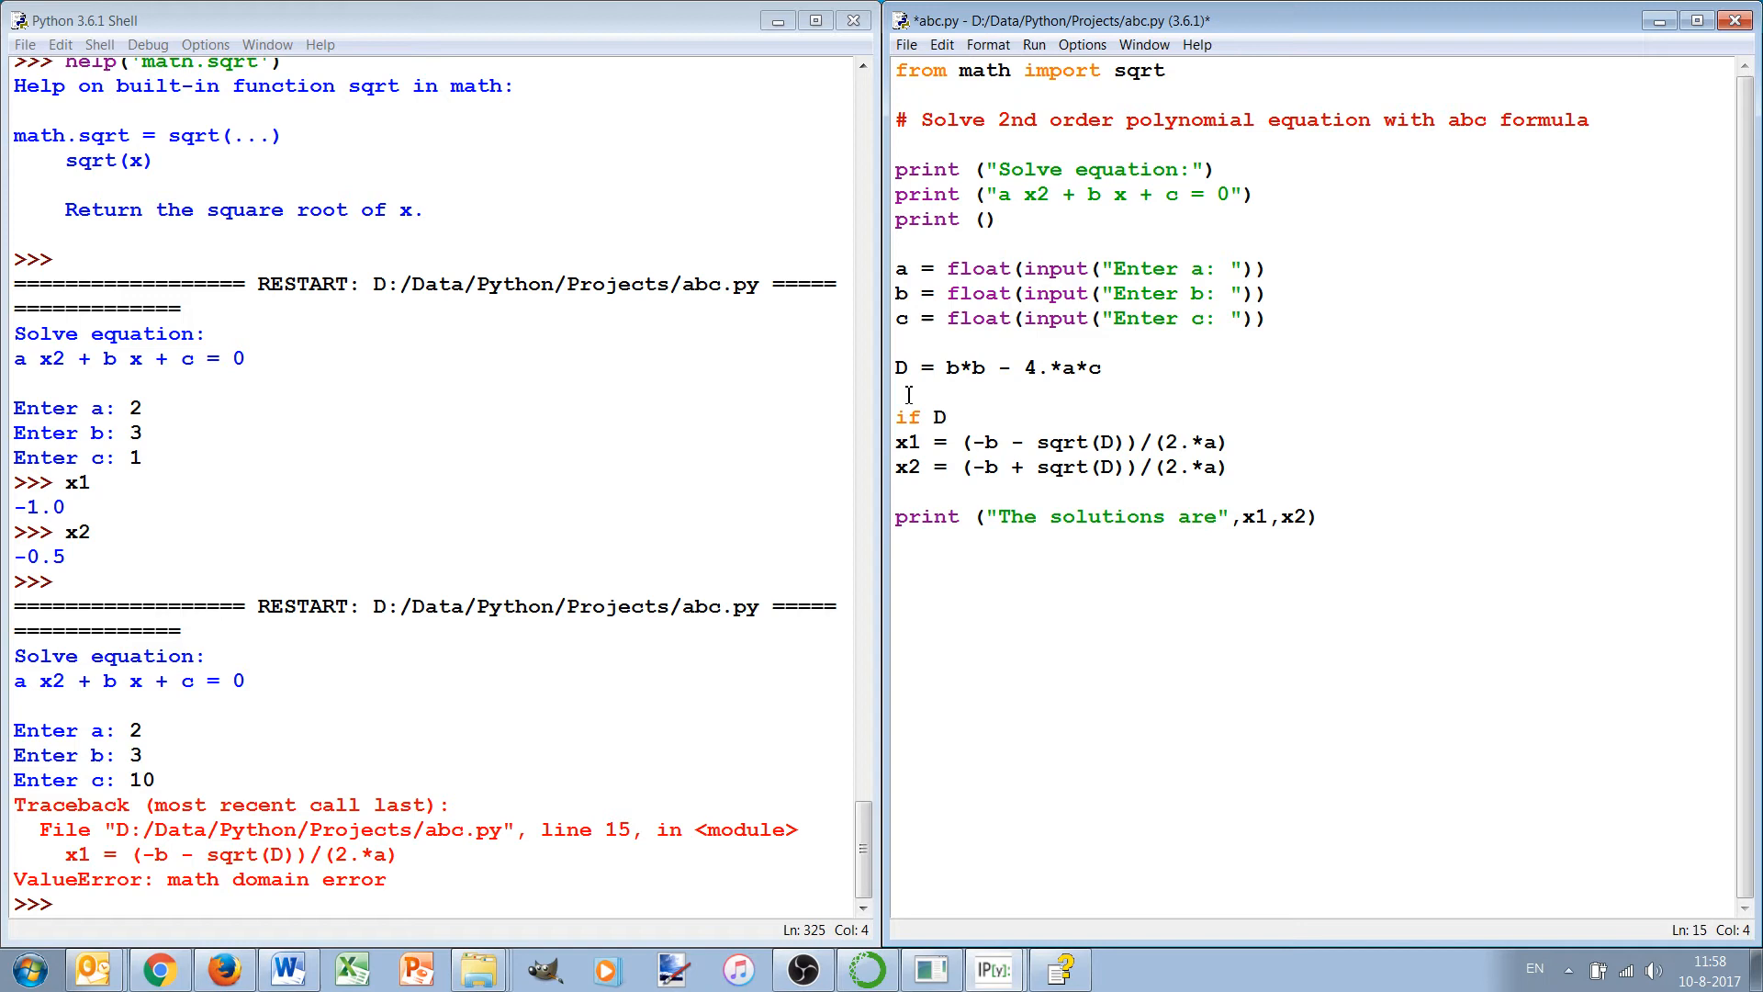
text(>=)
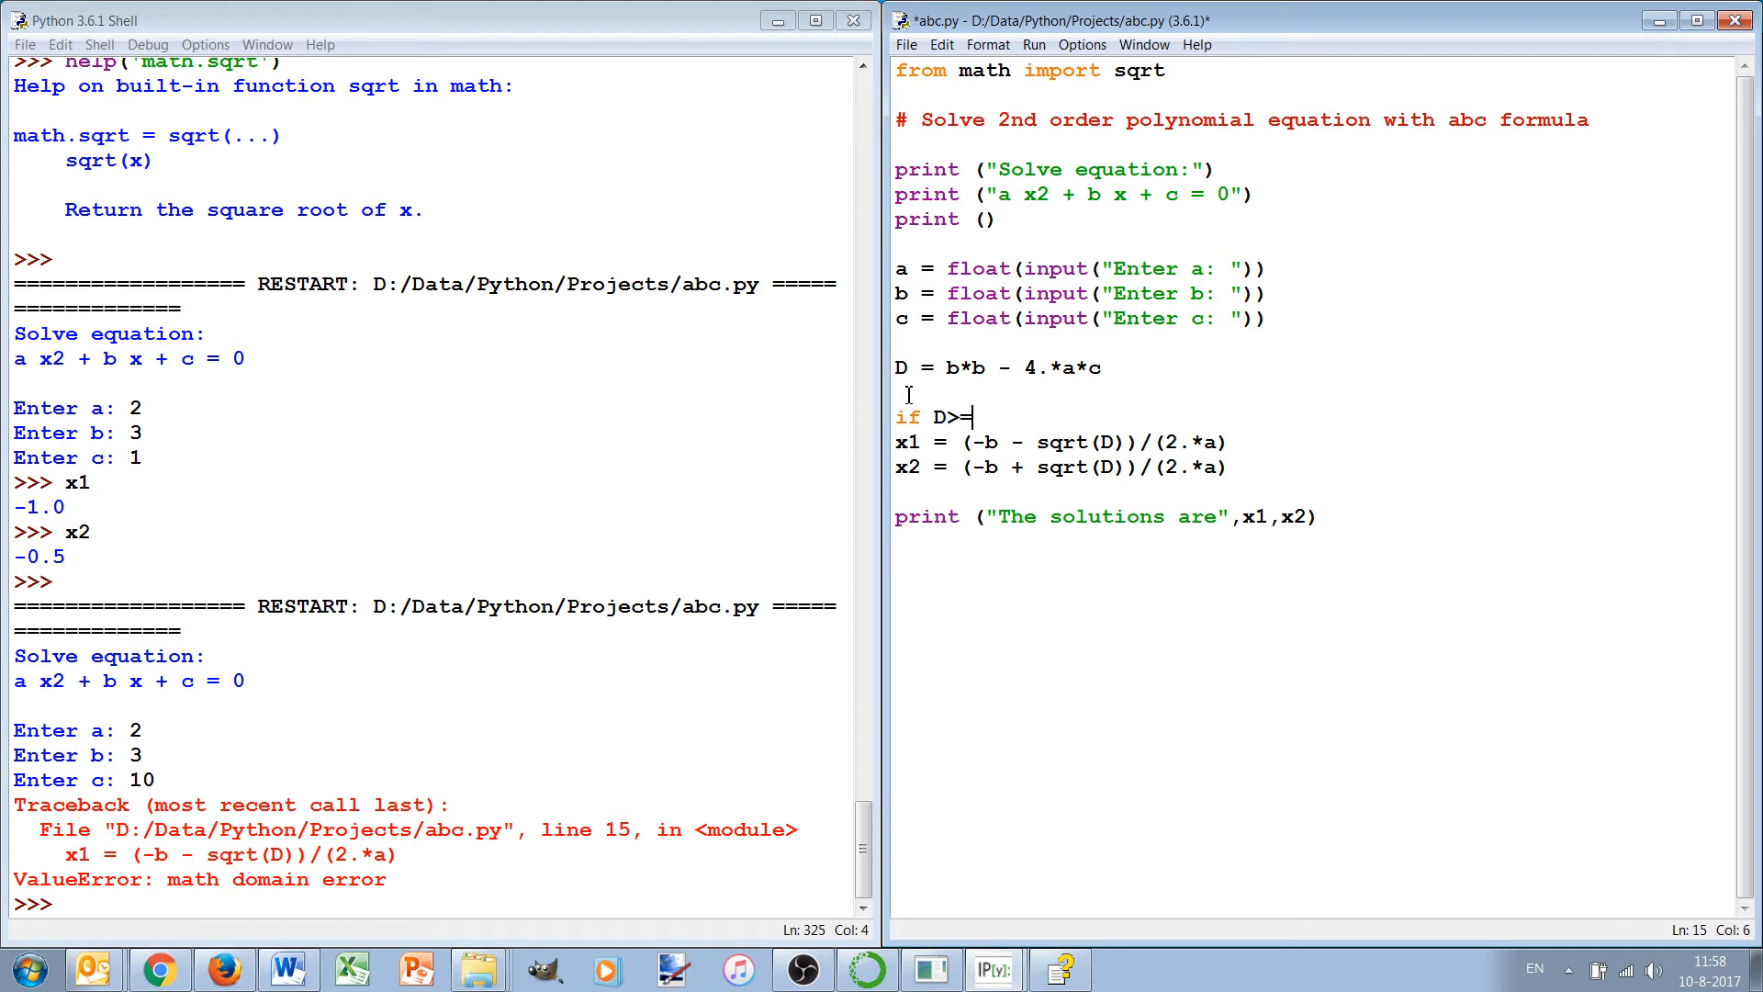
text(0:)
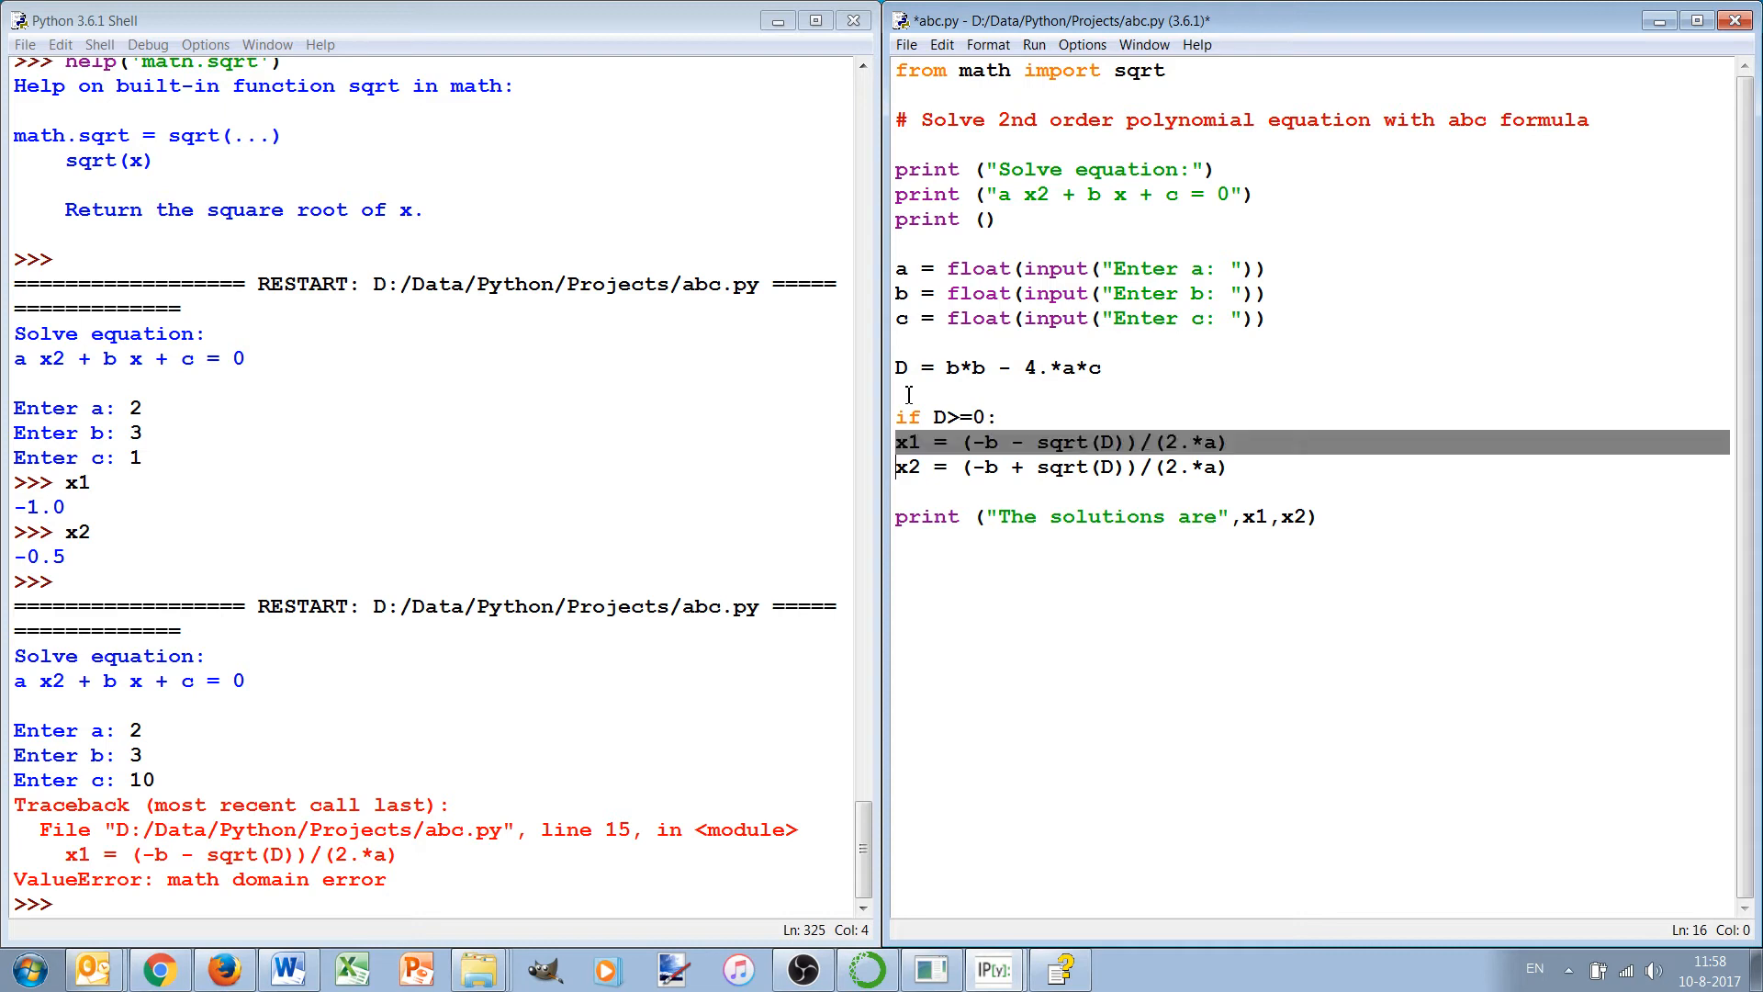
key(tab)
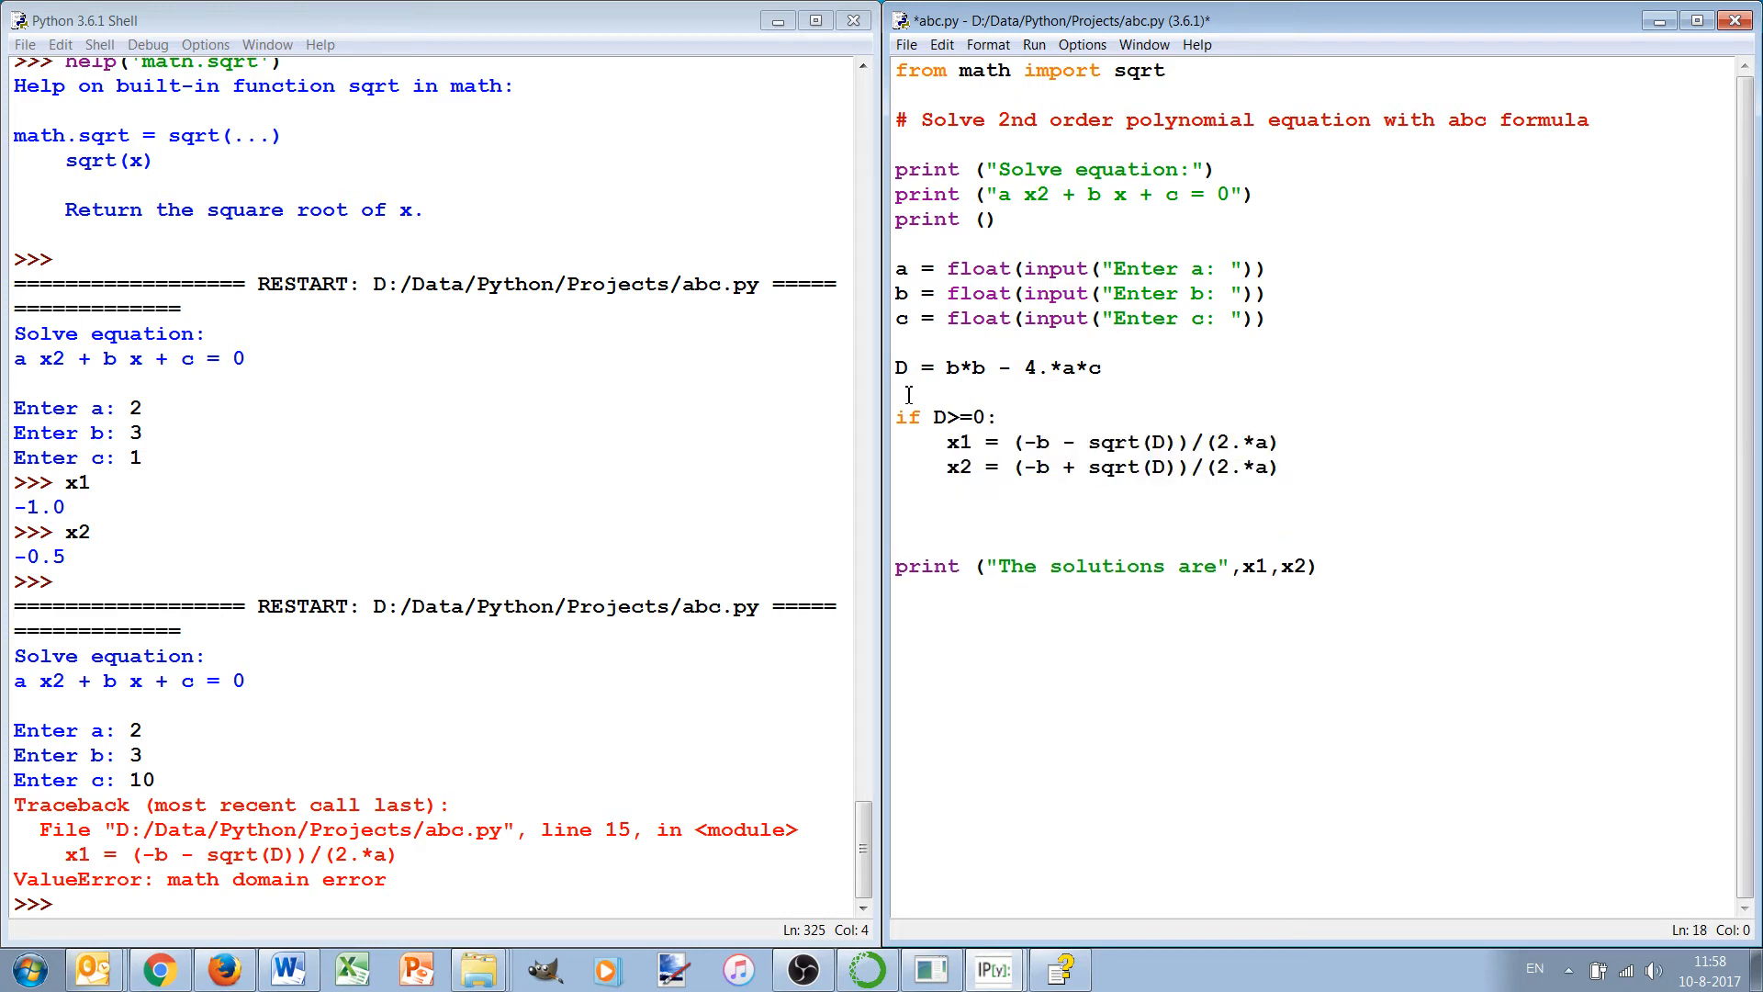
Step: Add an else branch printing "There are no solutions."
text(else:)
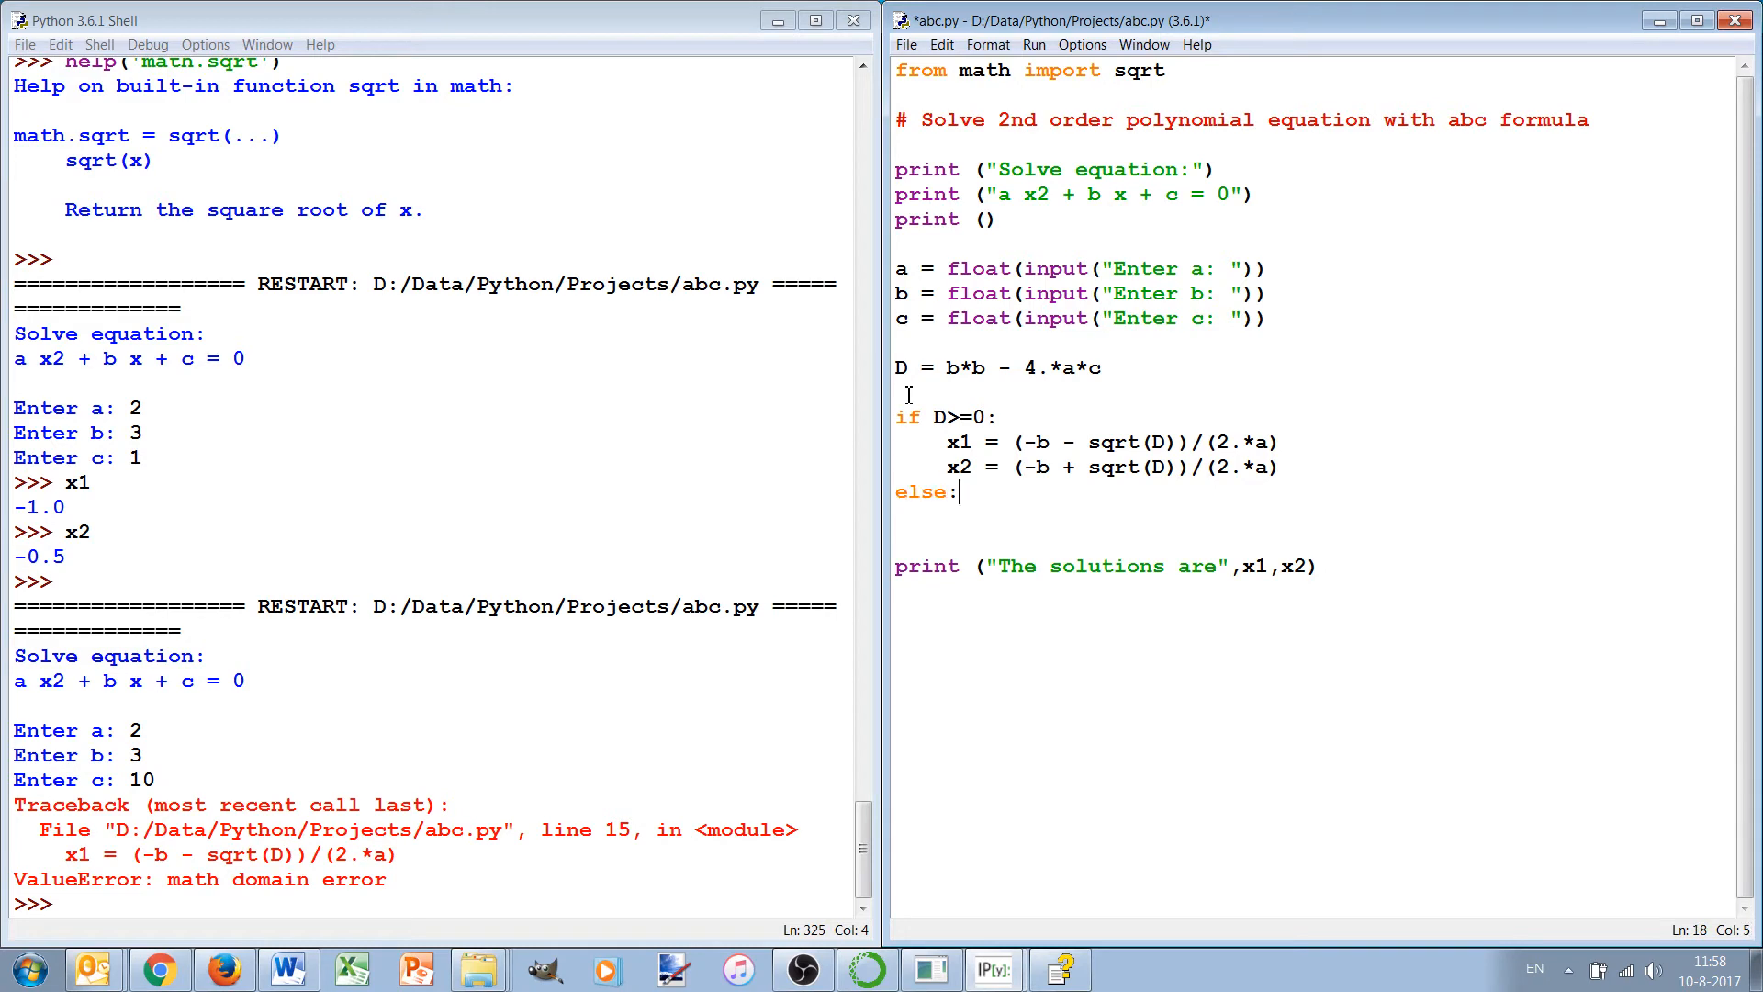
text(pri)
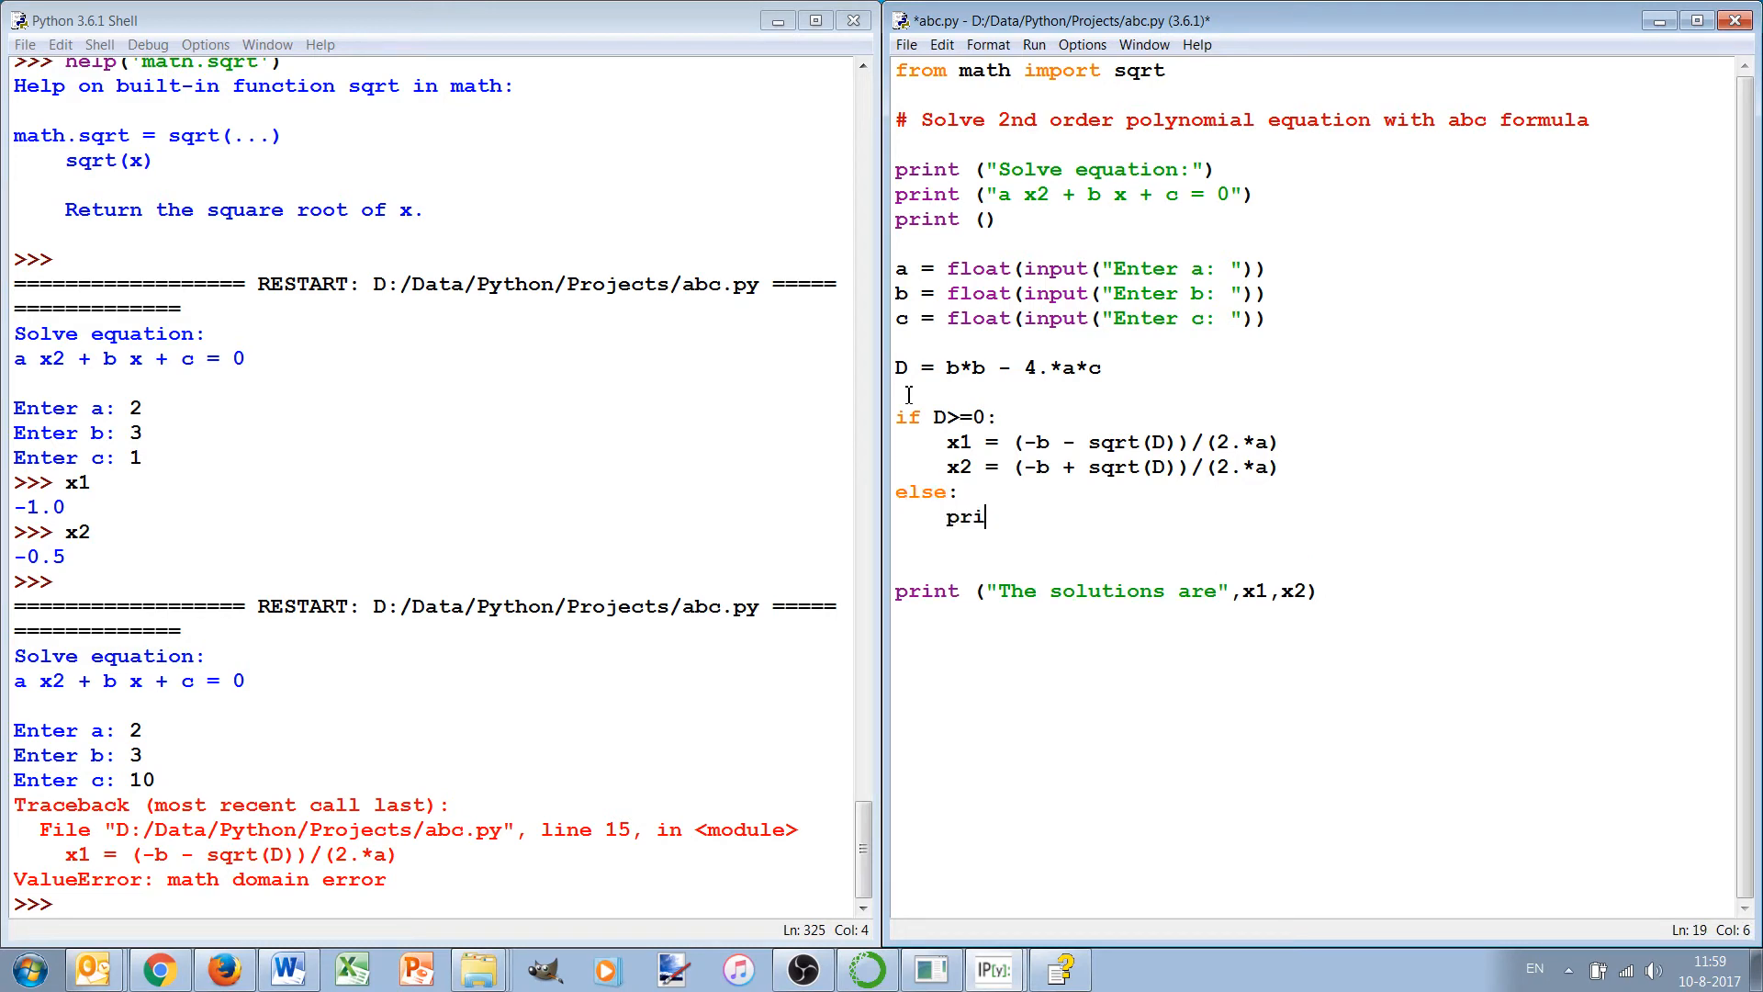
text(nt (")
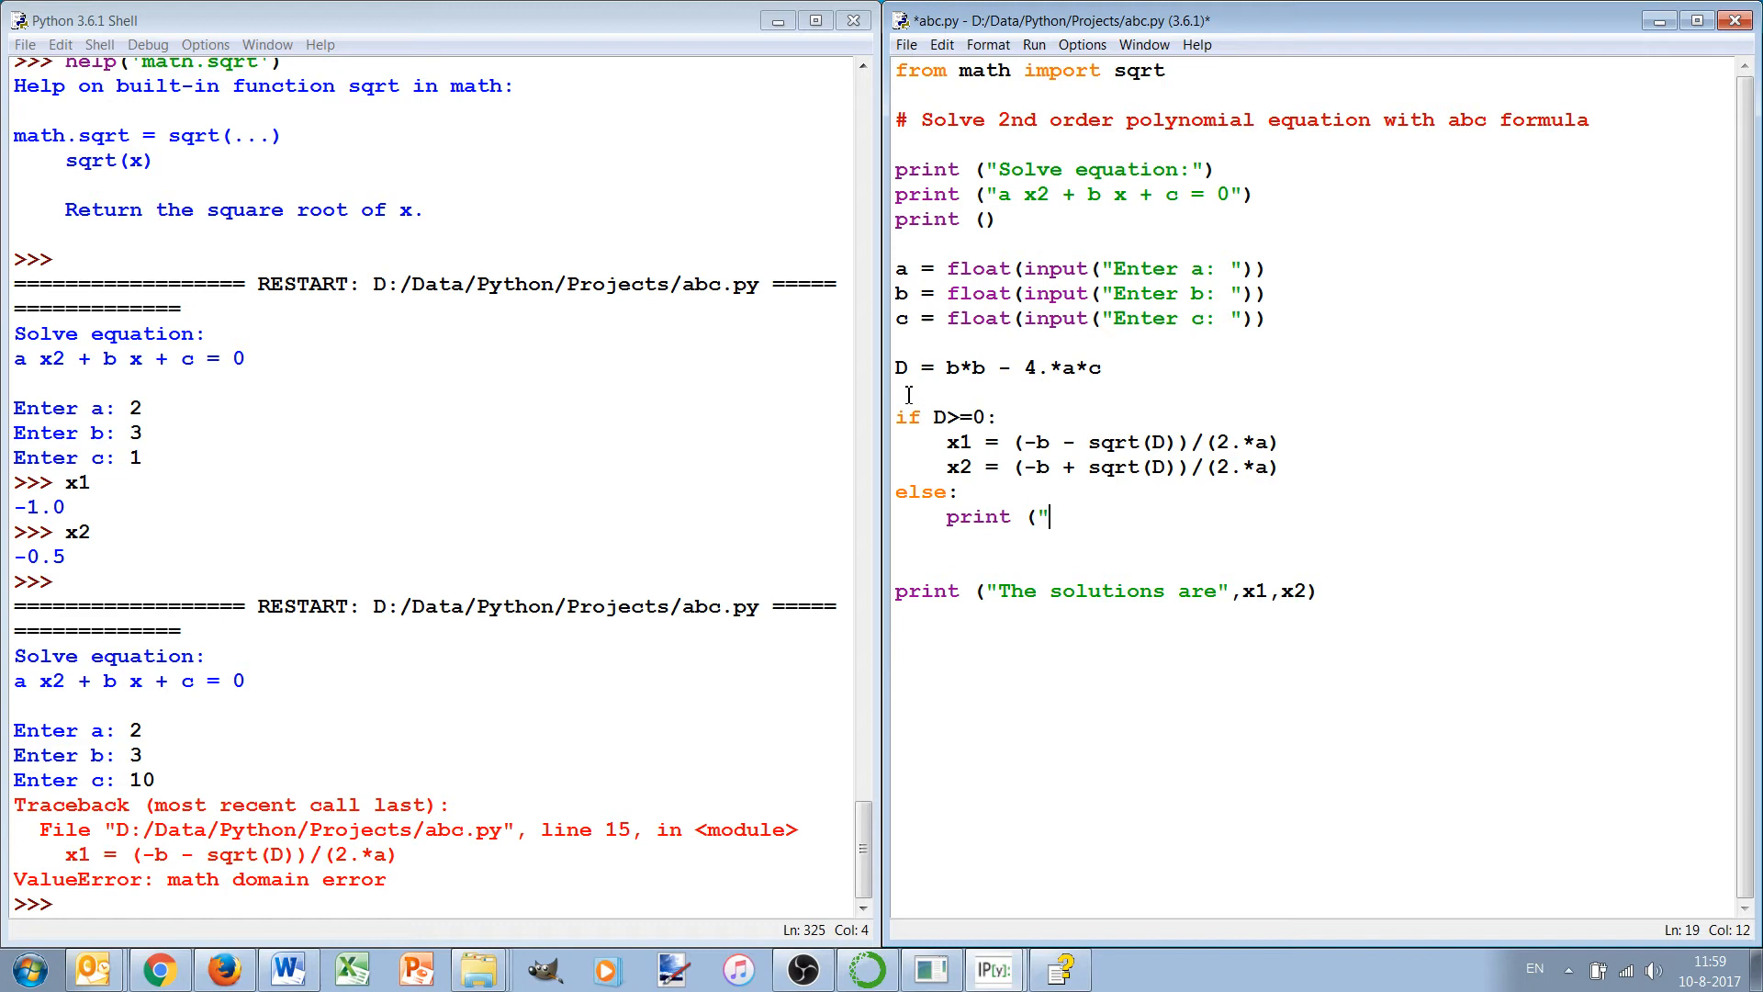
text(There a)
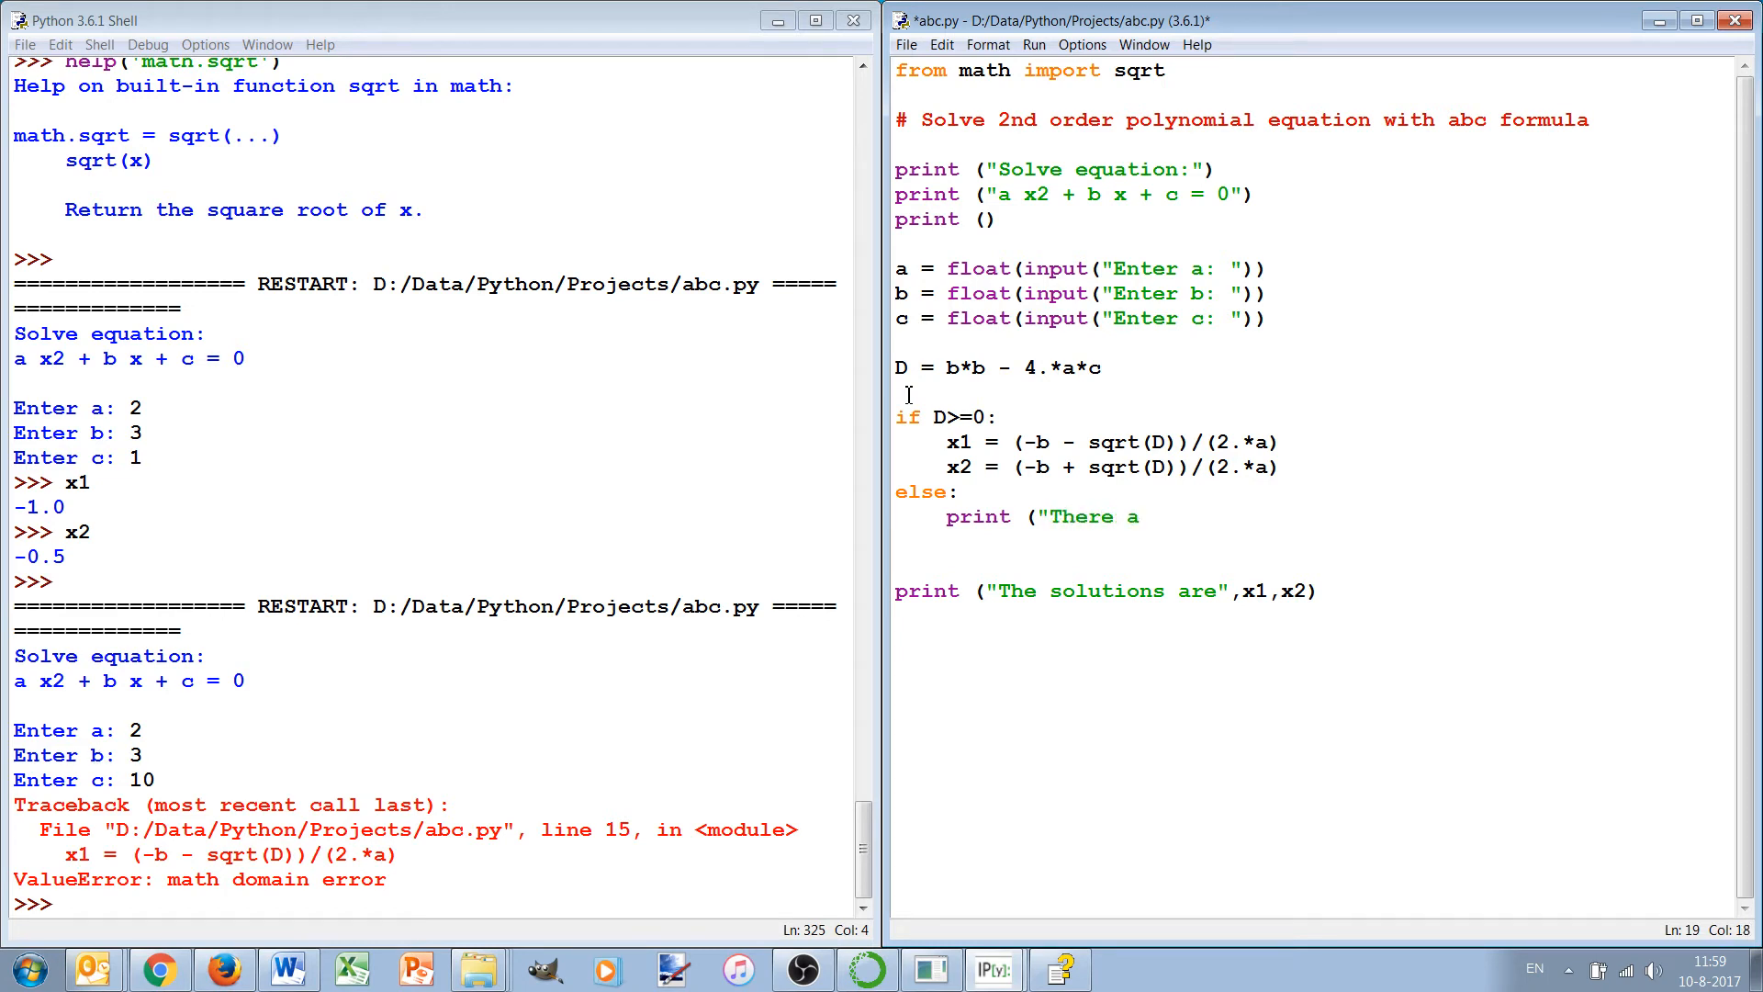
text(are no so)
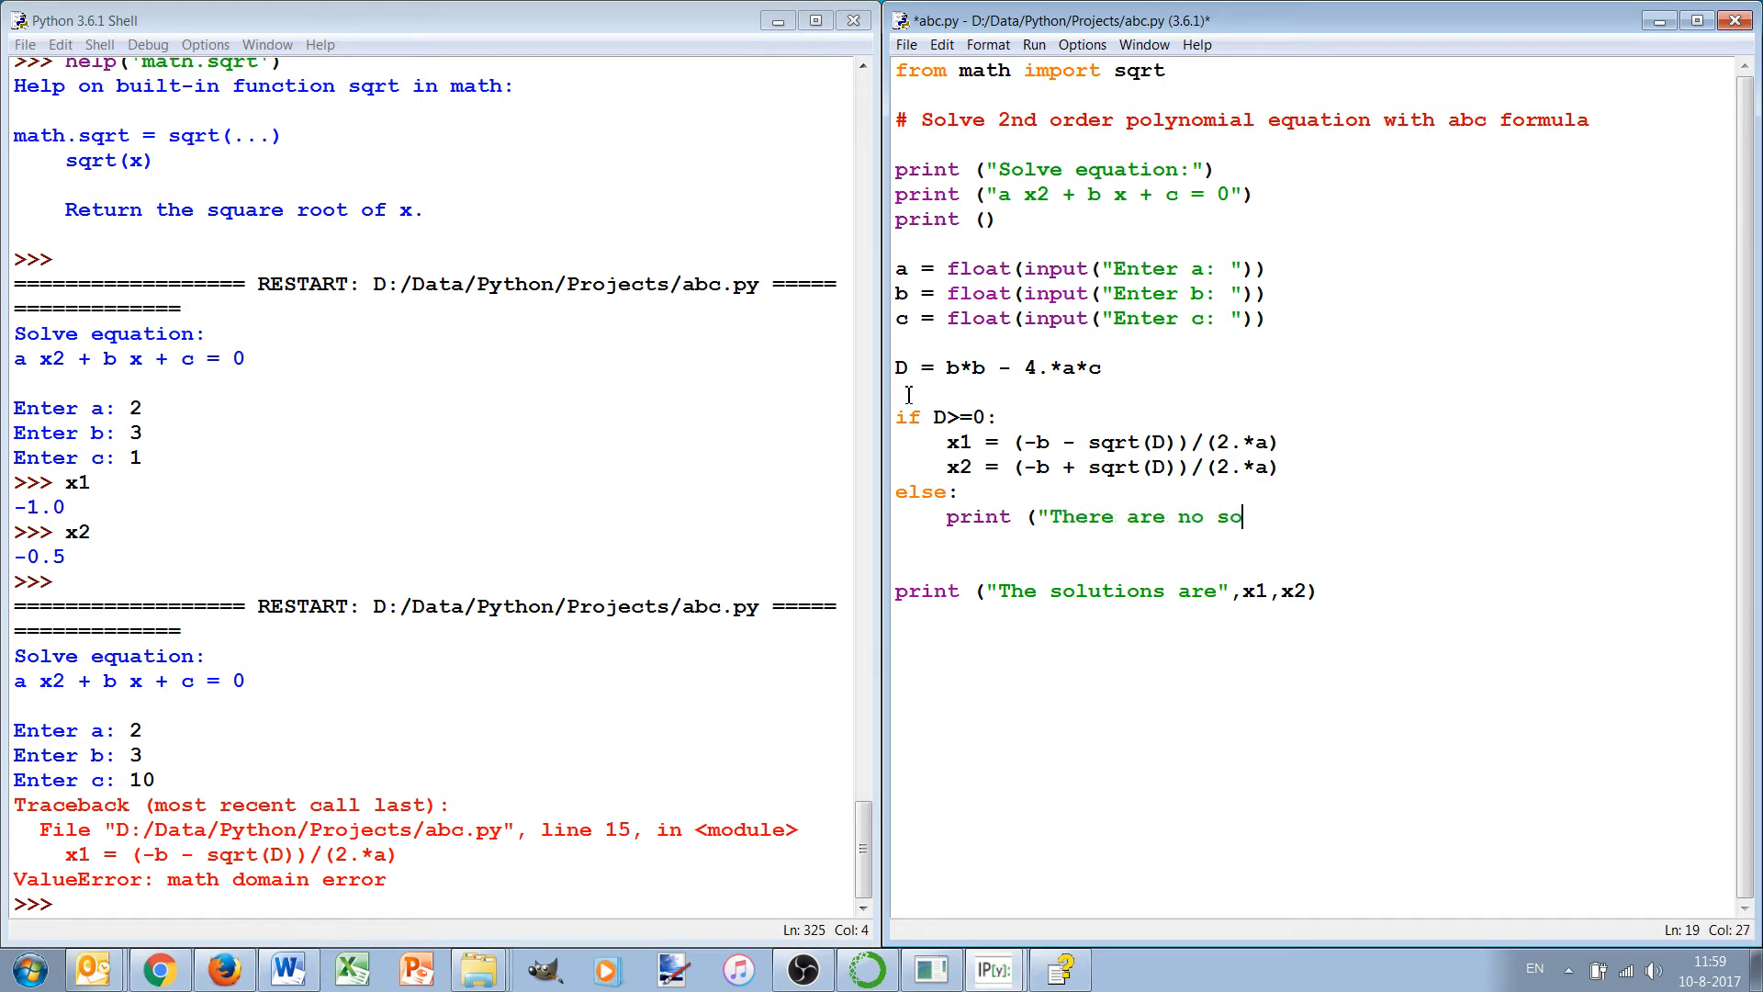
text(lutions.)
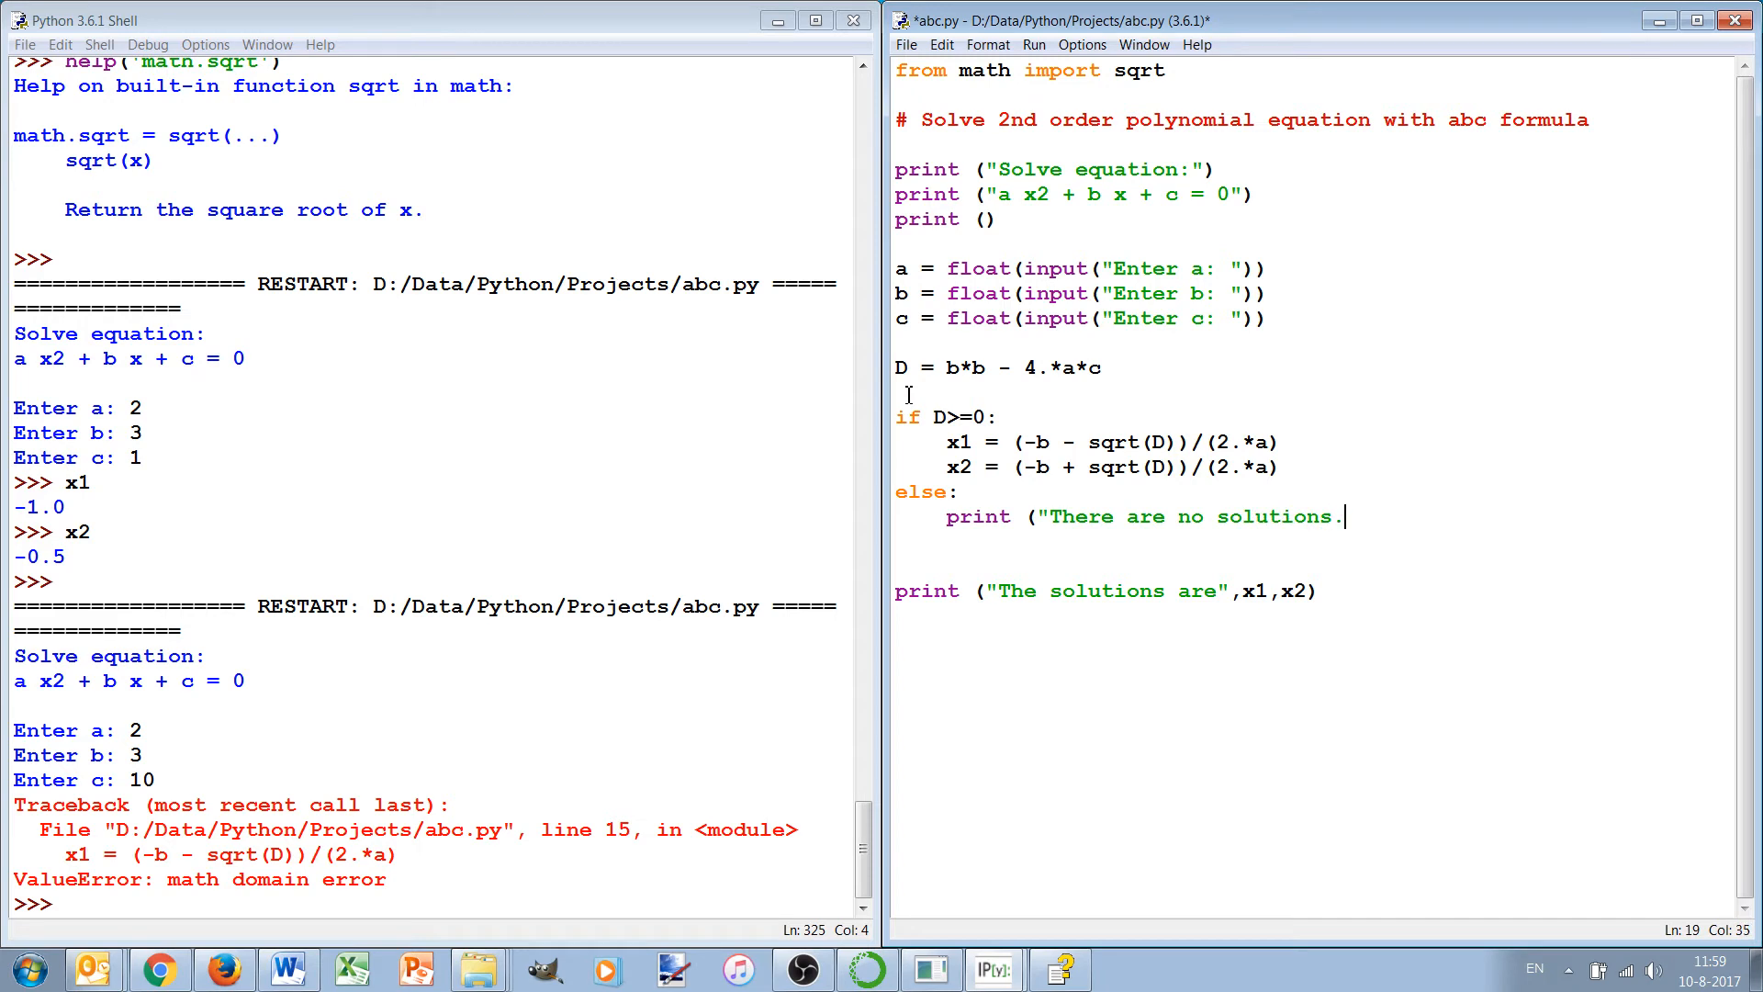
text(""))
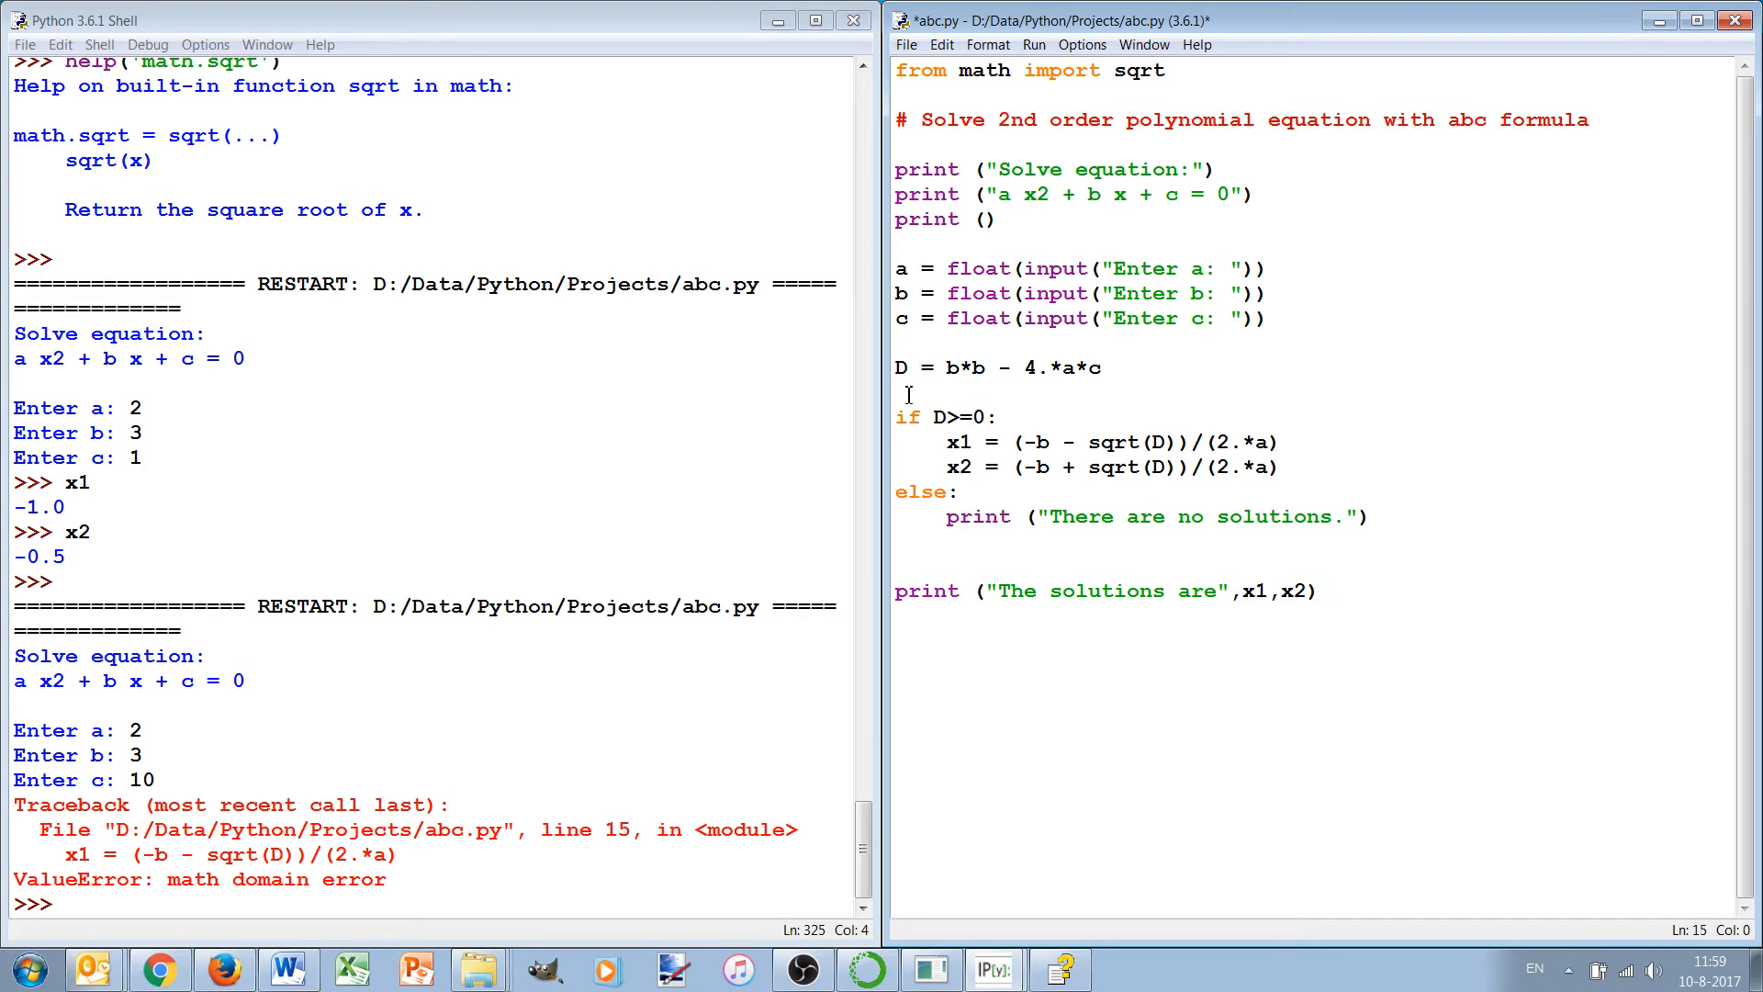
Step: Extend the if condition with 'or b<3' and 'and not c<3' clauses
click(926, 417)
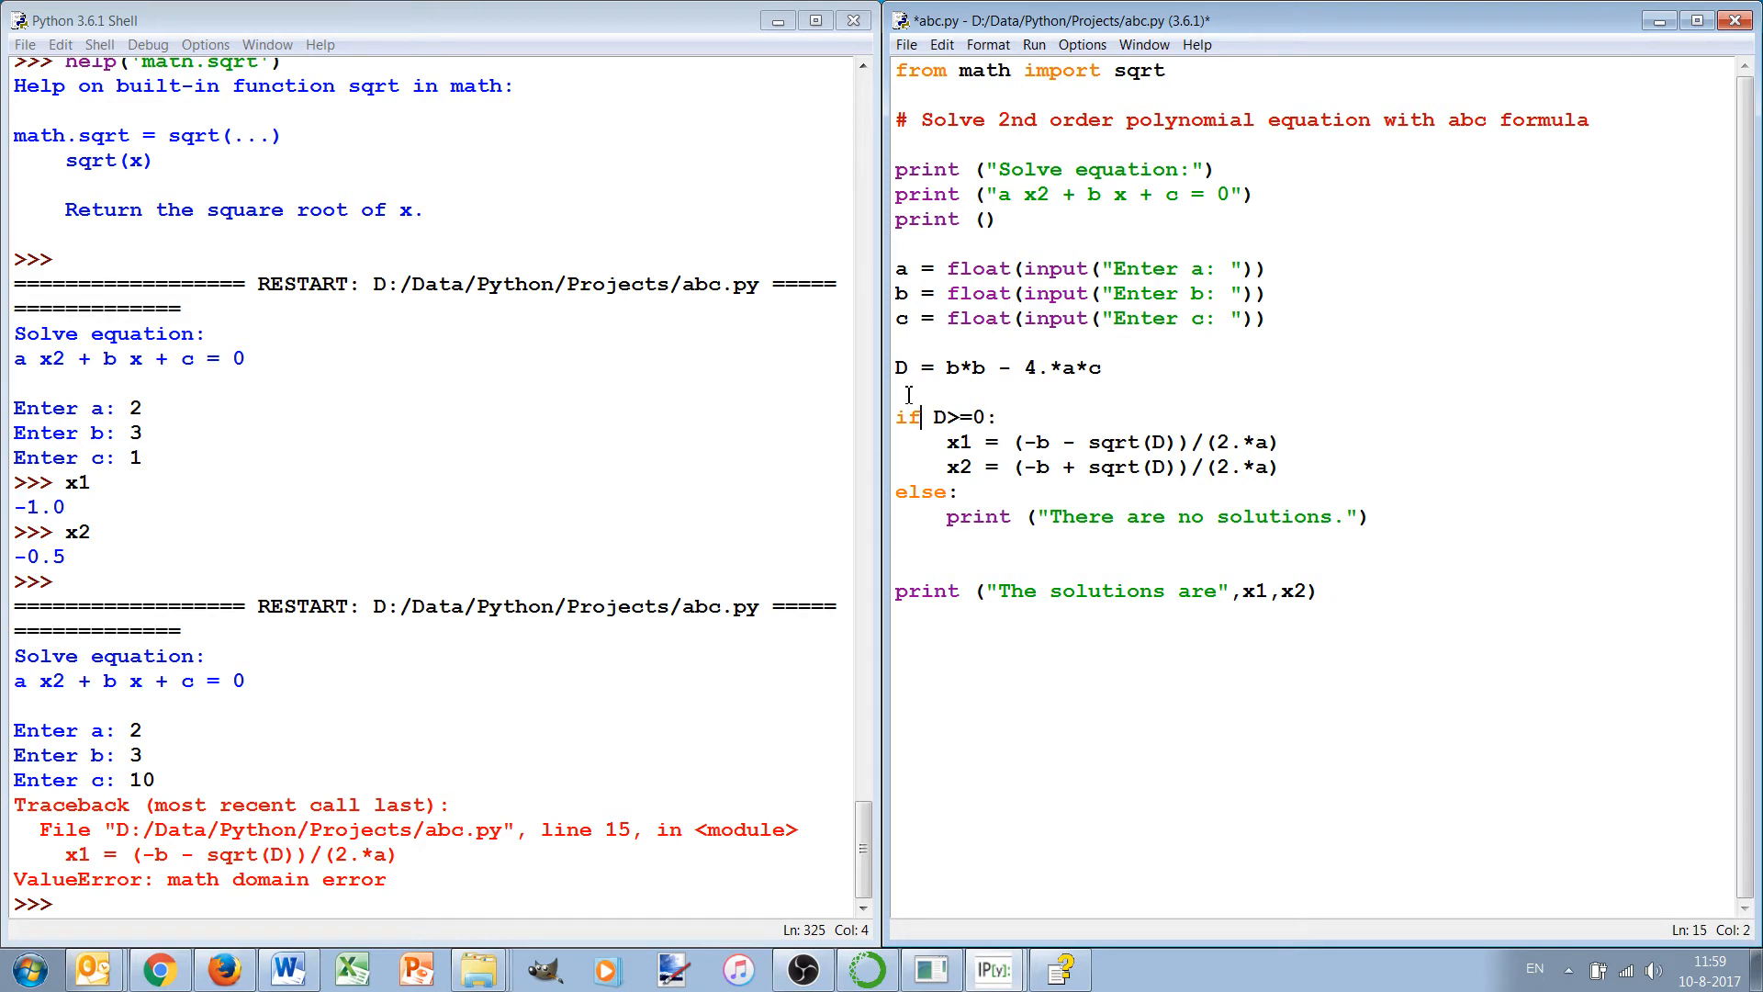
click(933, 416)
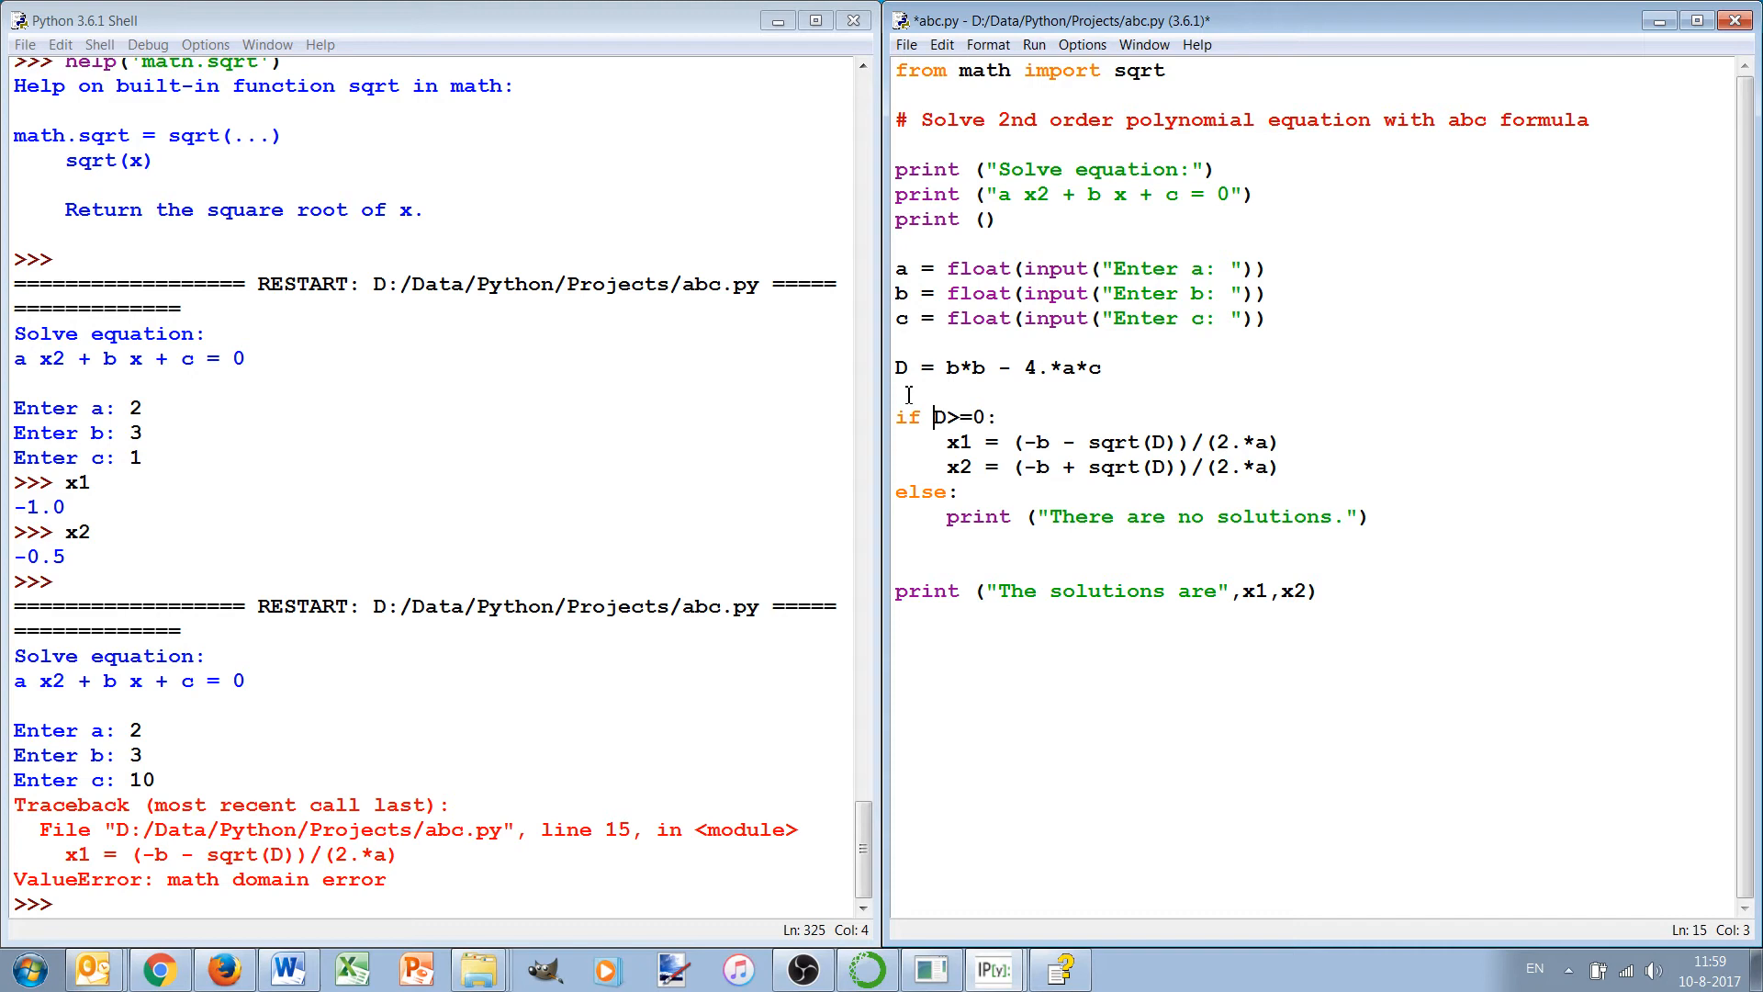
click(984, 417)
text( and a<1 )
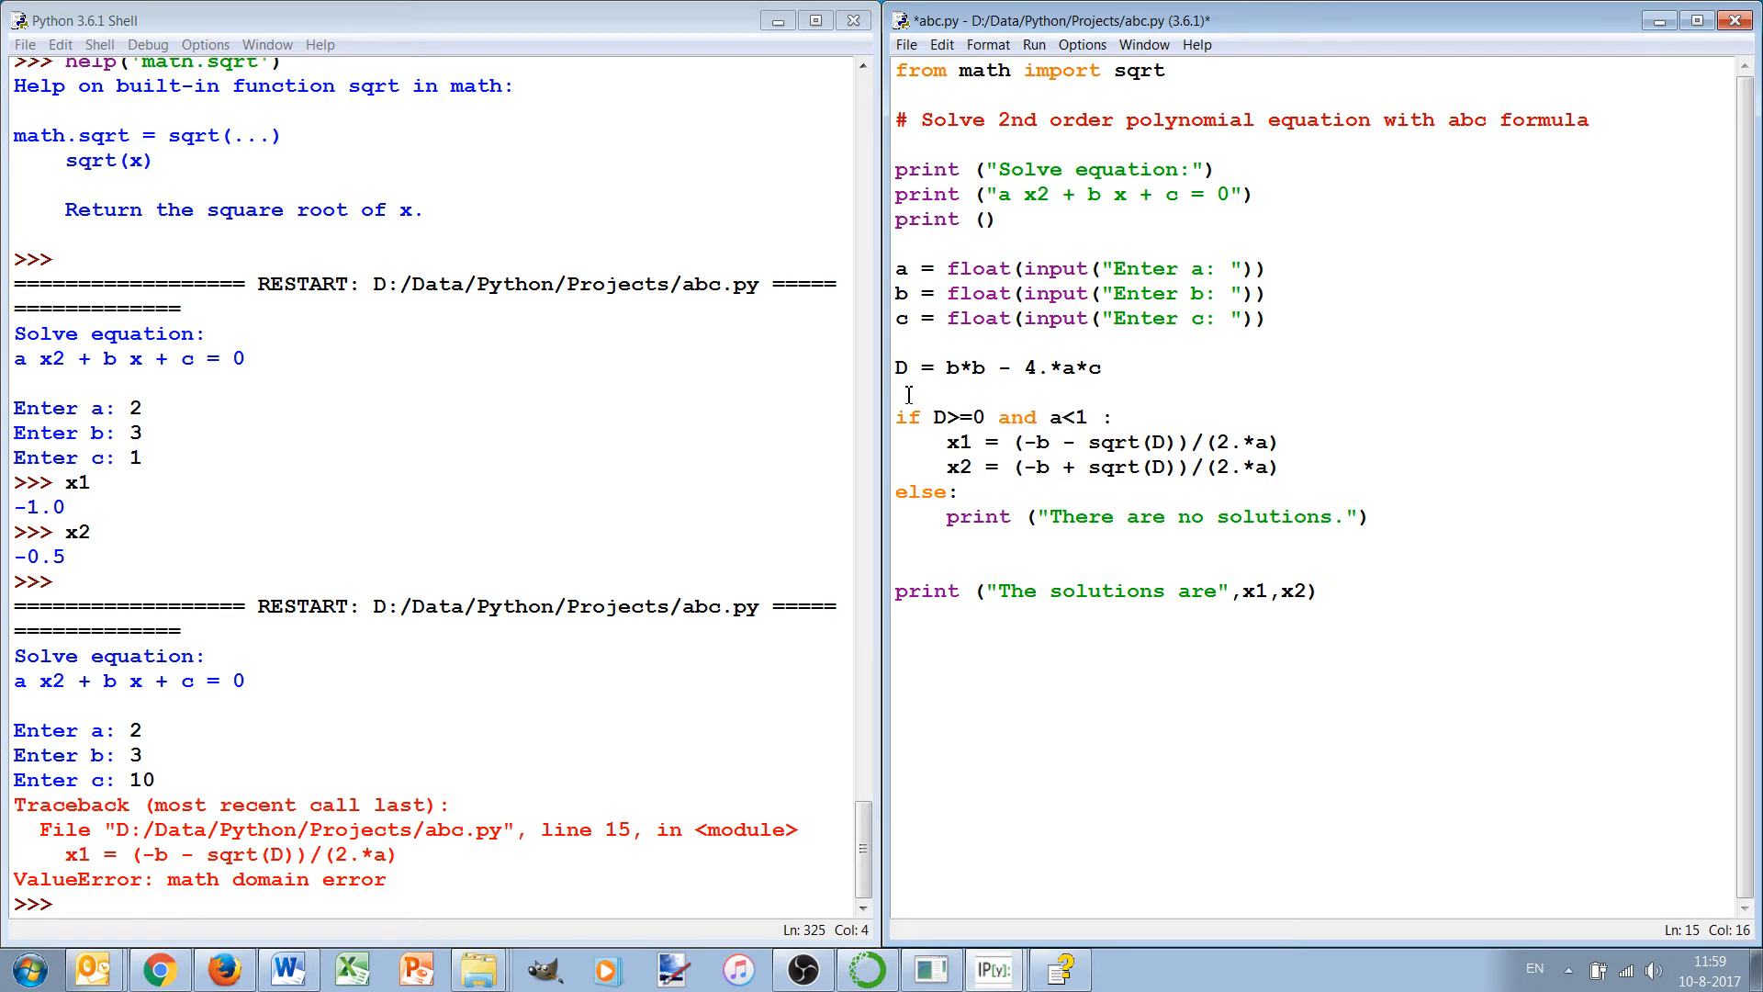
text(or b<3)
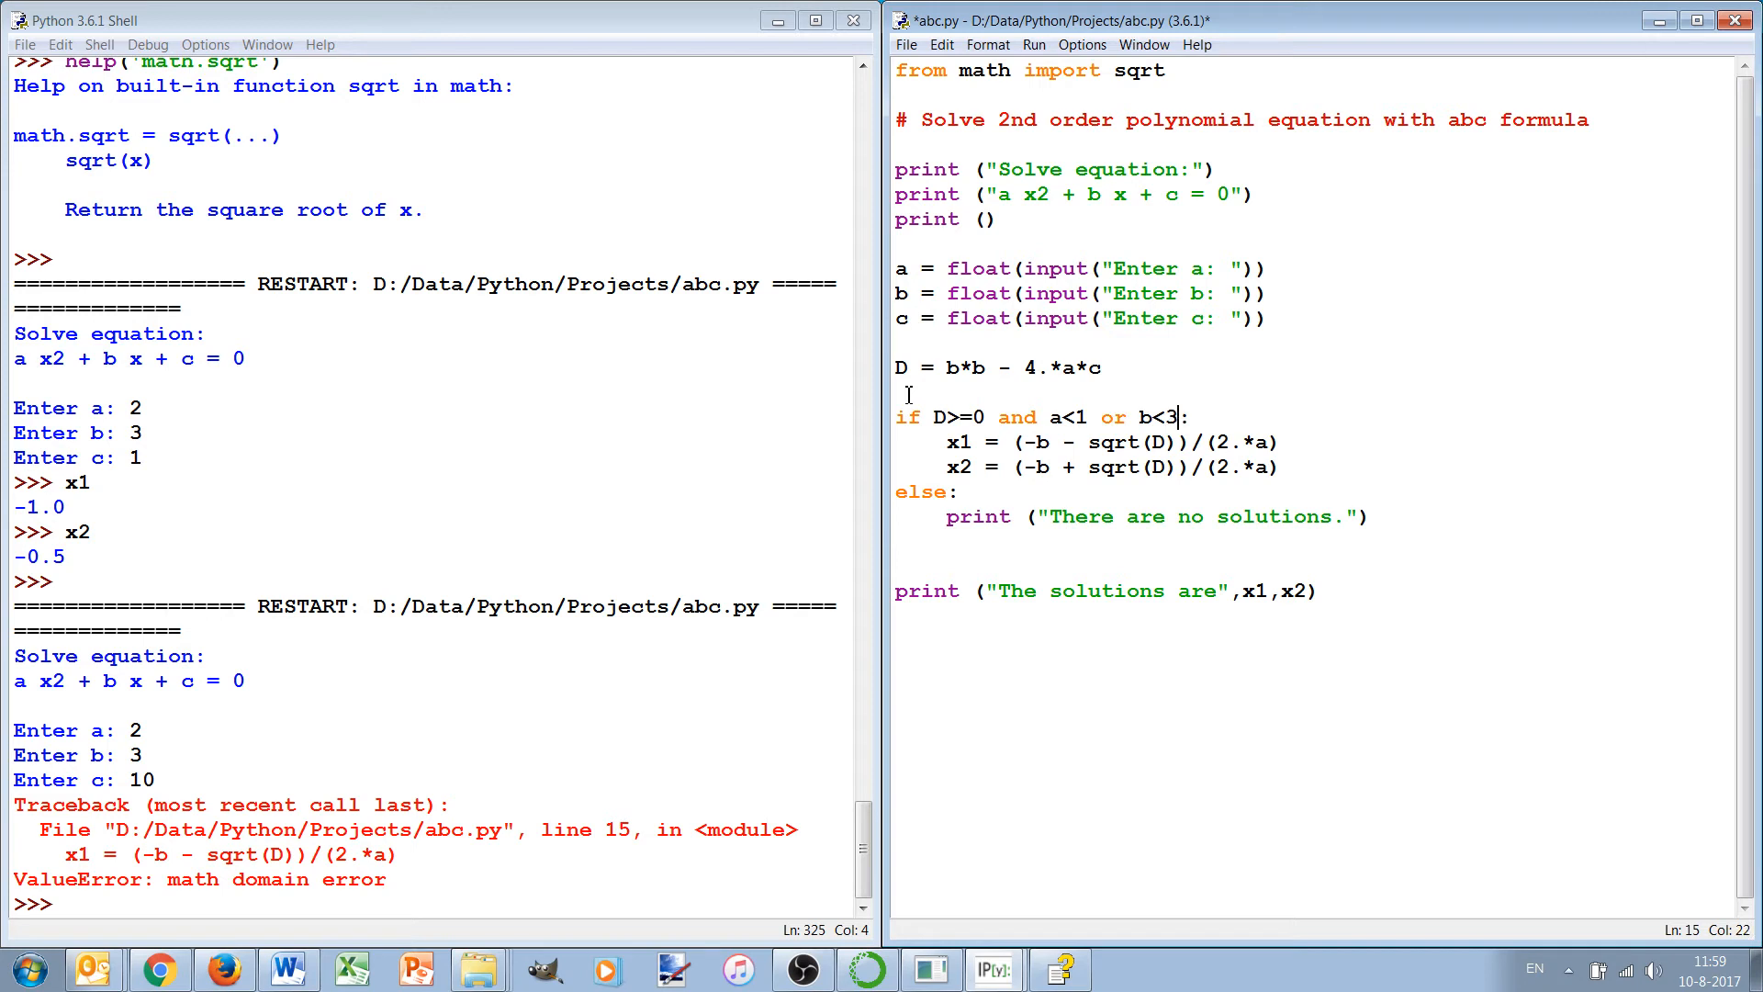
click(1073, 417)
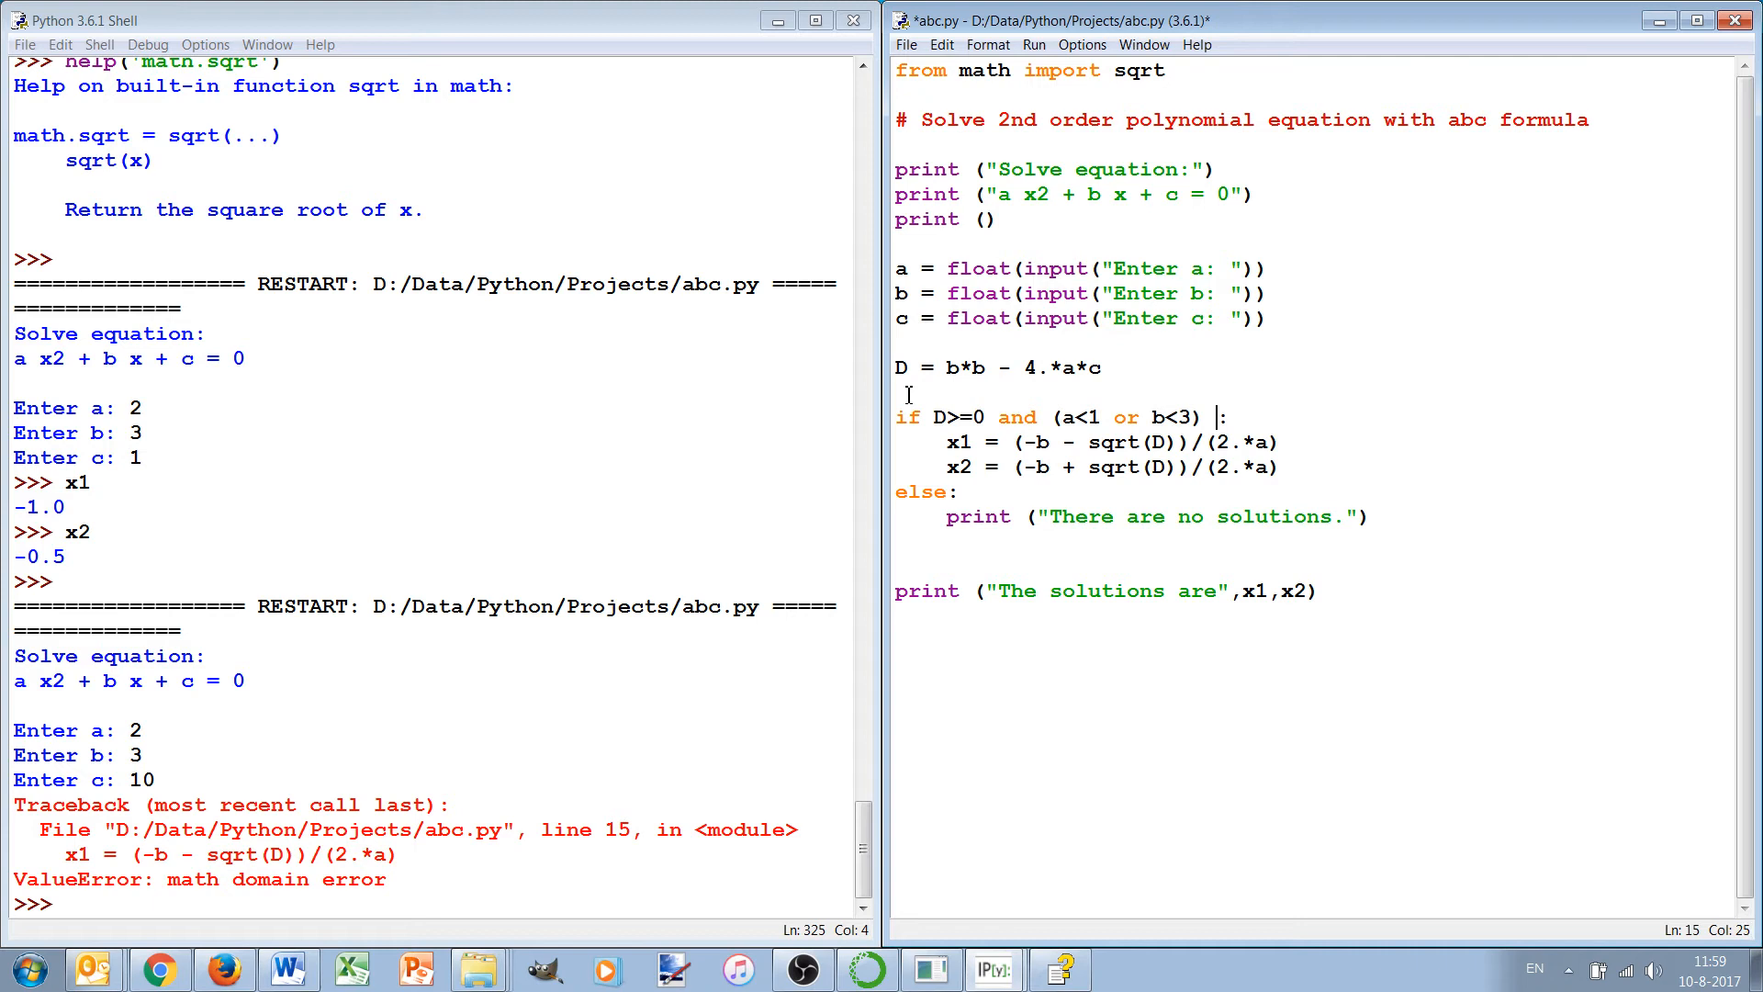
text(and not)
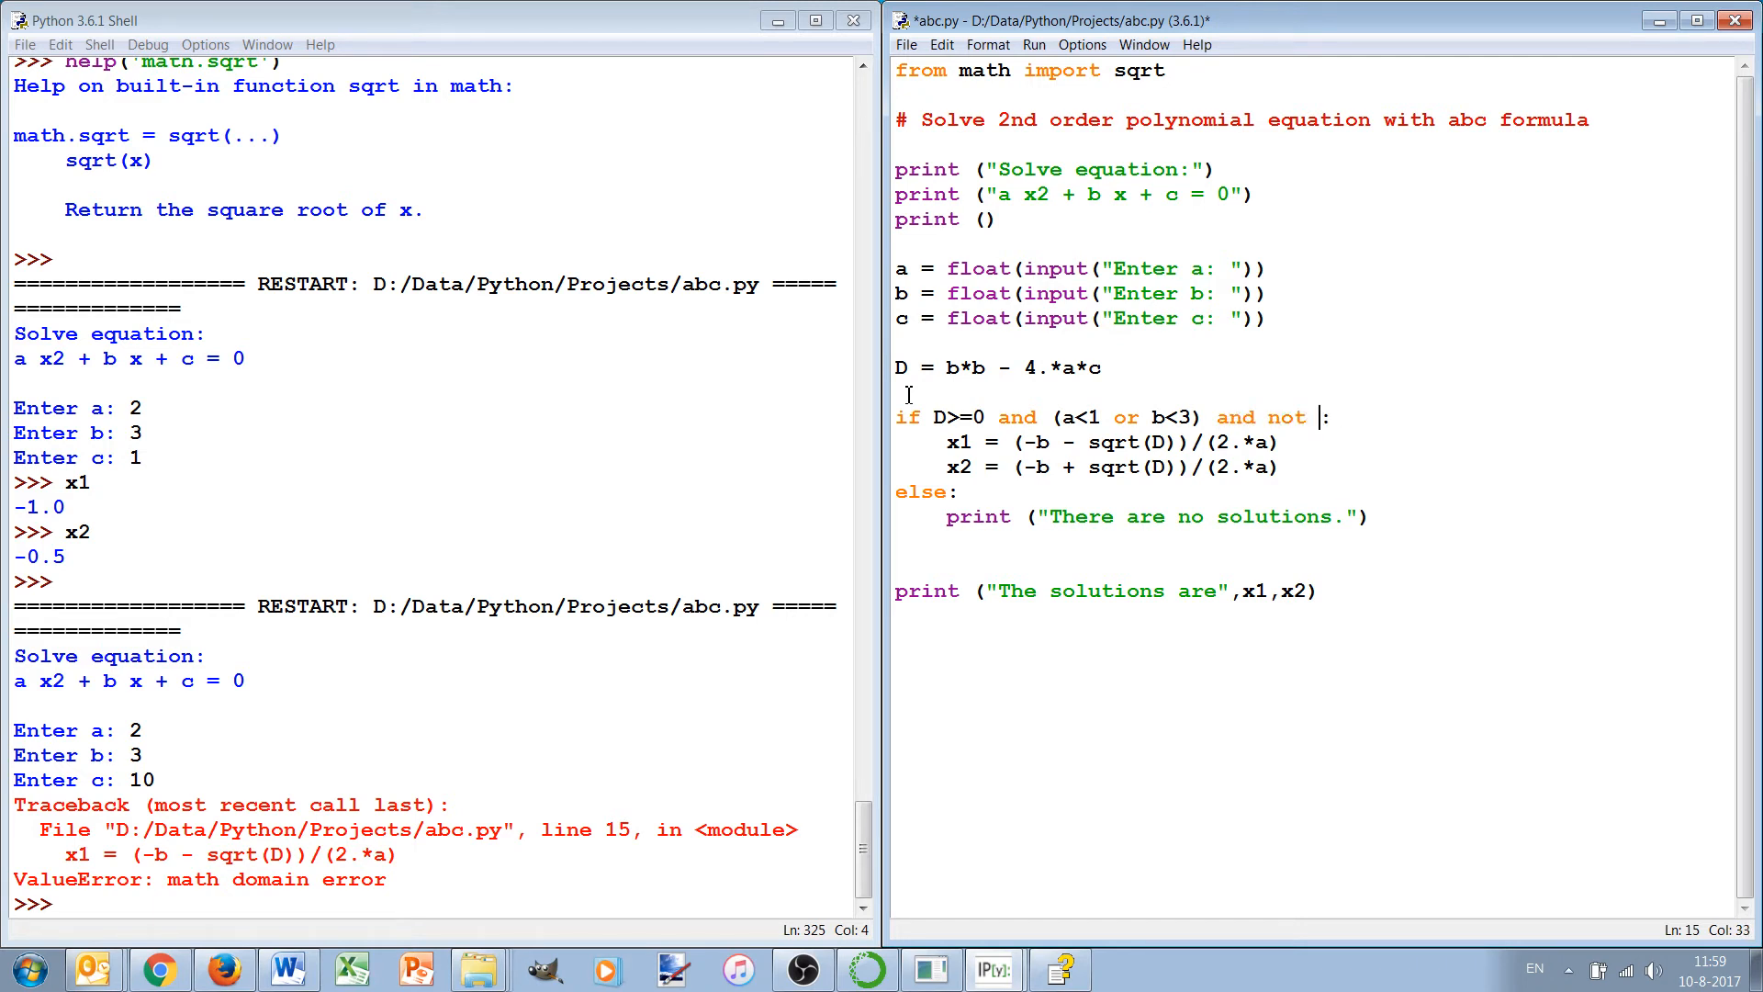
text(c)
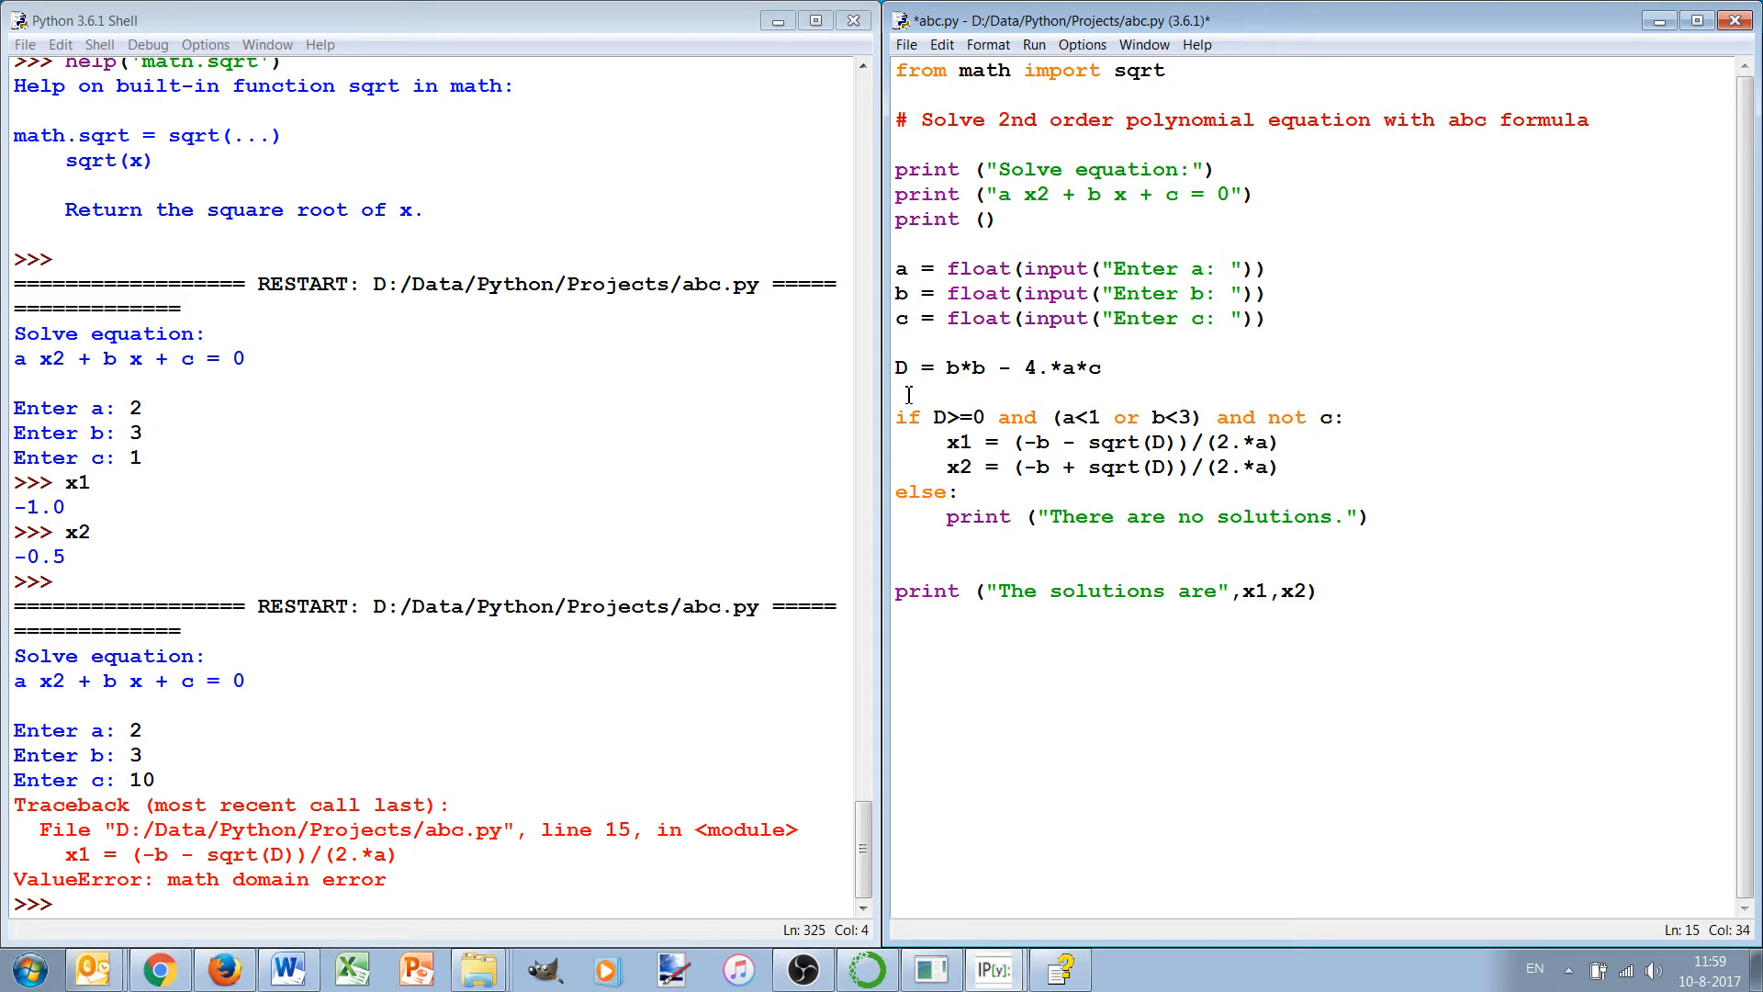
text(<3)
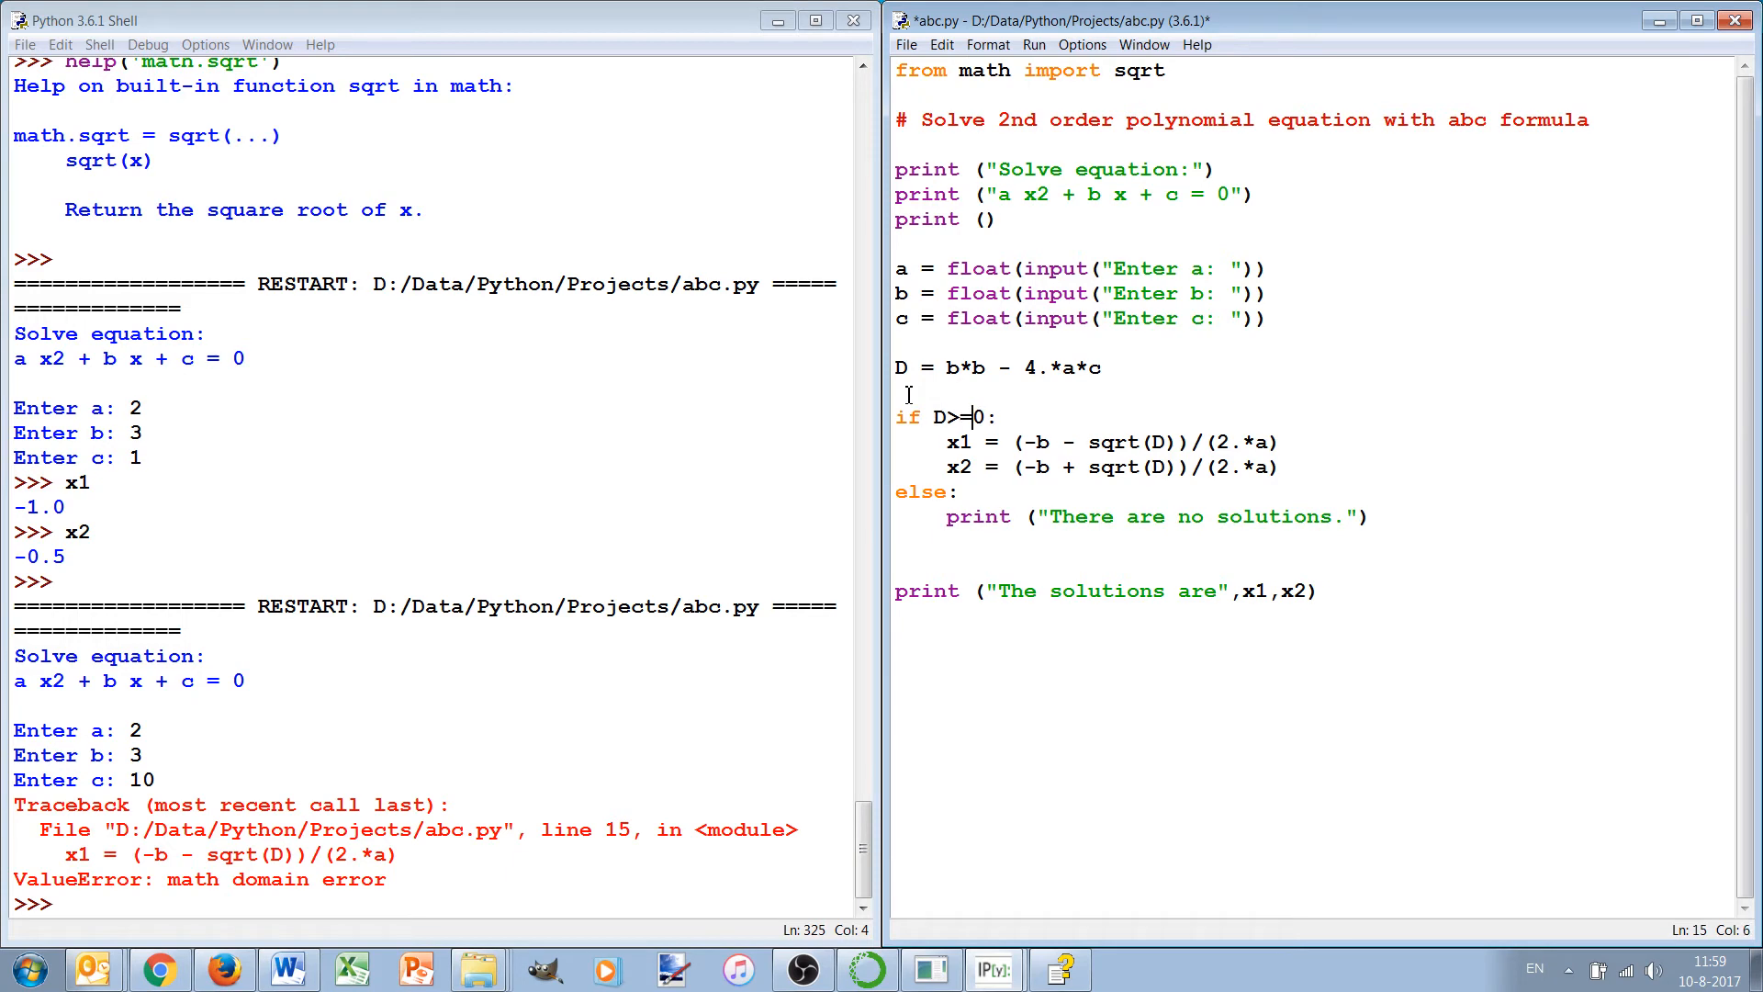
Step: Try a not( variant, then replace the != operator with >= again
key(Backspace)
text(=)
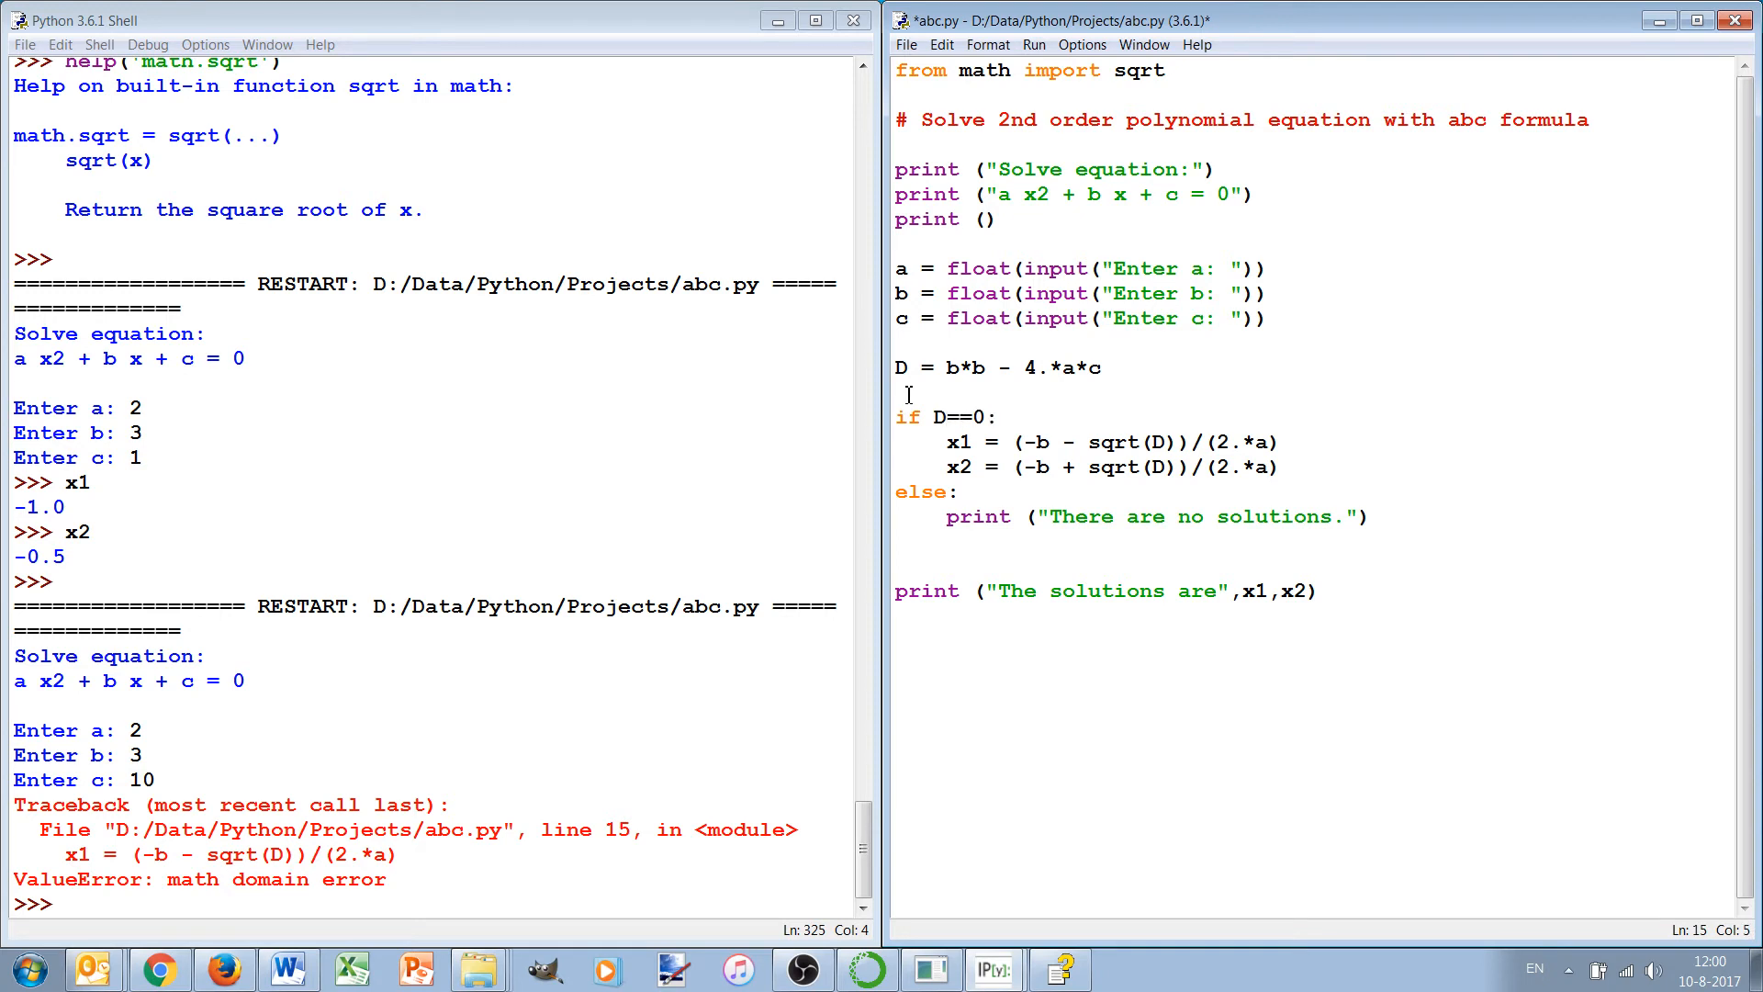
text(not()
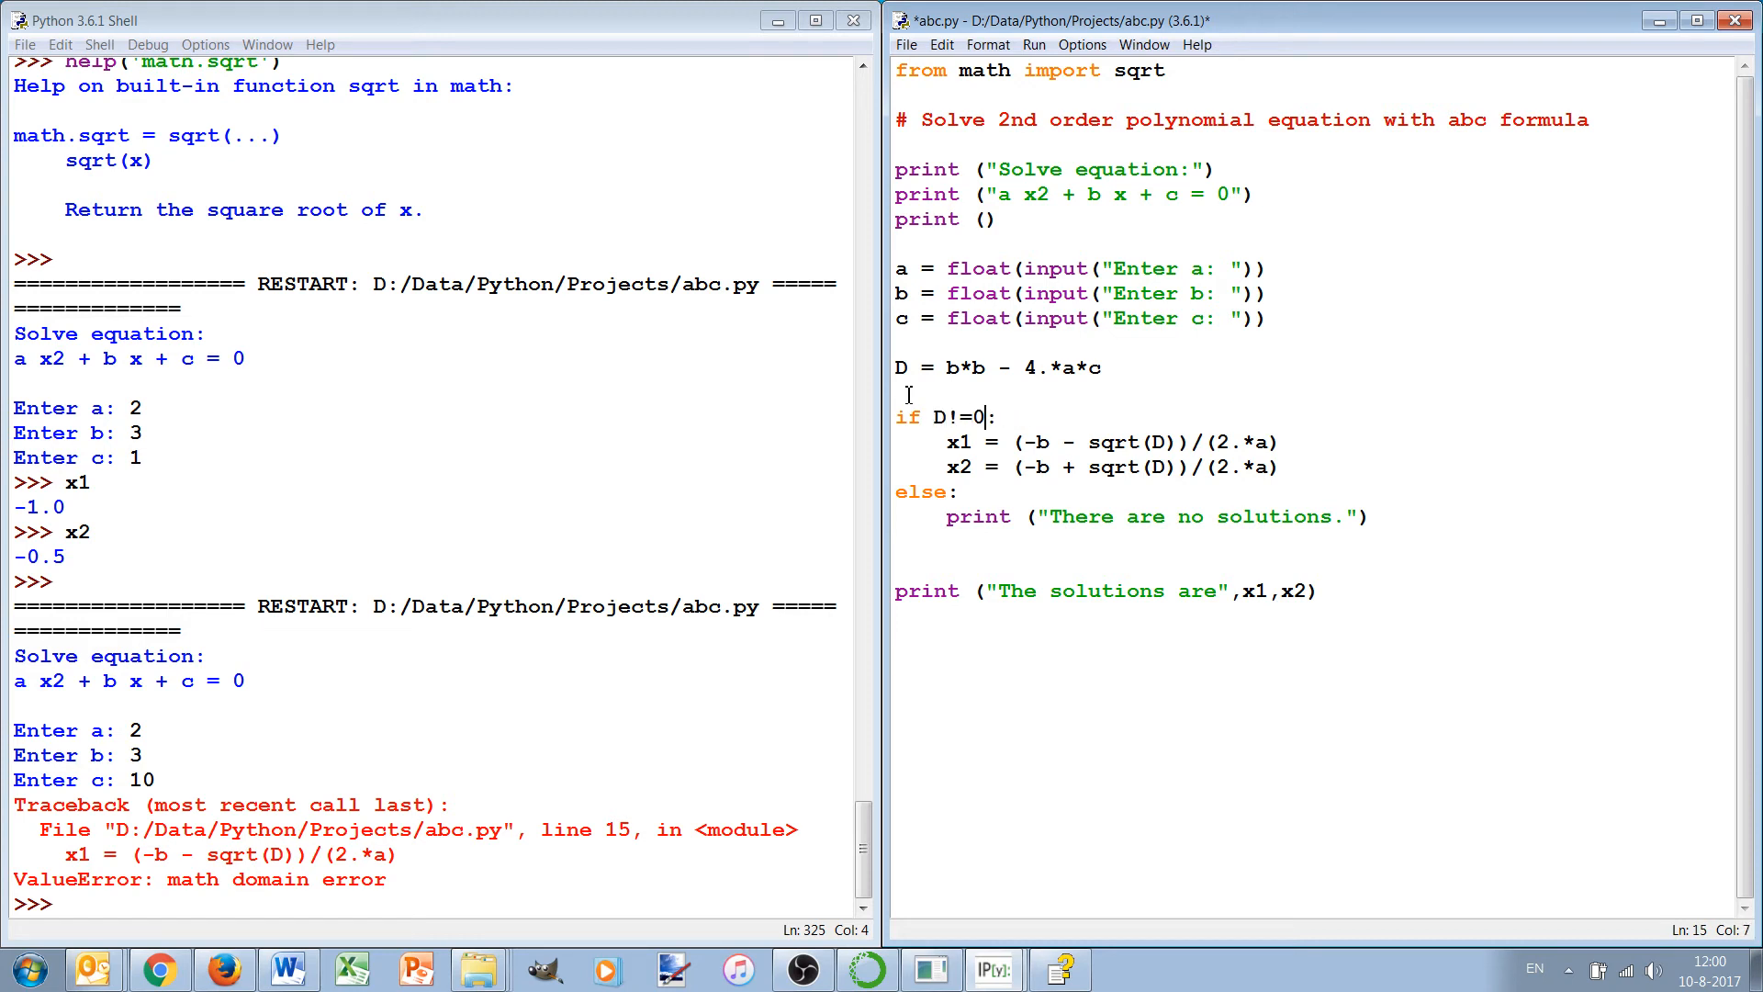
click(947, 416)
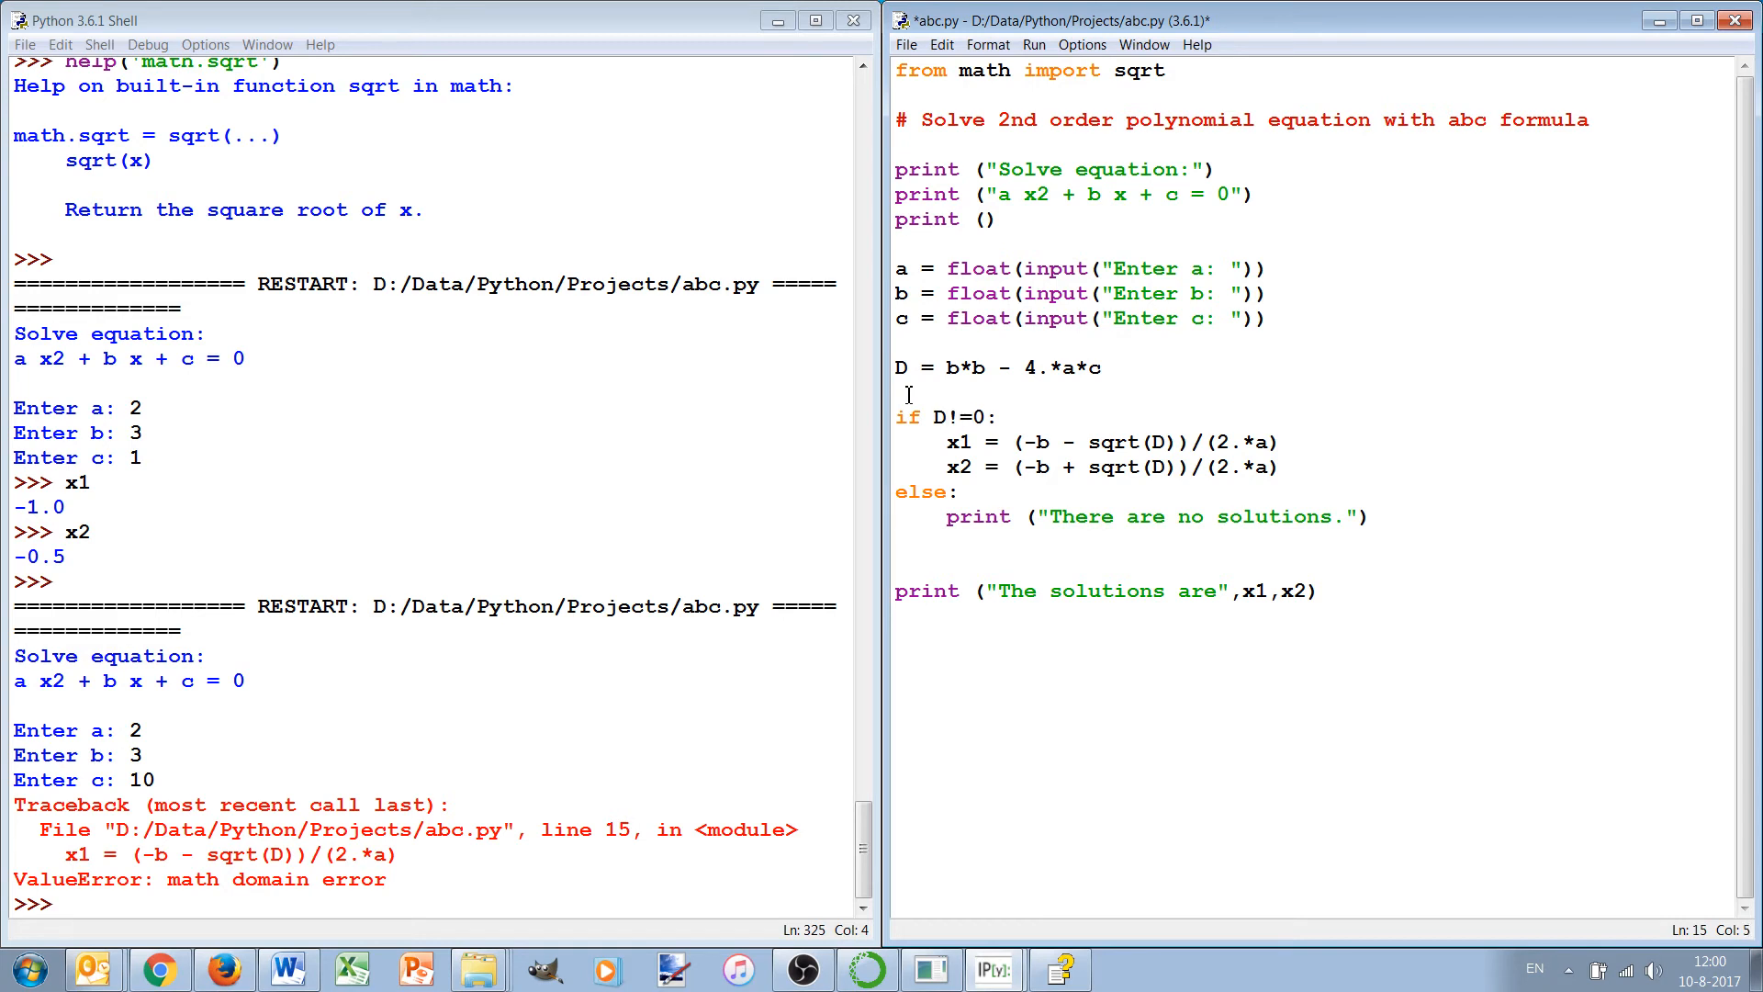
key(Backspace)
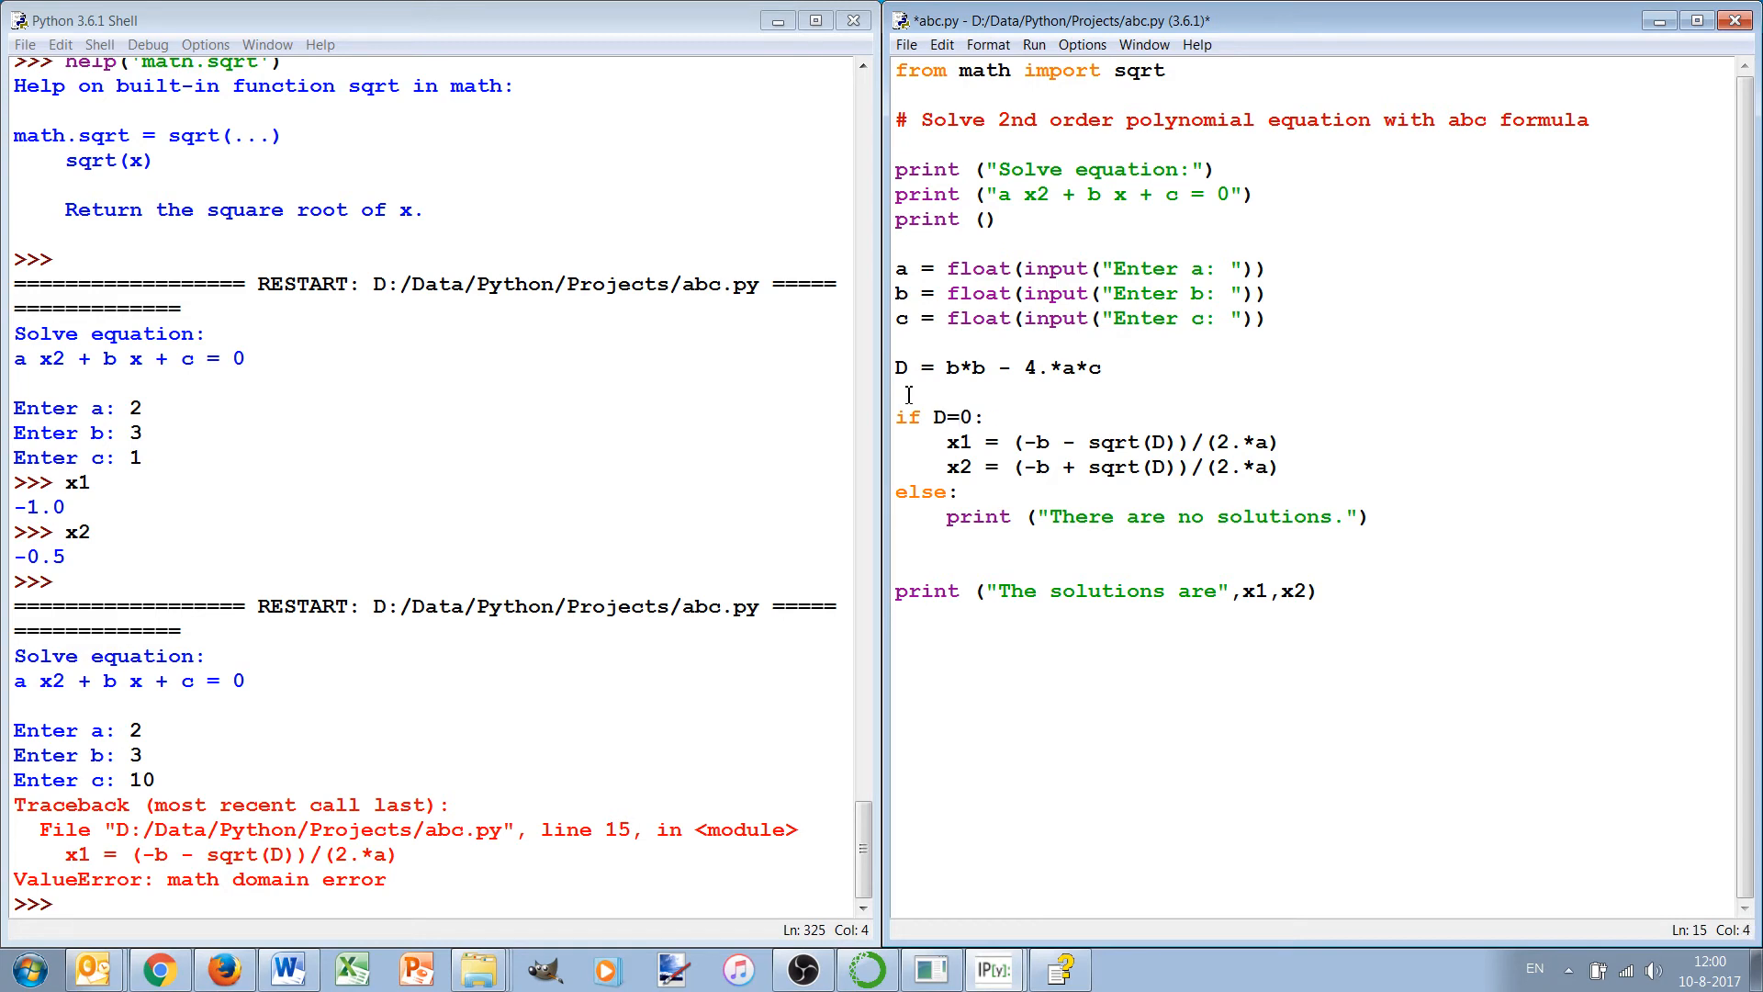
text(>=)
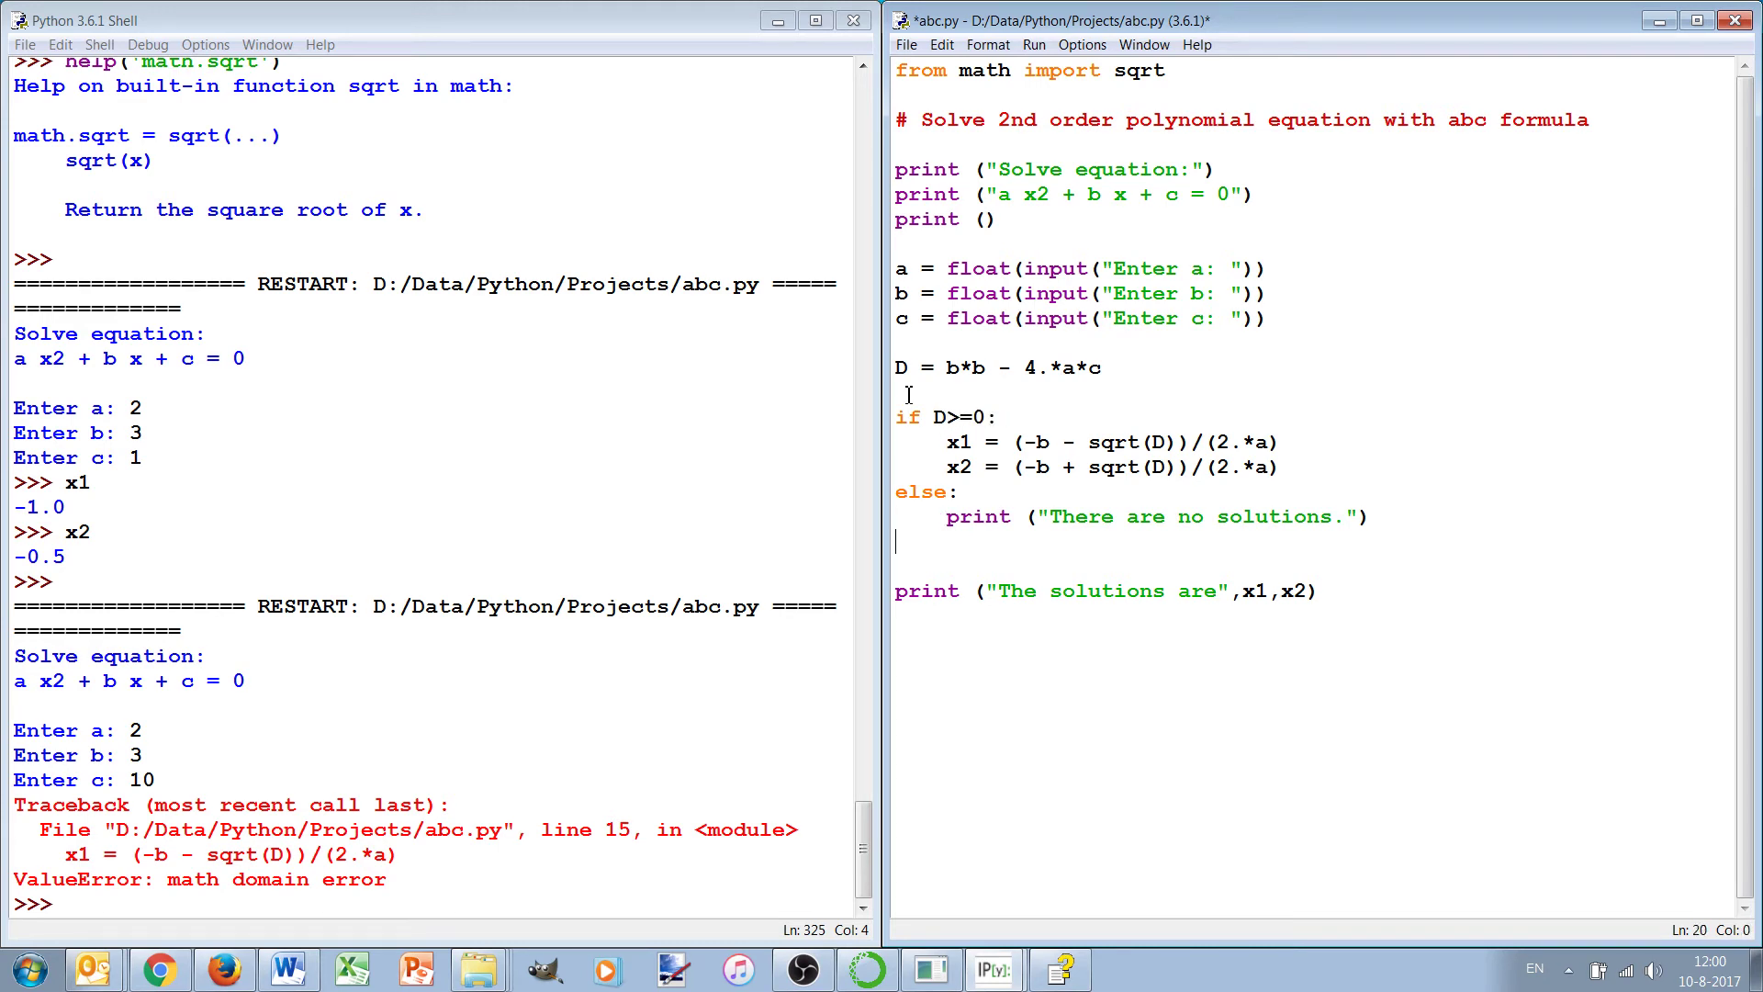
Step: Run abc.py with a=1, b=4, c=4, printing solutions -2.0 -2.0
click(1032, 44)
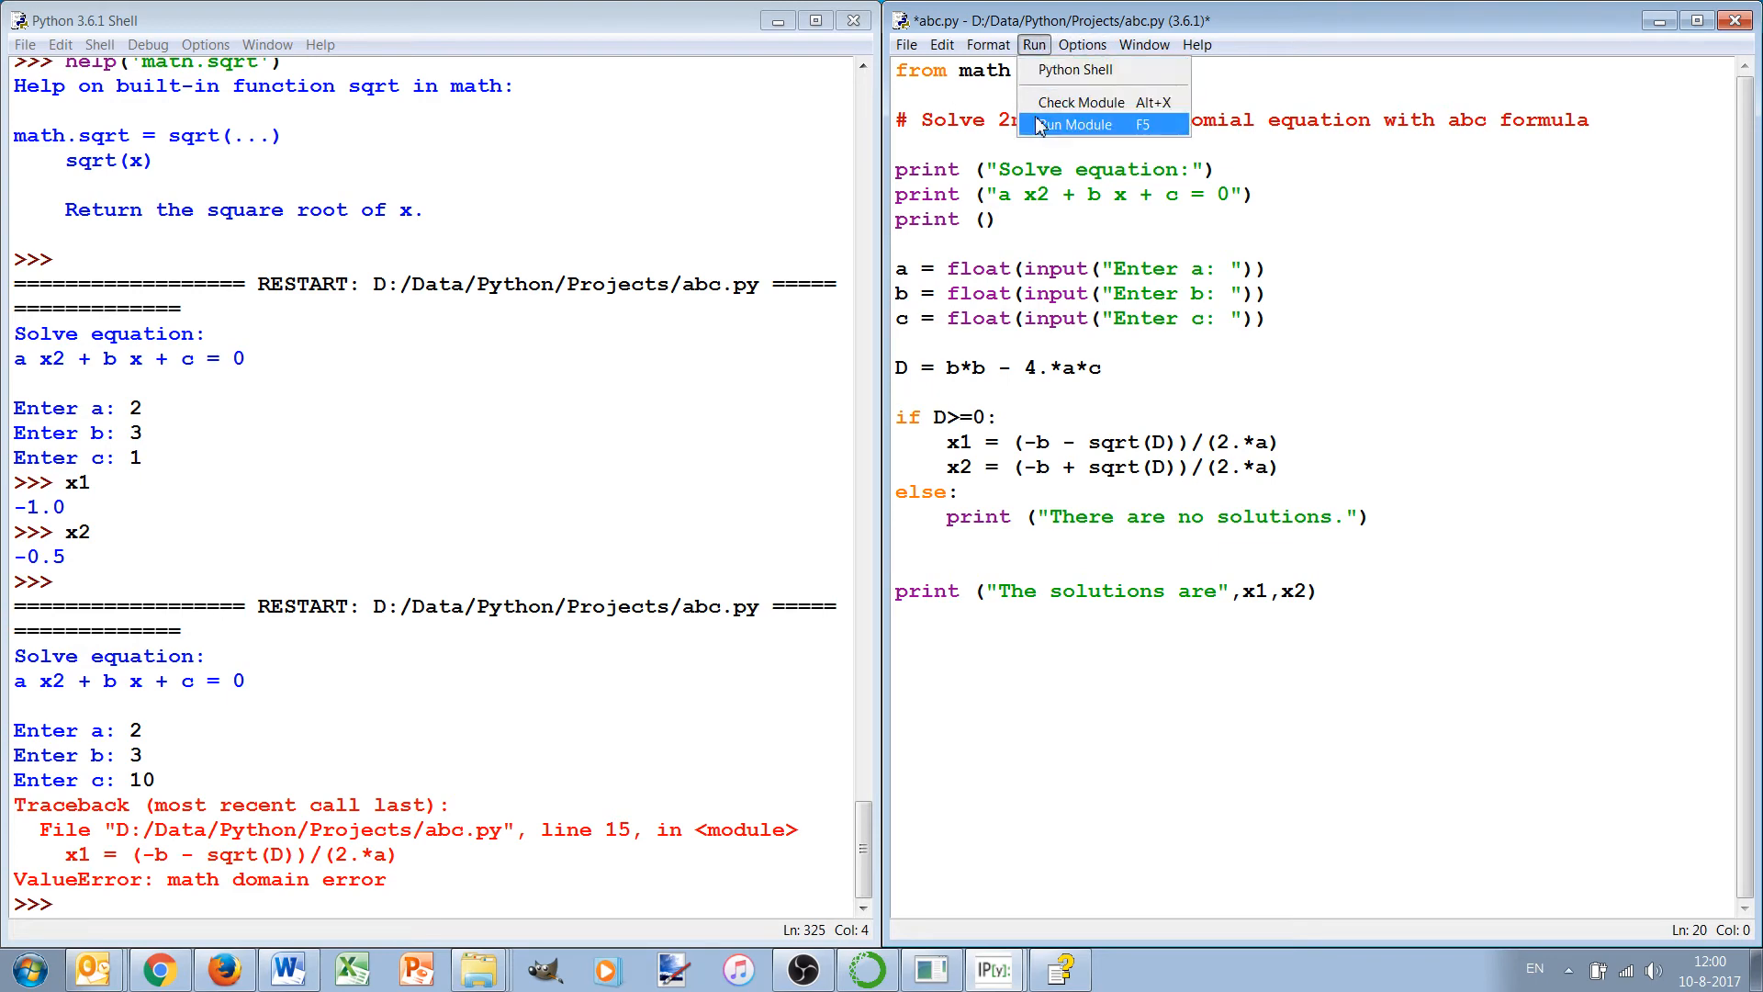
click(1076, 124)
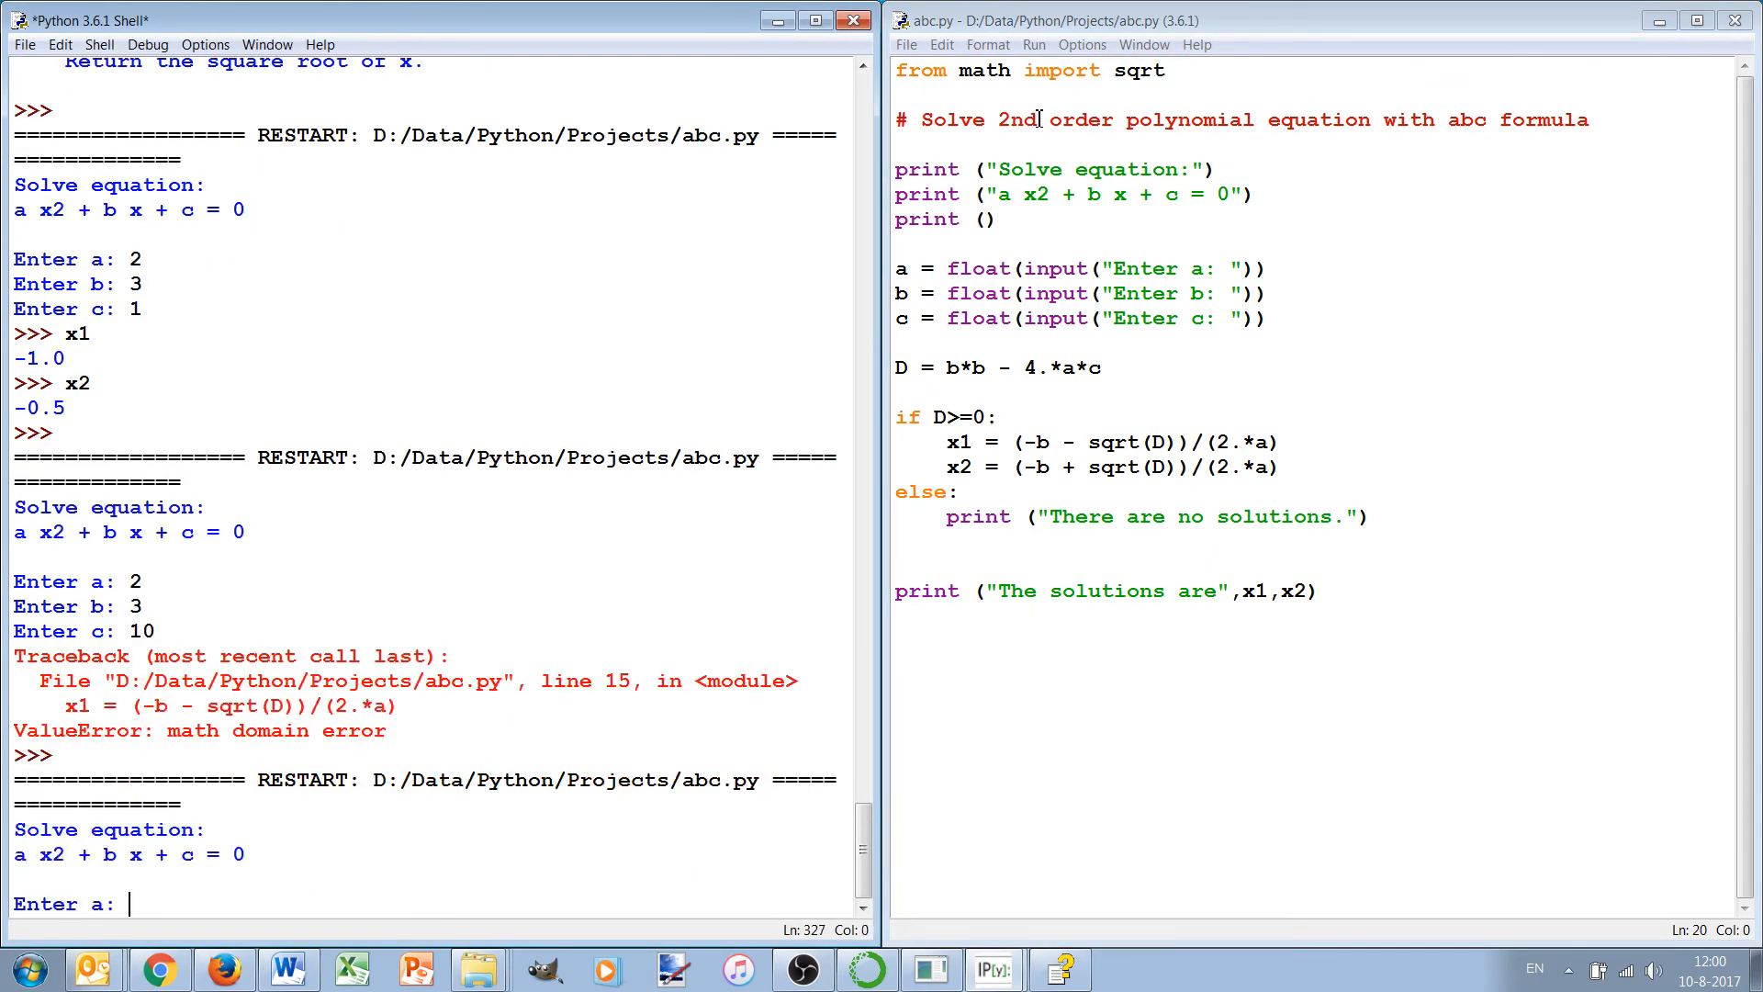
text(1)
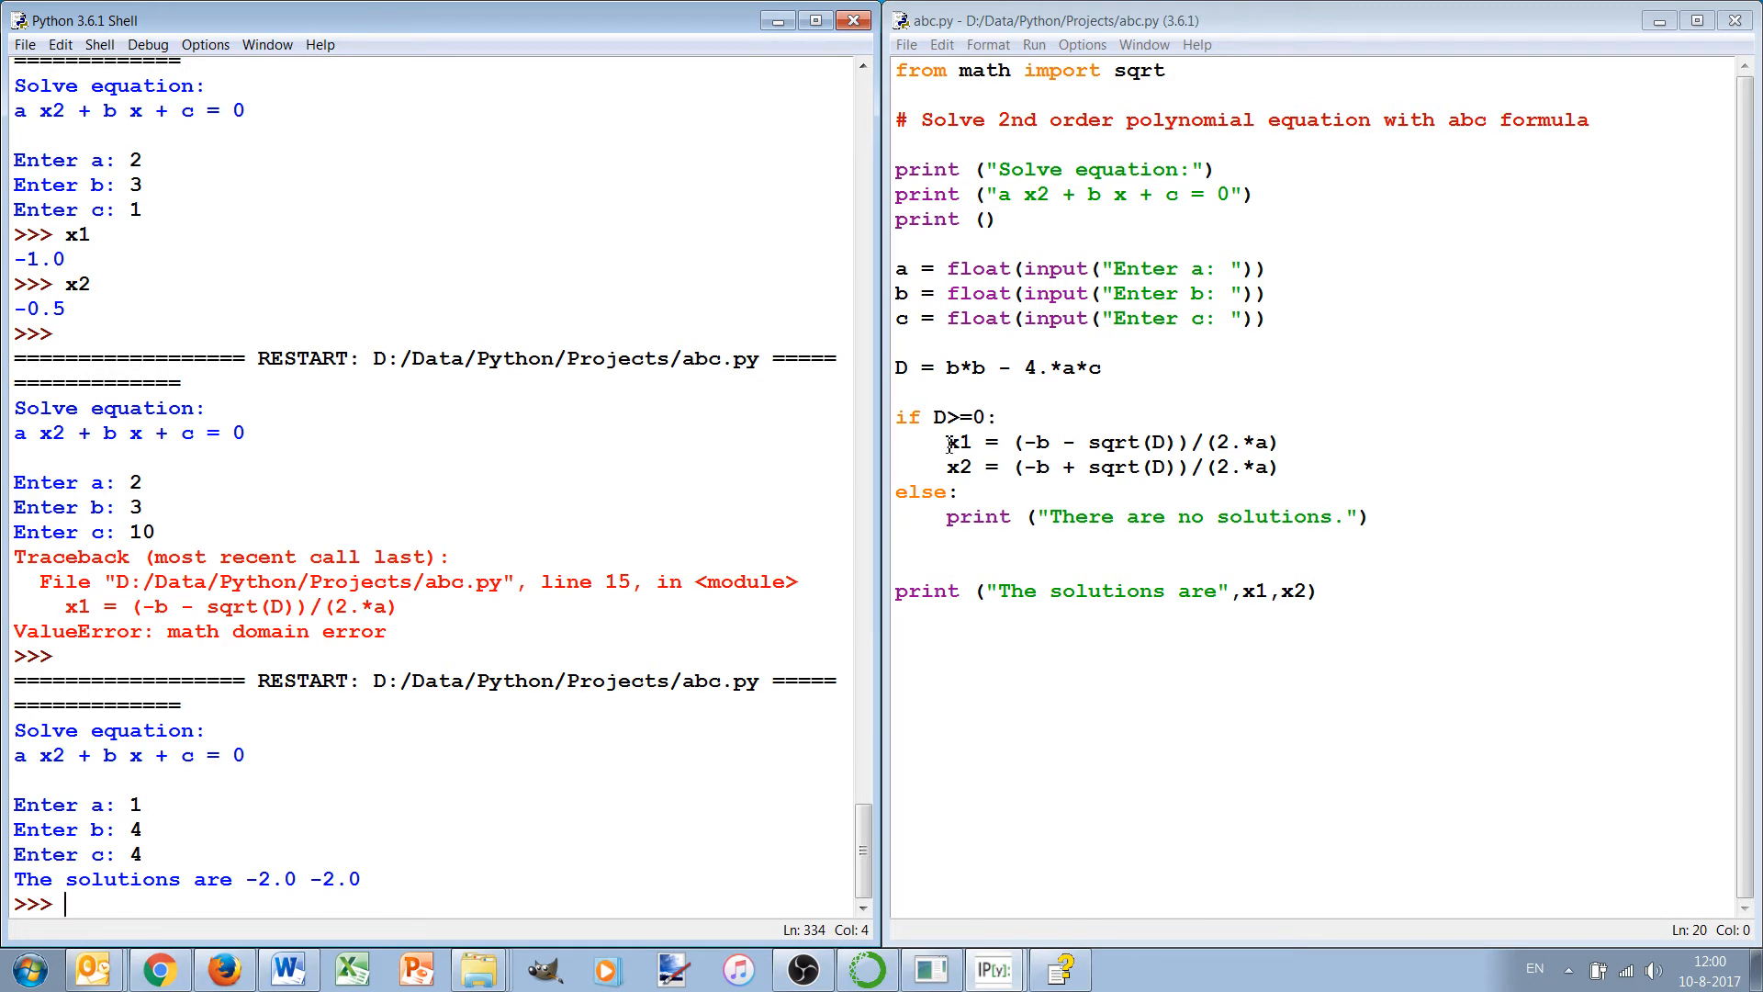
click(998, 417)
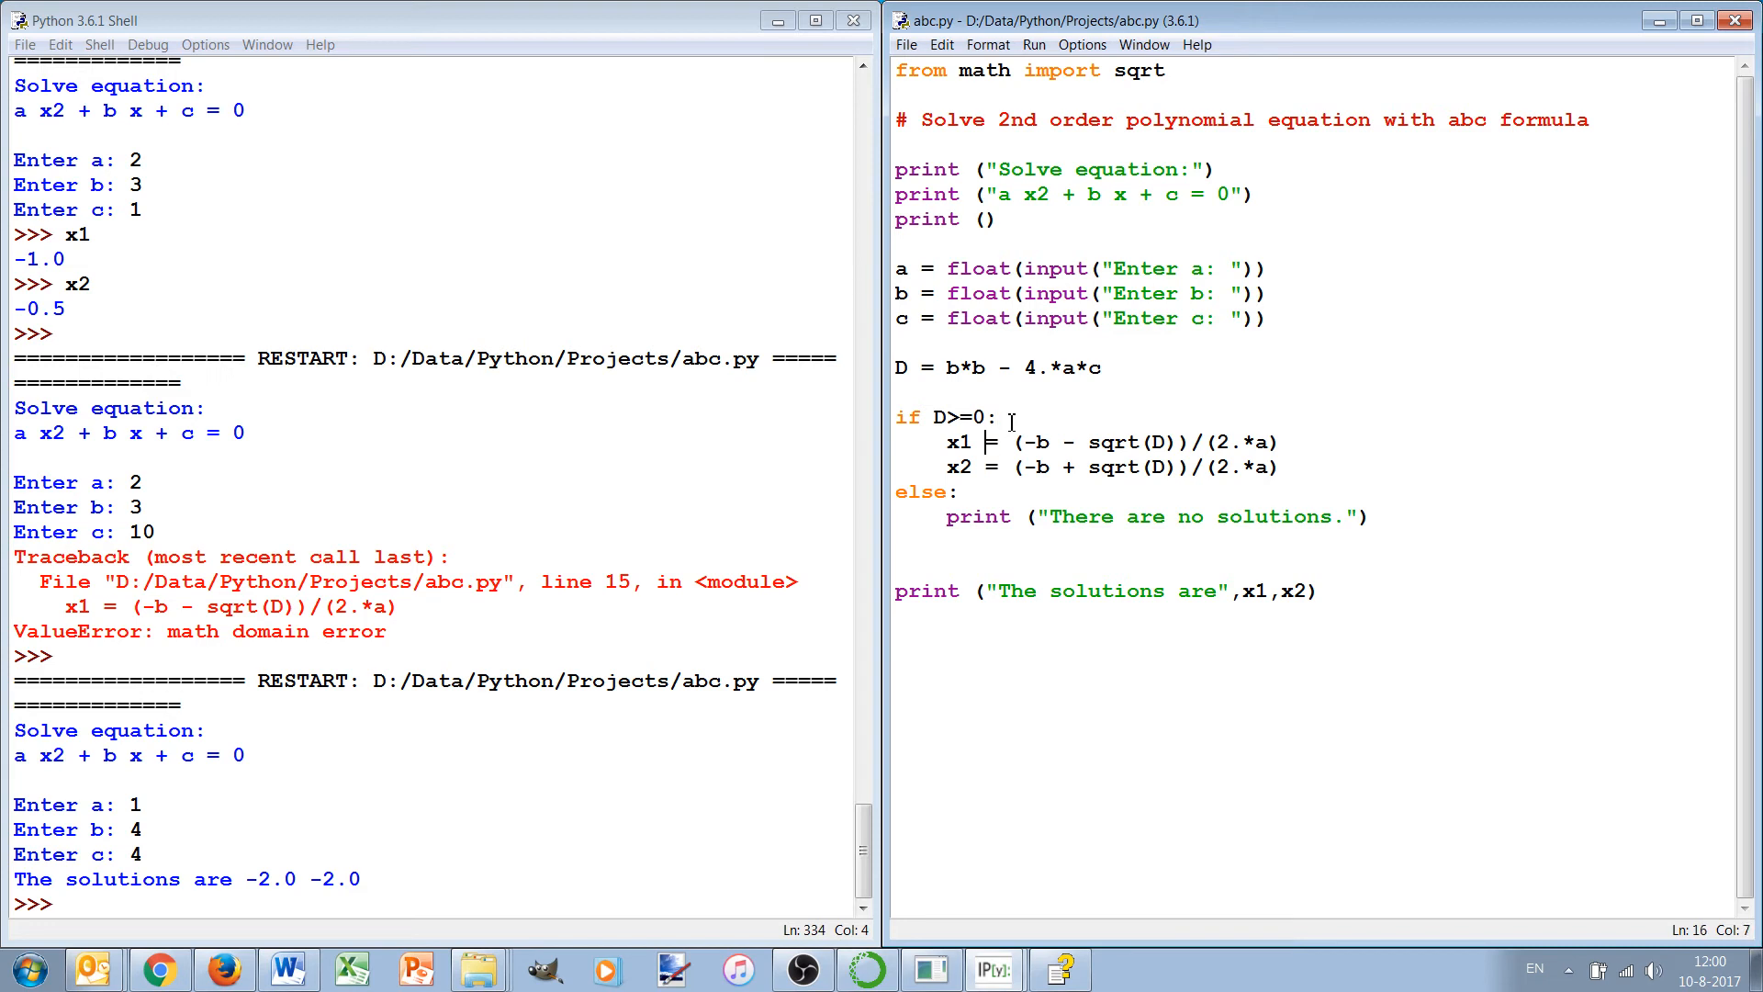
Step: Rerun with a=2, b=3, c=10: 'There are no solutions.' then NameError for x1
click(948, 417)
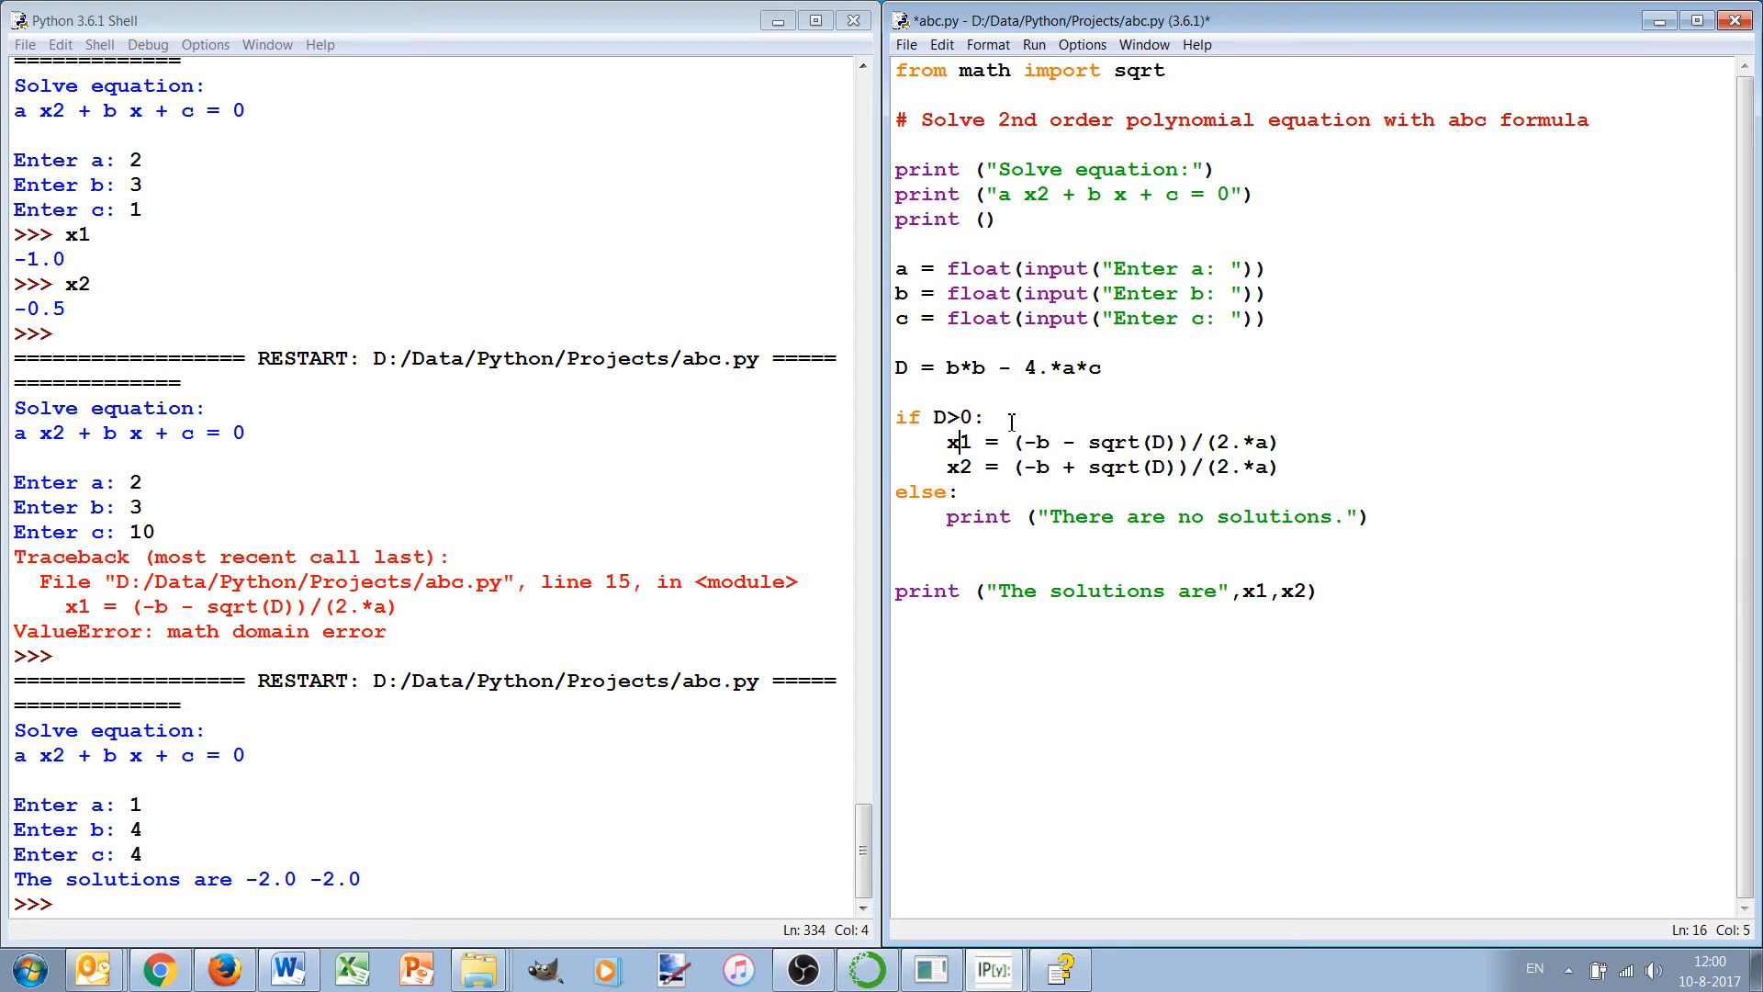
click(951, 516)
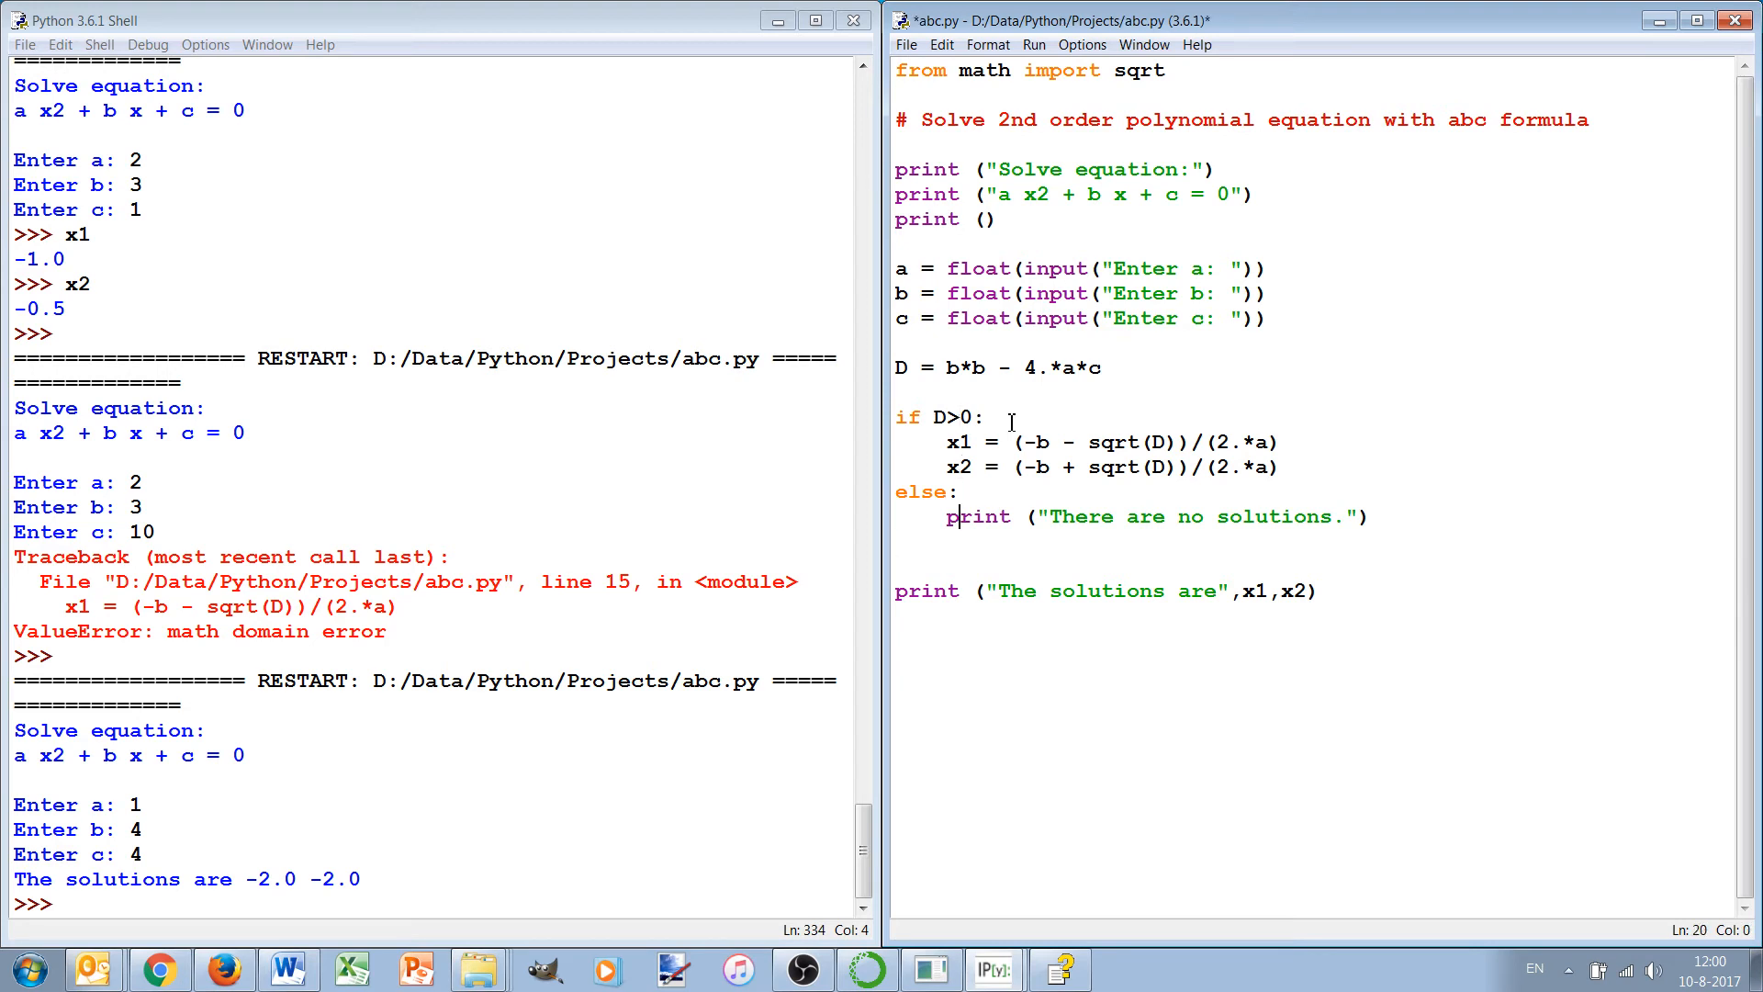
click(959, 491)
text(=)
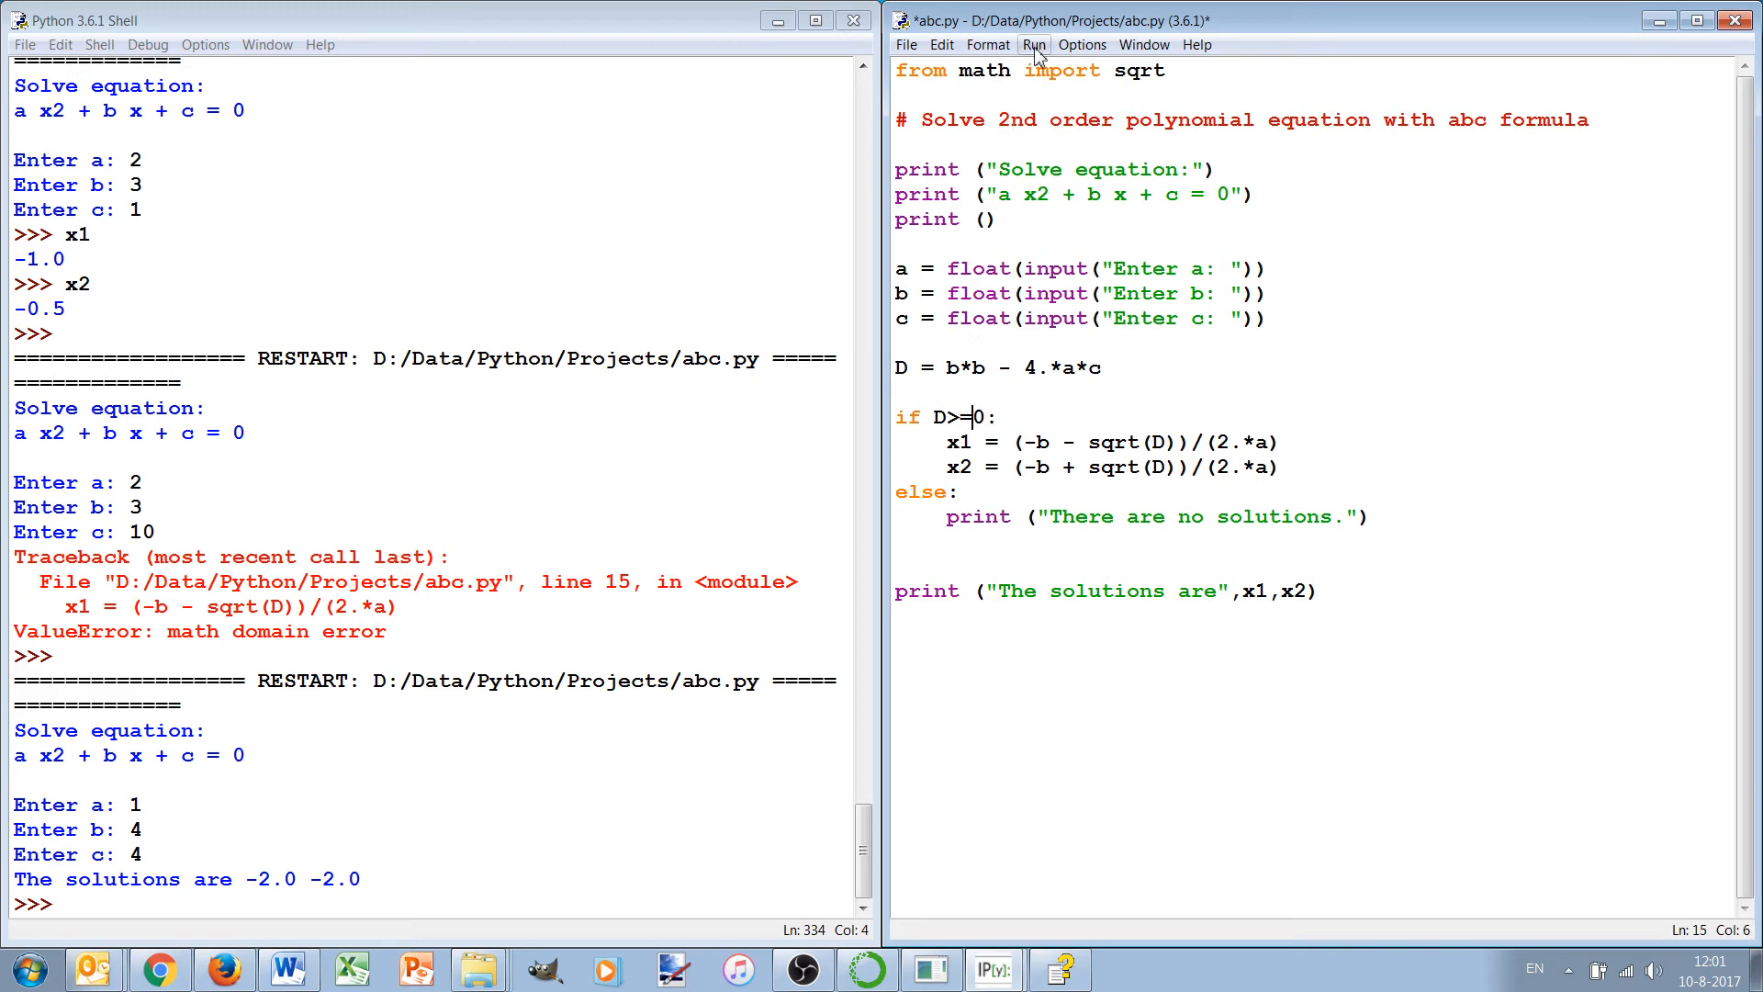
click(1031, 44)
text(2 3)
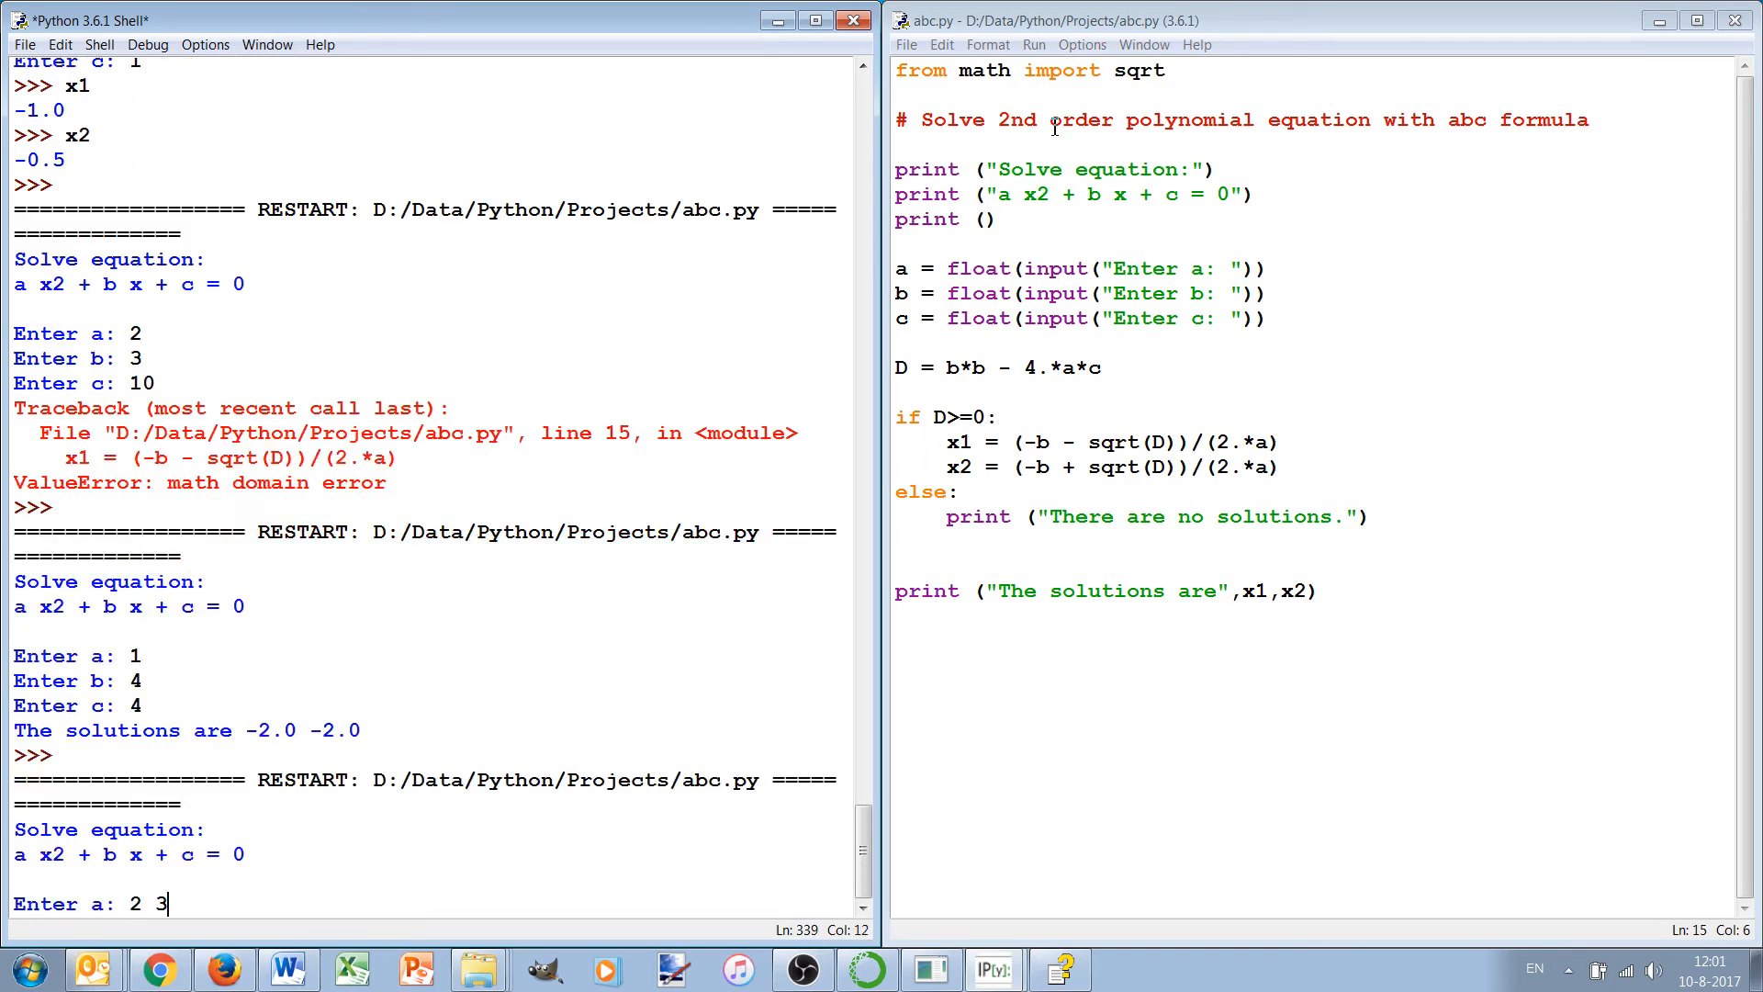
key(Return)
text(10)
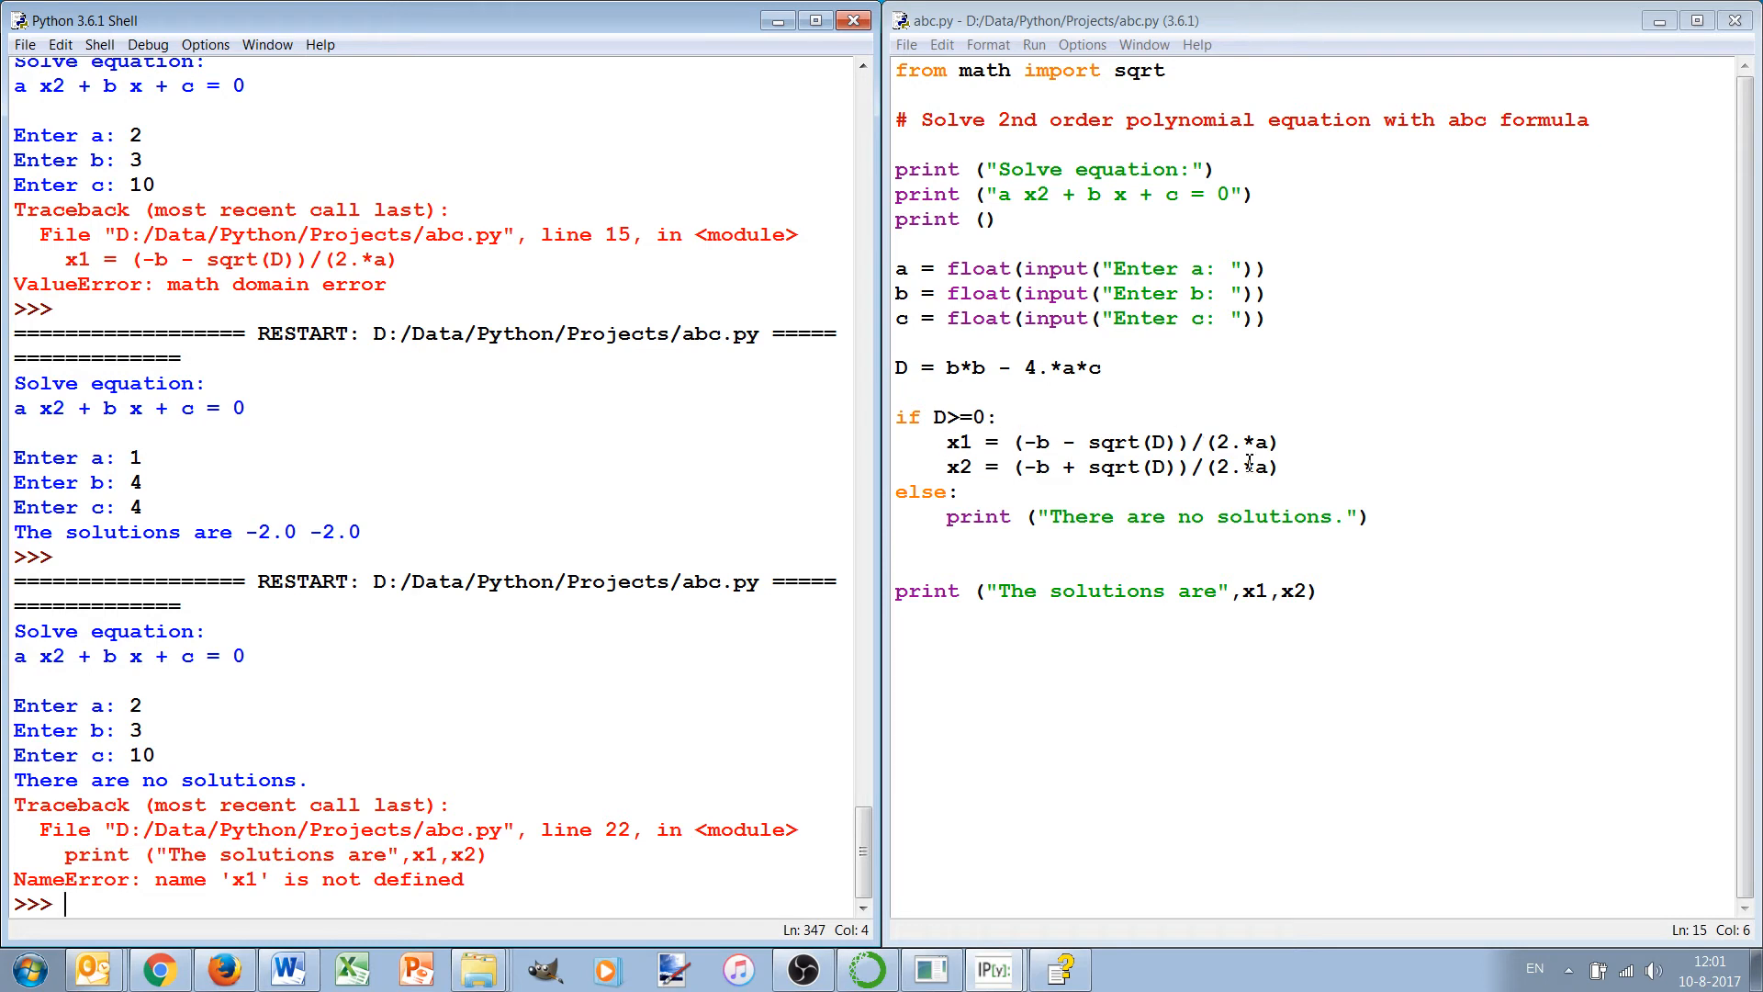
mouse_move(1060, 414)
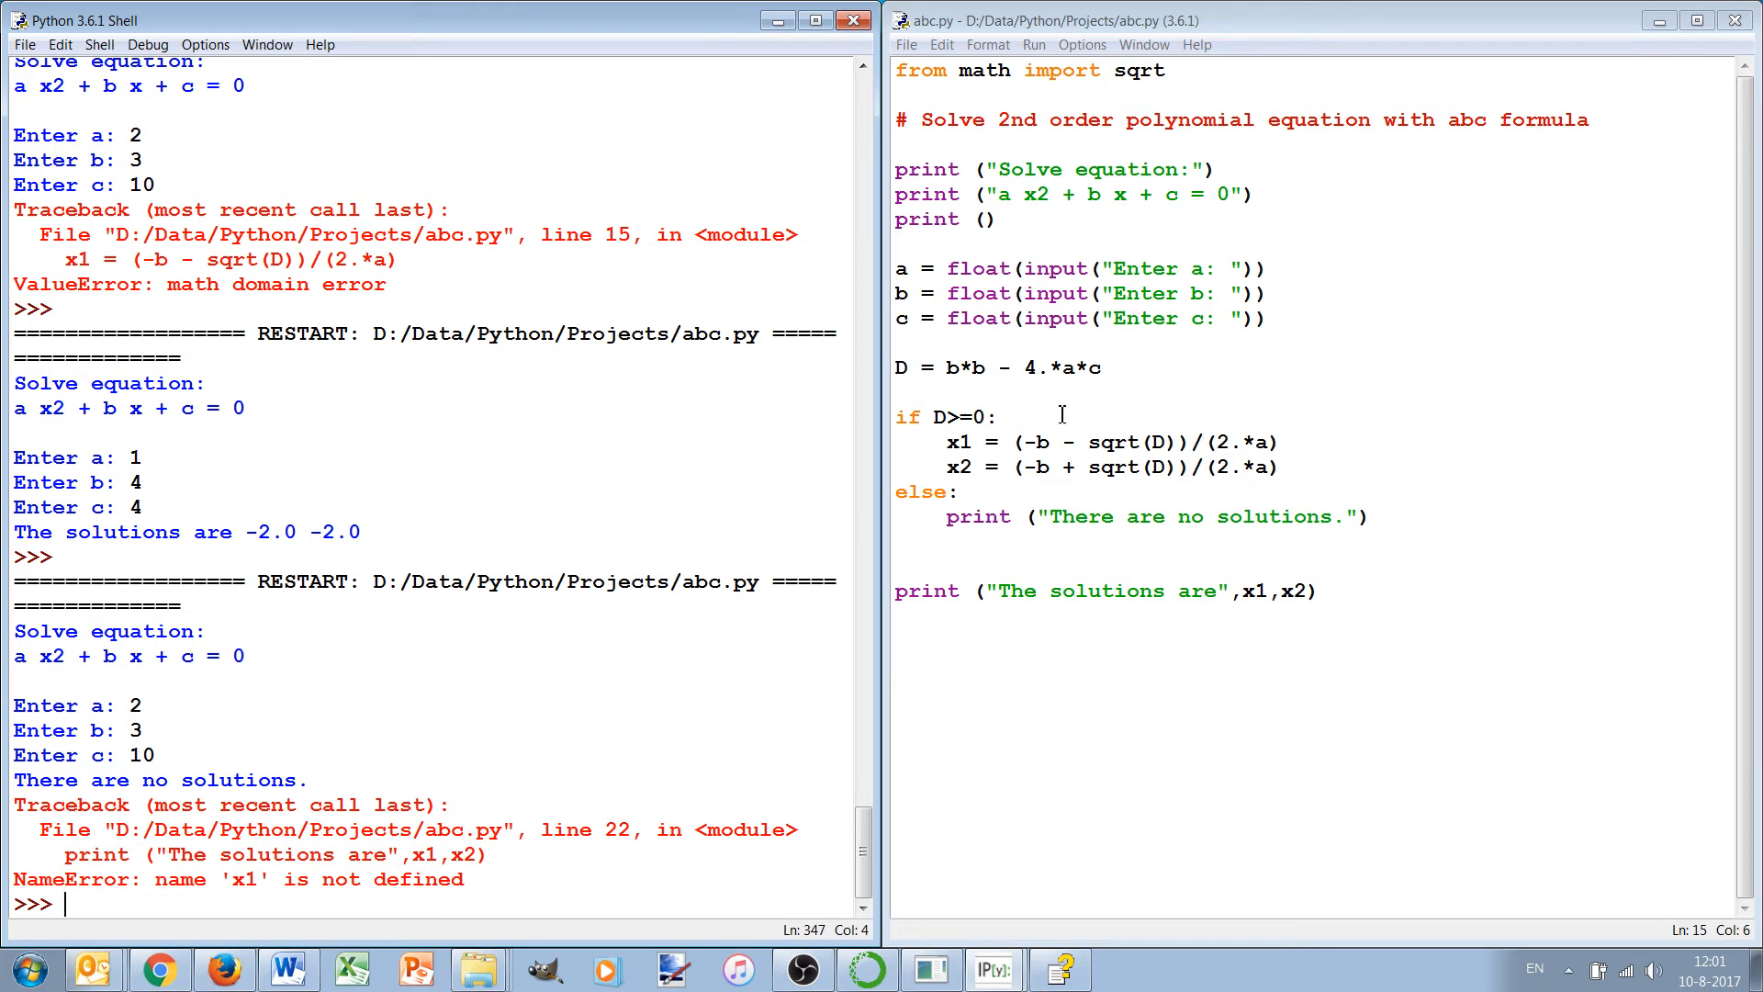
mouse_move(953, 451)
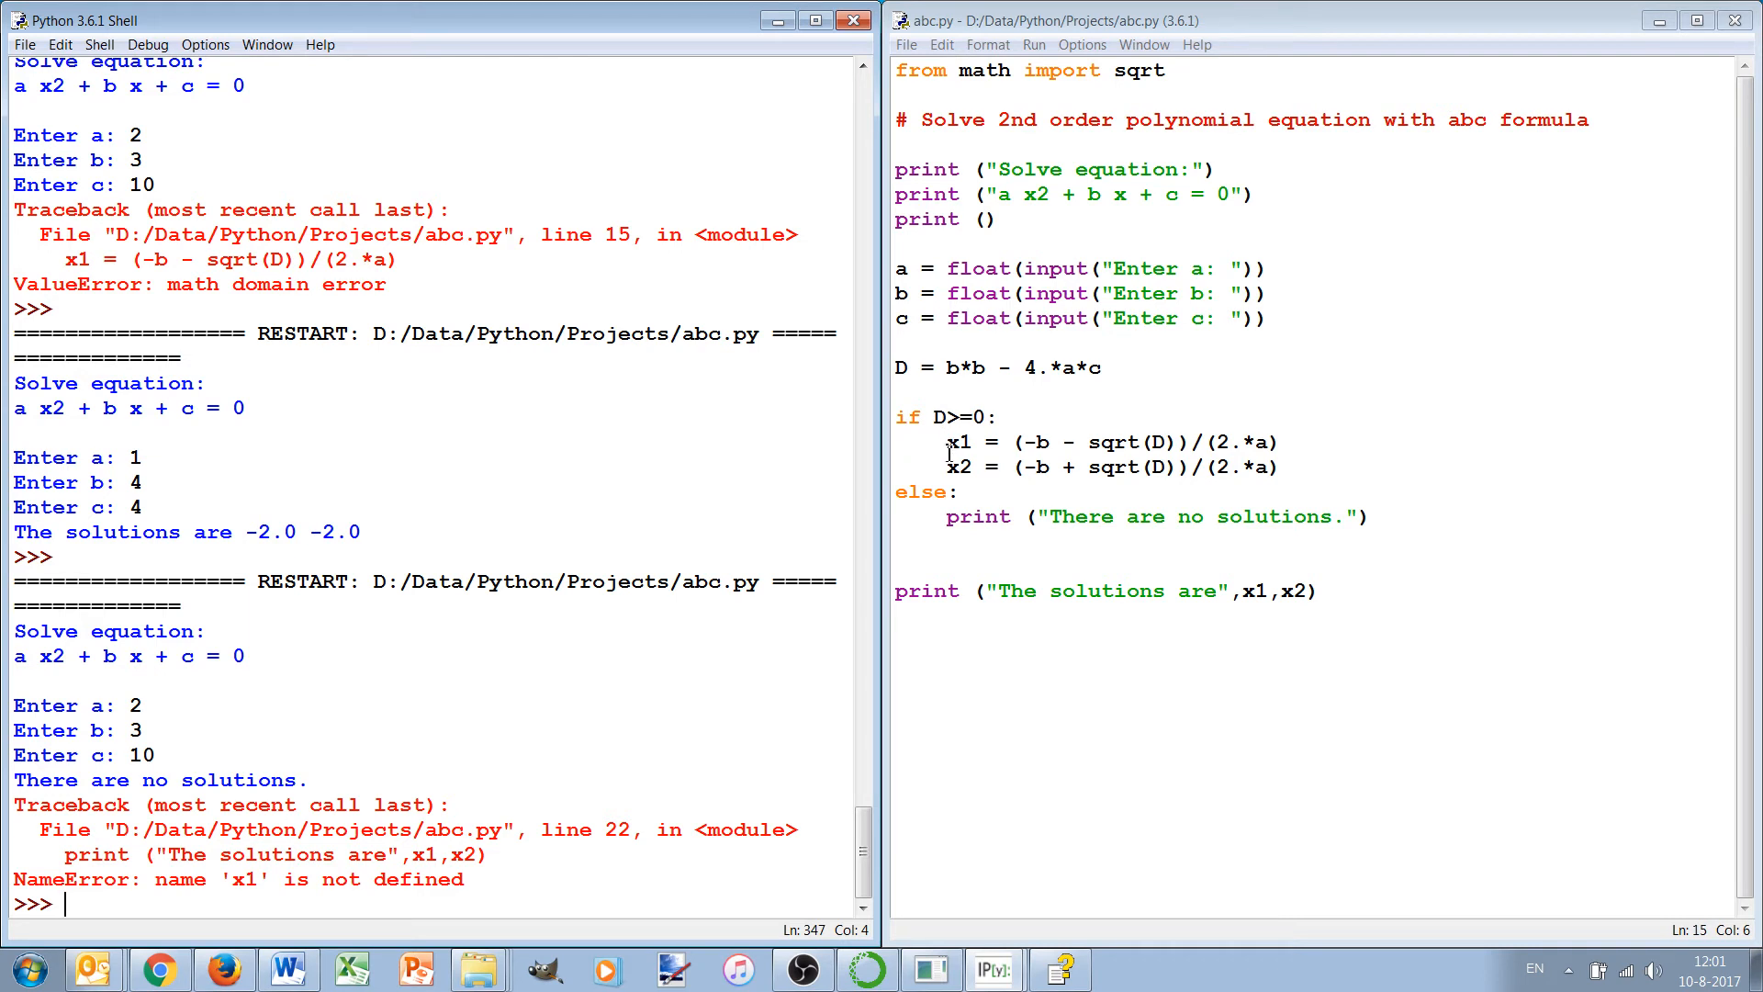
mouse_move(953, 465)
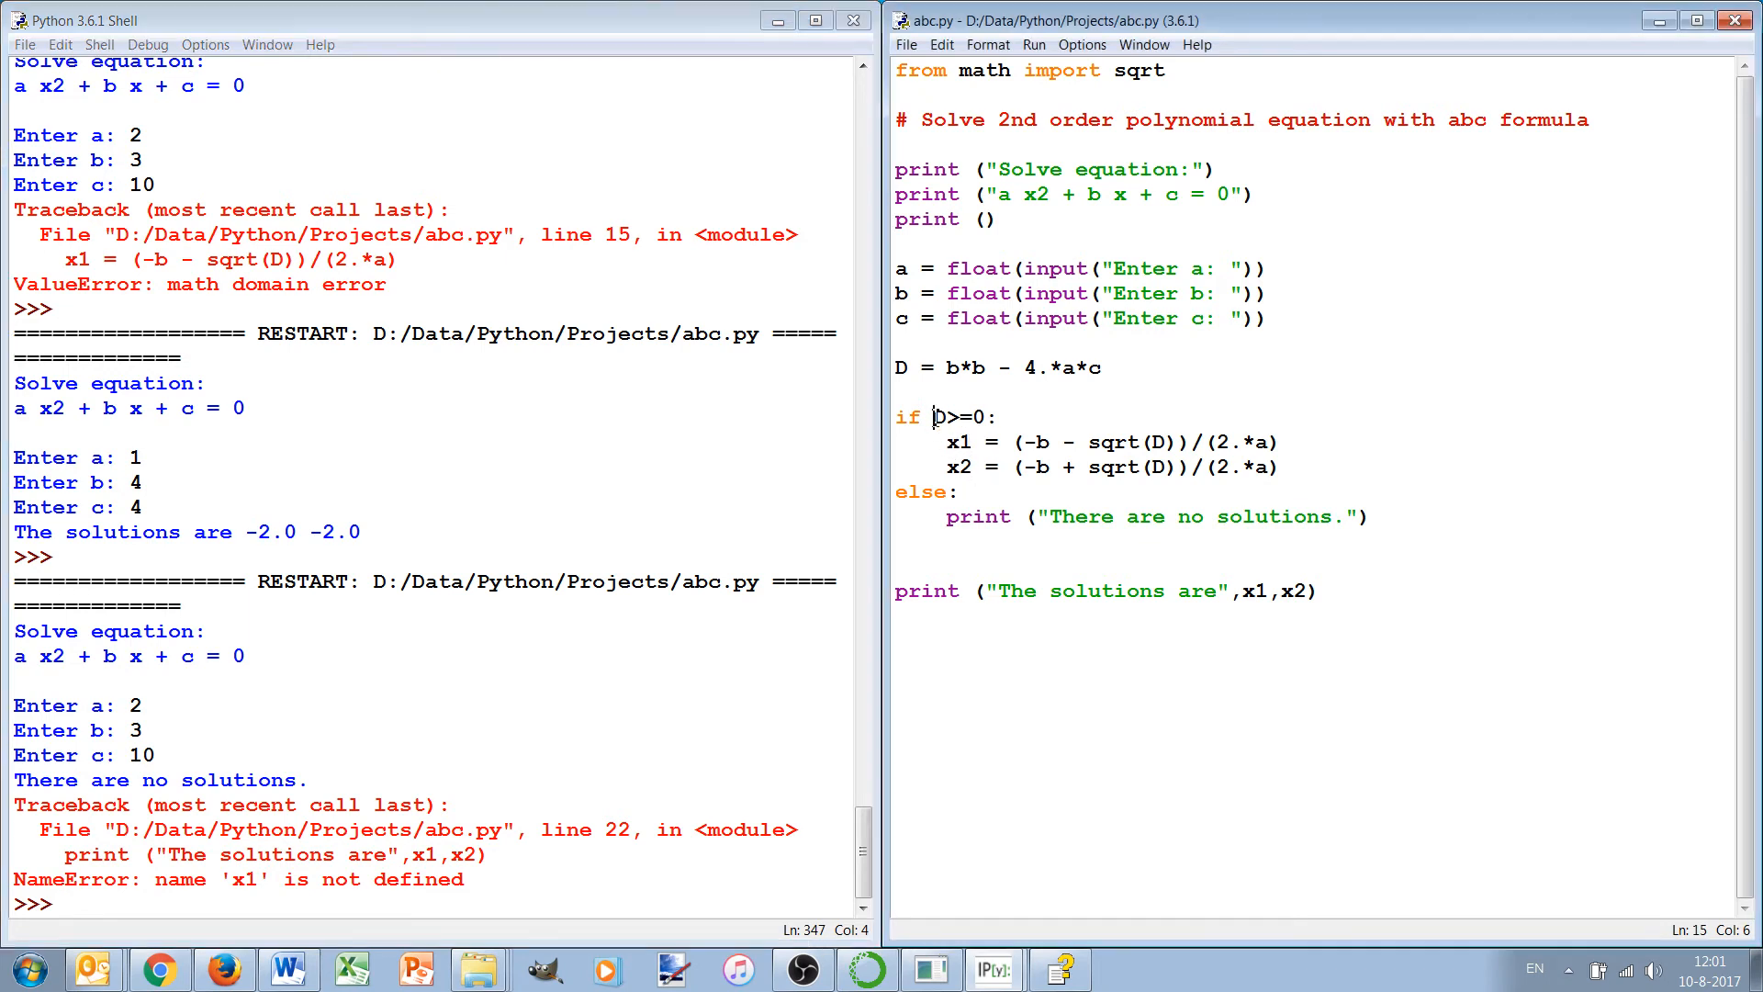
Step: Type temporary elif lines before the else branch, then delete them
double_click(957, 417)
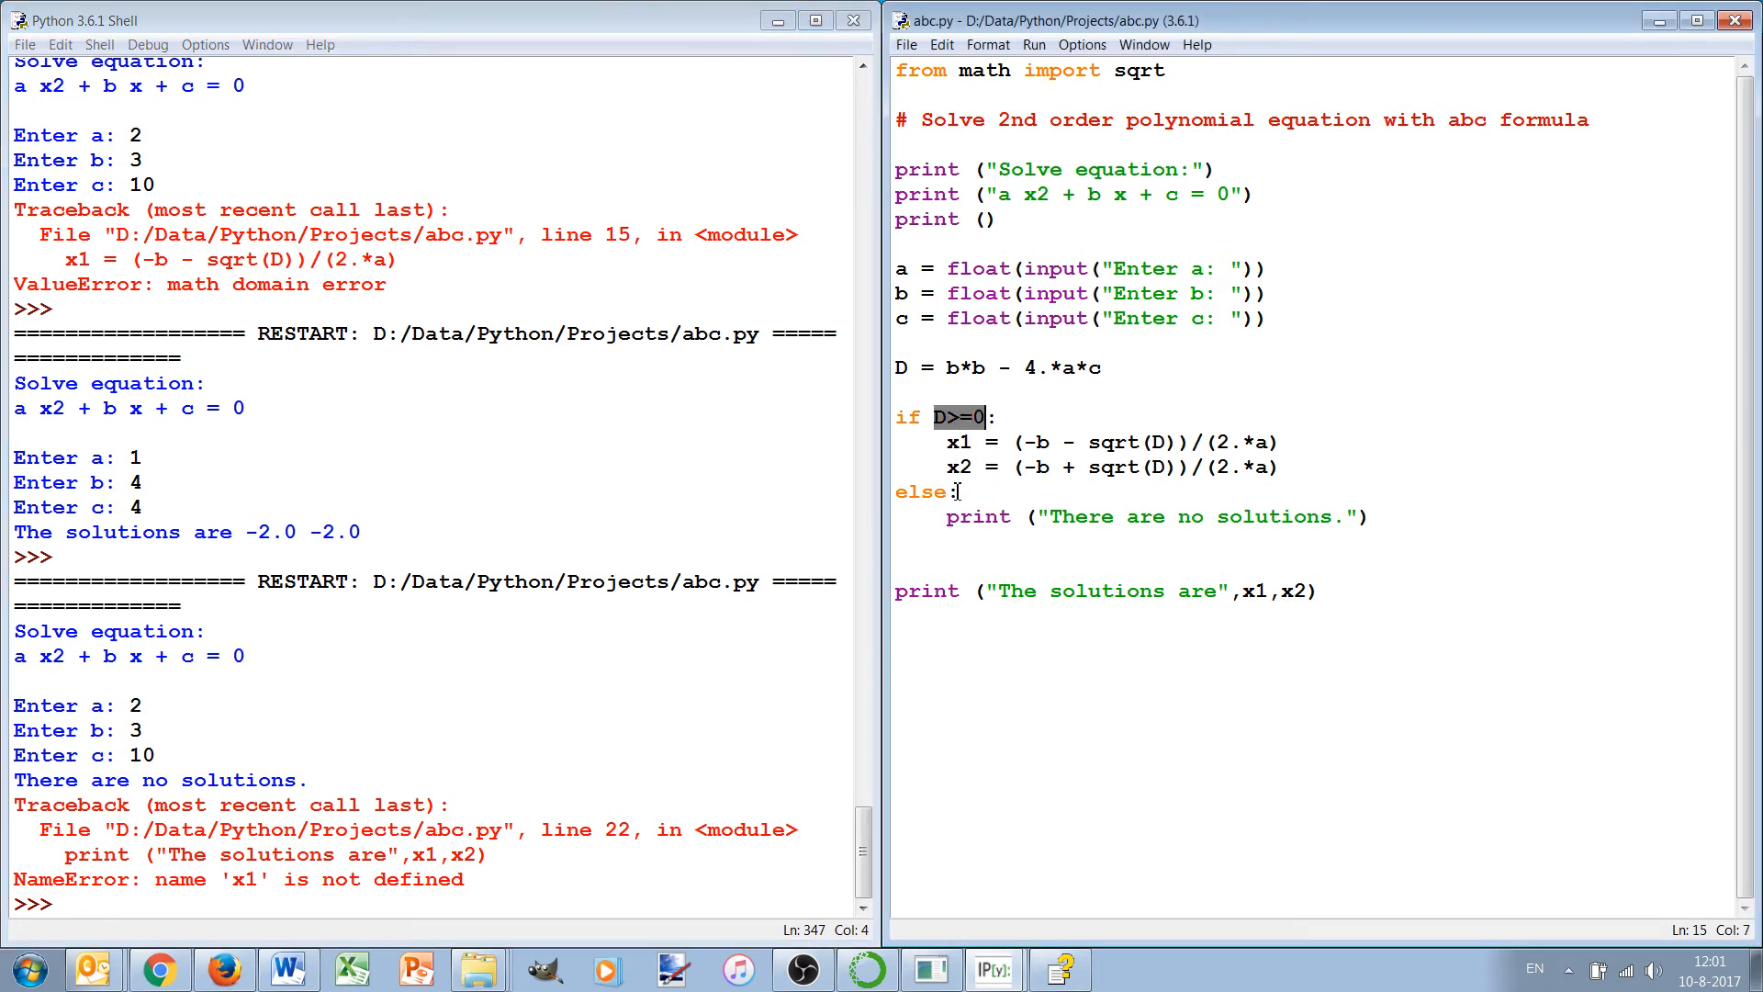
click(946, 516)
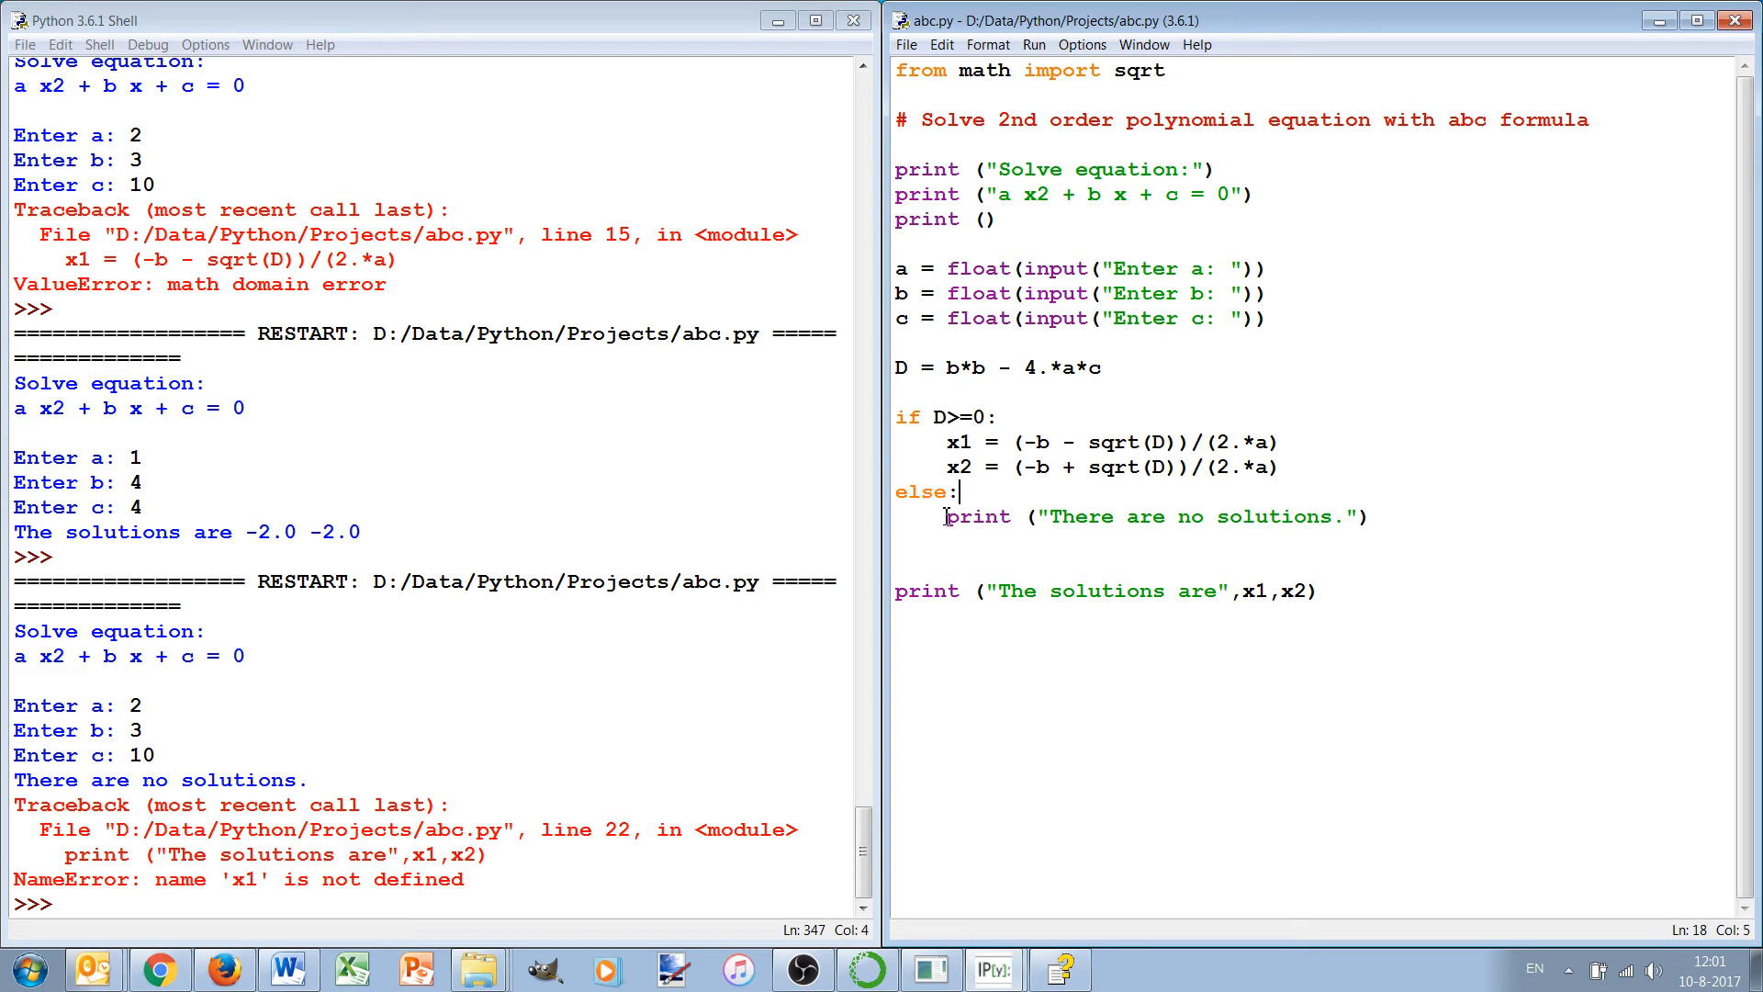
click(938, 417)
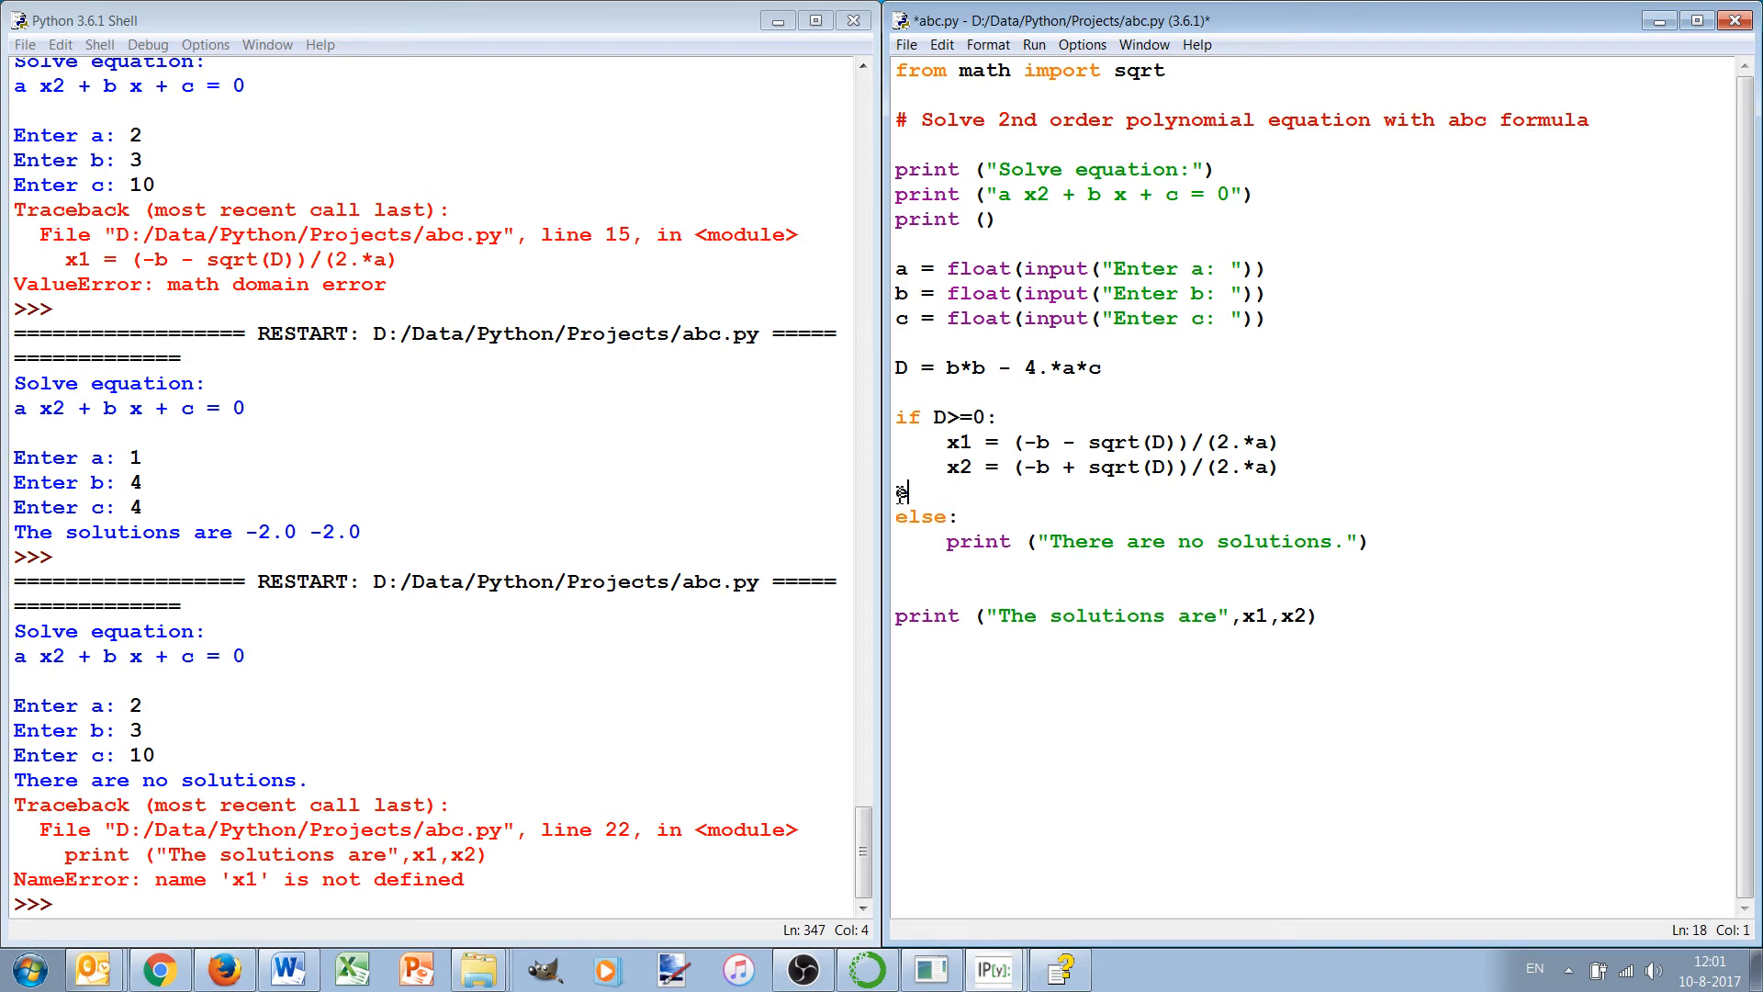
text(elif)
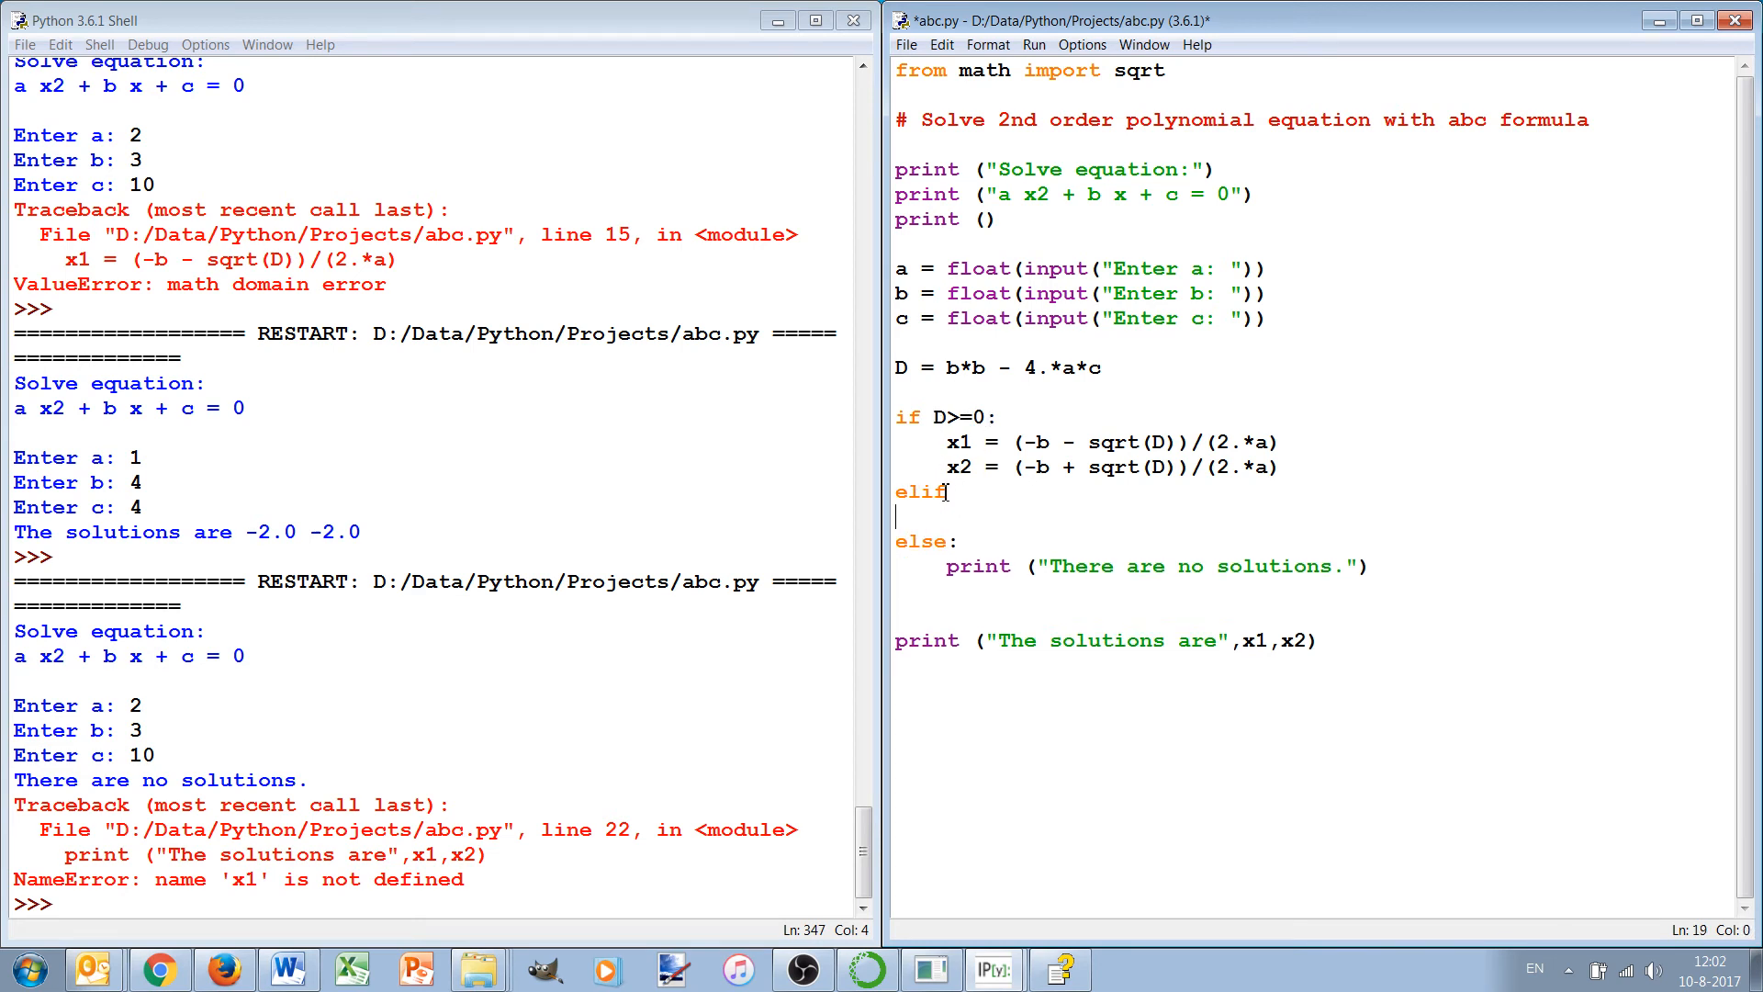
text(elif  :)
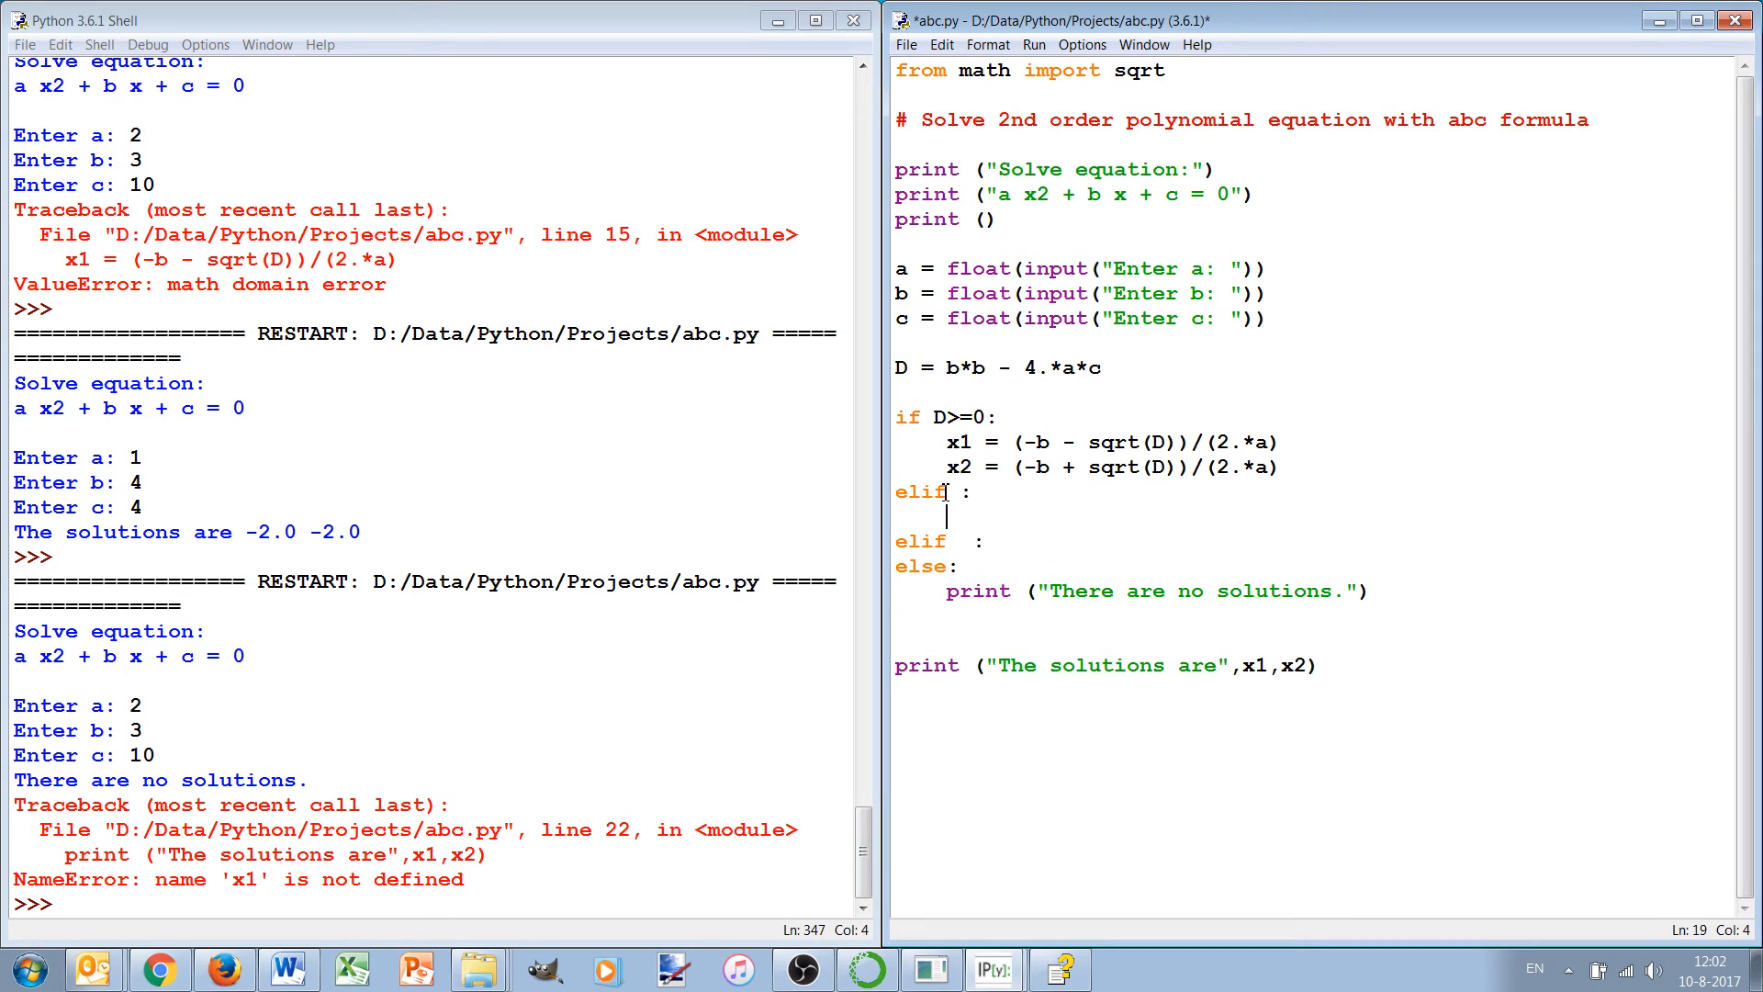
key(Backspace)
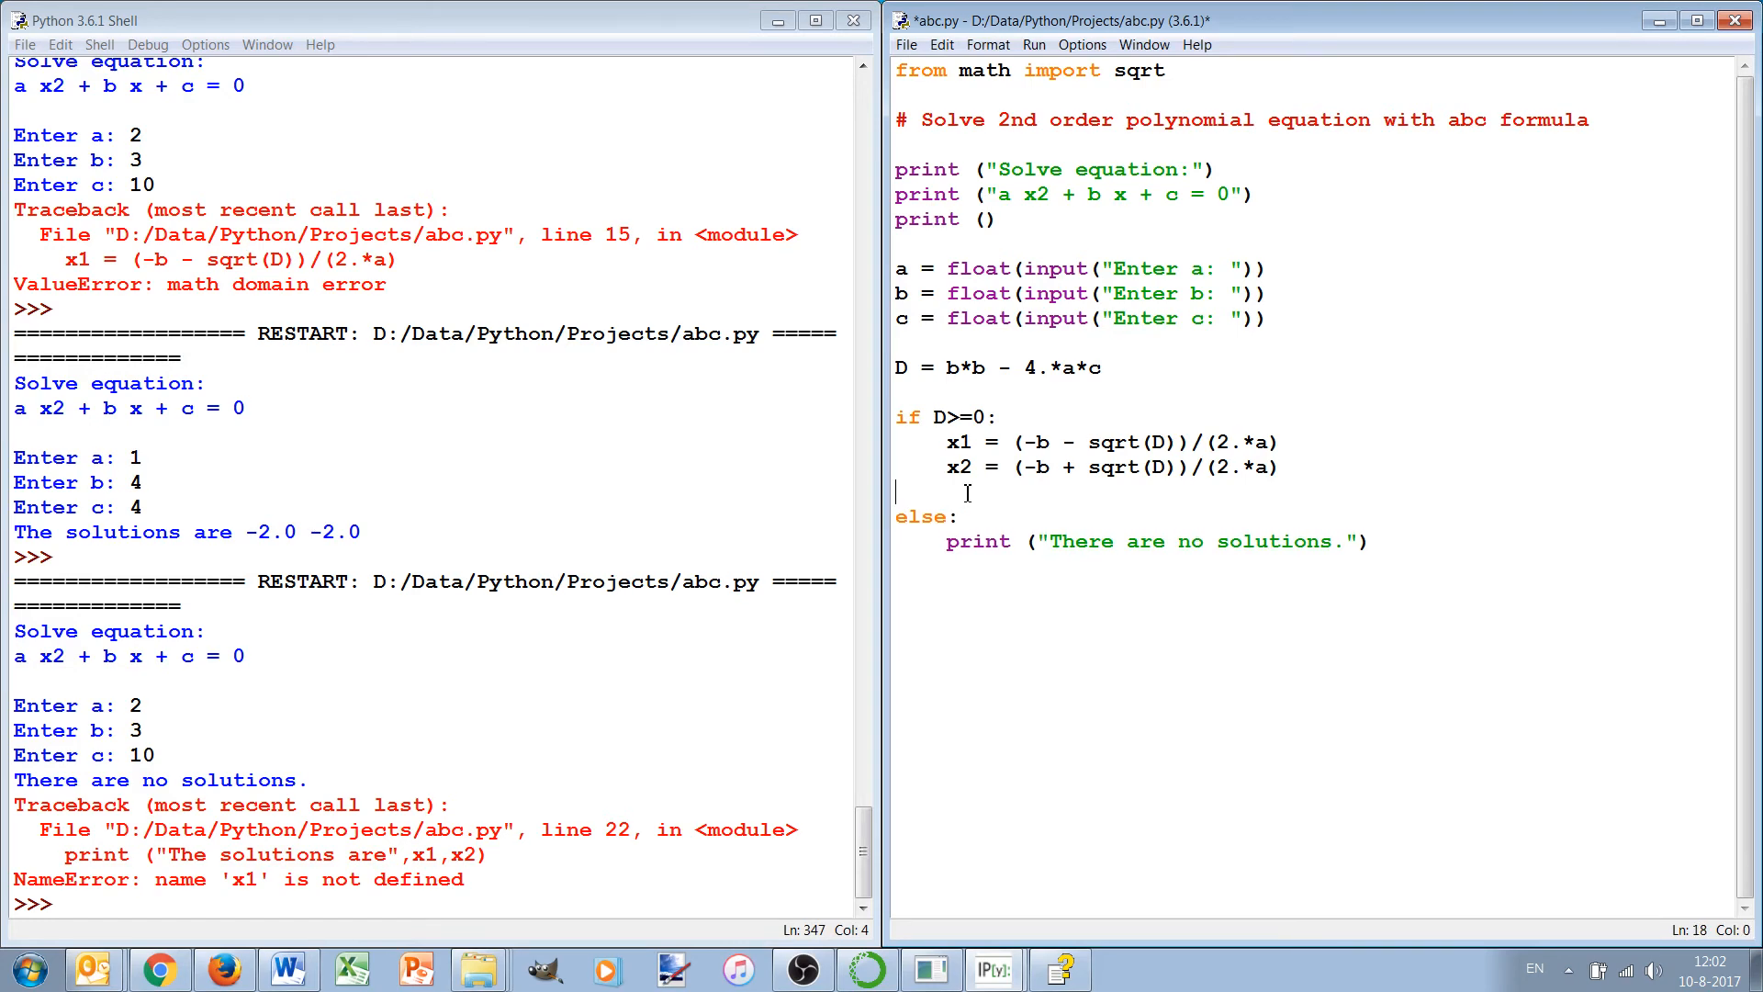
Step: Retype the solutions print under x2 and end the script with print ("Ready.")
text(print ("The solutions are",x1,x2))
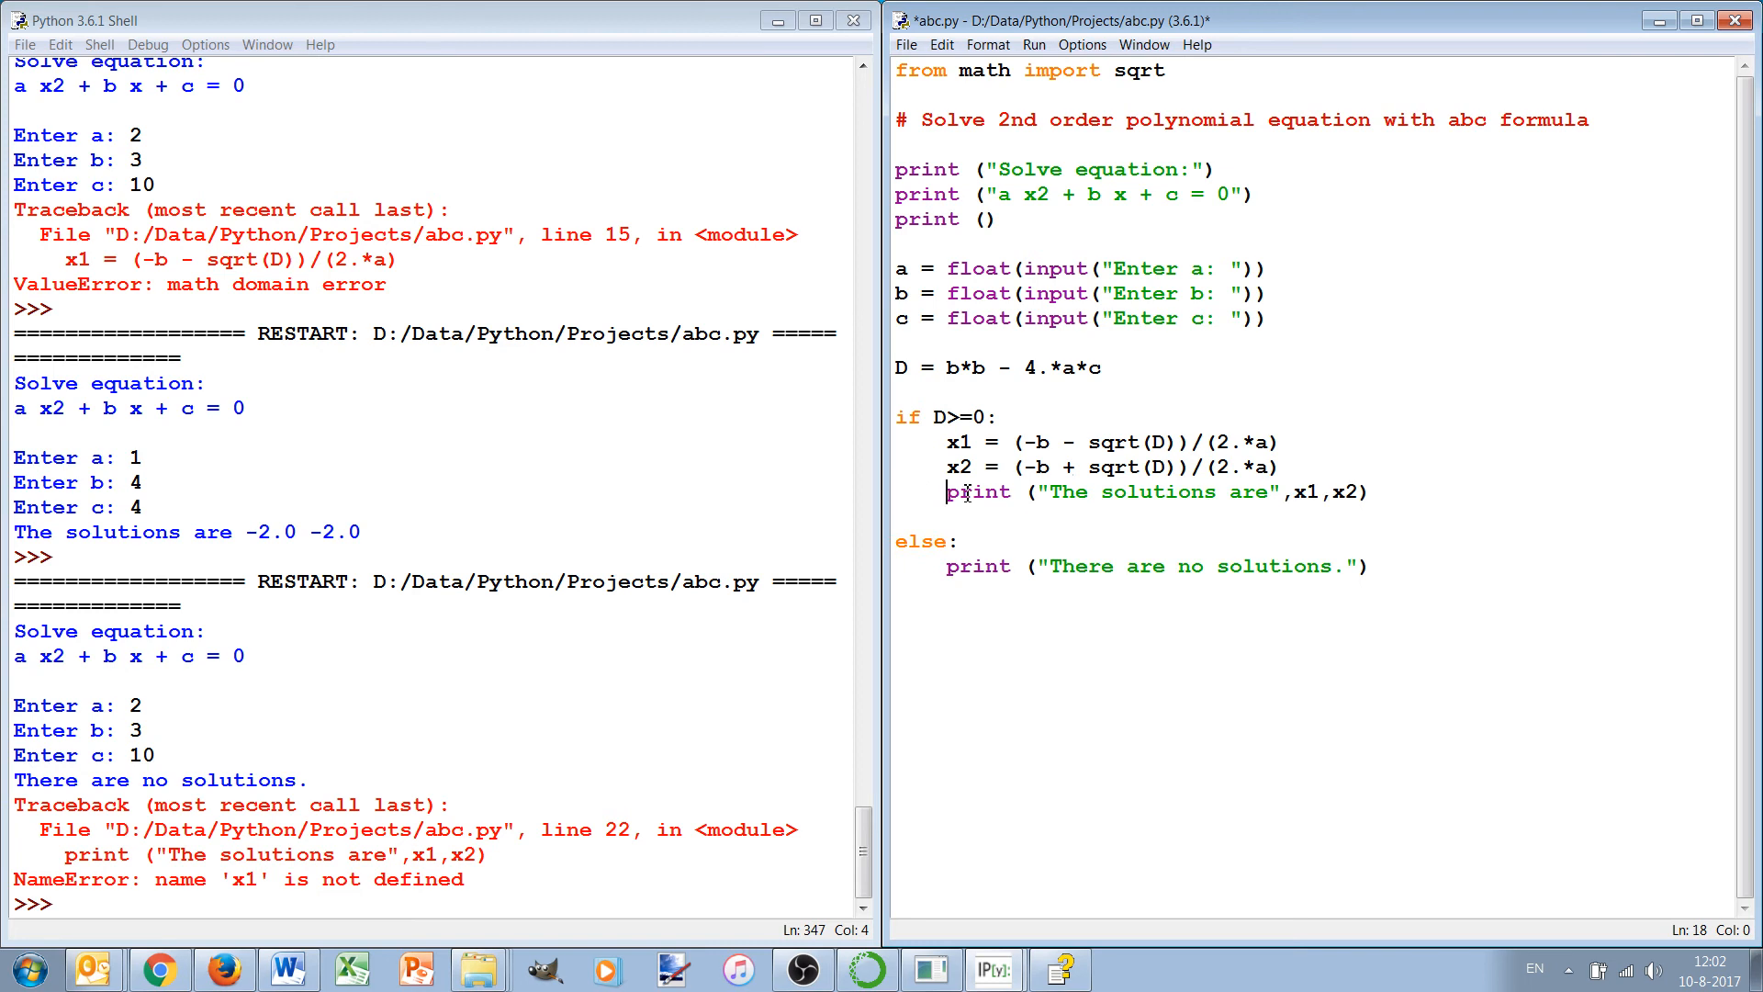
click(961, 541)
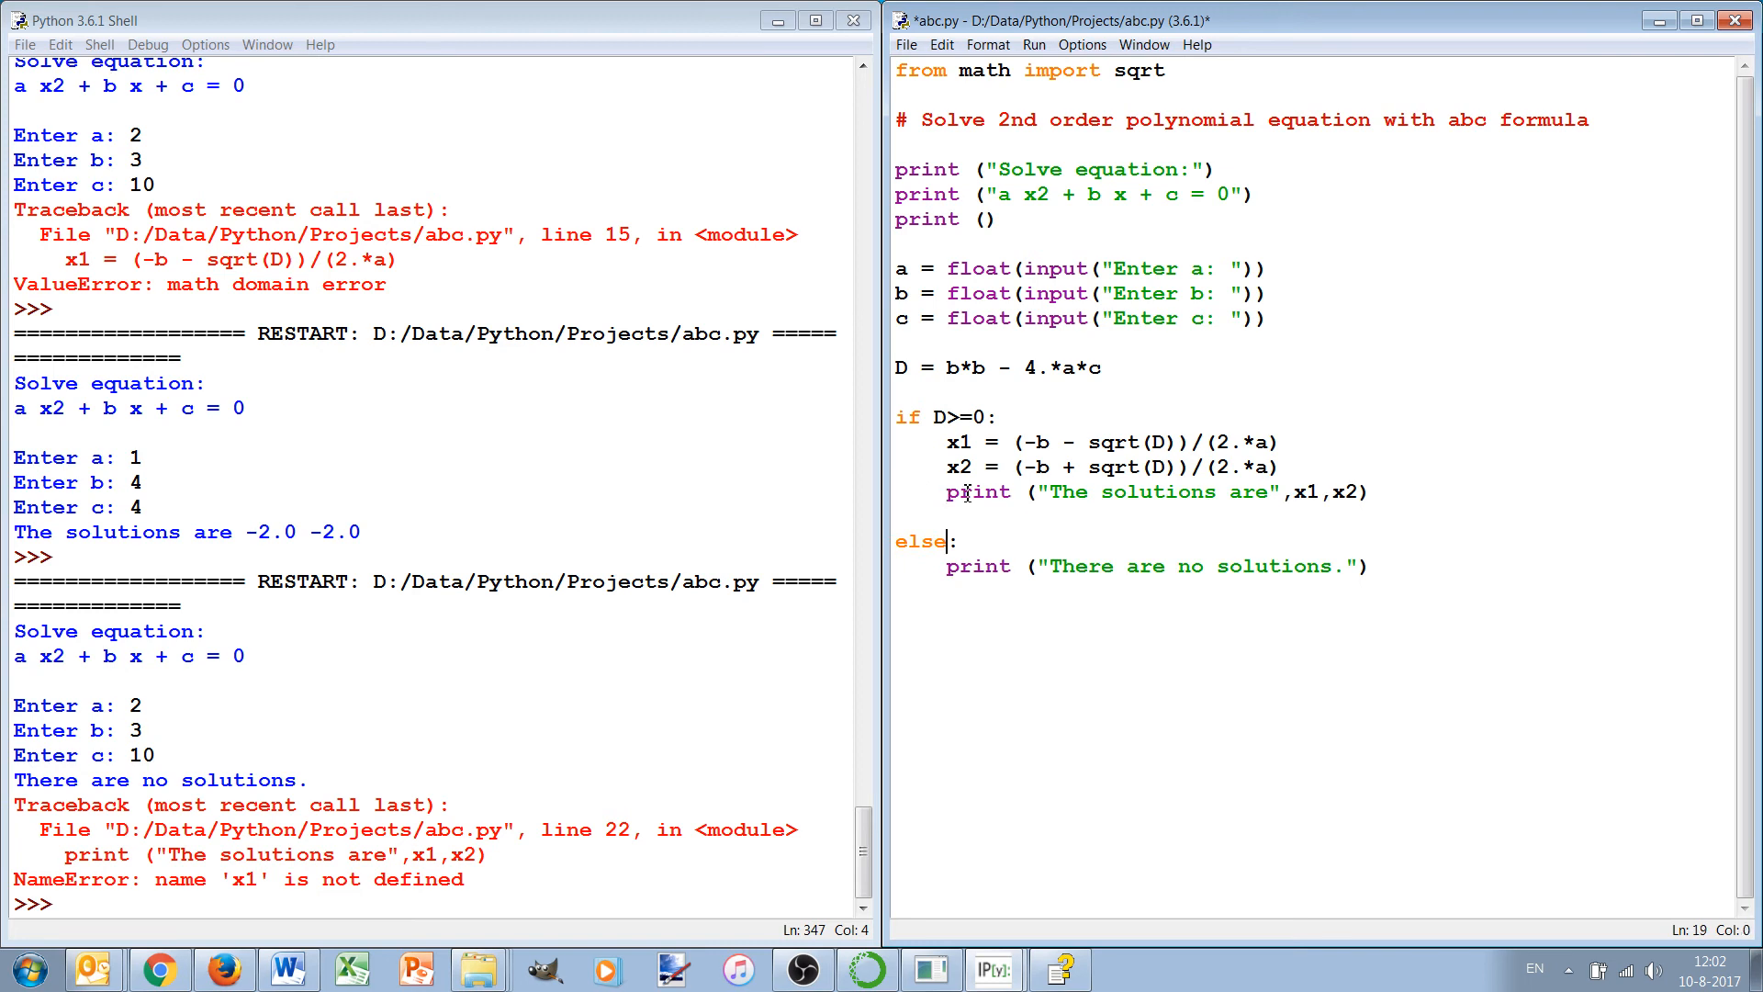
text(pr)
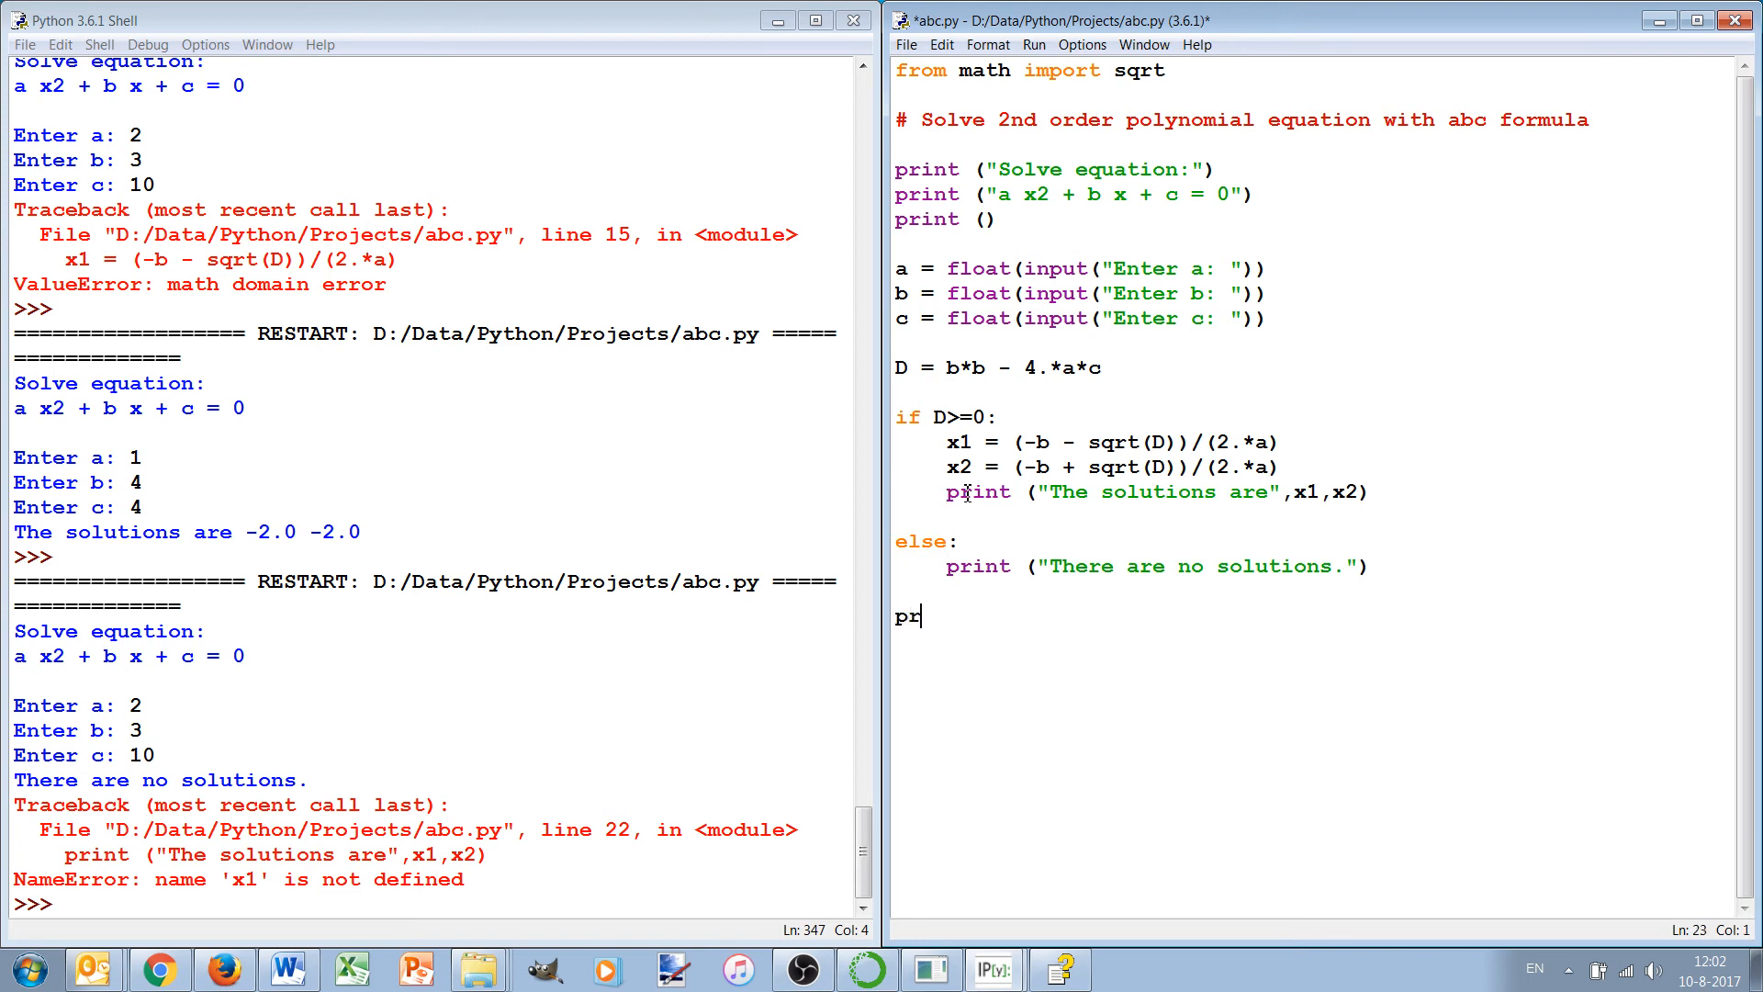
text(int ("r)
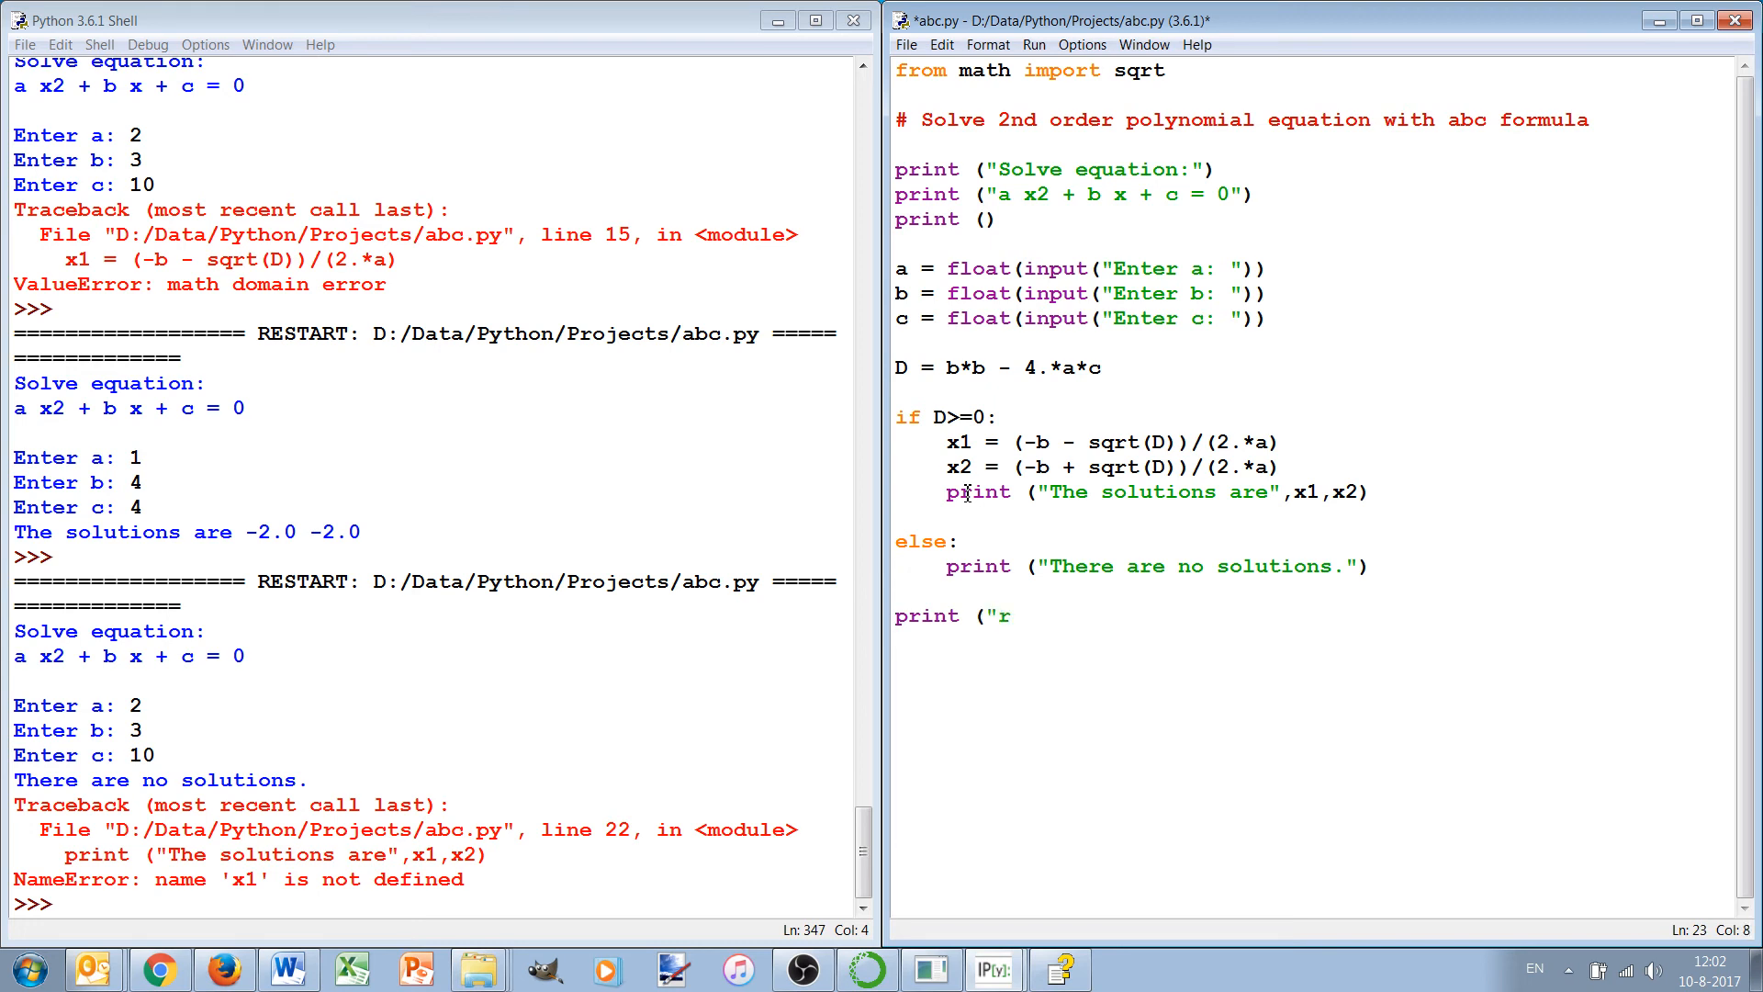
text(eady."))
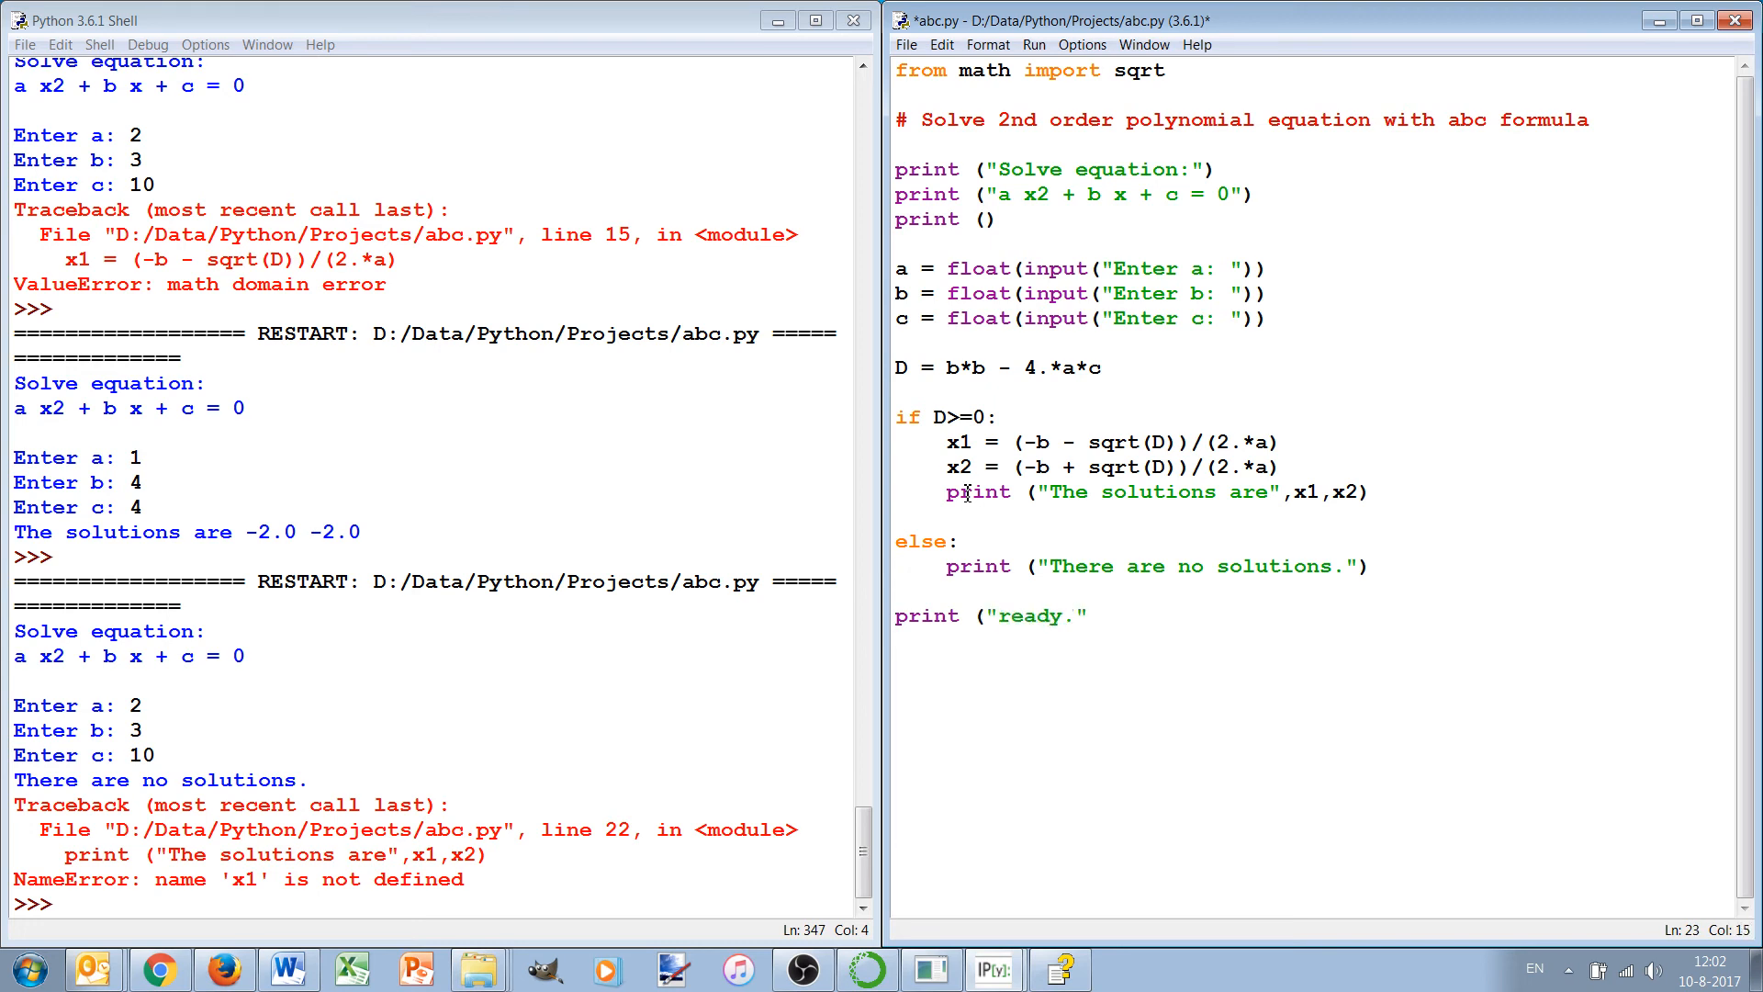
click(1012, 616)
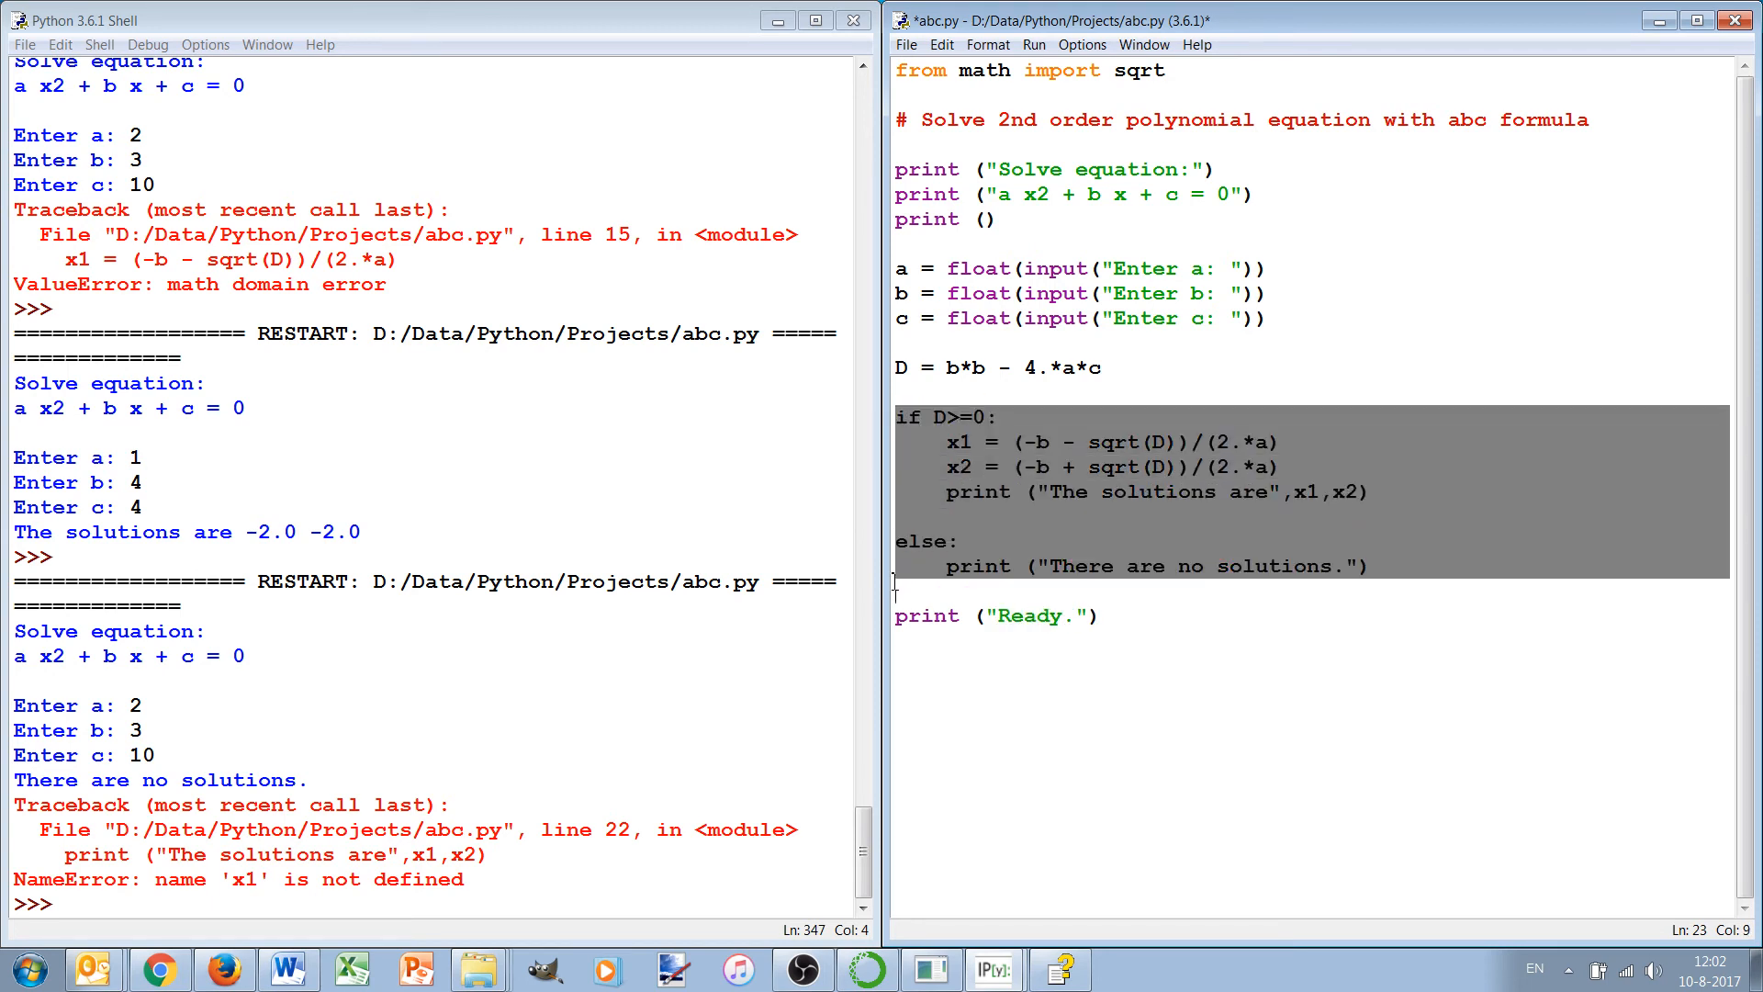
Step: Open a blank indented line directly under if D>=0:
click(908, 416)
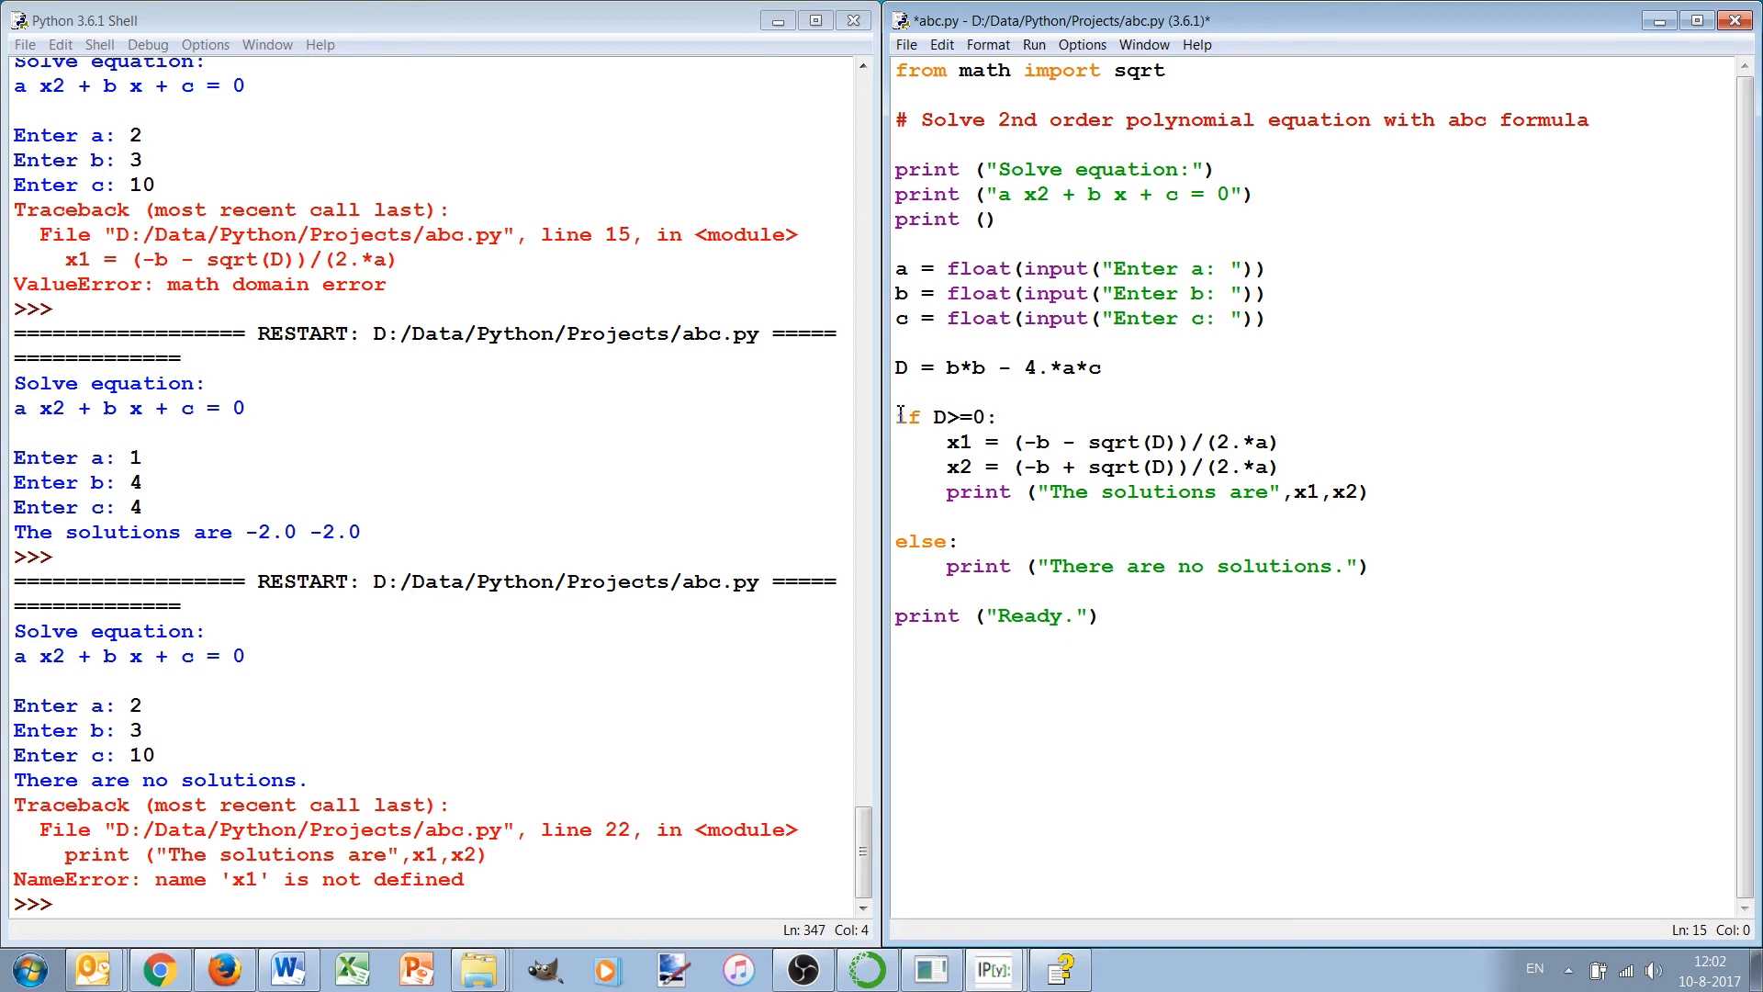
click(938, 416)
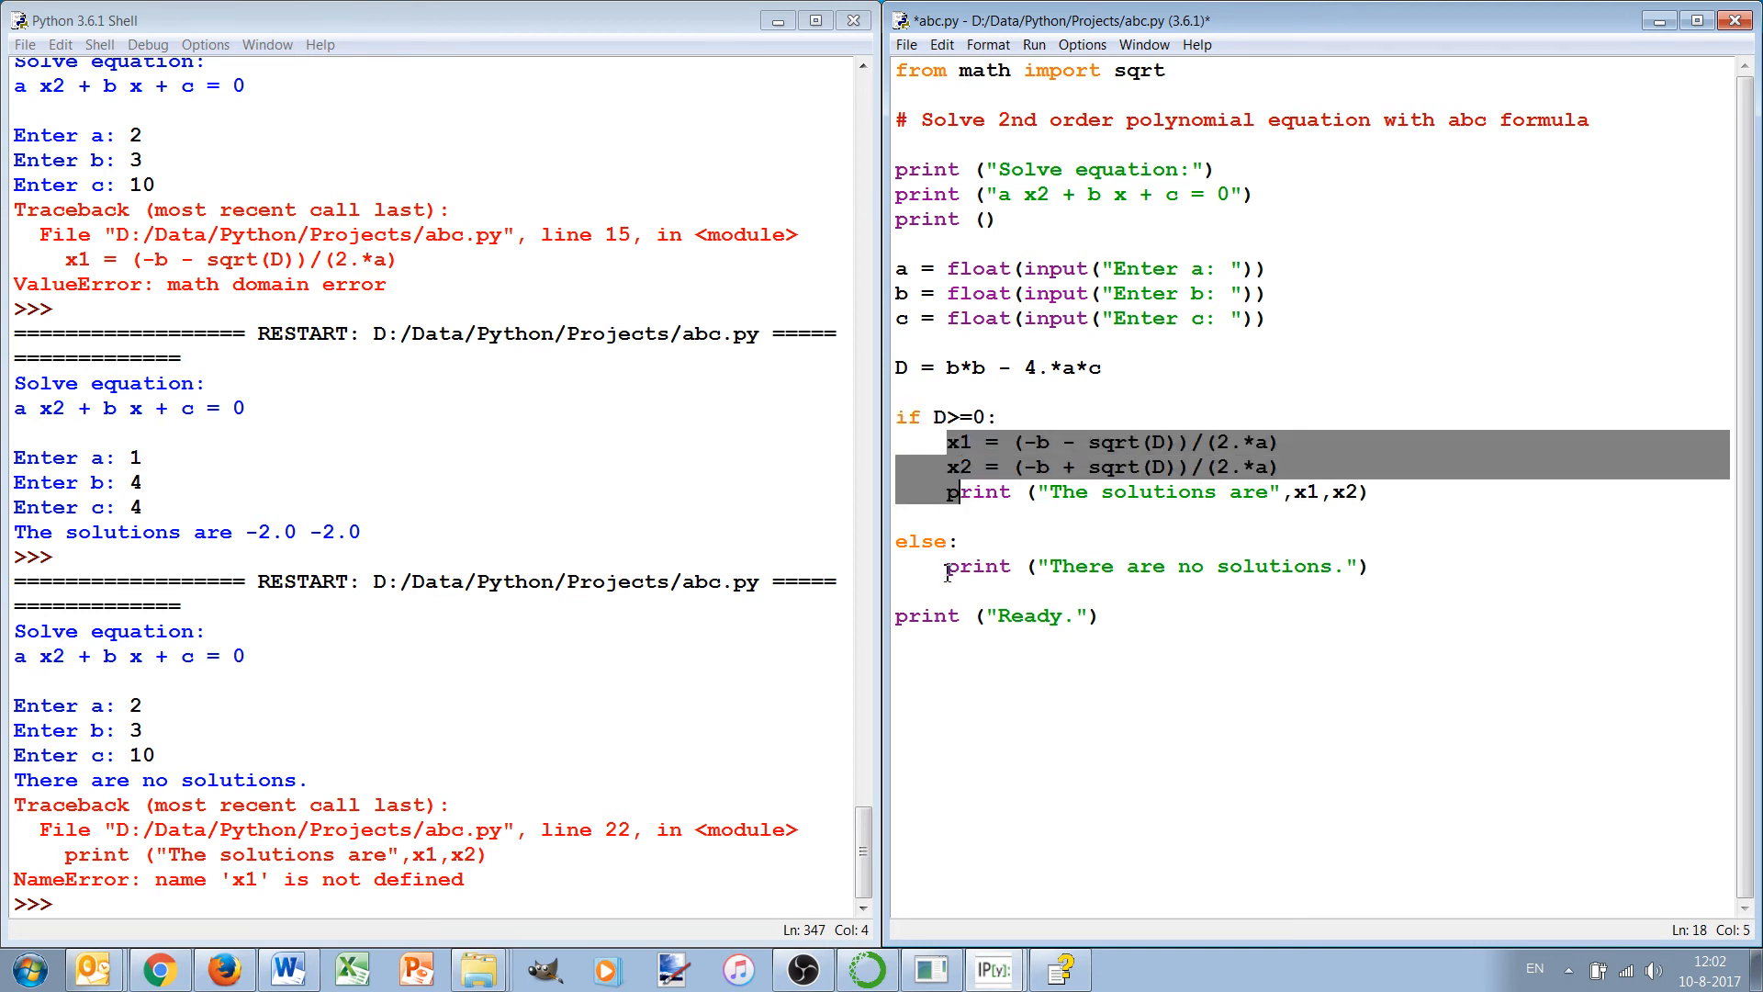
click(953, 441)
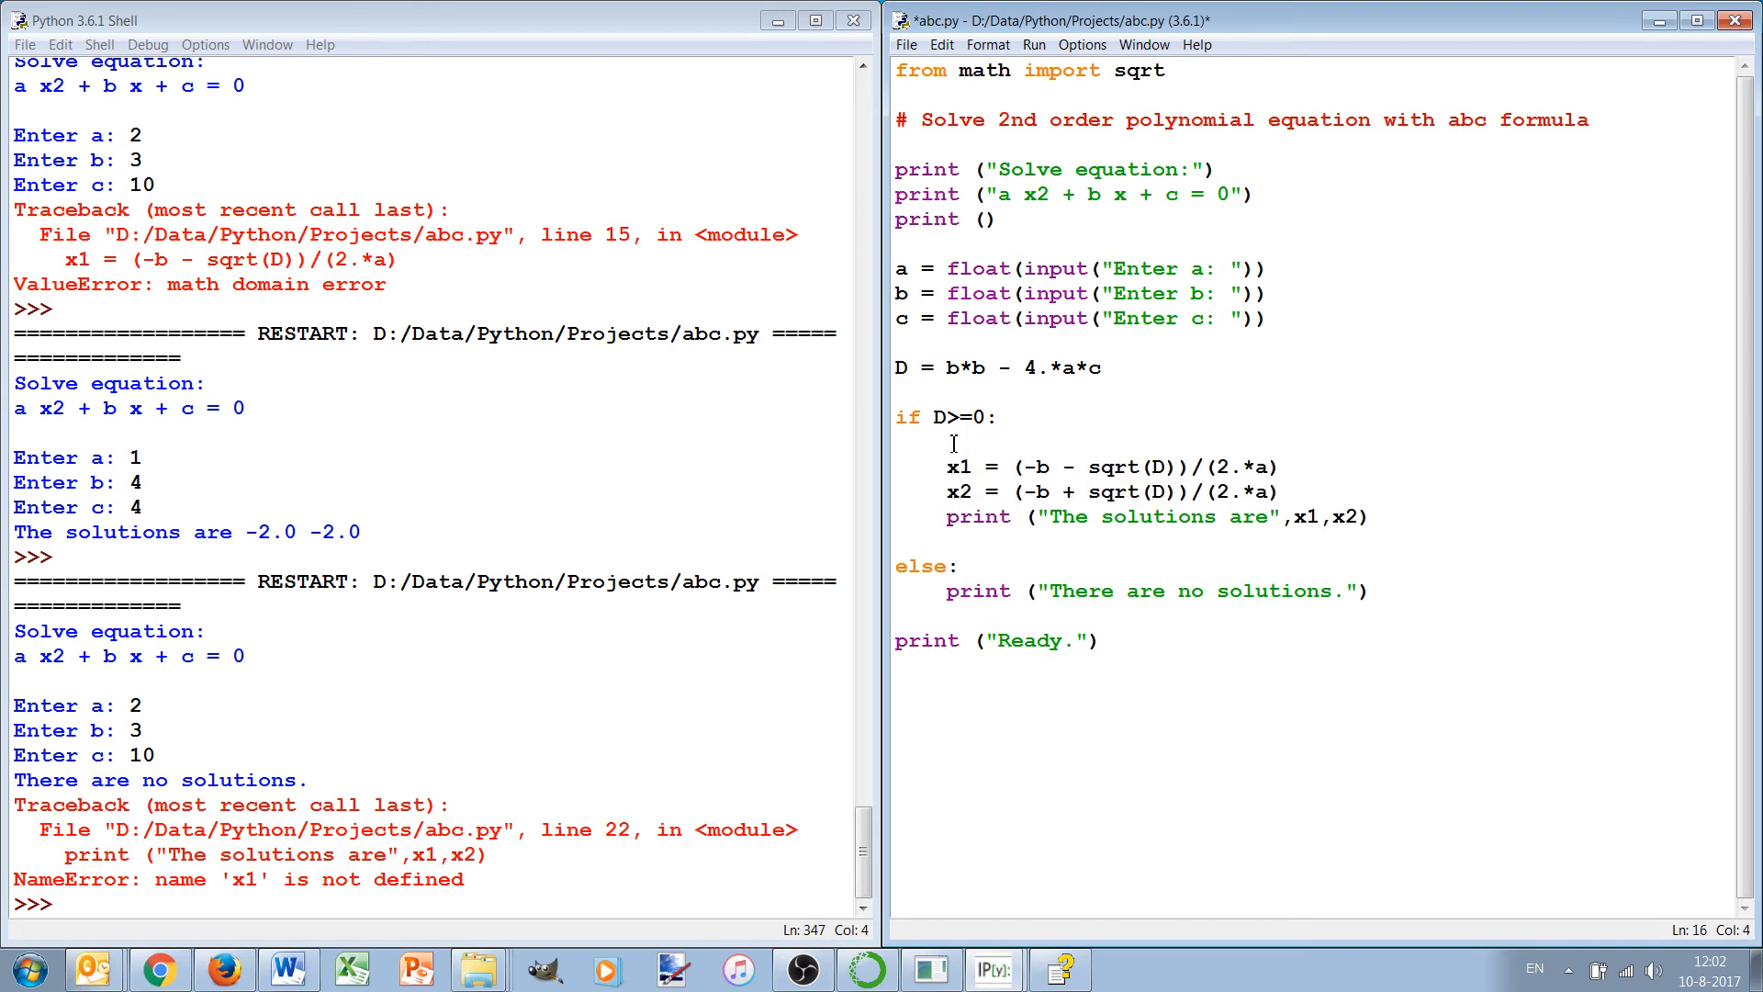
Step: Write an if D==0: block computing x = -b/(2.*a) and printing "One solution" with x
text(if D)
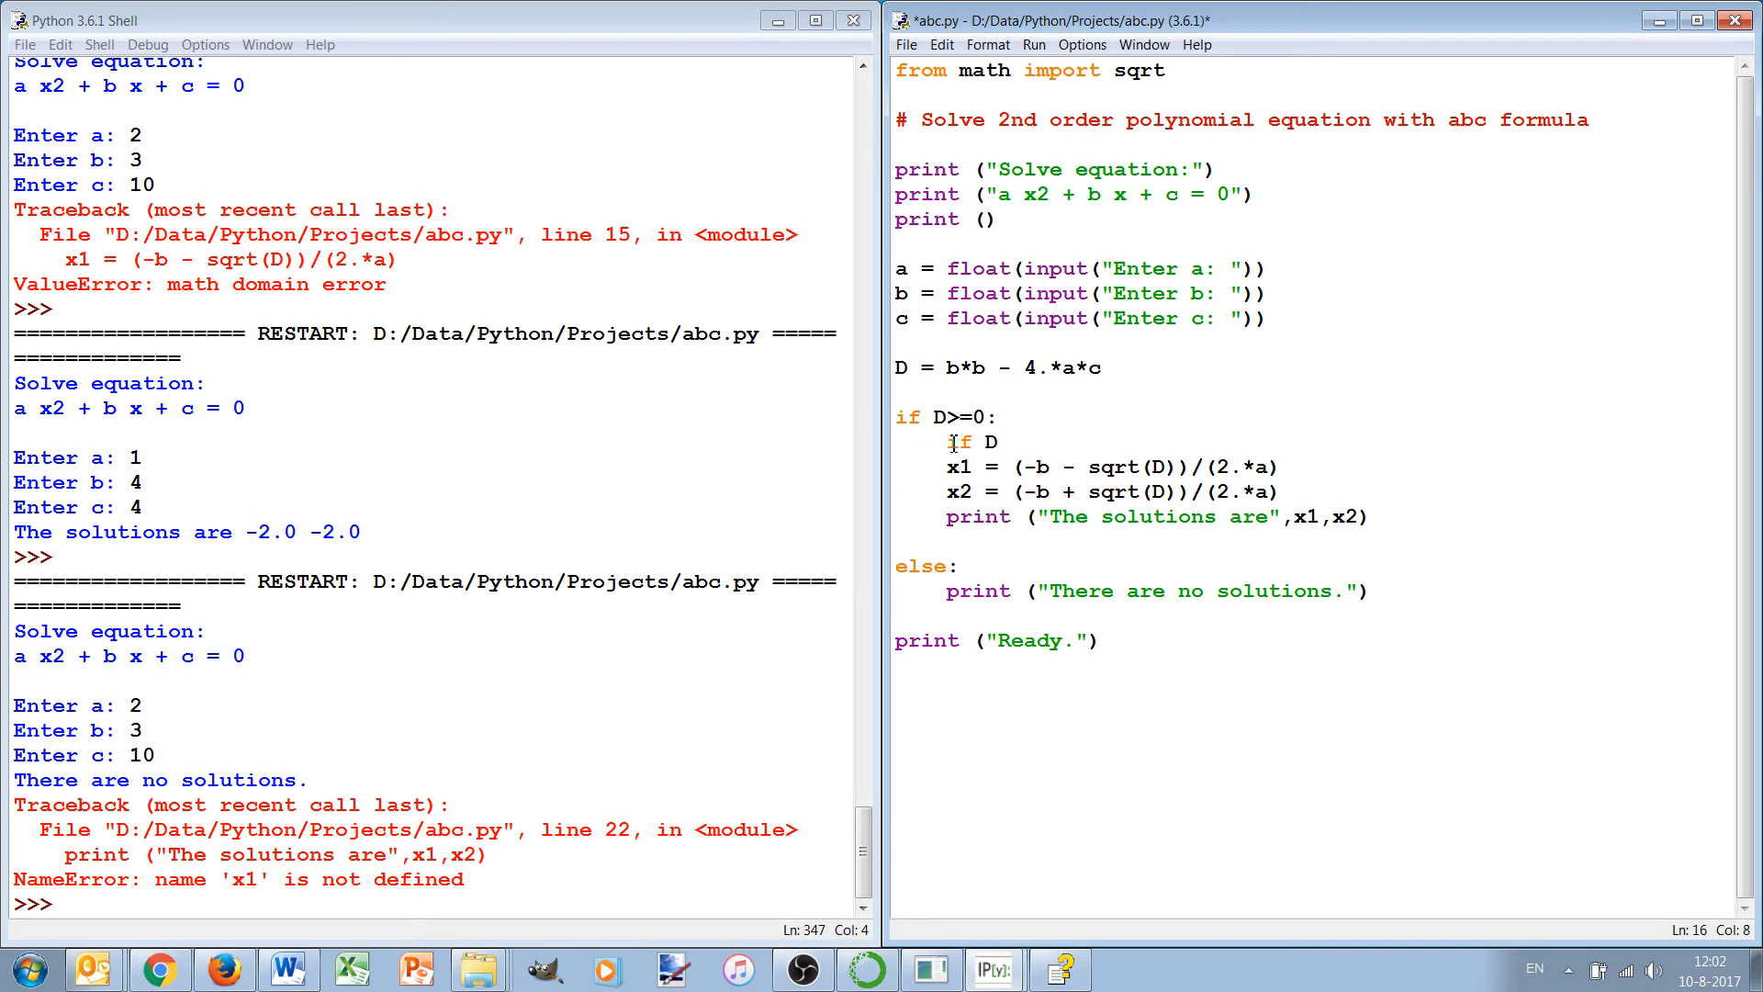
text(==0:)
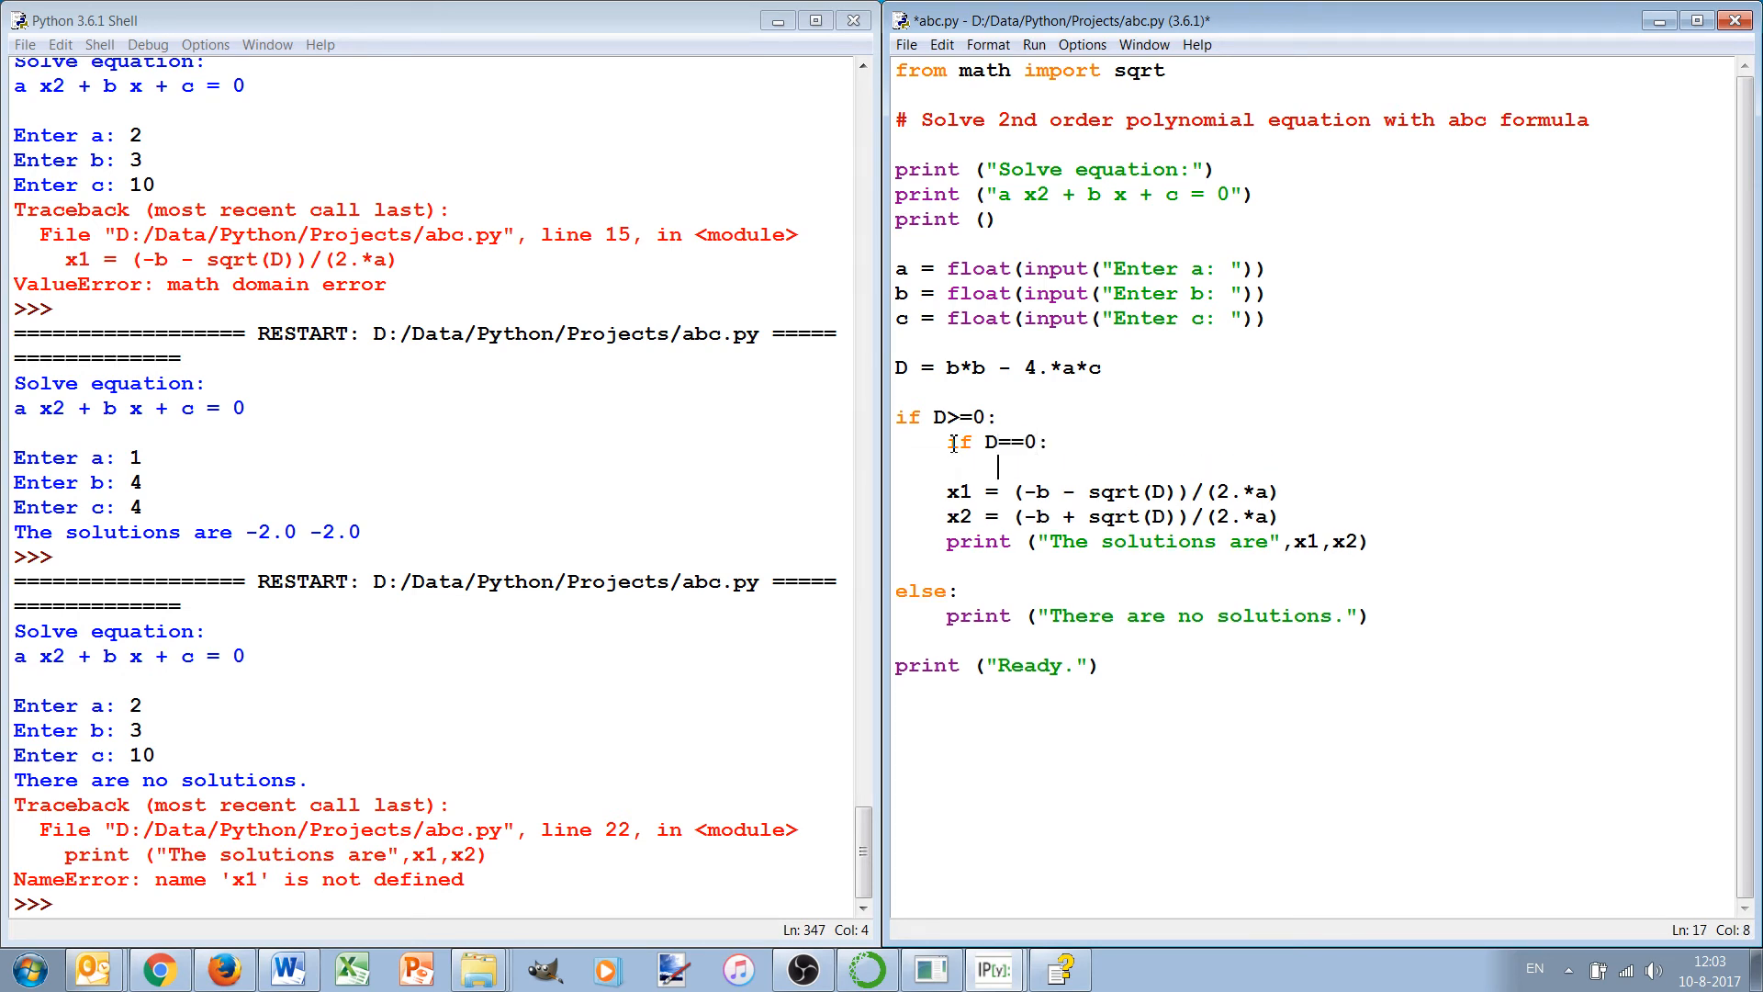
text(x =)
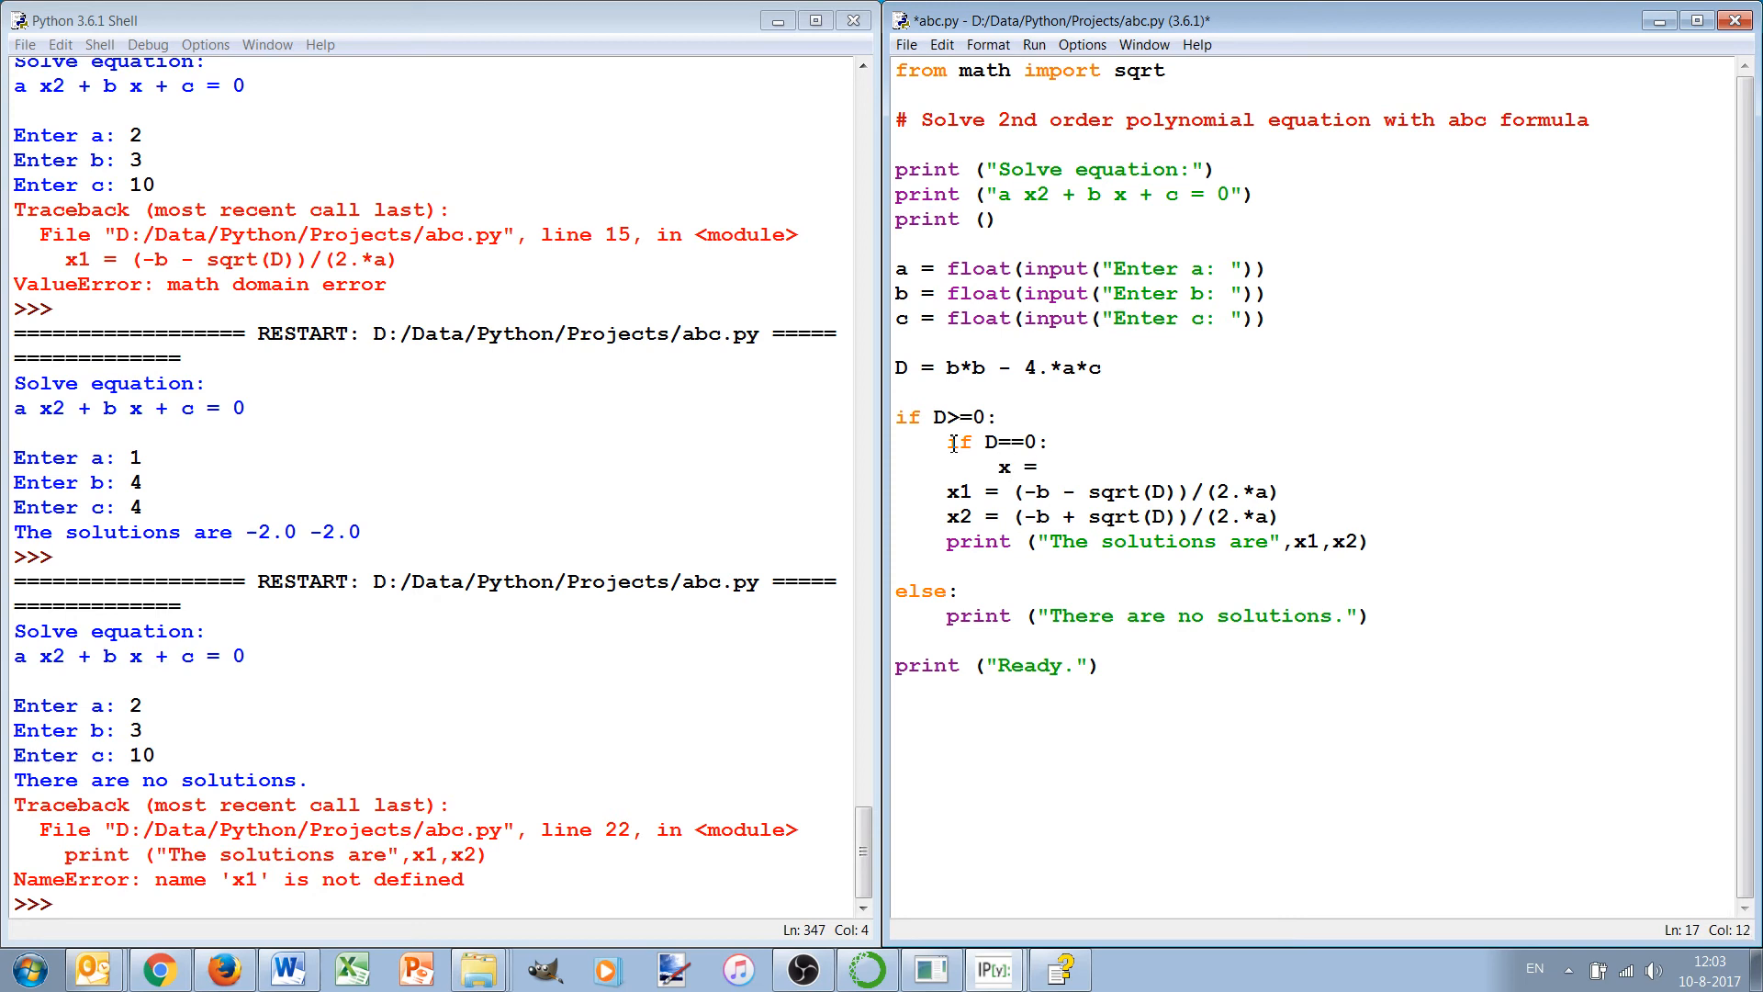
text(-b/ ()
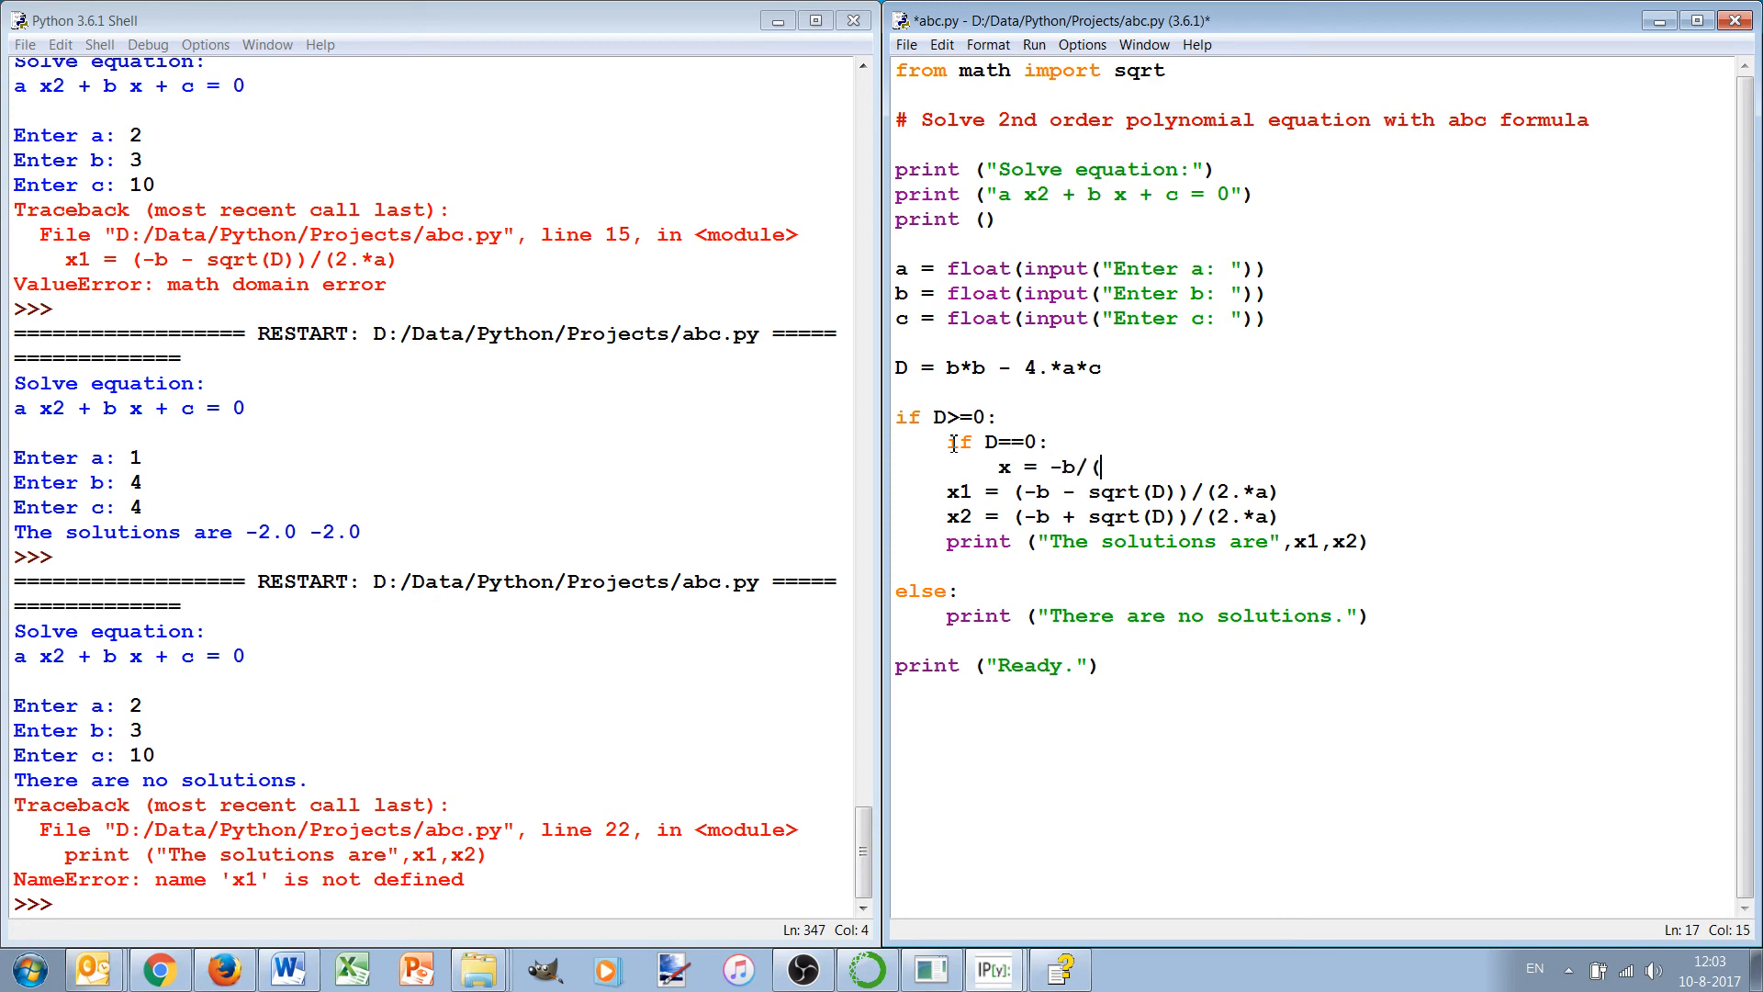
text(2.*a))
text(print)
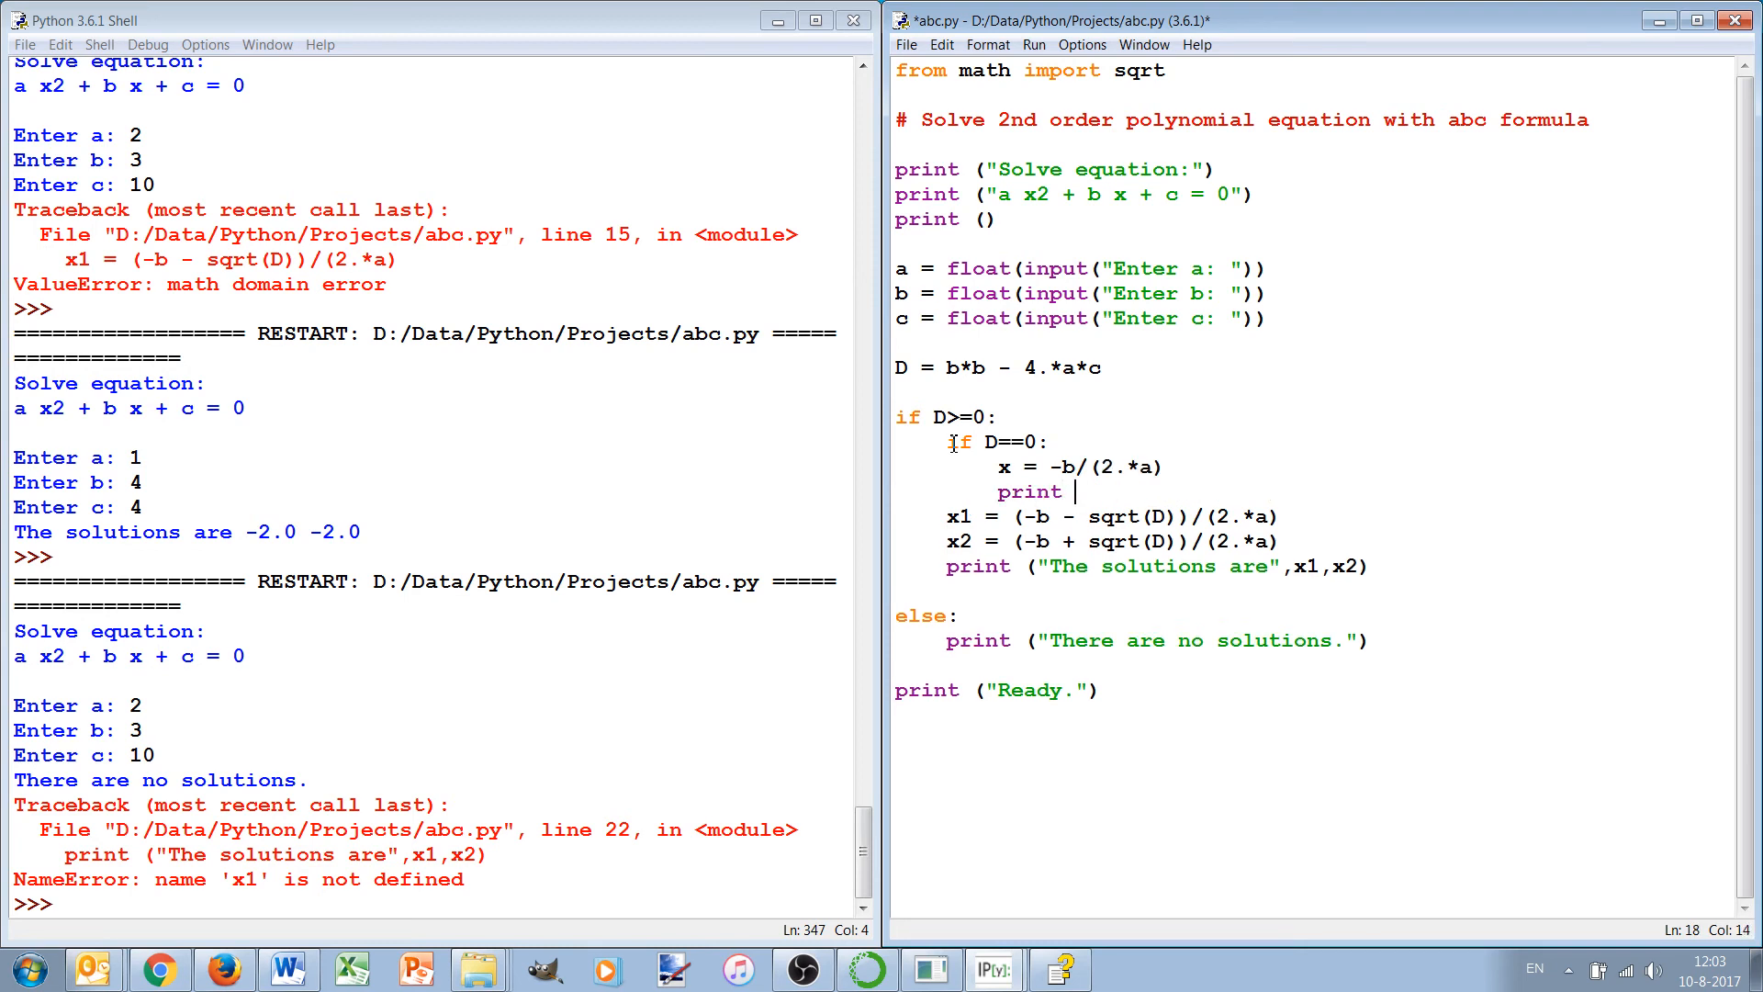
text(("One solution)
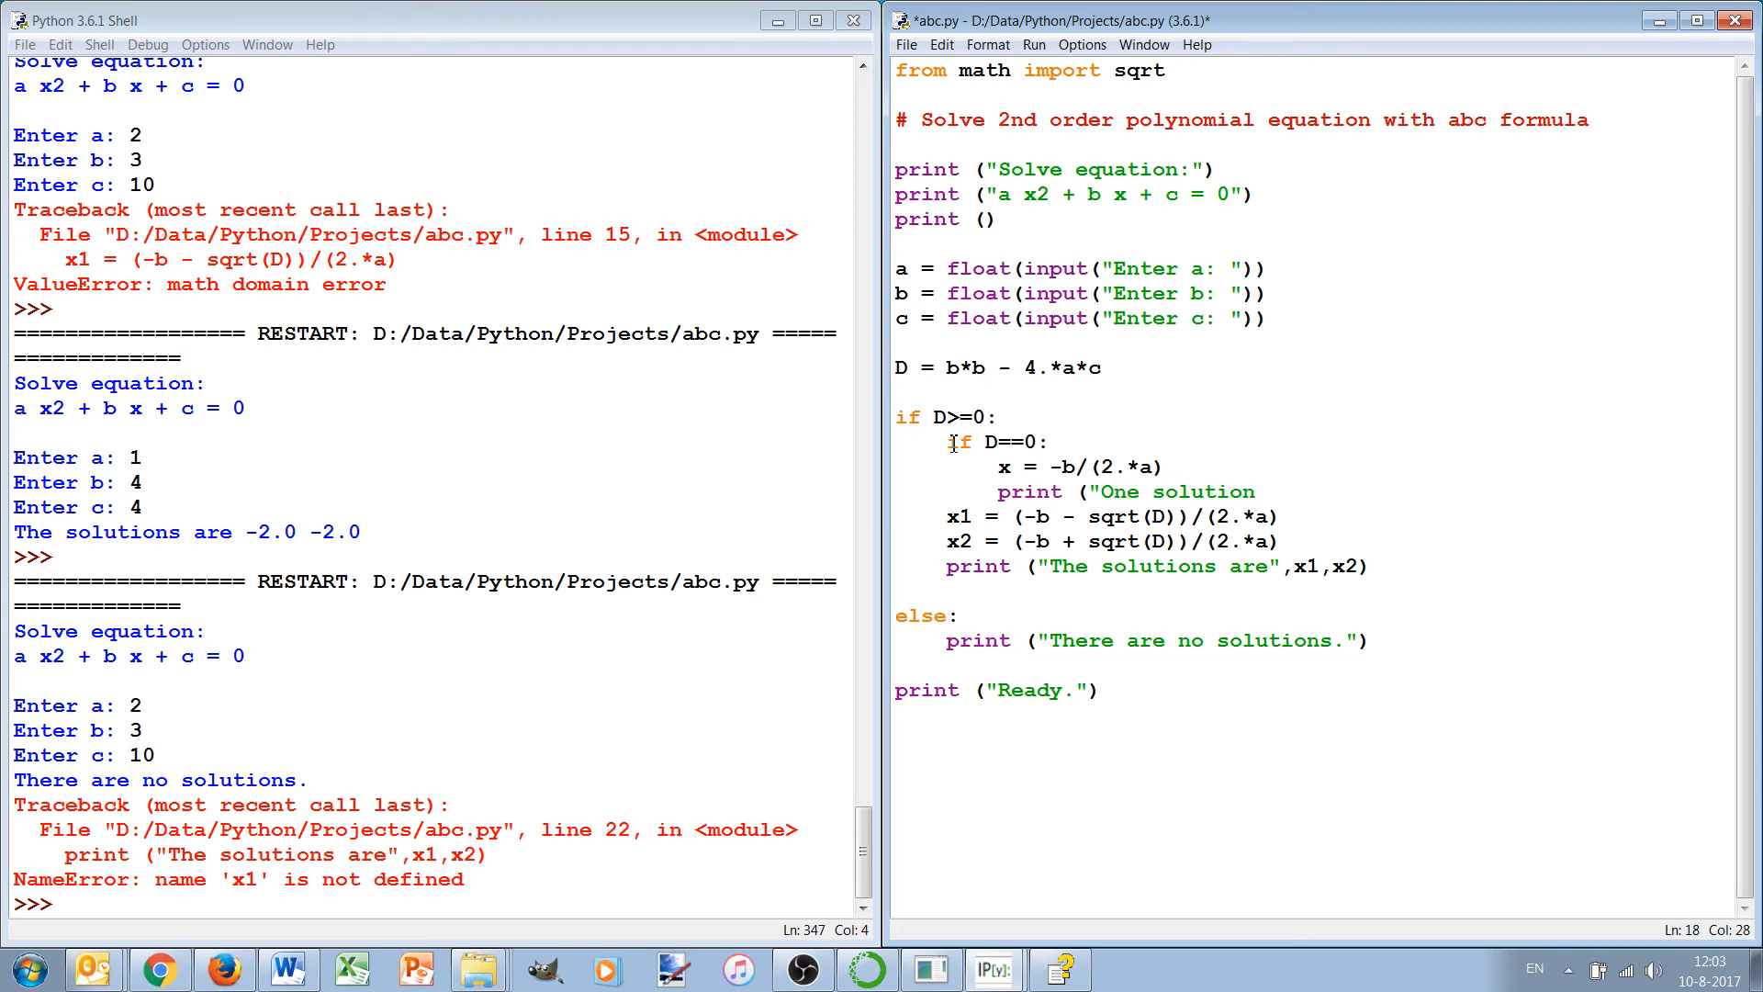
text(,x)
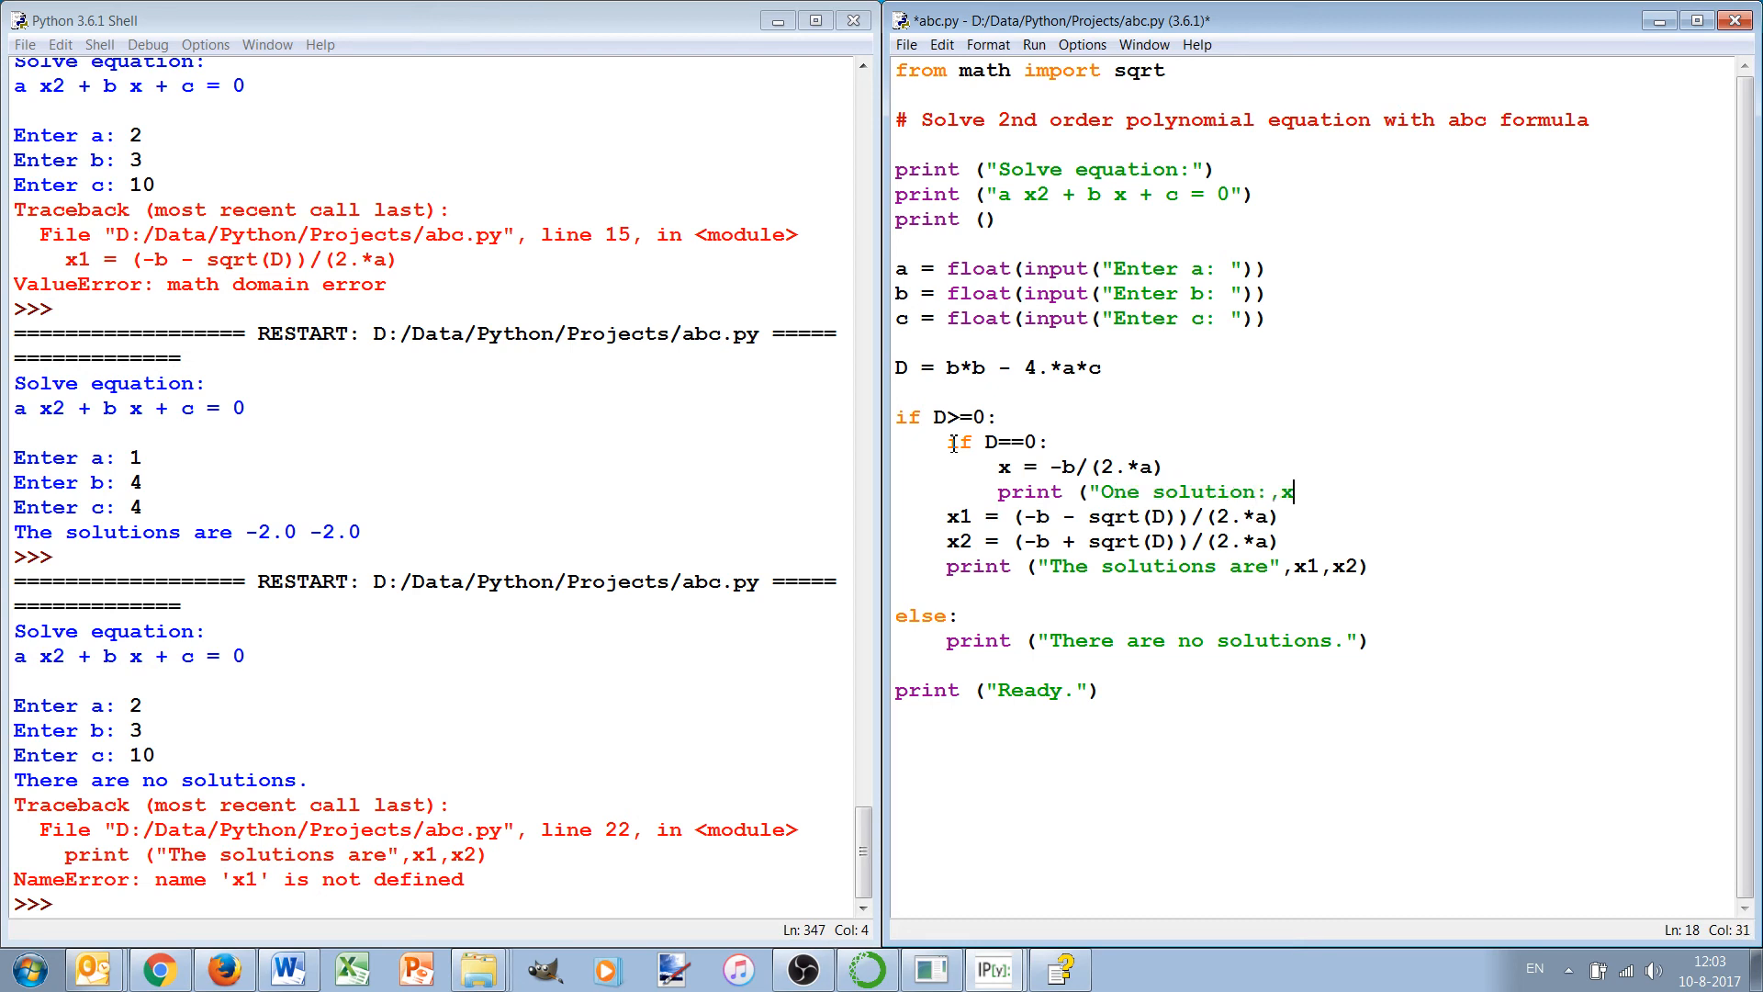
key(Backspace)
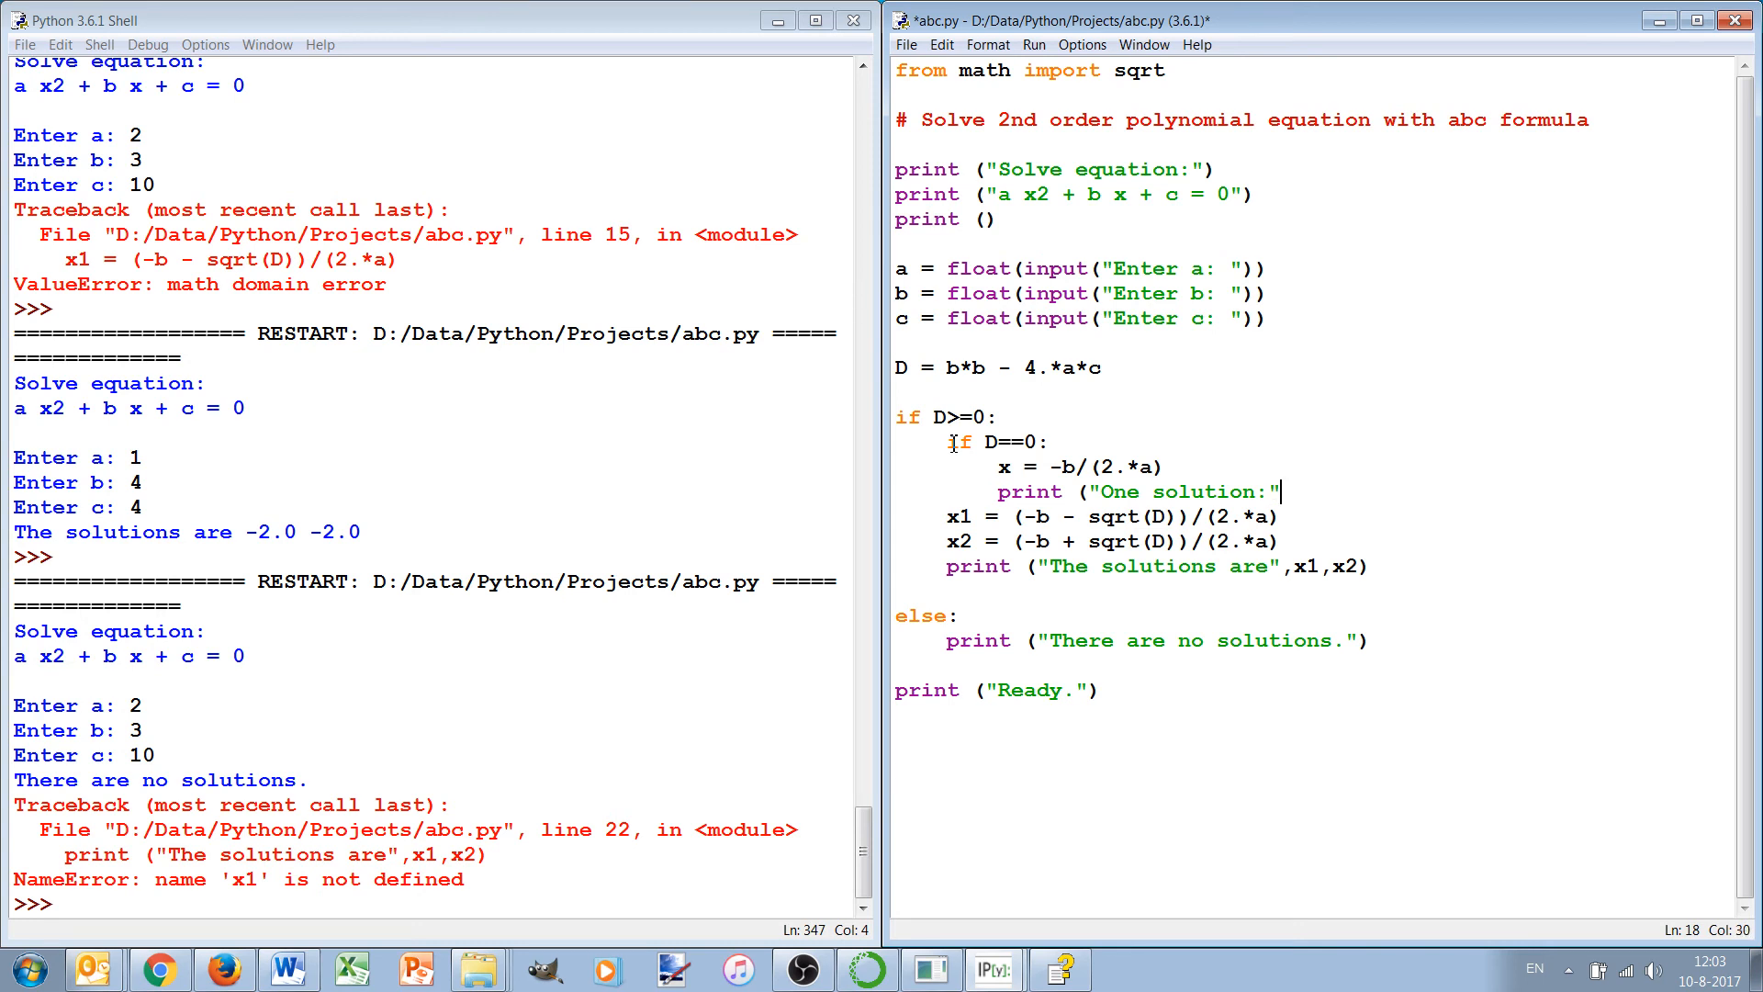
text(,x))
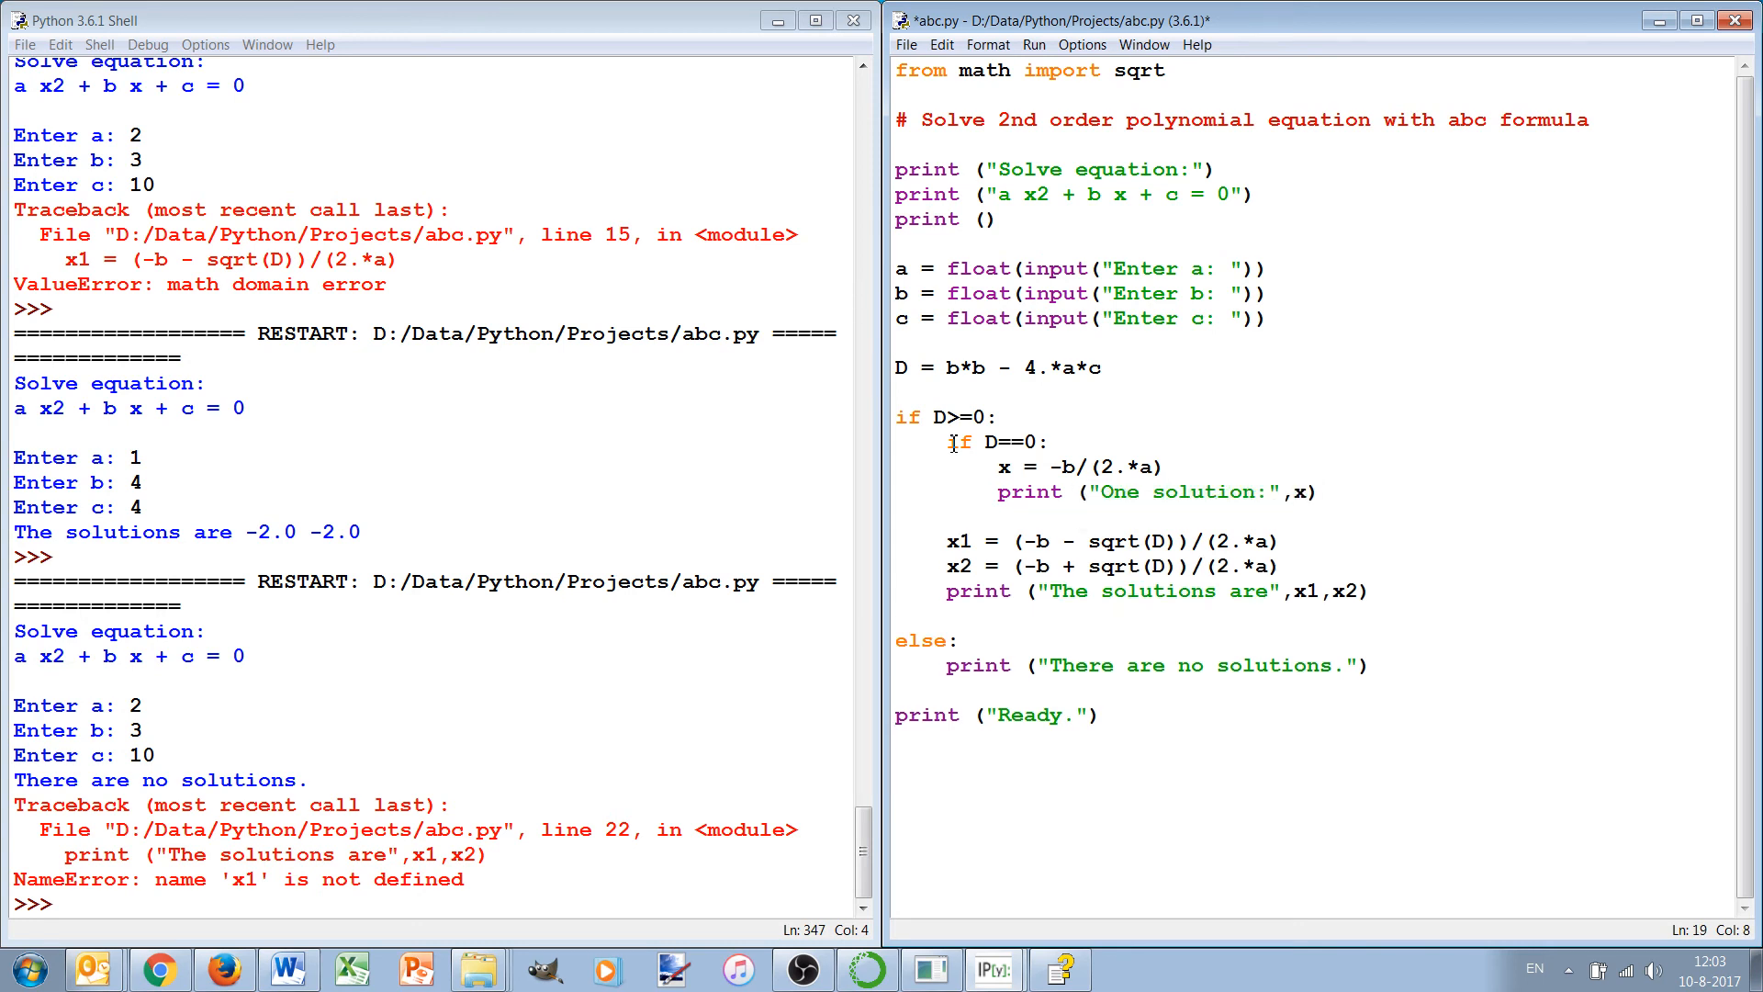
Step: Add an else: line and select the one-solution lines to move them
text(else)
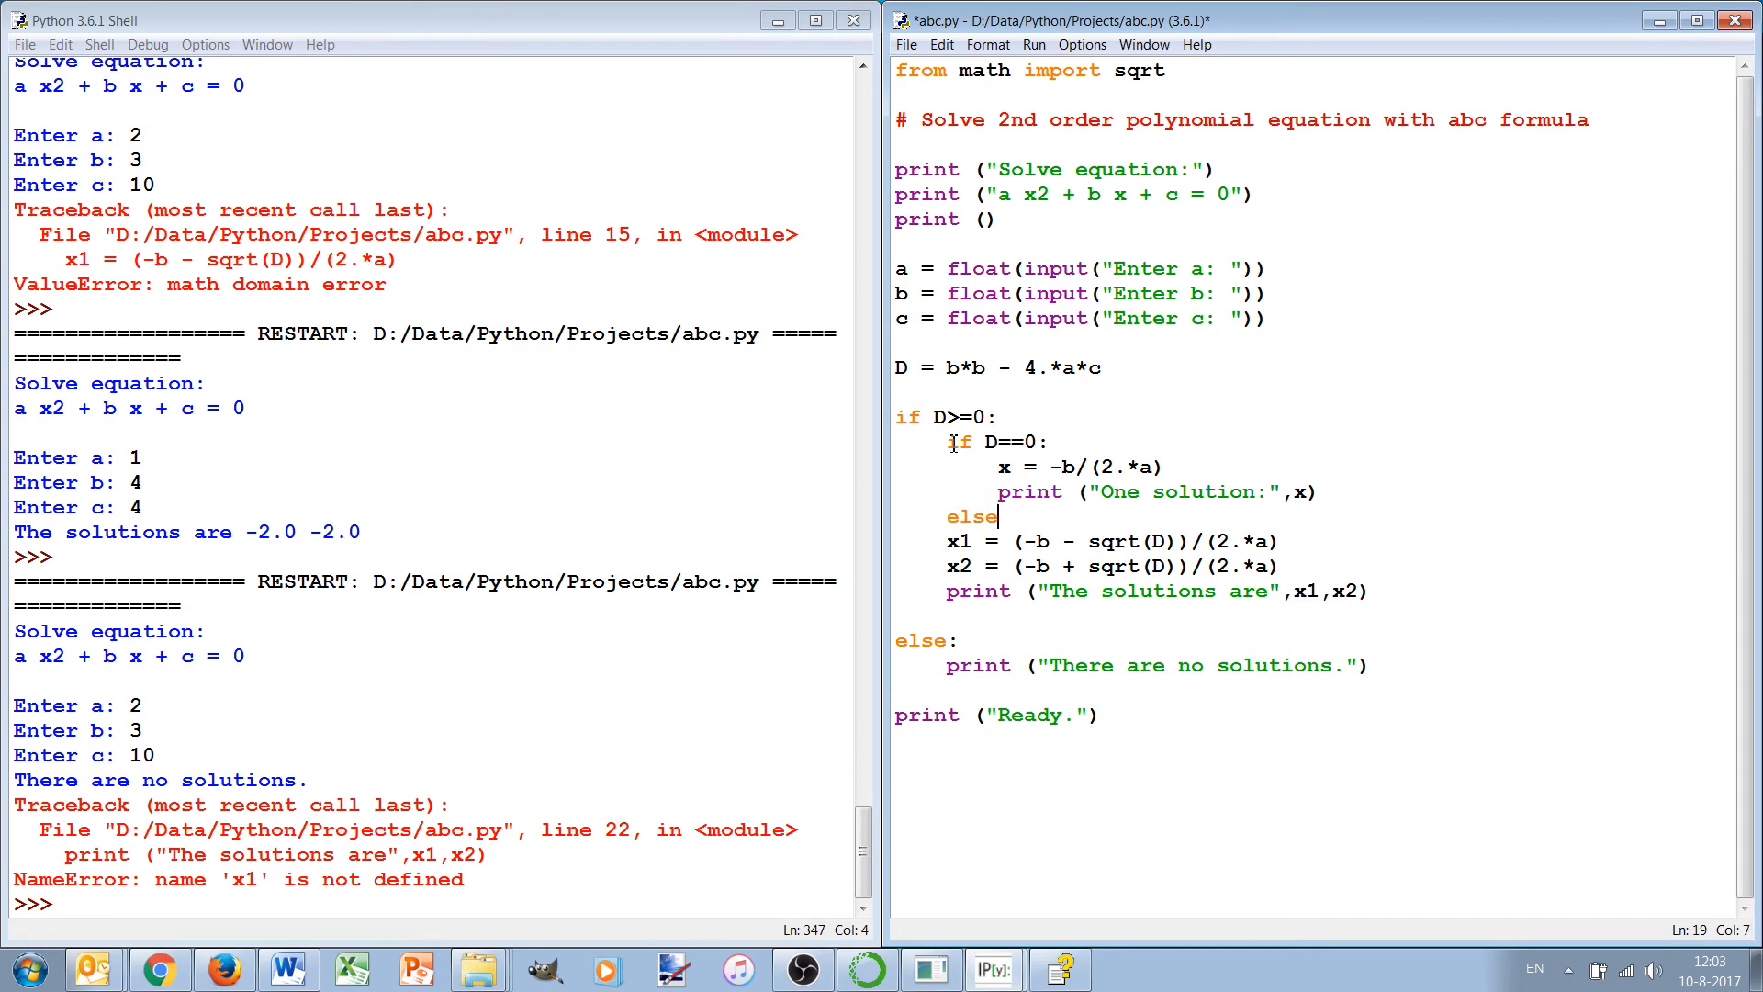
text(:)
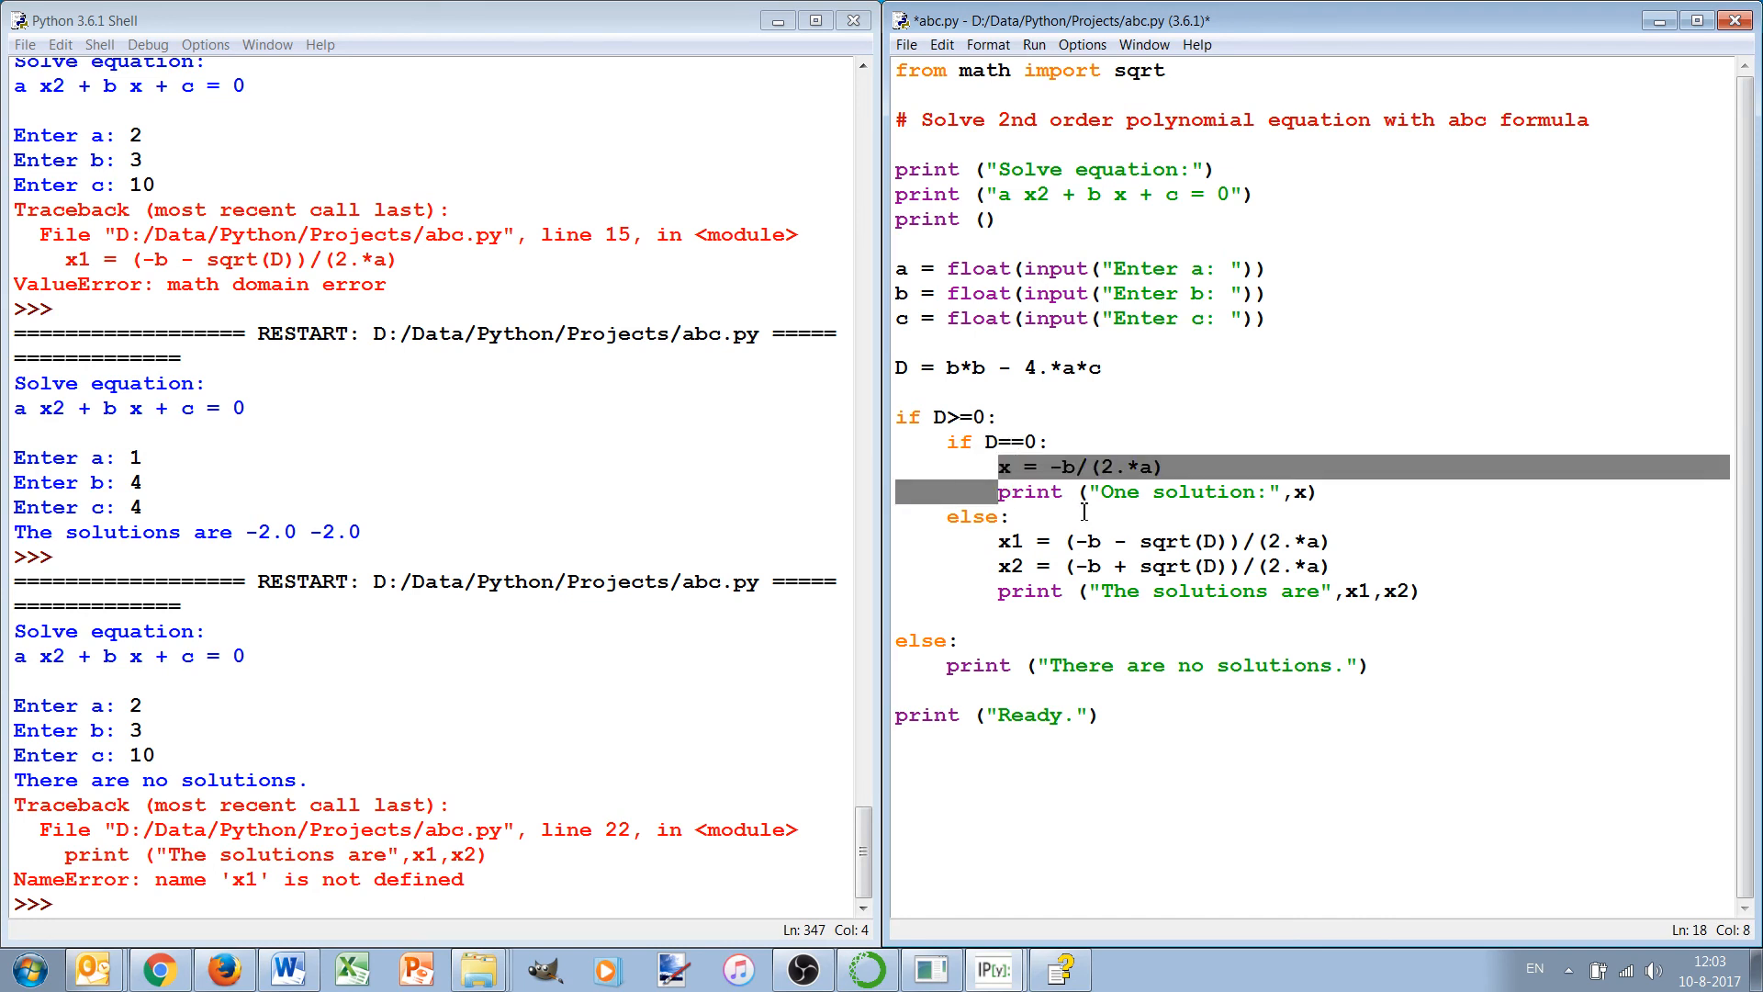
click(1017, 540)
text(el)
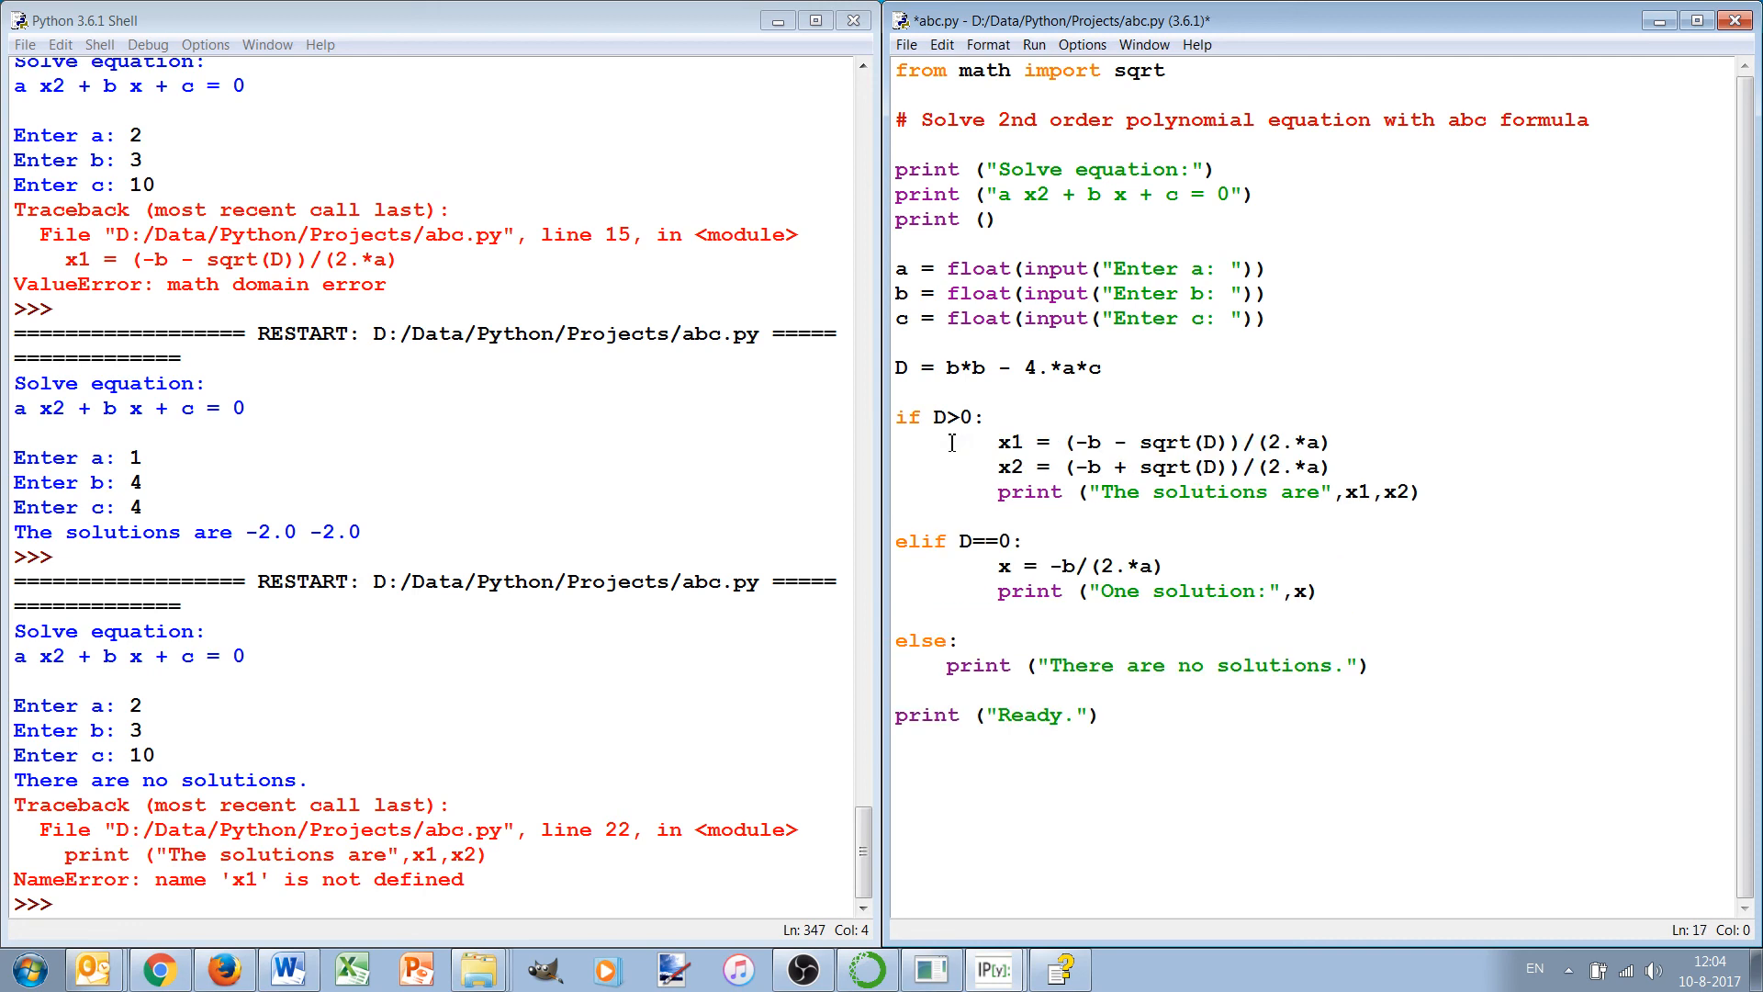
Step: Dedent the x1, two-solution print and one-solution lines so each sits one level under its branch
click(952, 440)
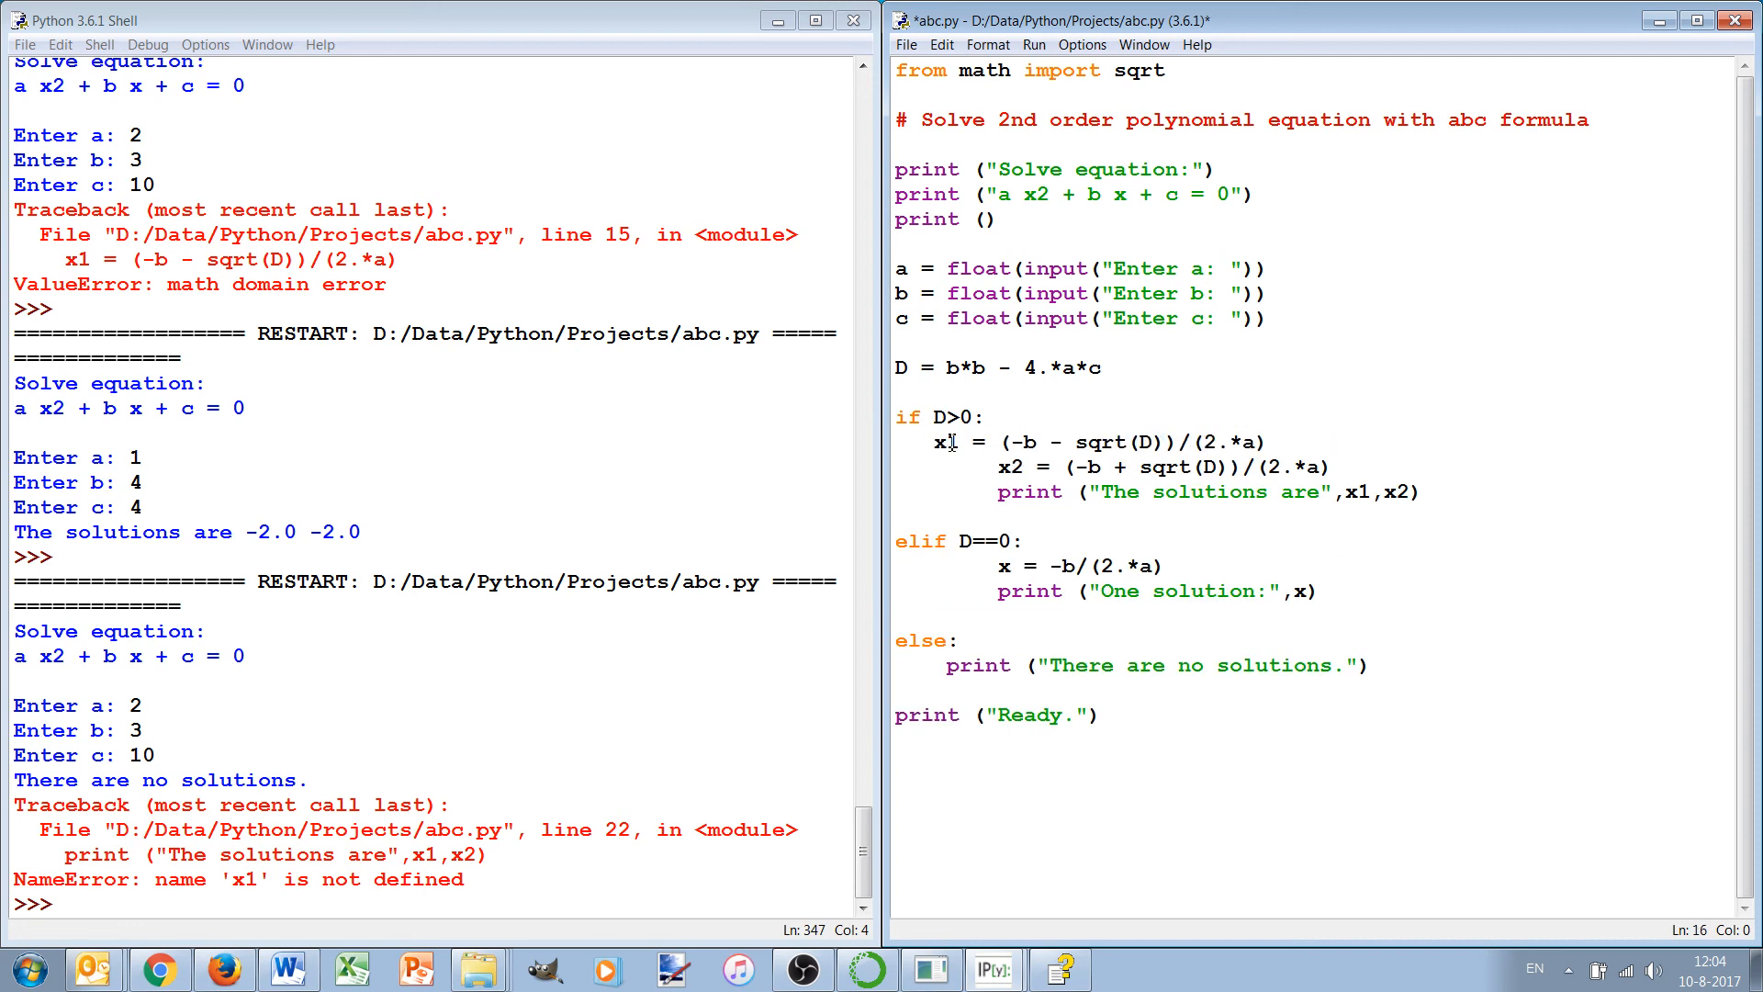
click(907, 465)
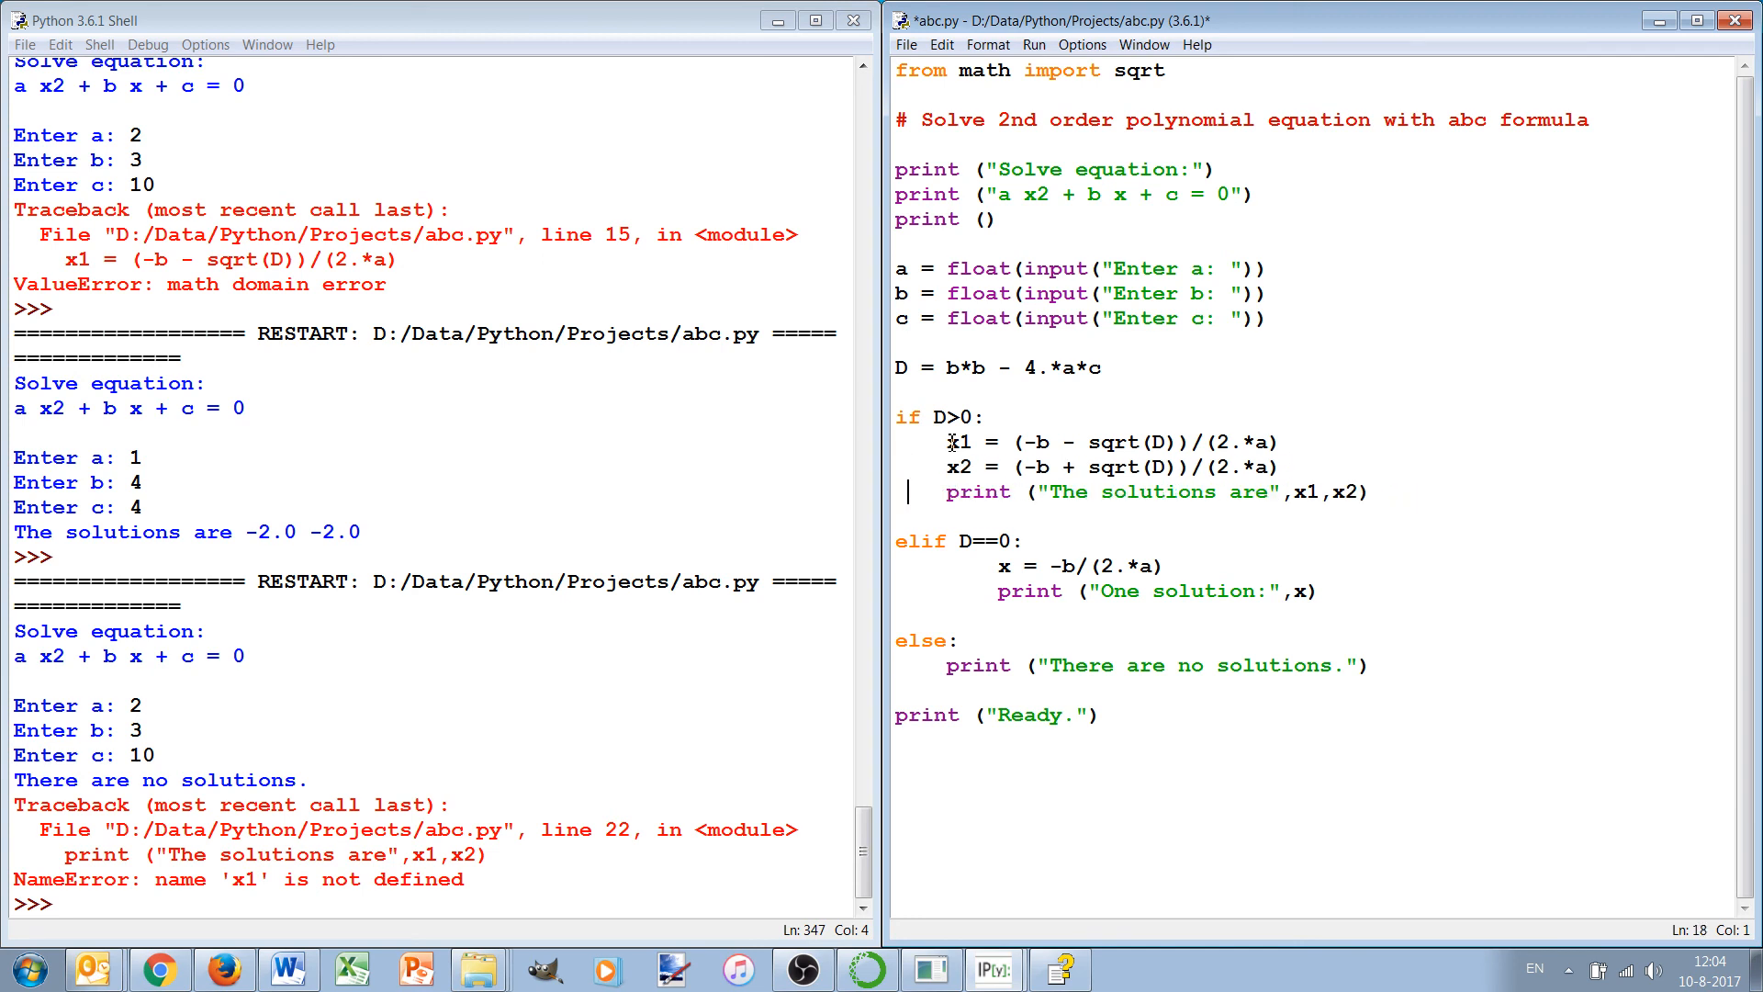
click(1012, 565)
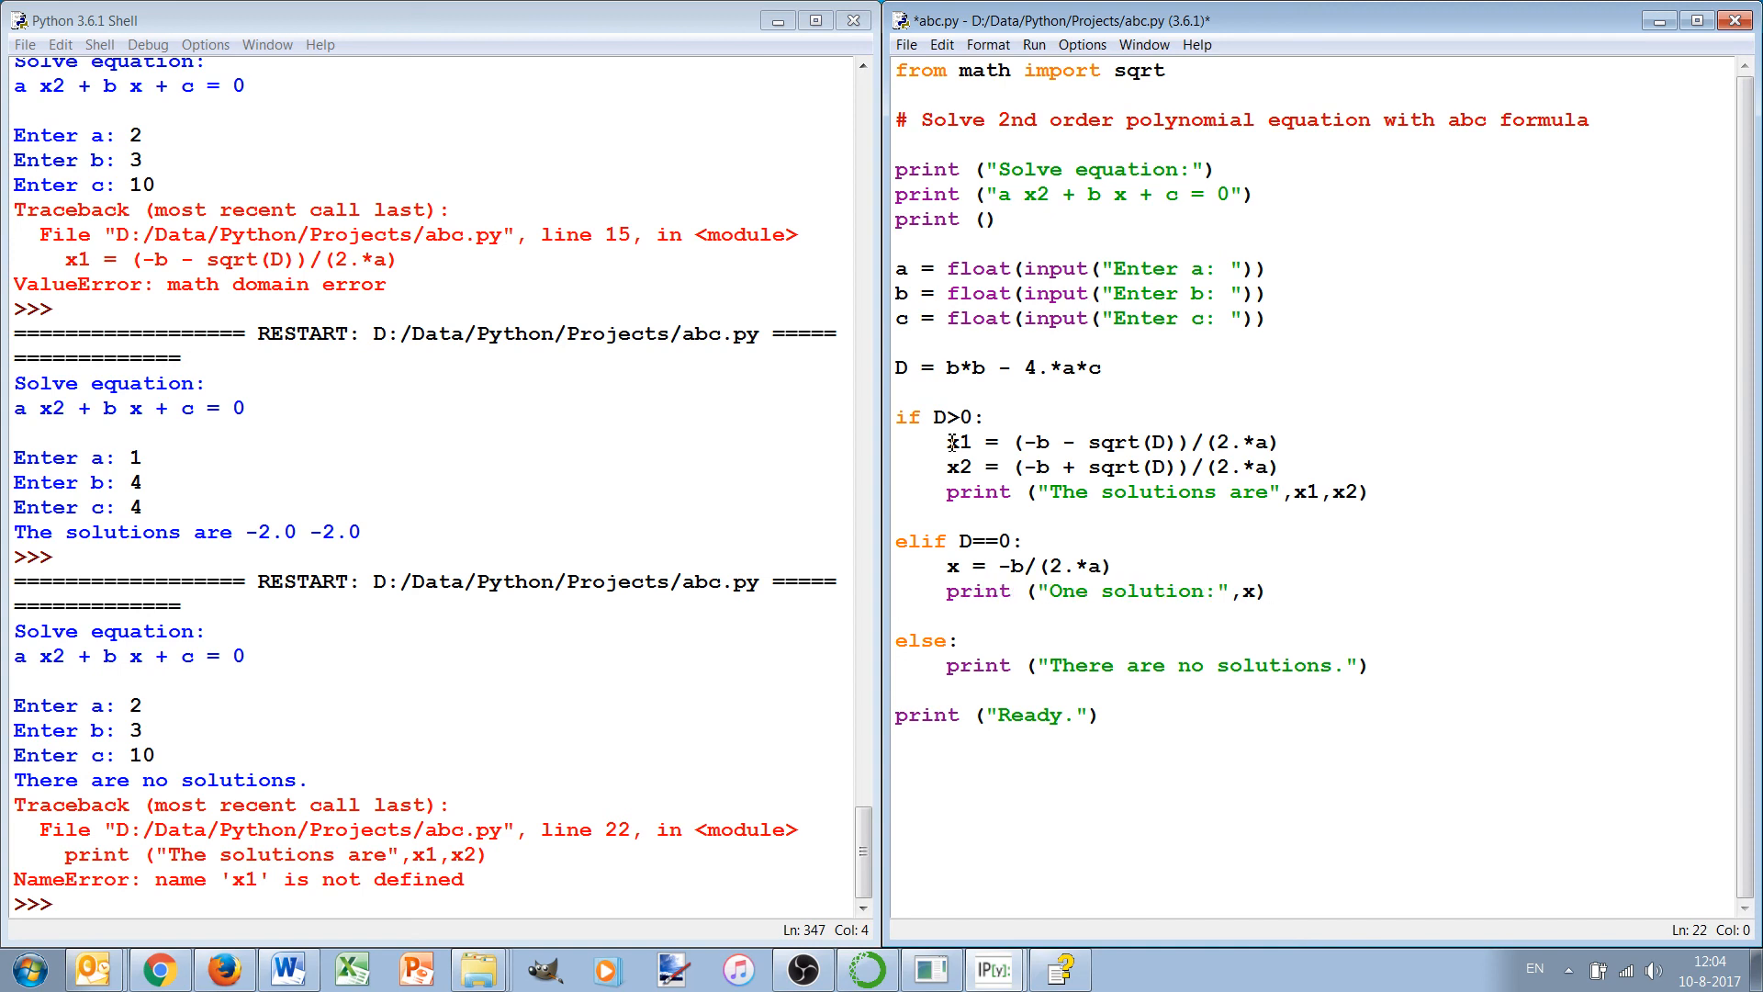
click(896, 541)
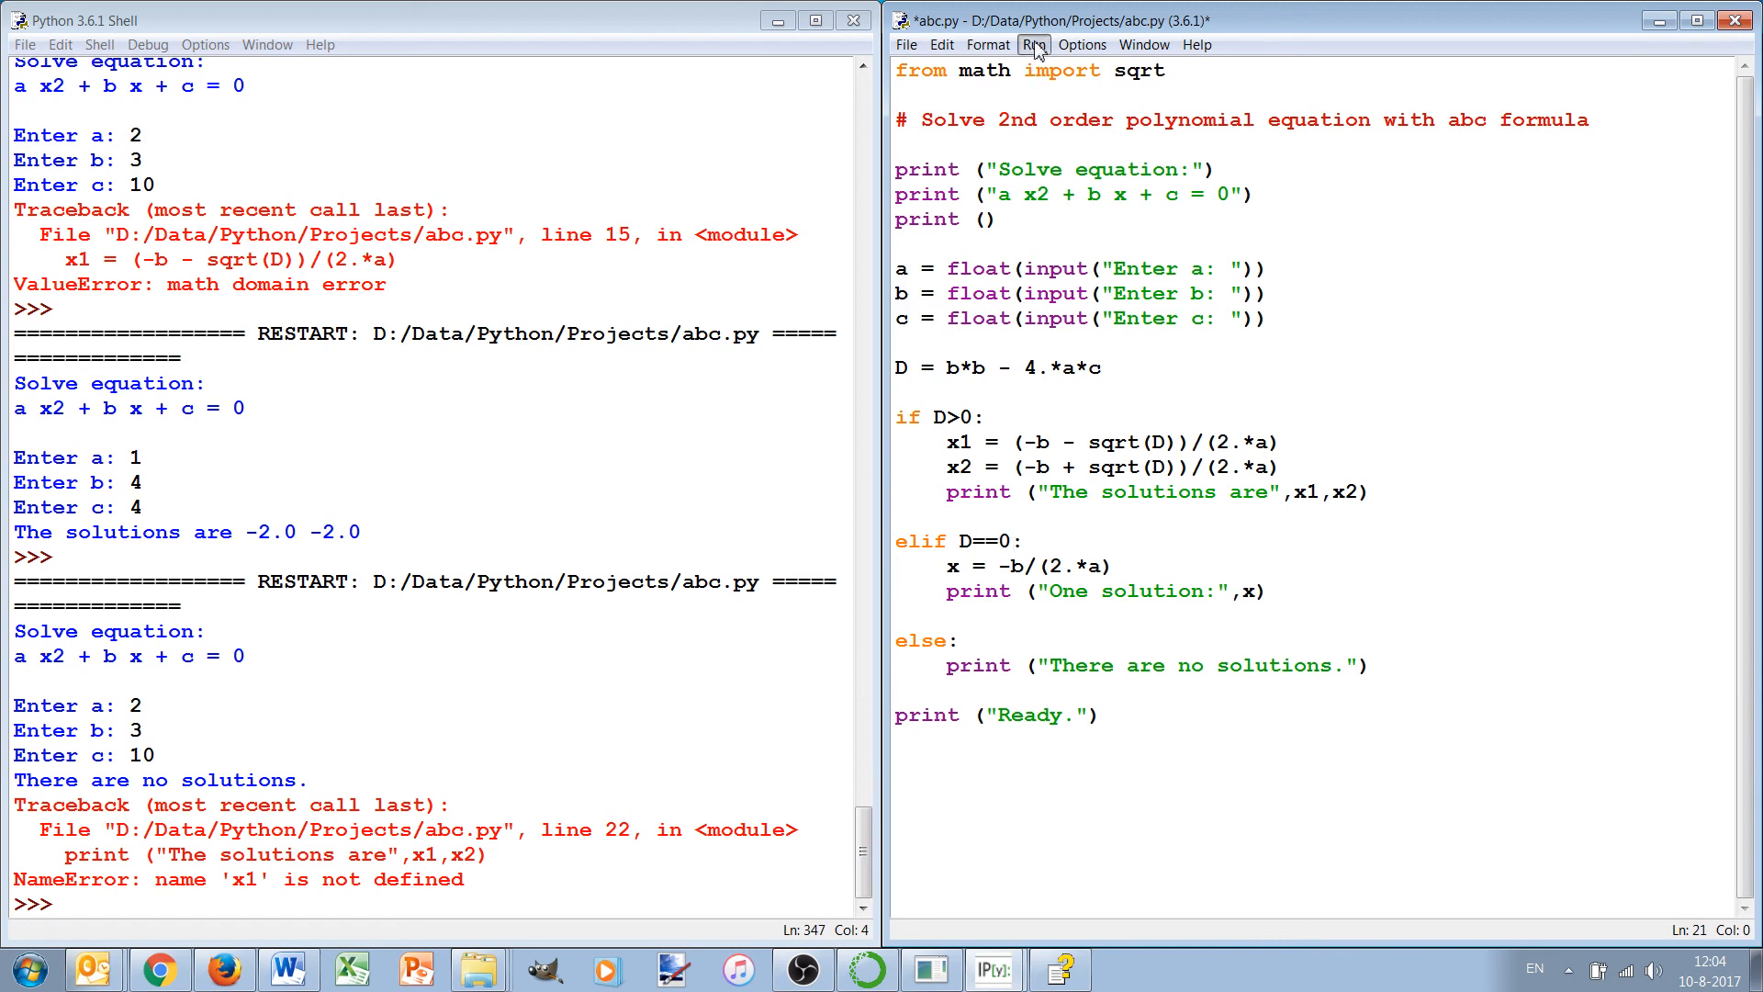
Step: Run abc.py as a module and enter 1 for a at the Shell prompt
click(1032, 44)
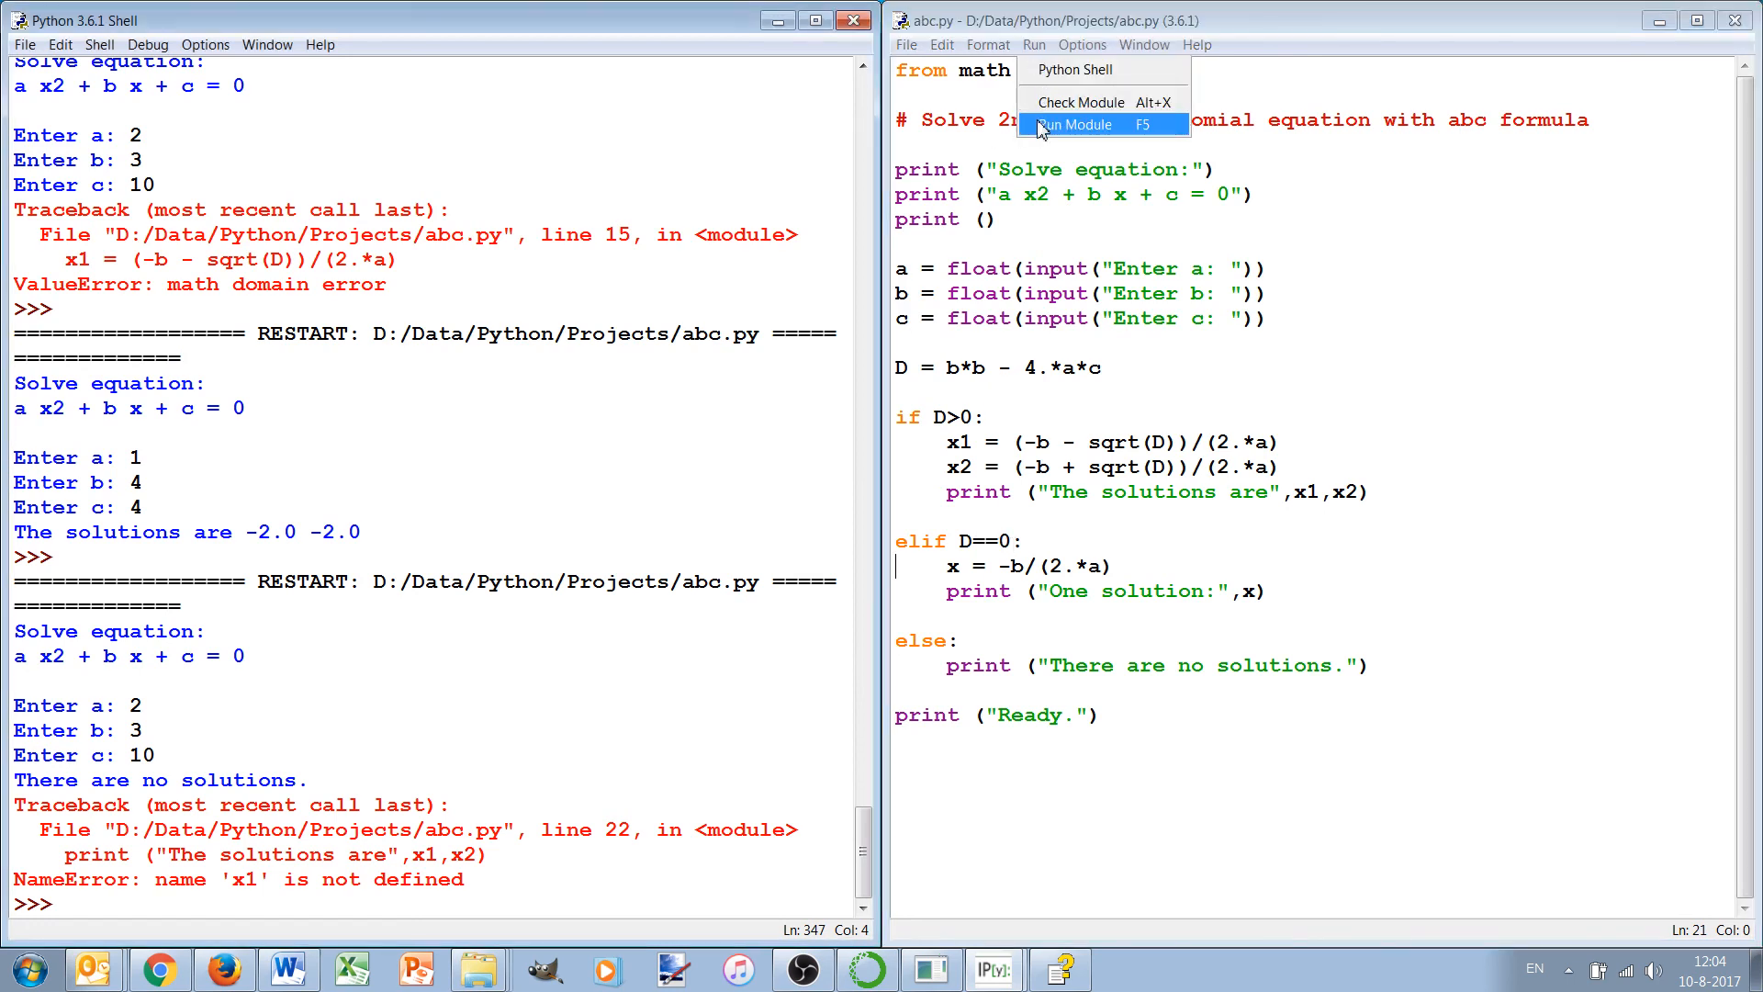
click(1073, 125)
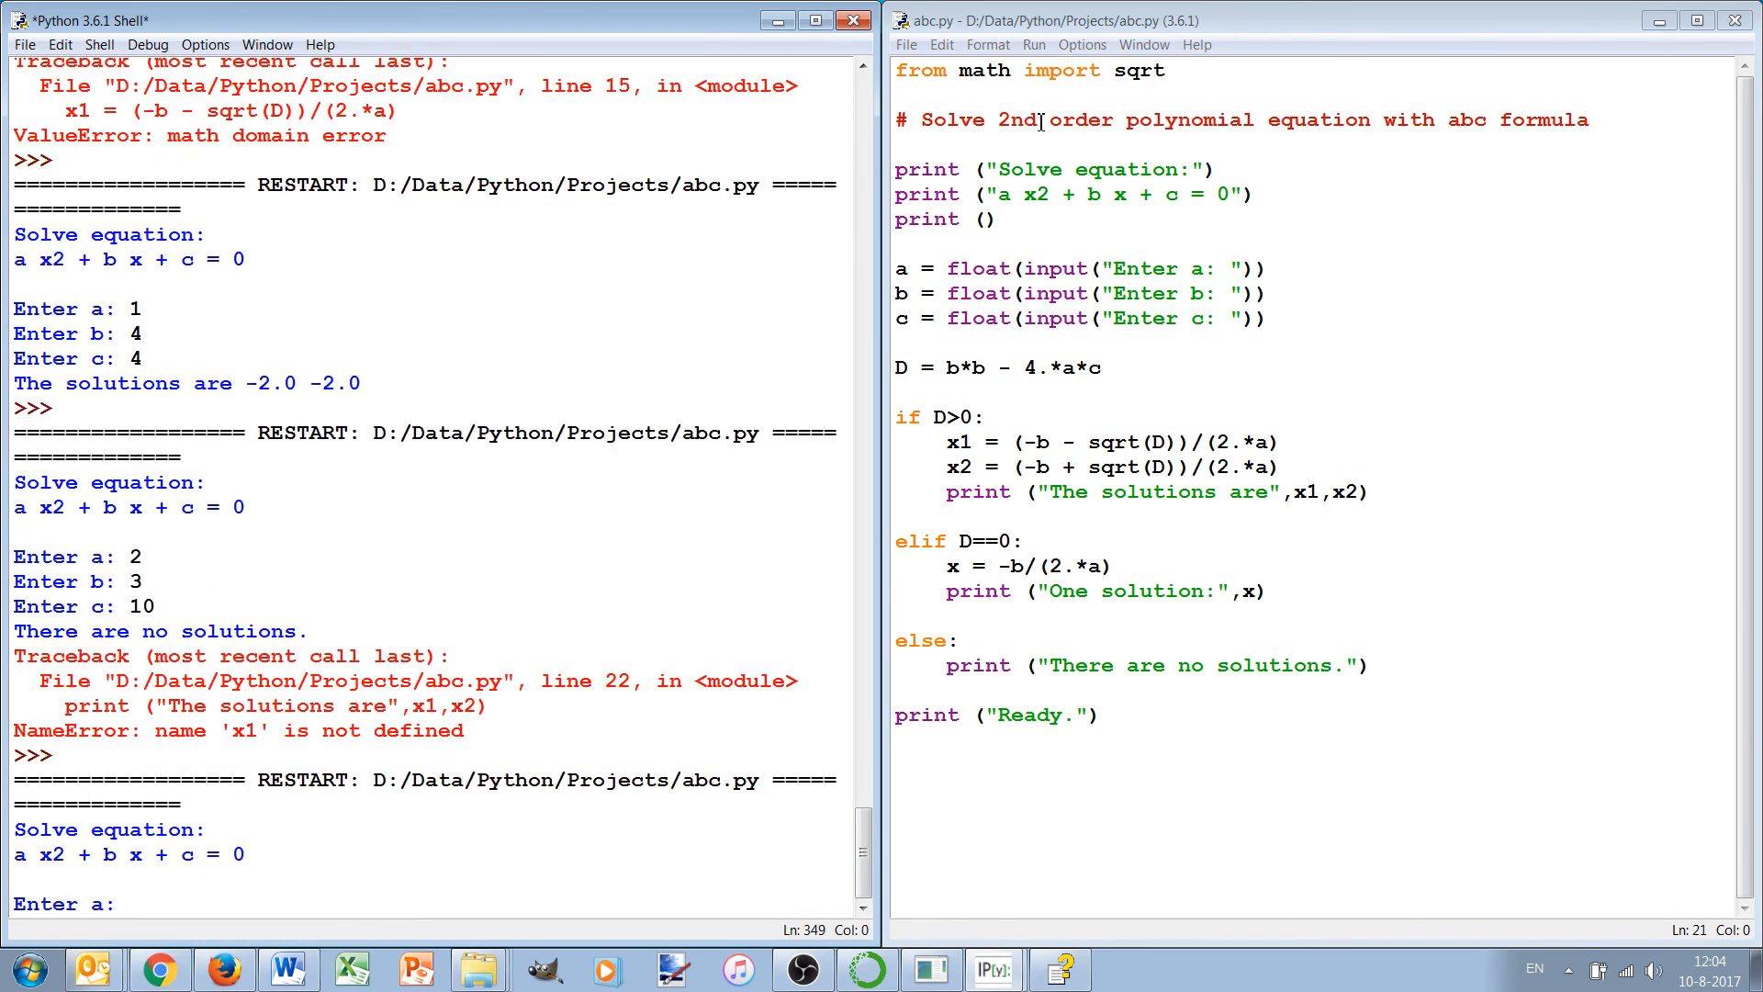
text(1)
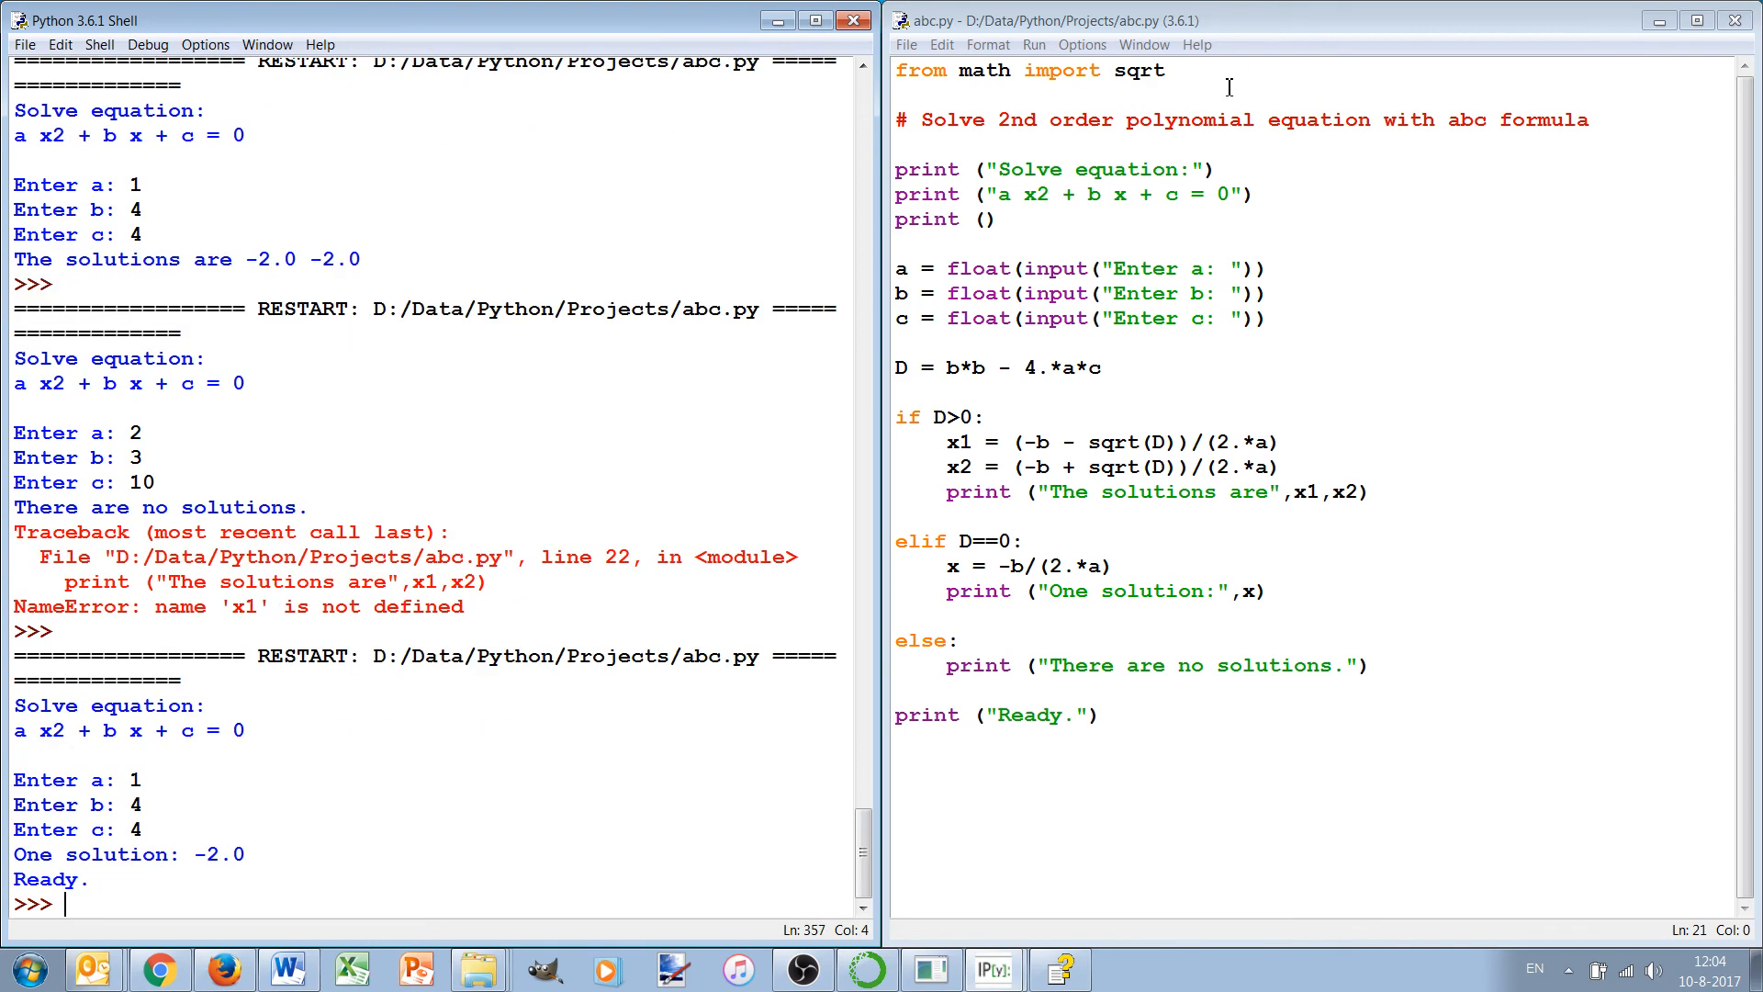
mouse_move(893, 575)
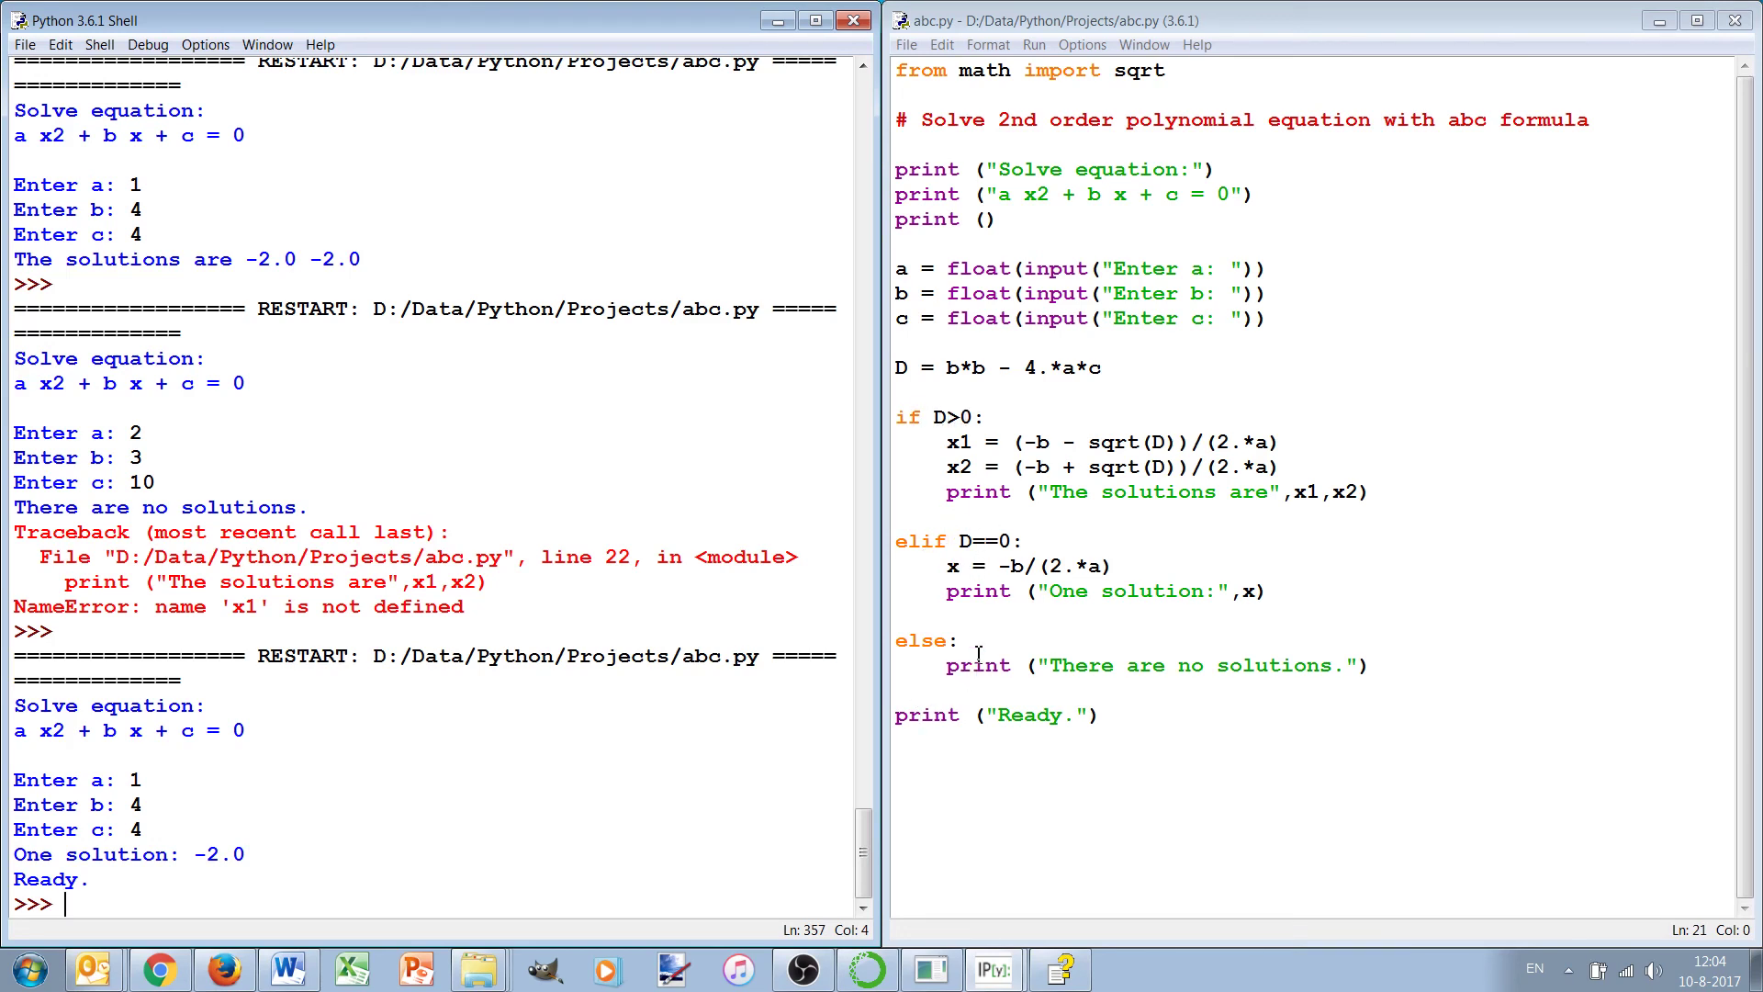
mouse_move(888, 686)
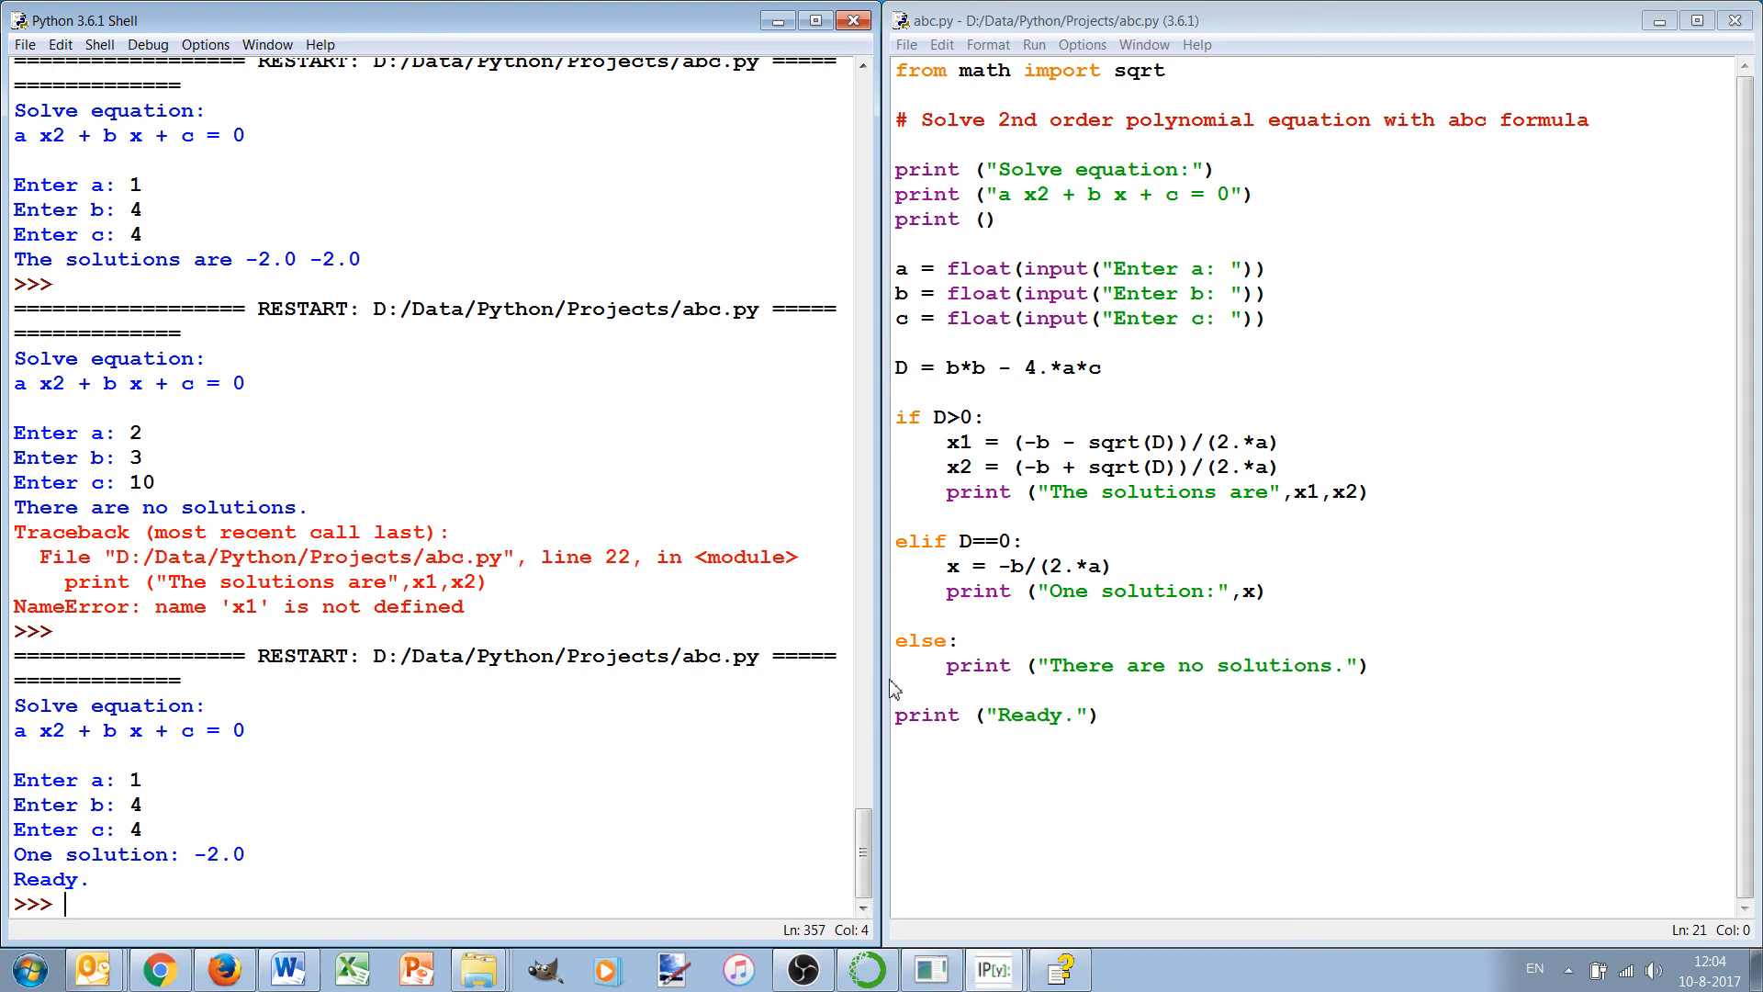